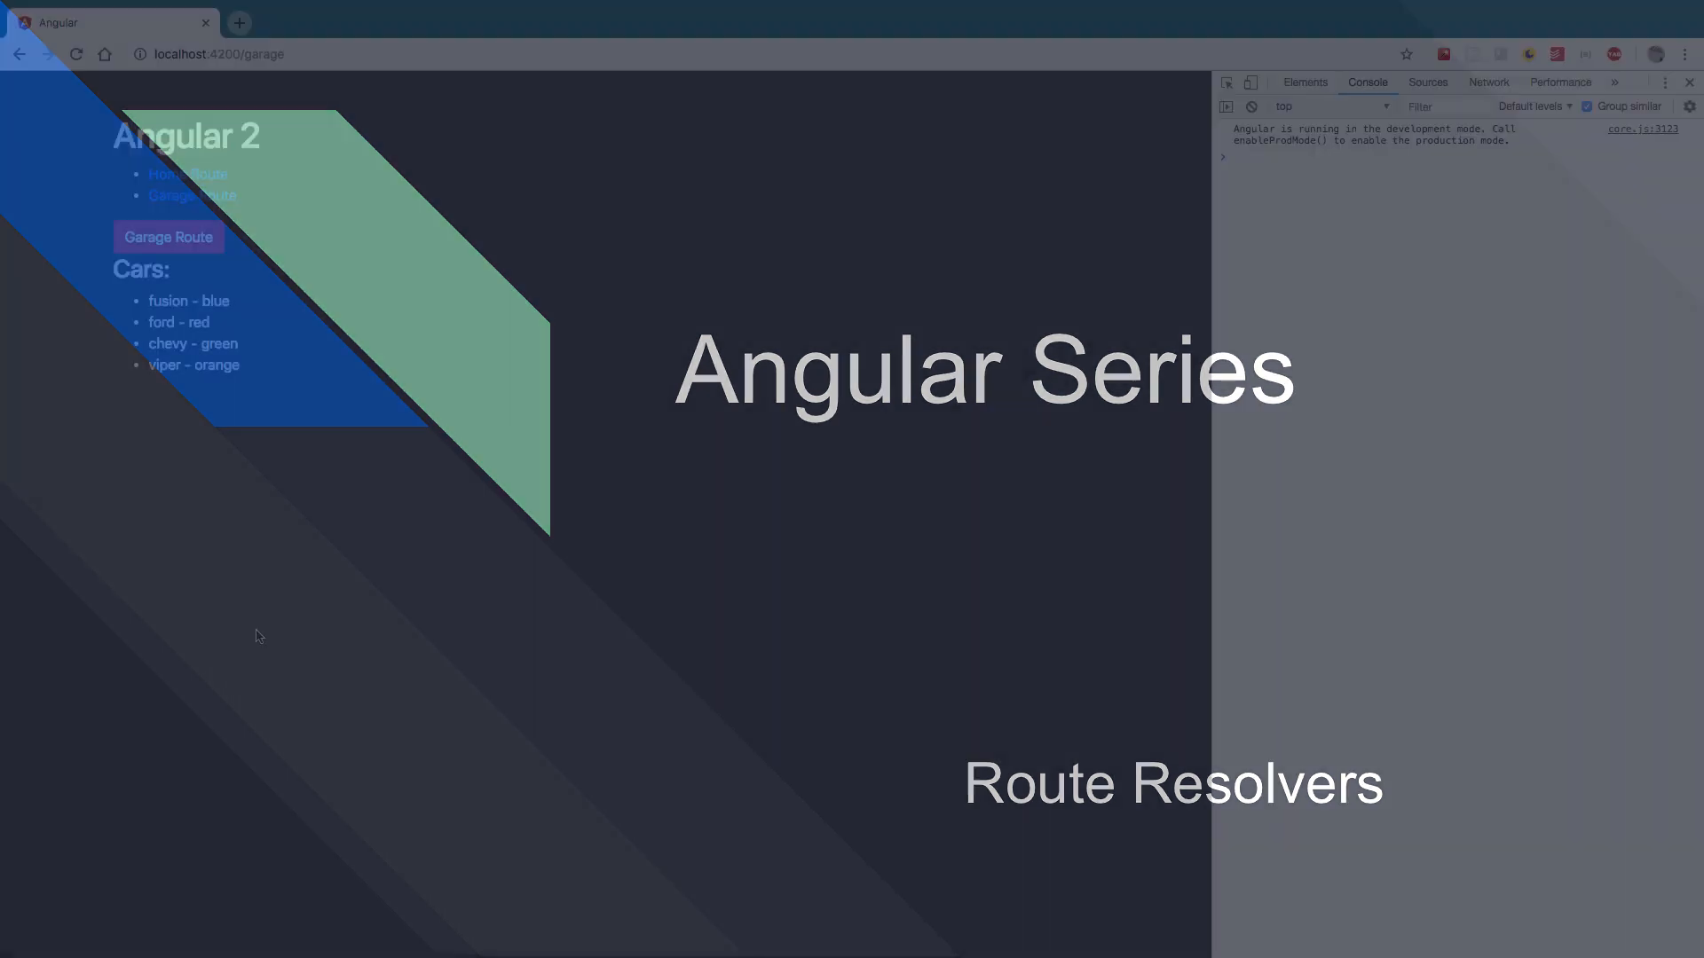
Review the home and garage routes in the browser, then glance at the garage component template.
click(187, 174)
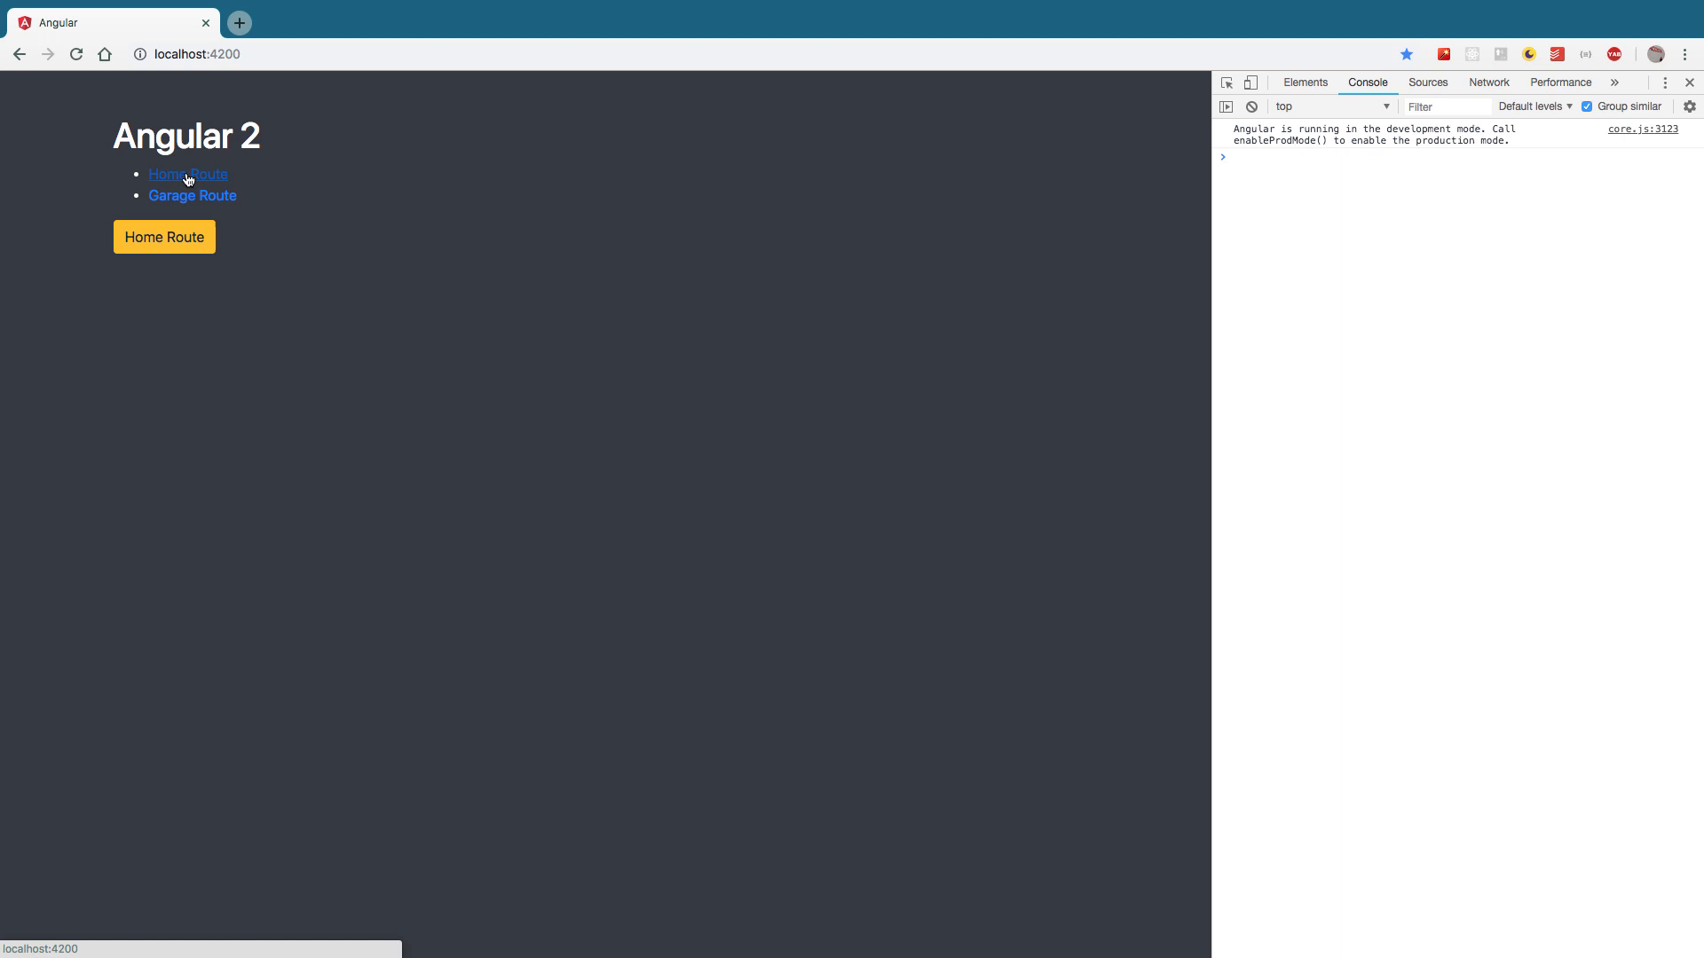
click(192, 195)
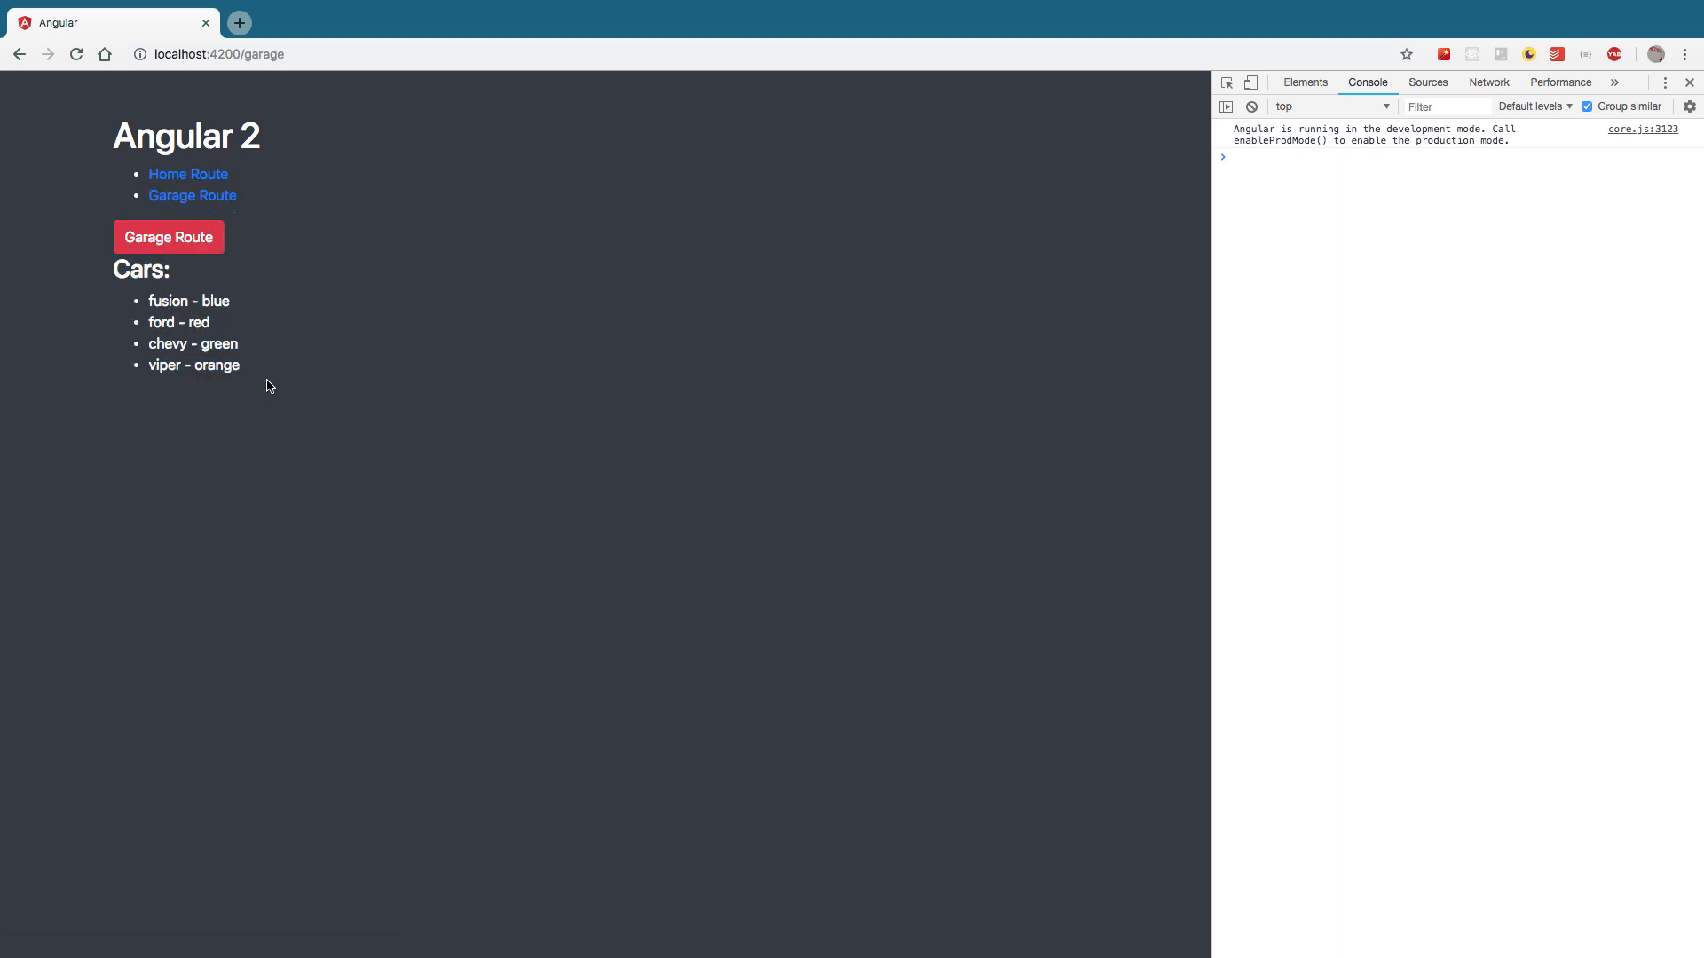
mouse_move(302, 369)
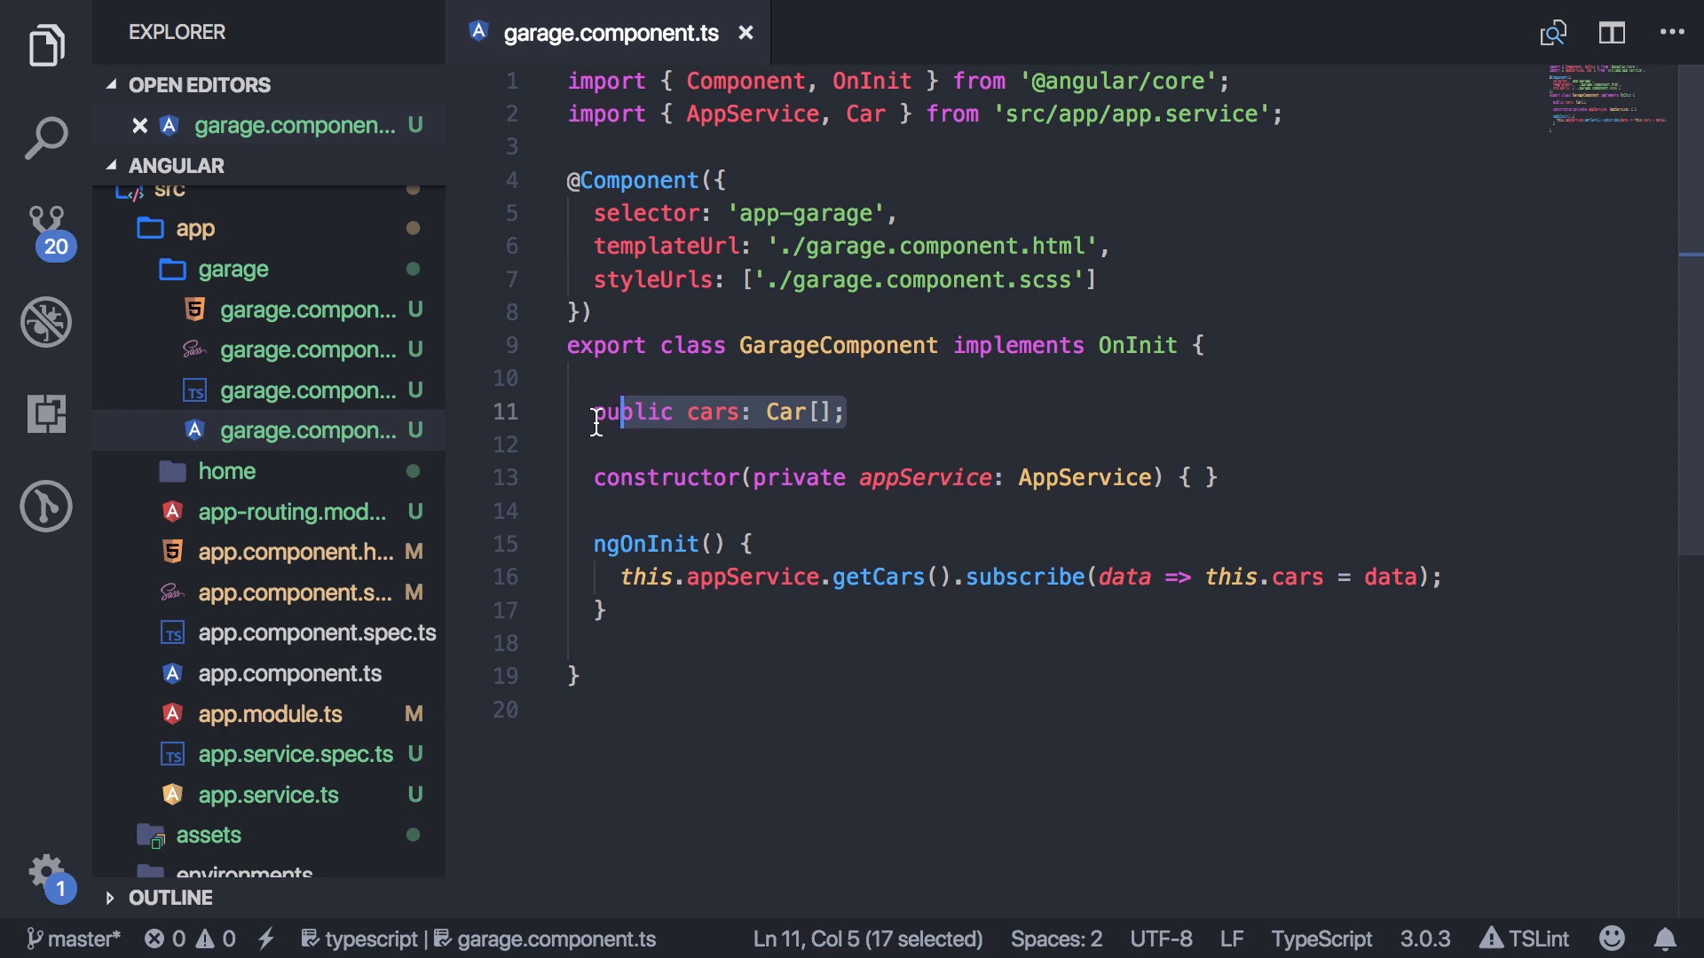
click(308, 308)
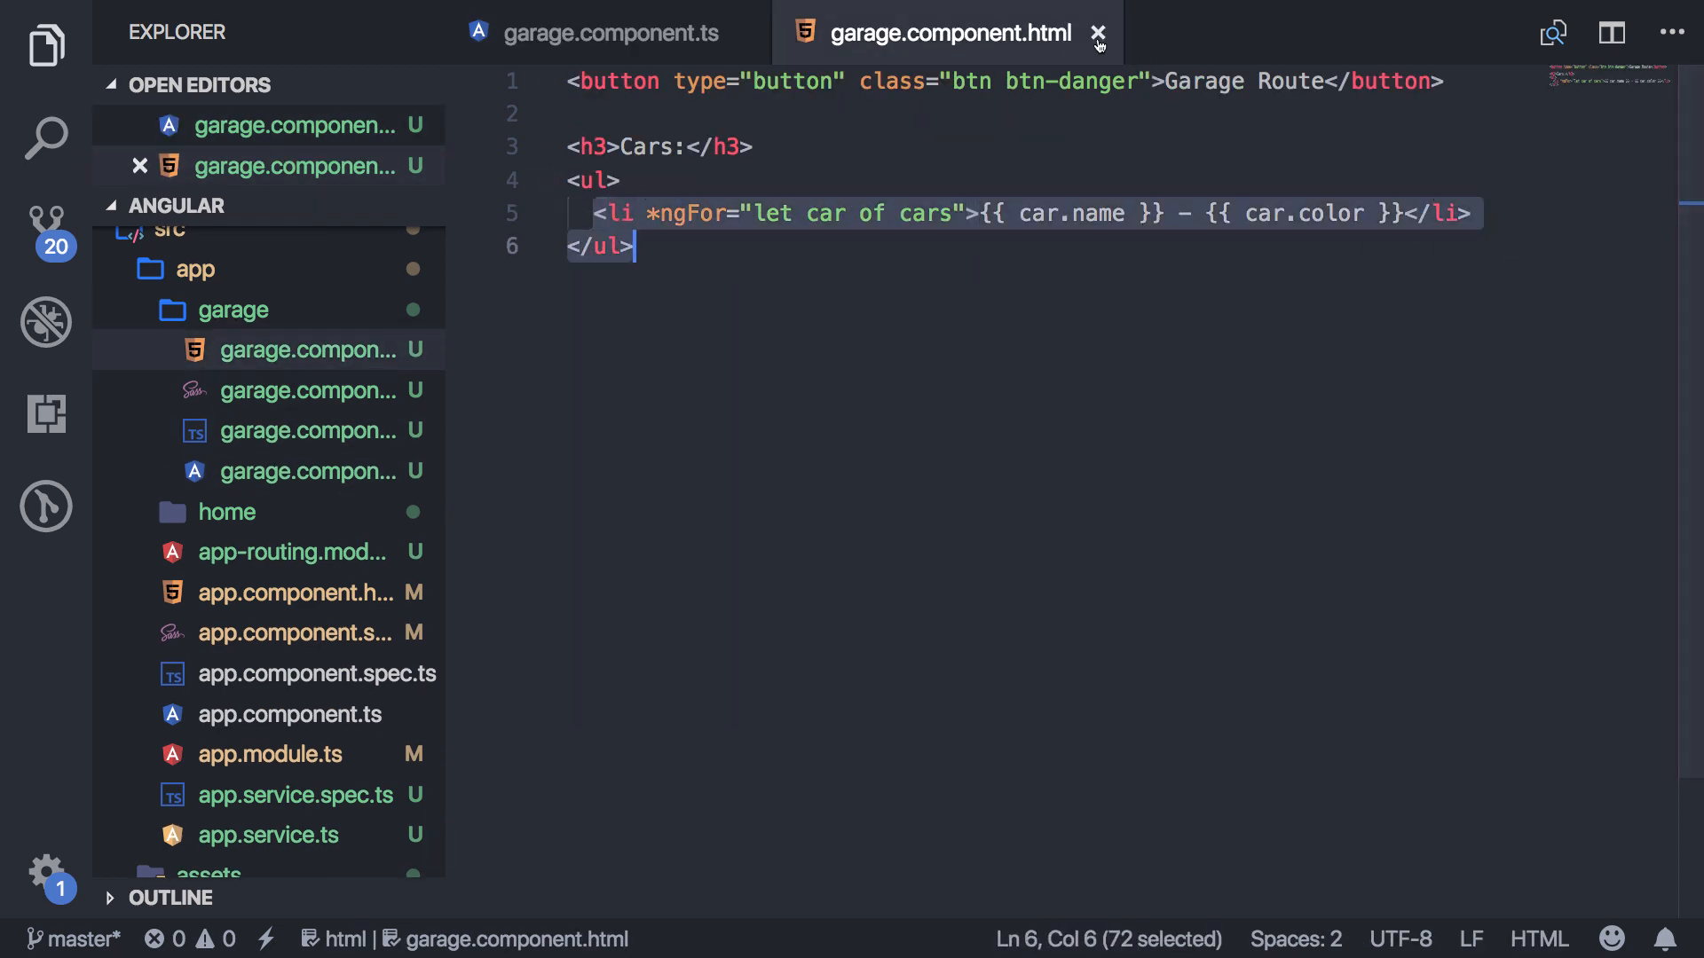
click(1099, 32)
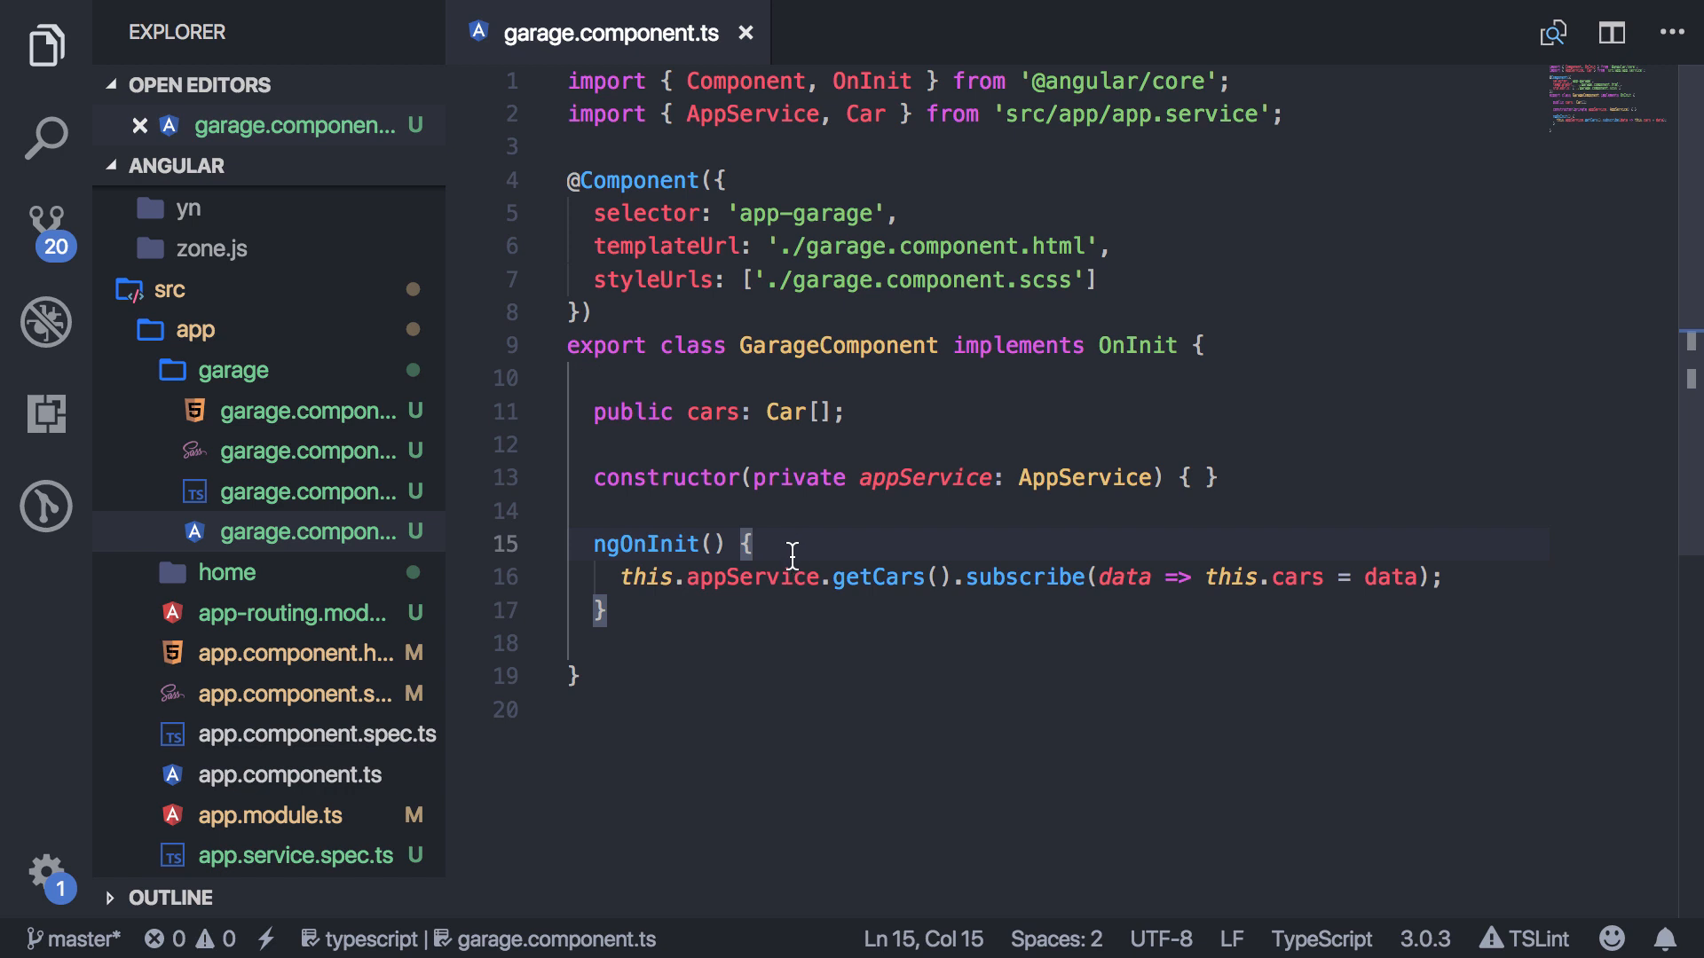
mouse_move(686, 588)
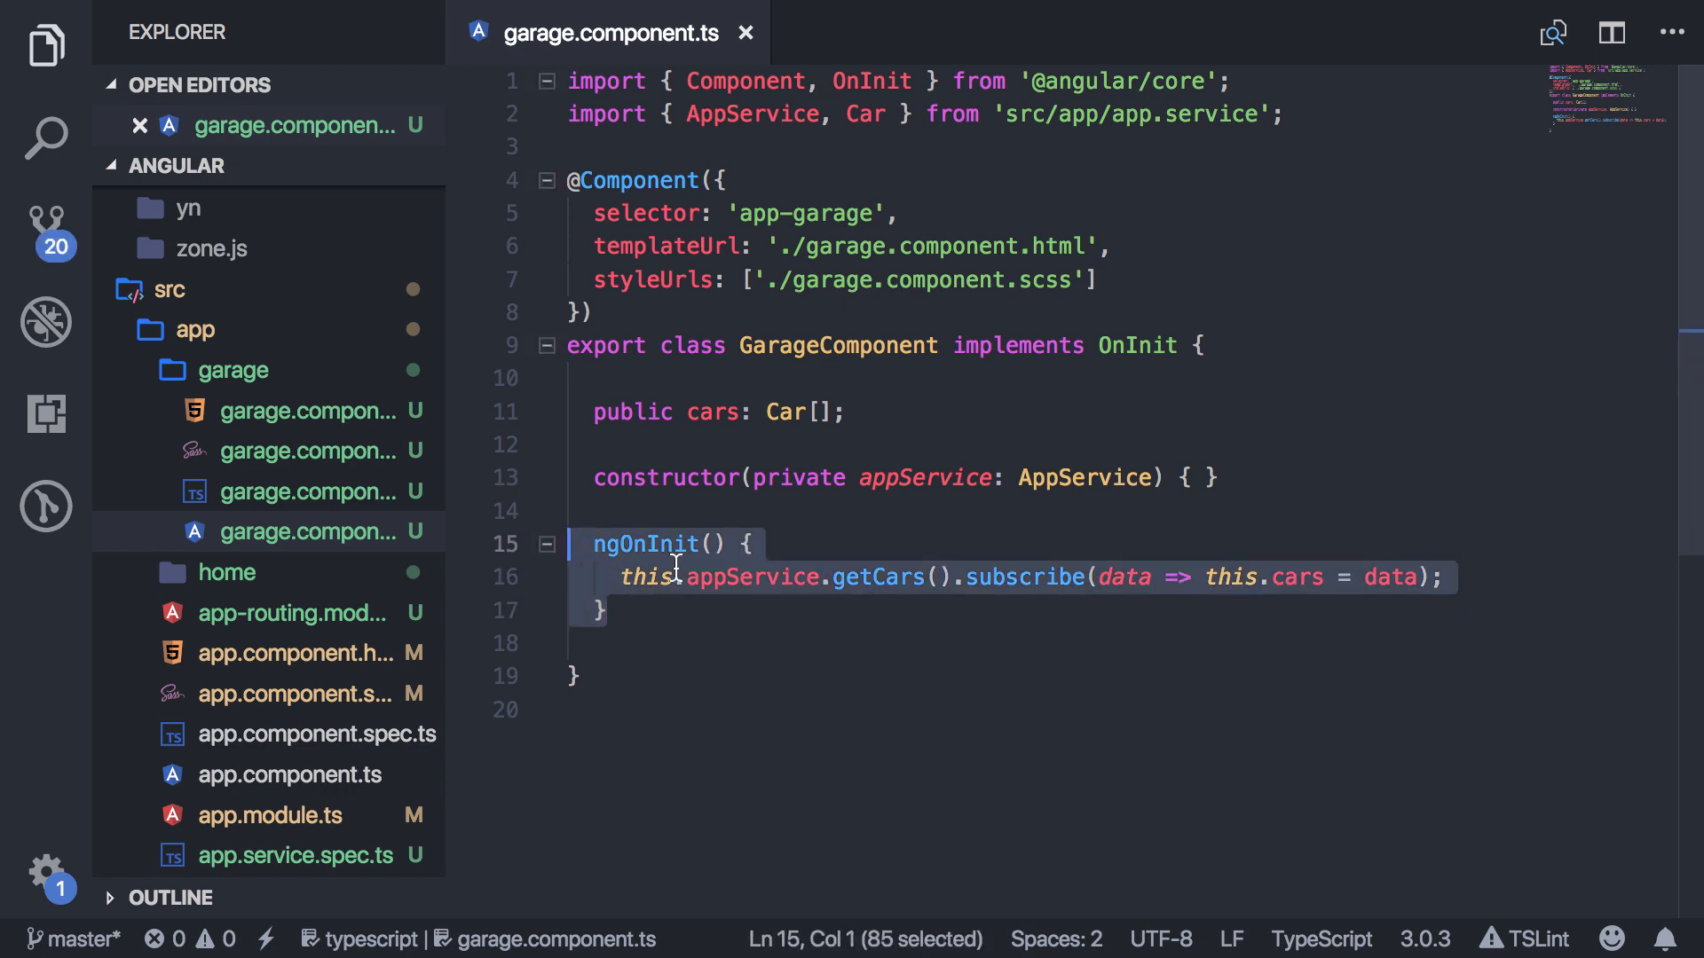
mouse_move(1058, 509)
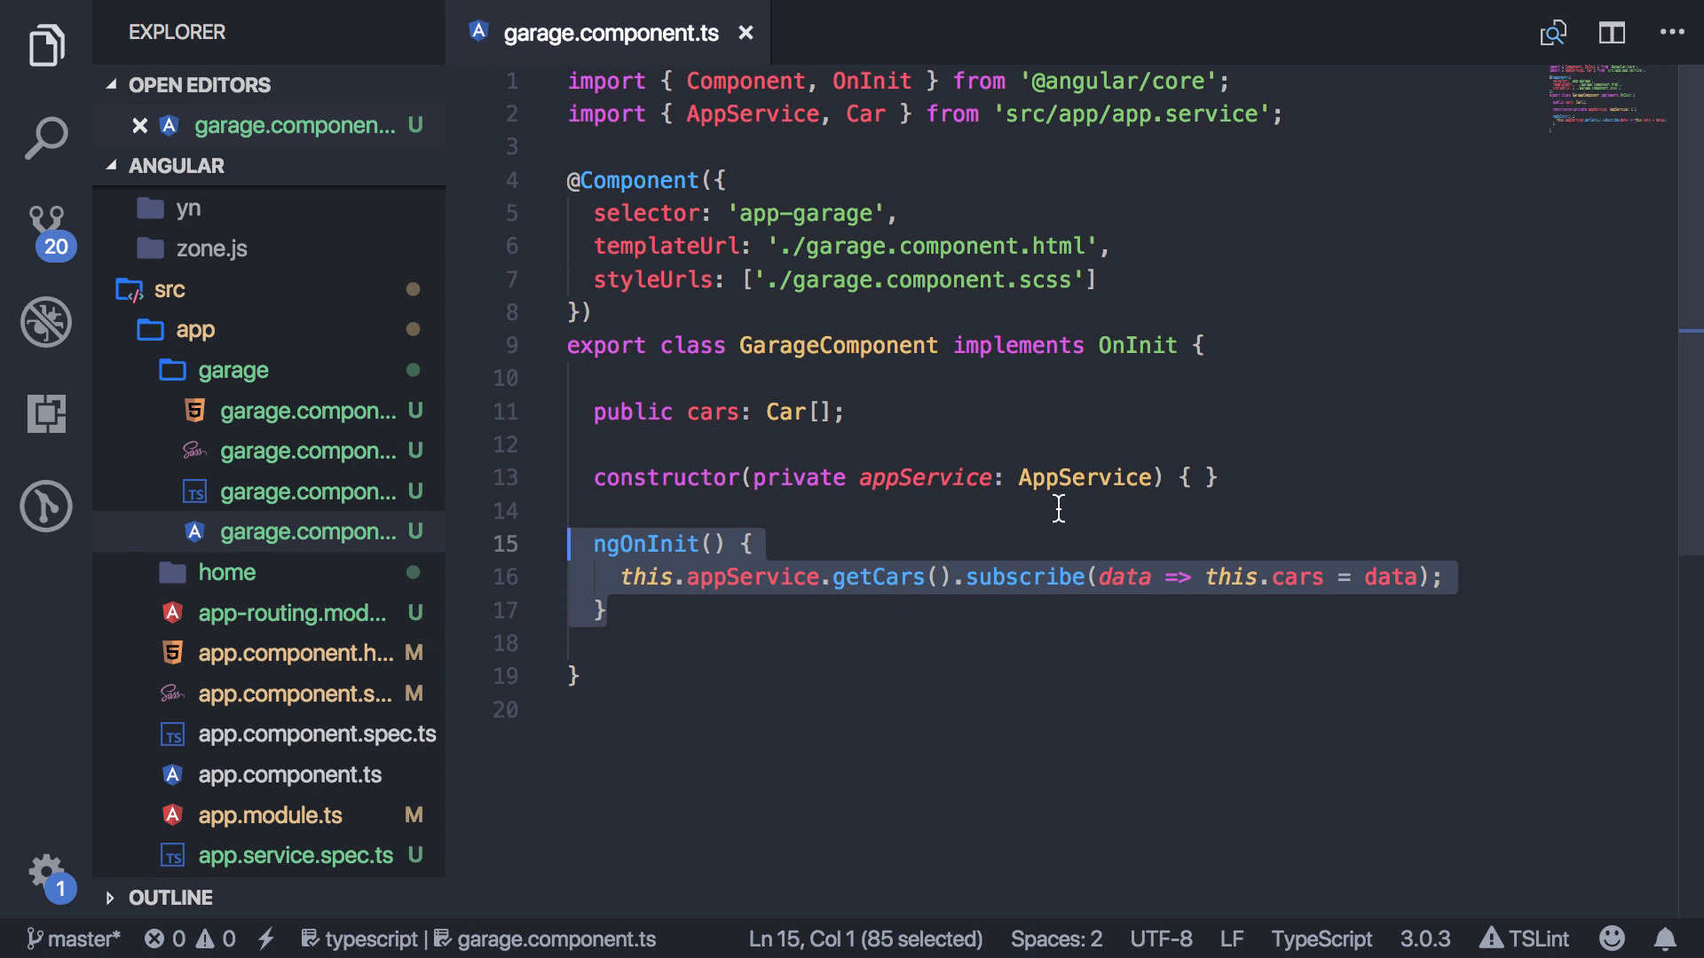
mouse_move(389, 410)
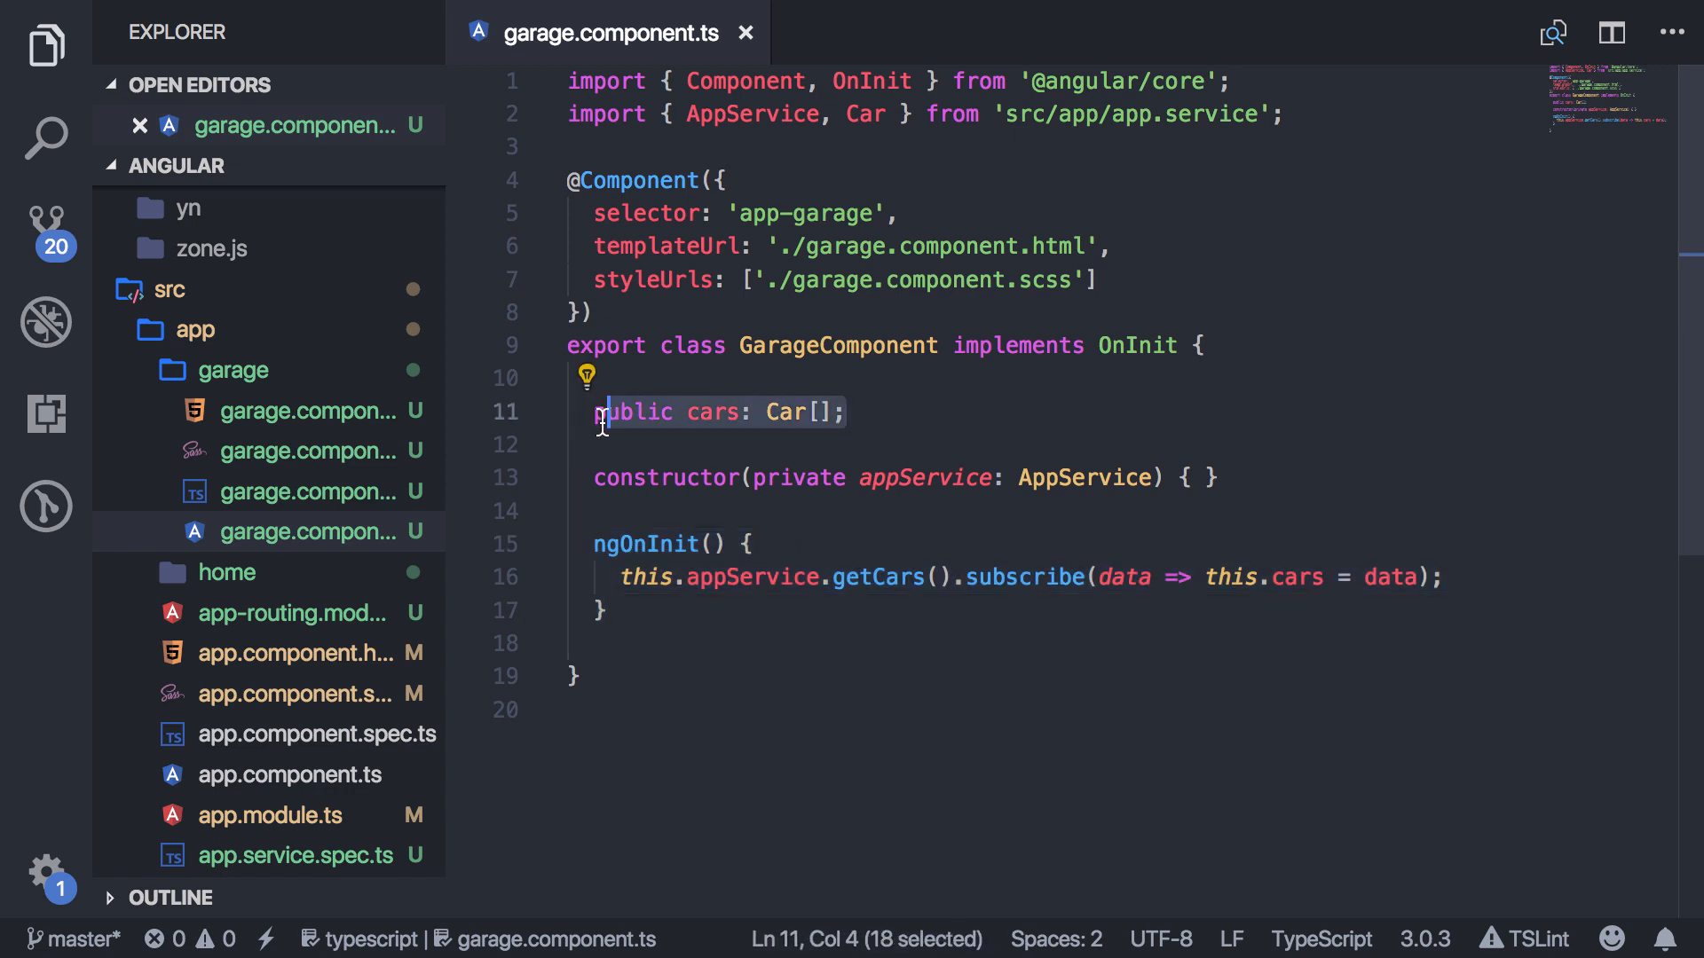
Compare the garage component template and class, ending on the empty line 18 of the class.
click(307, 410)
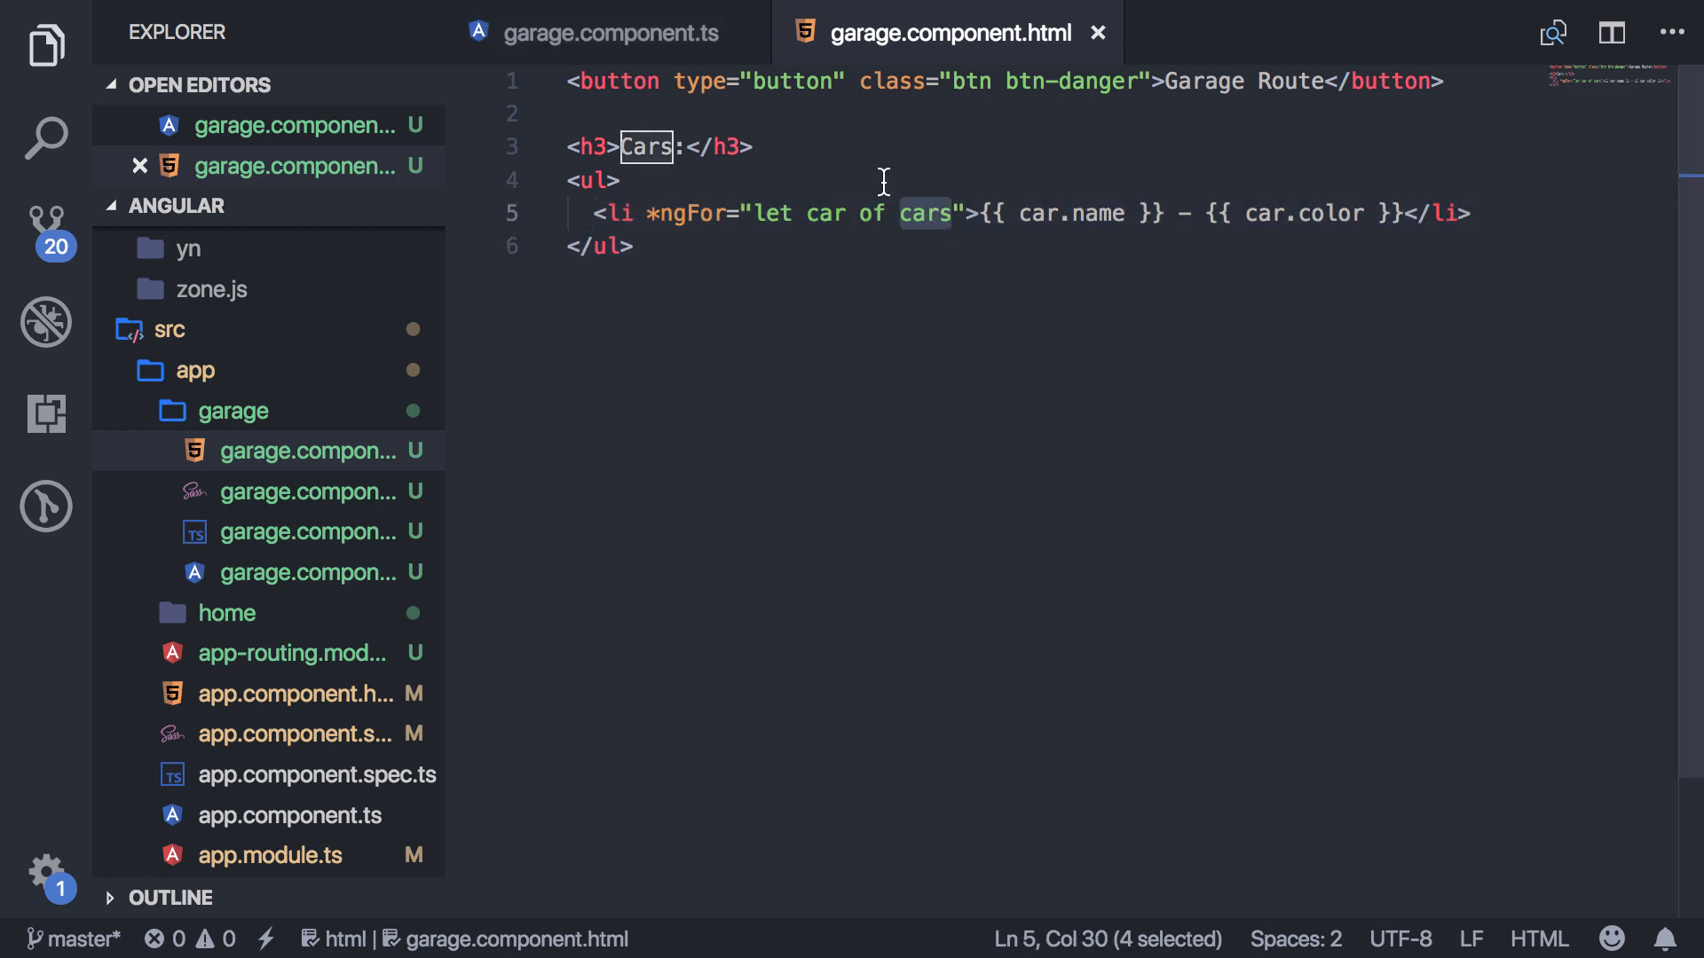
click(608, 32)
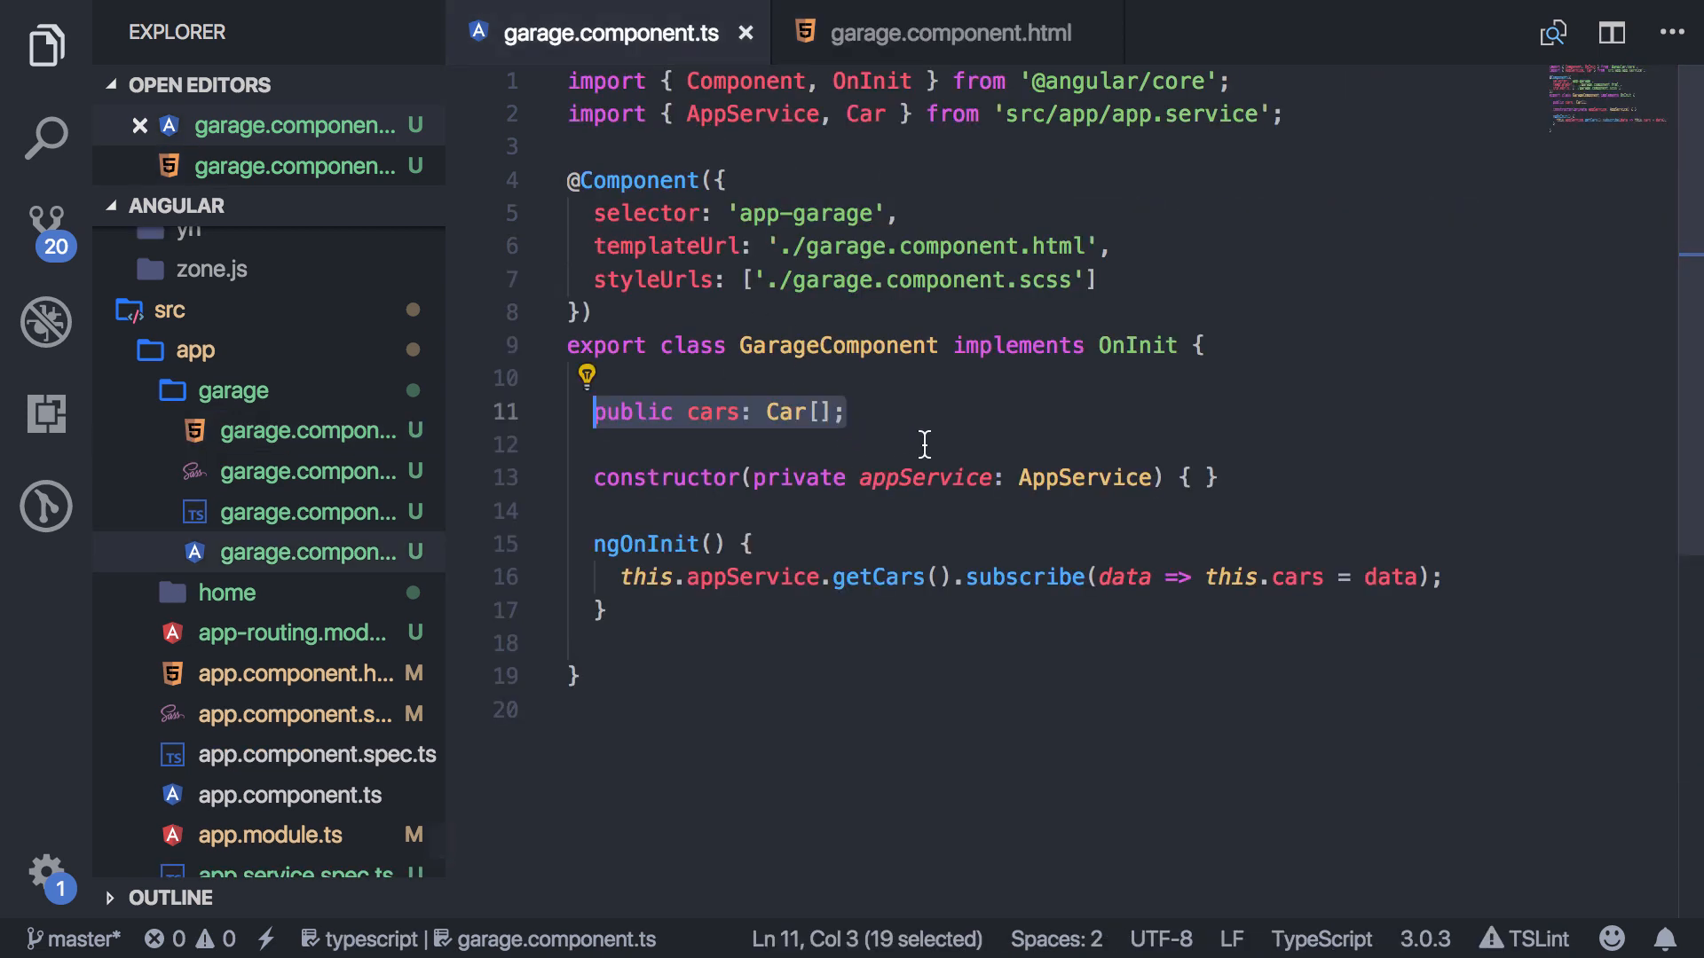
click(948, 32)
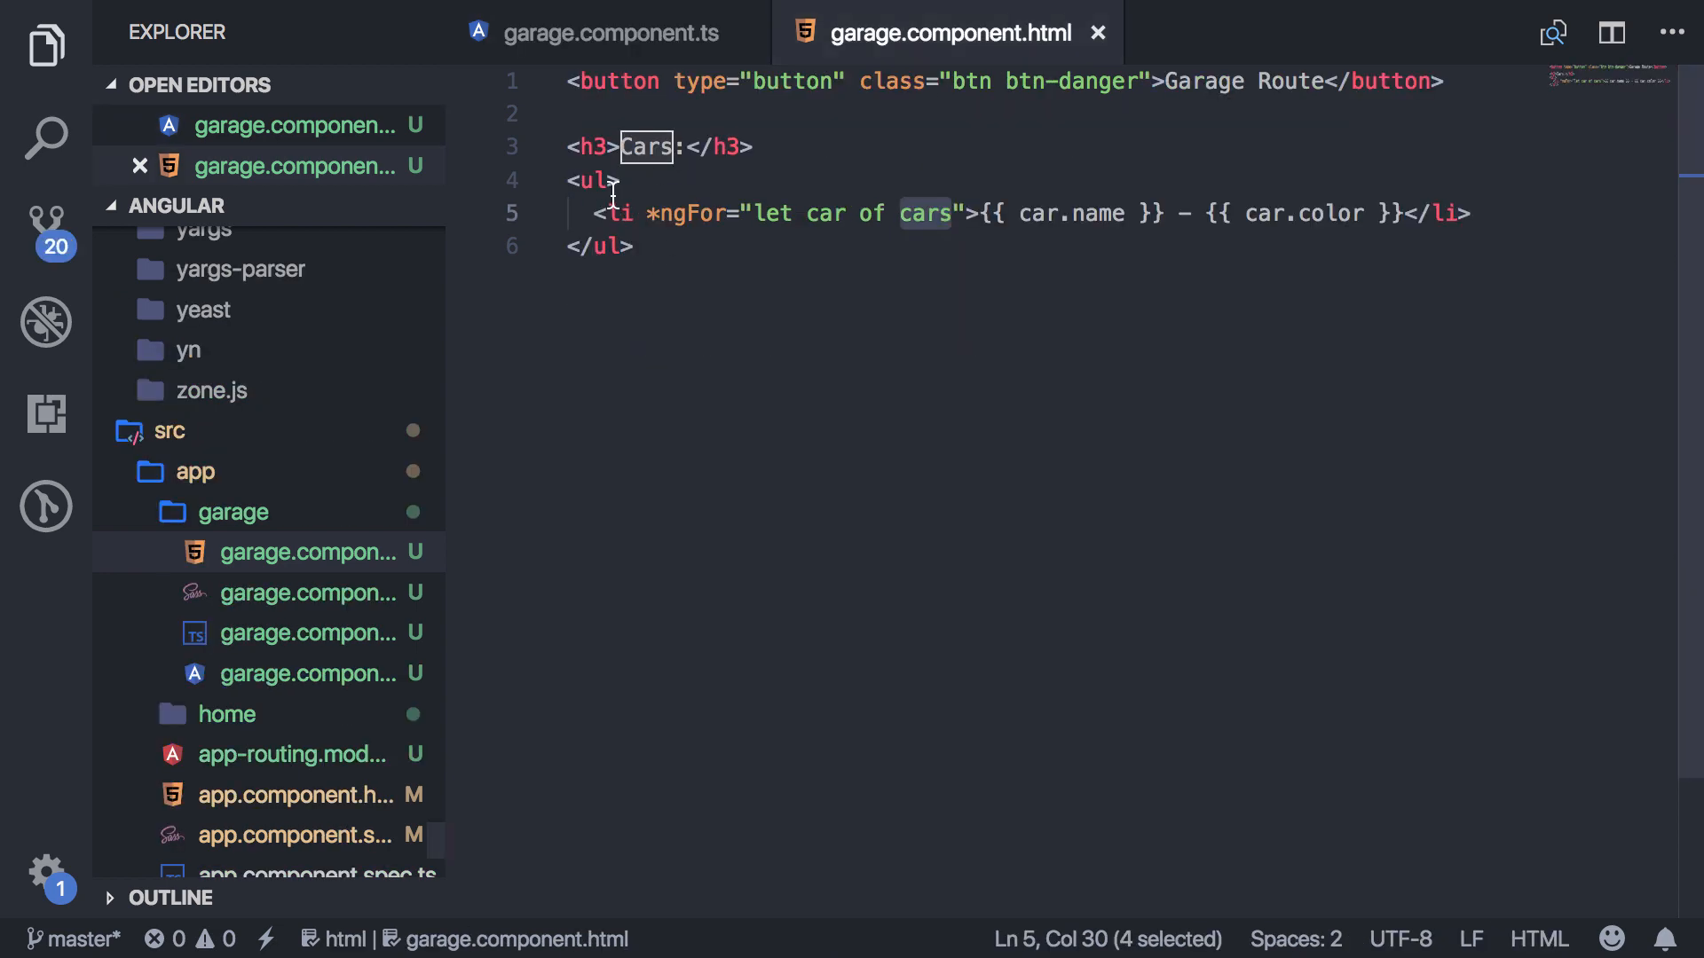
text(car)
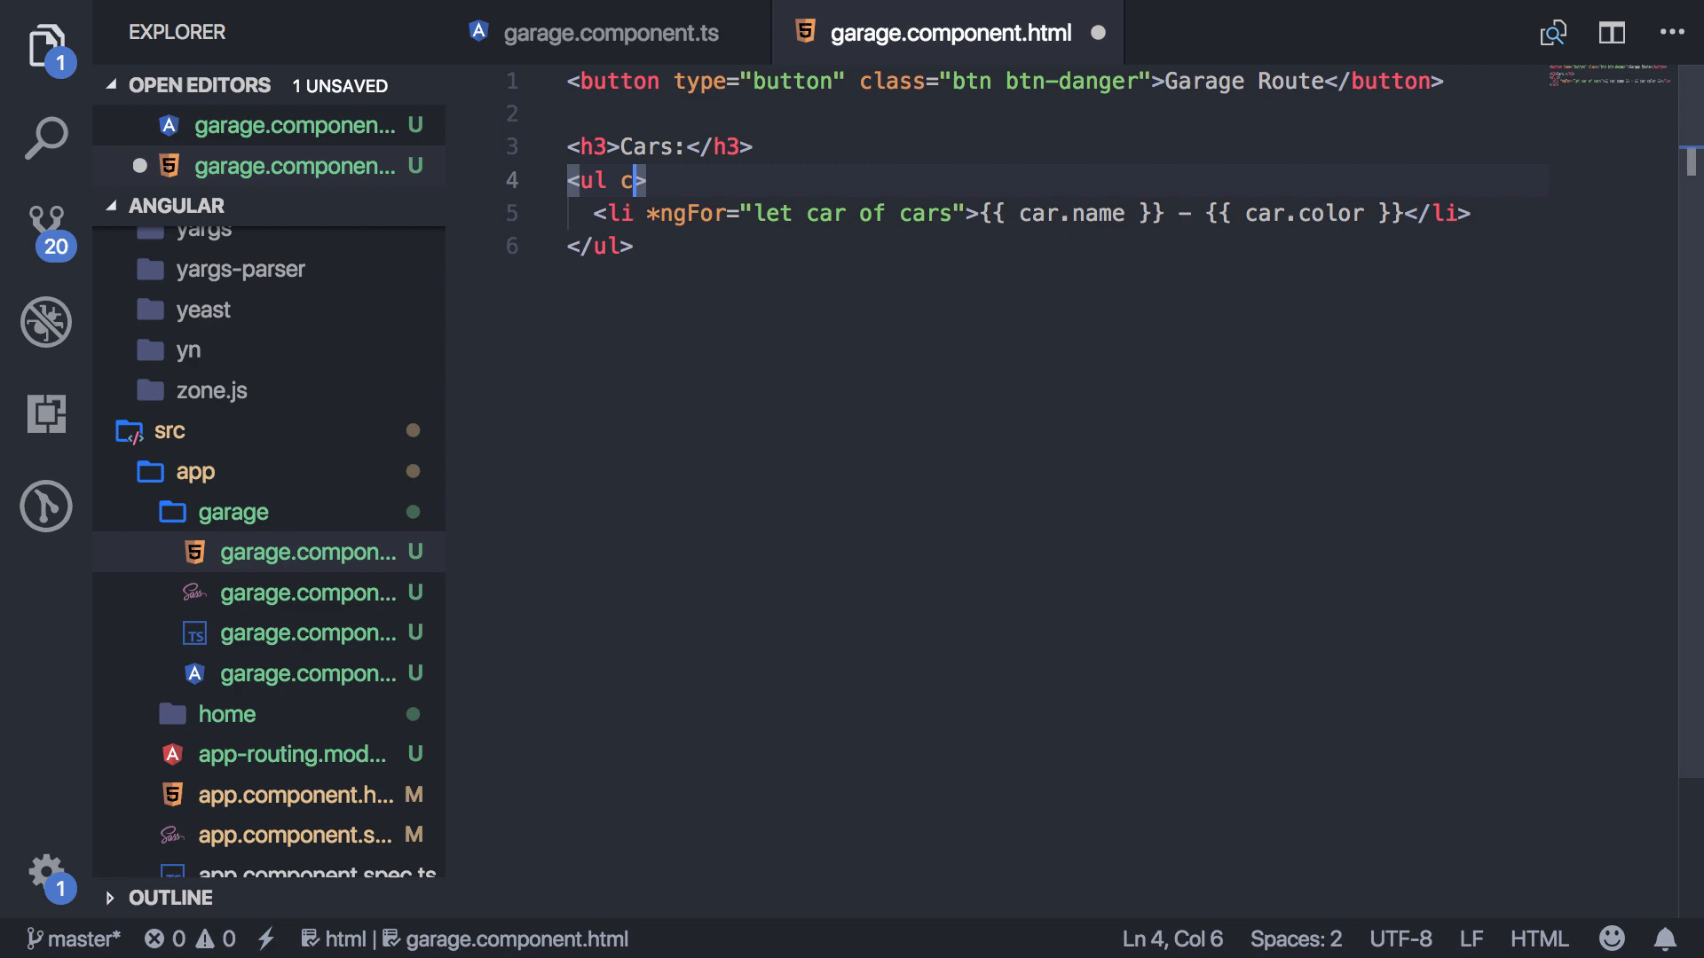
click(604, 31)
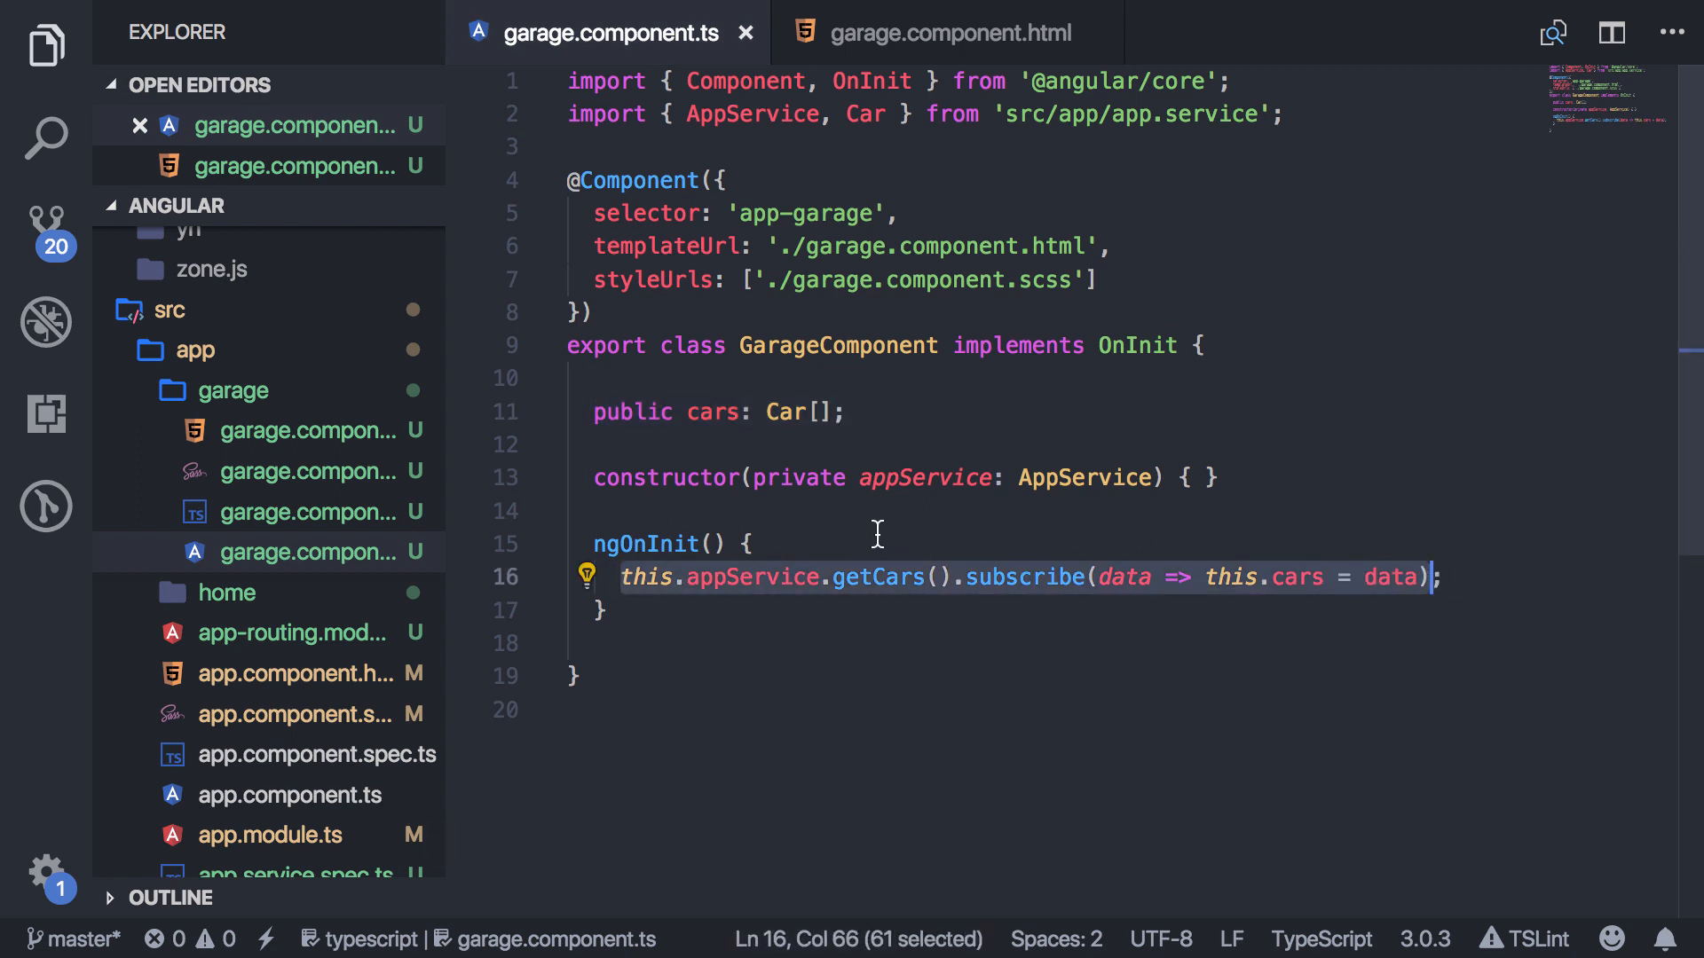
mouse_move(863, 522)
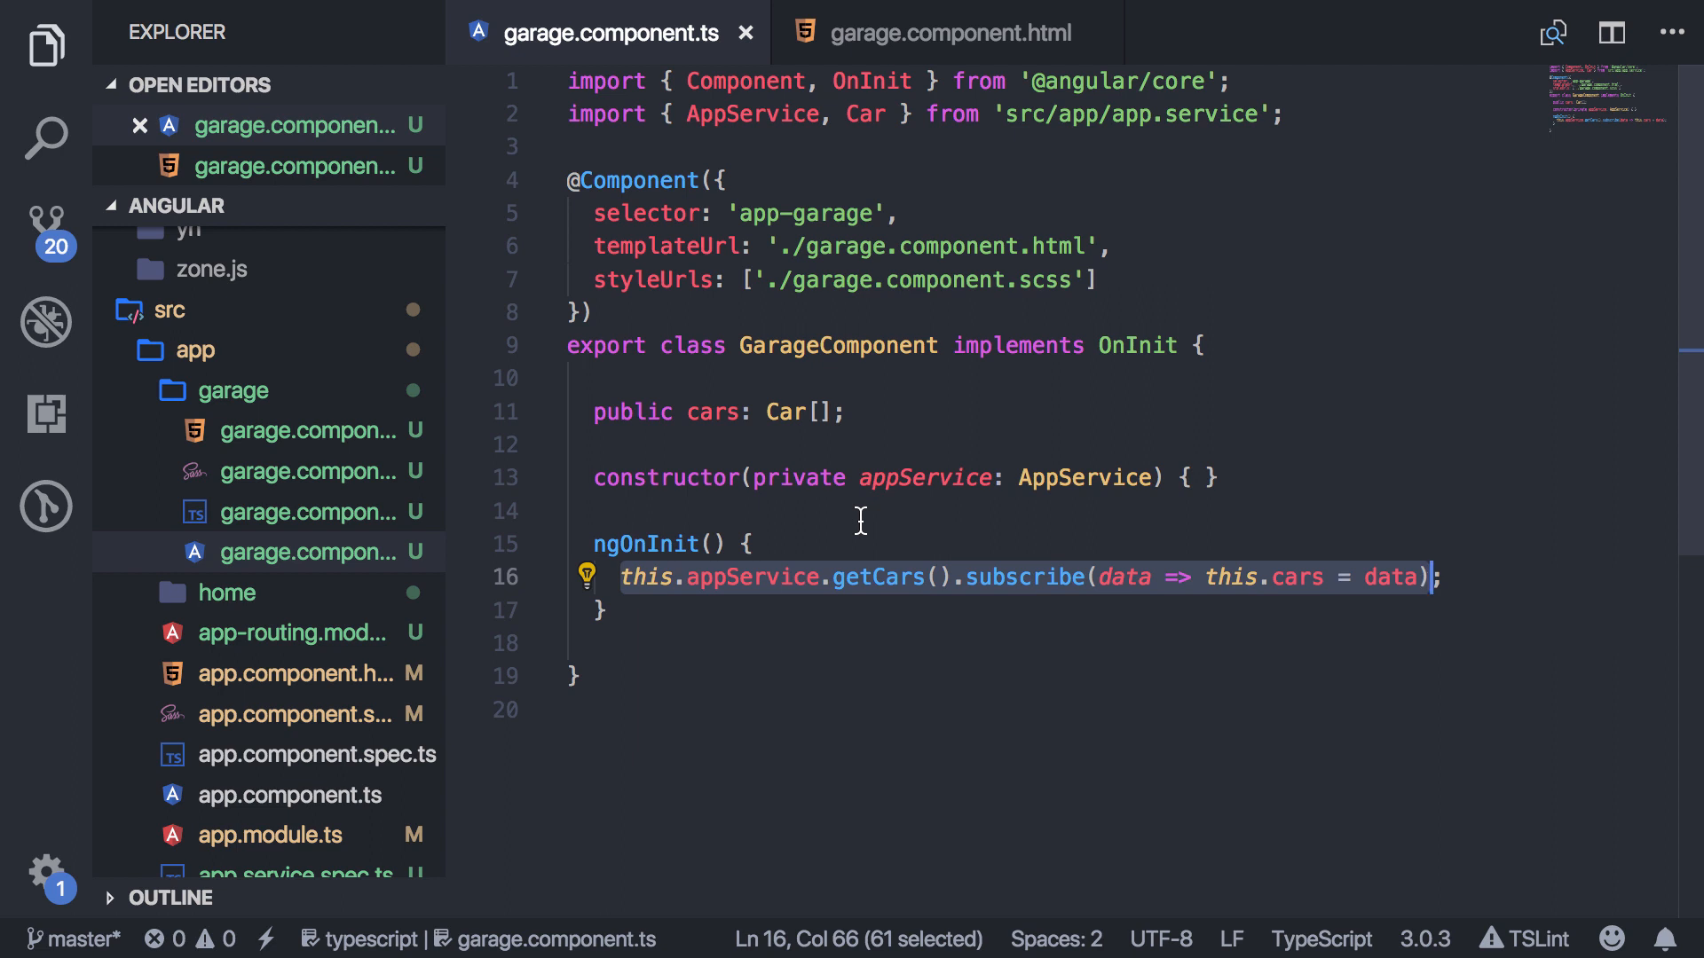
mouse_move(660, 635)
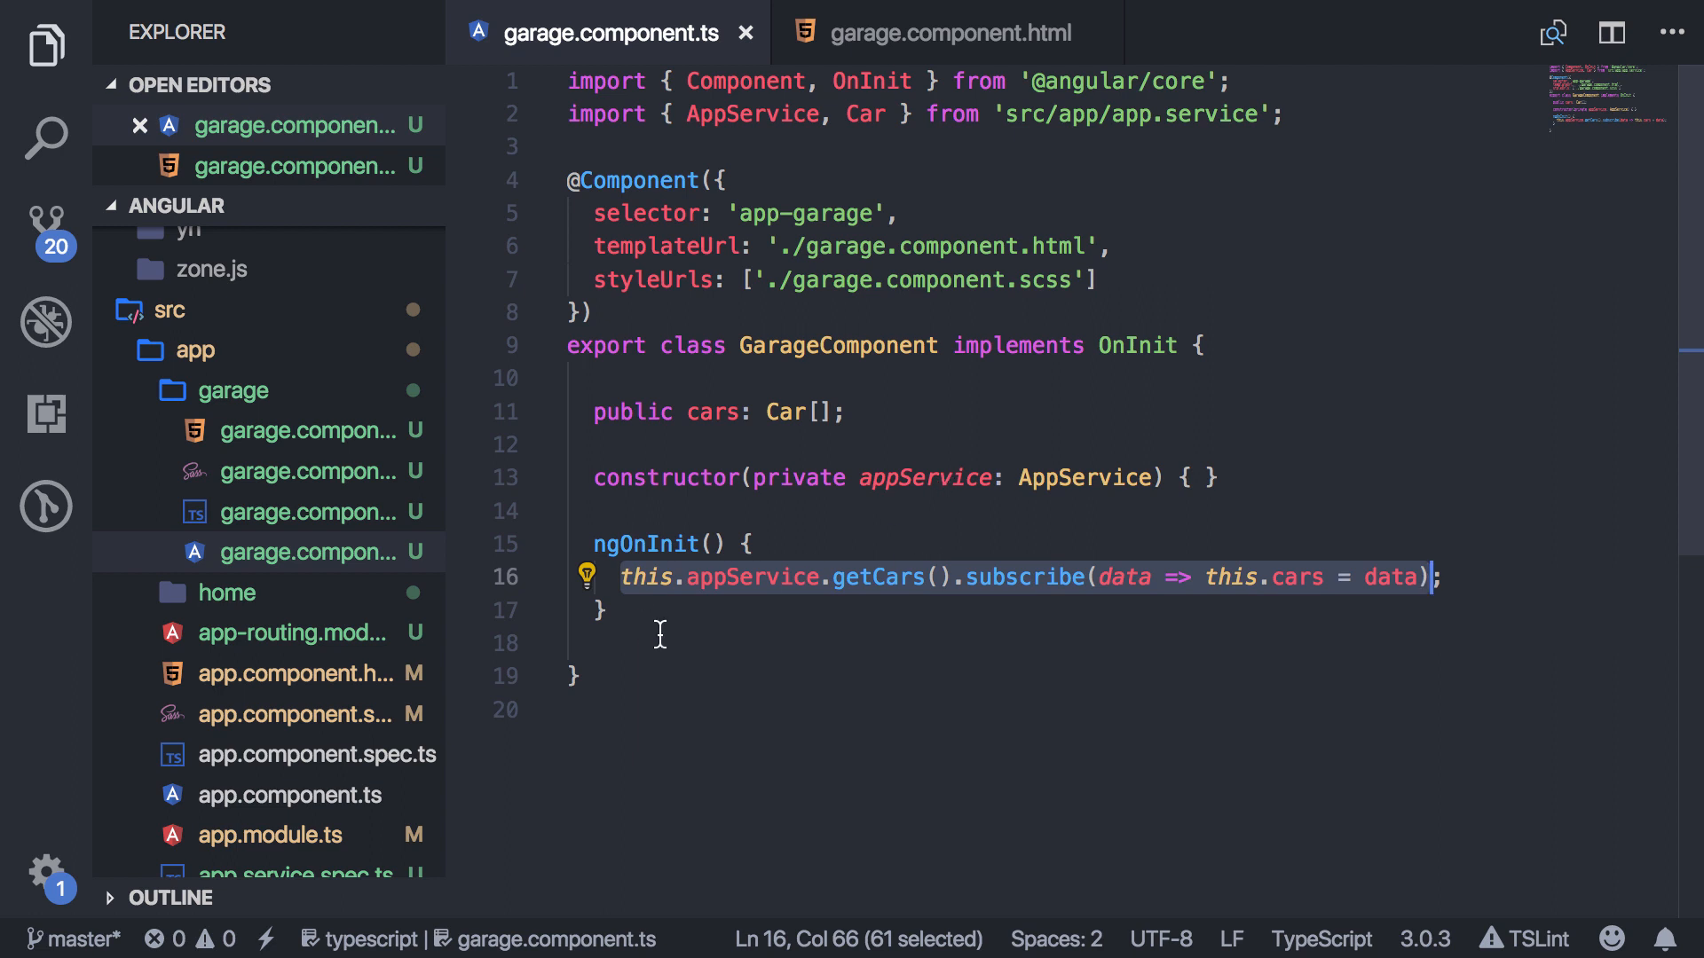
click(568, 642)
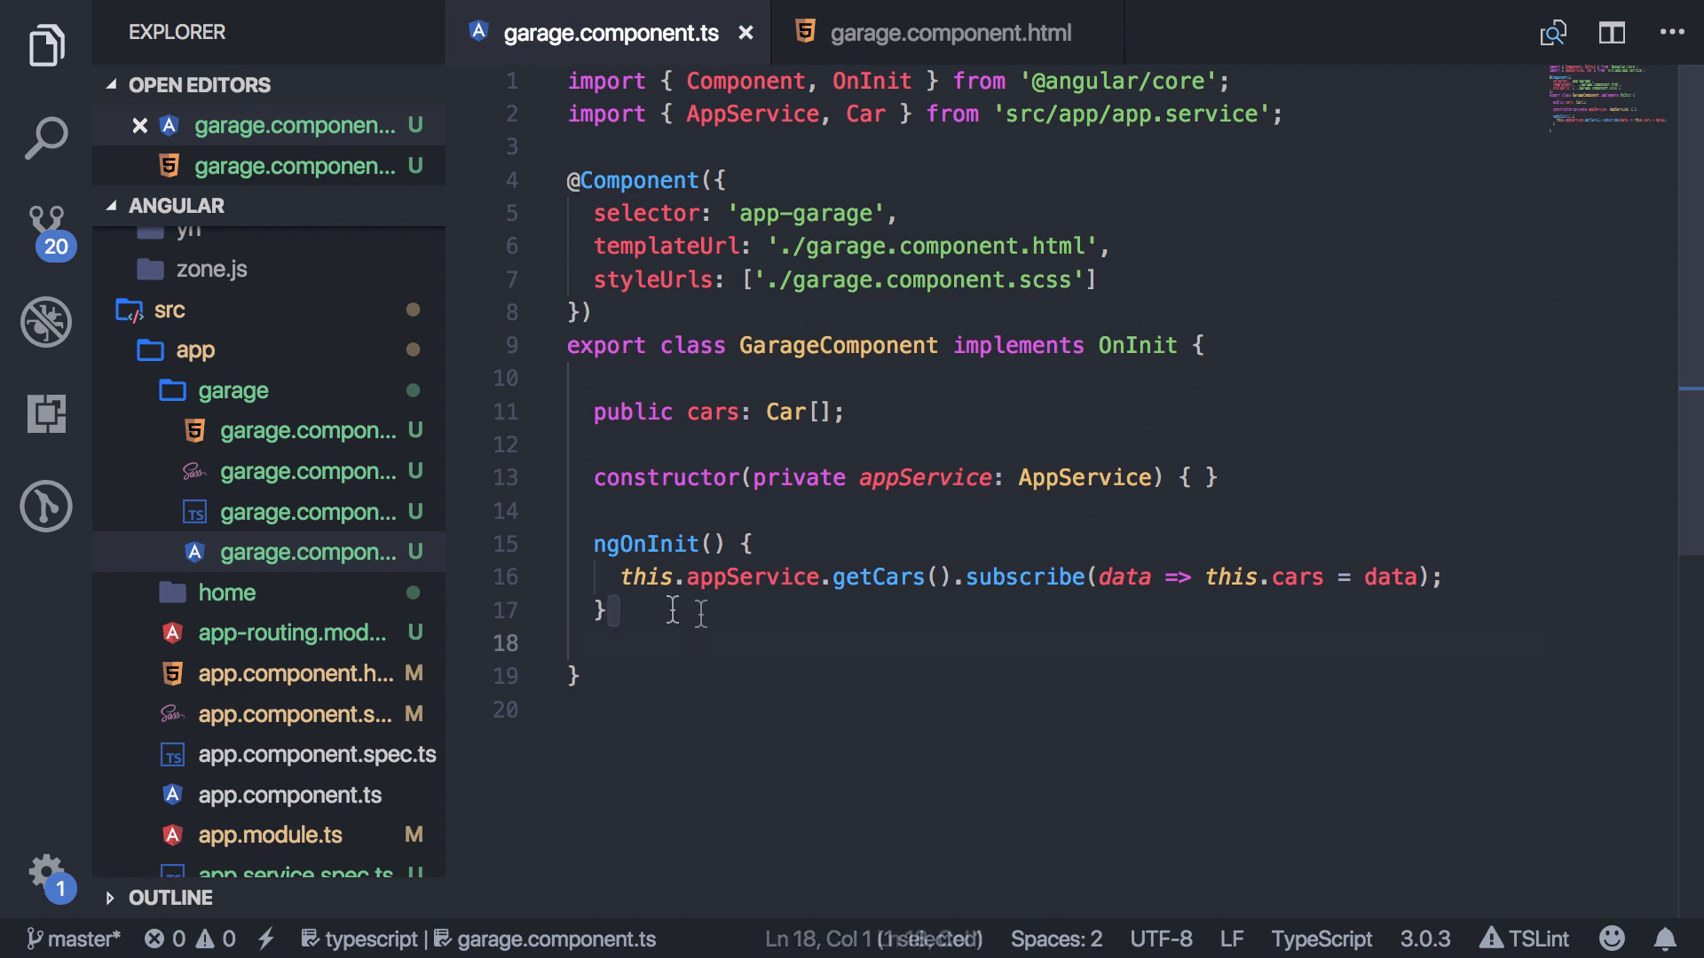
click(699, 643)
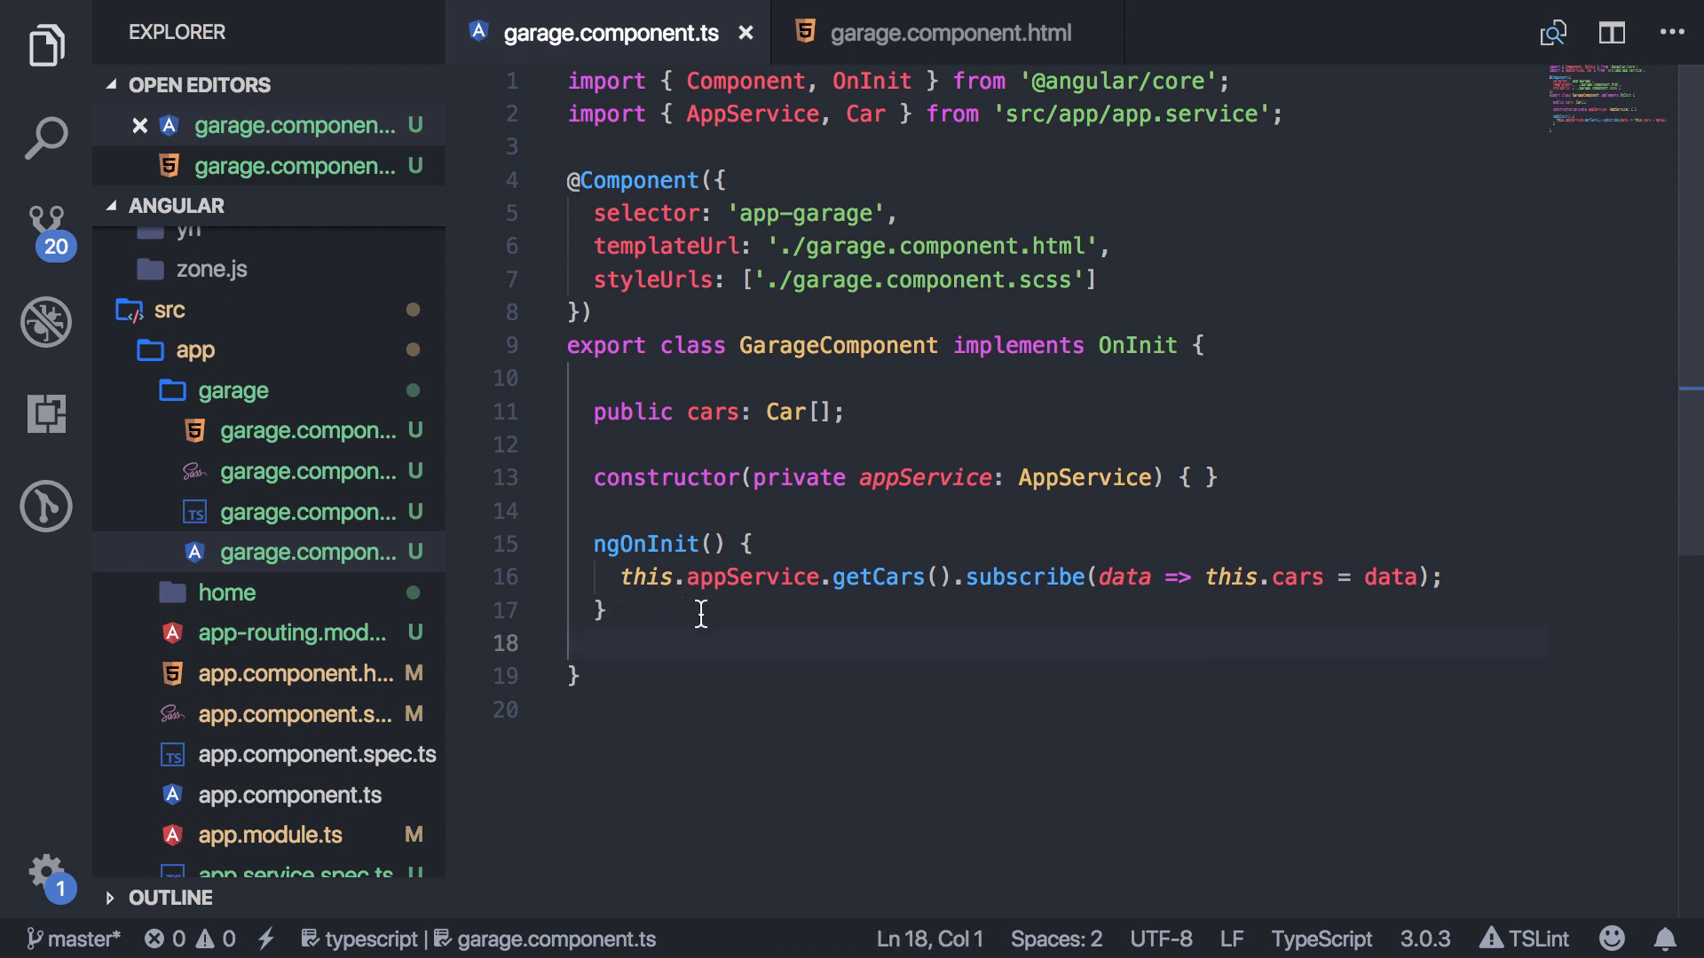
Generate a garage-resolver service from a terminal in the garage folder with 'ng g service'.
right_click(232, 391)
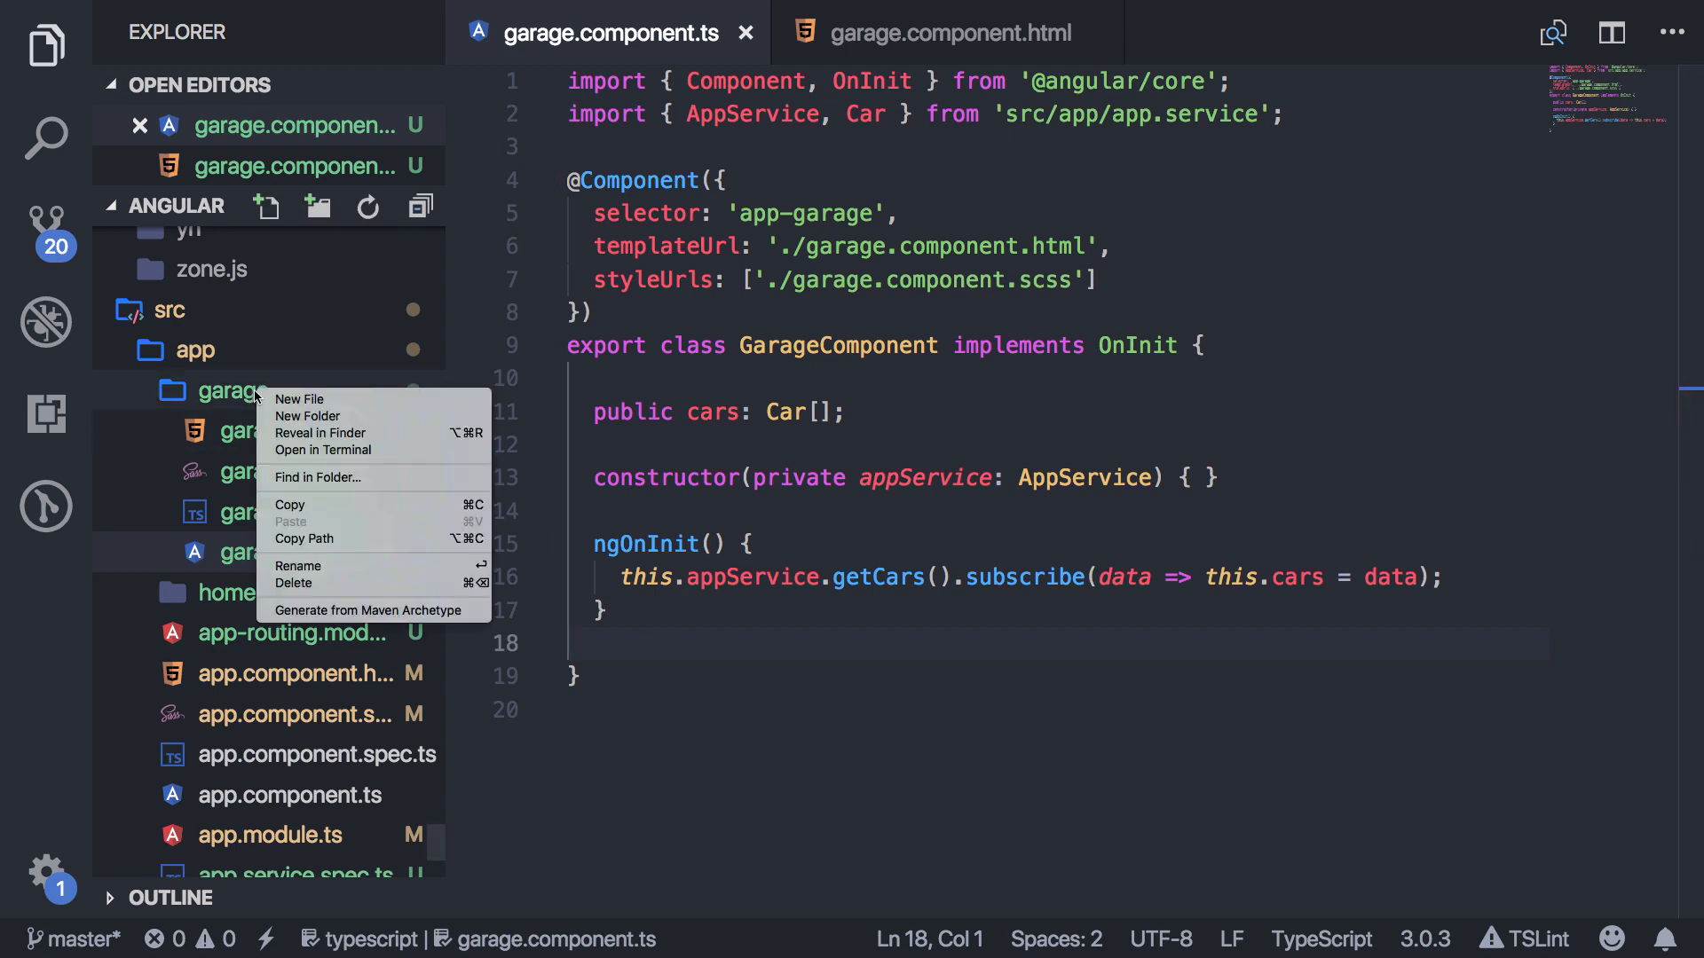
click(323, 449)
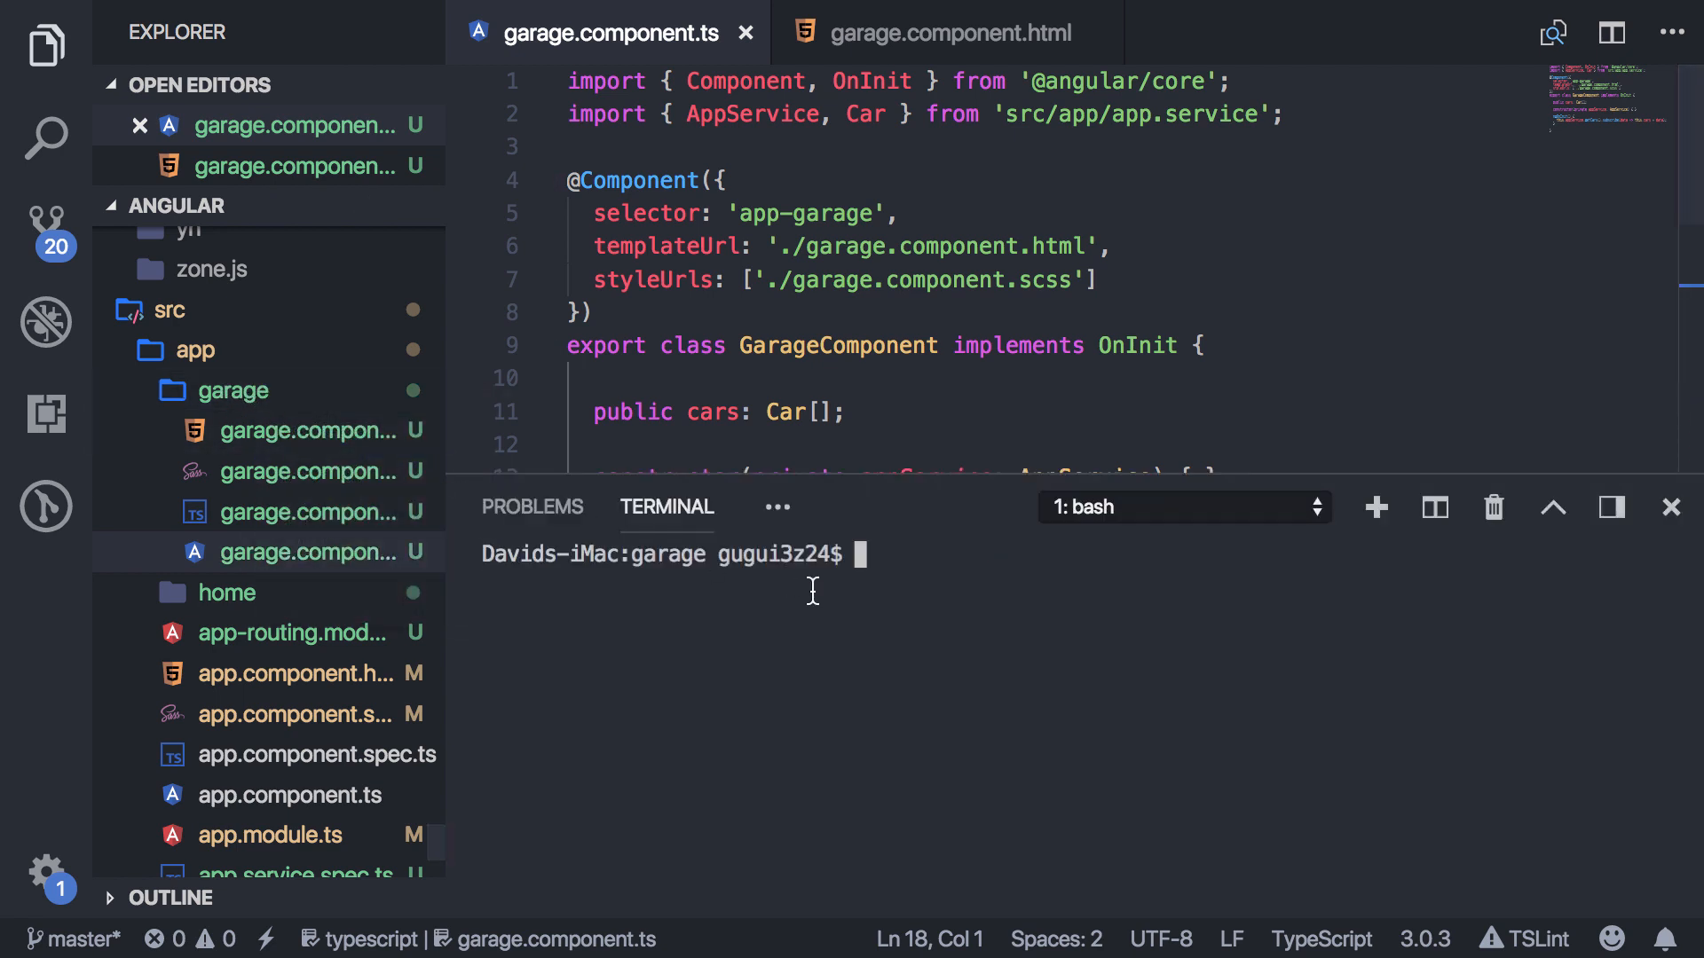
text(ng g se)
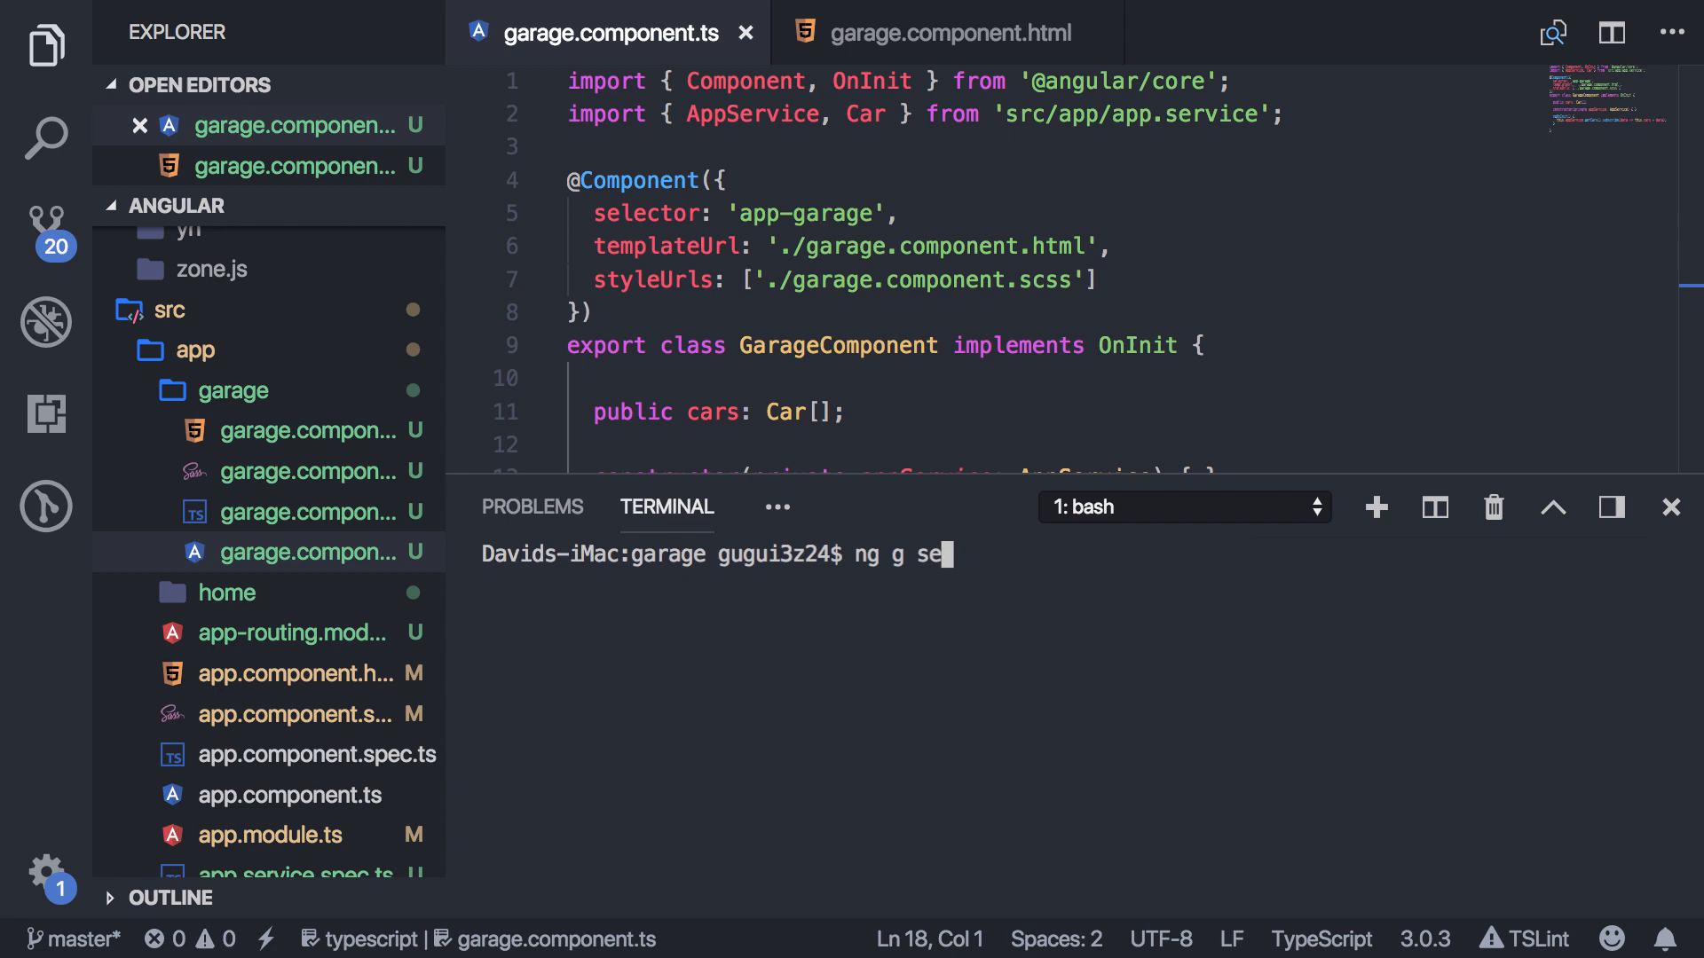
text(rvice gar)
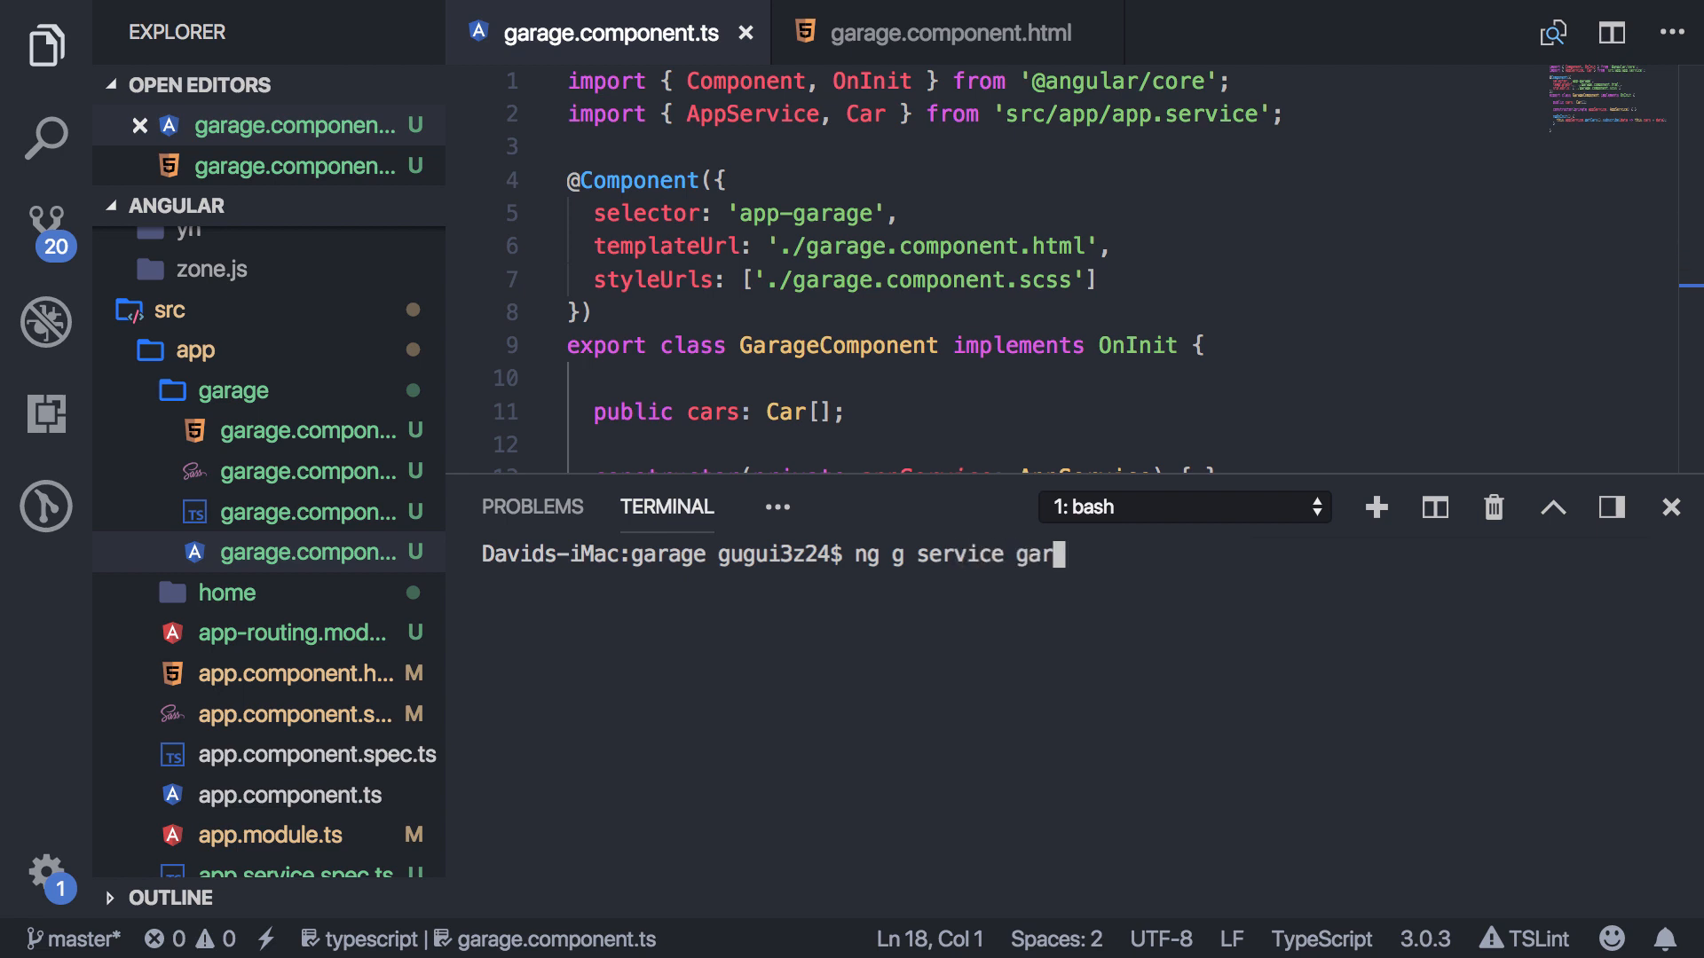
text(age=)
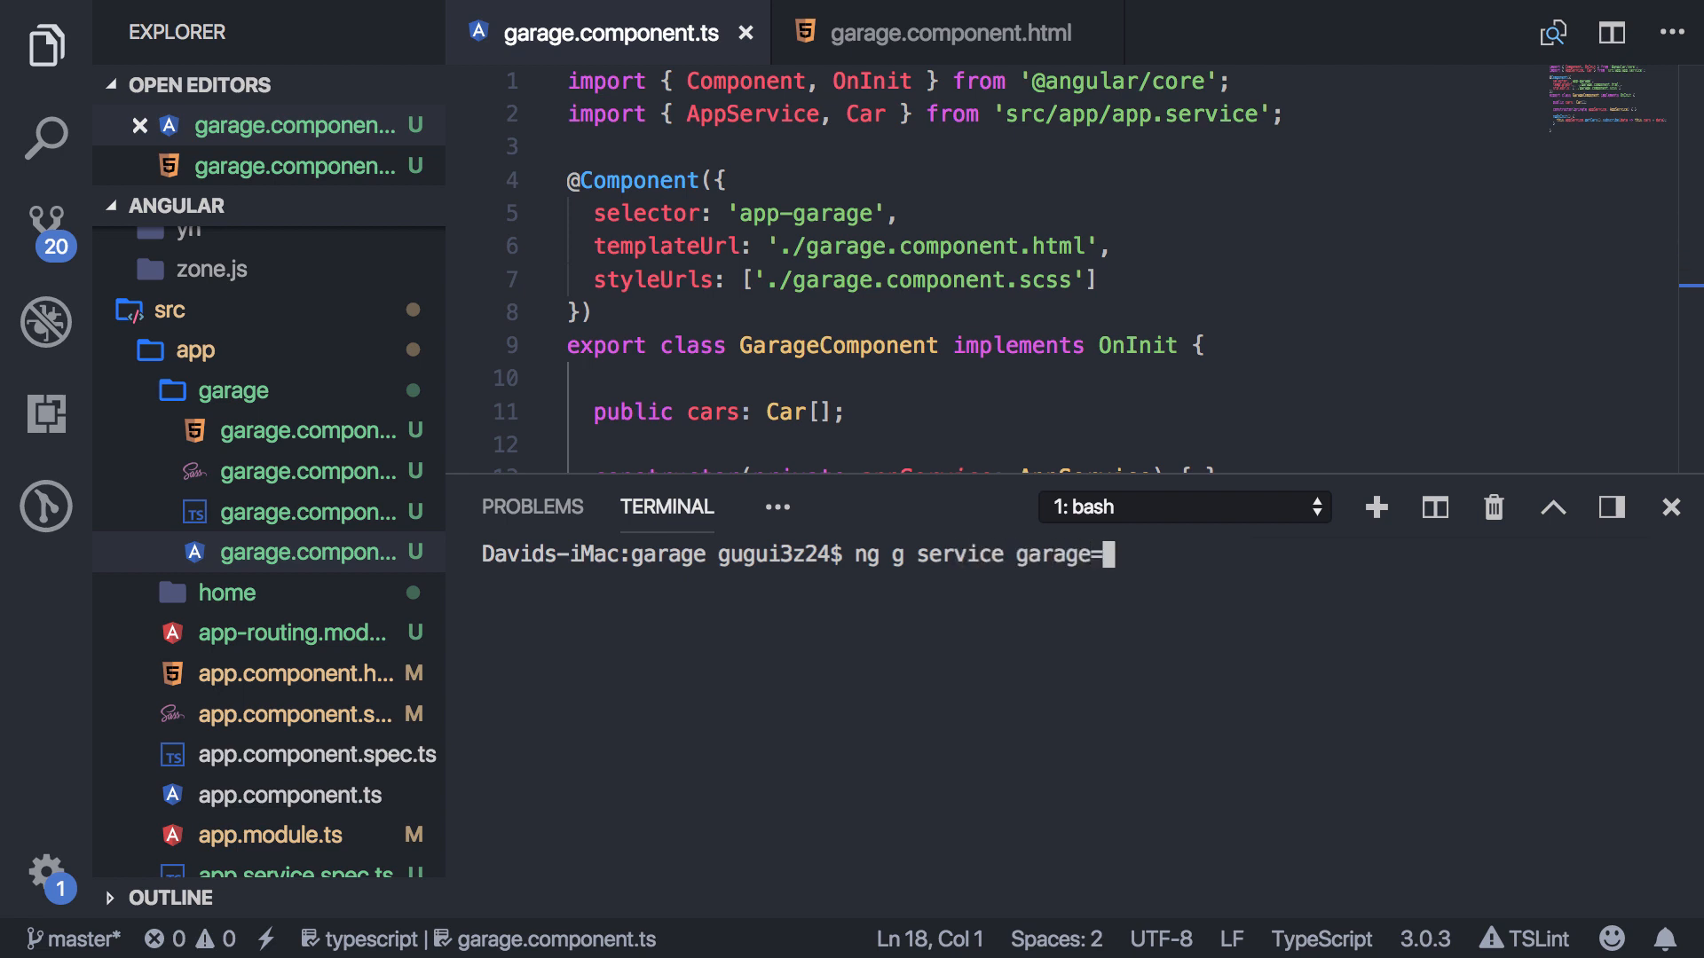
text(resol)
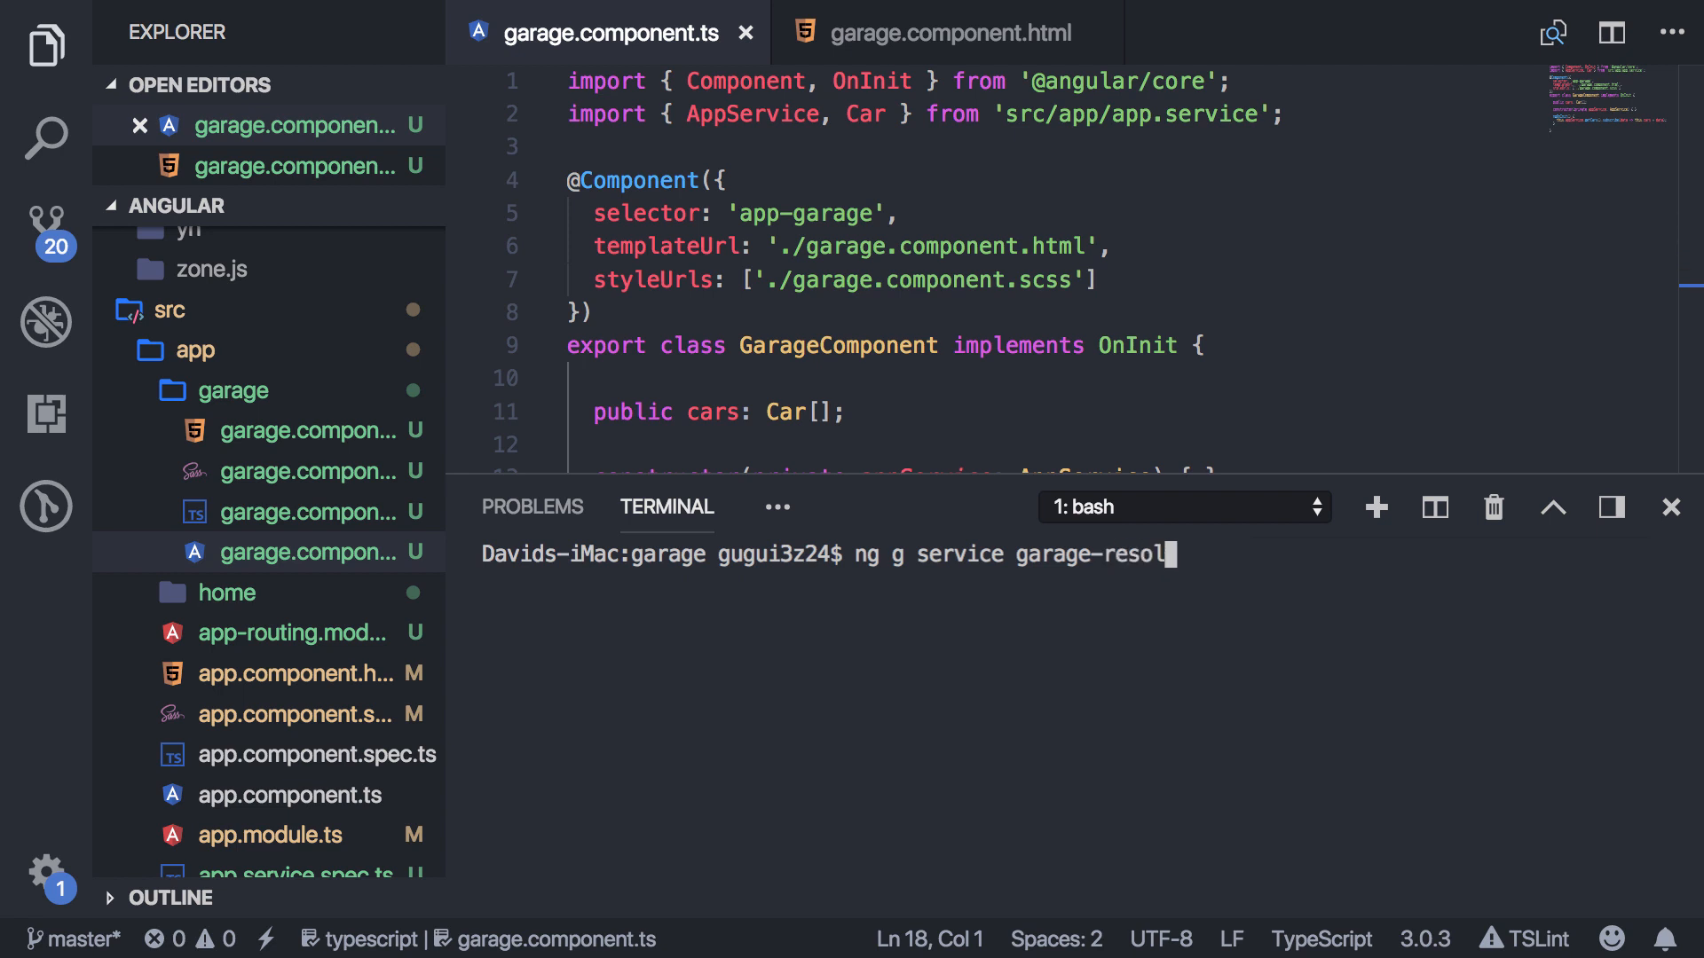
key(Return)
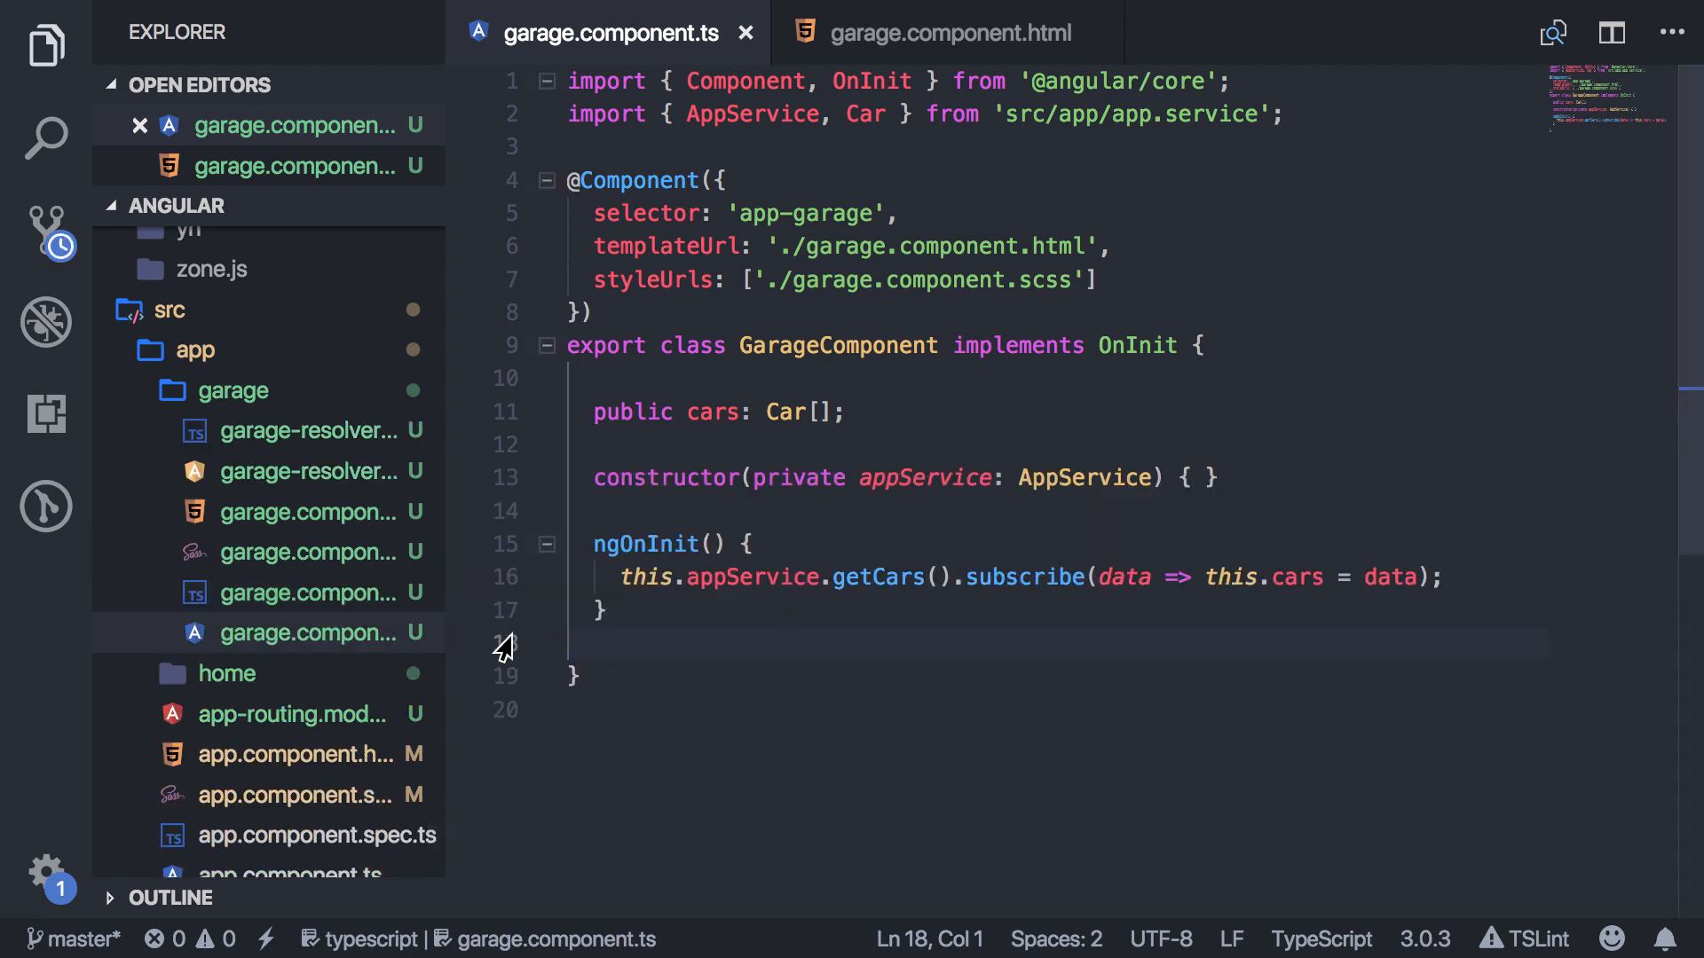
Add resolve: { cars: GarageResolverService } to the garage route with its auto-import, in app-routing.module.ts.
click(289, 714)
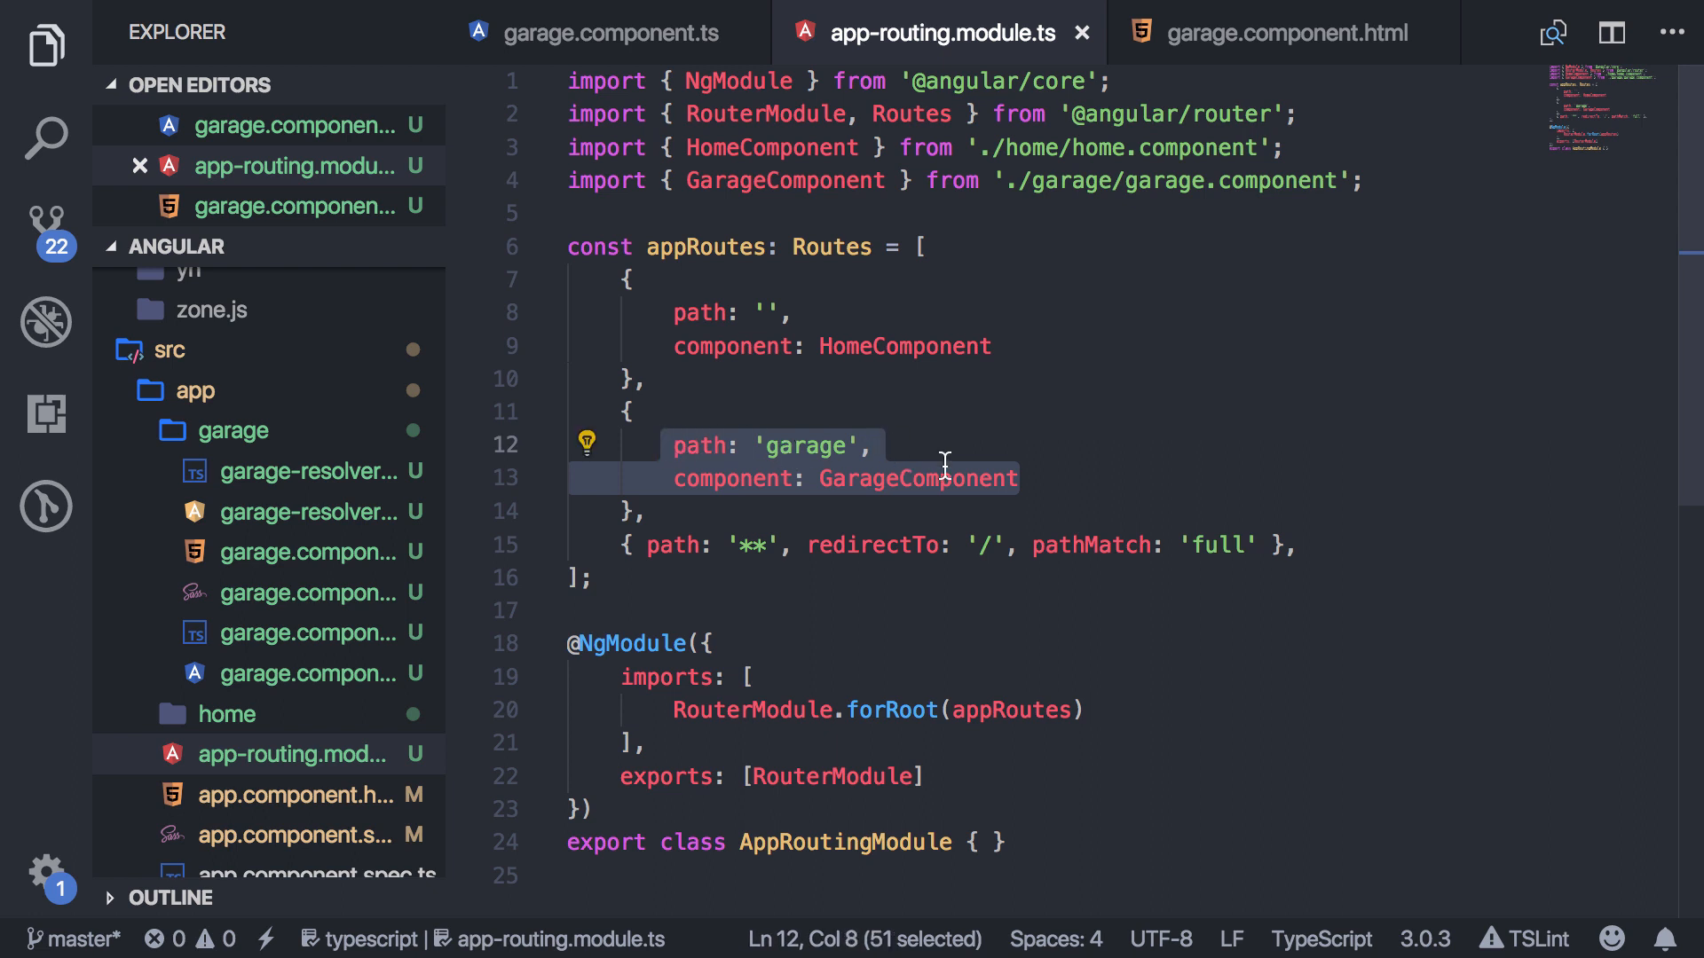
click(1019, 477)
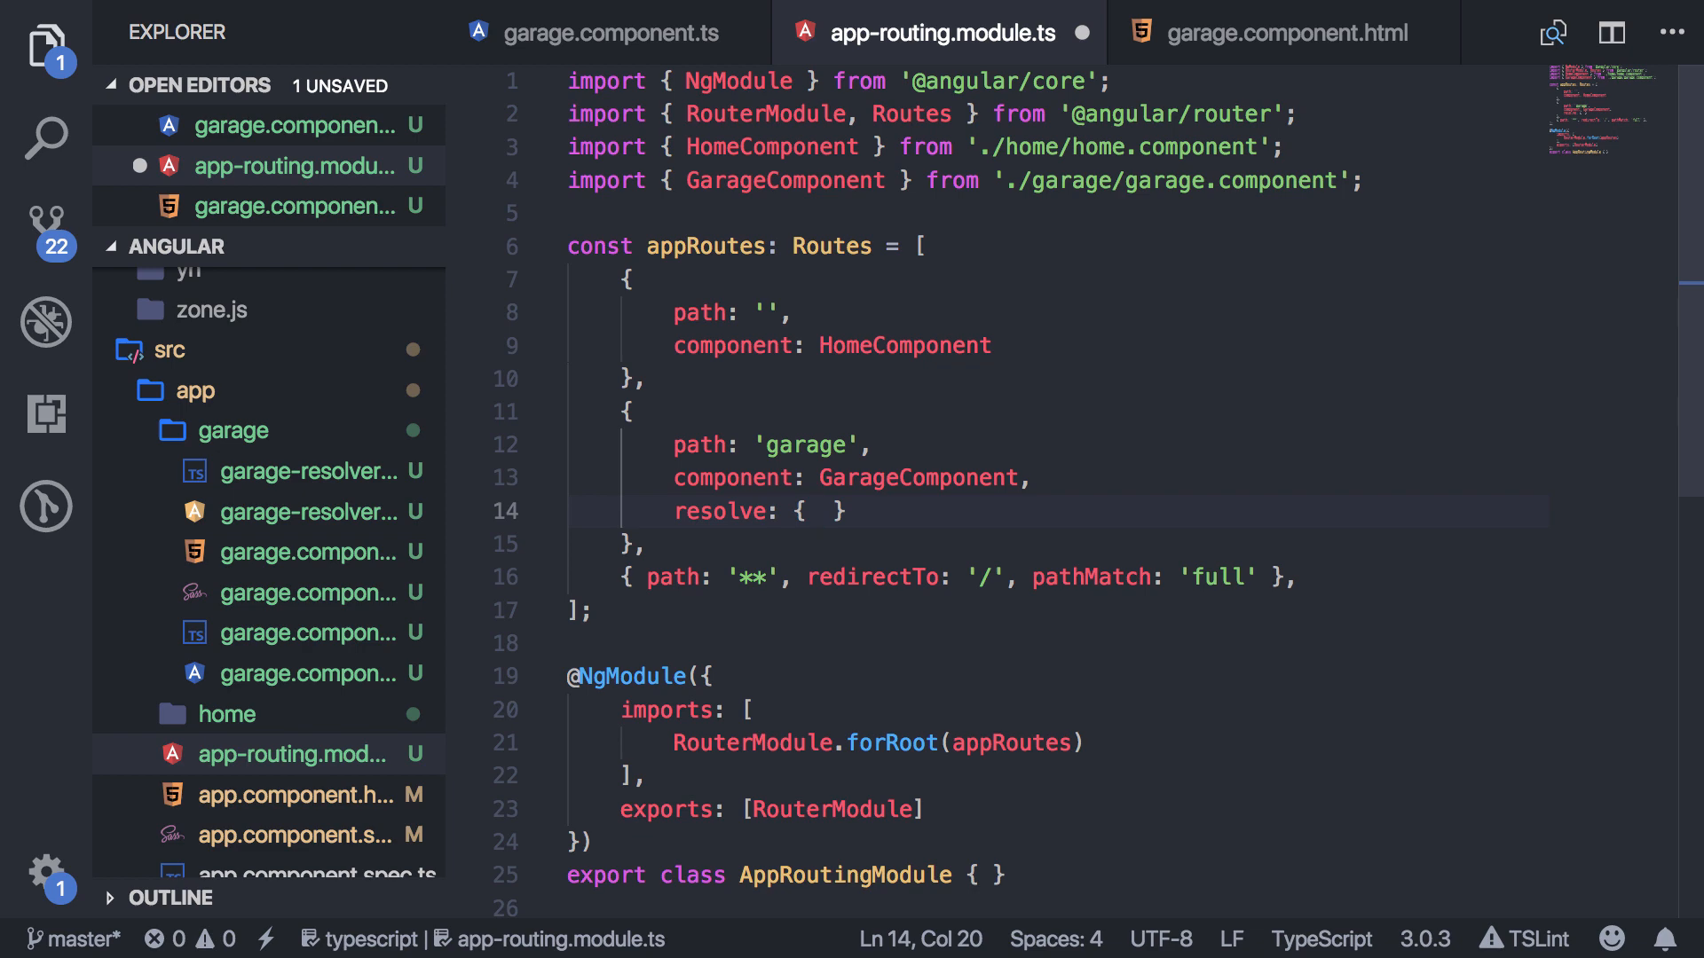
text(cars:)
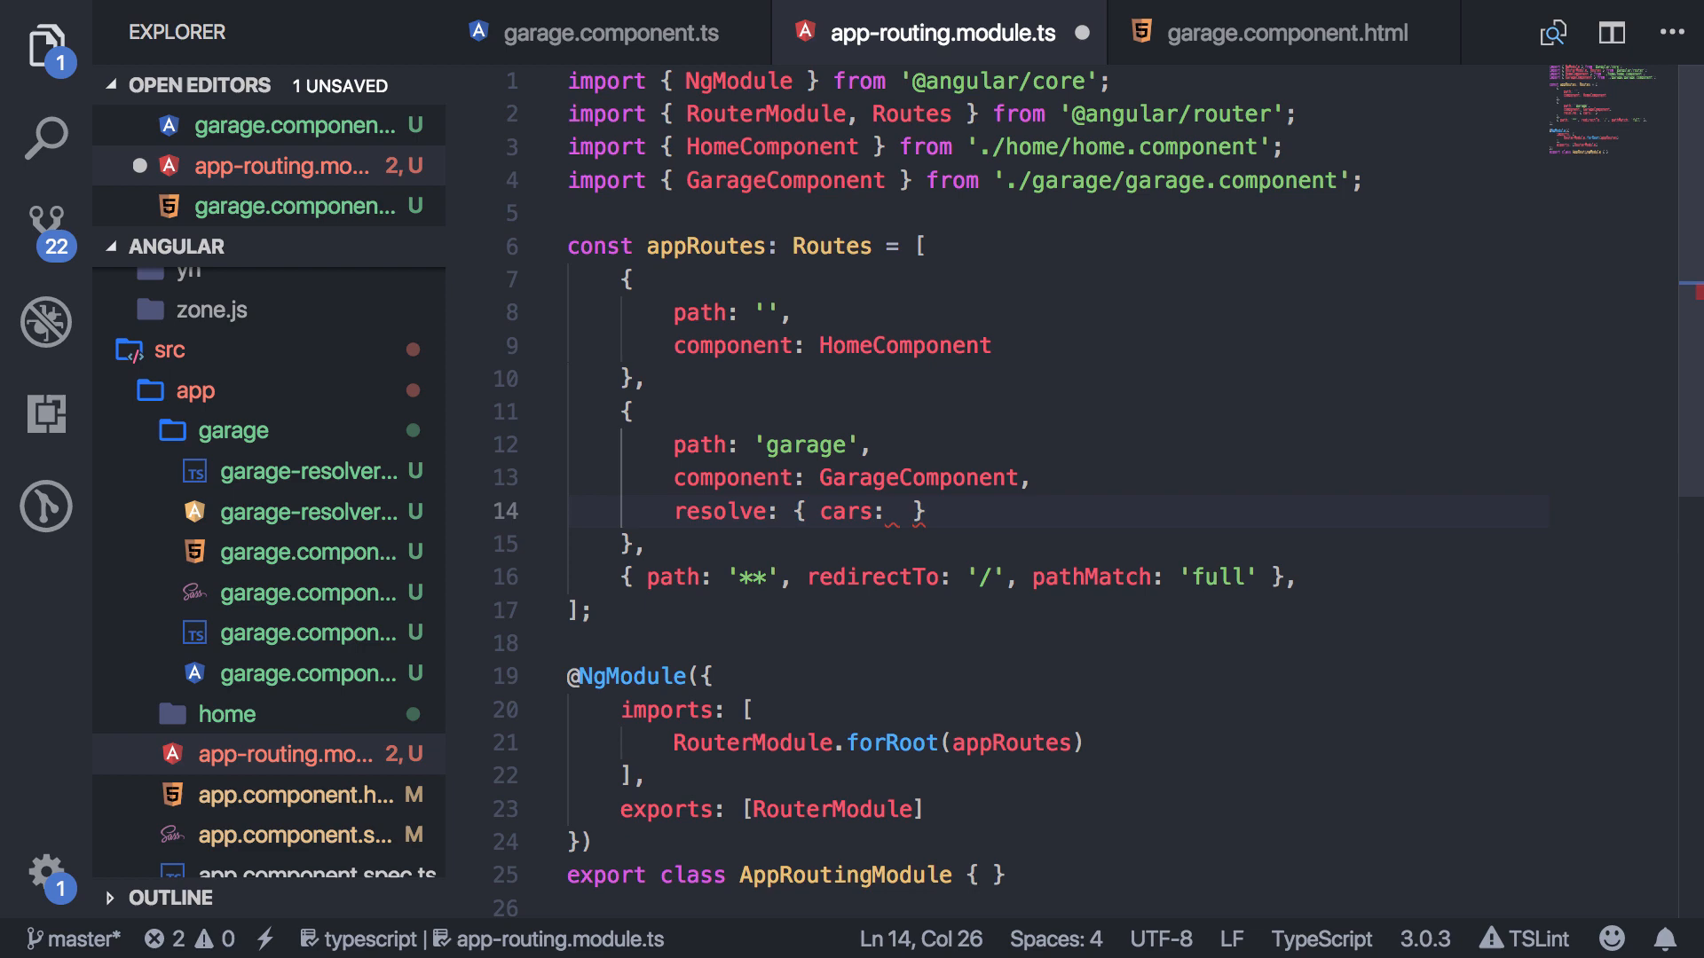
text(Ga)
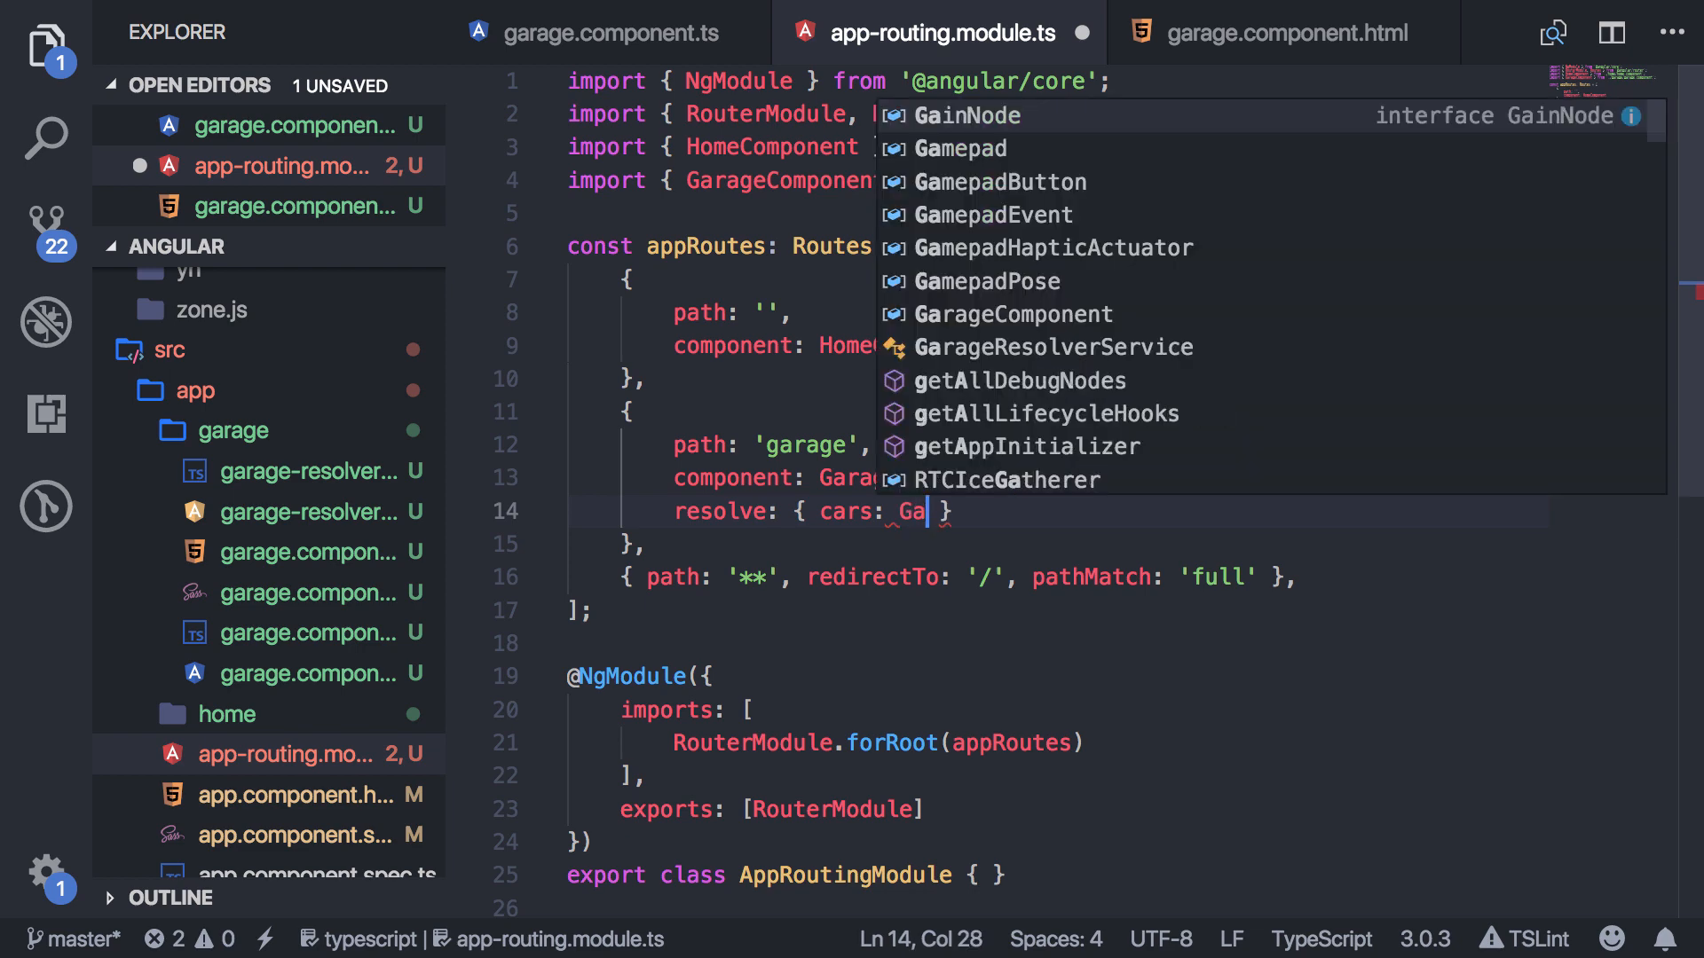
text(rage)
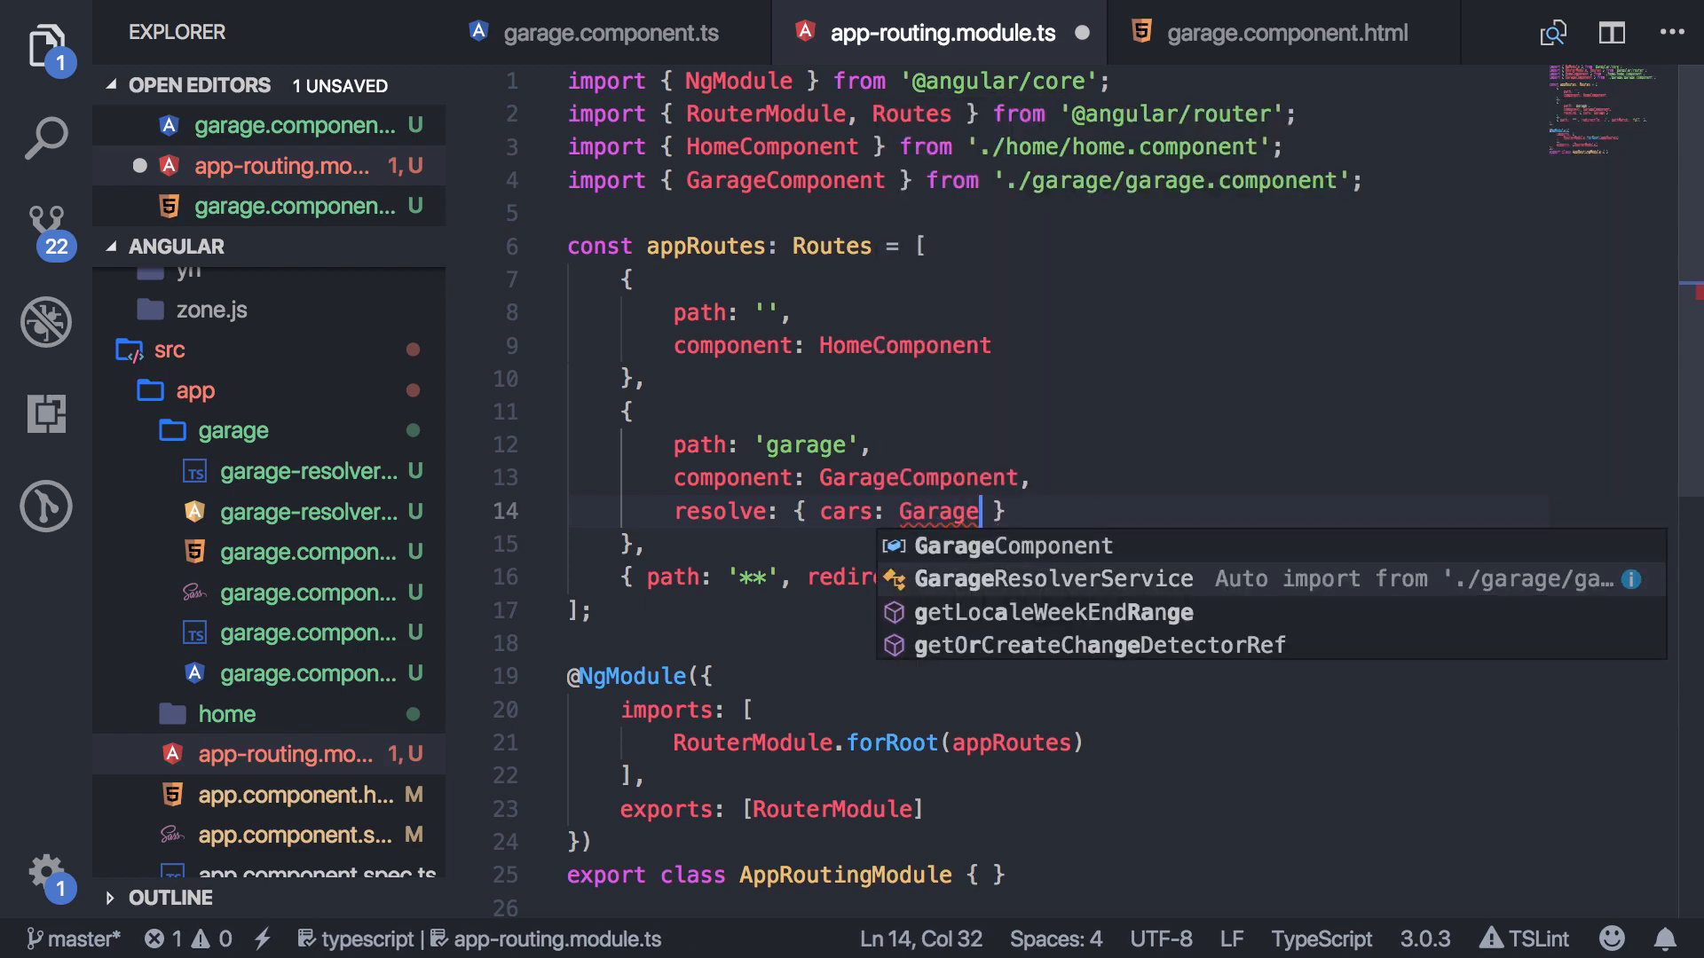
click(1078, 579)
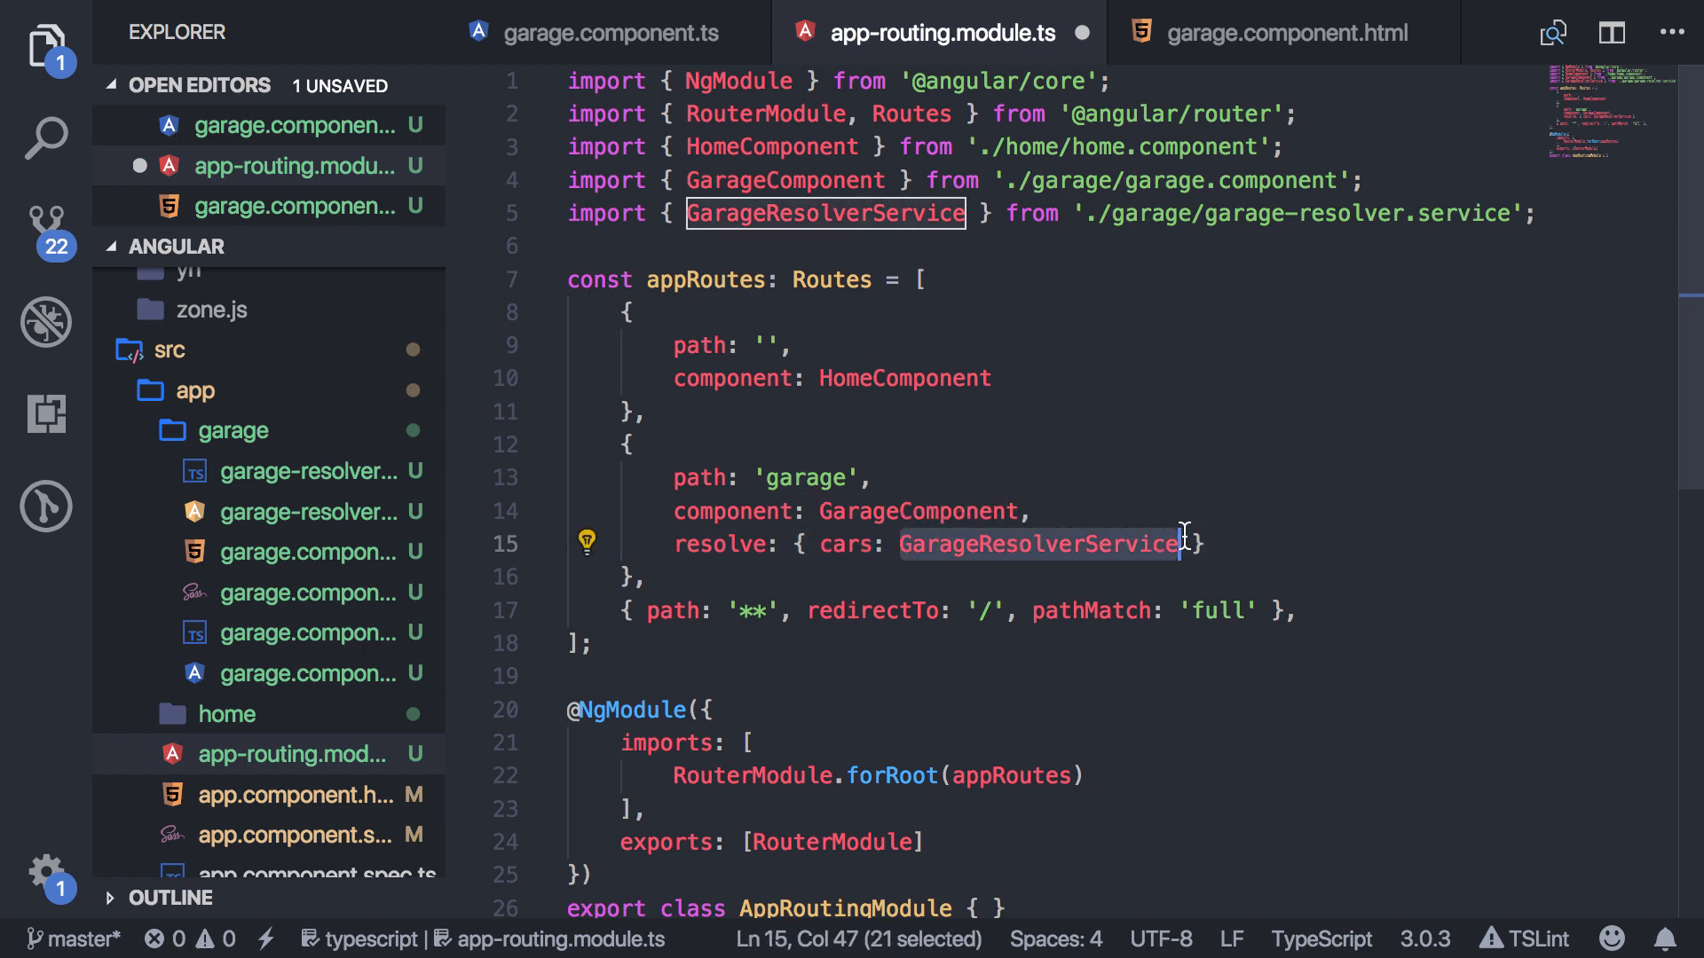
click(1234, 543)
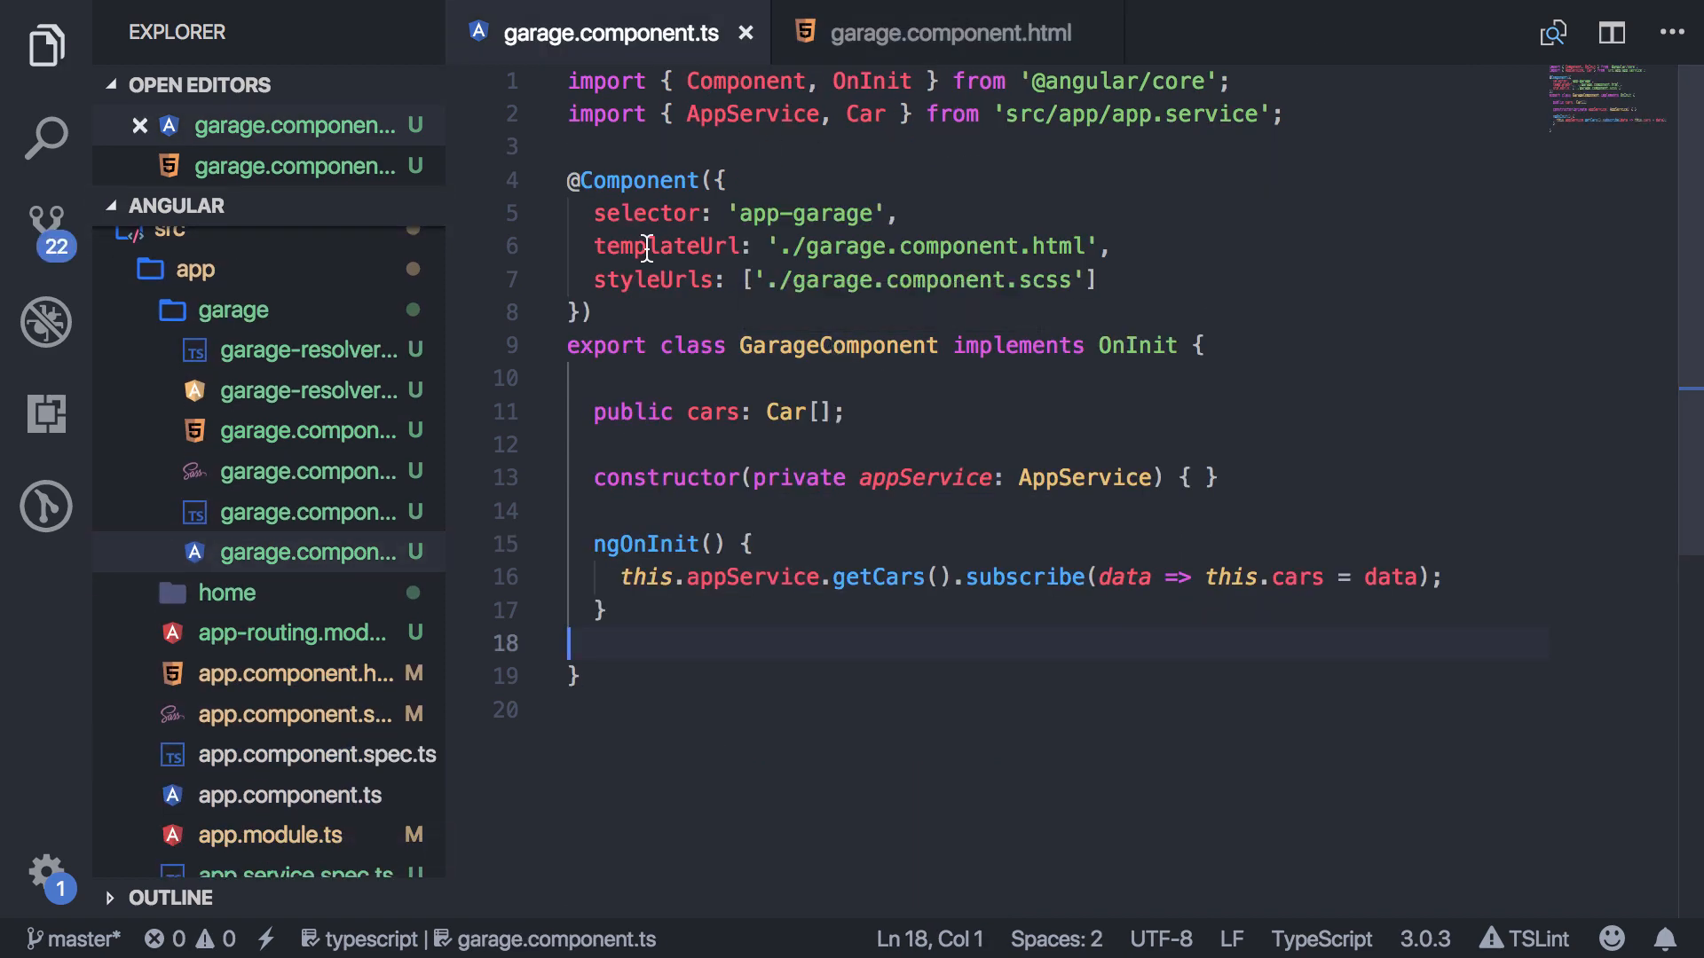
Make GarageResolverService implement Resolve, importing it from the router.
click(307, 391)
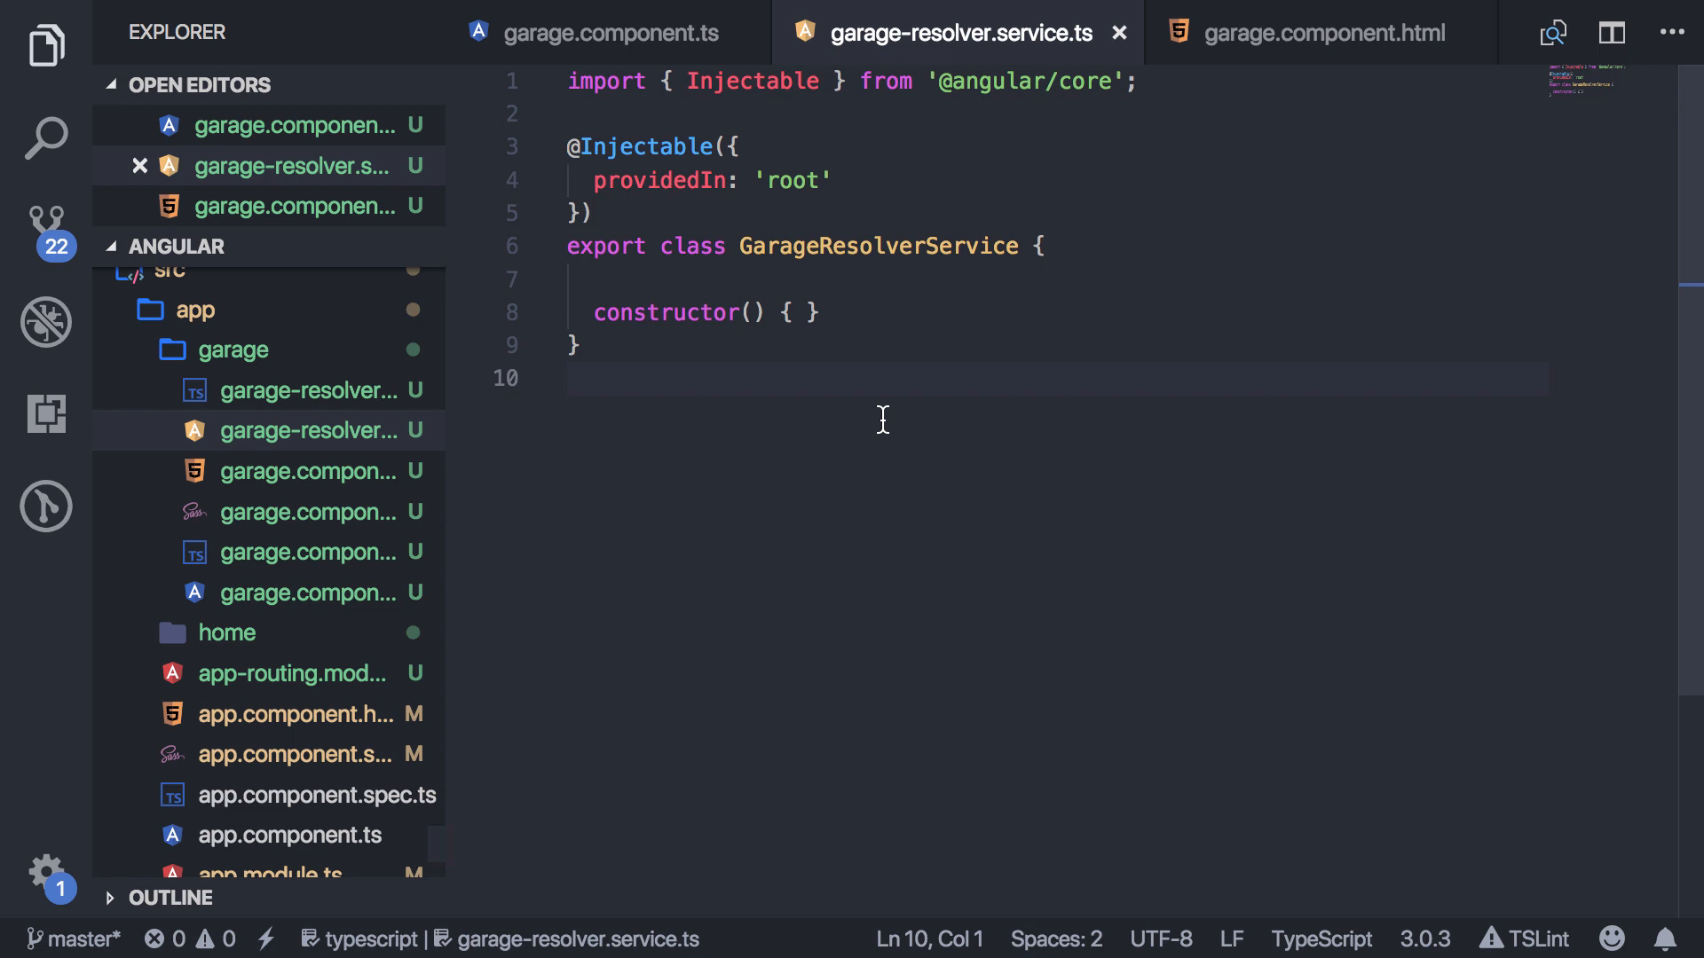
double_click(878, 245)
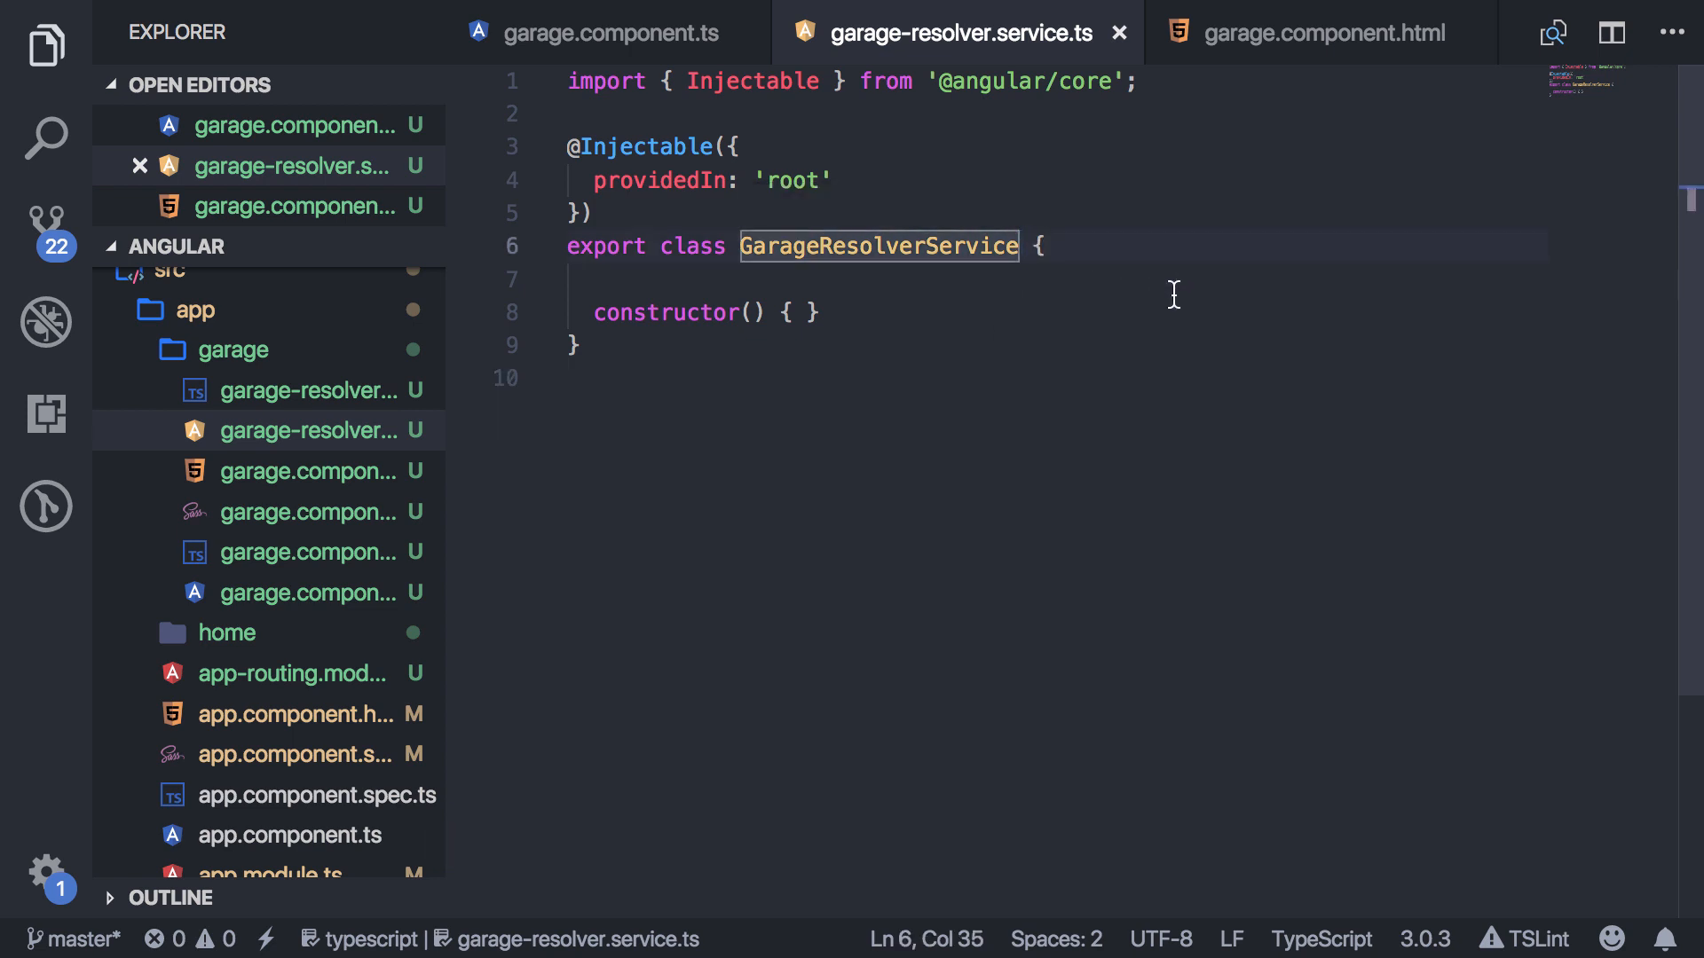
text(implements)
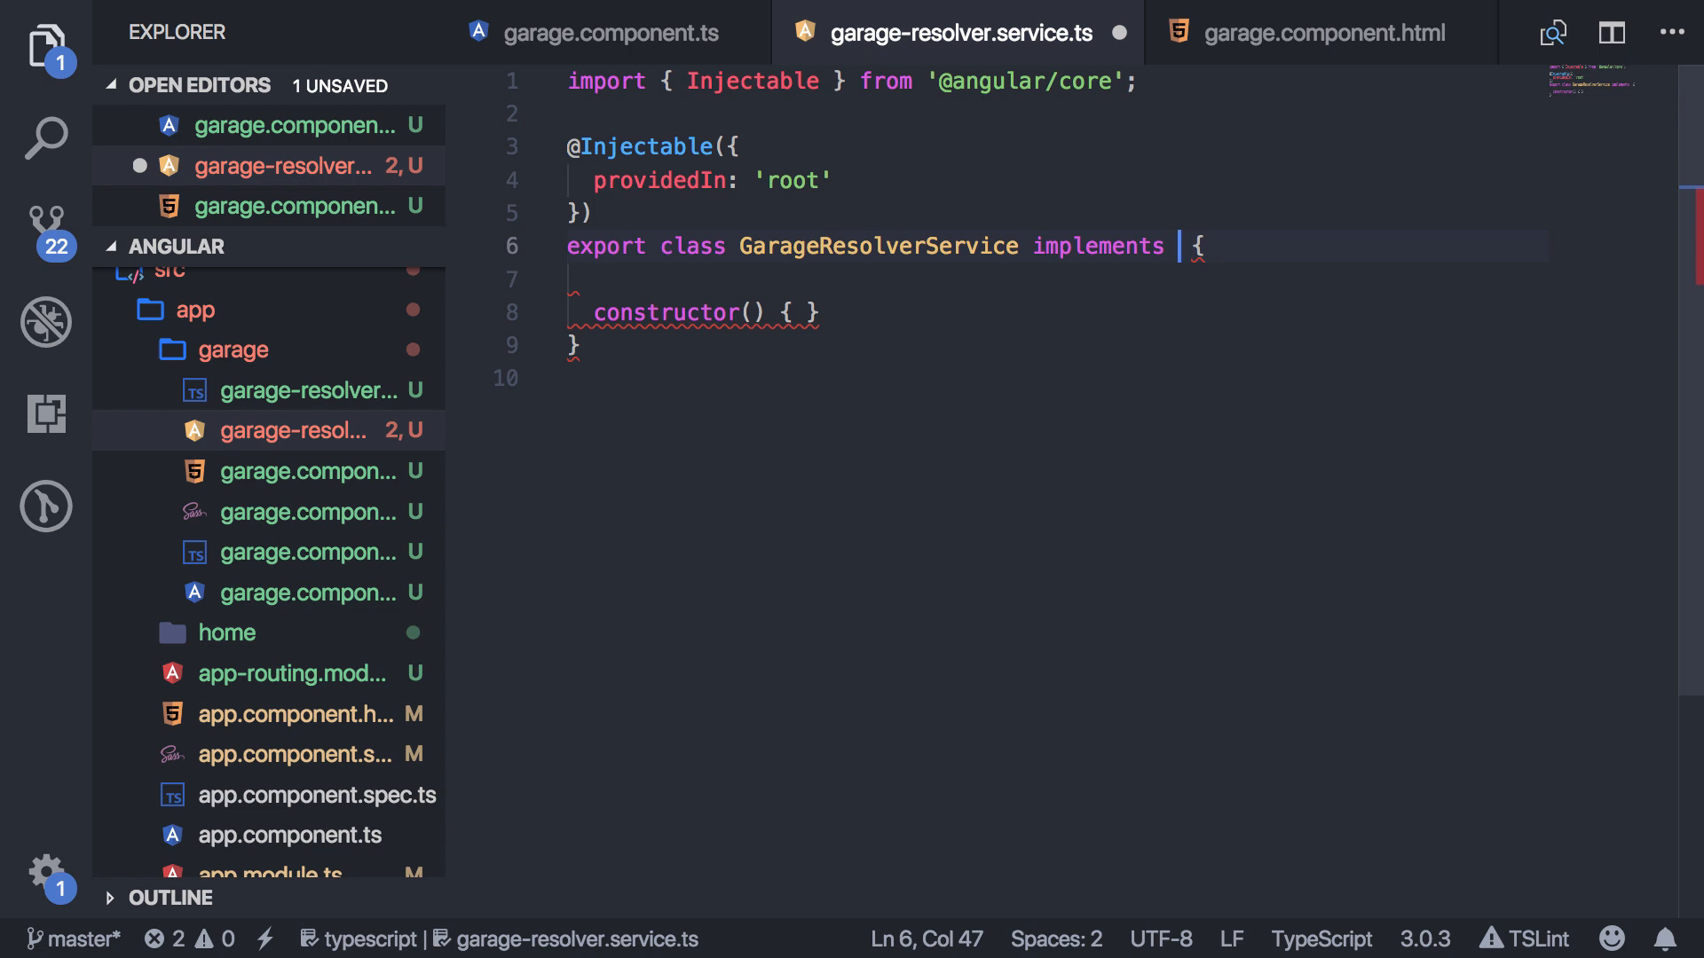
text(Resolve)
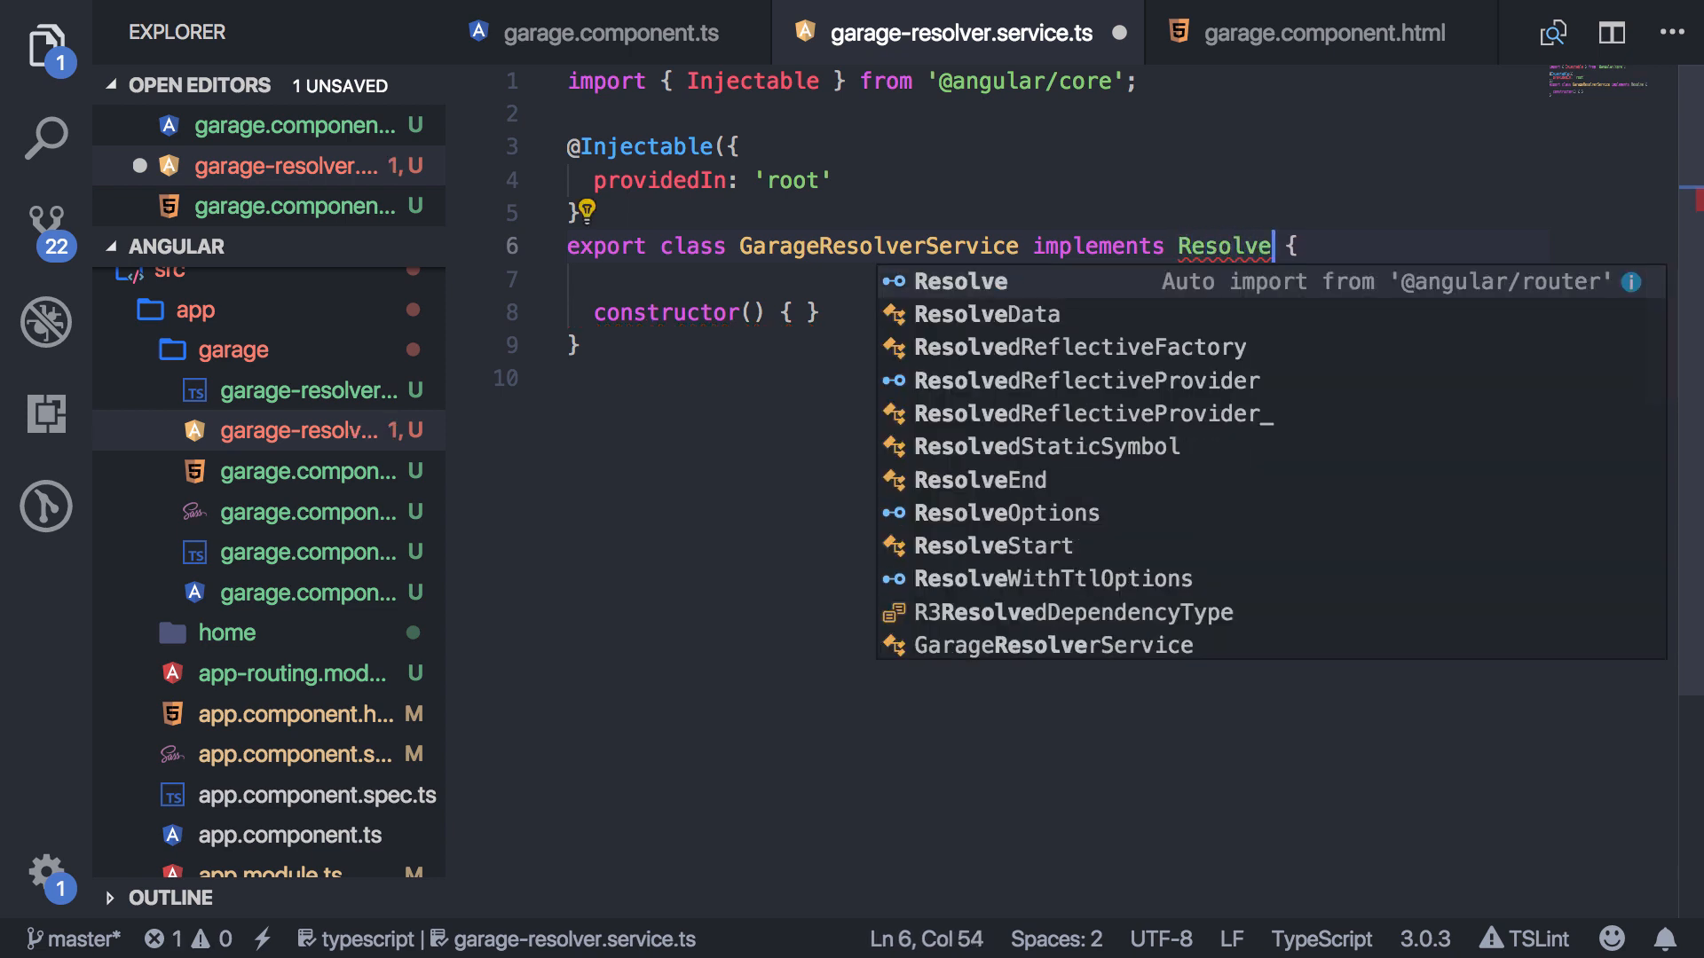
click(960, 283)
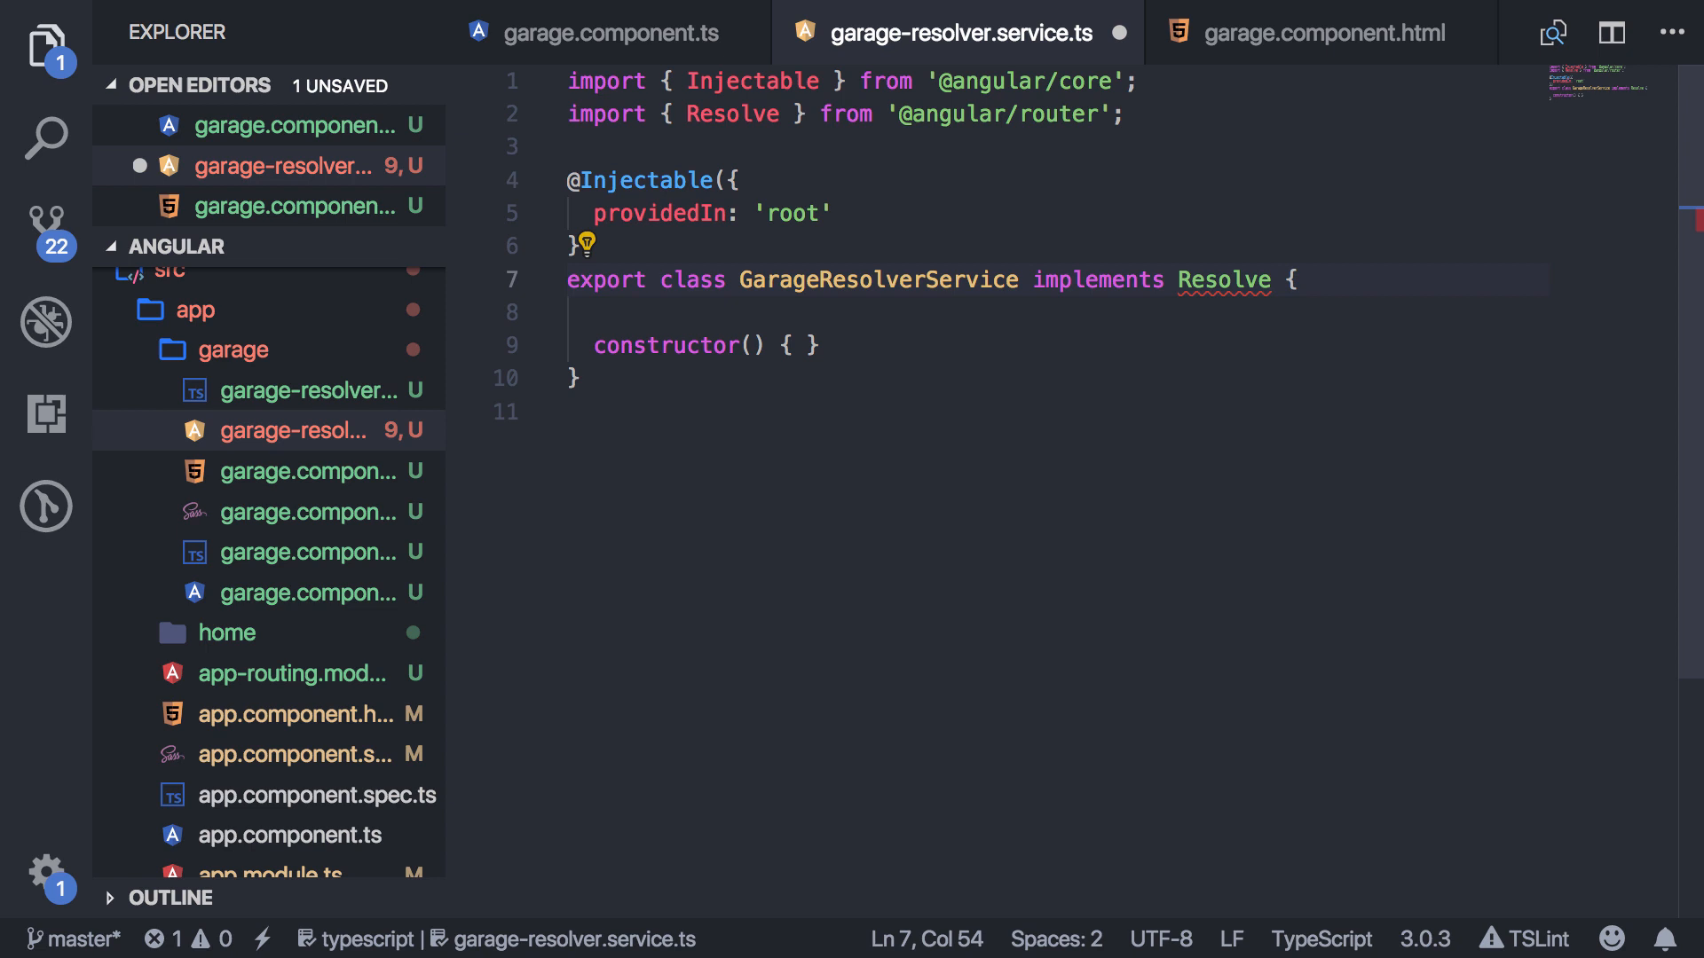
Parameterise Resolve as Resolve<Car[]> and import Car from the app service.
text(<>)
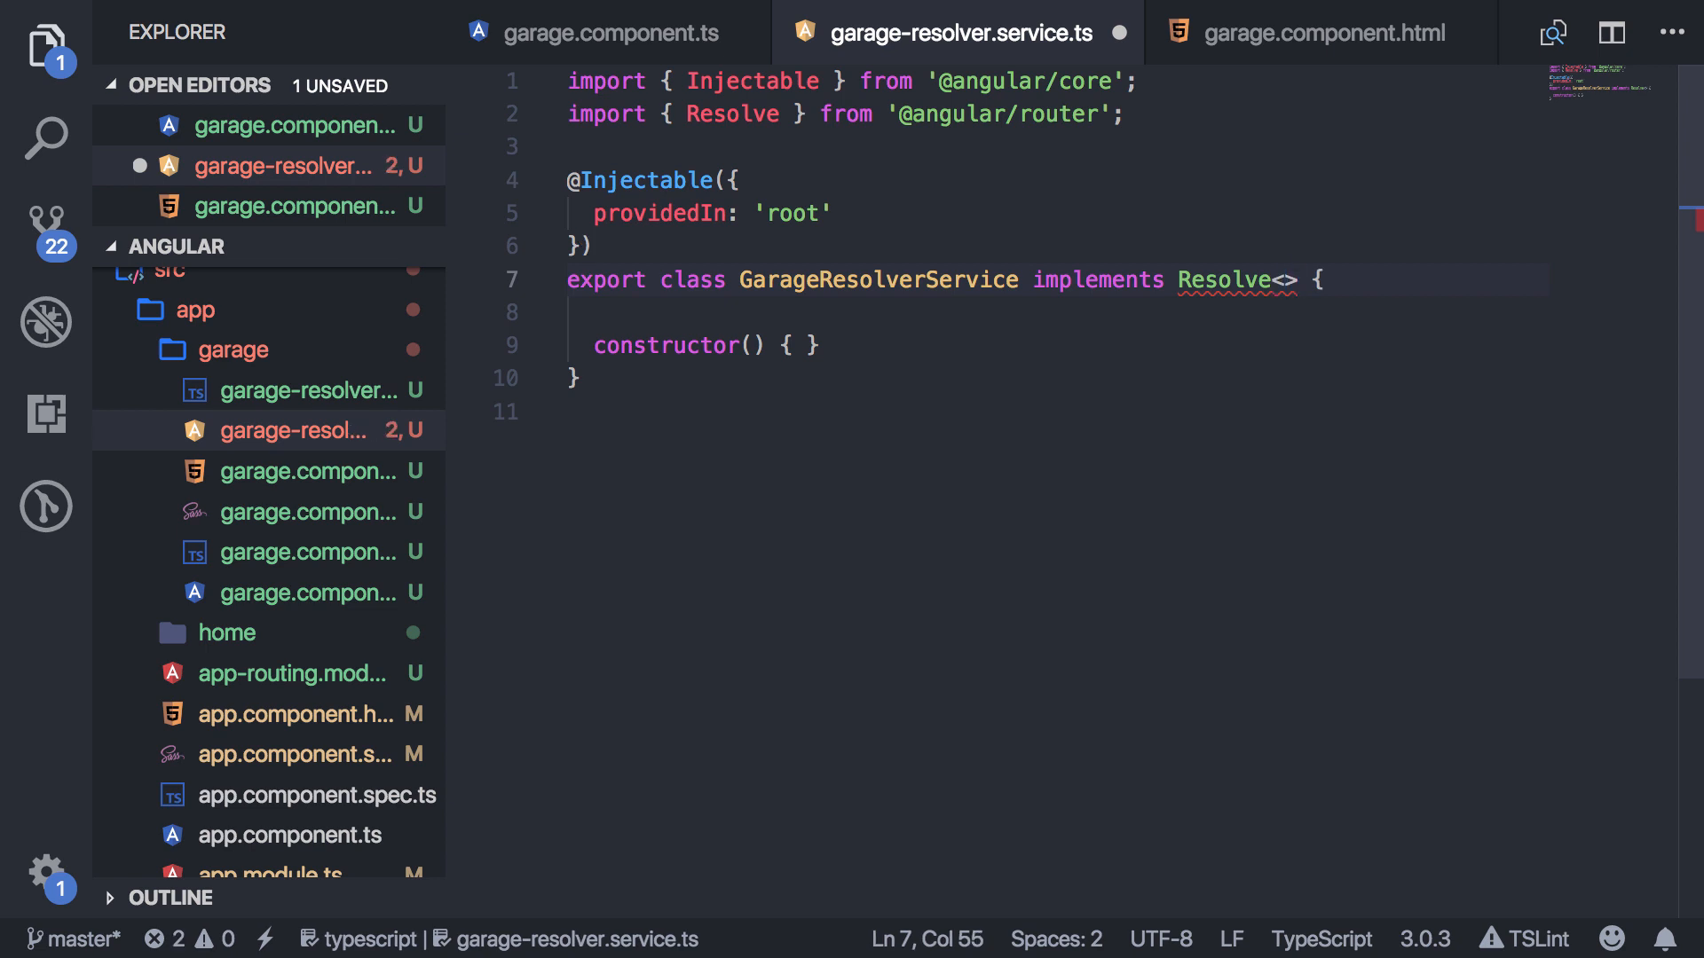
text(Car[])
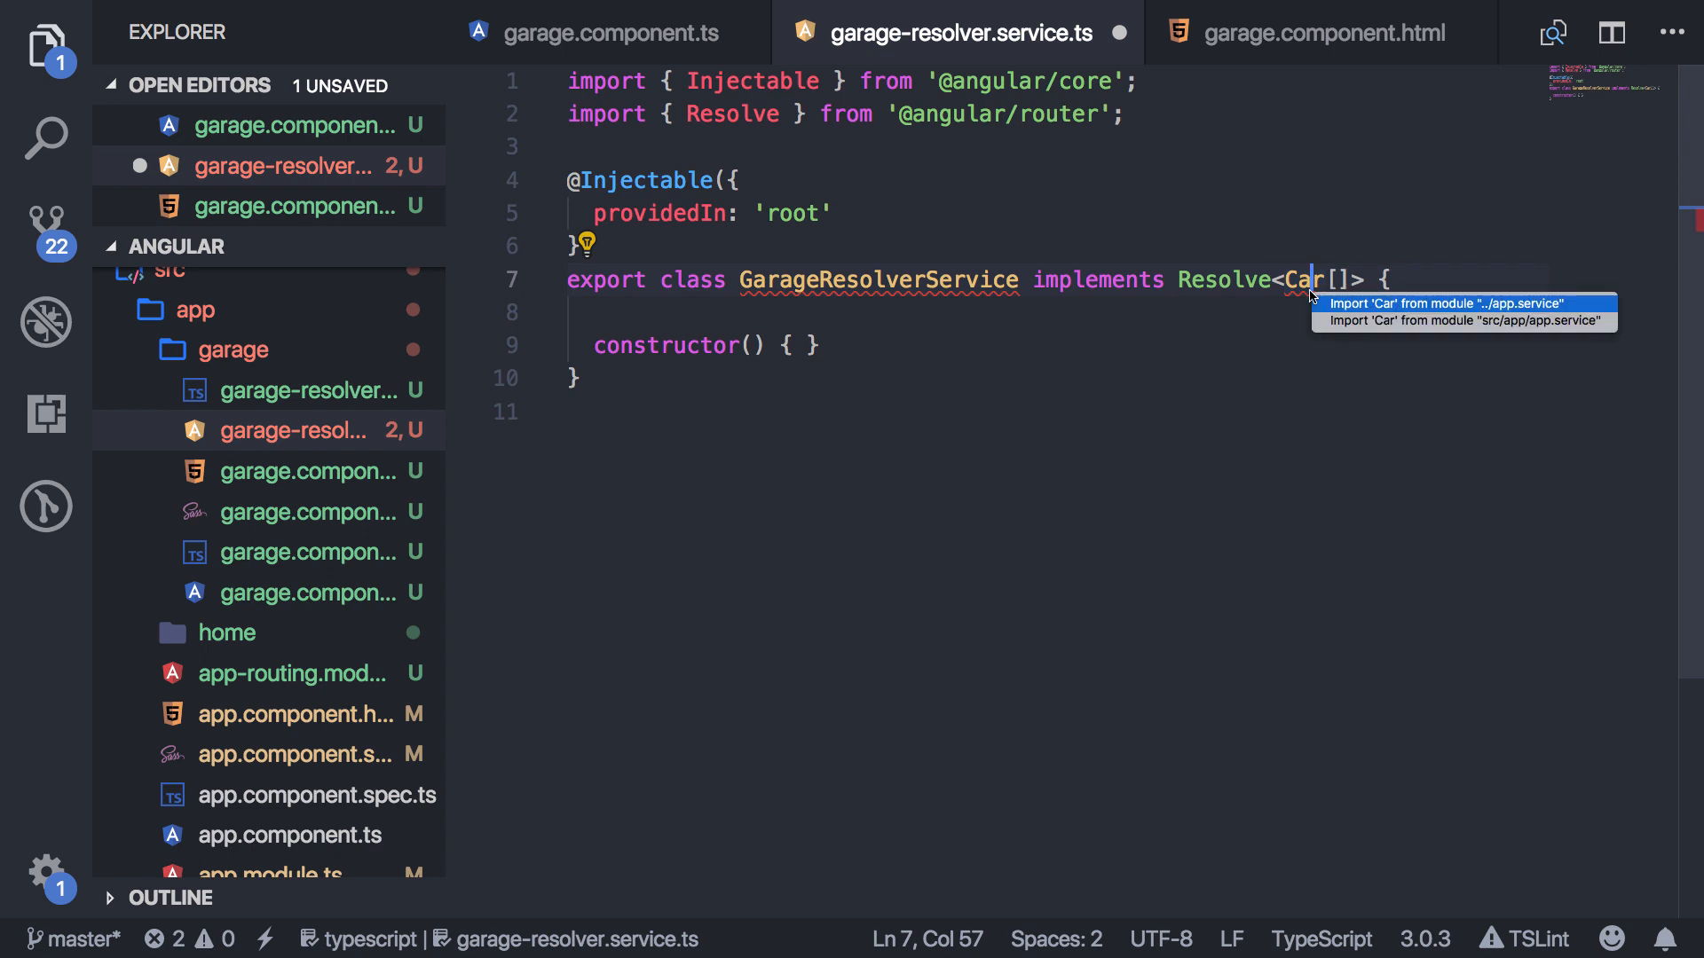
click(1464, 322)
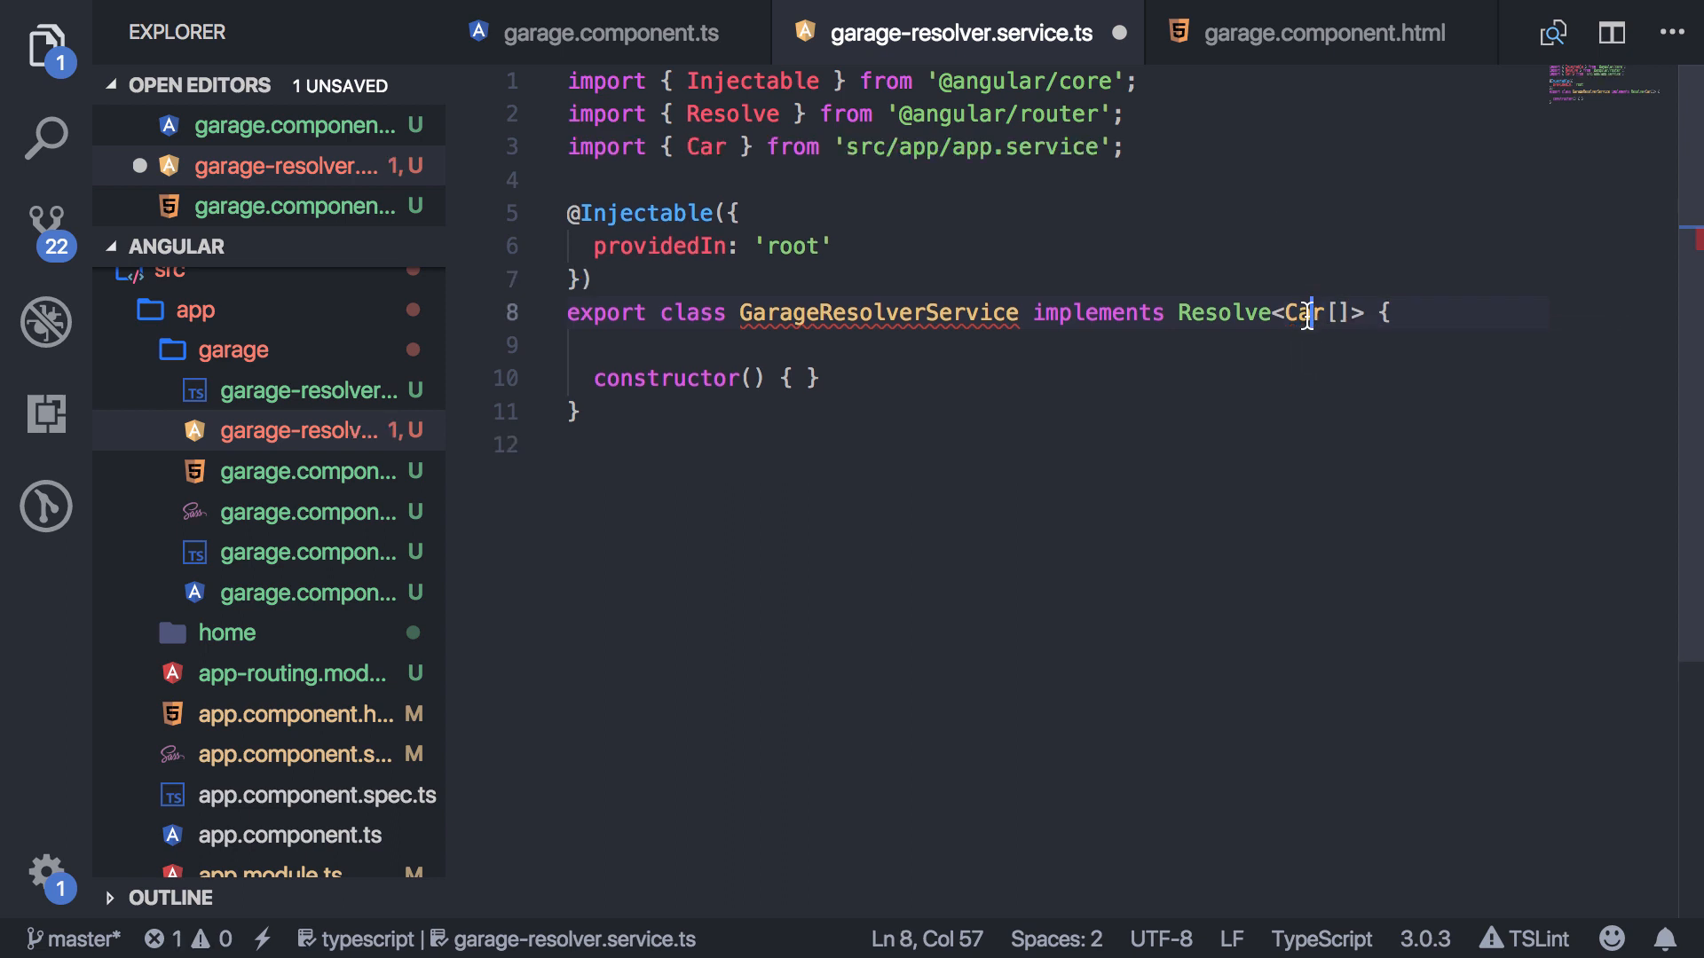
click(800, 378)
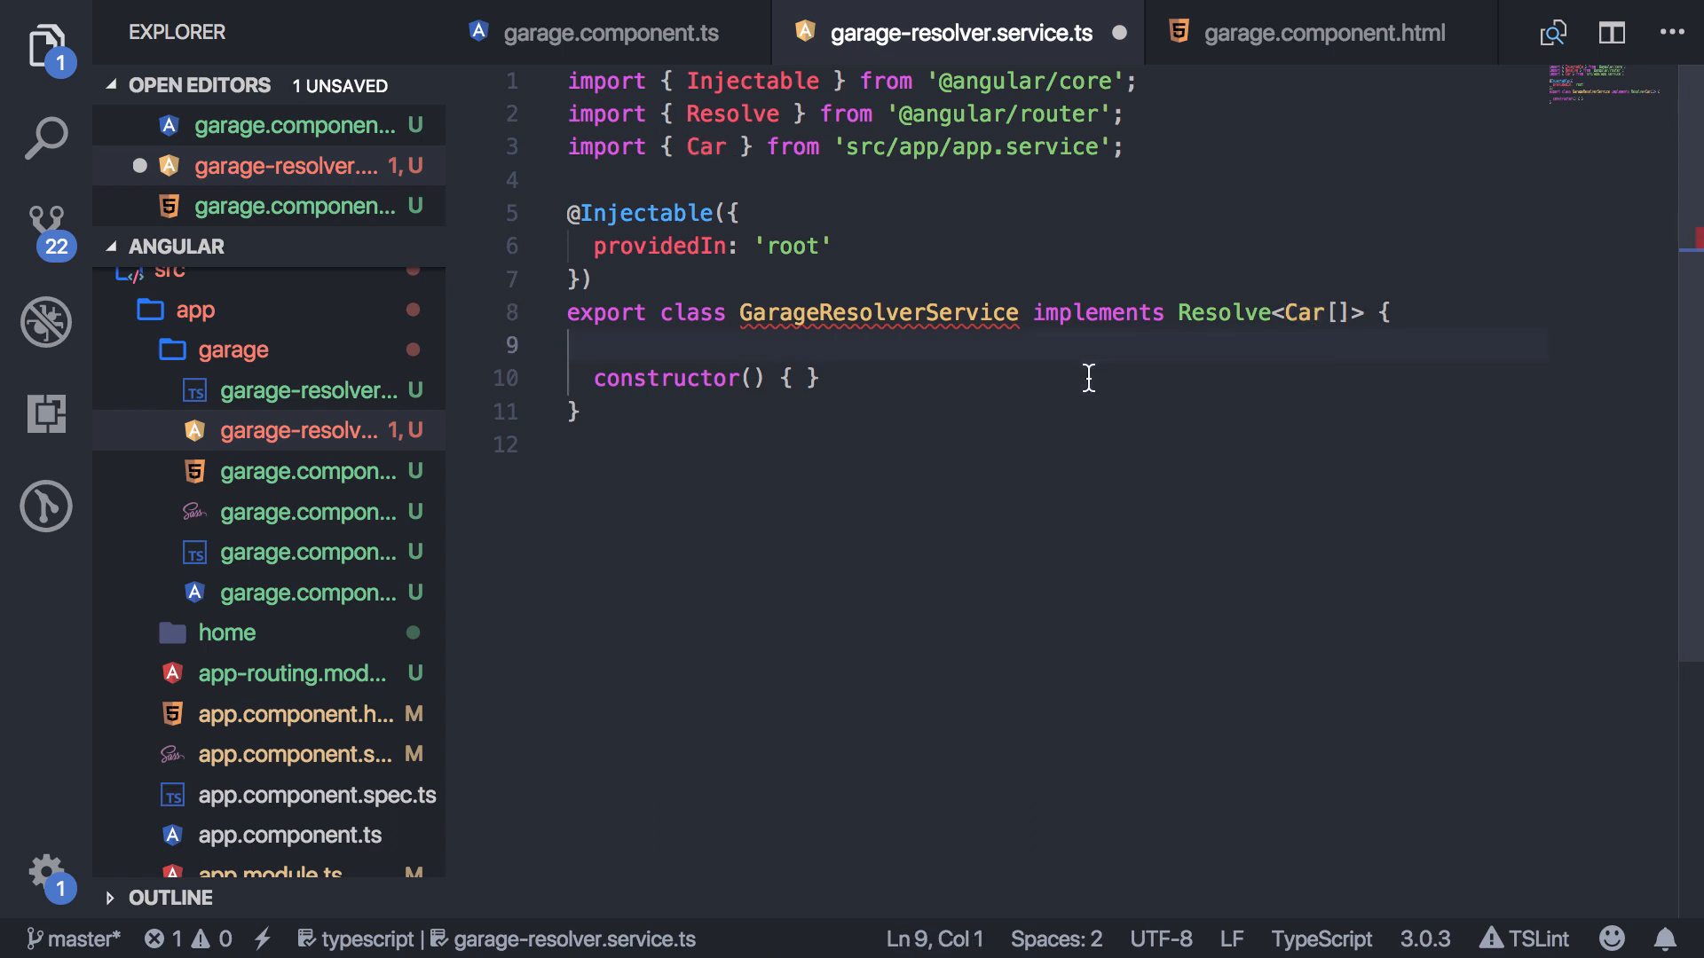
mouse_move(1269, 323)
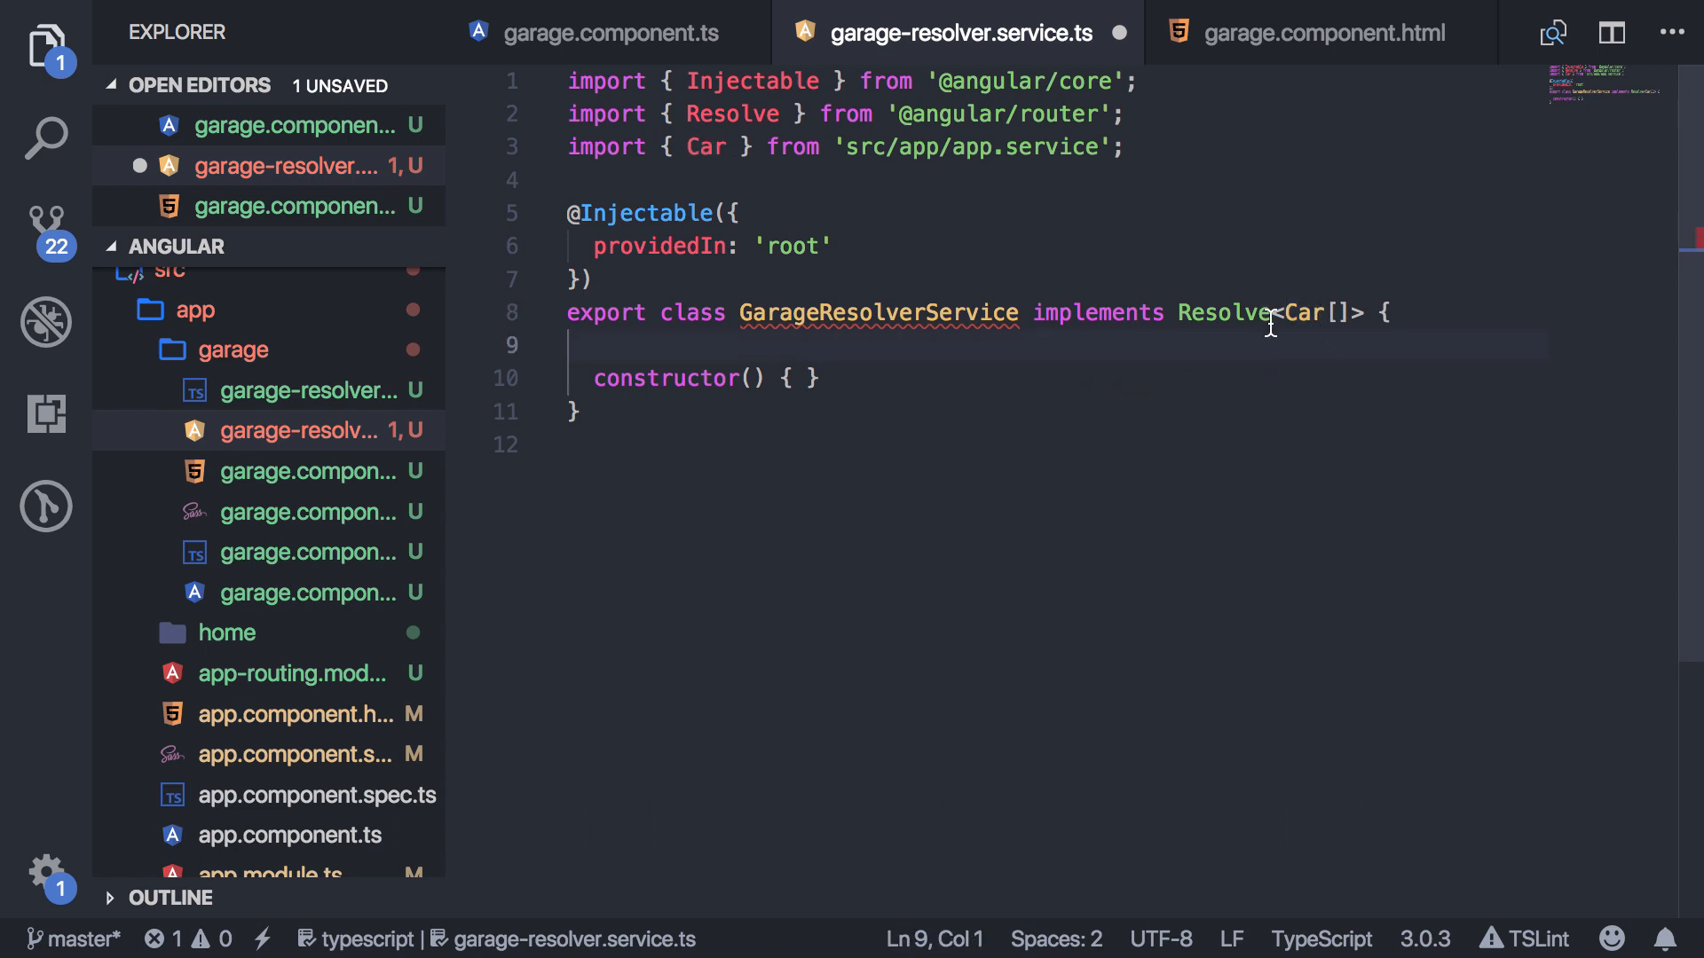
mouse_move(1282, 362)
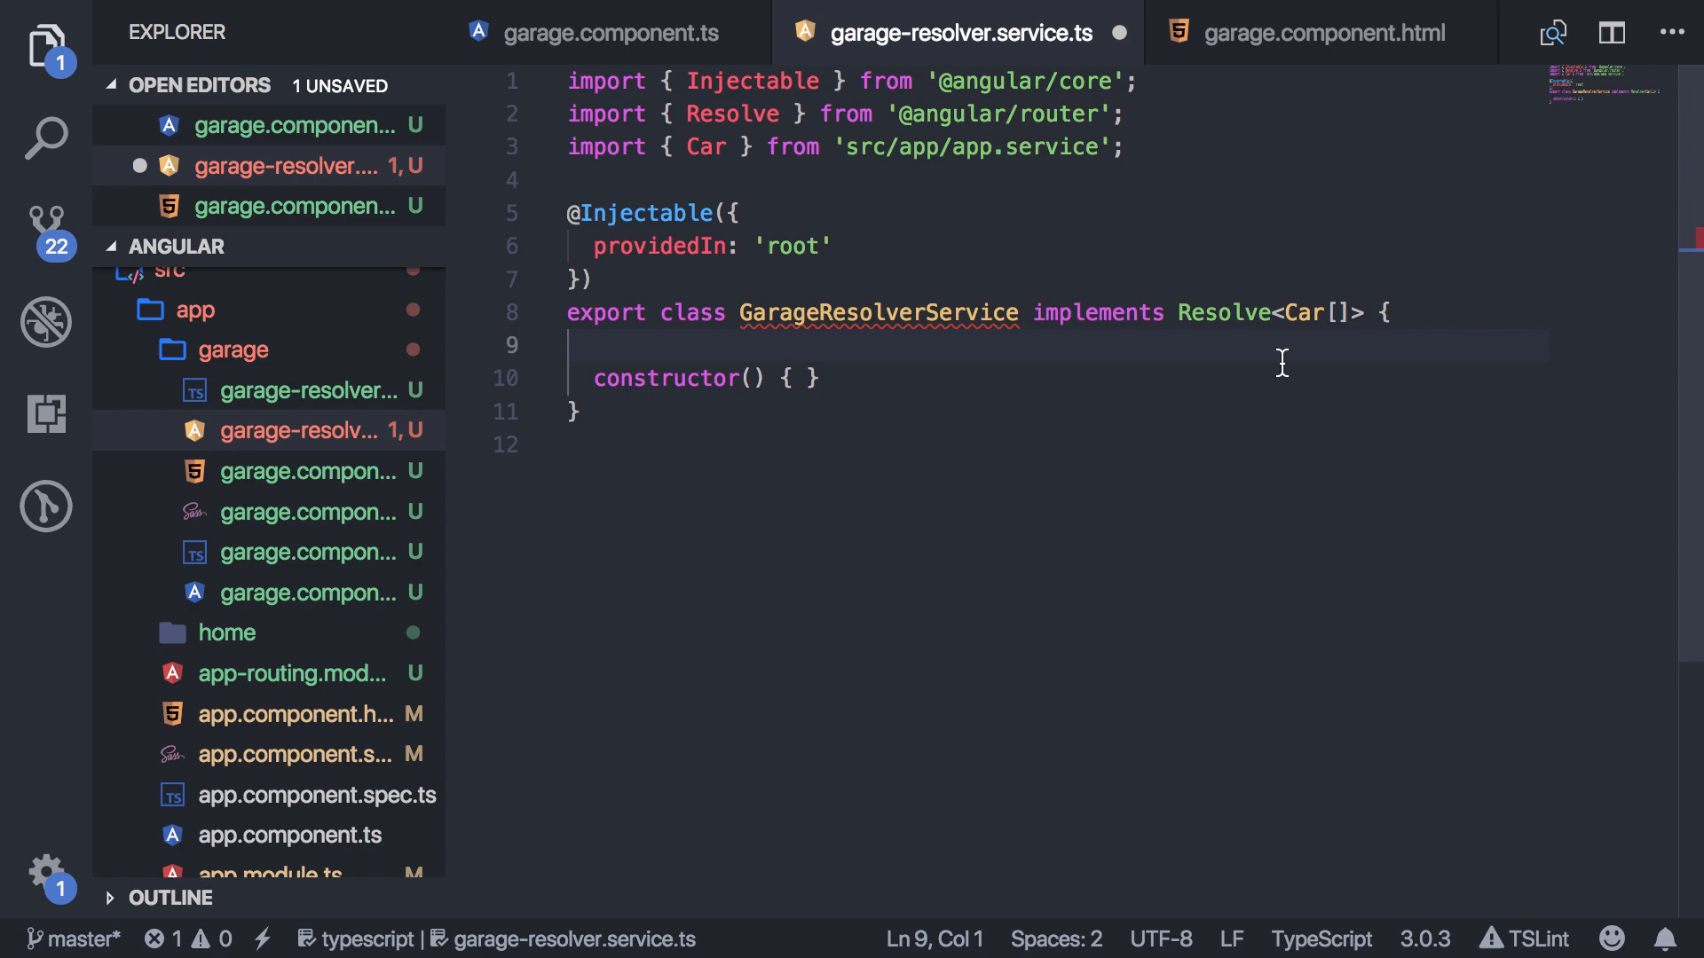
mouse_move(1221, 312)
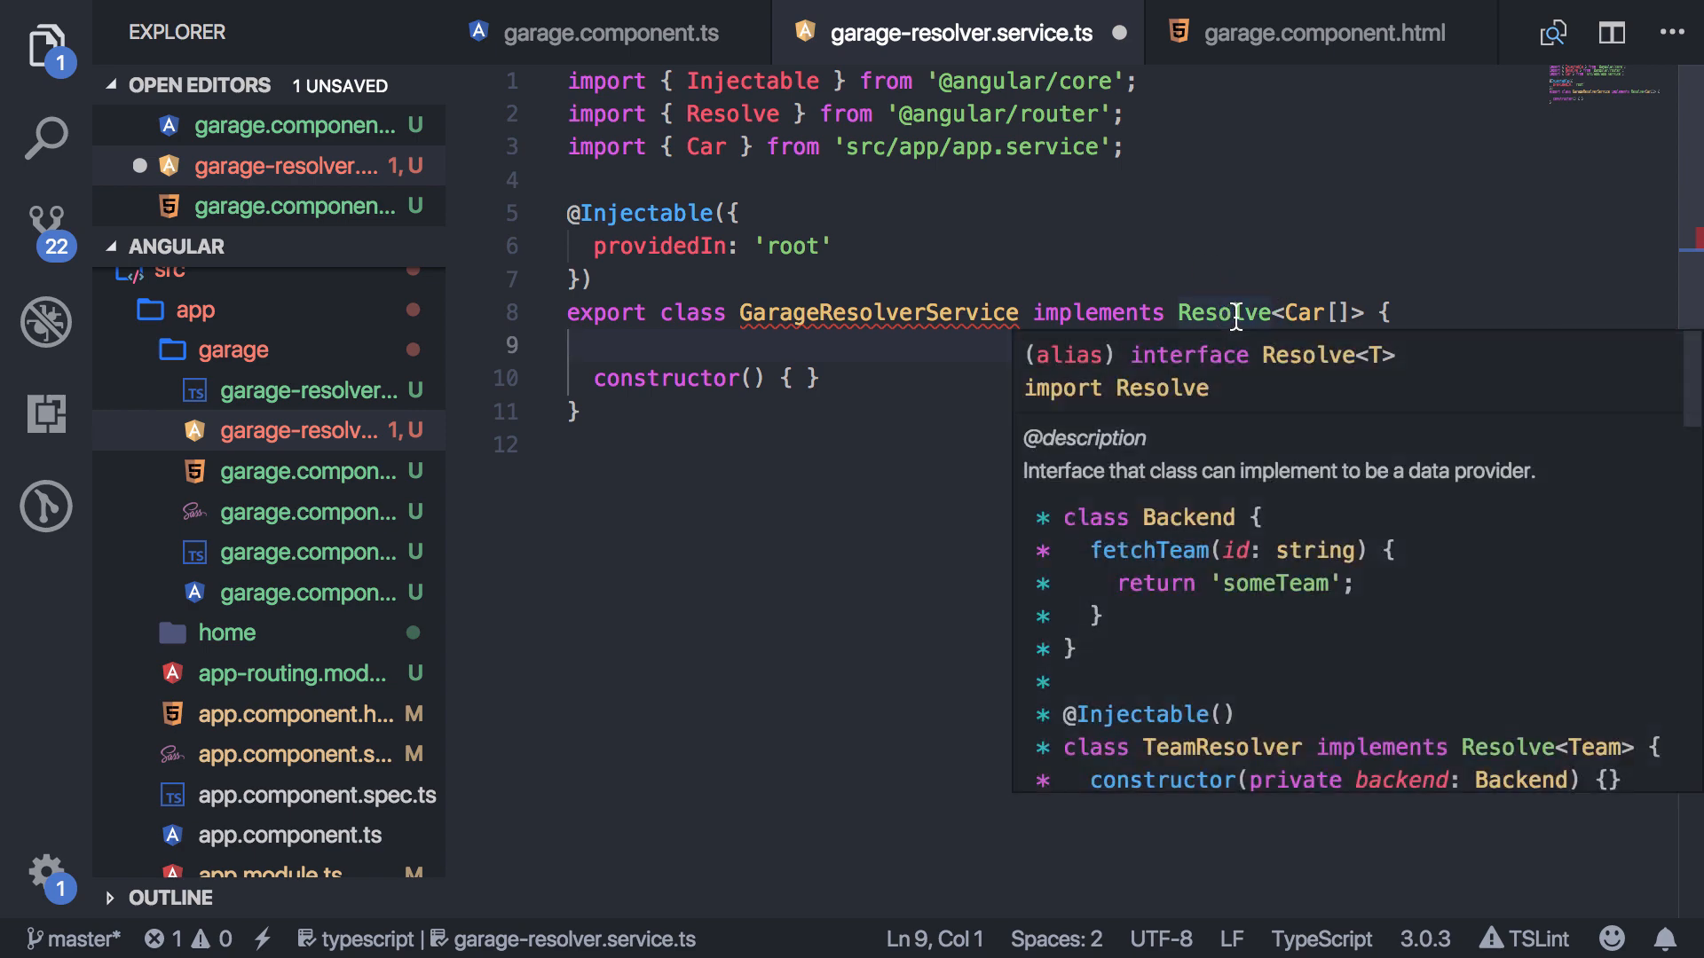
Jump to the Resolve interface definition and copy its resolve() method signature.
right_click(1223, 313)
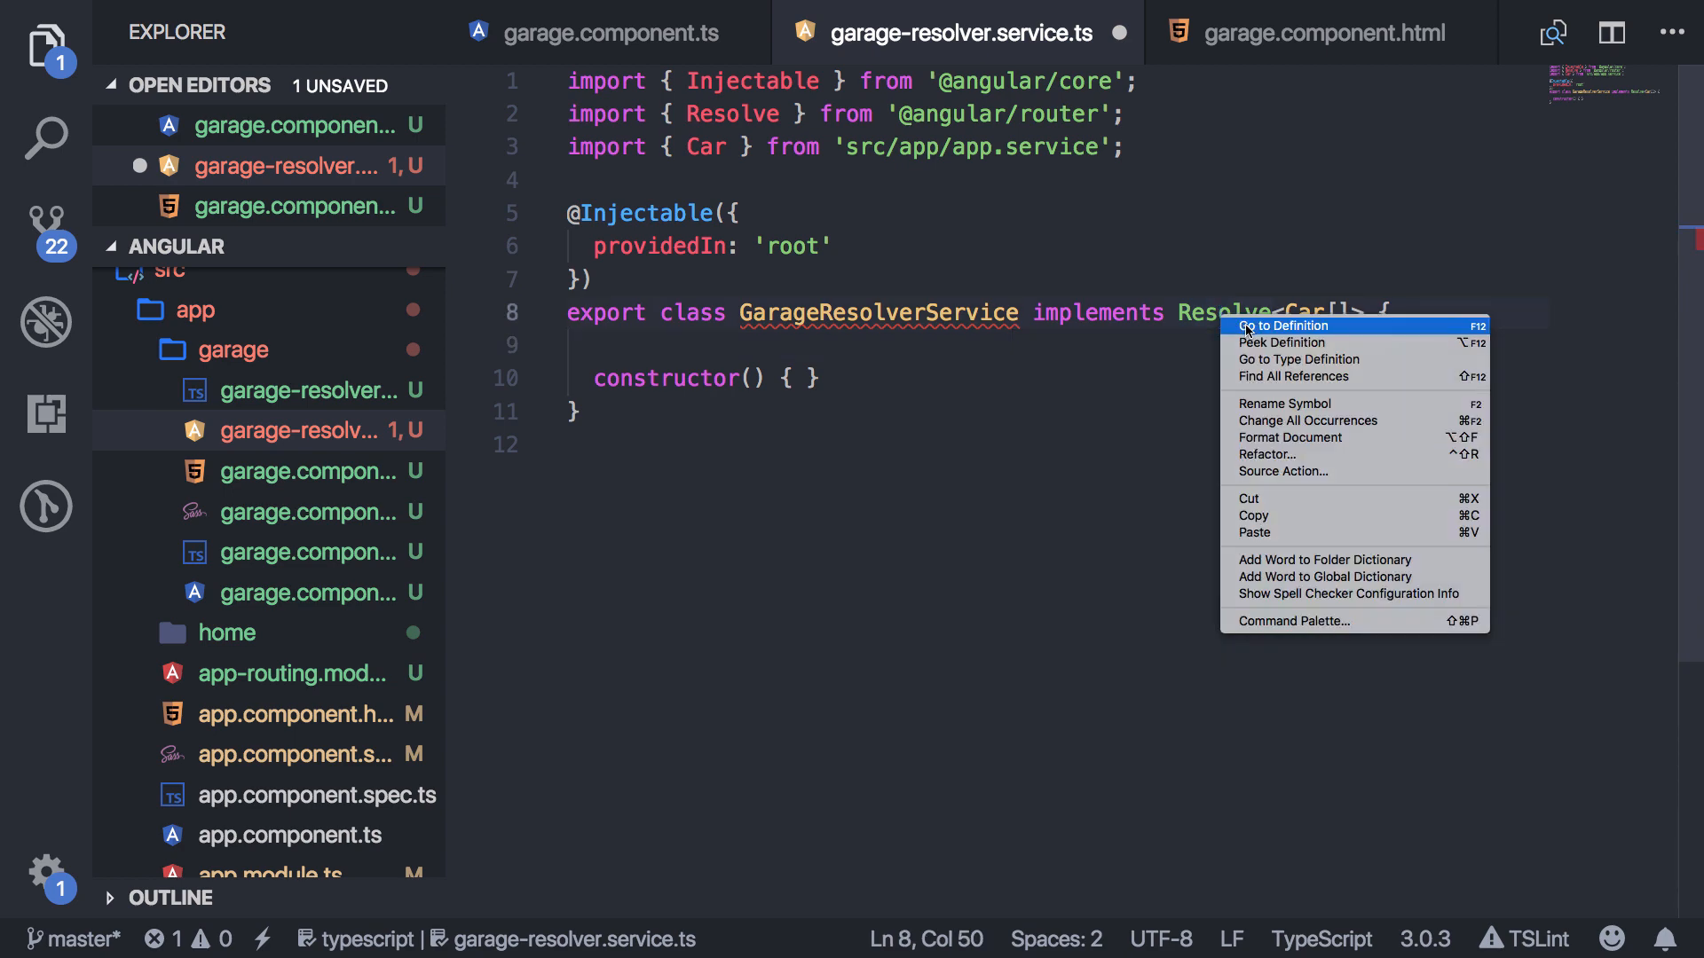
click(1283, 325)
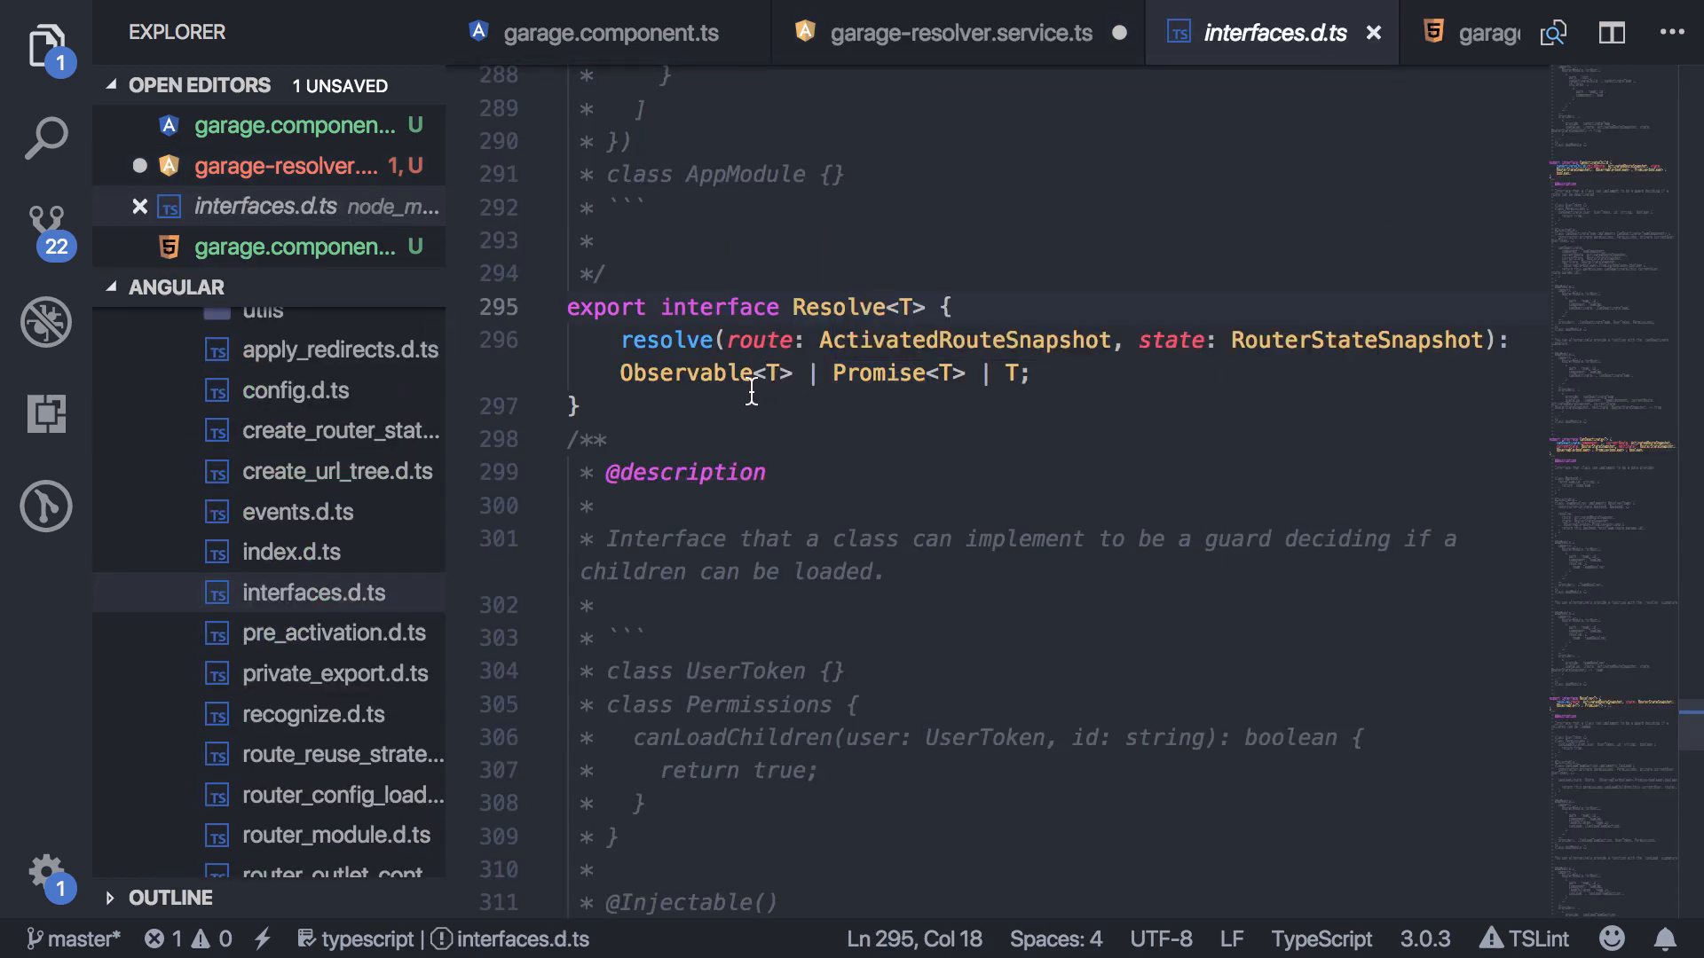
mouse_move(1093, 371)
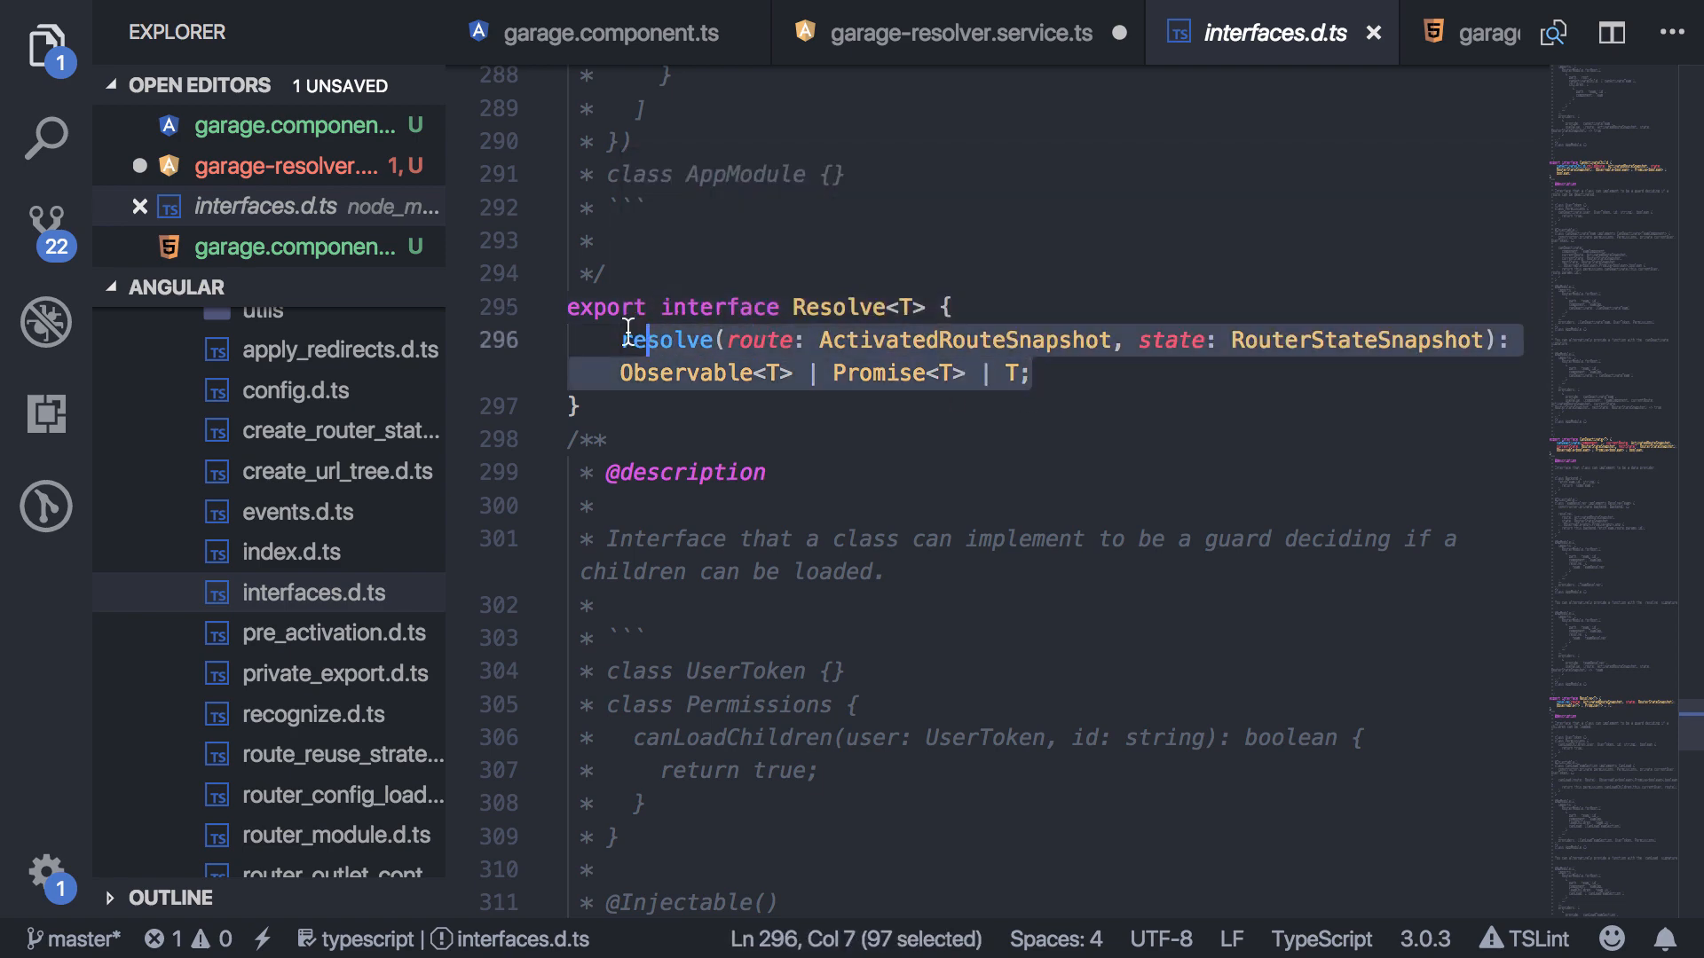
right_click(917, 339)
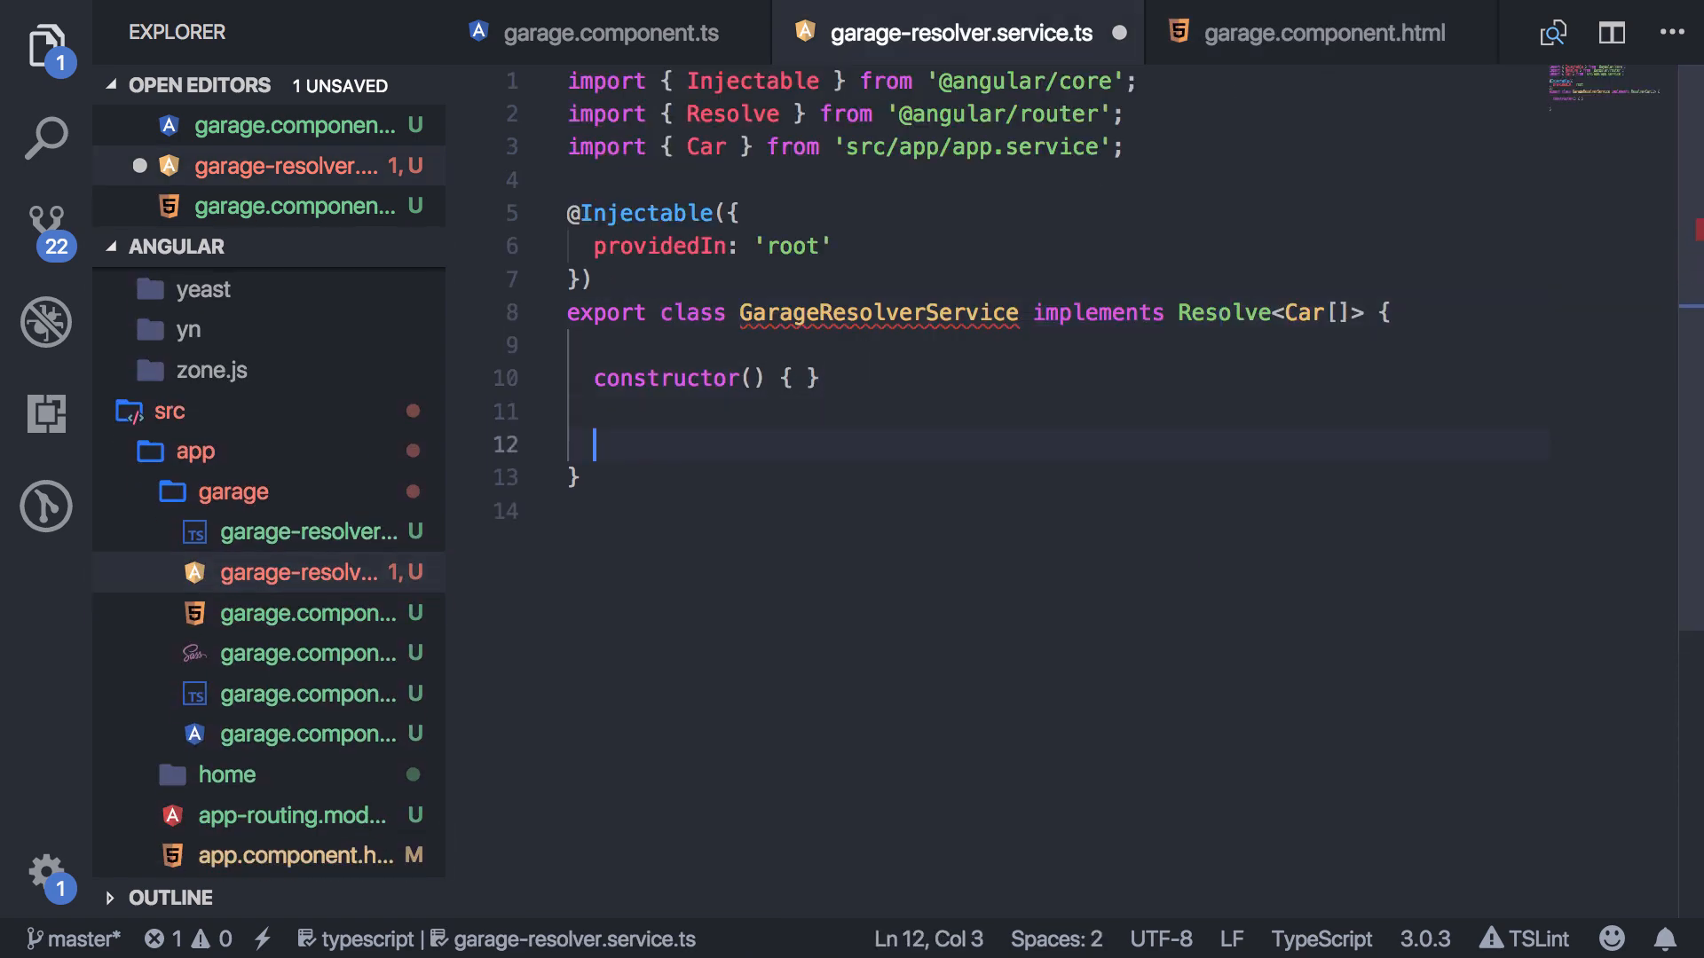
Paste the resolve(route, state) signature stub into the class and tidy the router import line.
text(resolve(route: ActivatedRouteSnapshot, state: RouterStateSnapshot): Observable<T> | Promise<T> | T;)
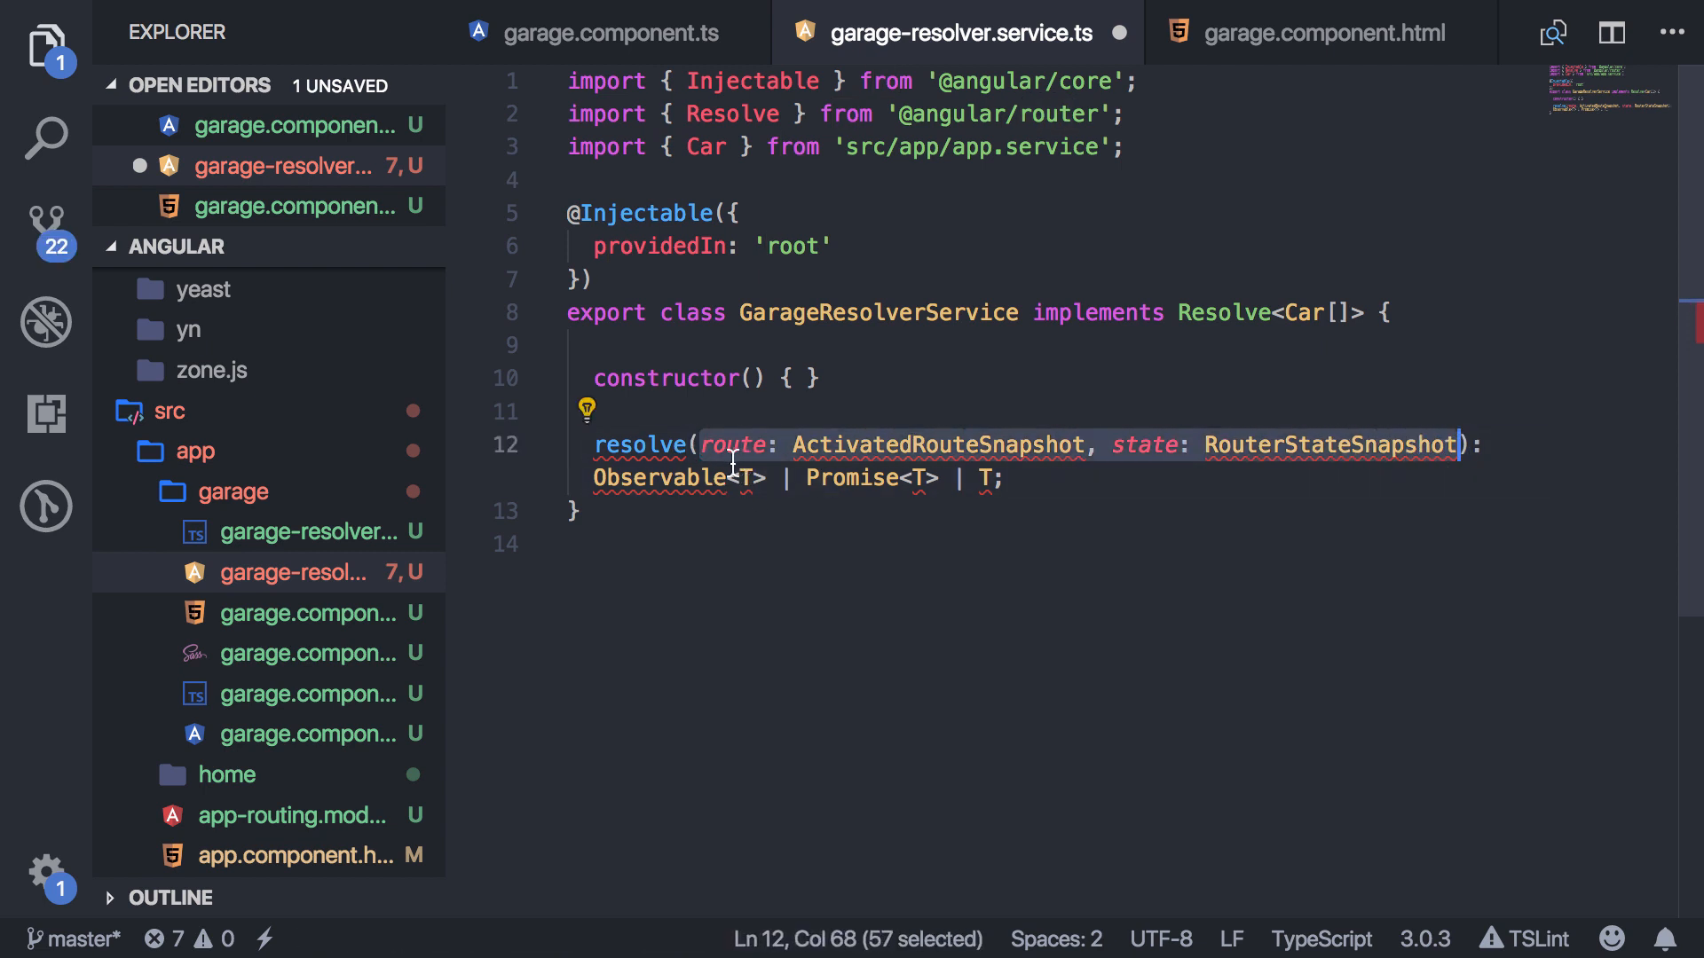
mouse_move(735, 444)
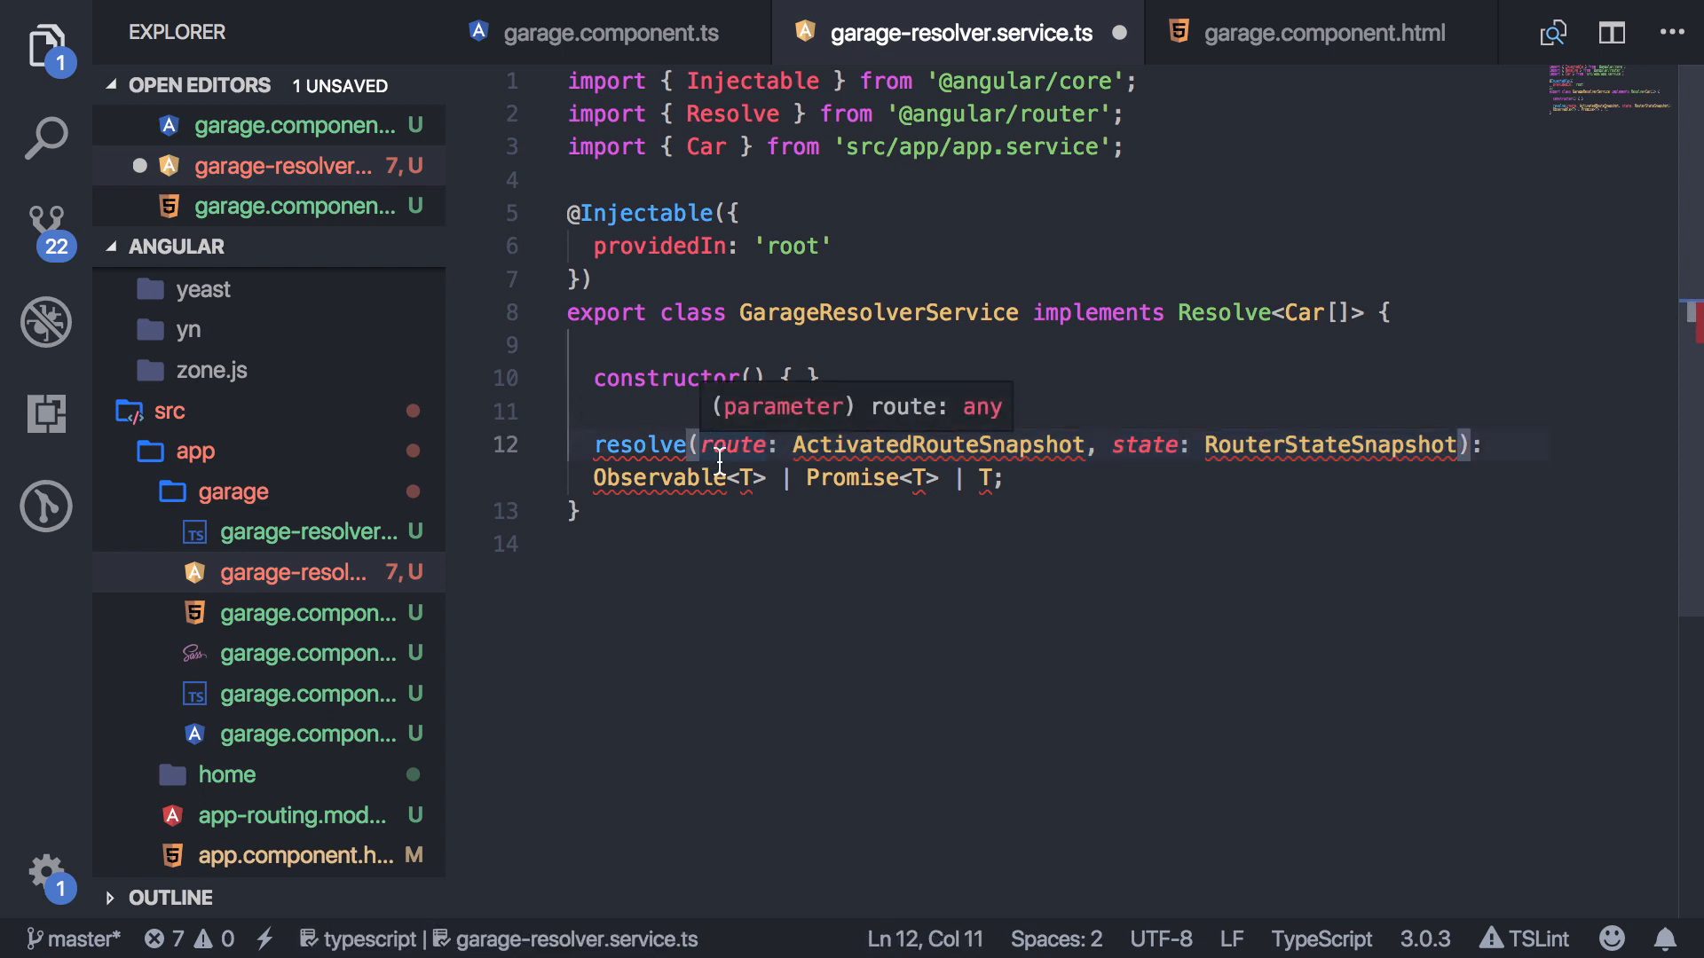
mouse_move(717, 443)
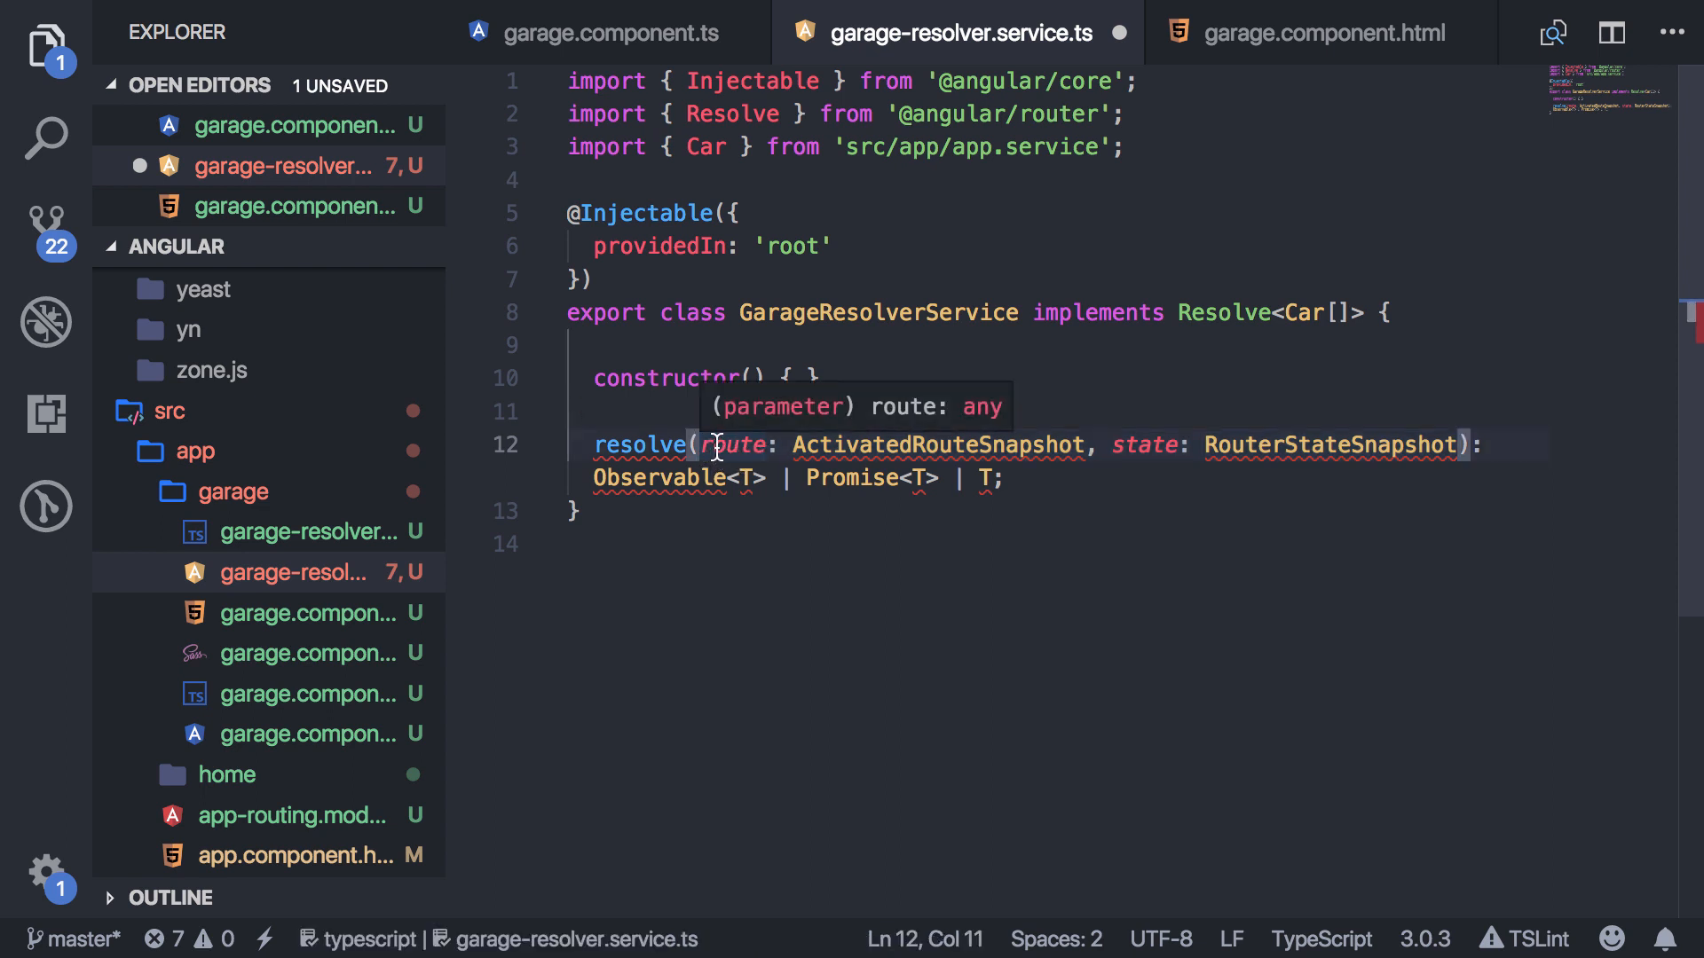
mouse_move(753, 416)
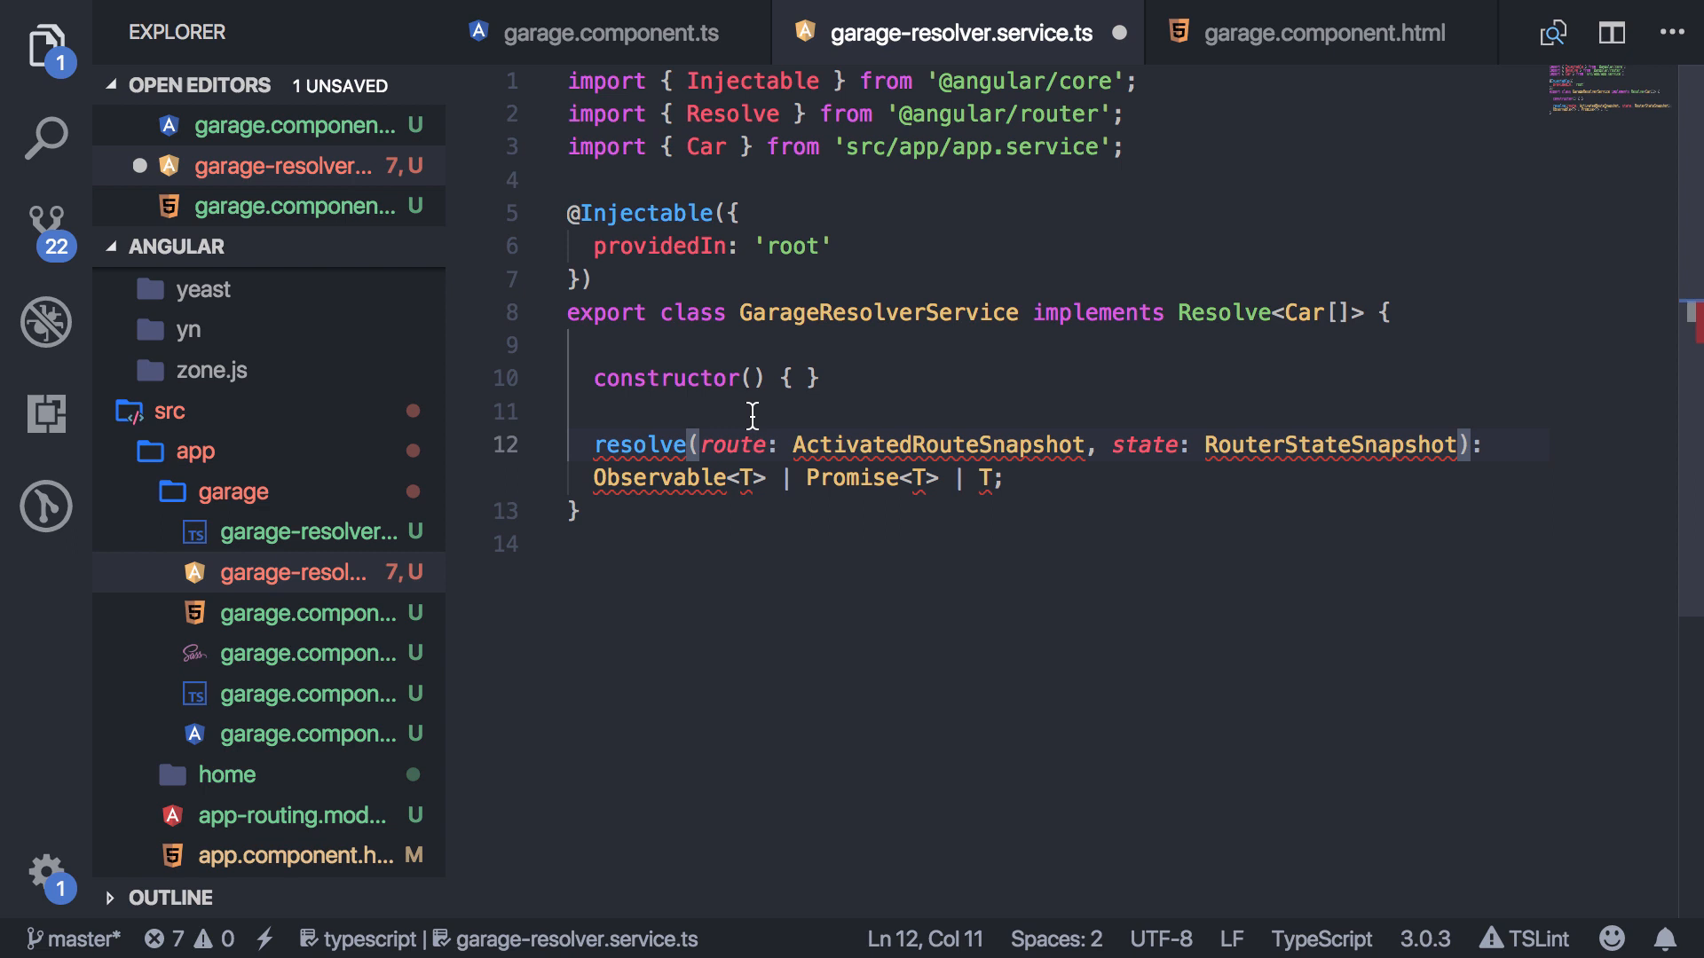
mouse_move(1038, 491)
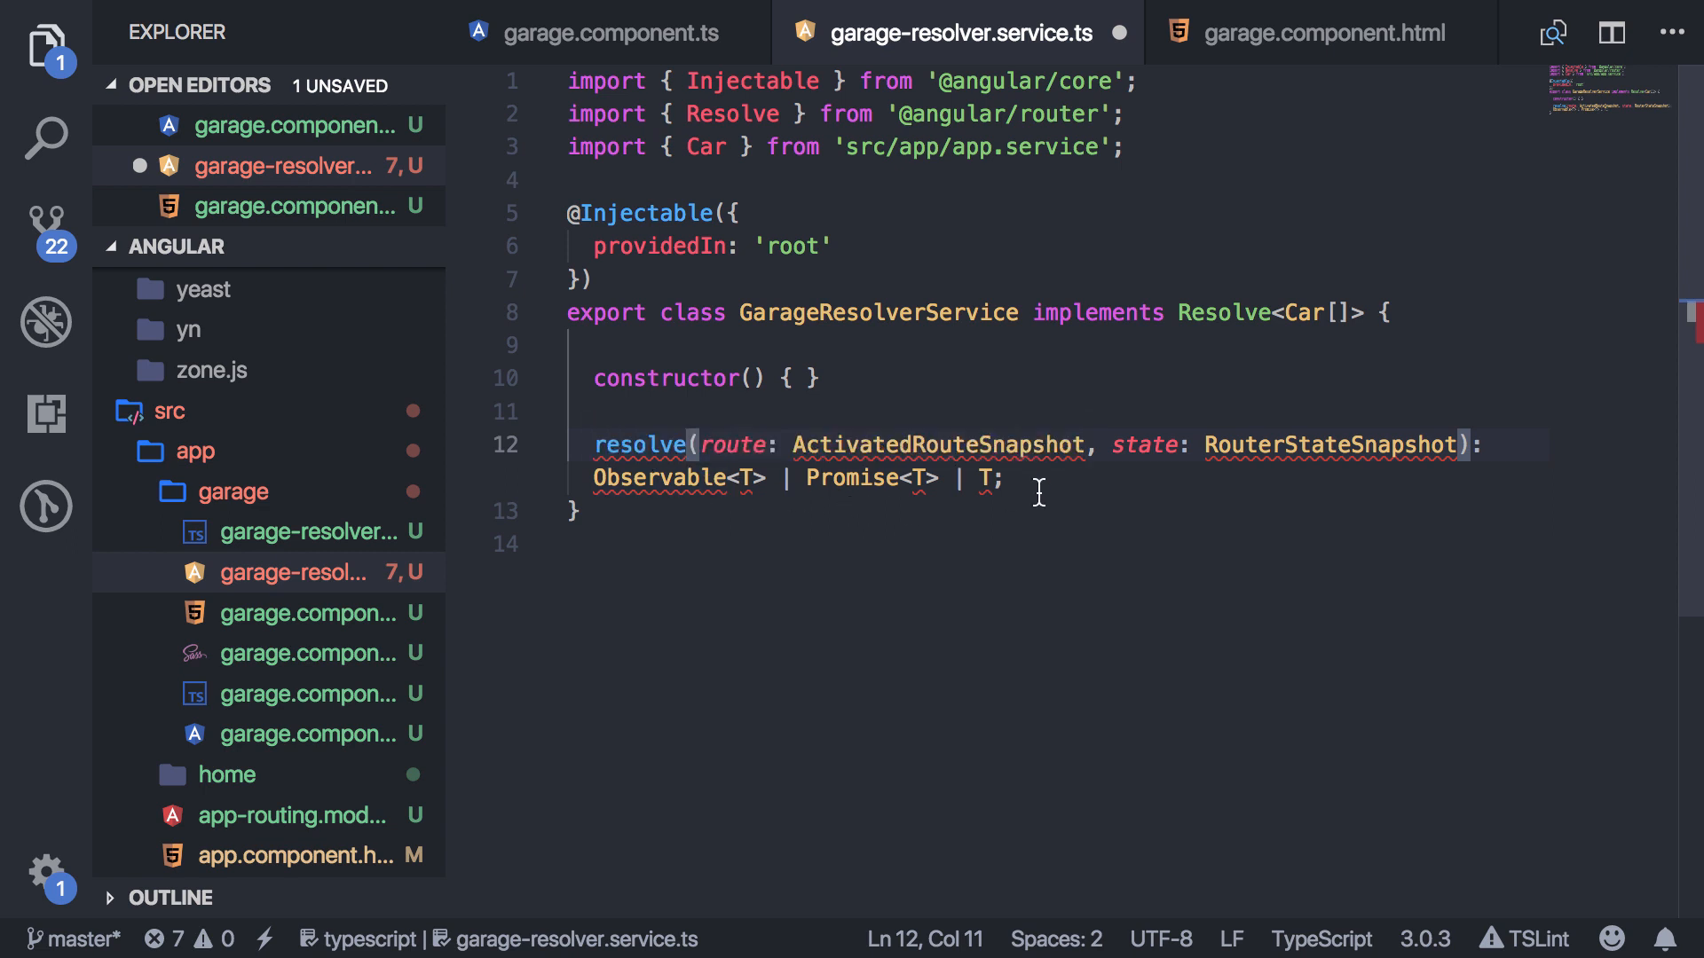
mouse_move(938, 204)
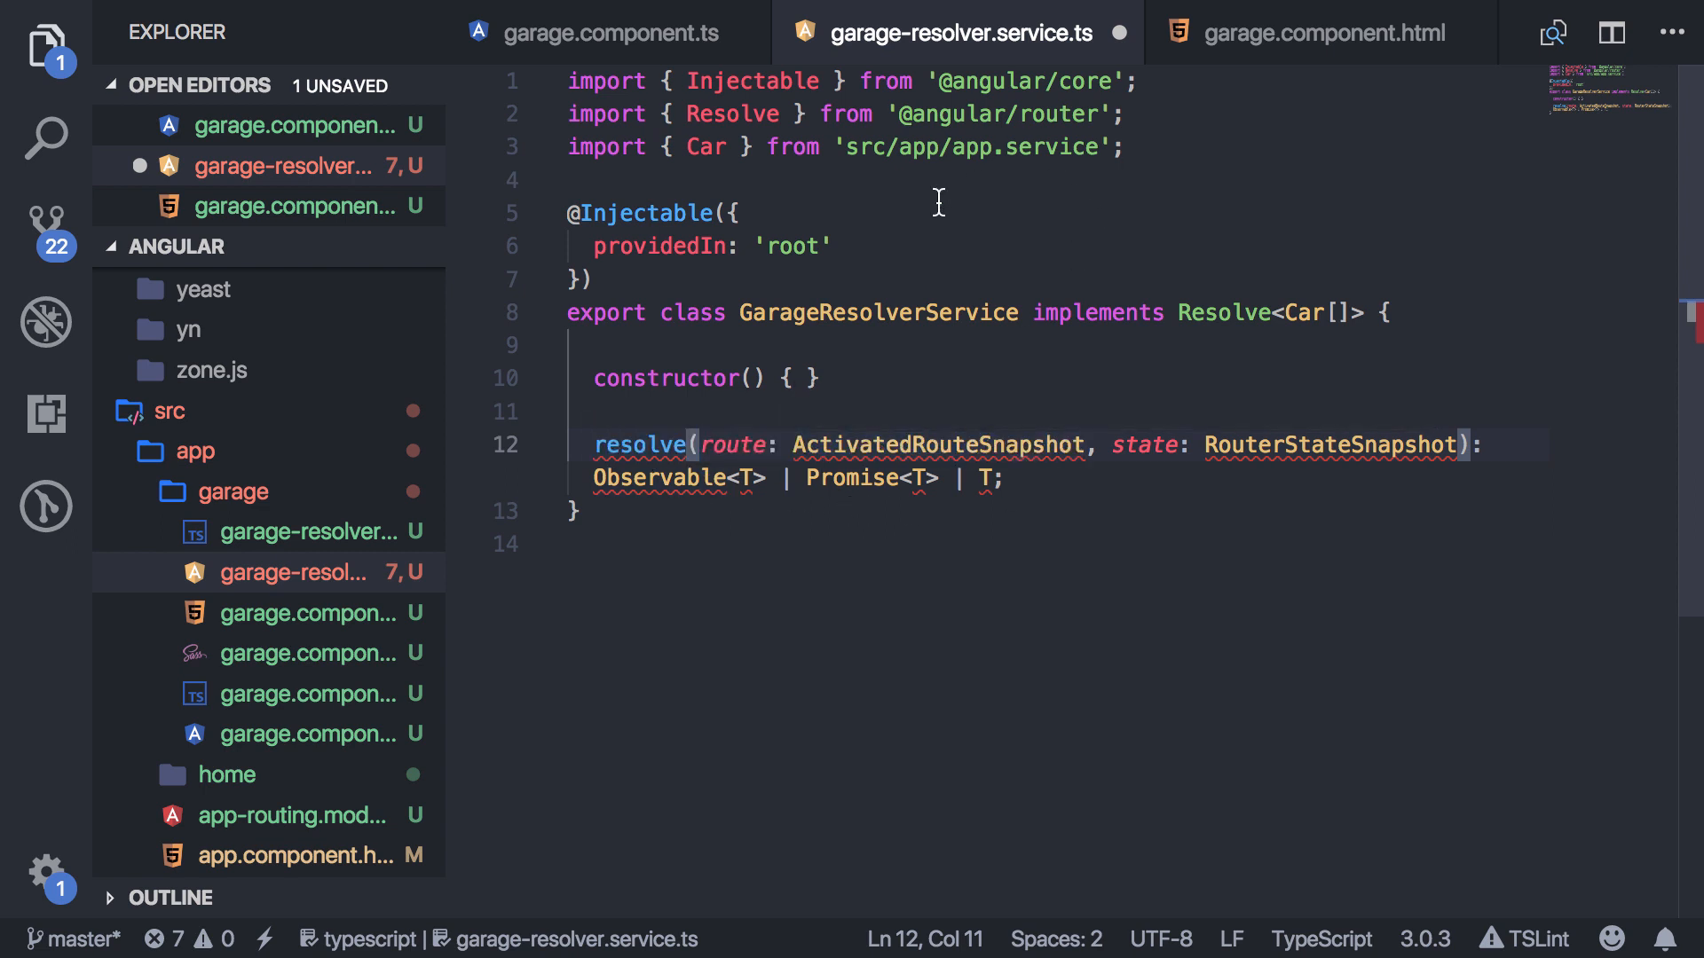
double_click(731, 113)
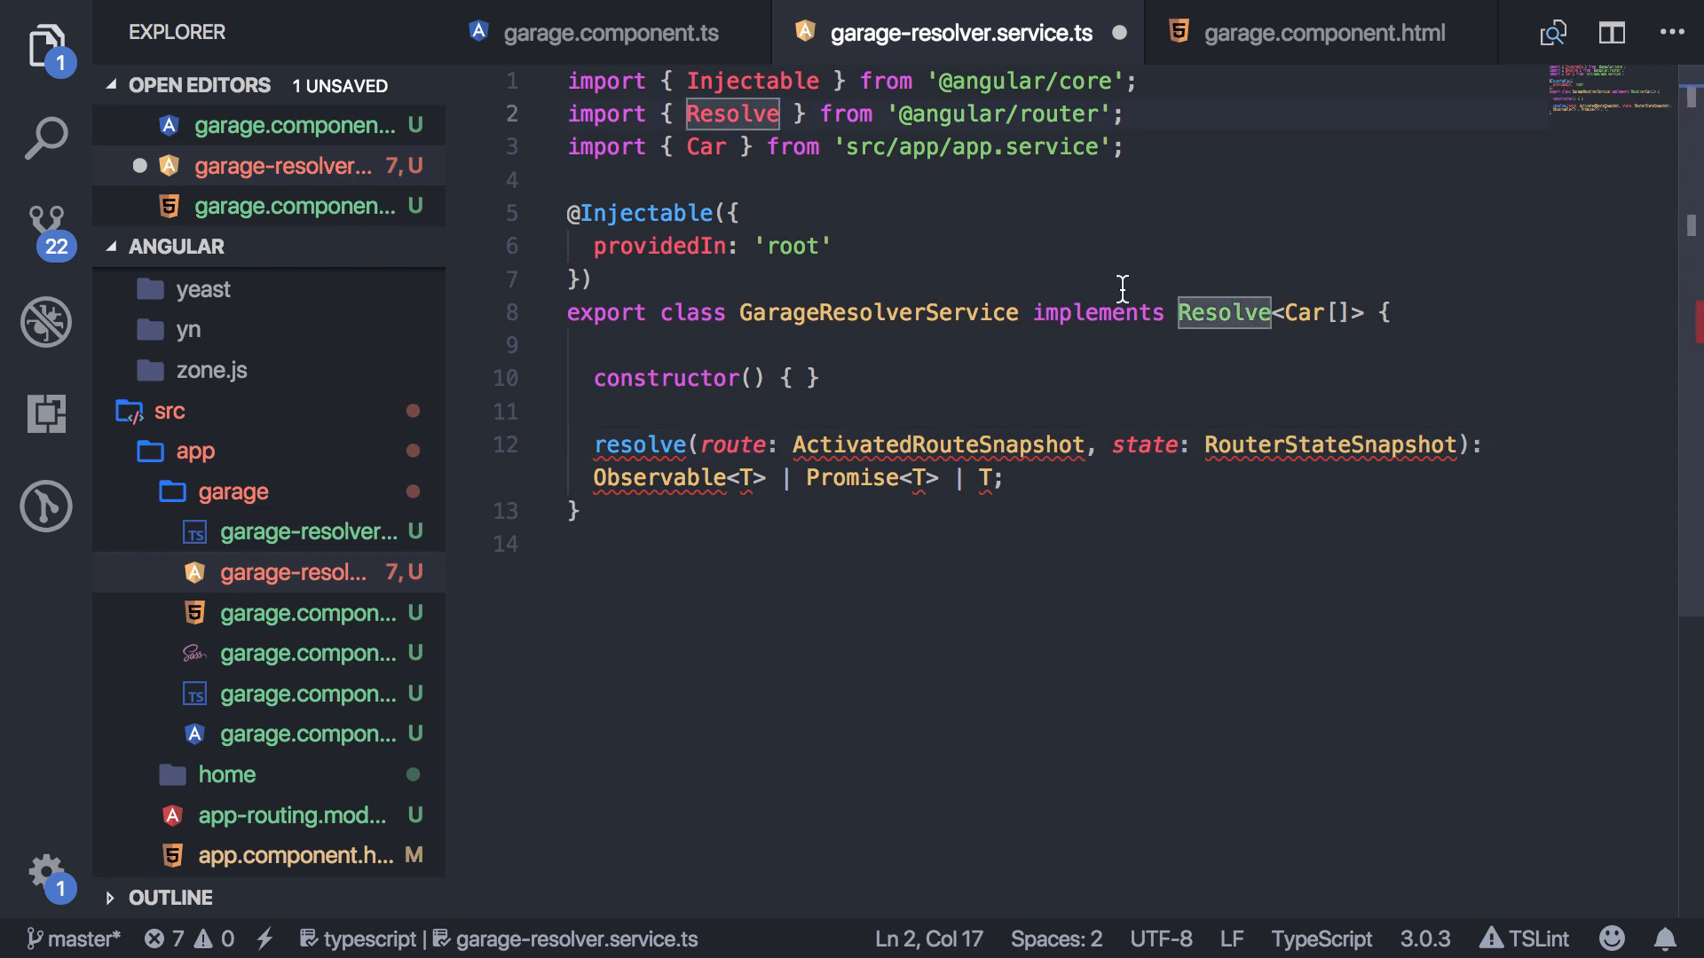
mouse_move(799, 443)
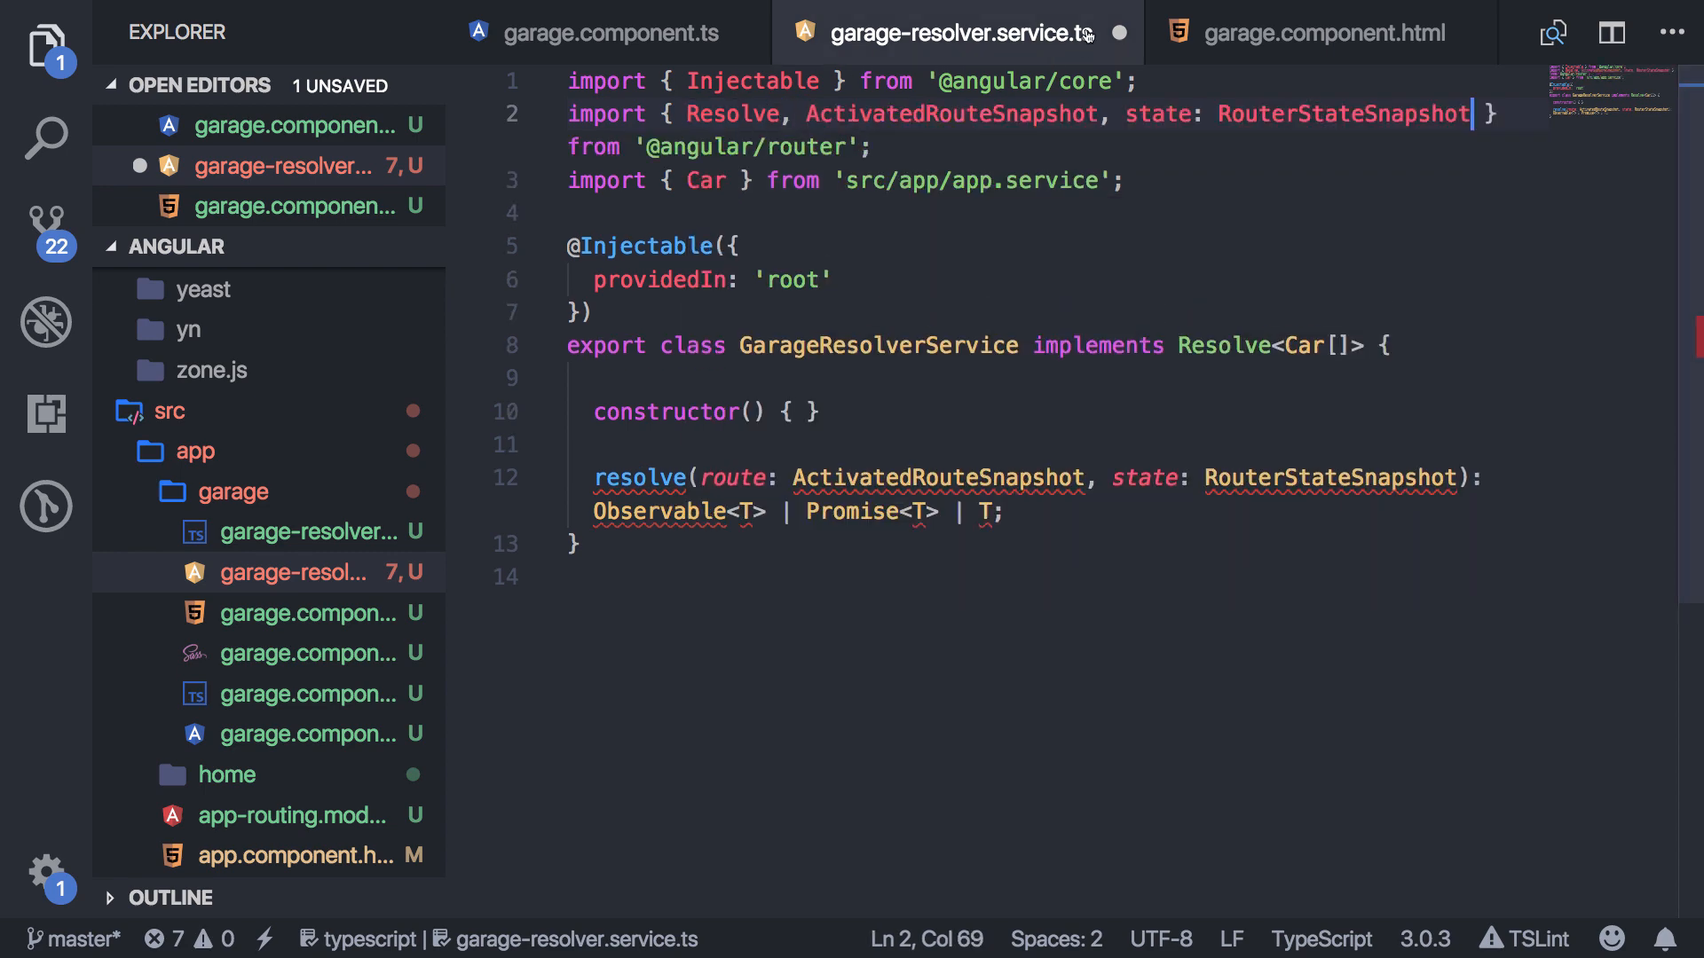
double_click(1155, 114)
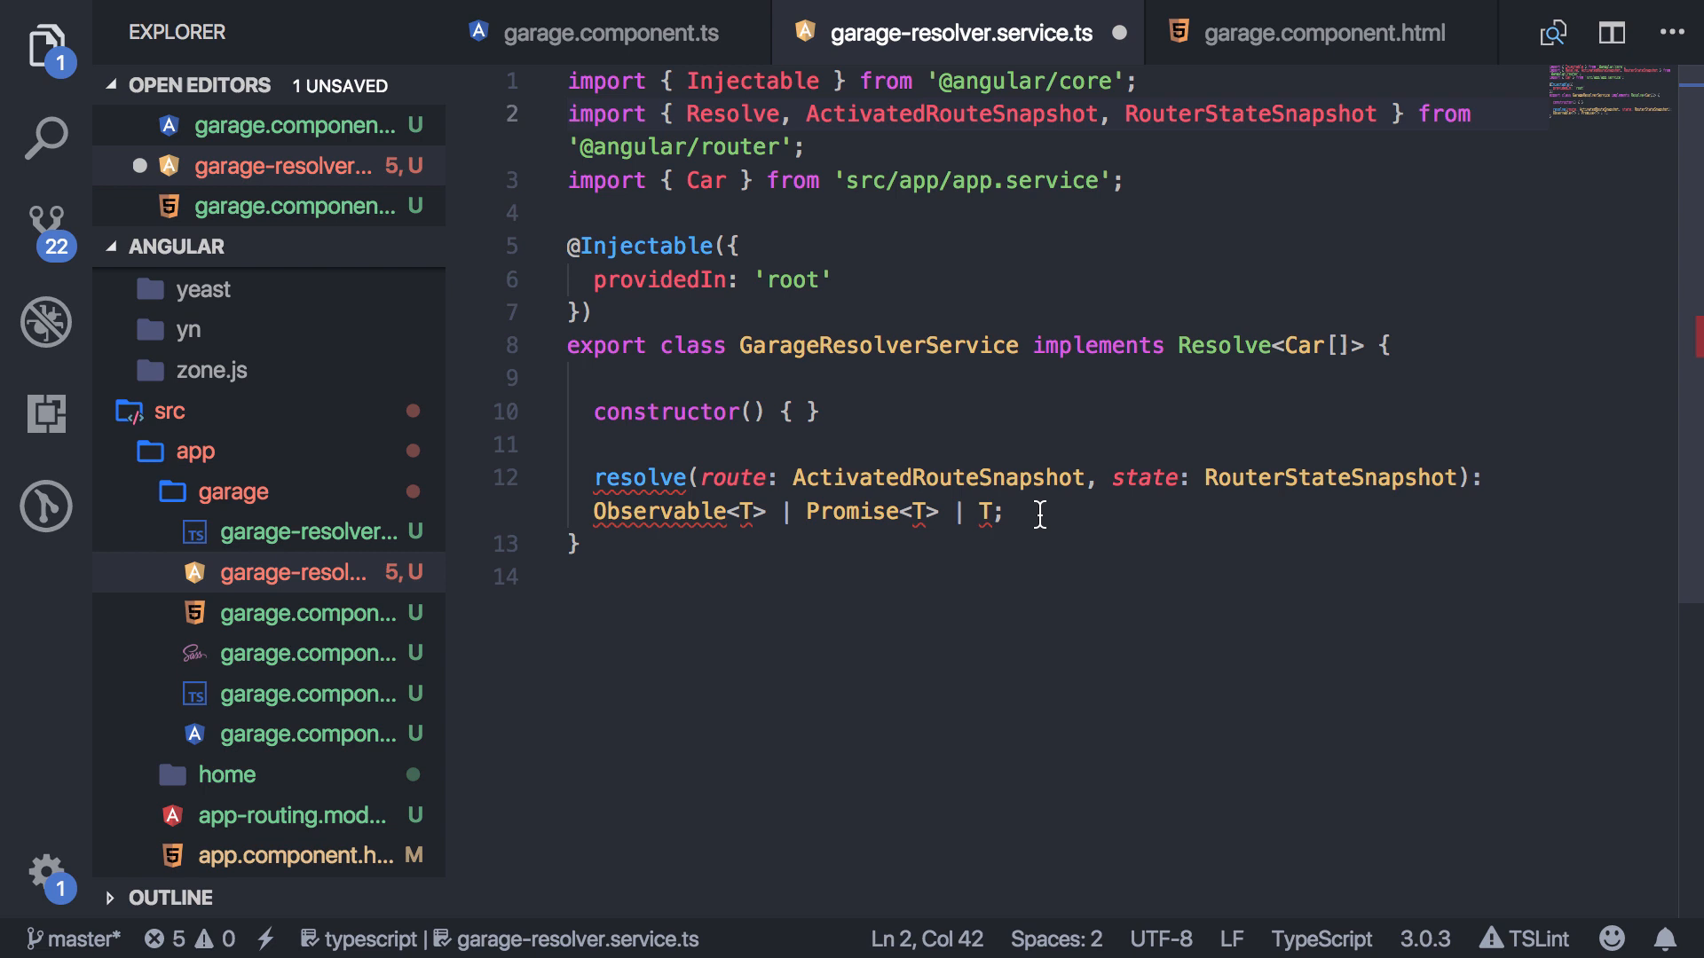
click(1010, 512)
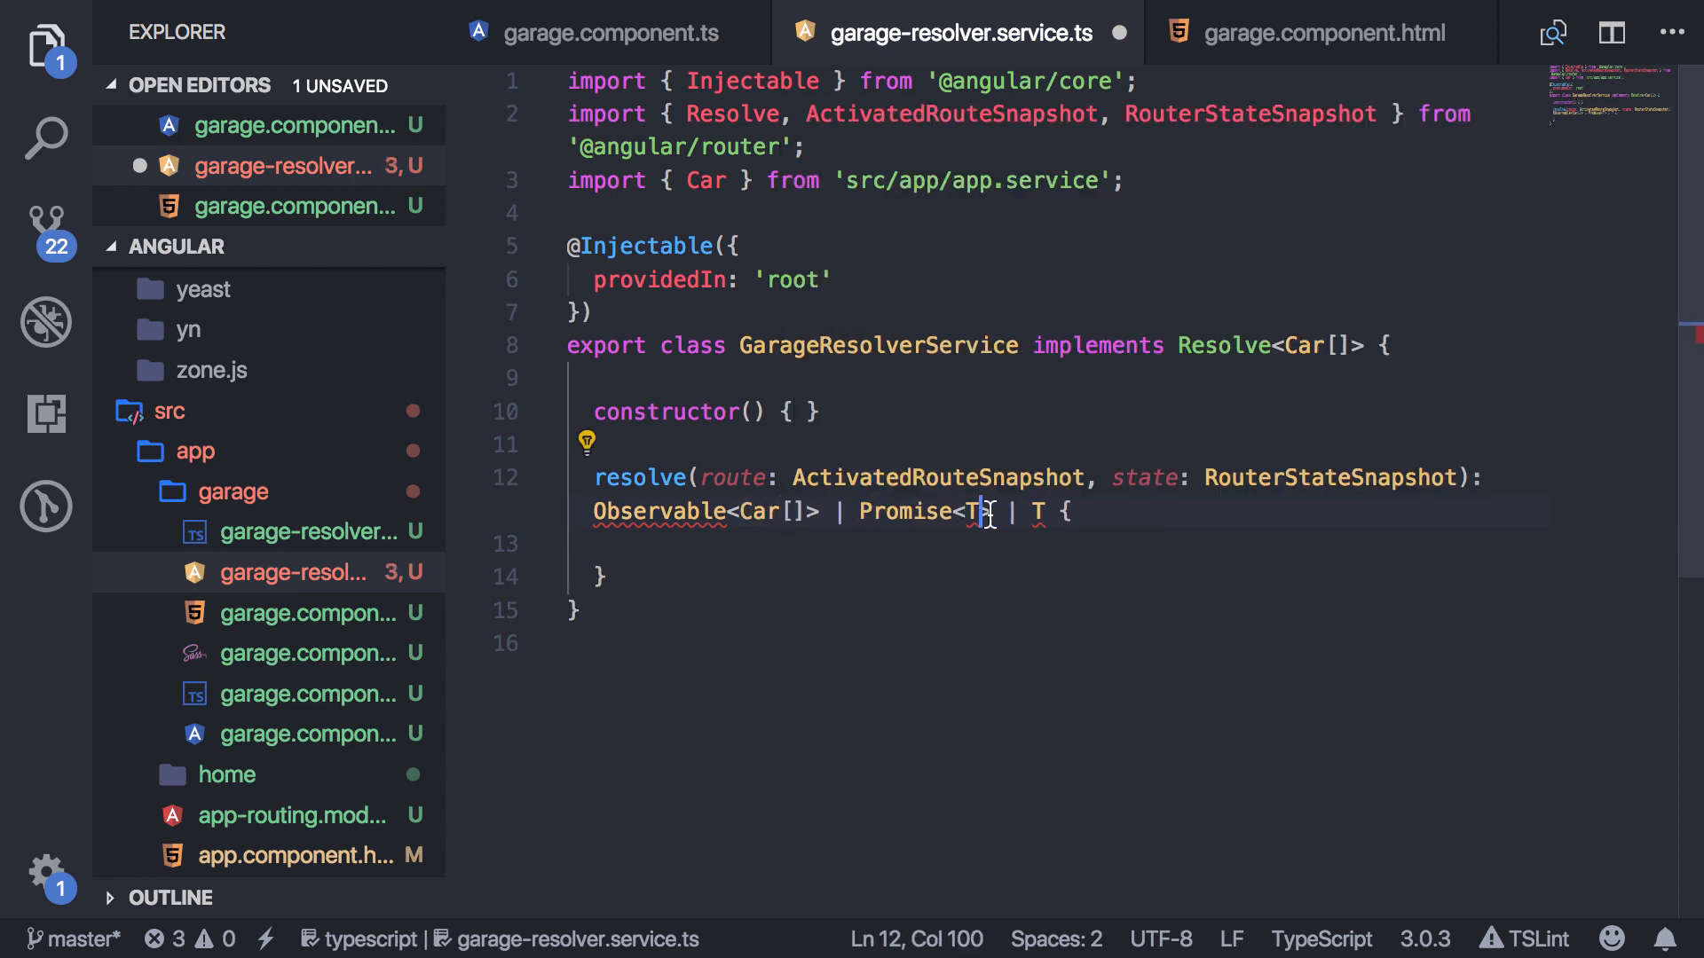
Replace the remaining T types with Car[] and add import { Observable } from 'rxjs'.
text(Car[]>)
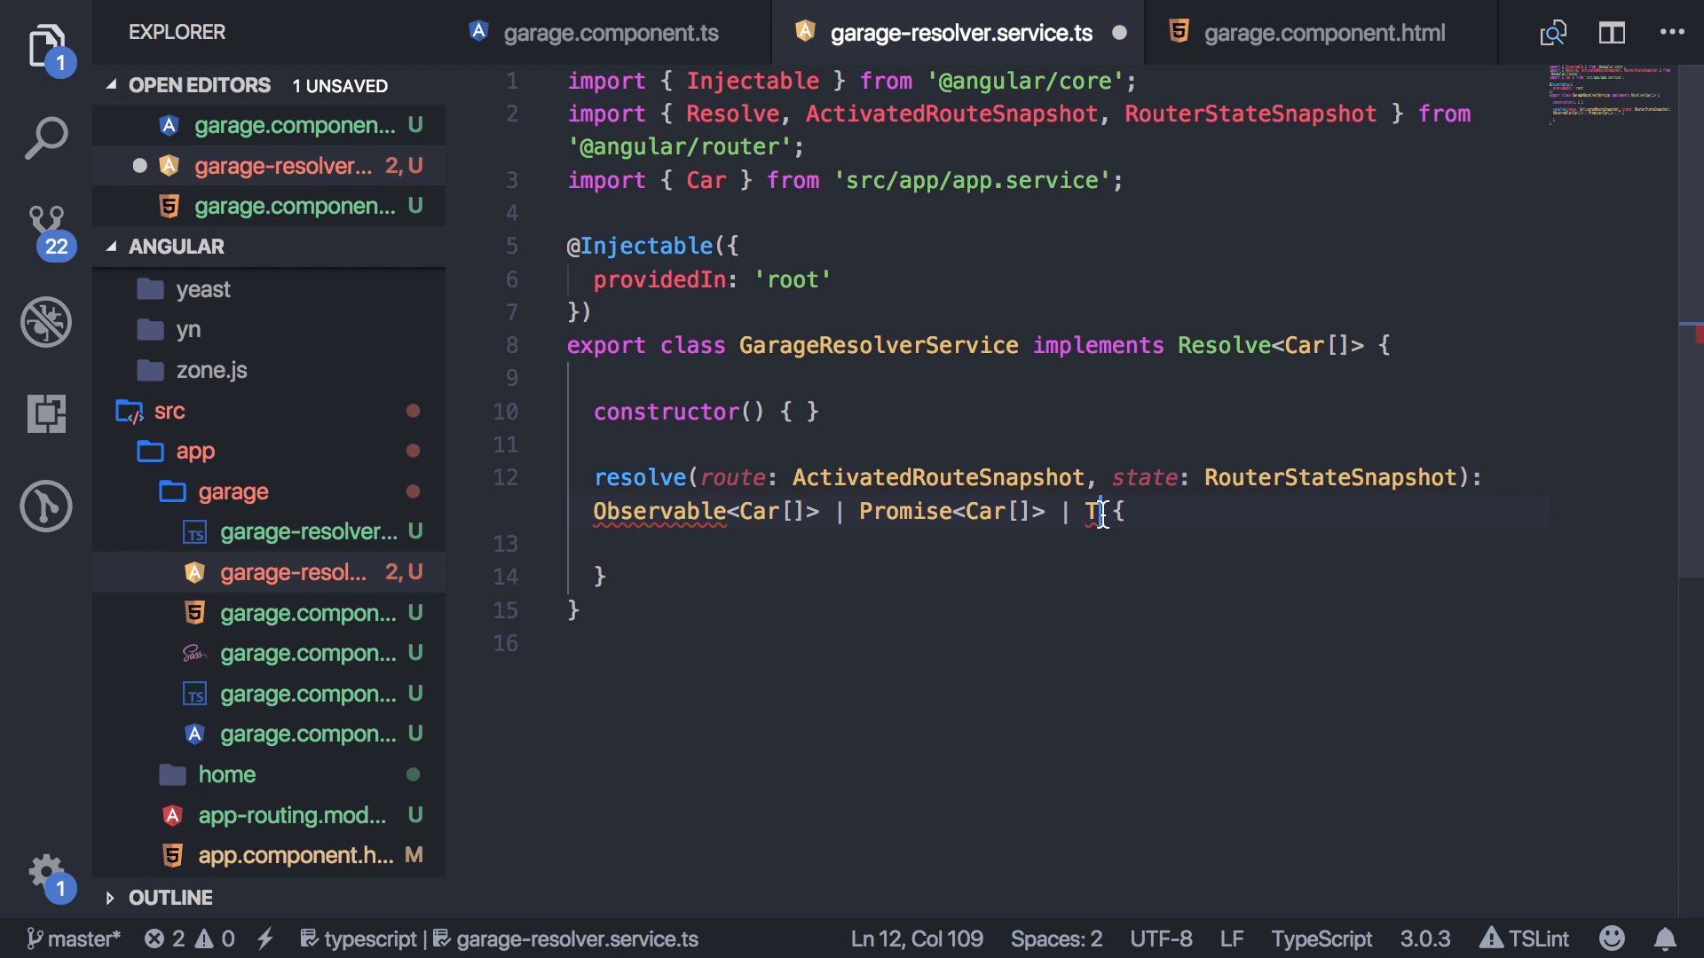
text(Car[])
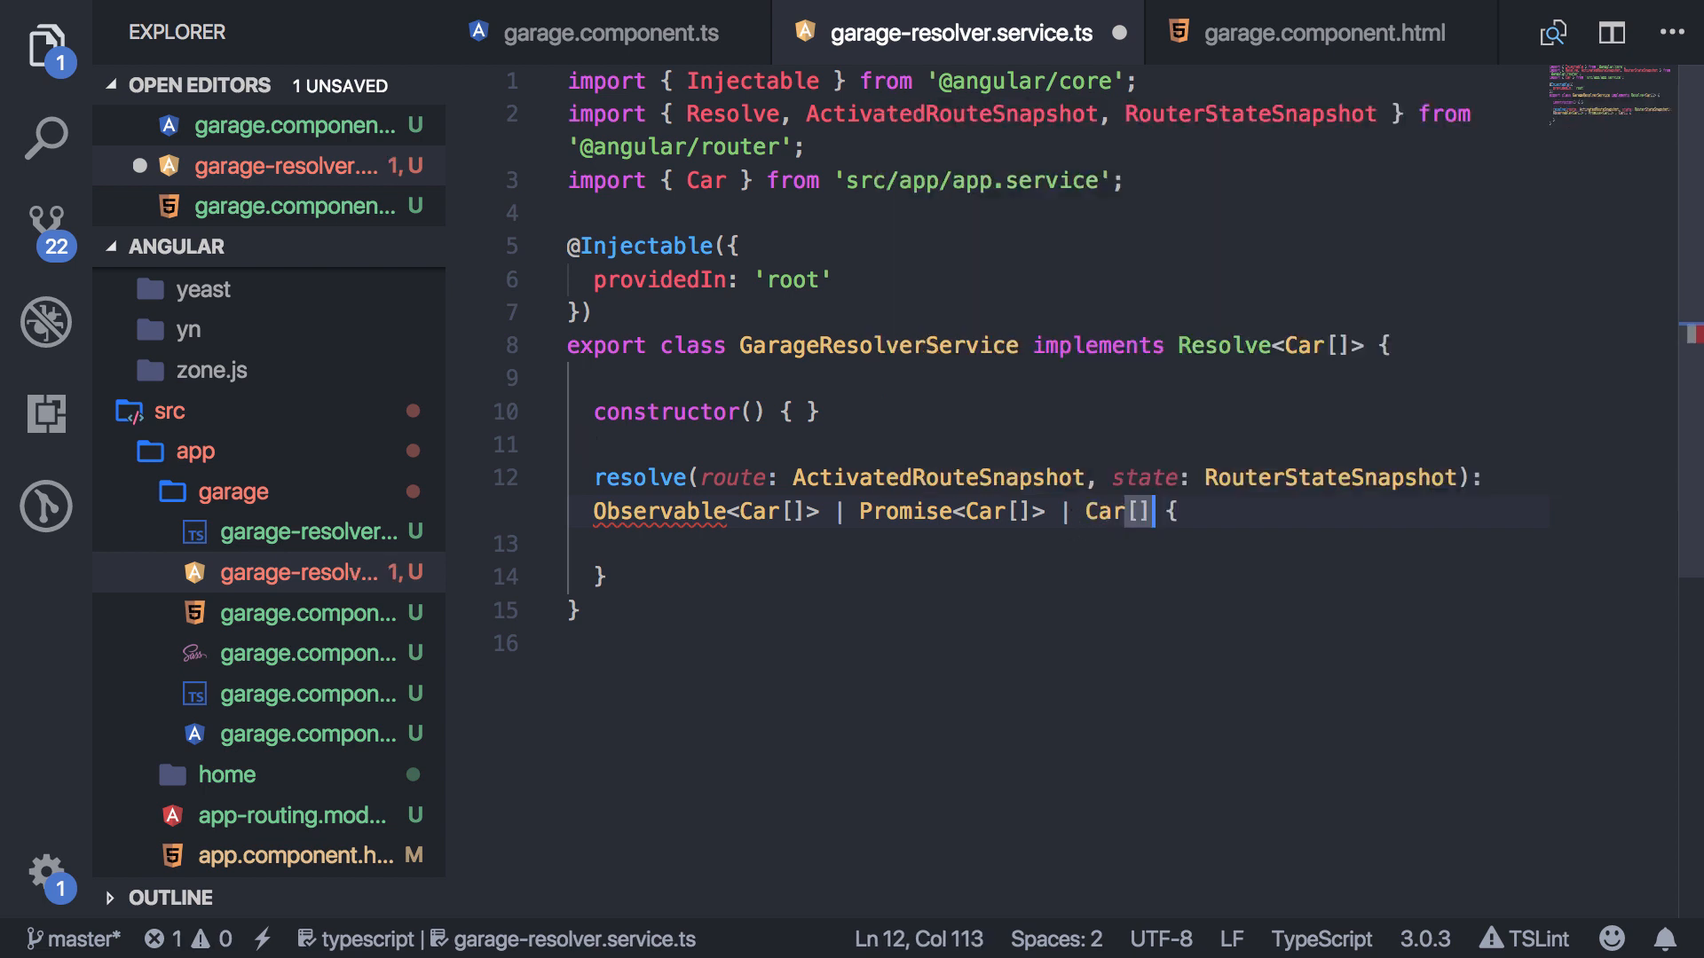
click(675, 511)
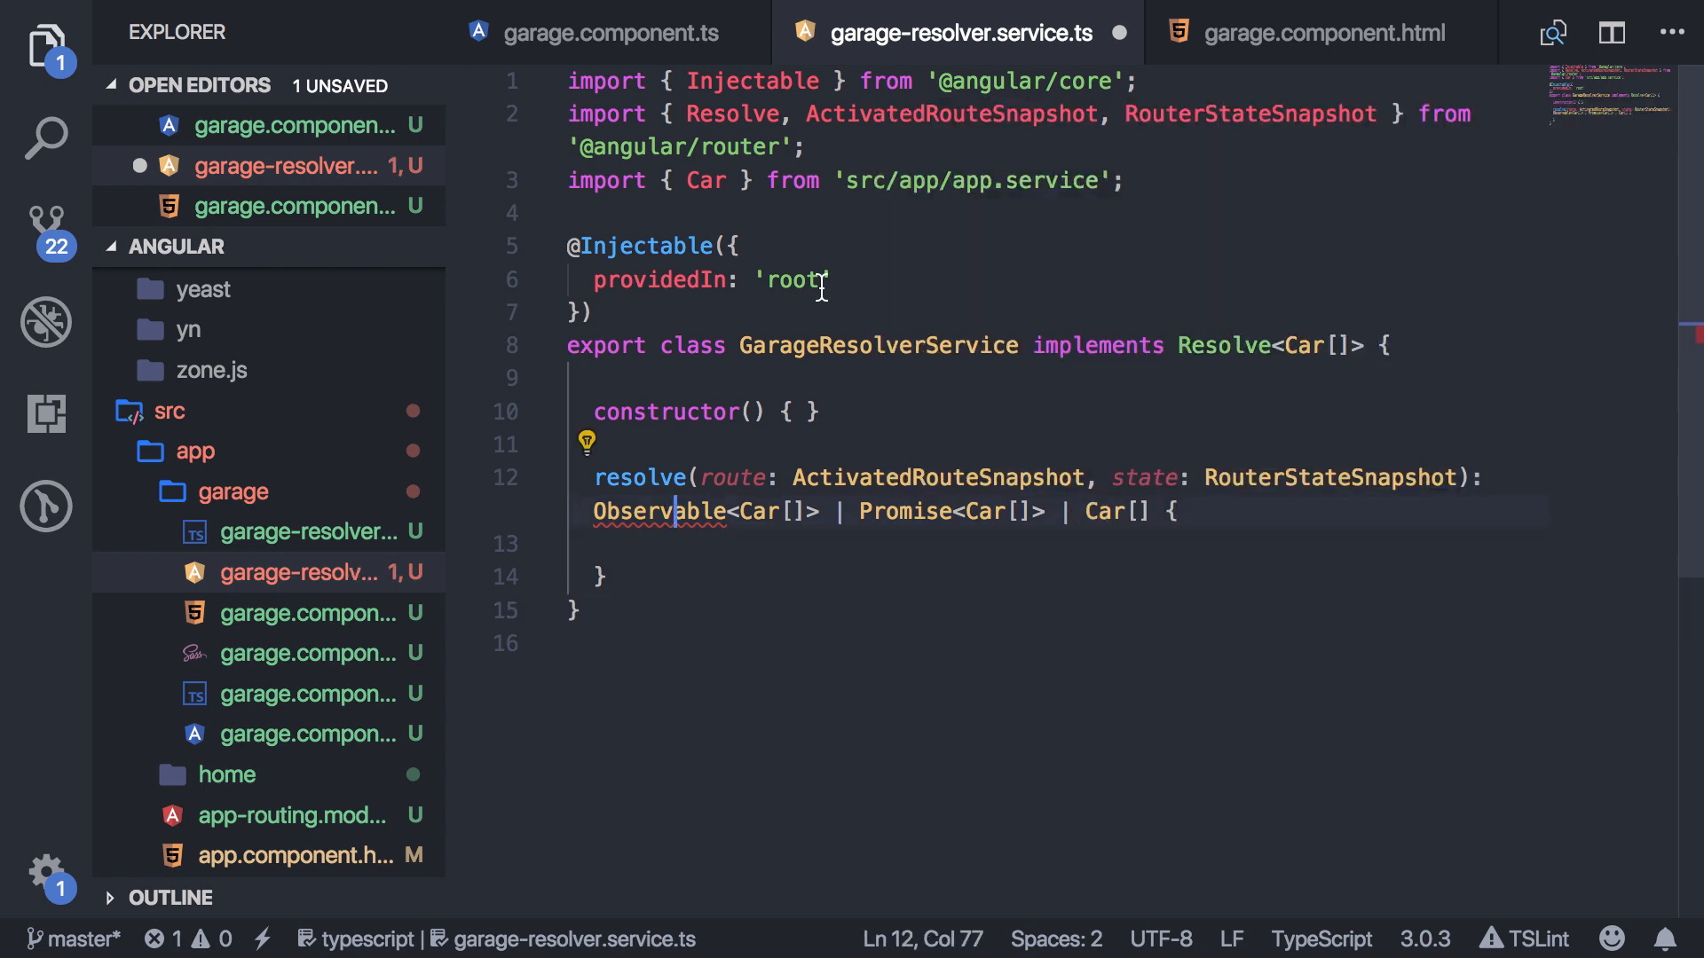
text(import)
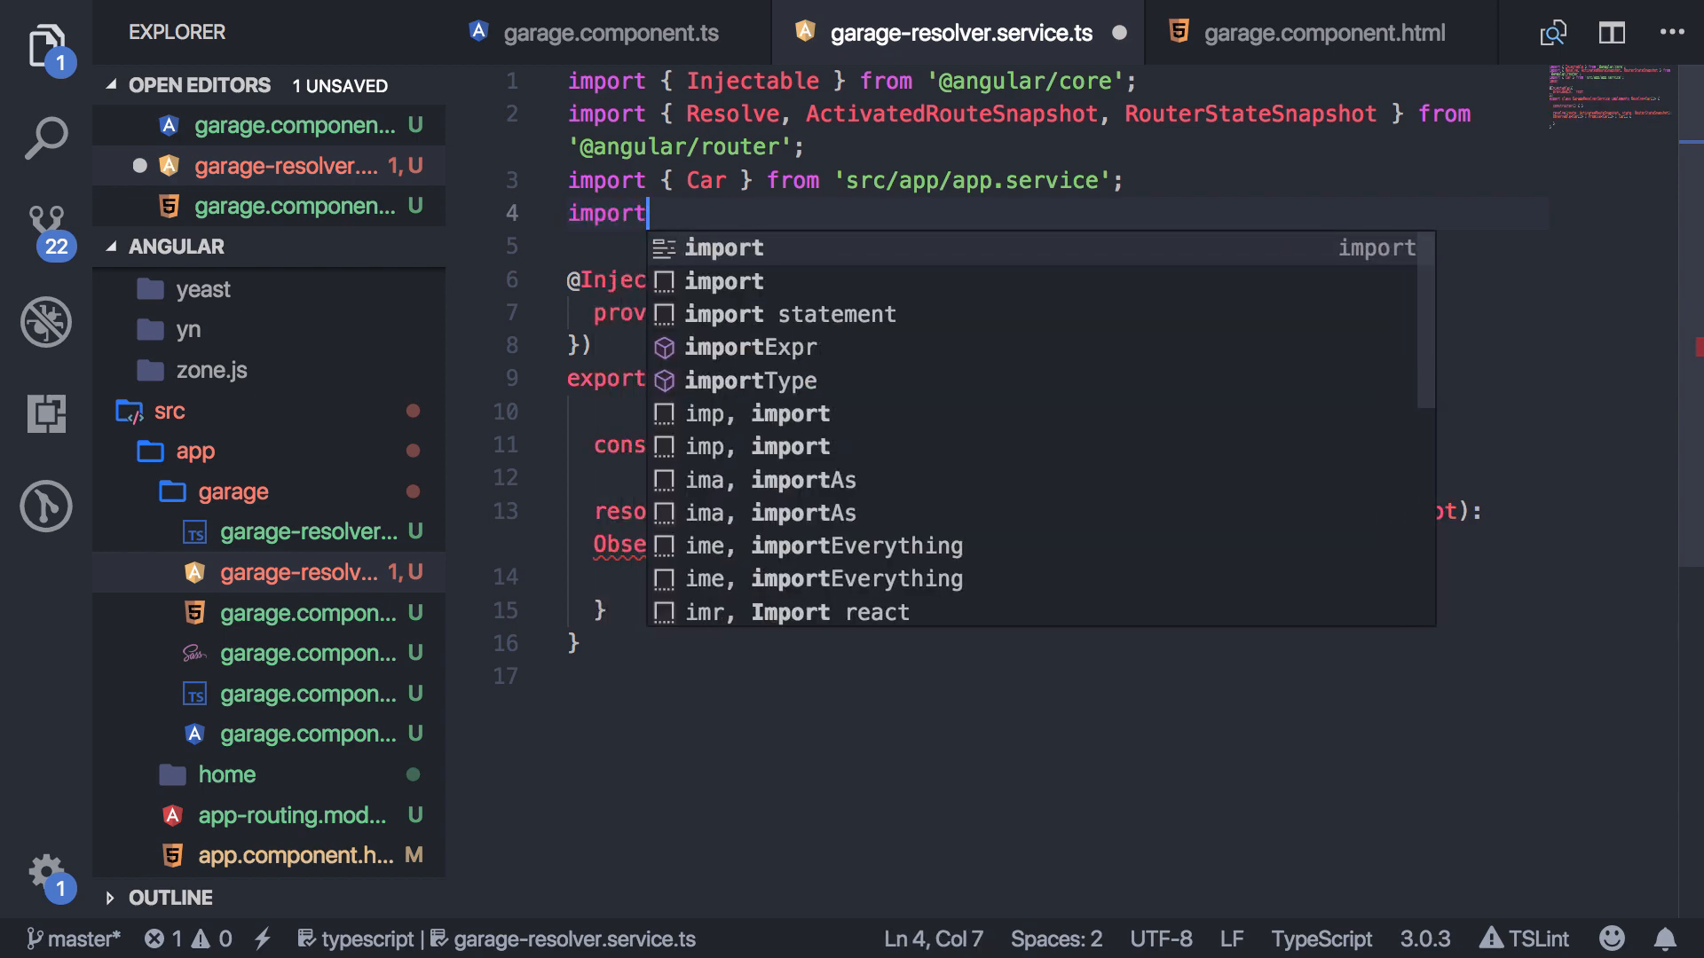
text({ Observabl)
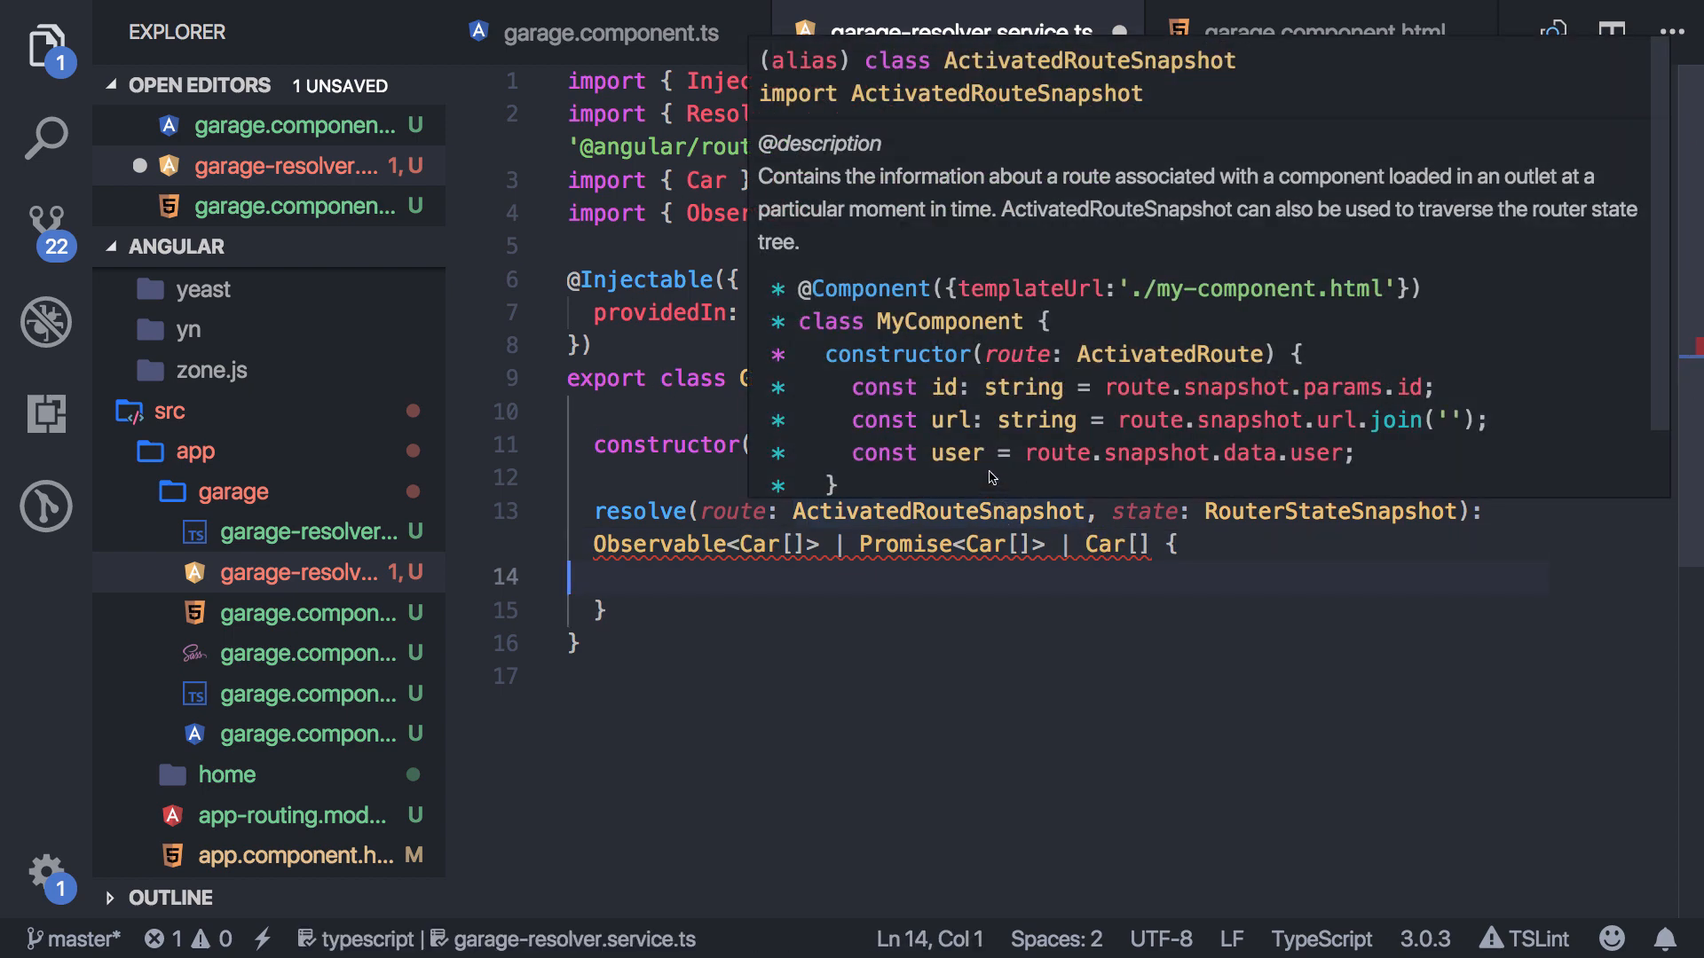
Declare const cars: Car[] with a blue 'fusion', return cars from resolve, and save.
text(c)
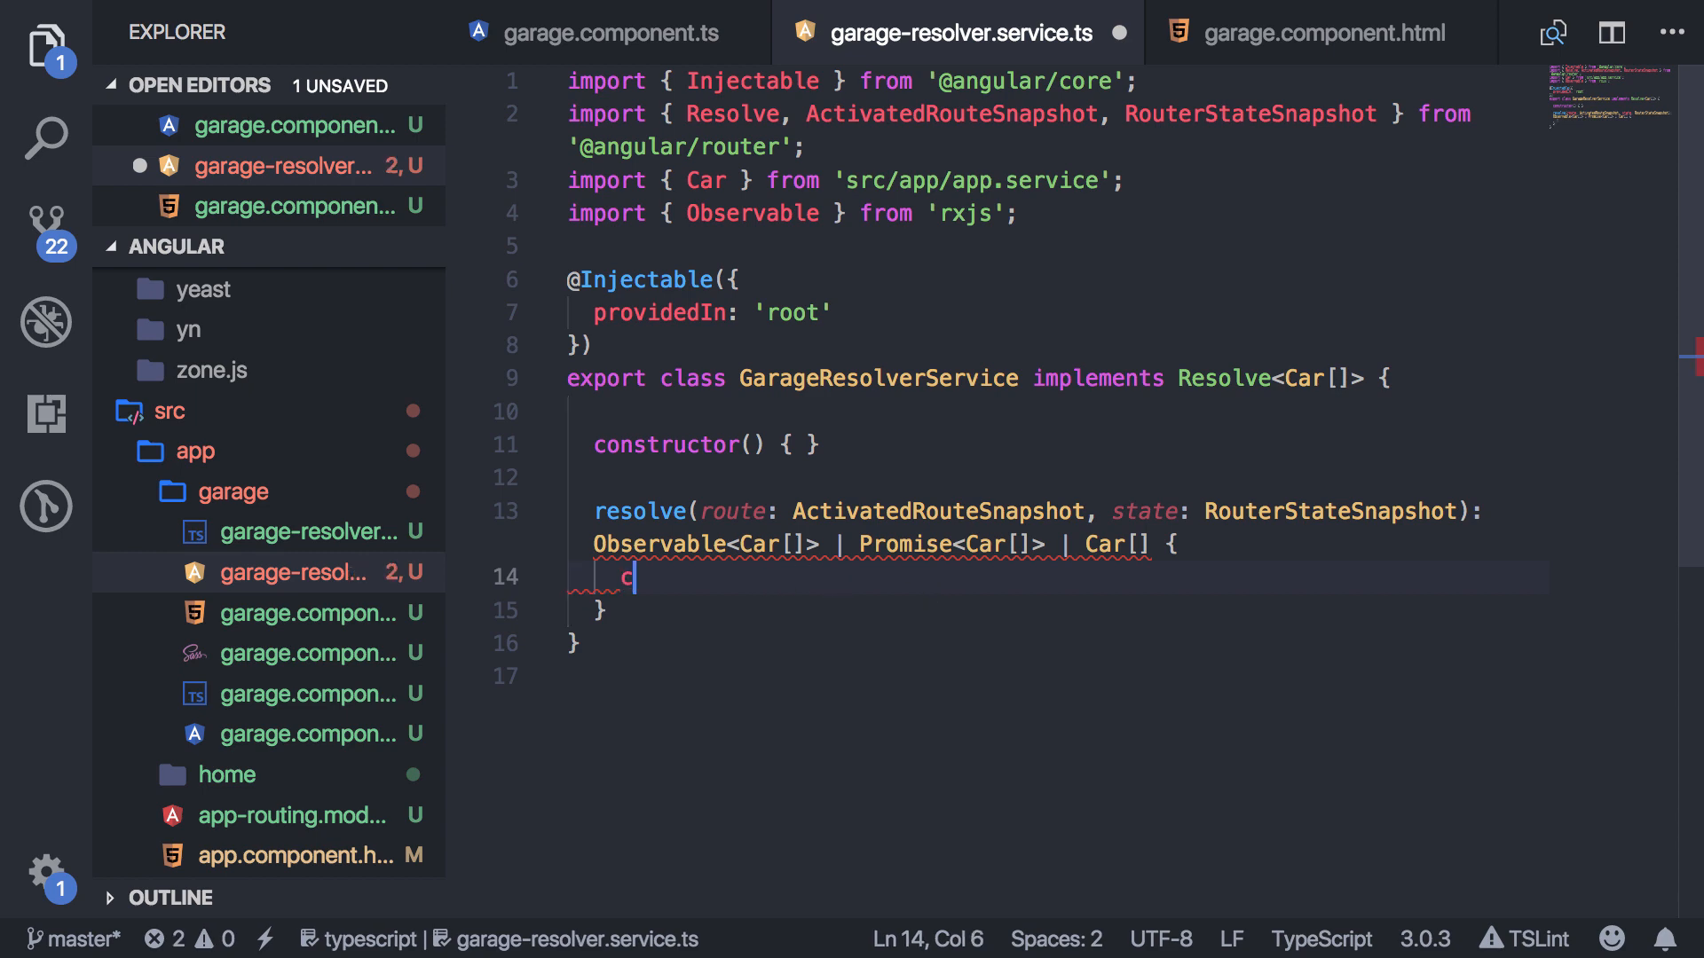
text(onst cars:)
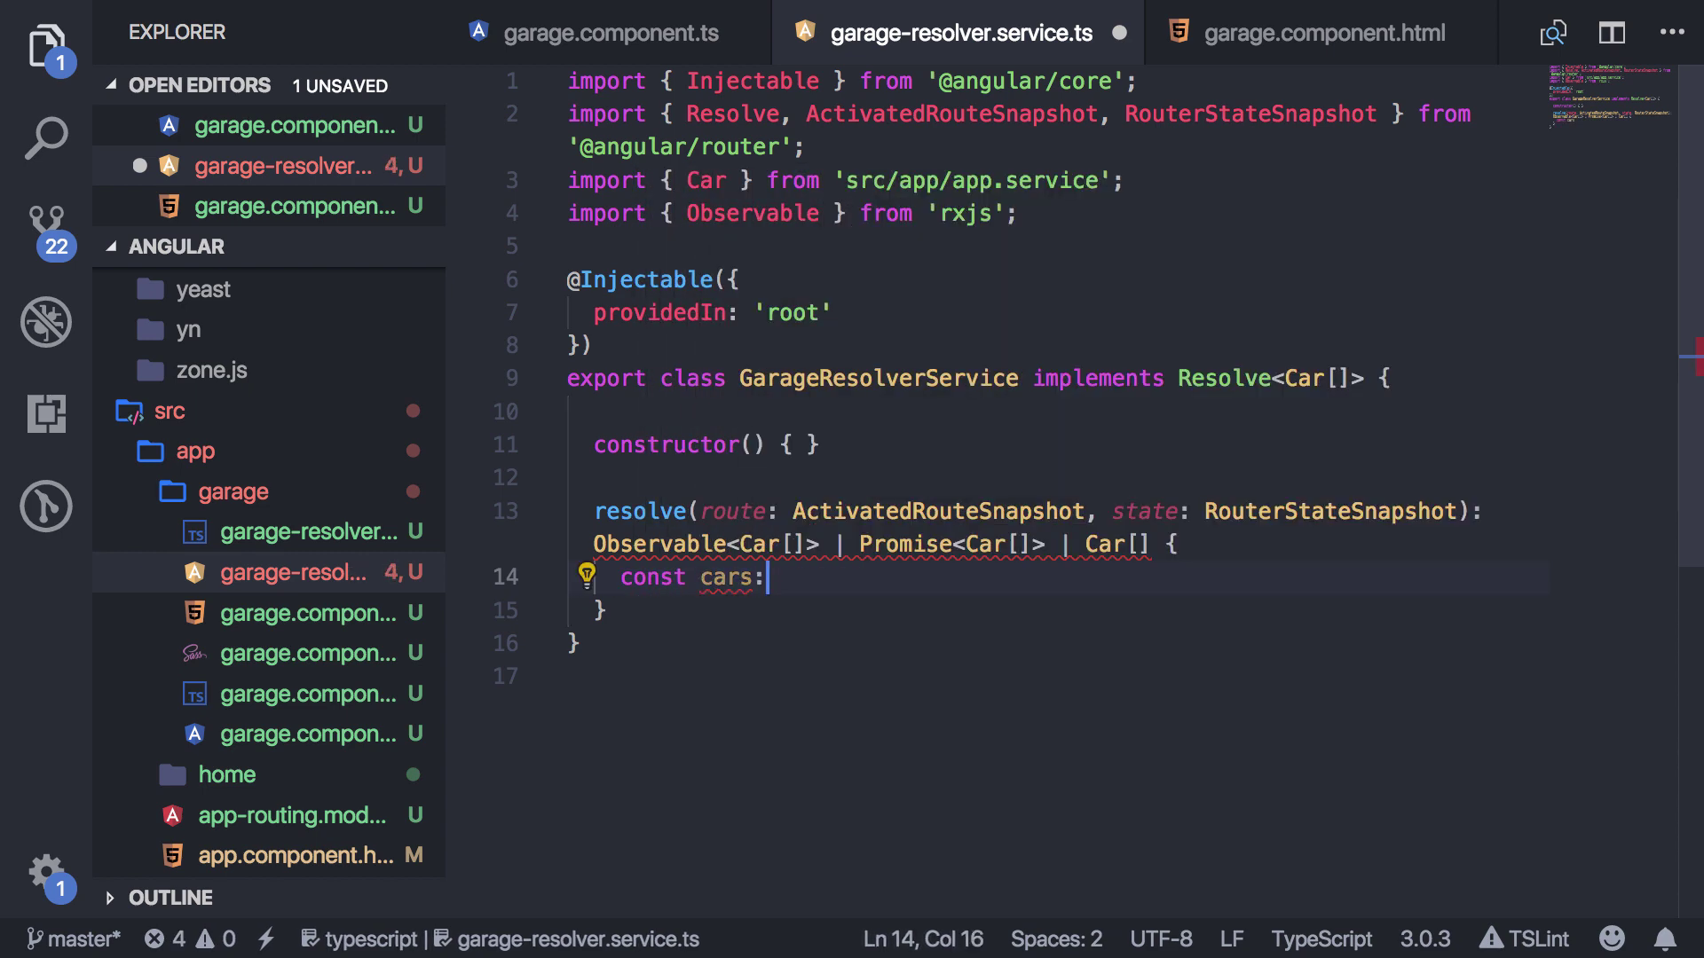
text(Car[] = [])
text(name: ')
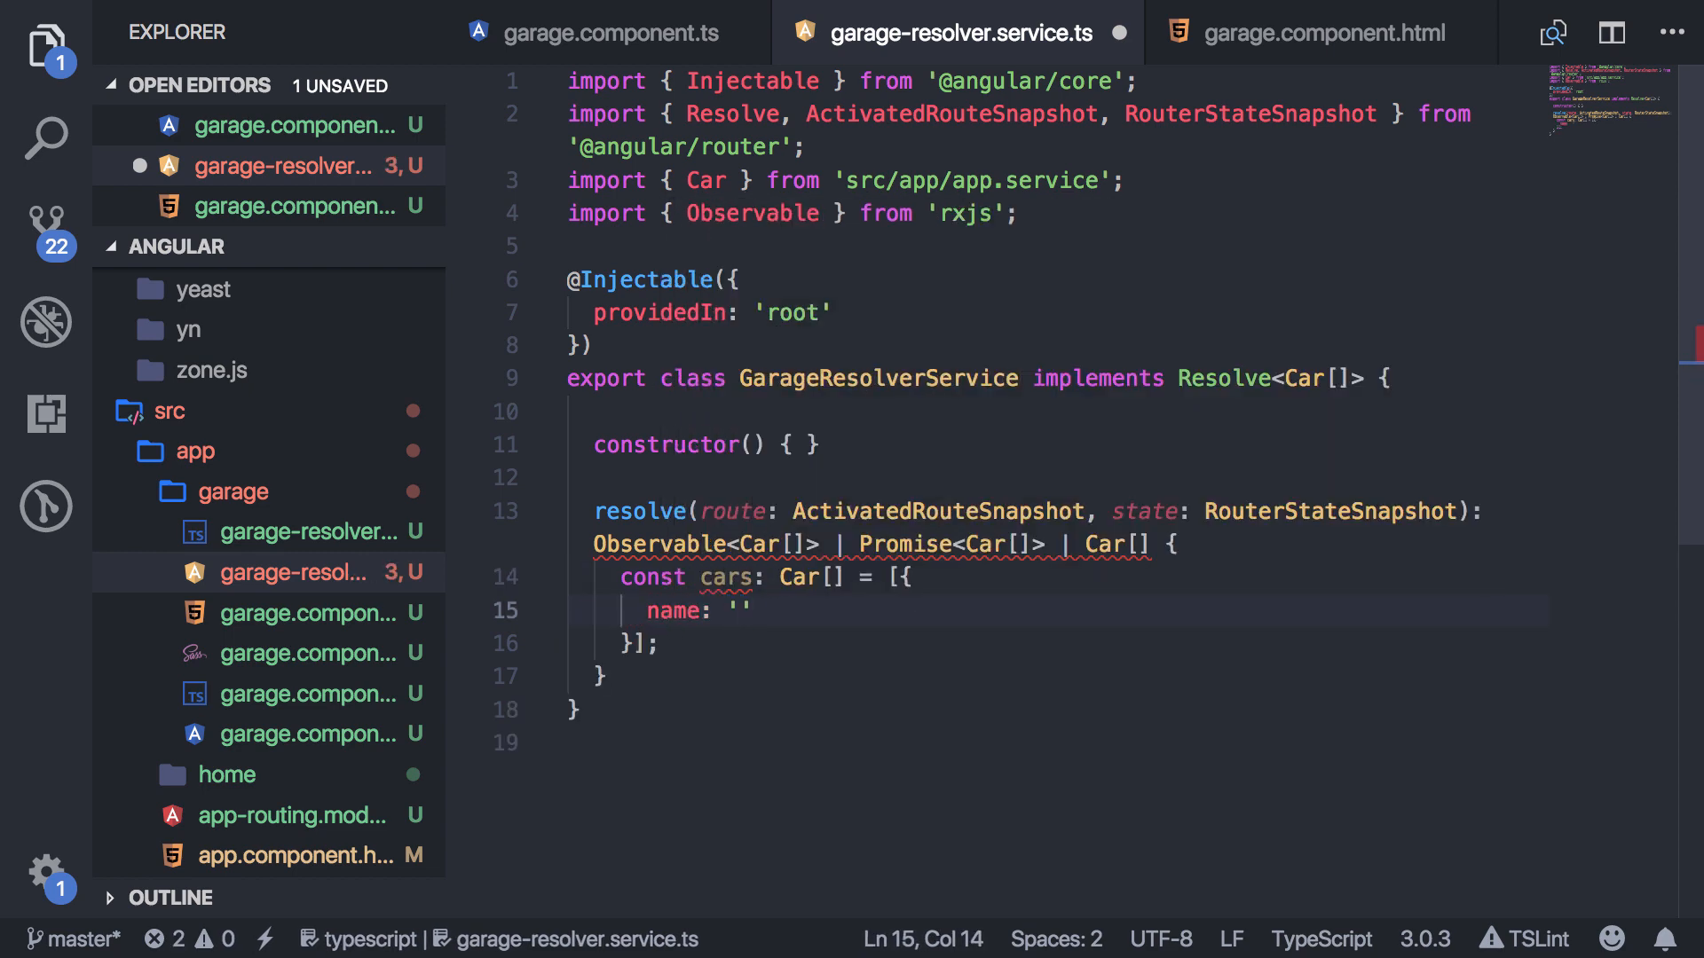
text(color: 'blue)
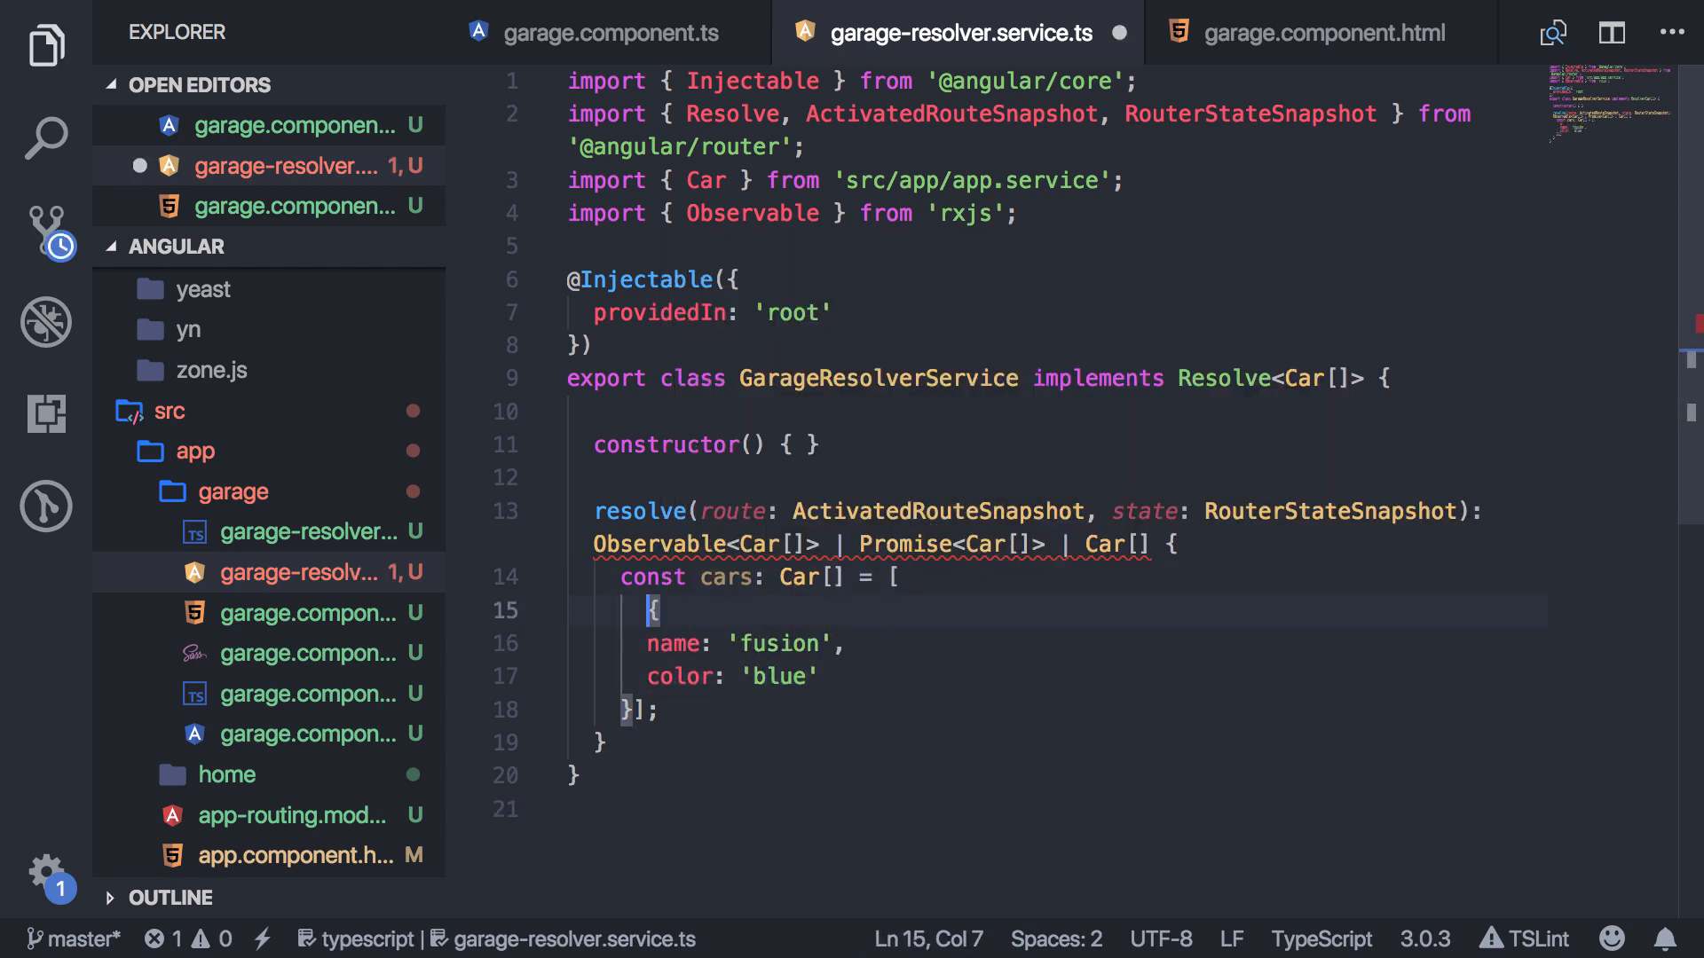
click(717, 676)
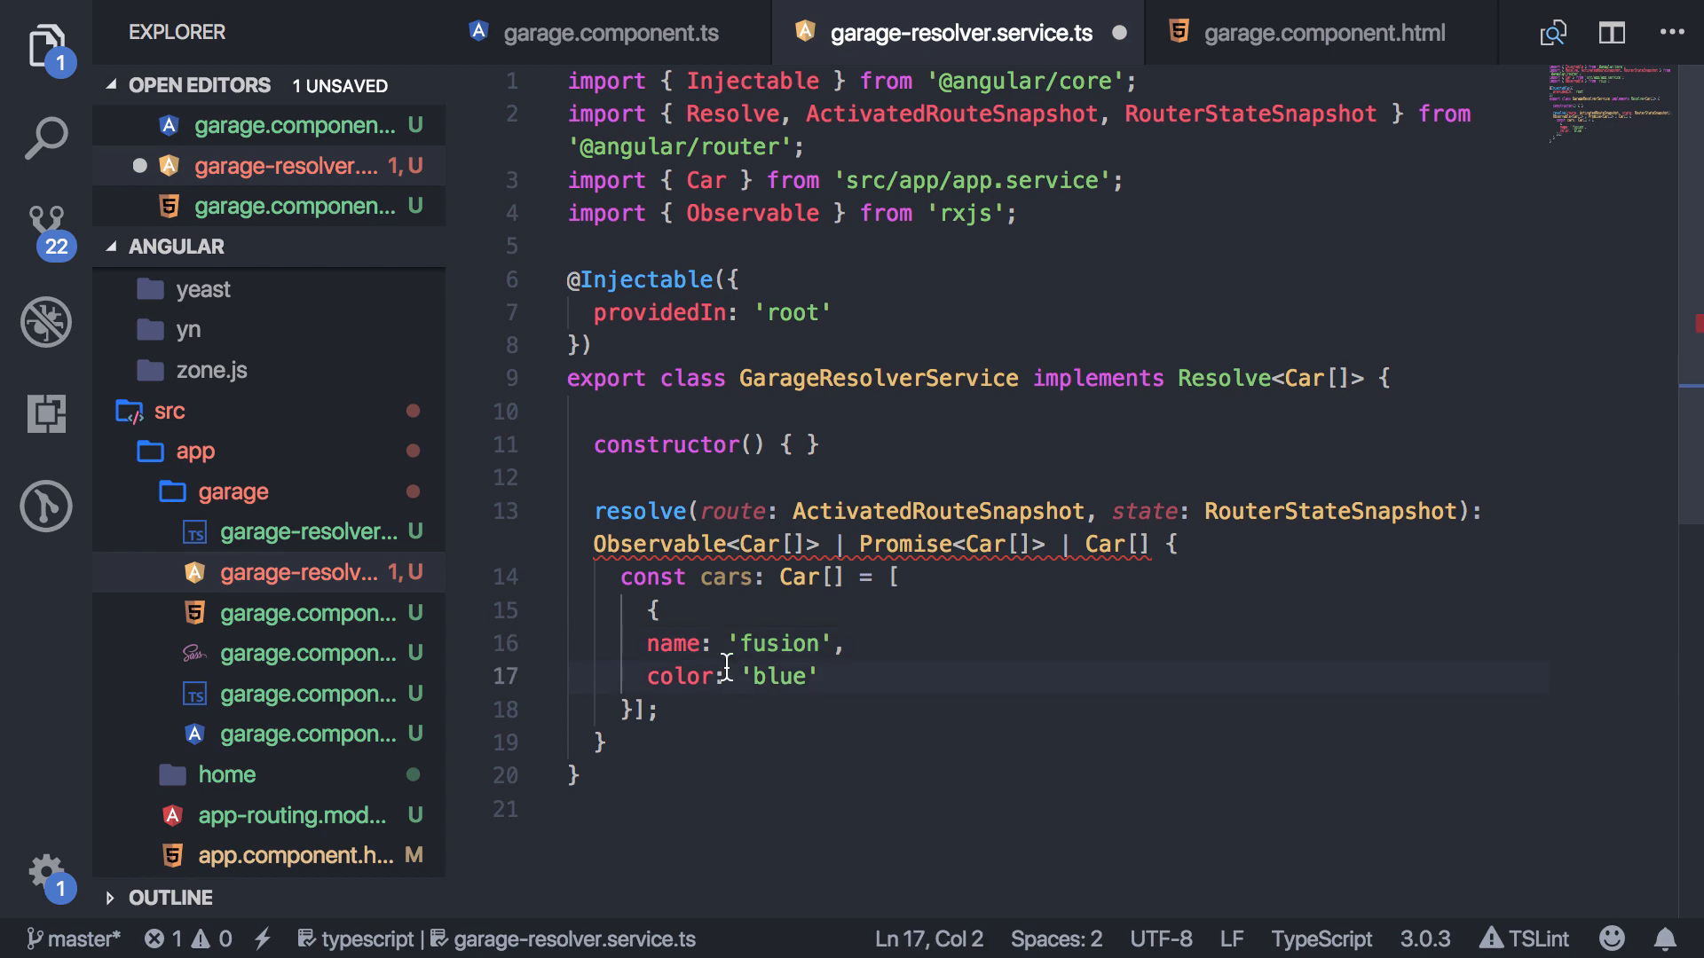
key(enter)
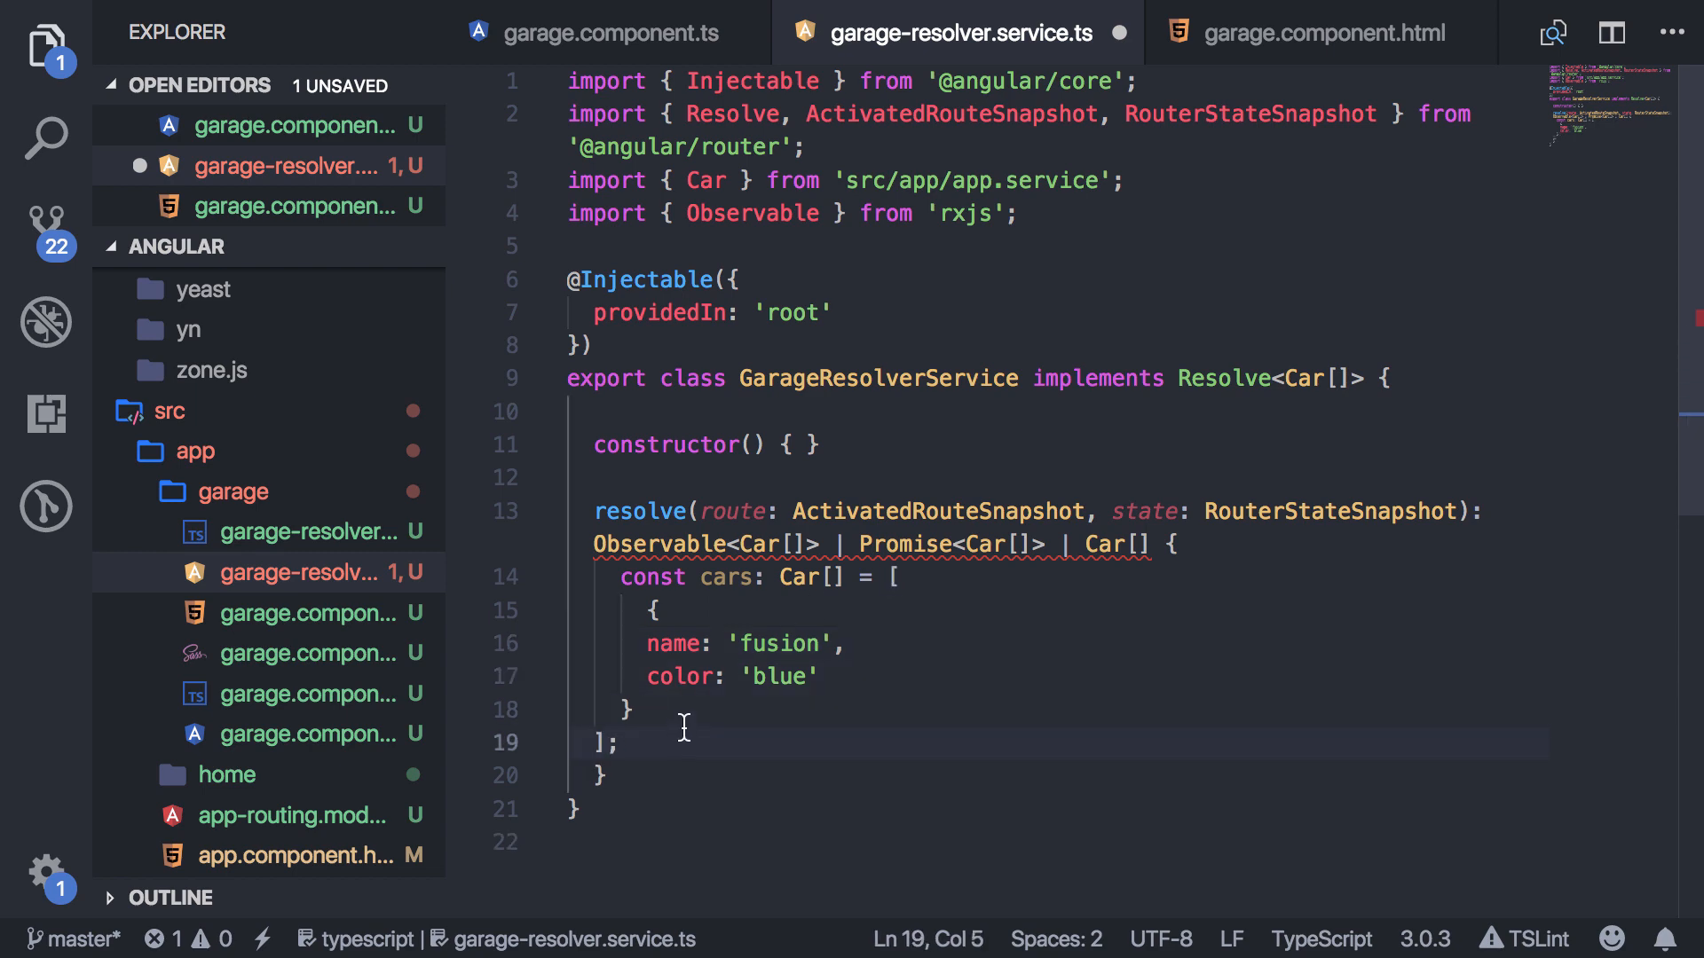
text(return cars;)
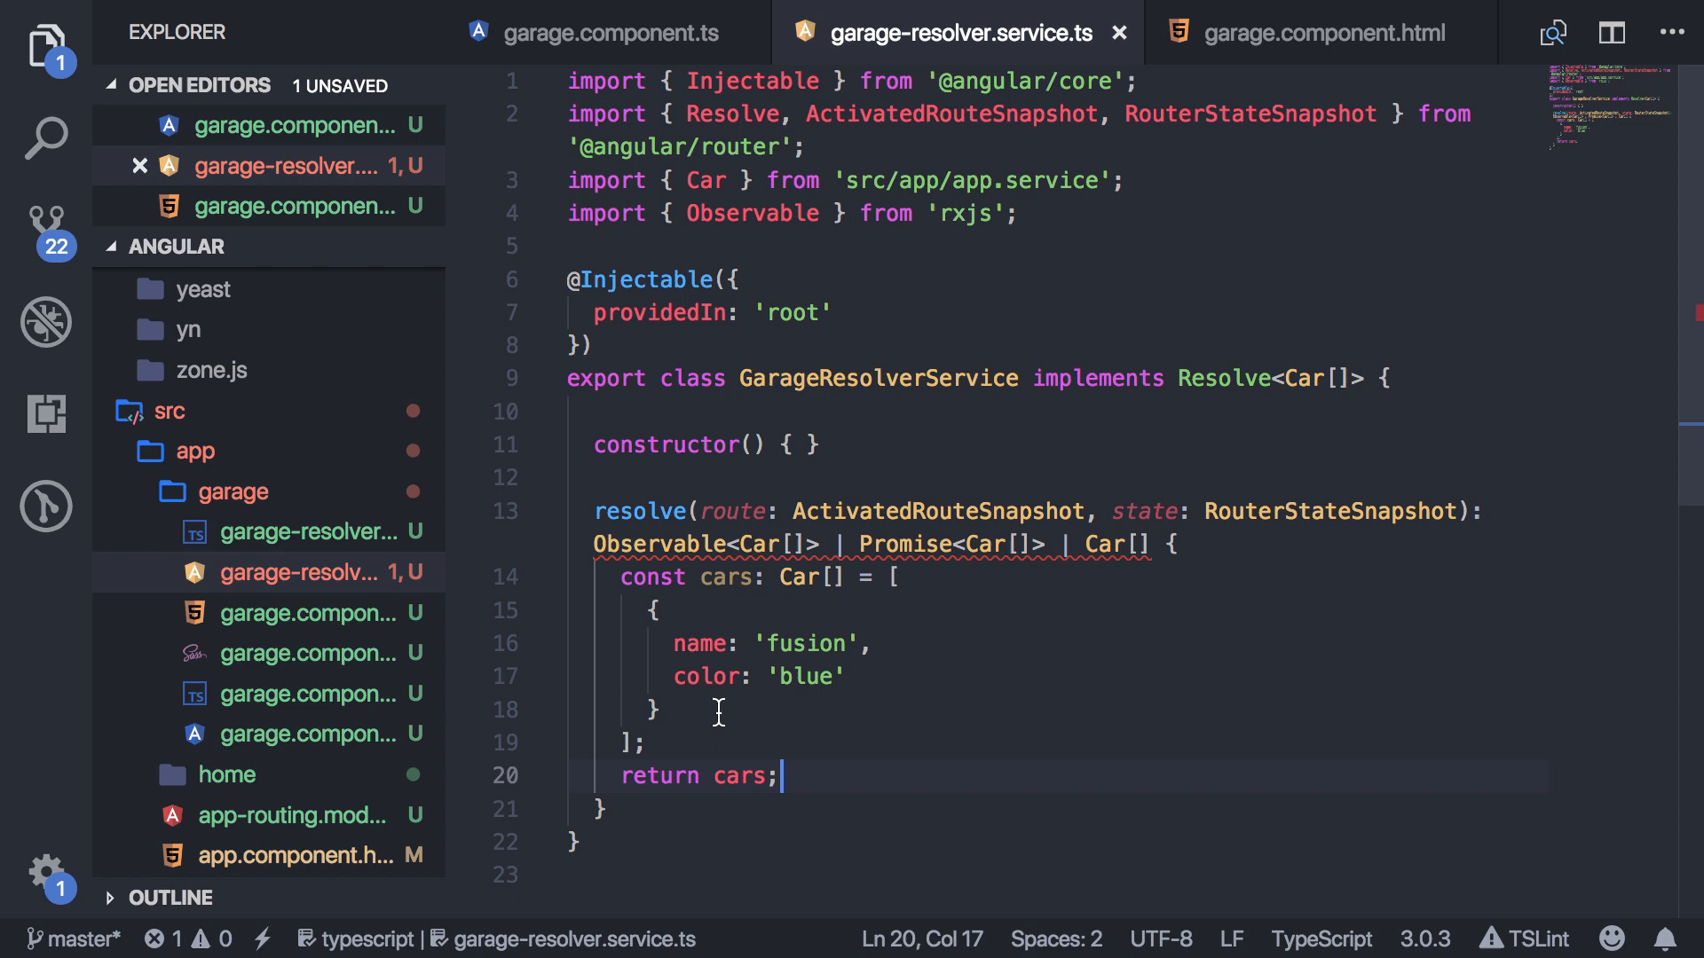
key(ctrl+s)
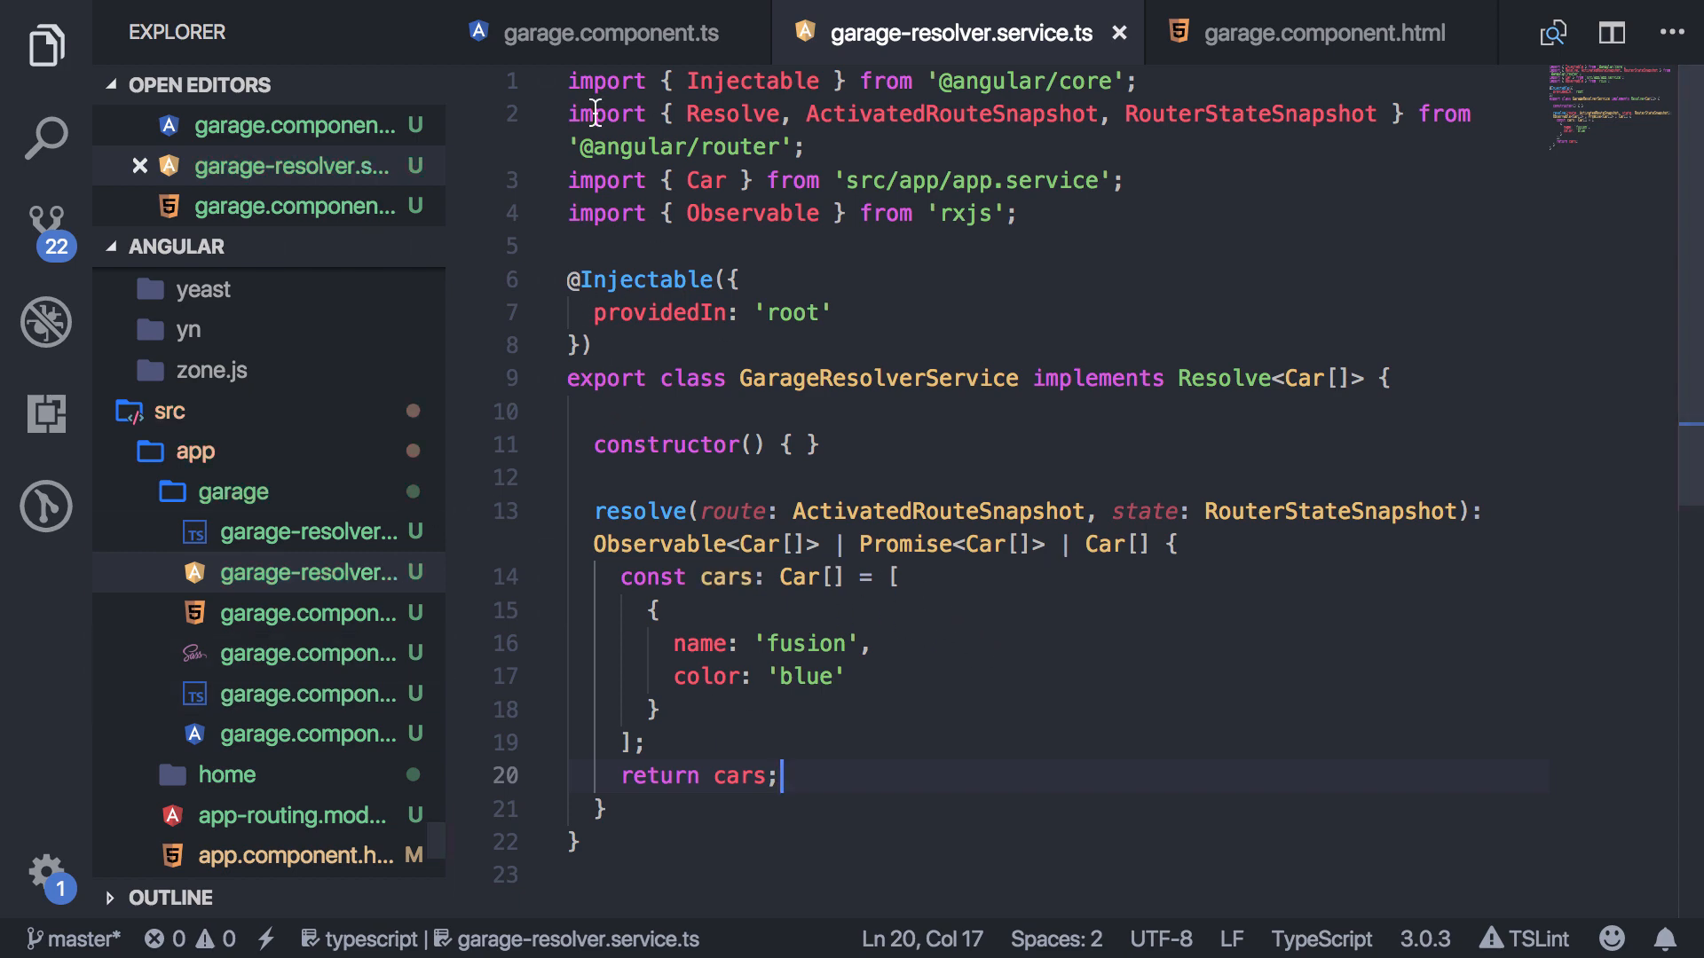
Inject activatedRoute: ActivatedRoute into GarageComponent's constructor and import ActivatedRoute.
click(608, 32)
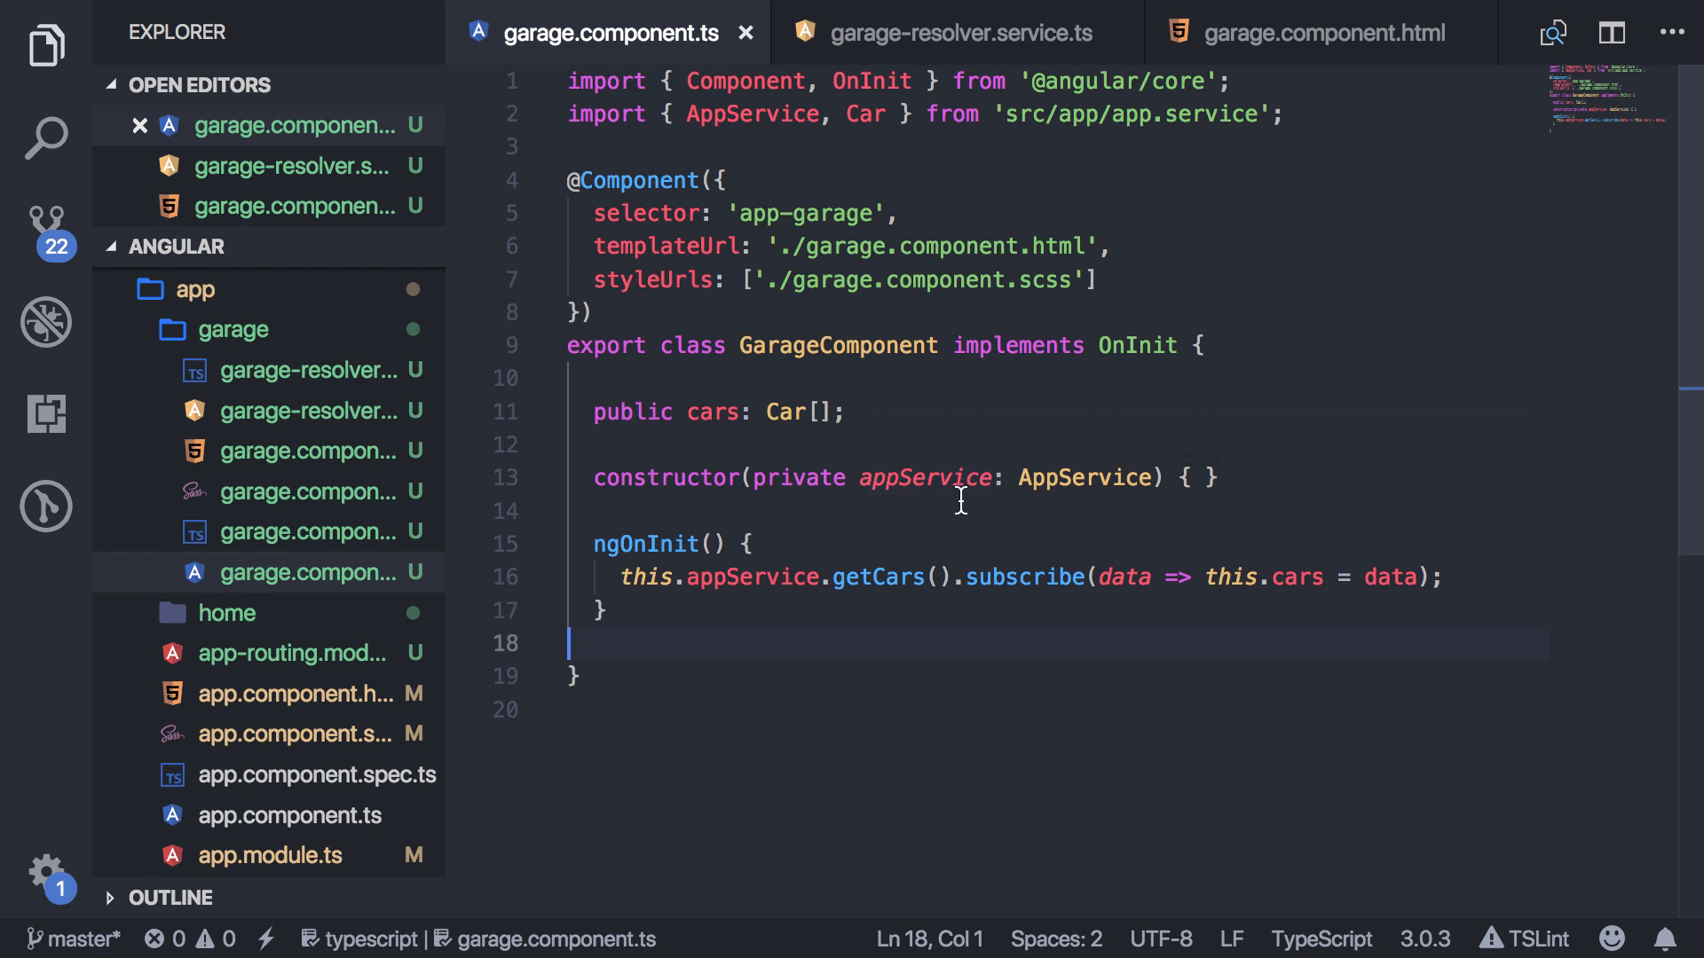
mouse_move(749, 577)
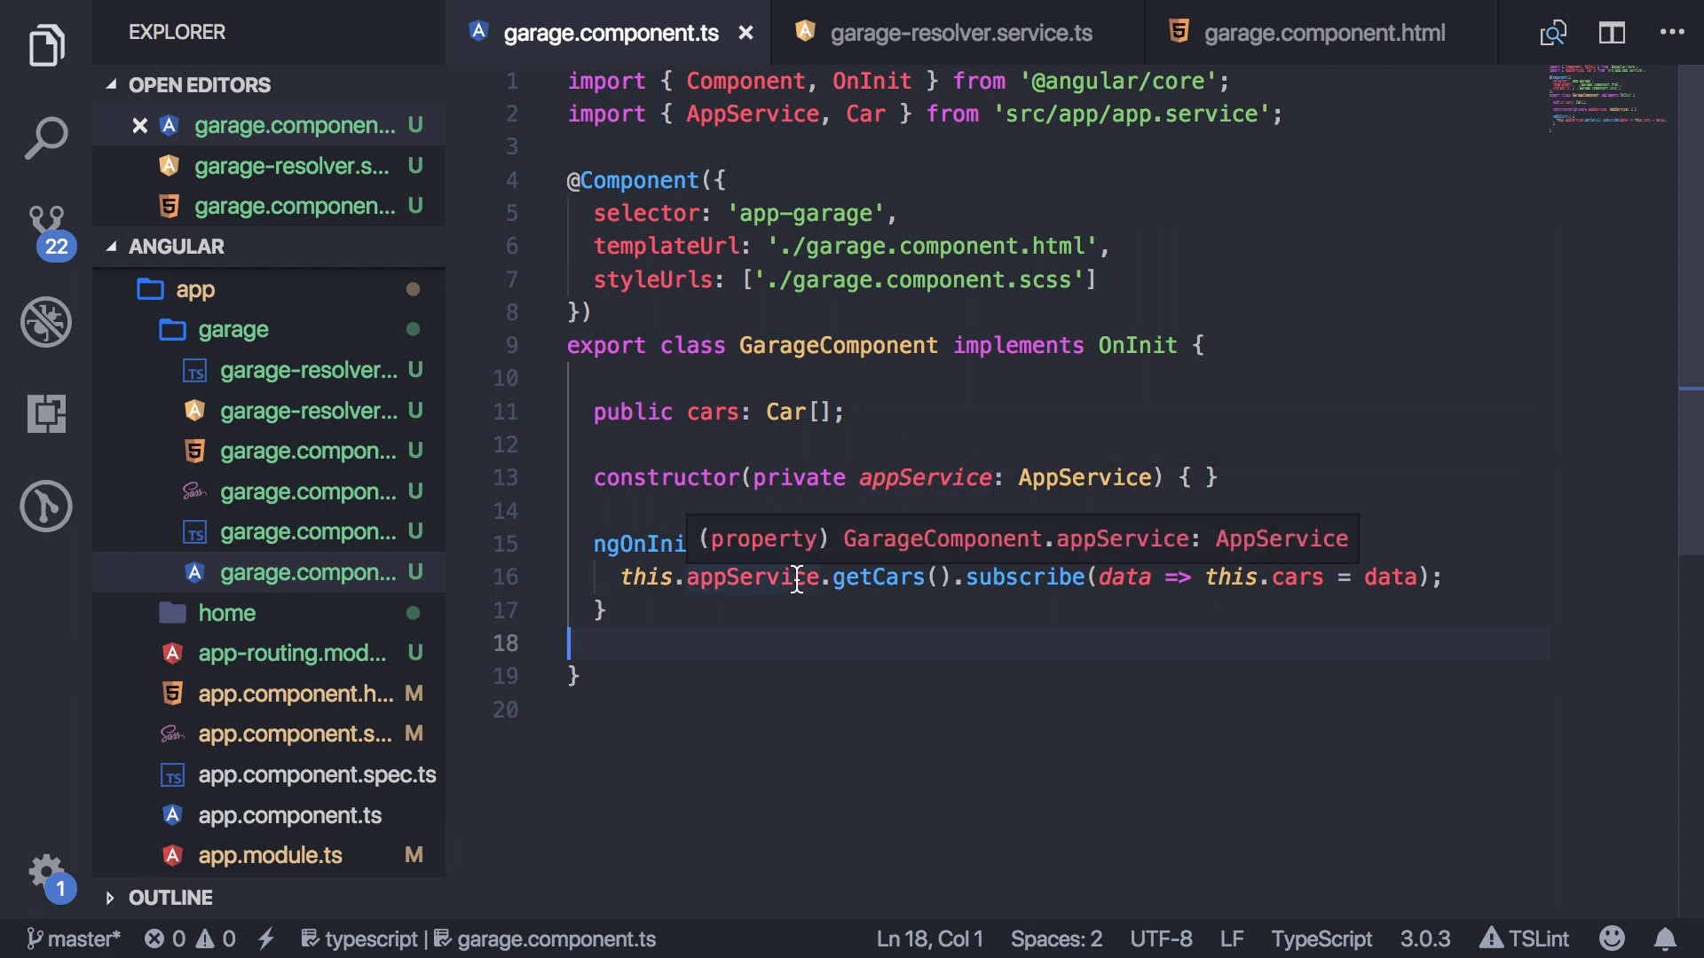
mouse_move(797, 621)
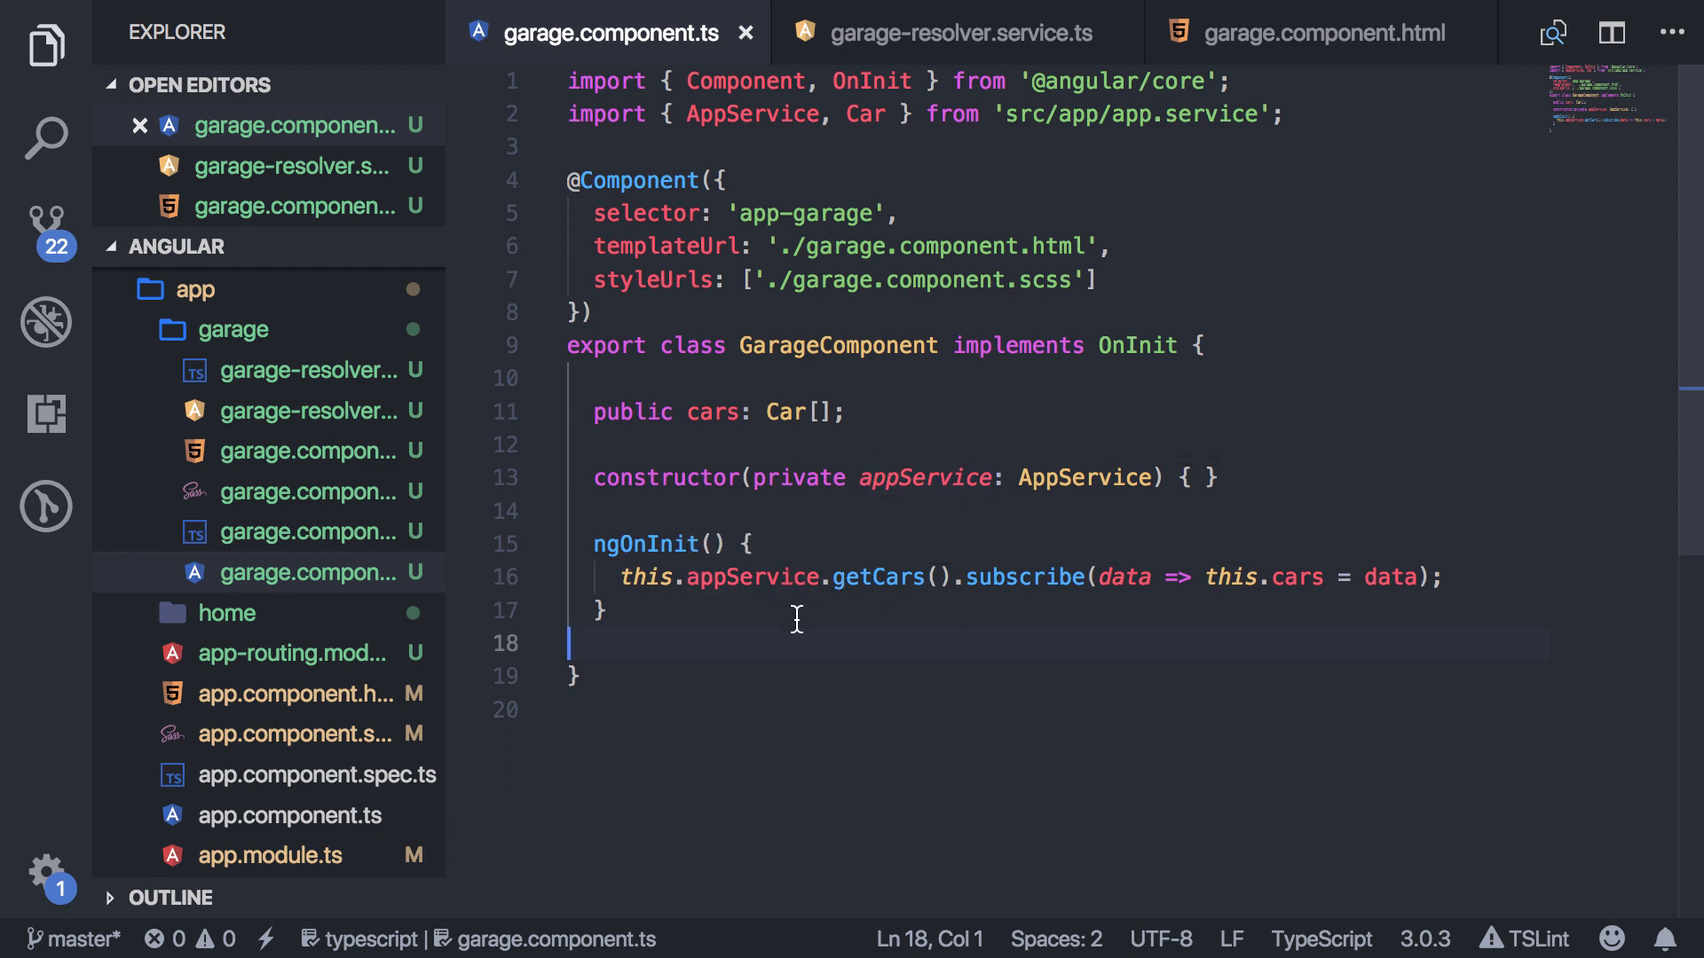
mouse_move(749, 492)
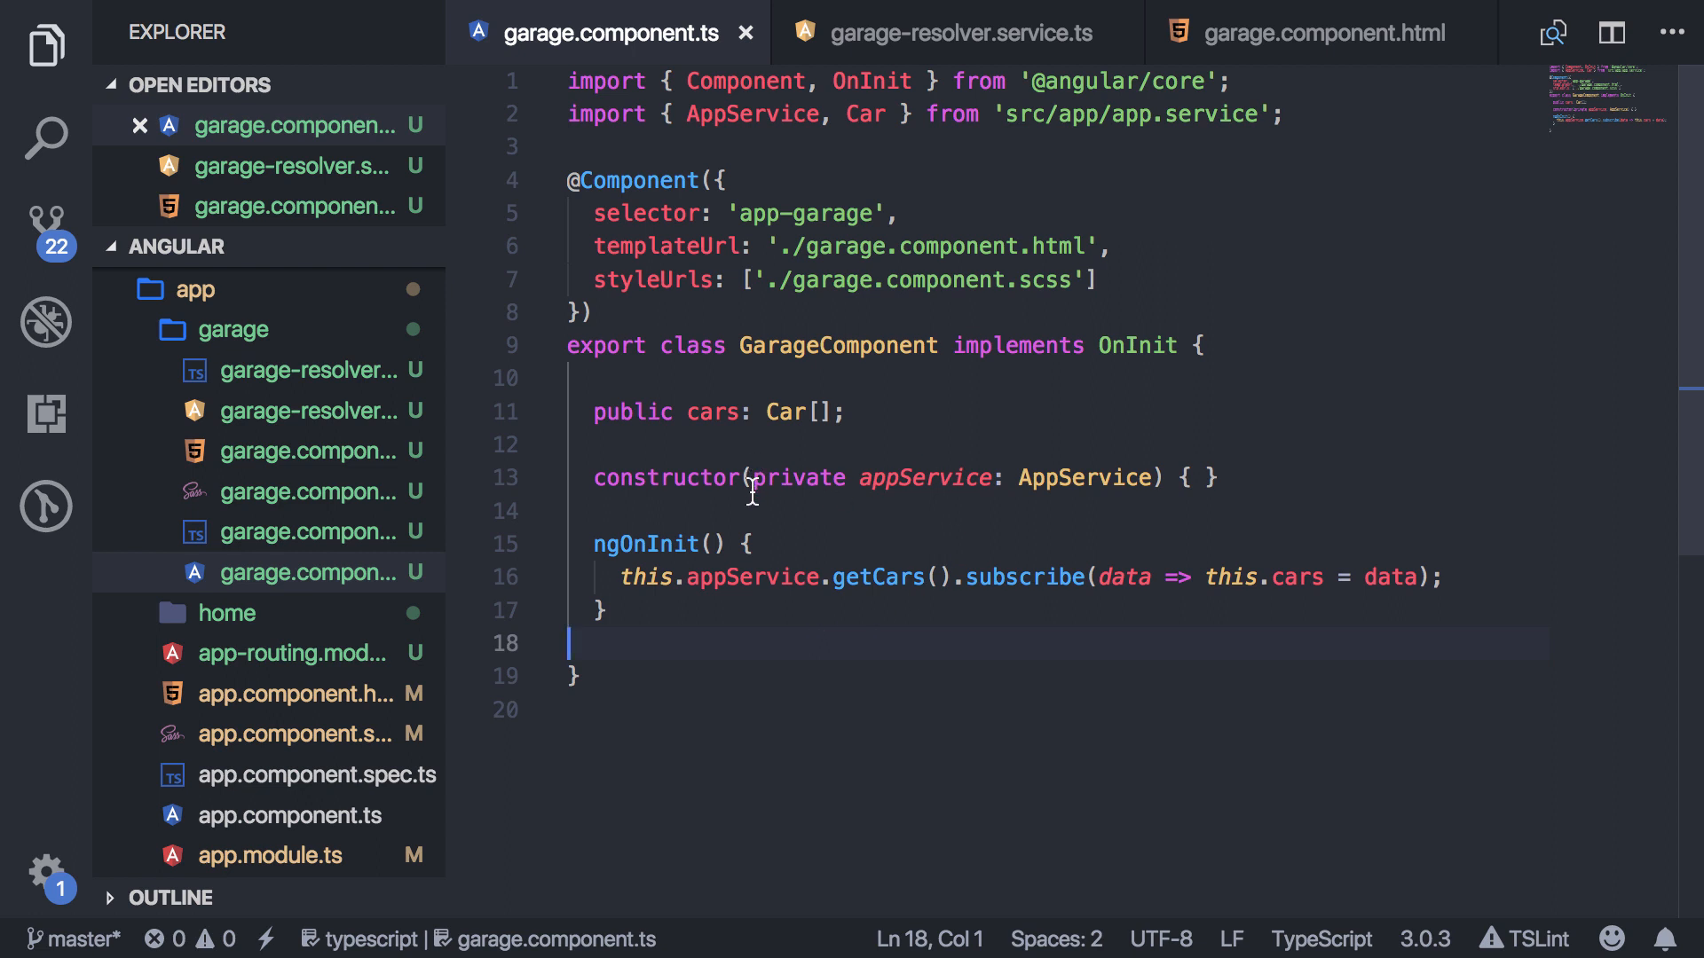
mouse_move(1135, 465)
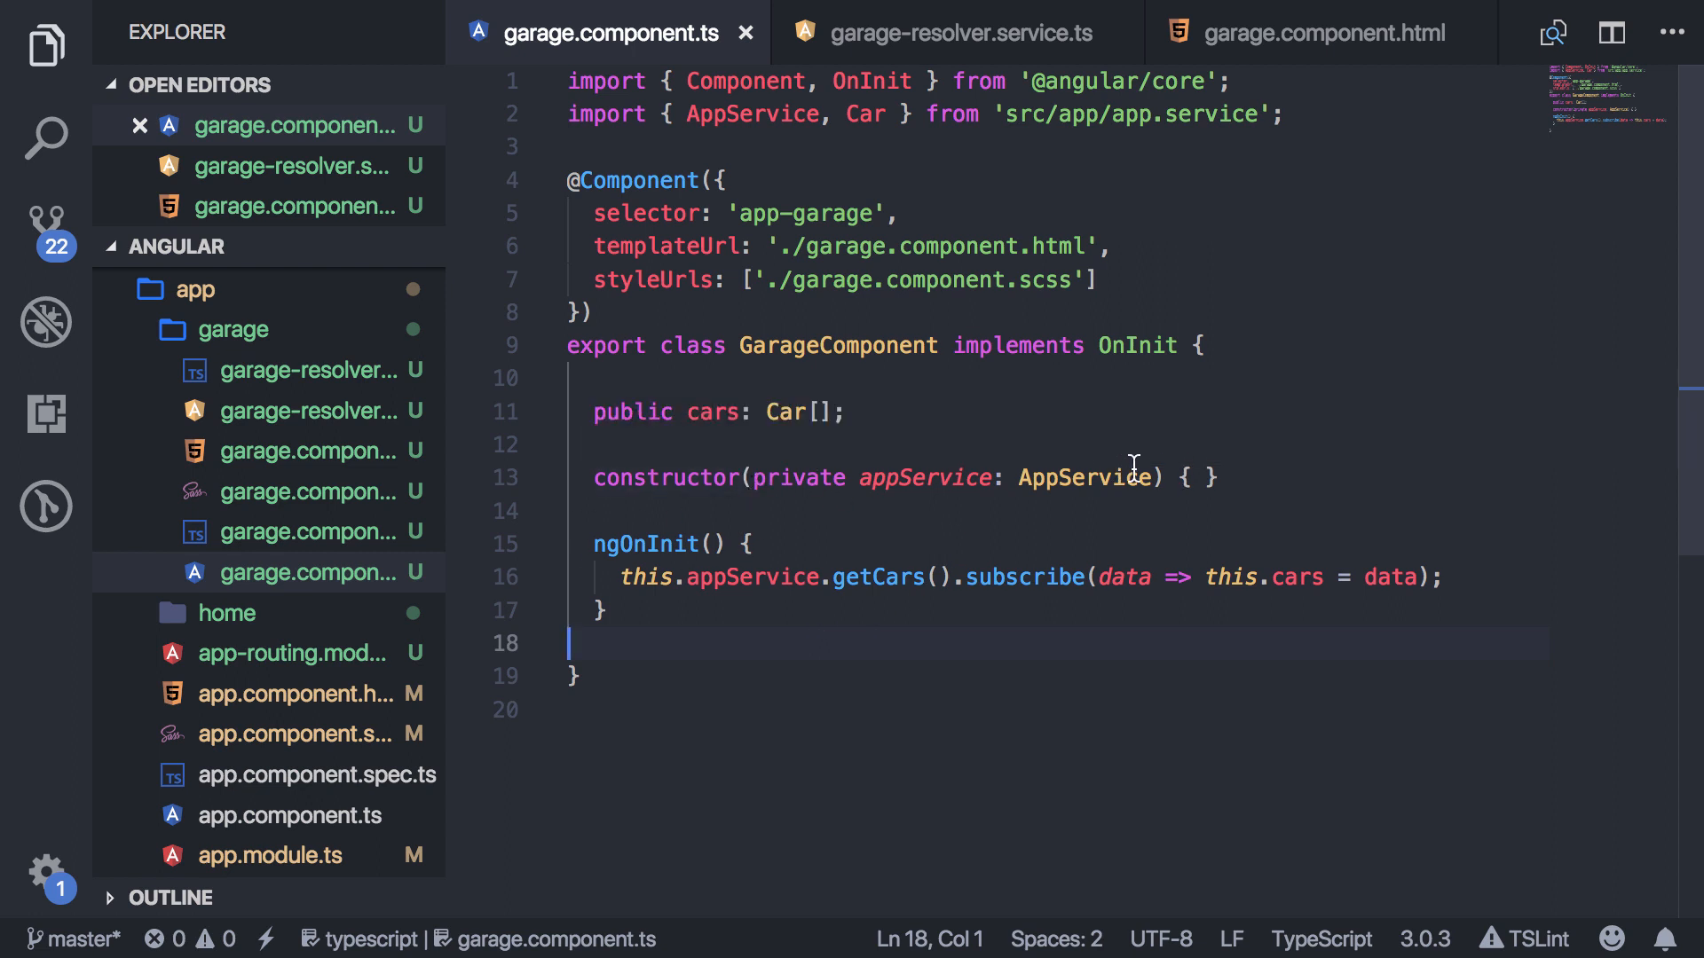
key(Enter)
text(private a)
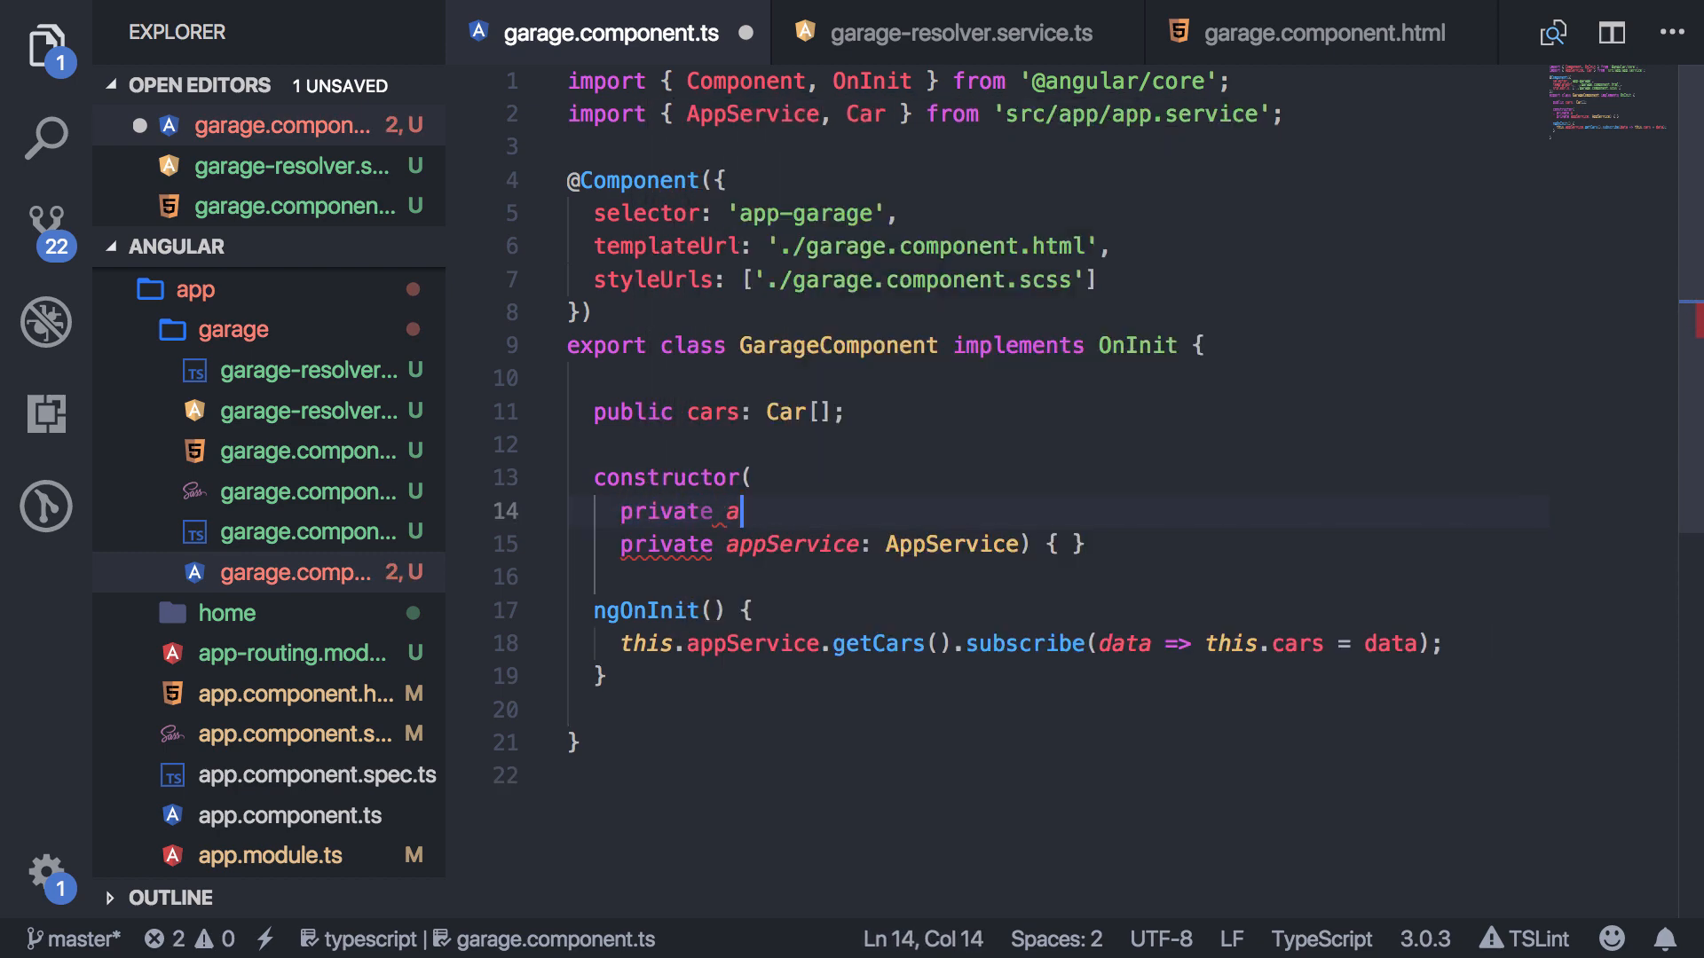
text(ctivatedRoute:)
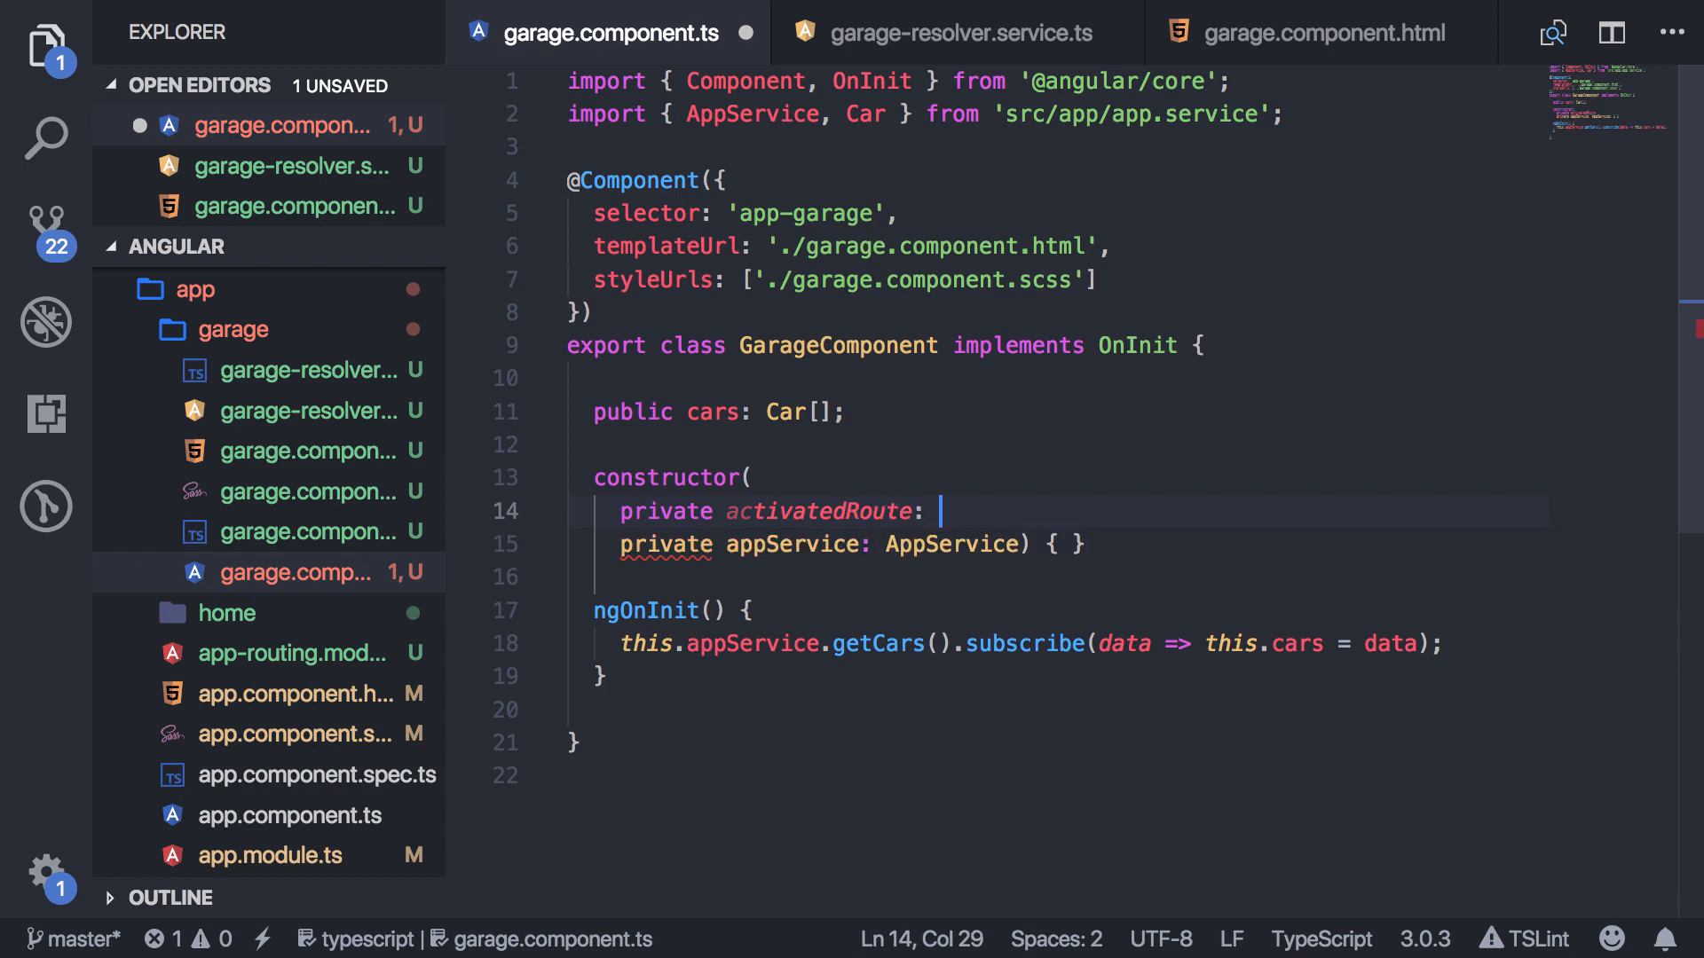
text(ActivatedRoute)
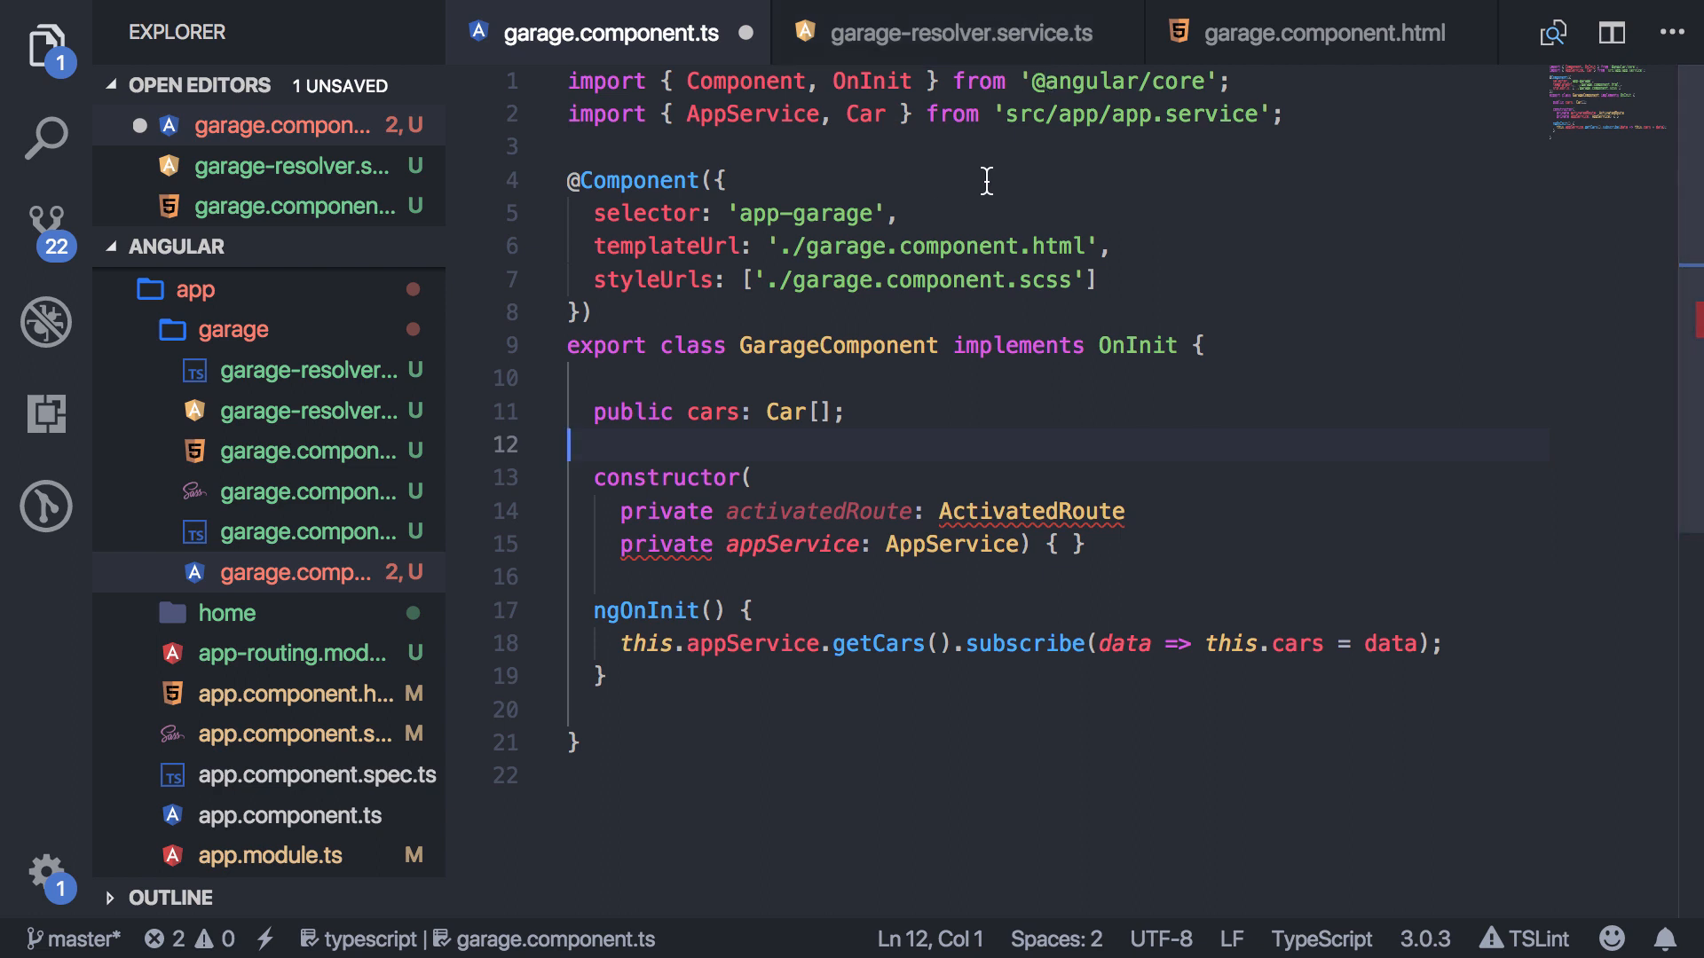
click(1285, 114)
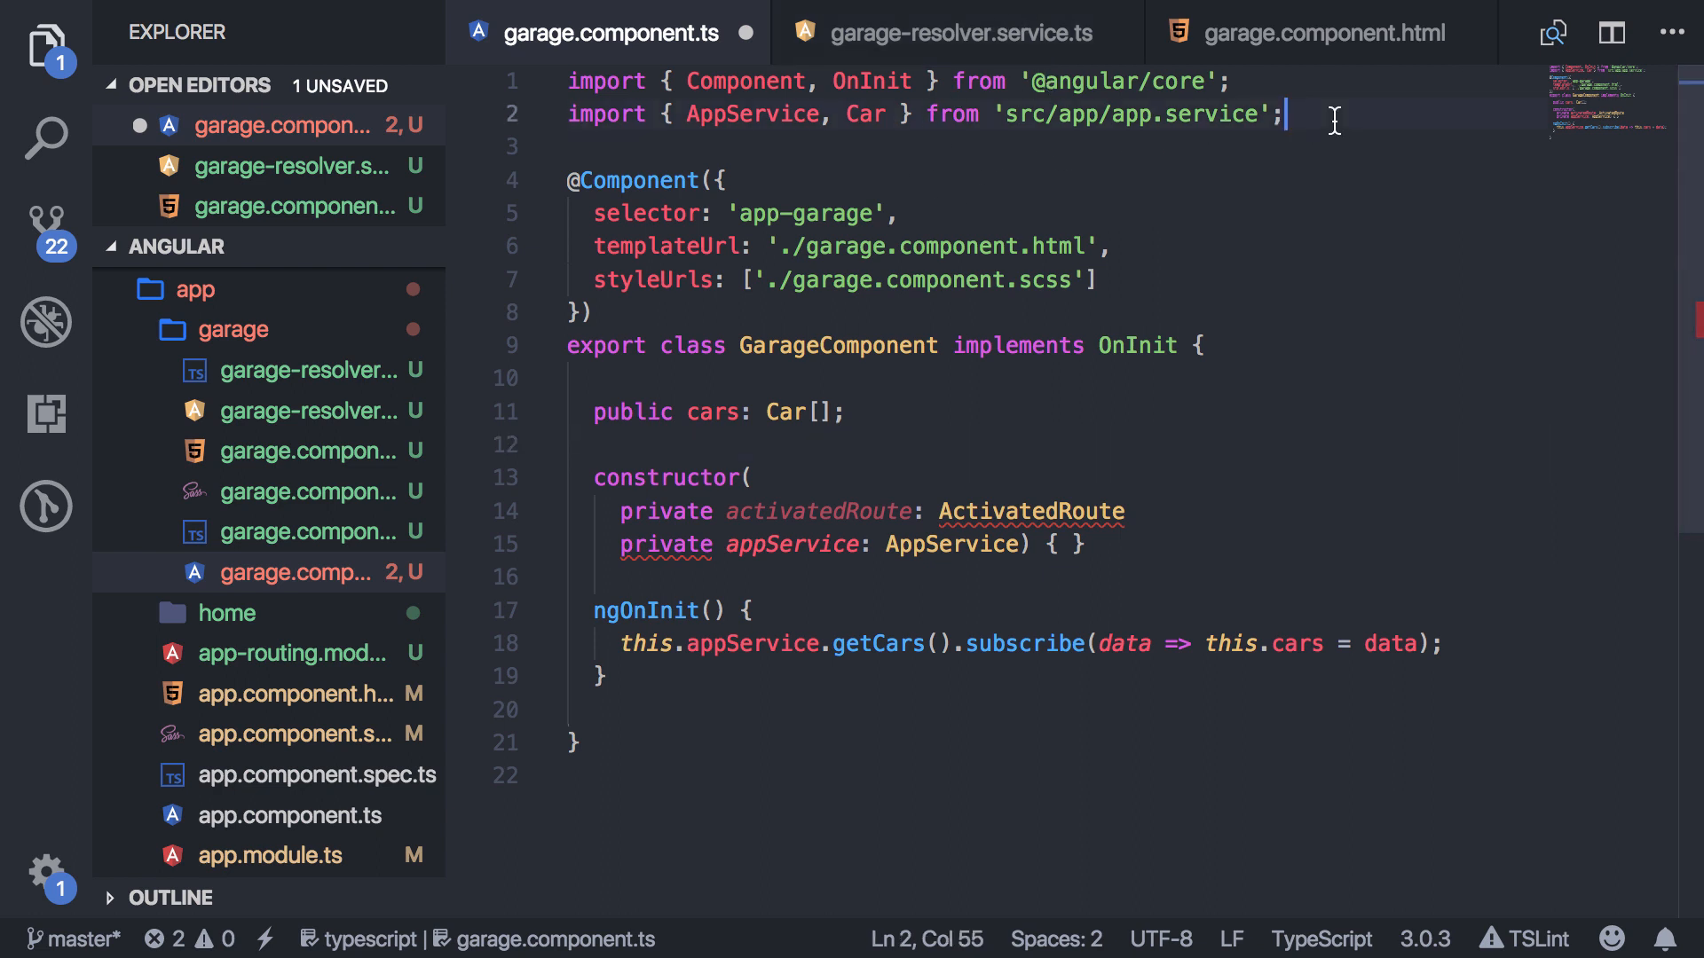
text(import)
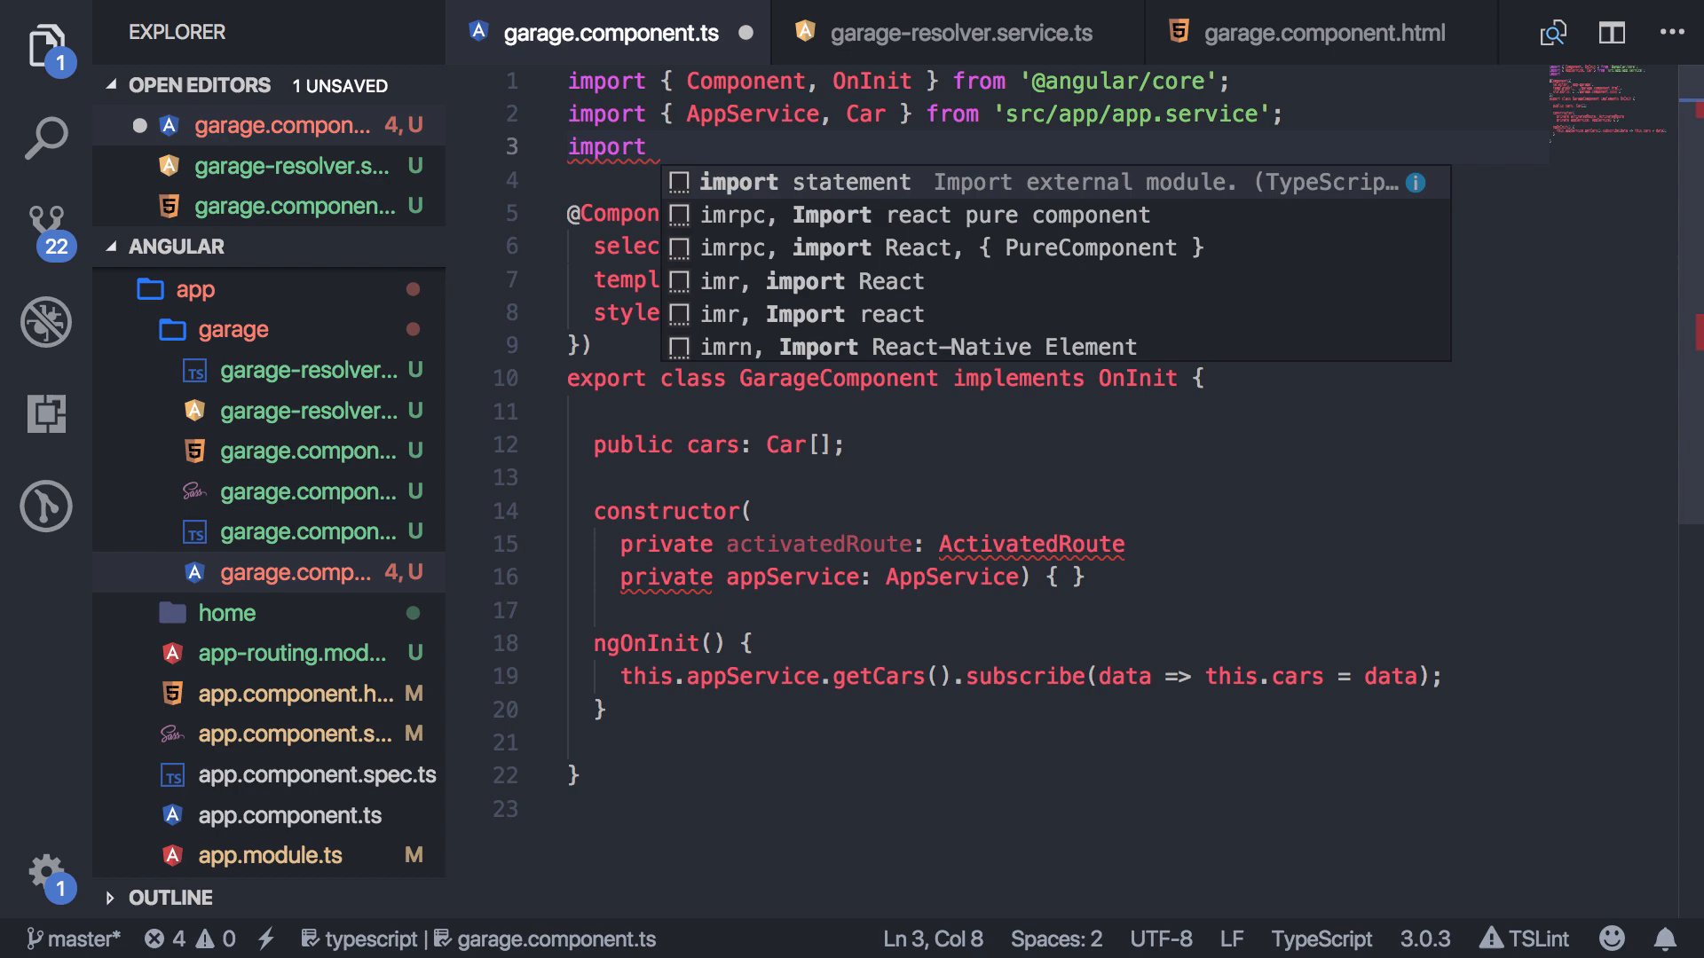
text({ A)
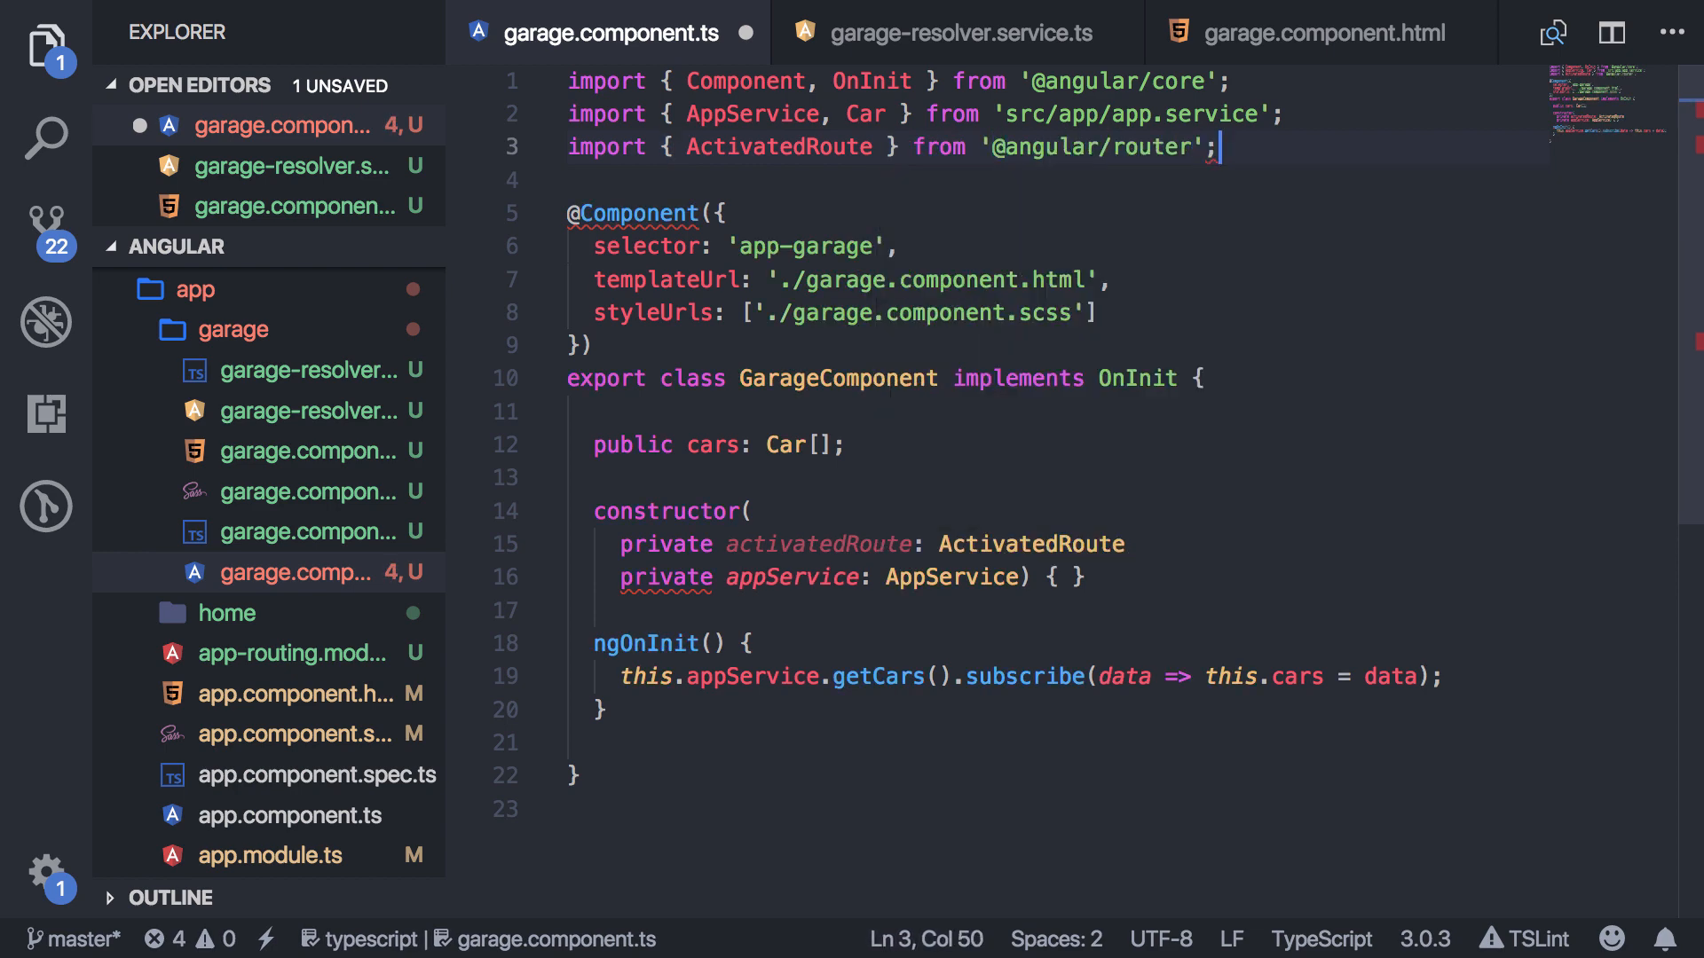
Subscribe to this.activatedRoute.data with data => console.log(data) and check the browser console.
double_click(1030, 544)
text(,)
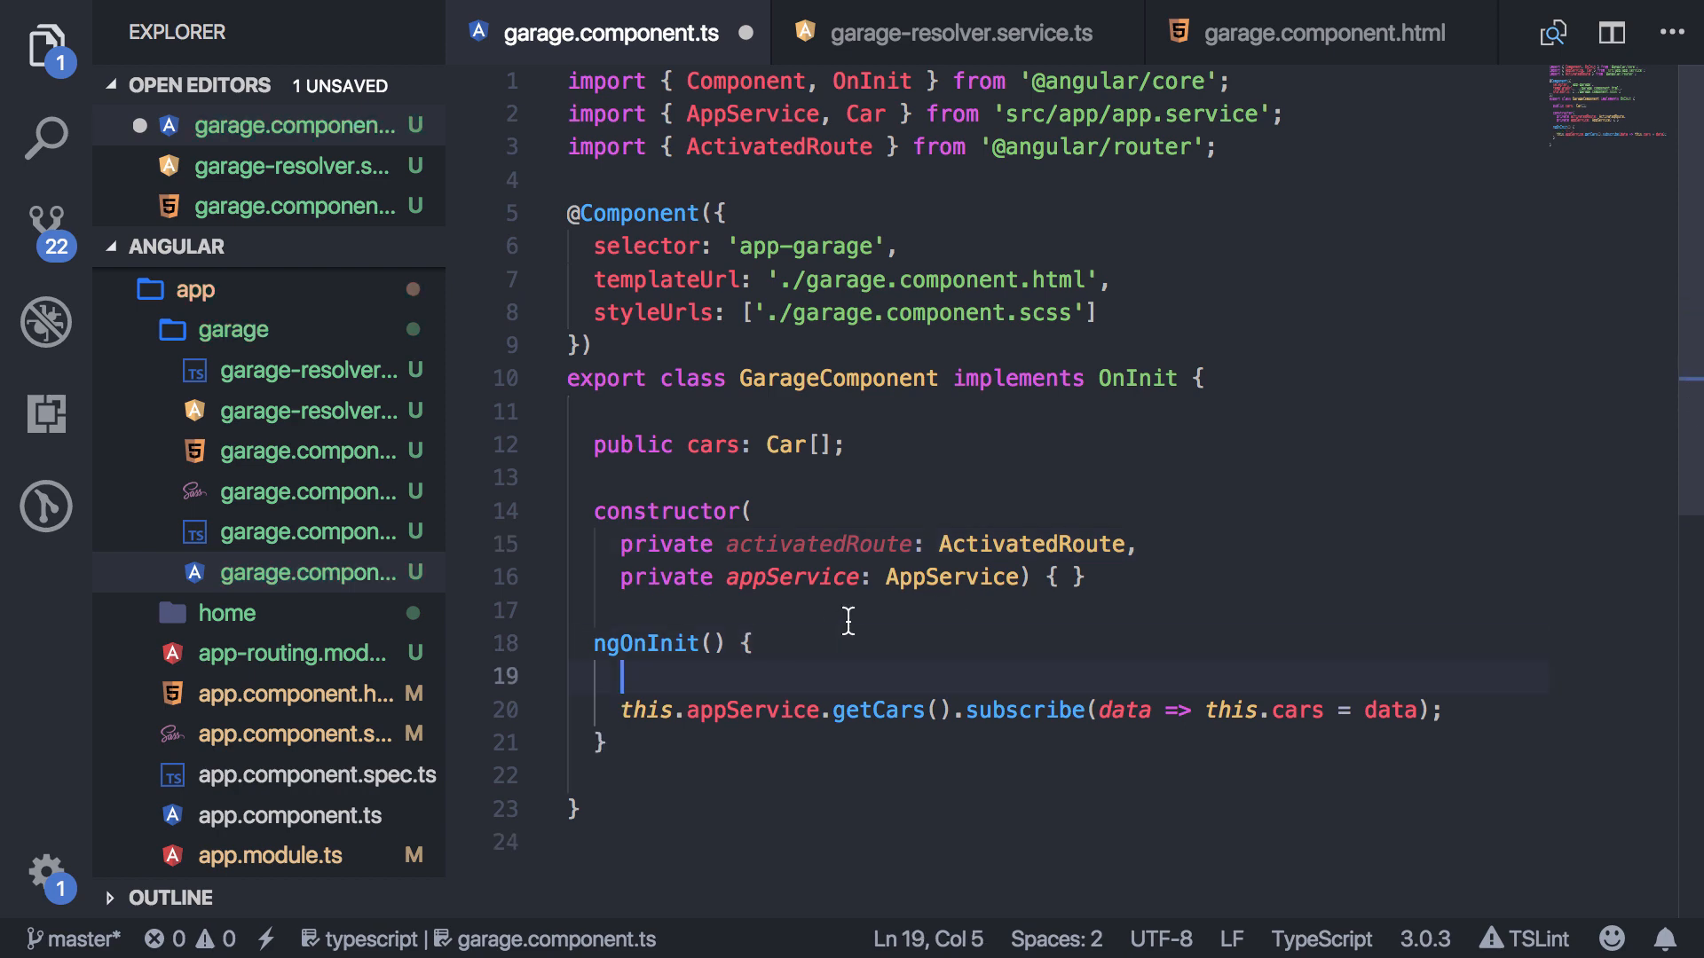
text(this.aci)
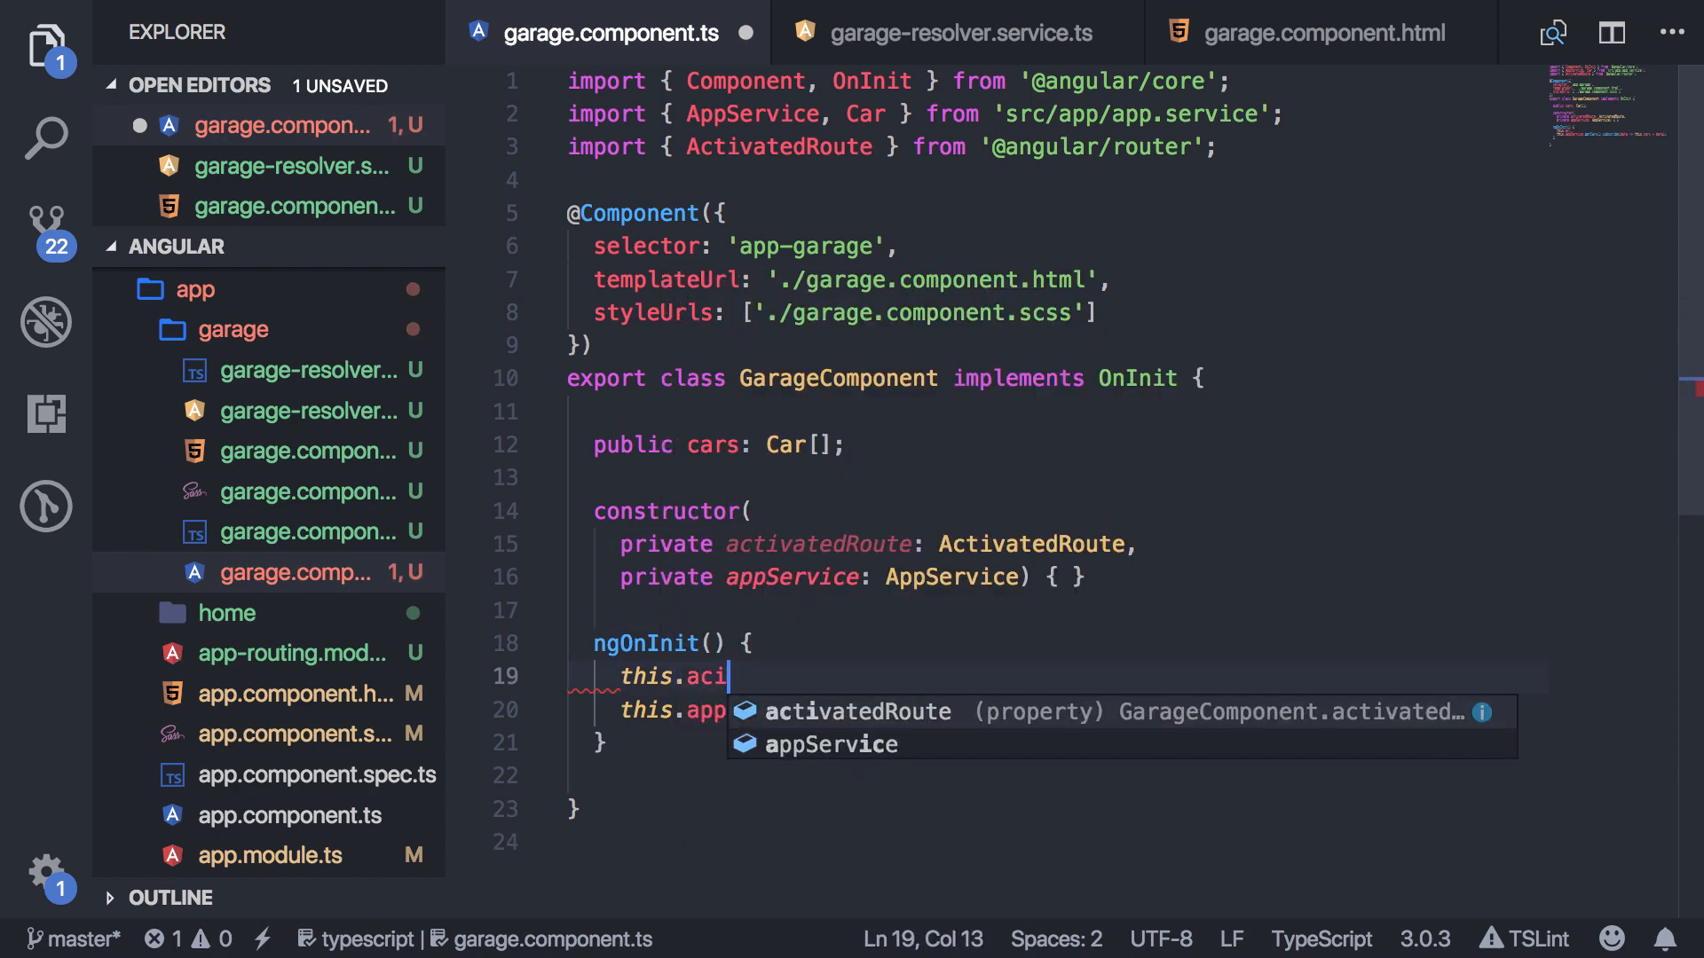
text(vatedRoute.data.subscribe();)
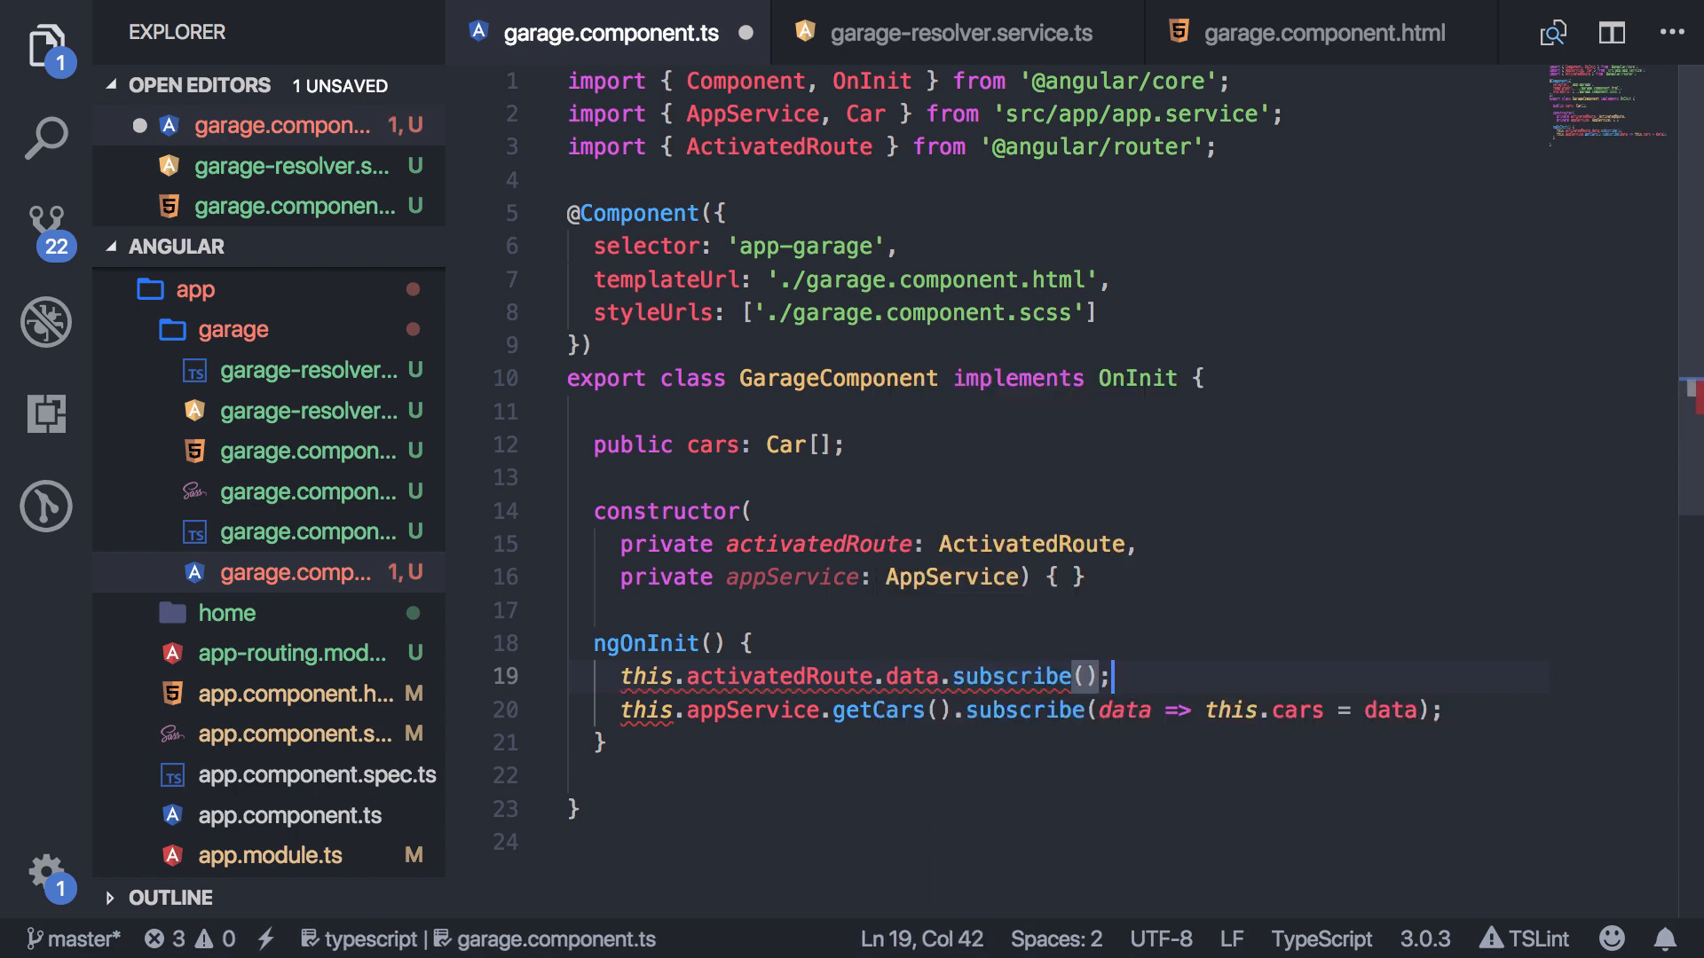
text(data)
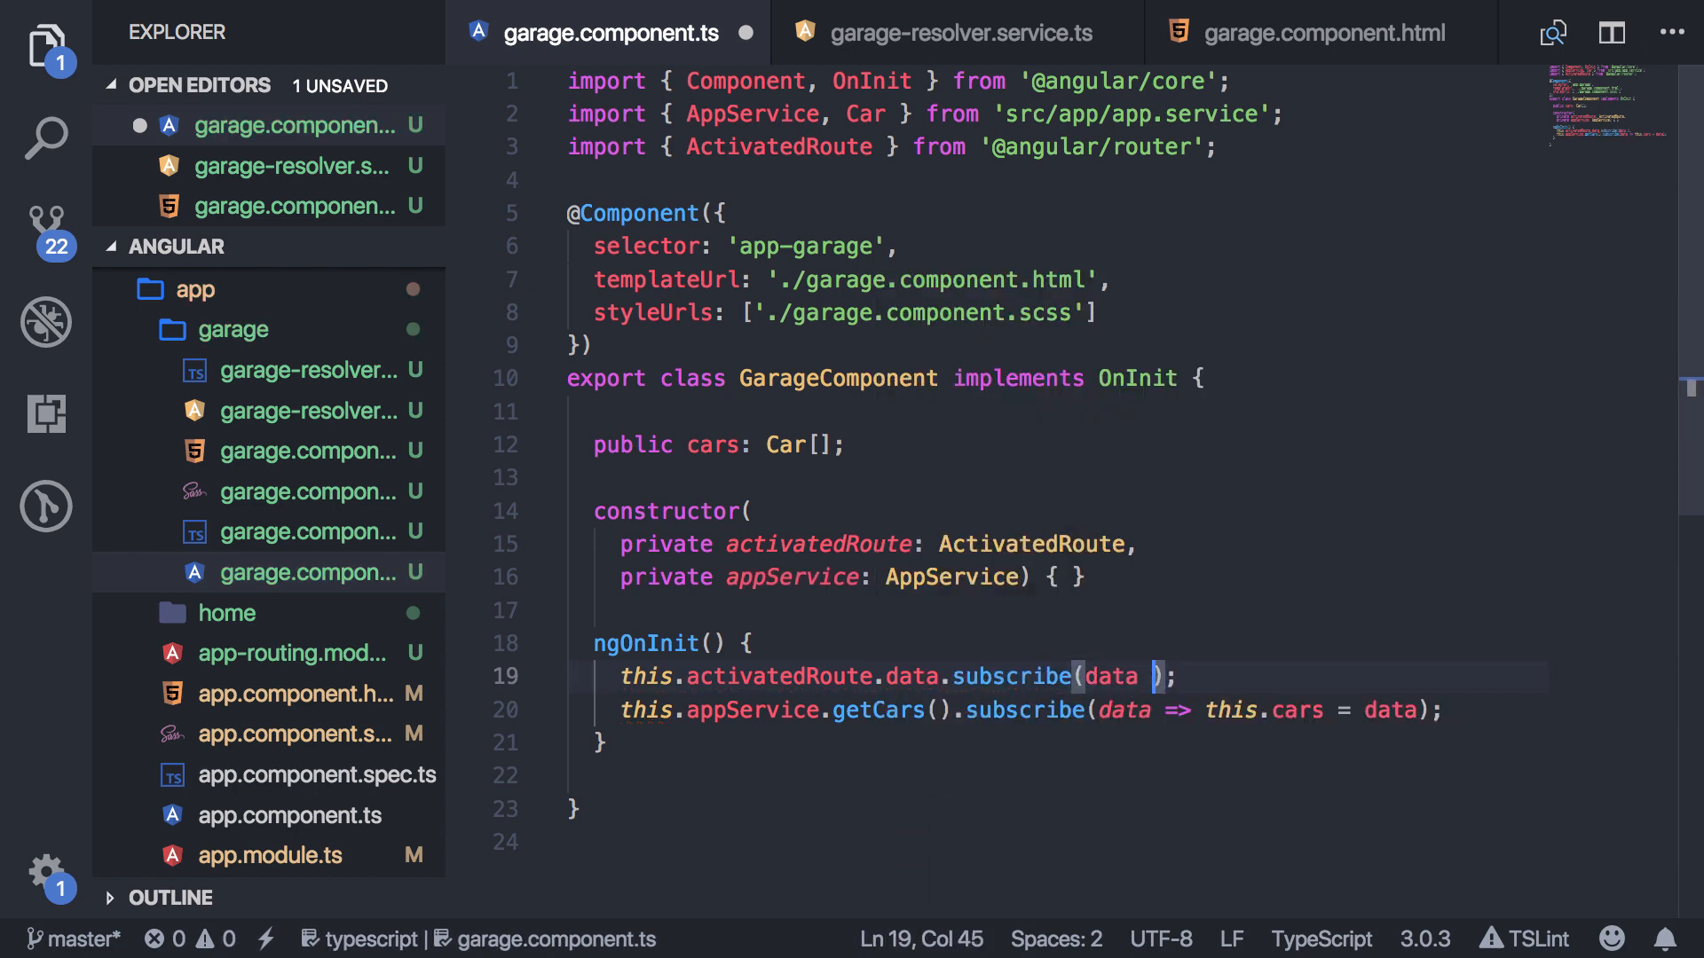
text(=> console.log()
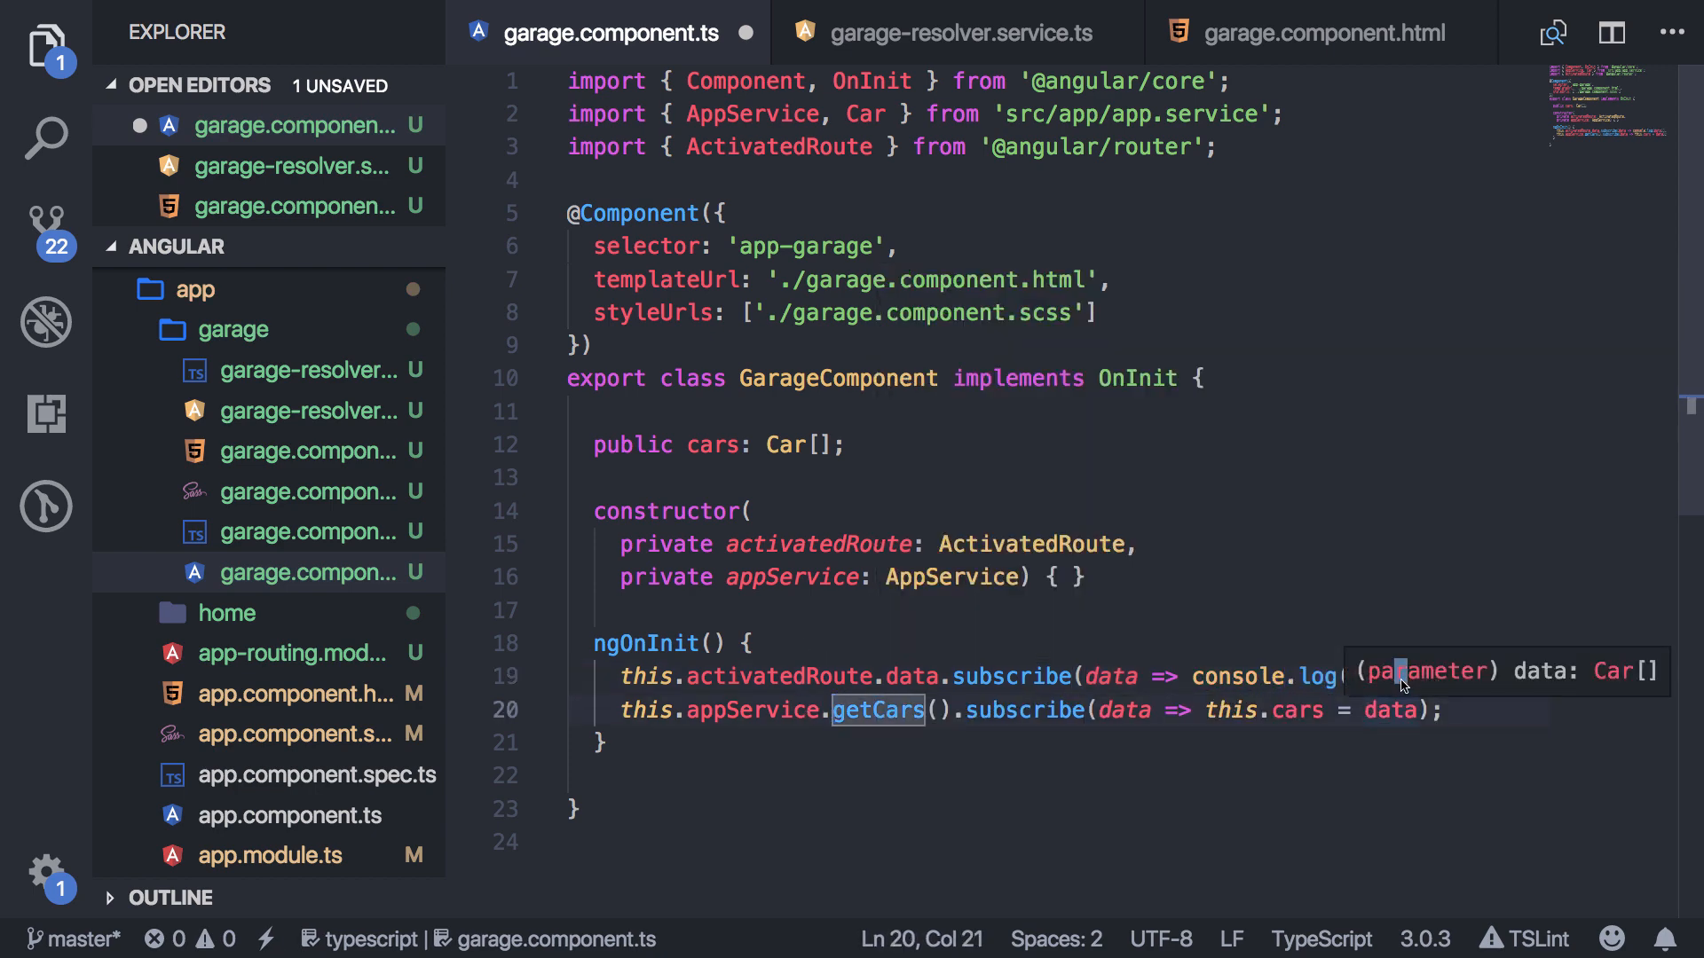
mouse_move(1237, 676)
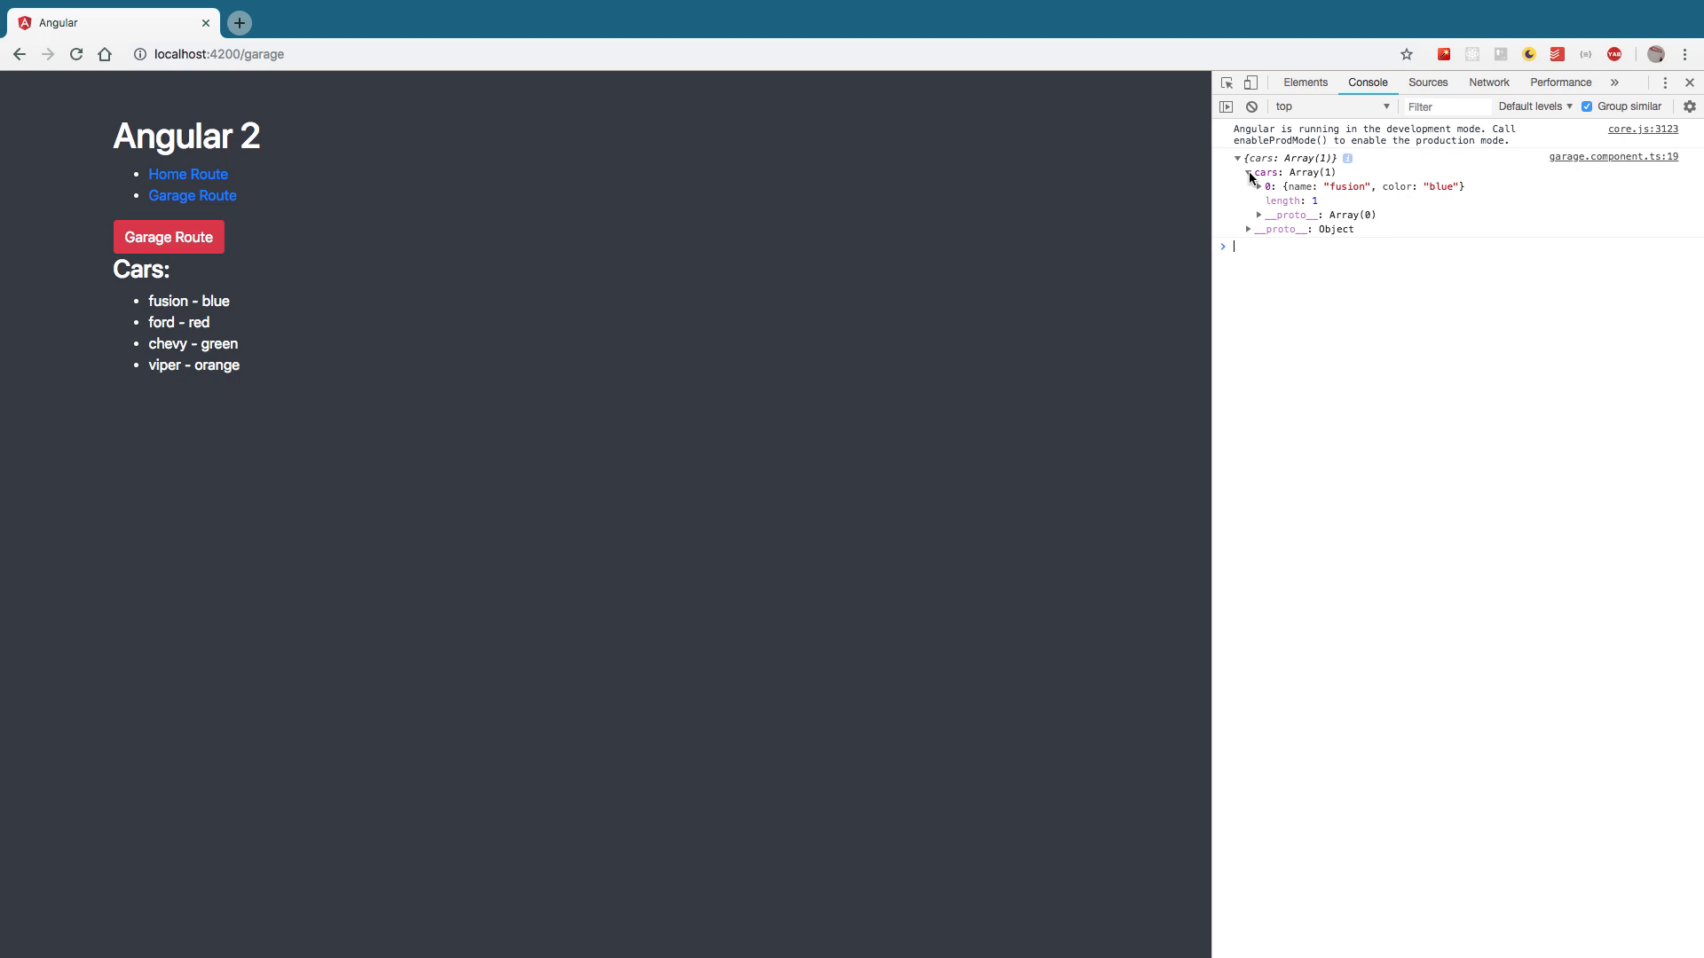
click(1259, 186)
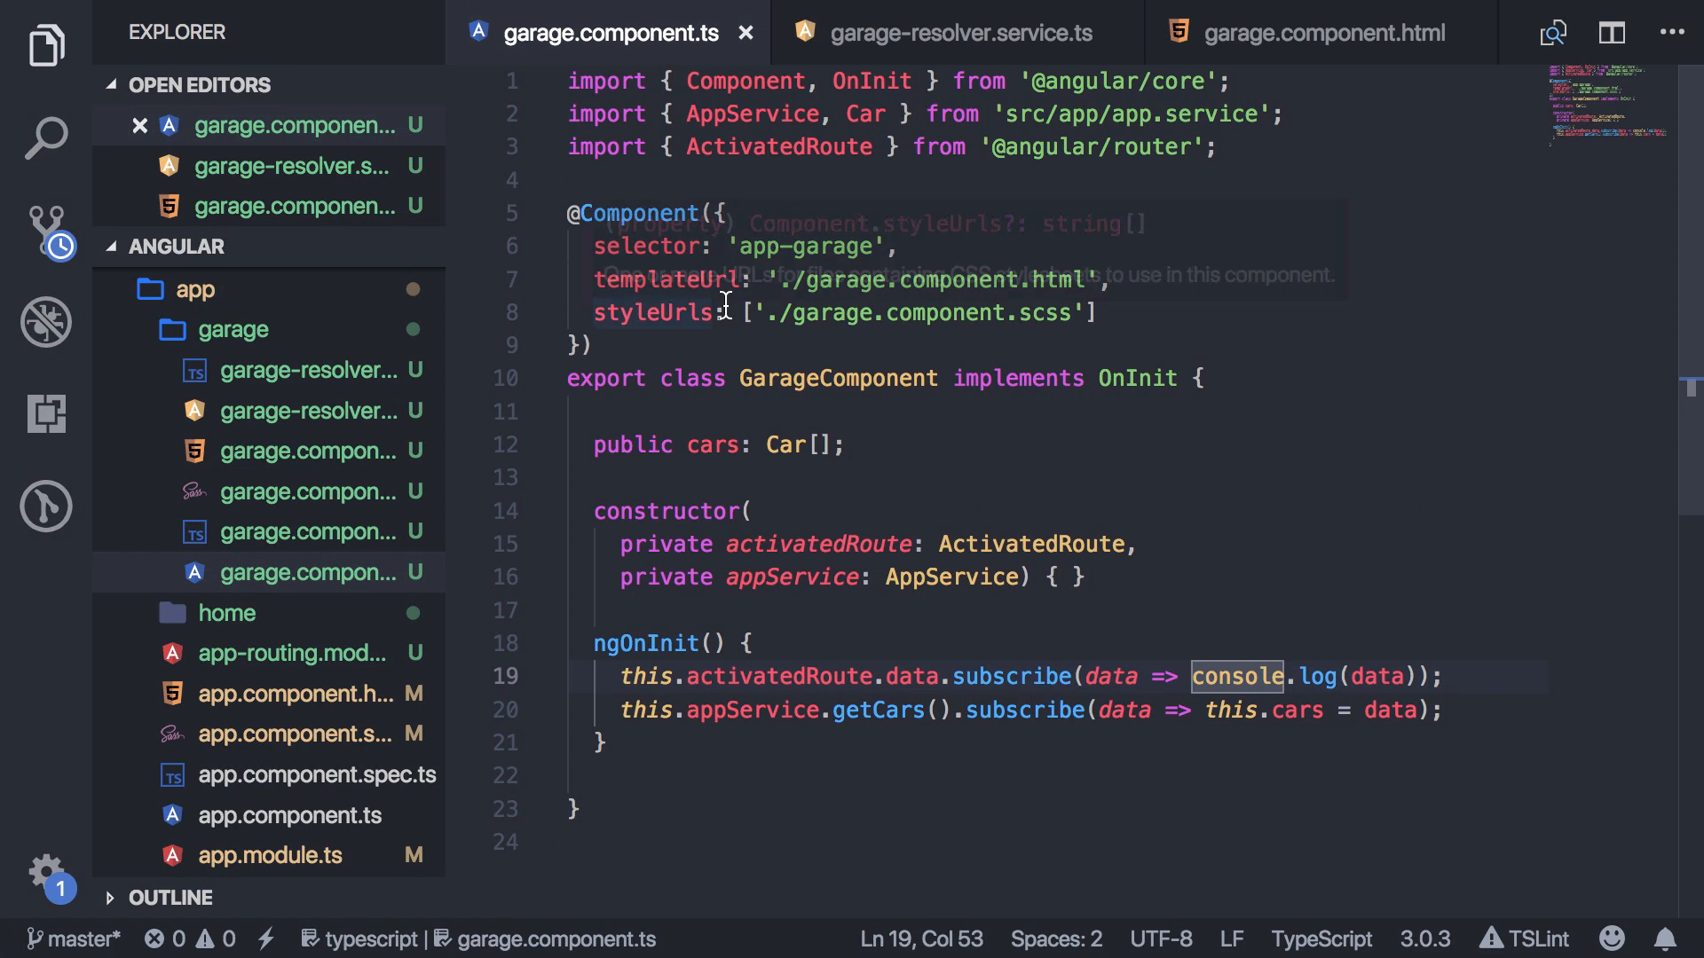
Select the Observable<Car[]> | Promise<Car[]> return type of resolve() in garage-resolver.service.ts.
click(958, 32)
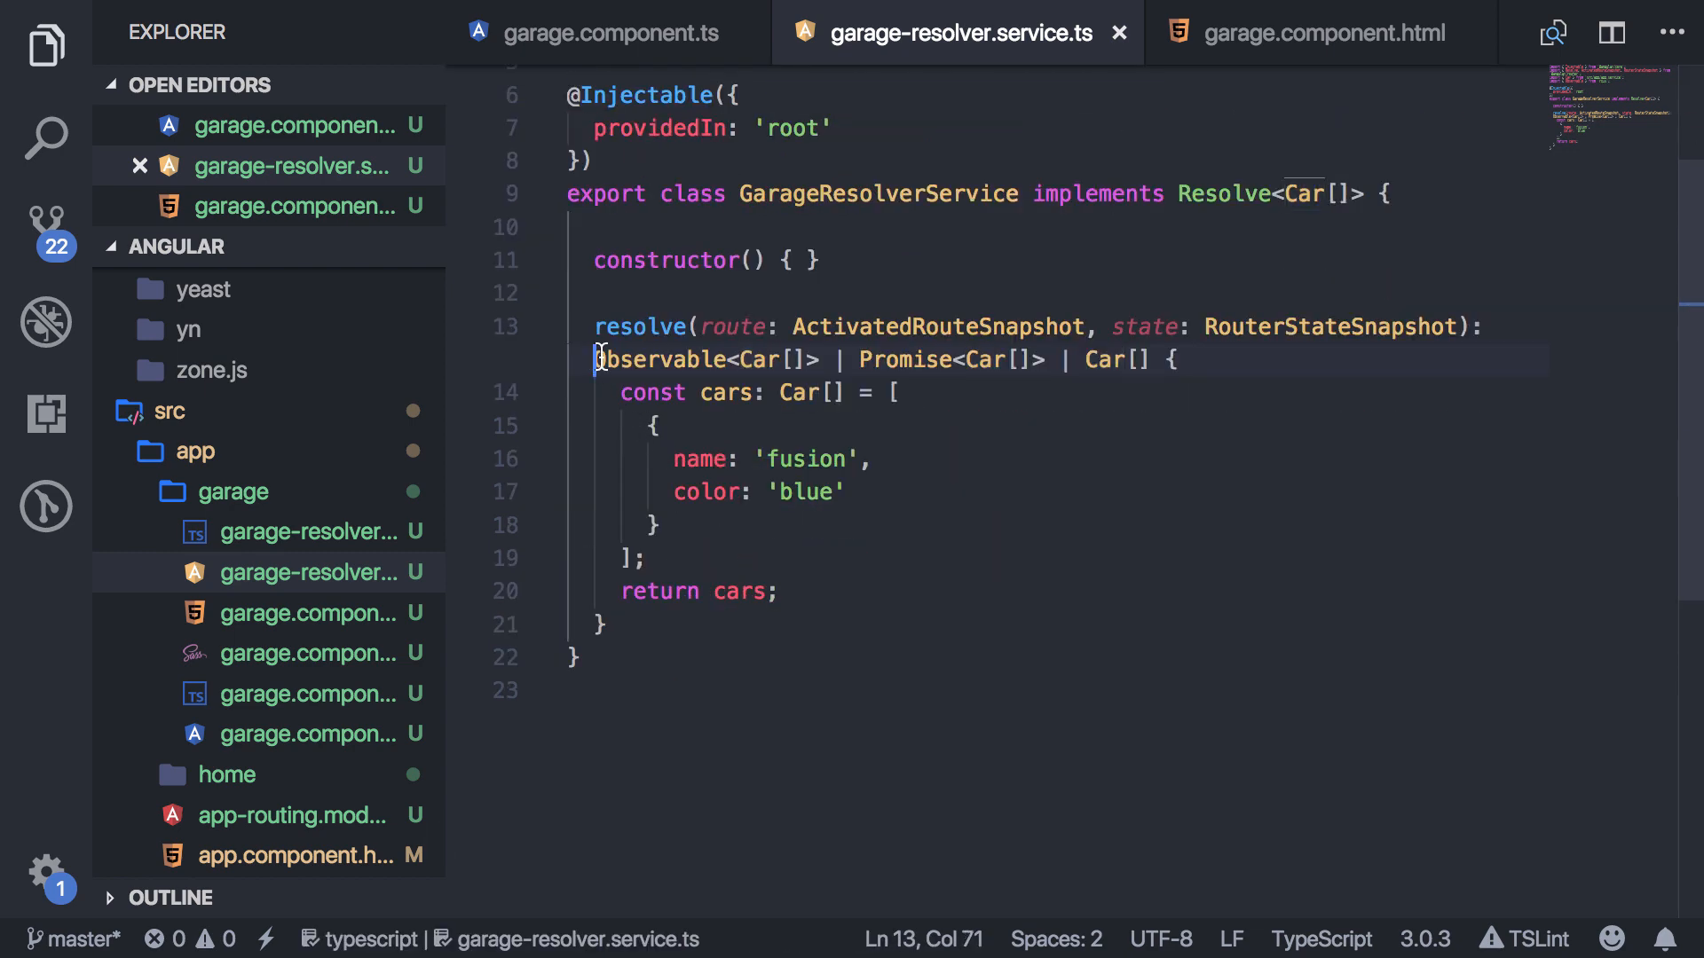
click(645, 559)
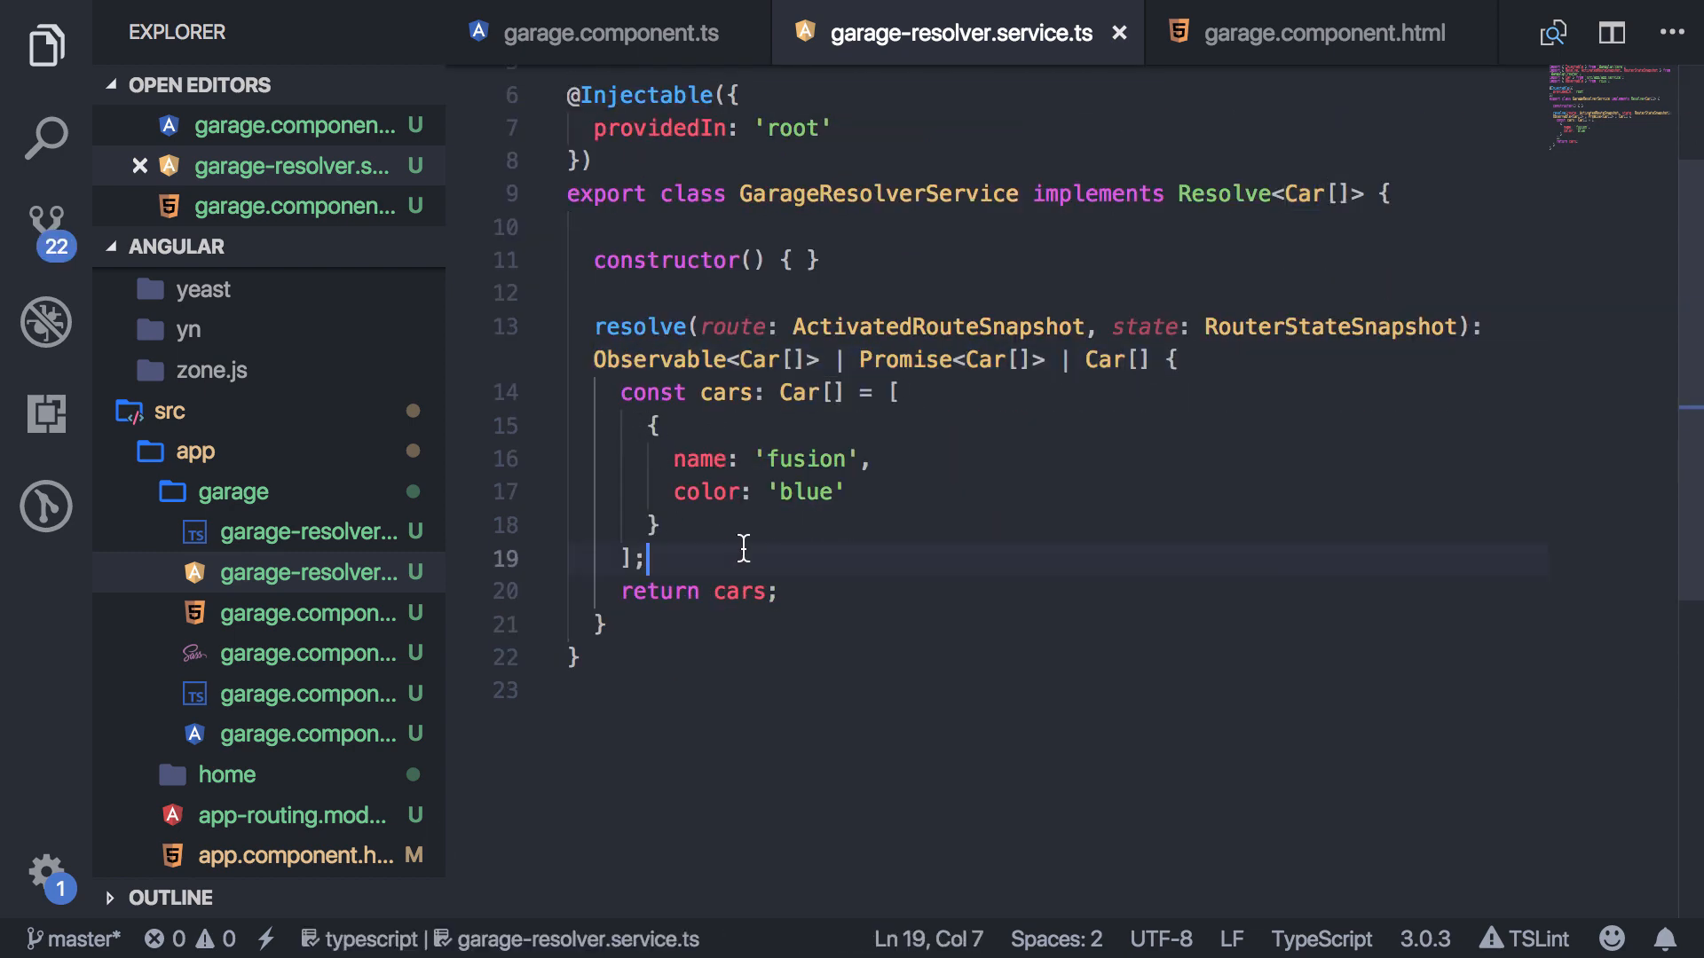
mouse_move(1034, 368)
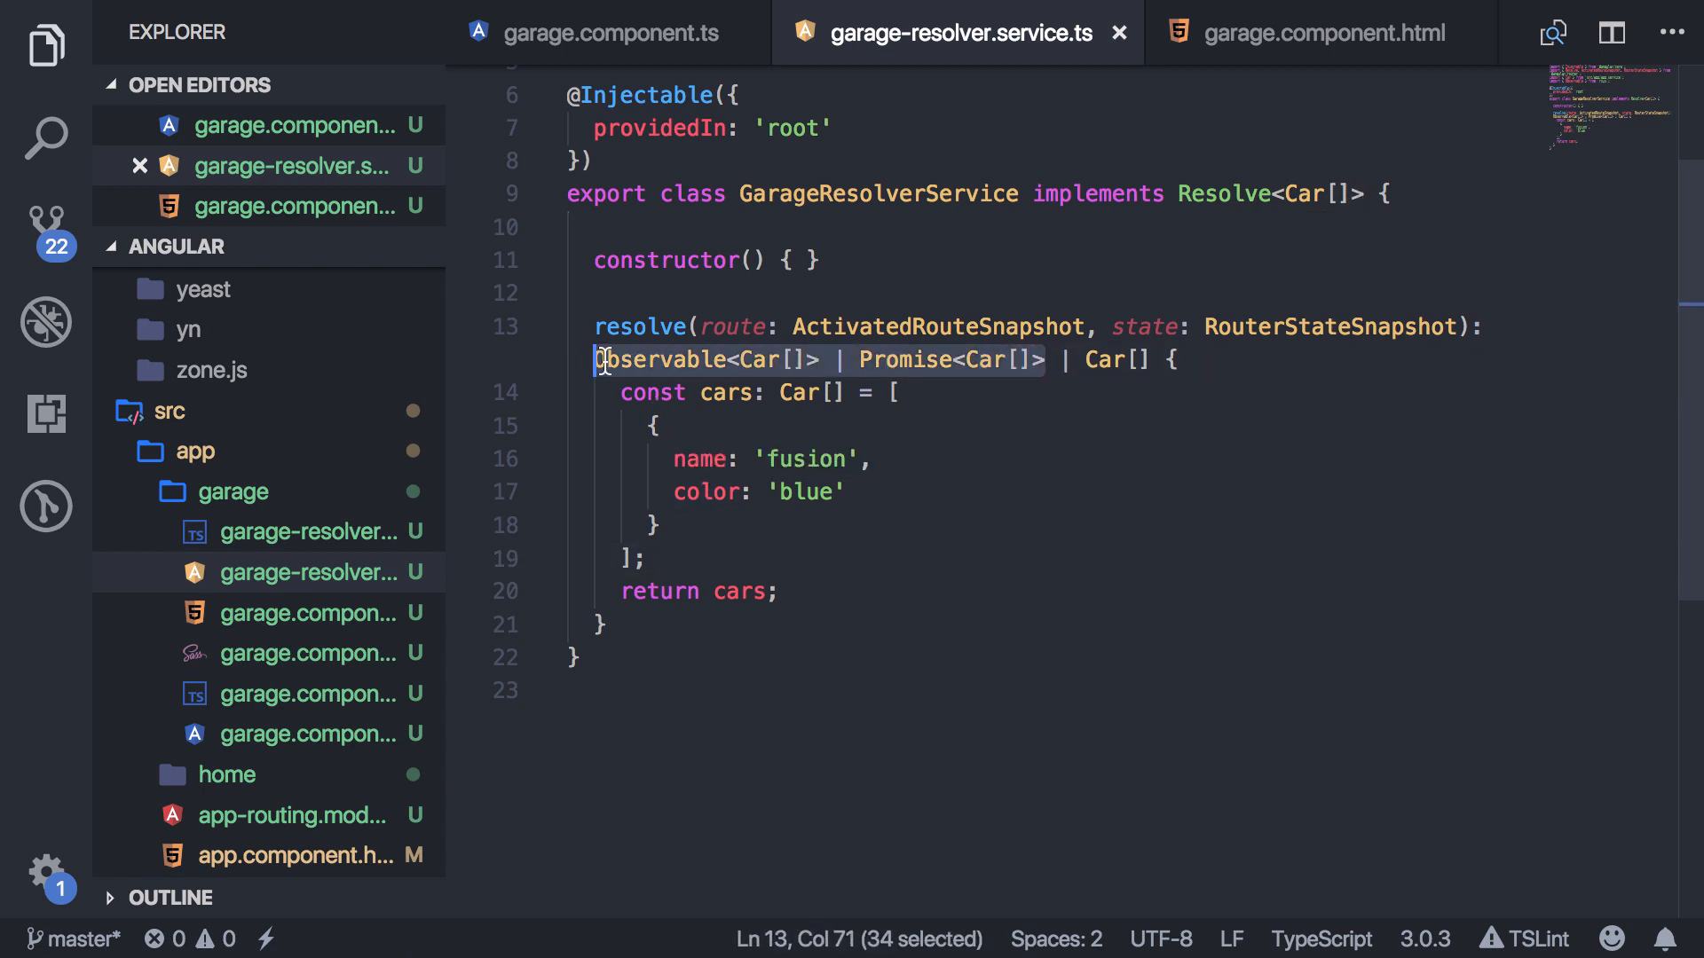
double_click(903, 360)
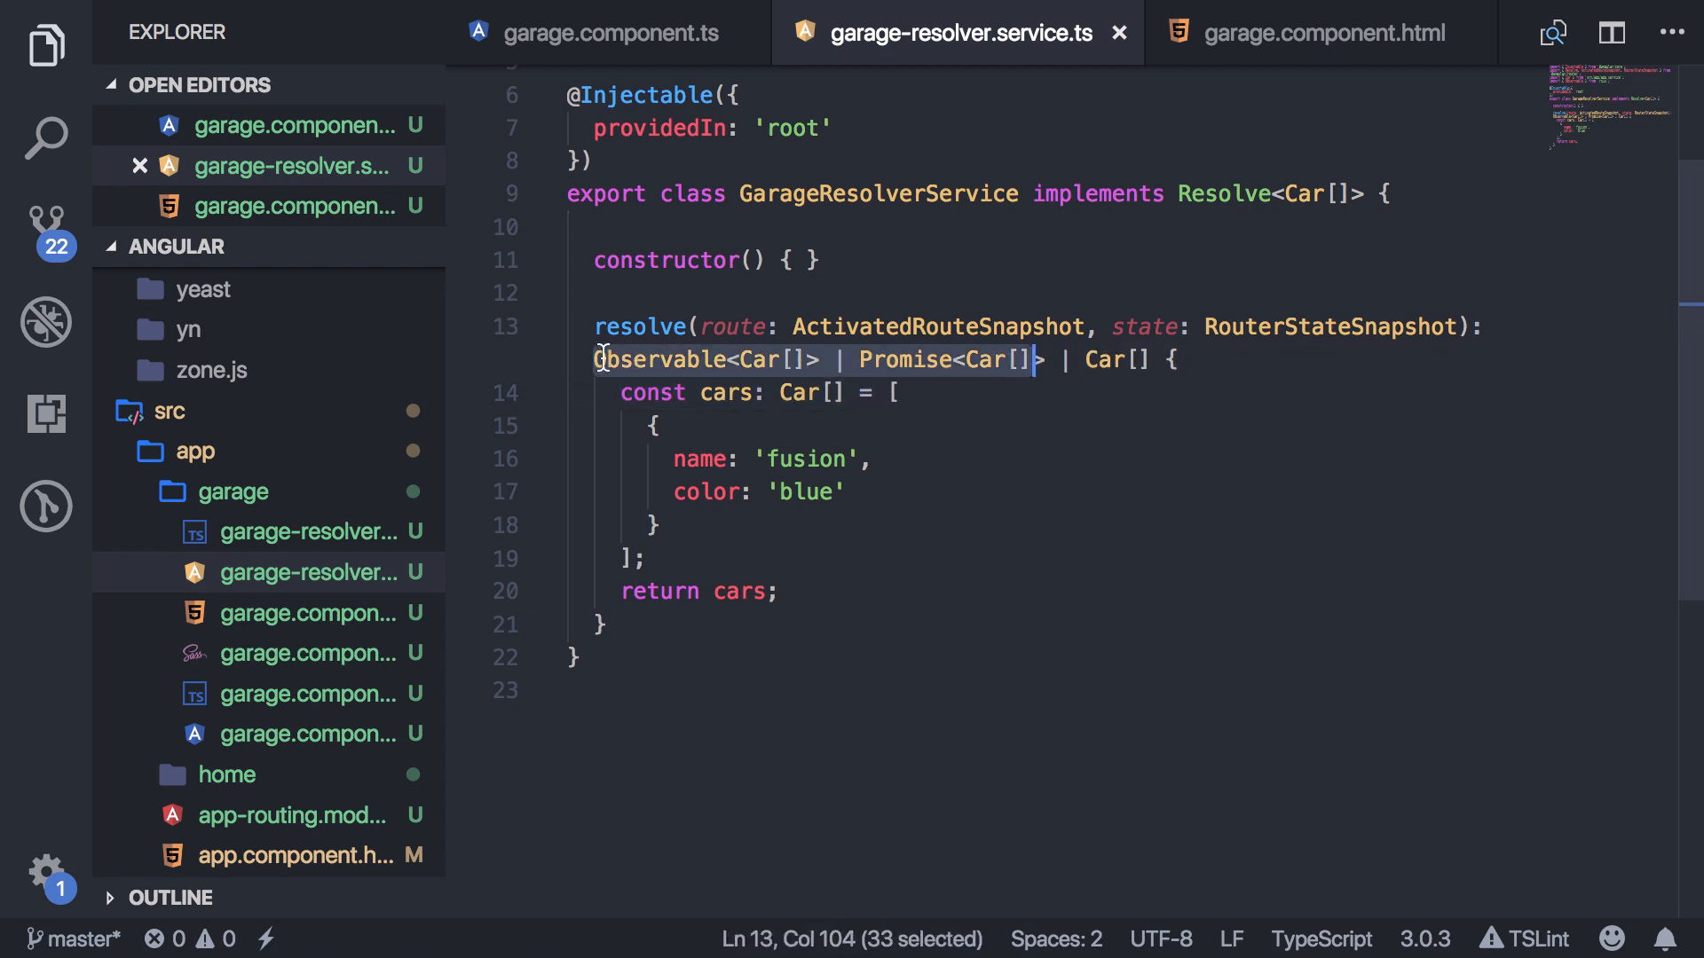
key(shift+Right)
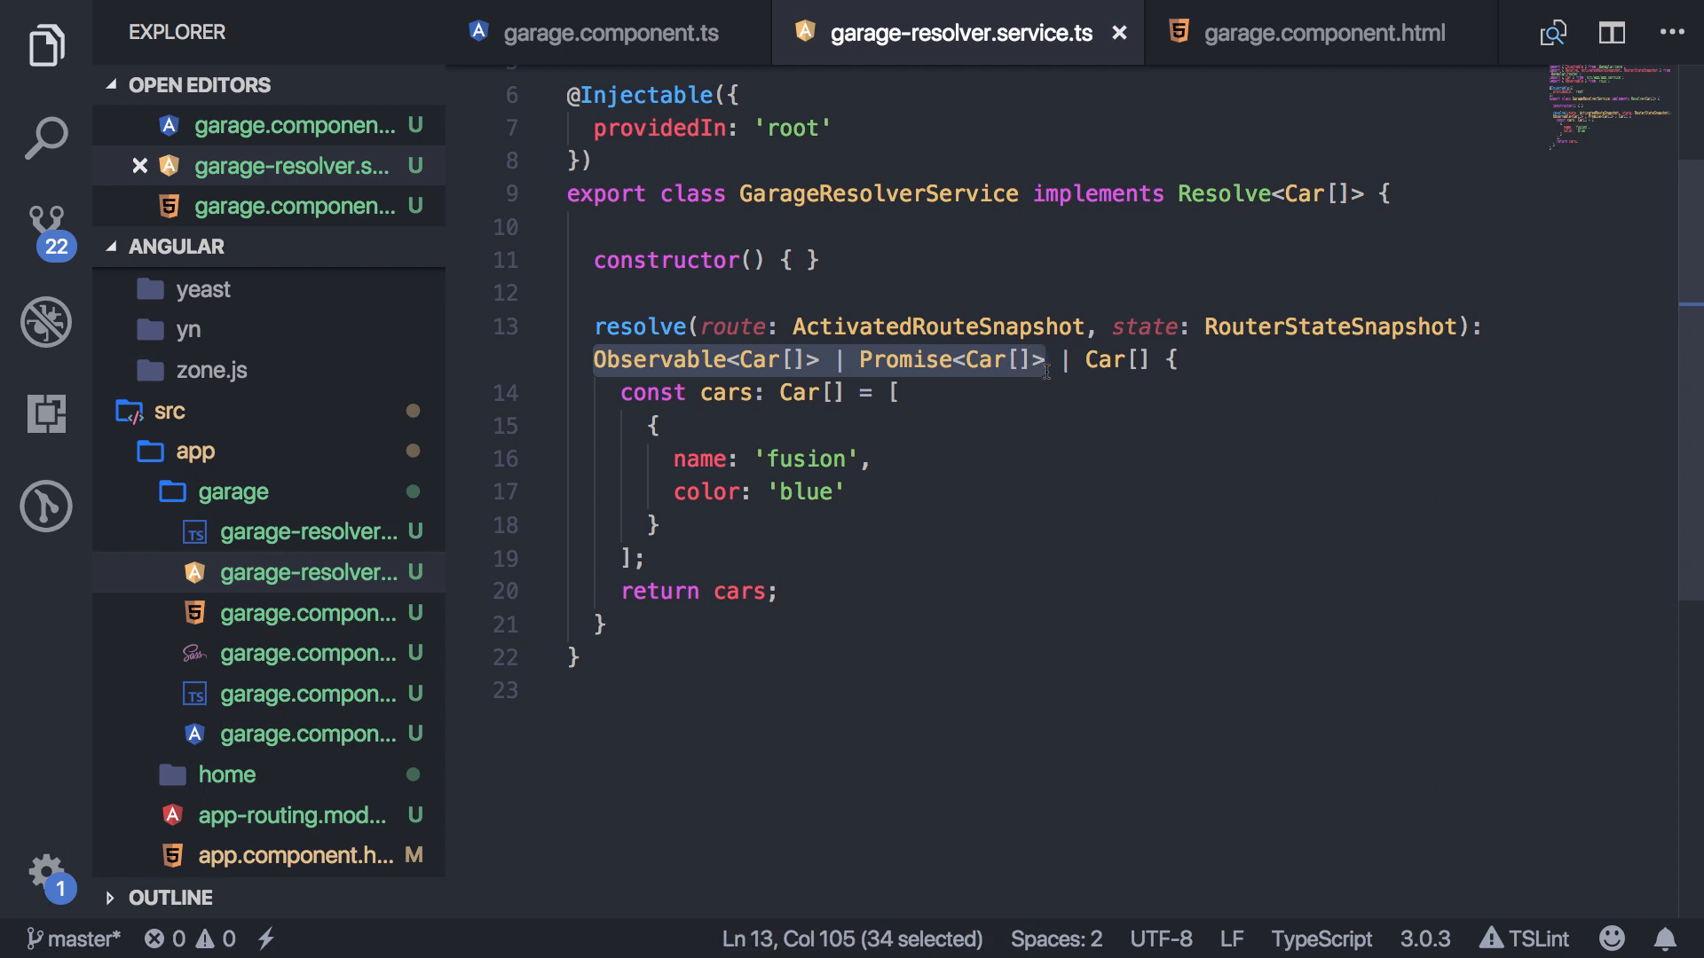
mouse_move(731, 573)
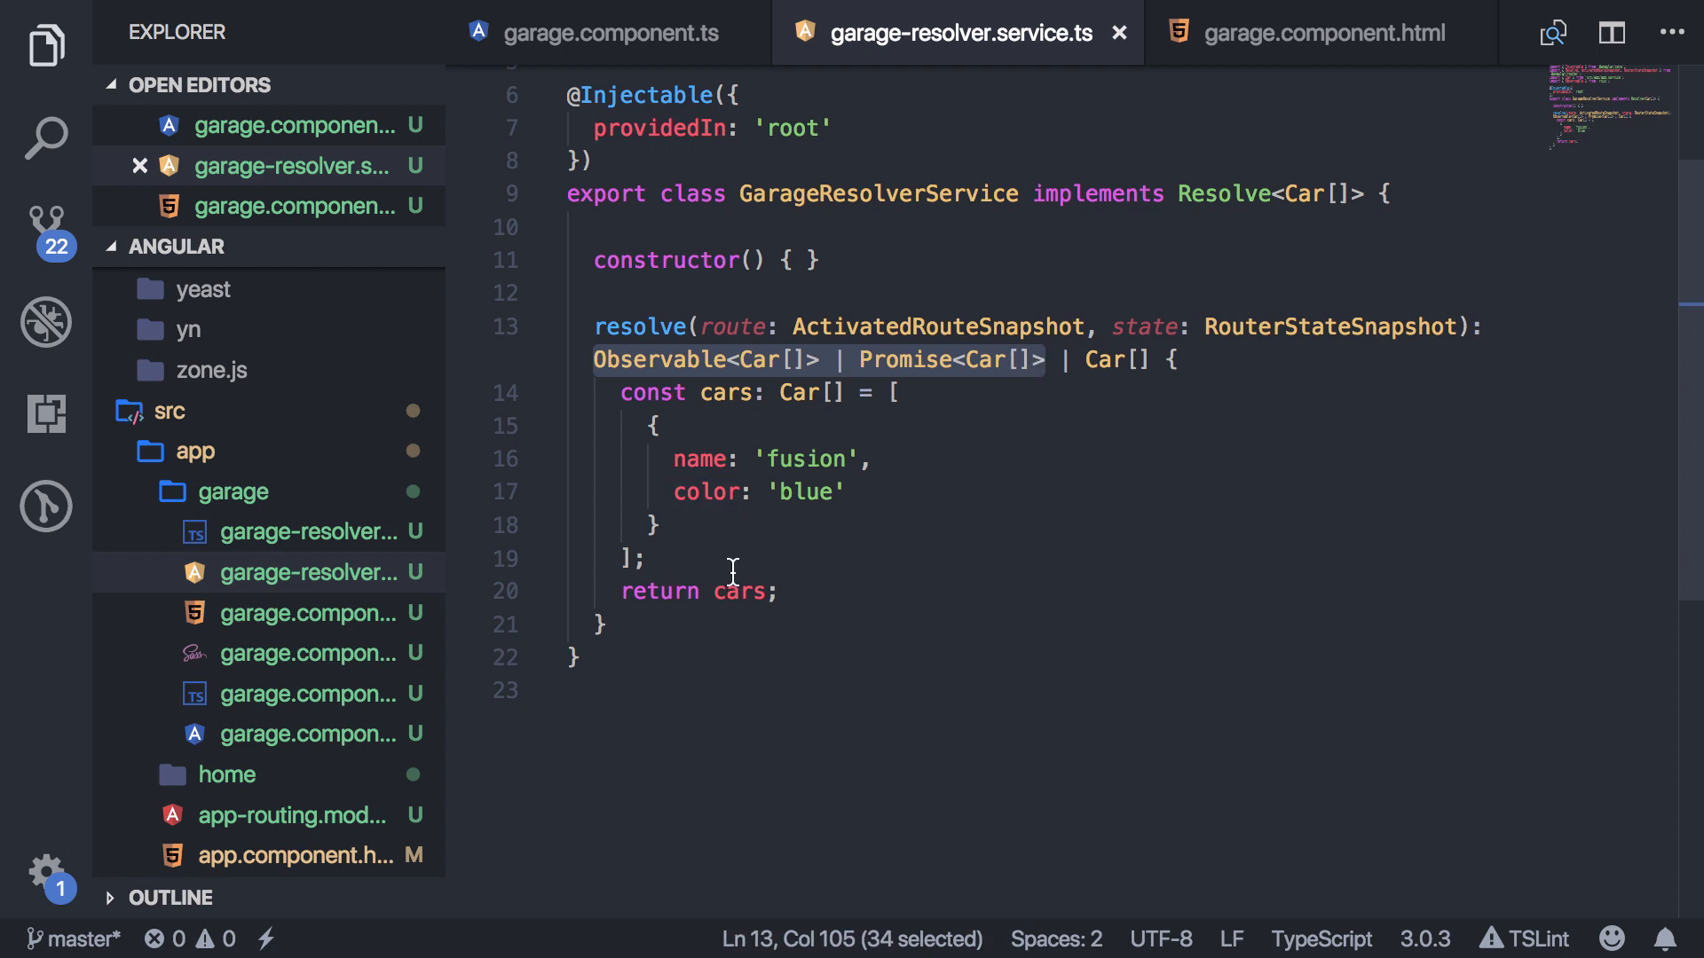
click(609, 560)
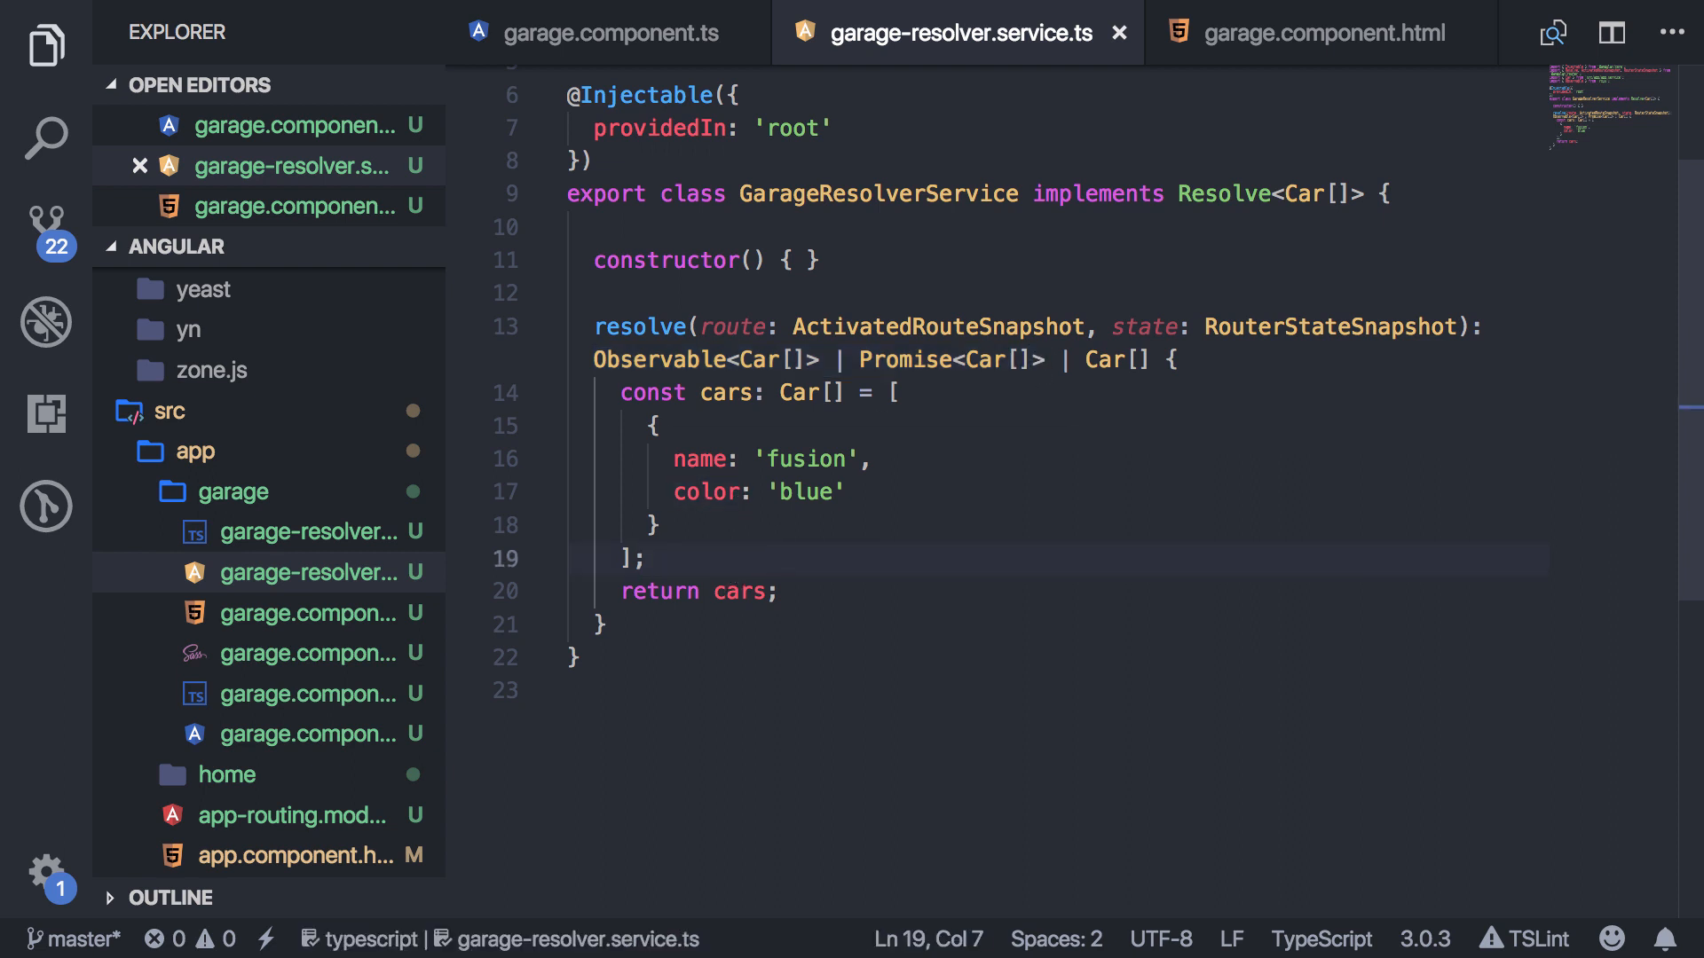
Create const observable via Observable.create(observer => observer.next(cars)) inside resolve().
text(const)
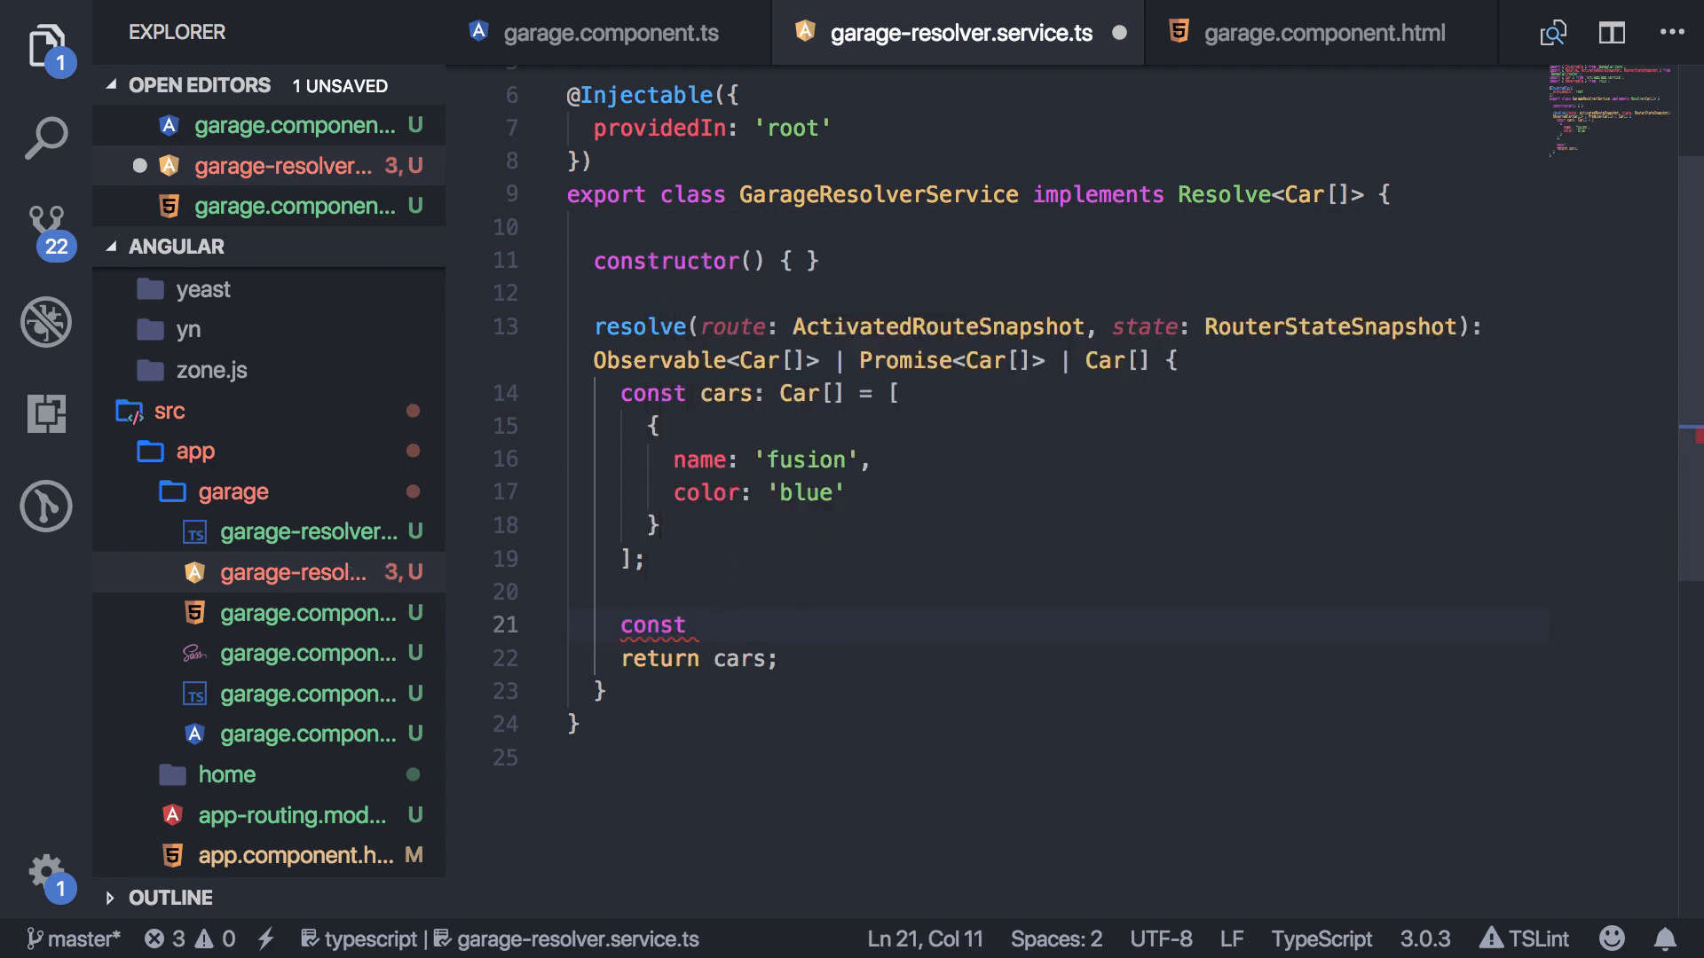
text(observable =)
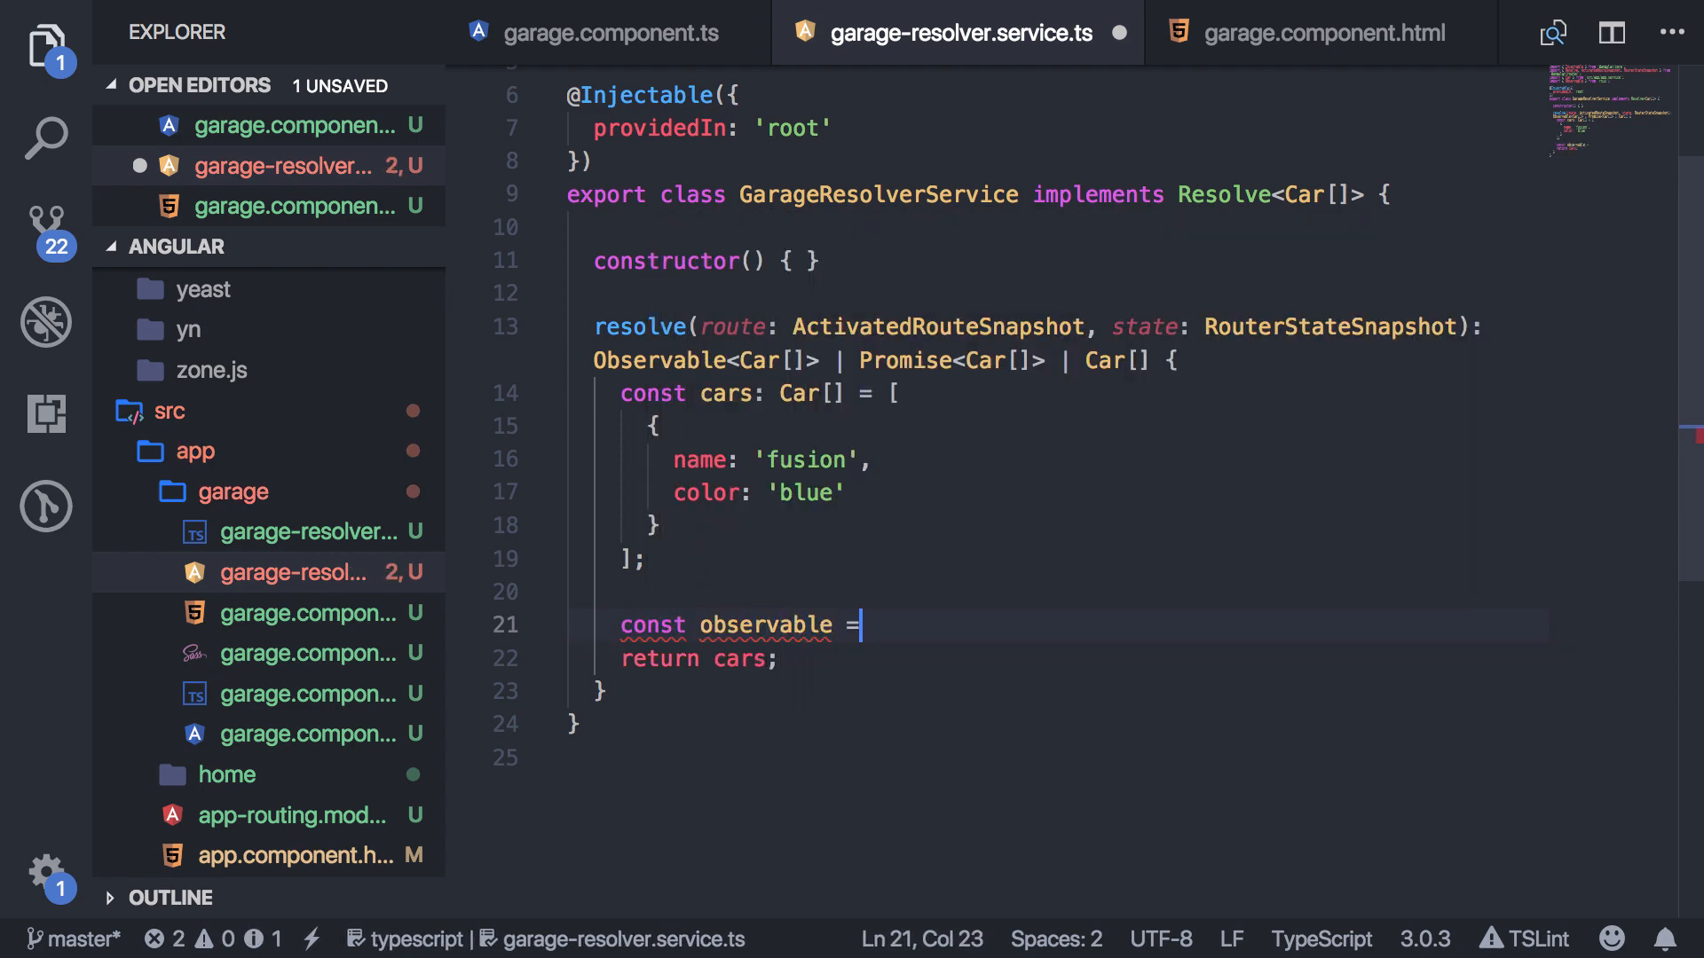
text(Observable)
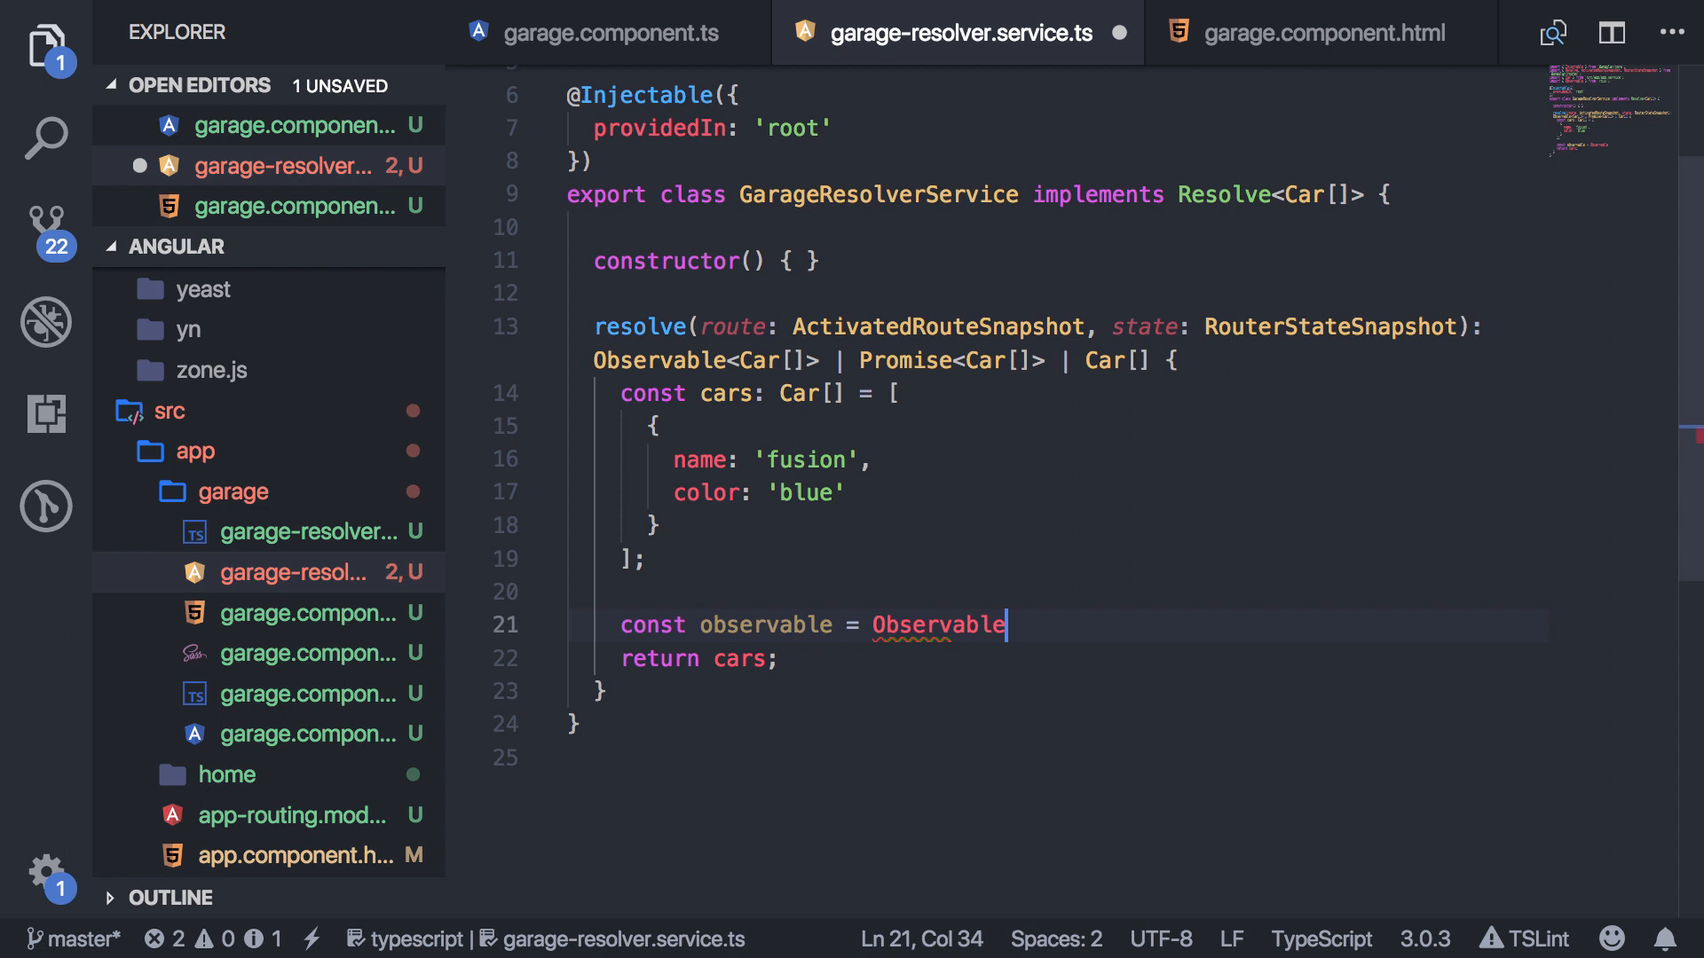
text(.create())
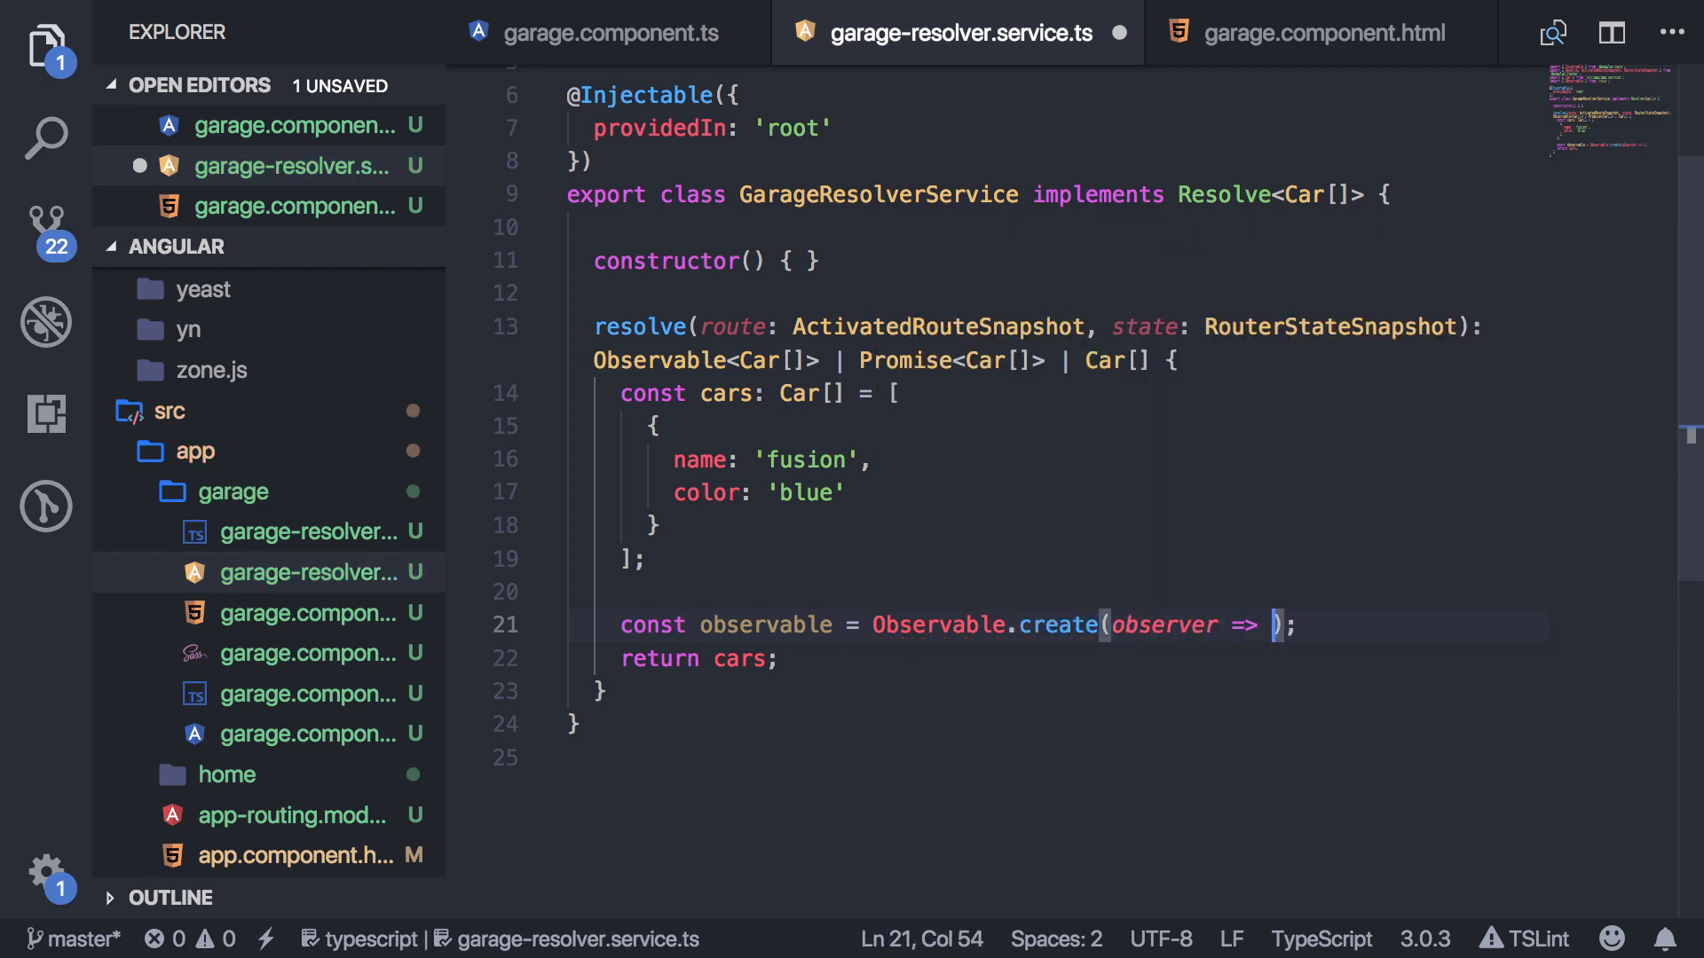
text(observab)
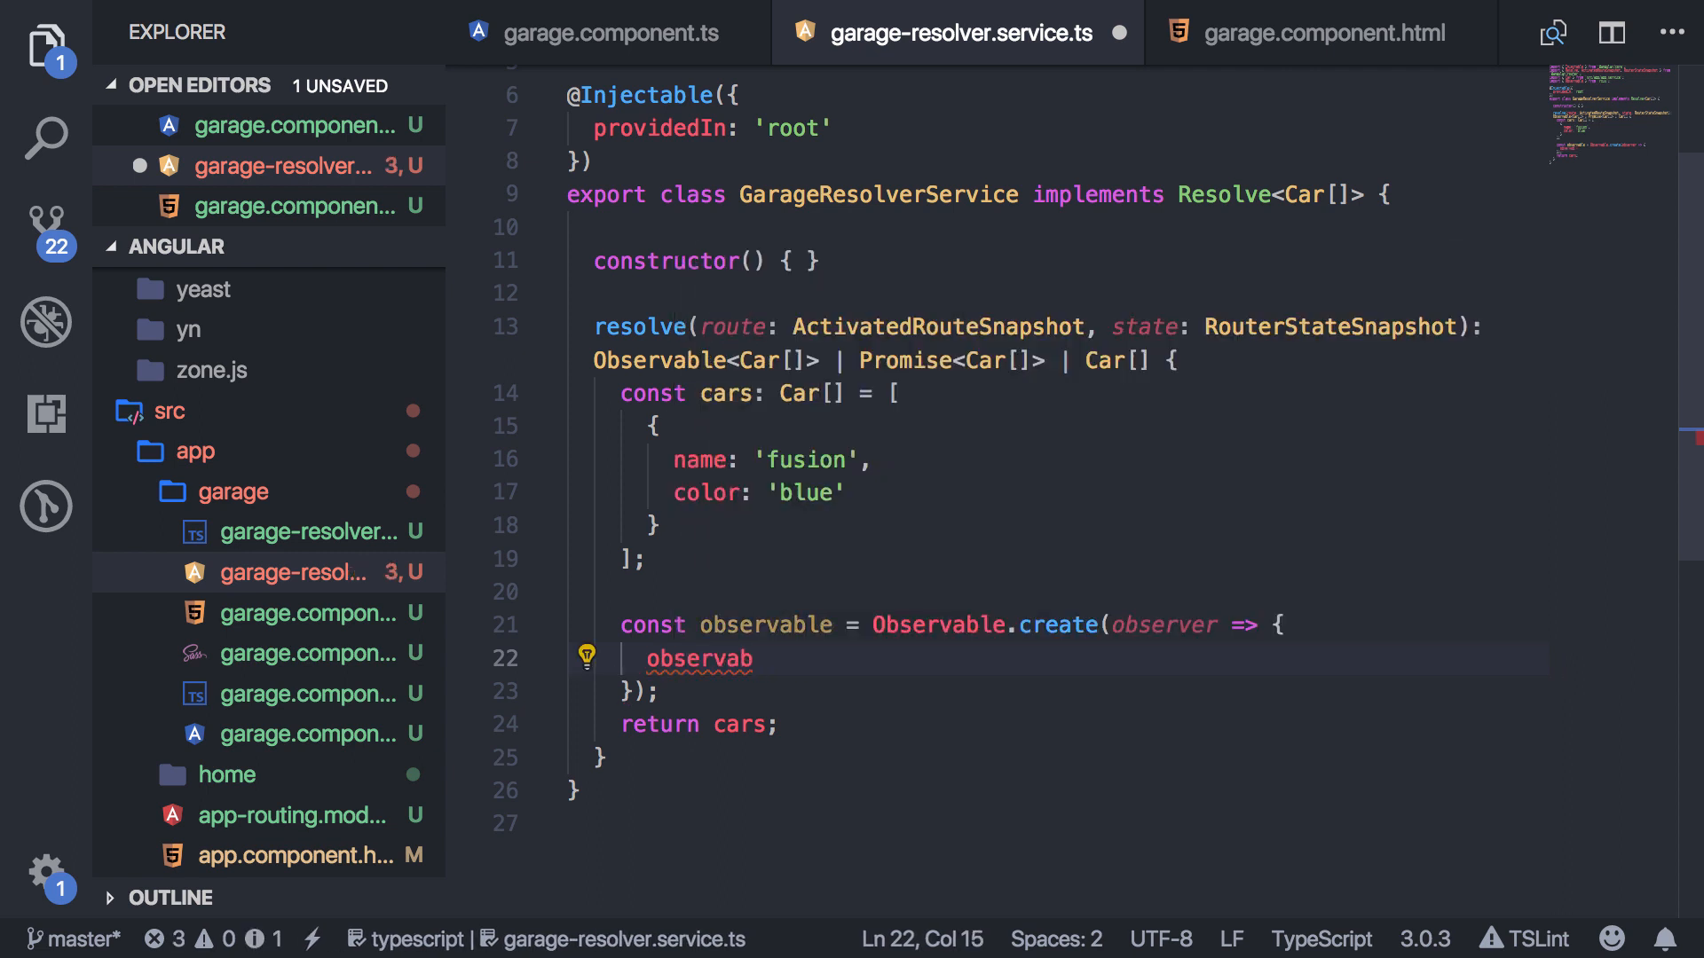
key(Backspace)
text(er.n)
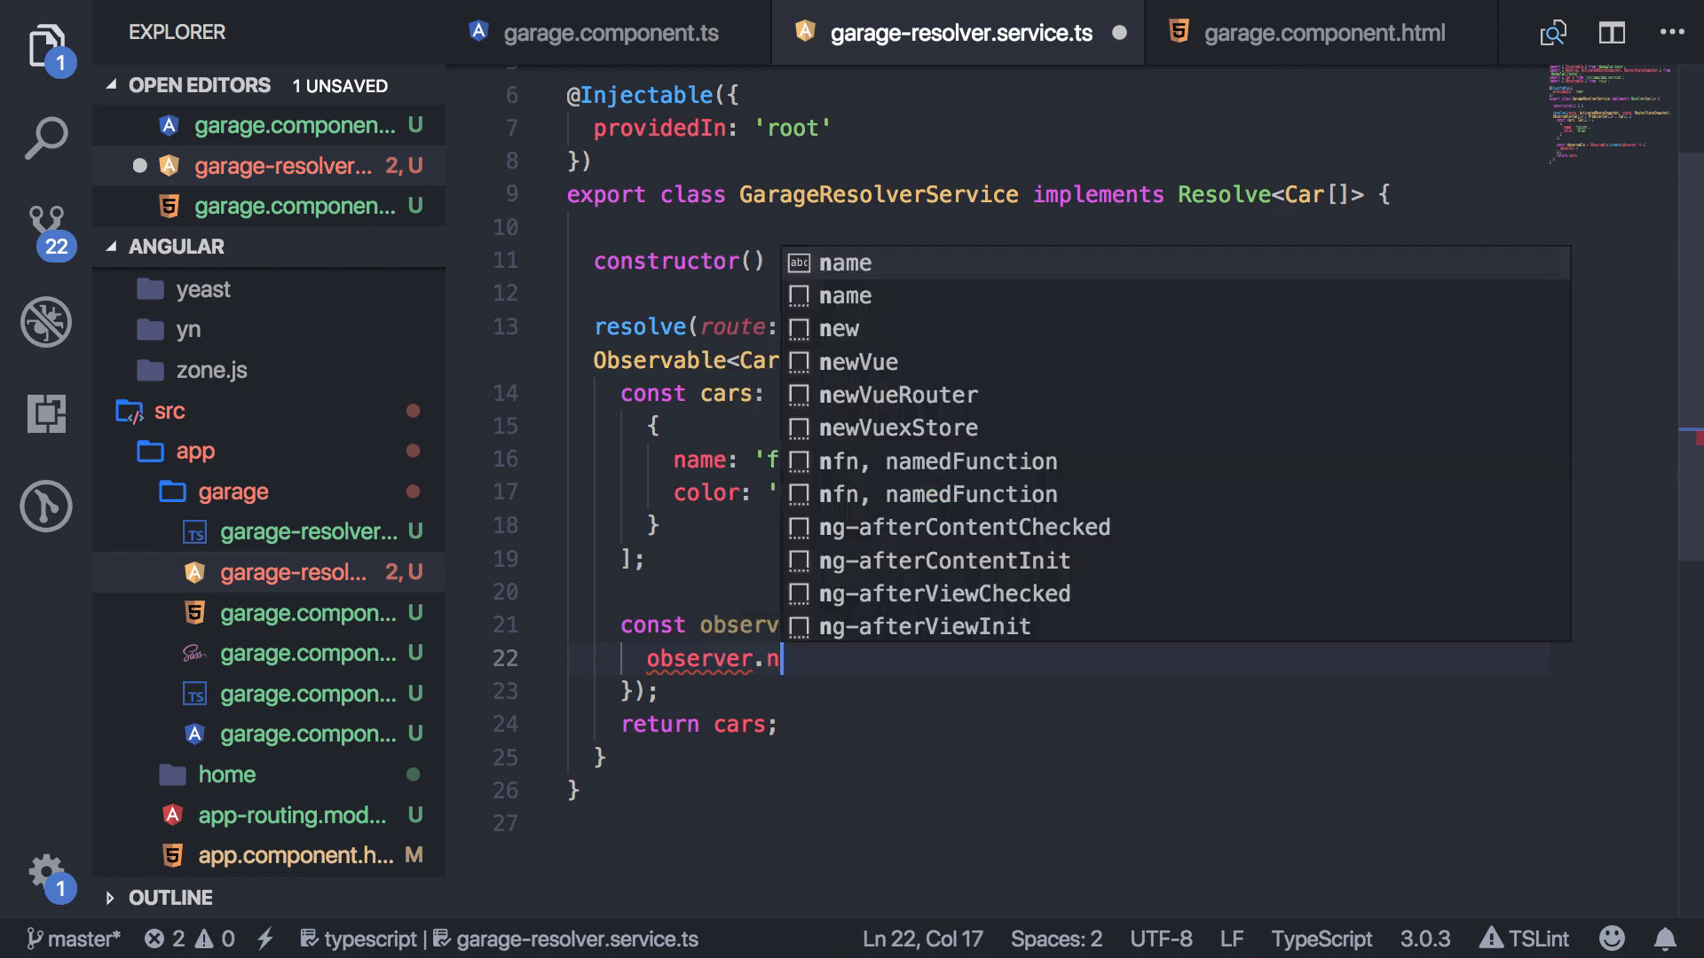
text(ext(cars);)
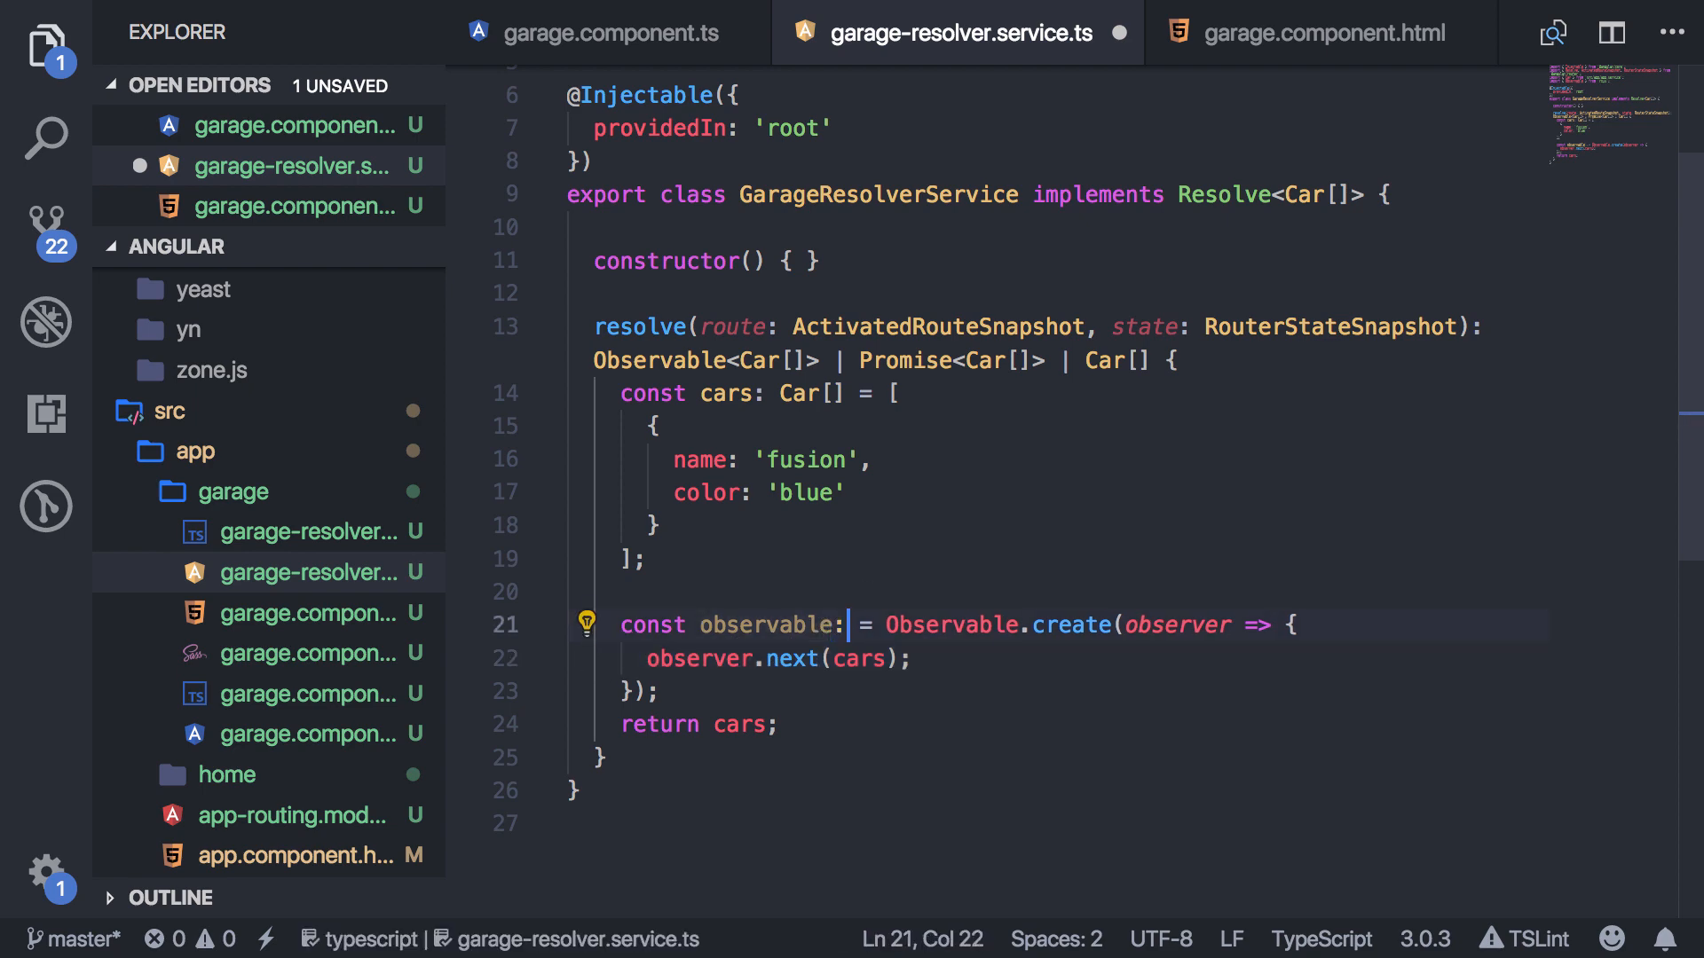
Type the observable as Observable<Car[]> and return observable instead of cars.
text(Observable<Car[)
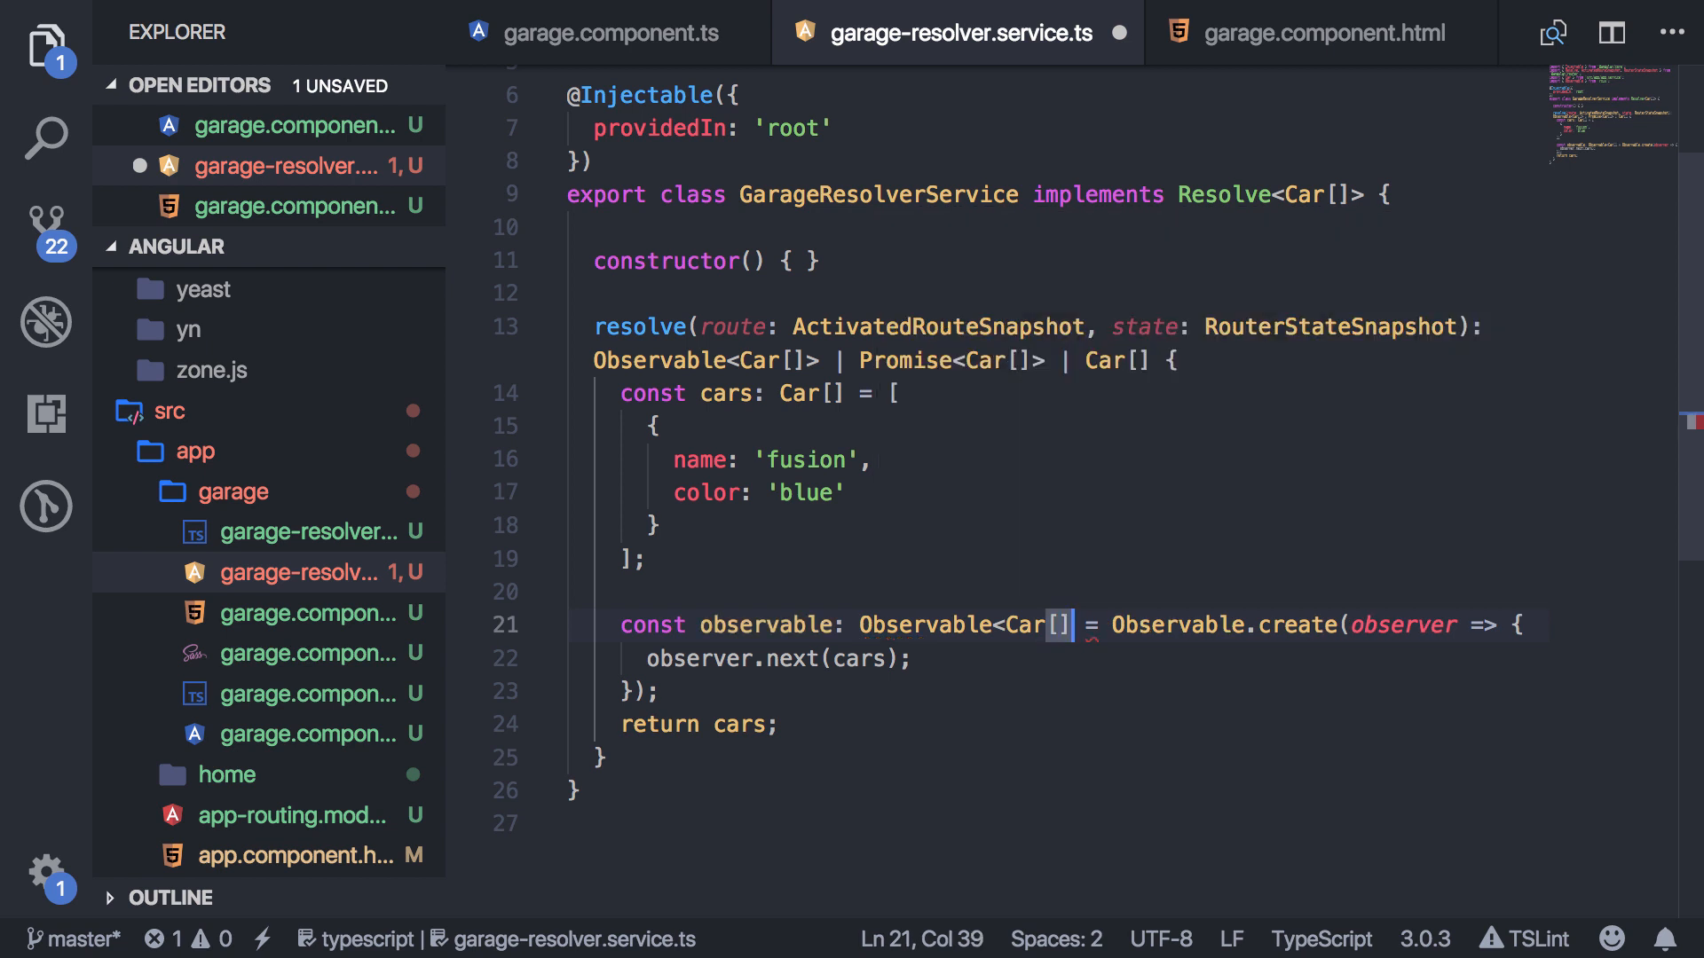
double_click(744, 724)
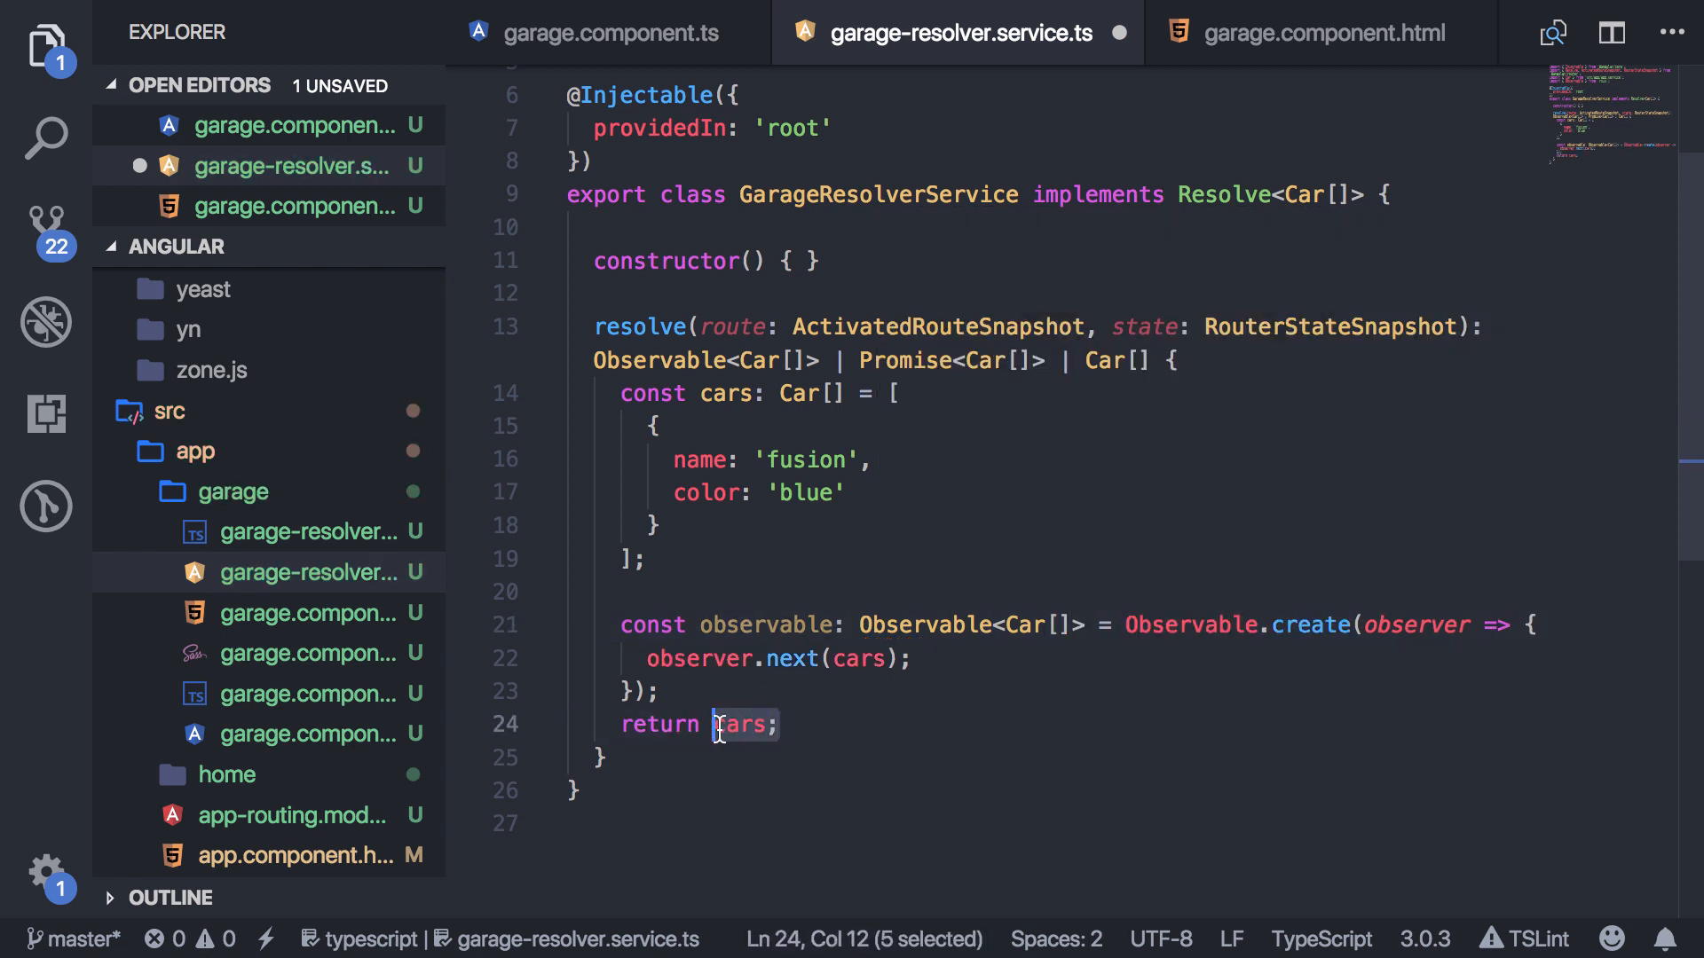
text(observable)
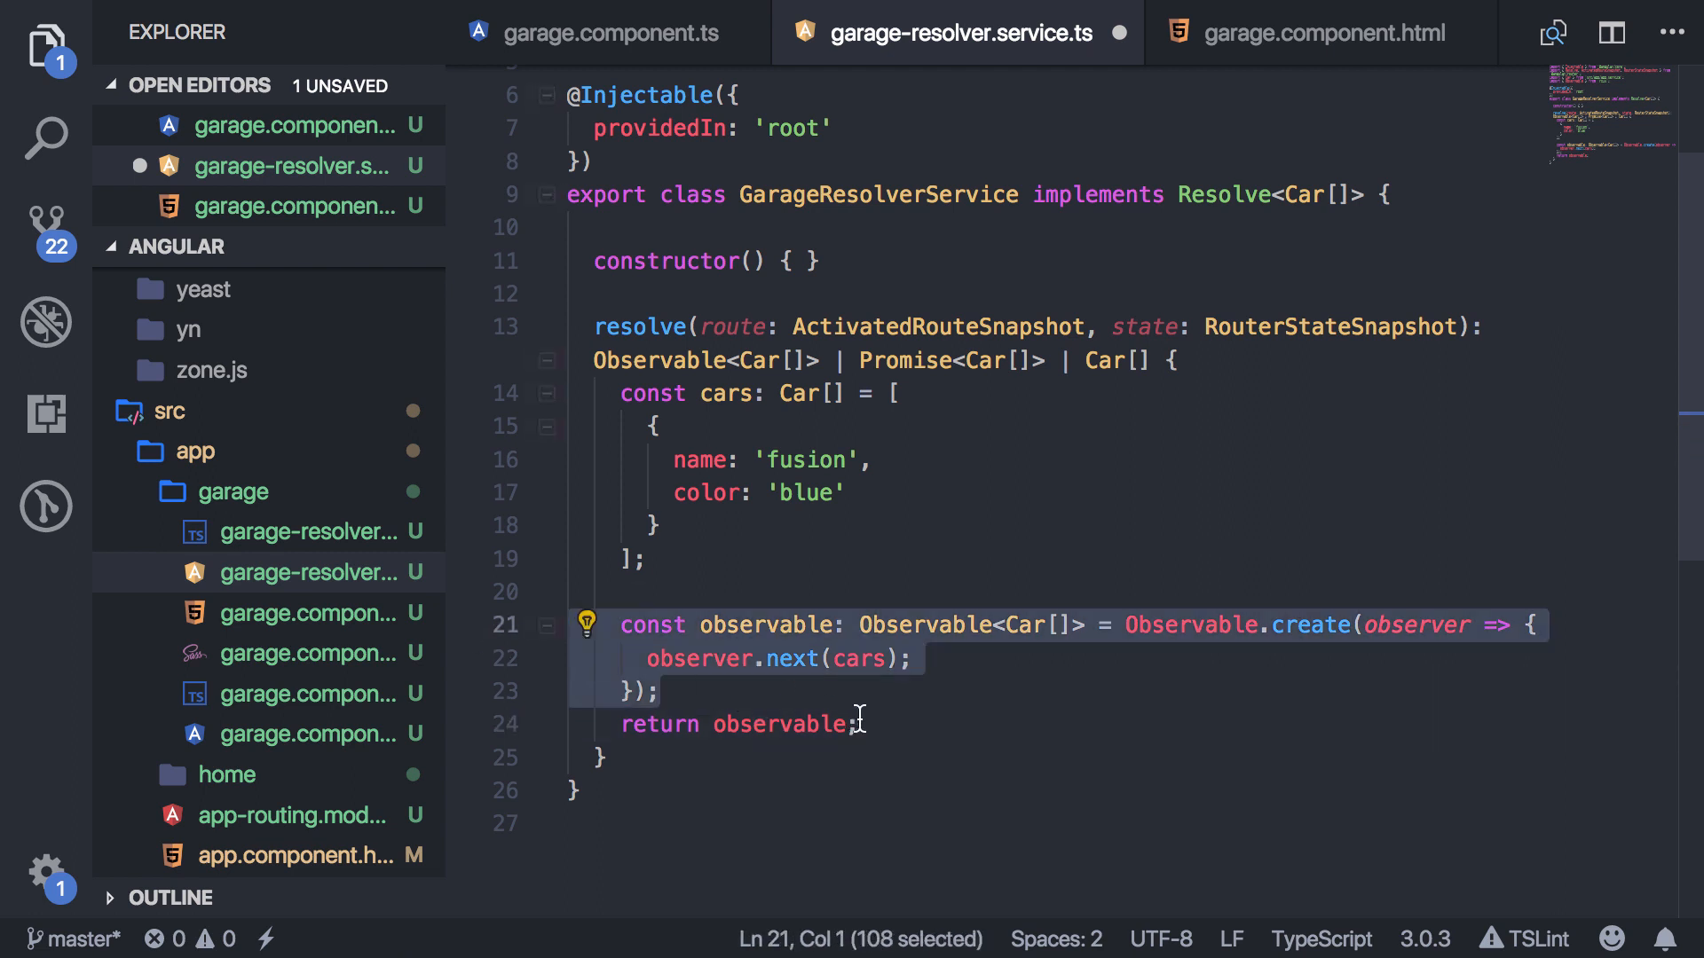
double_click(857, 659)
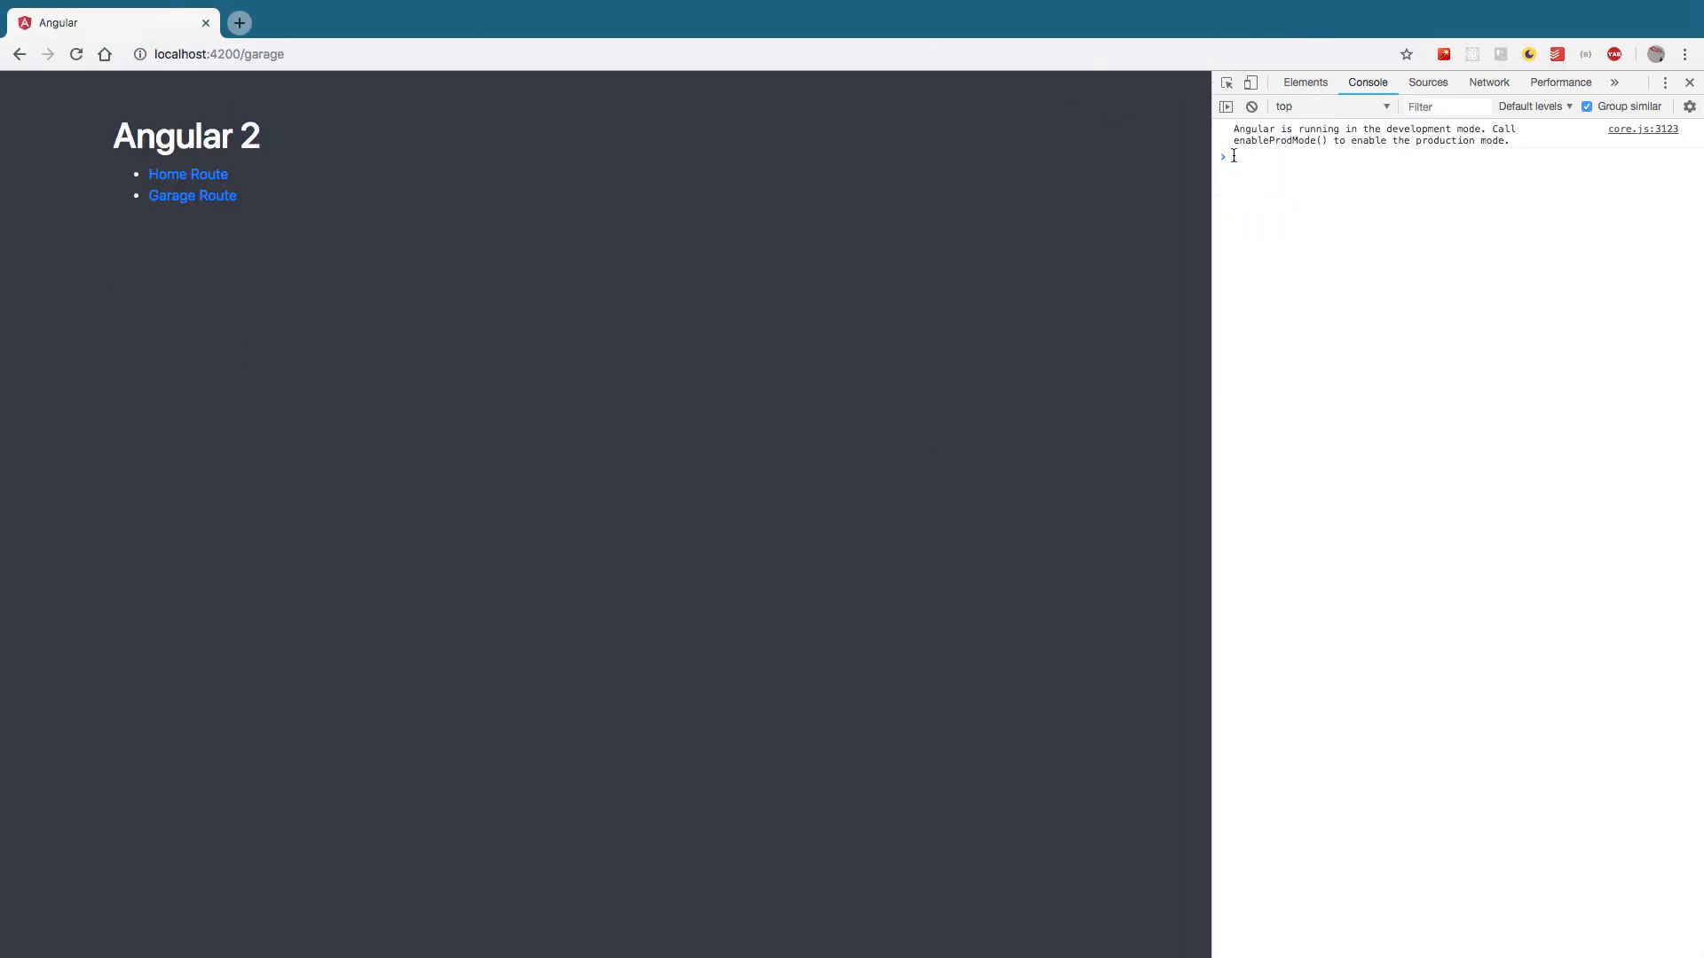
mouse_move(188, 174)
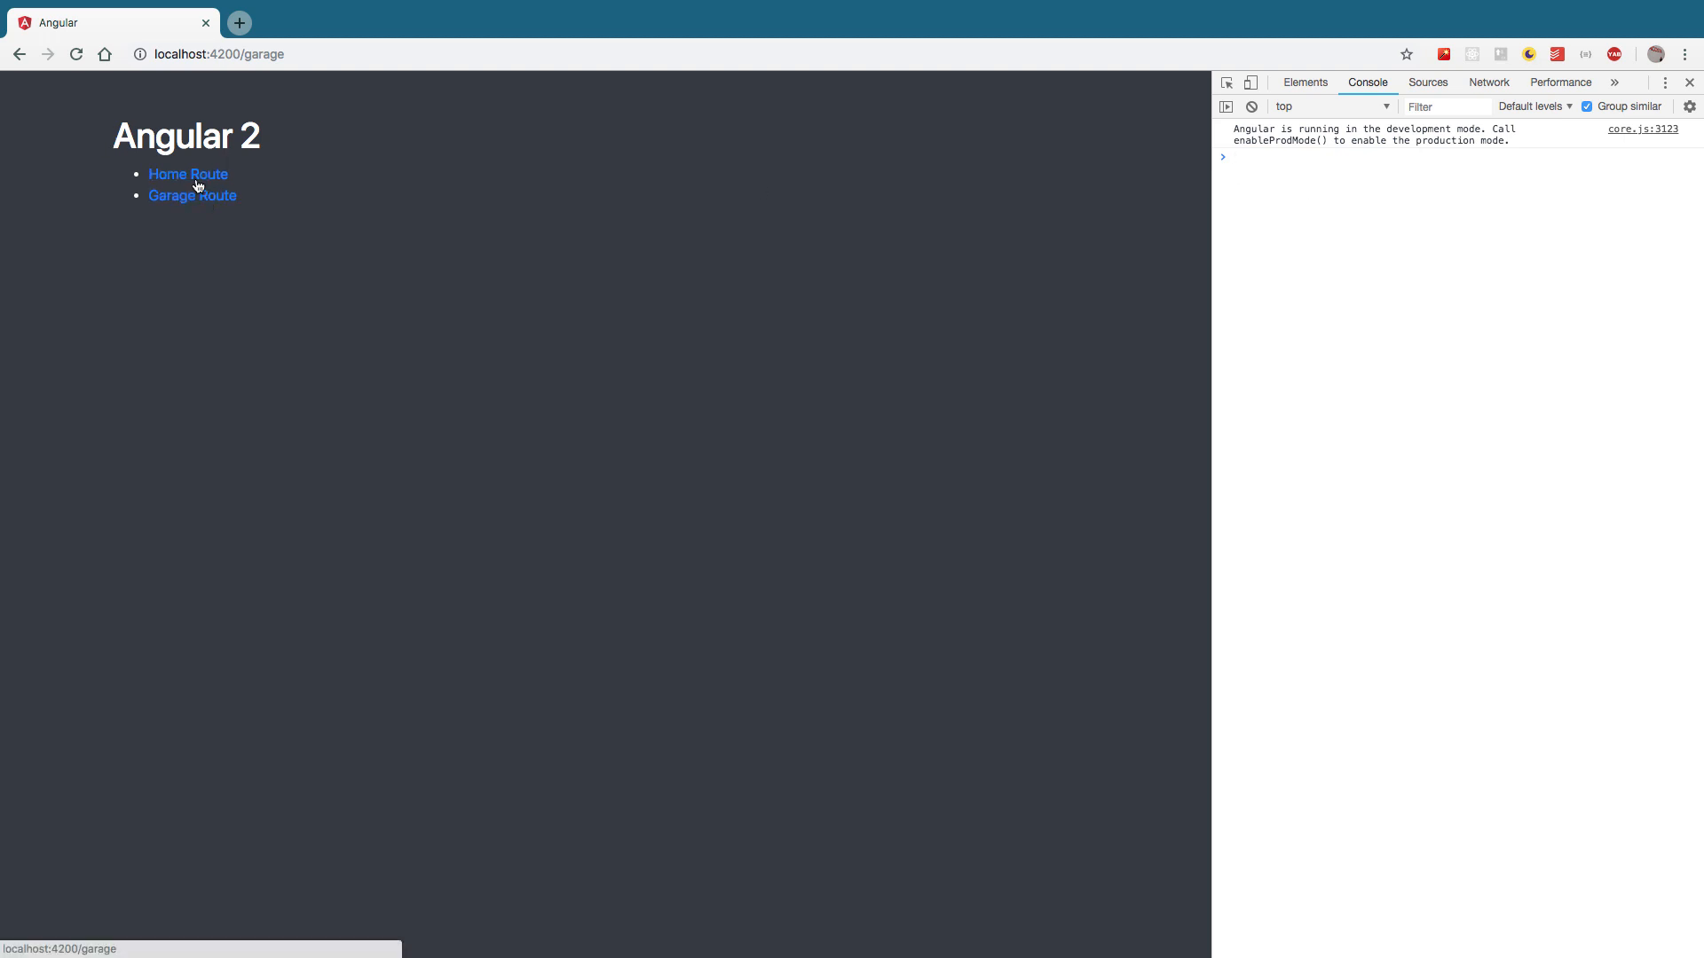
mouse_move(1095, 268)
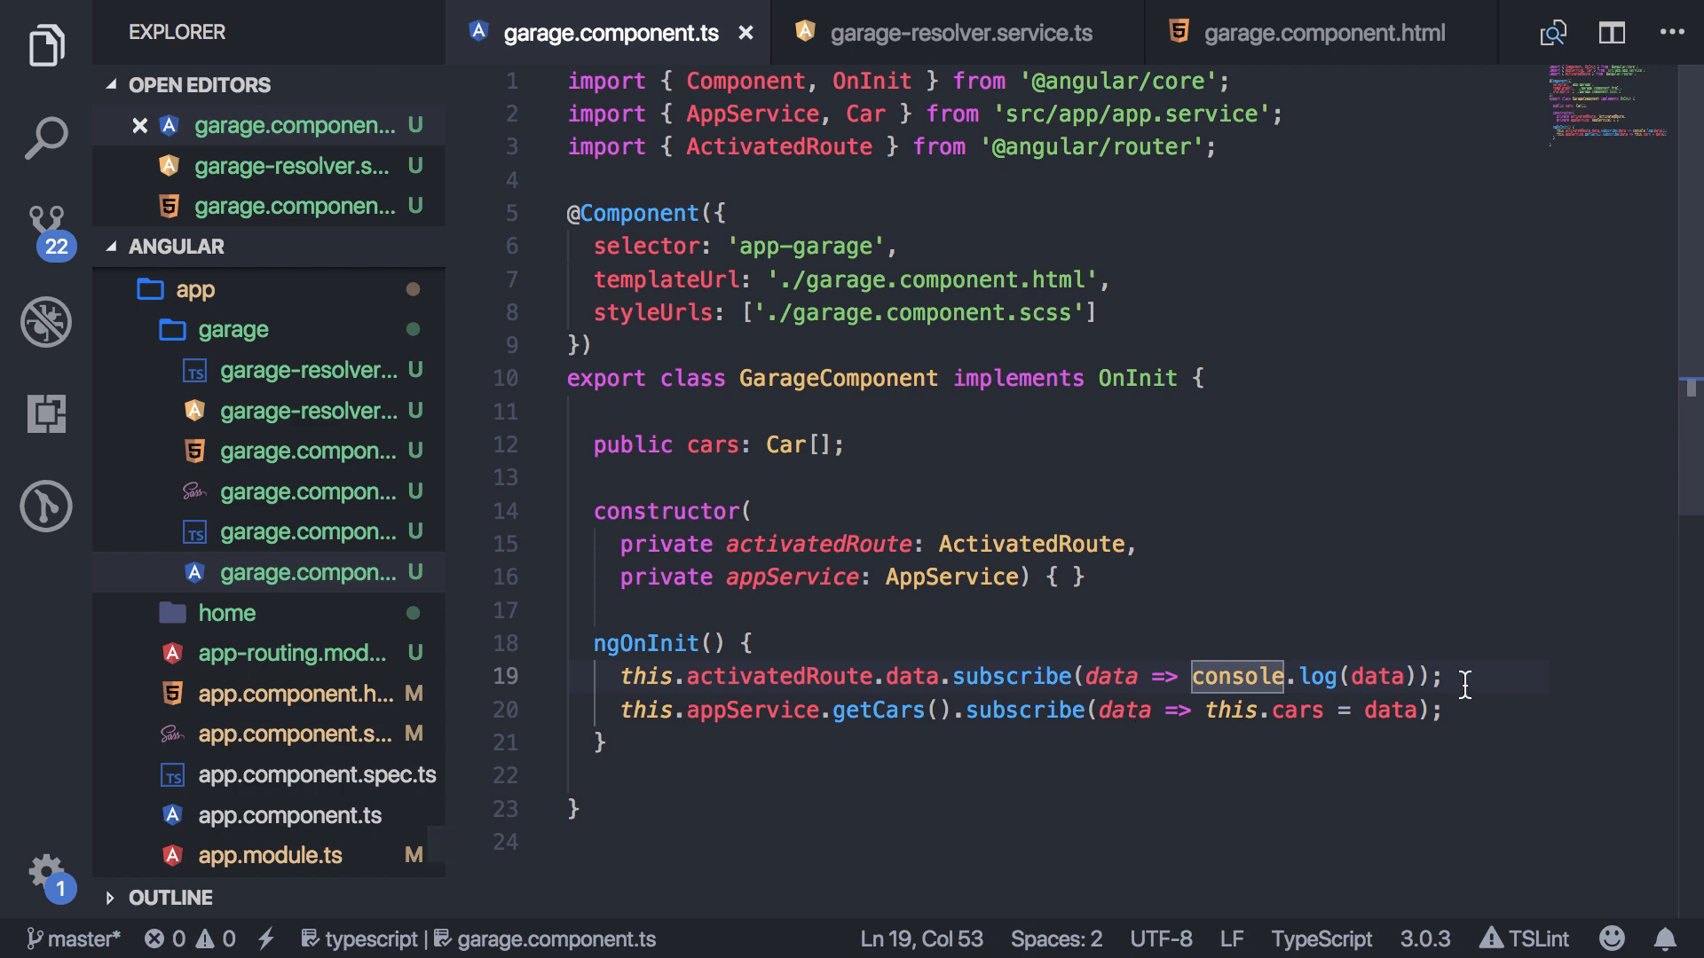
In garage-resolver.service.ts, start adding observer.complete() after observer.next(cars) inside Observable.create.
click(594, 677)
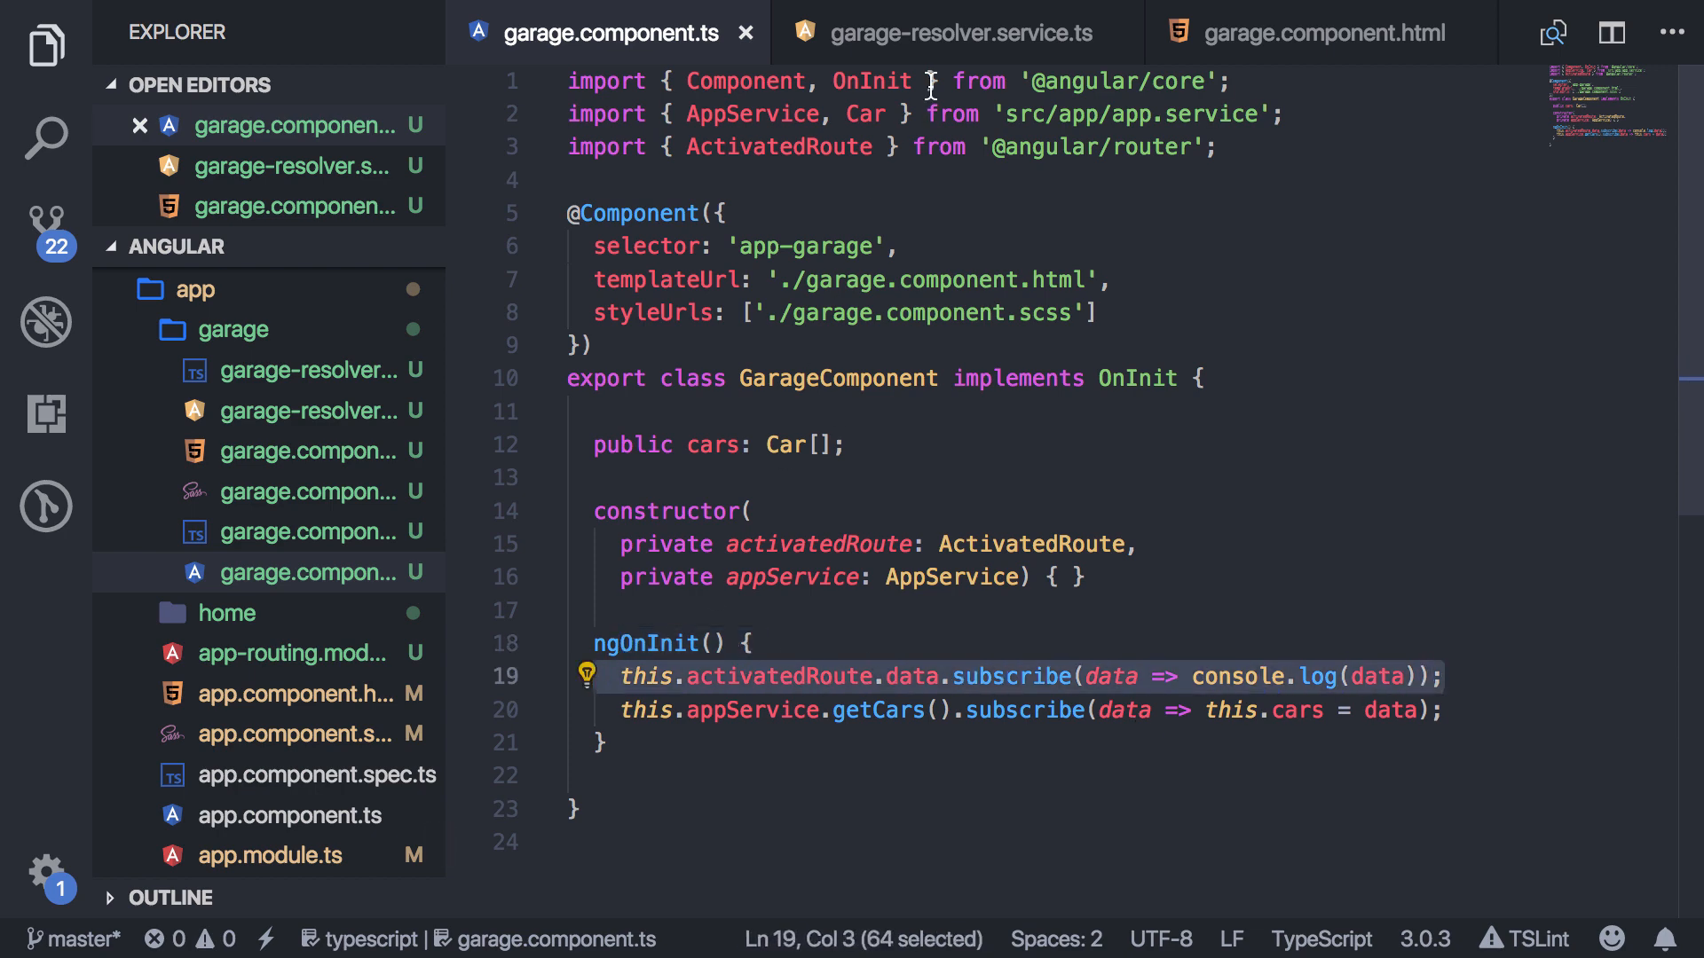
click(957, 32)
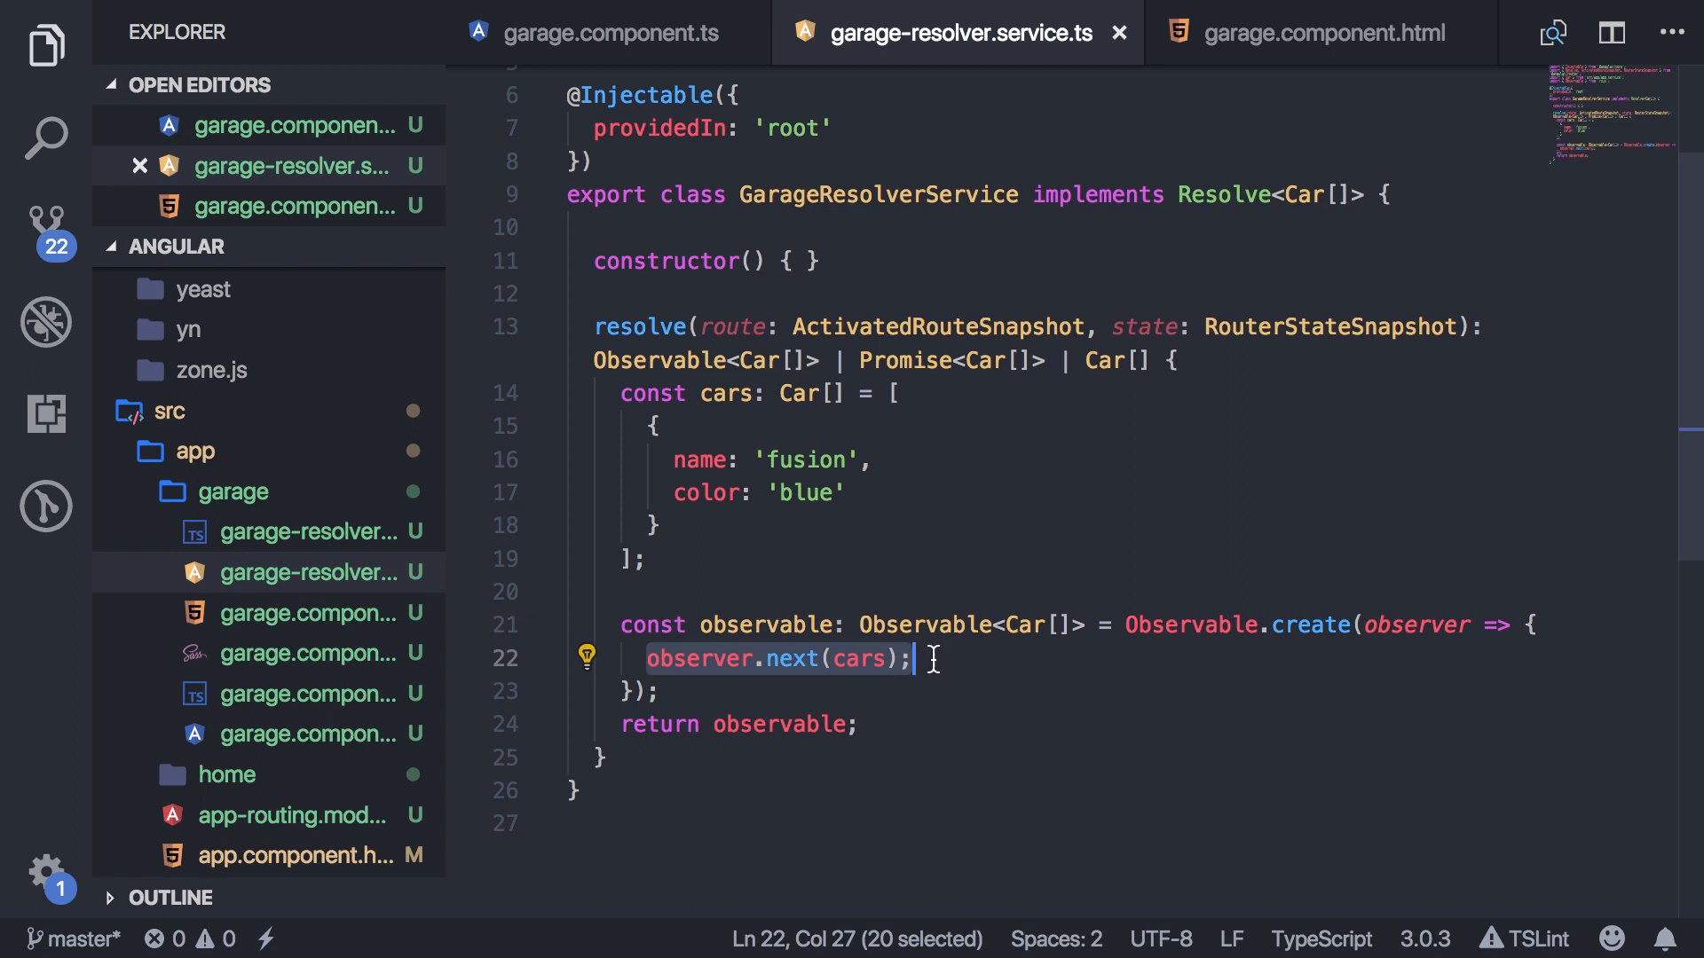
click(916, 659)
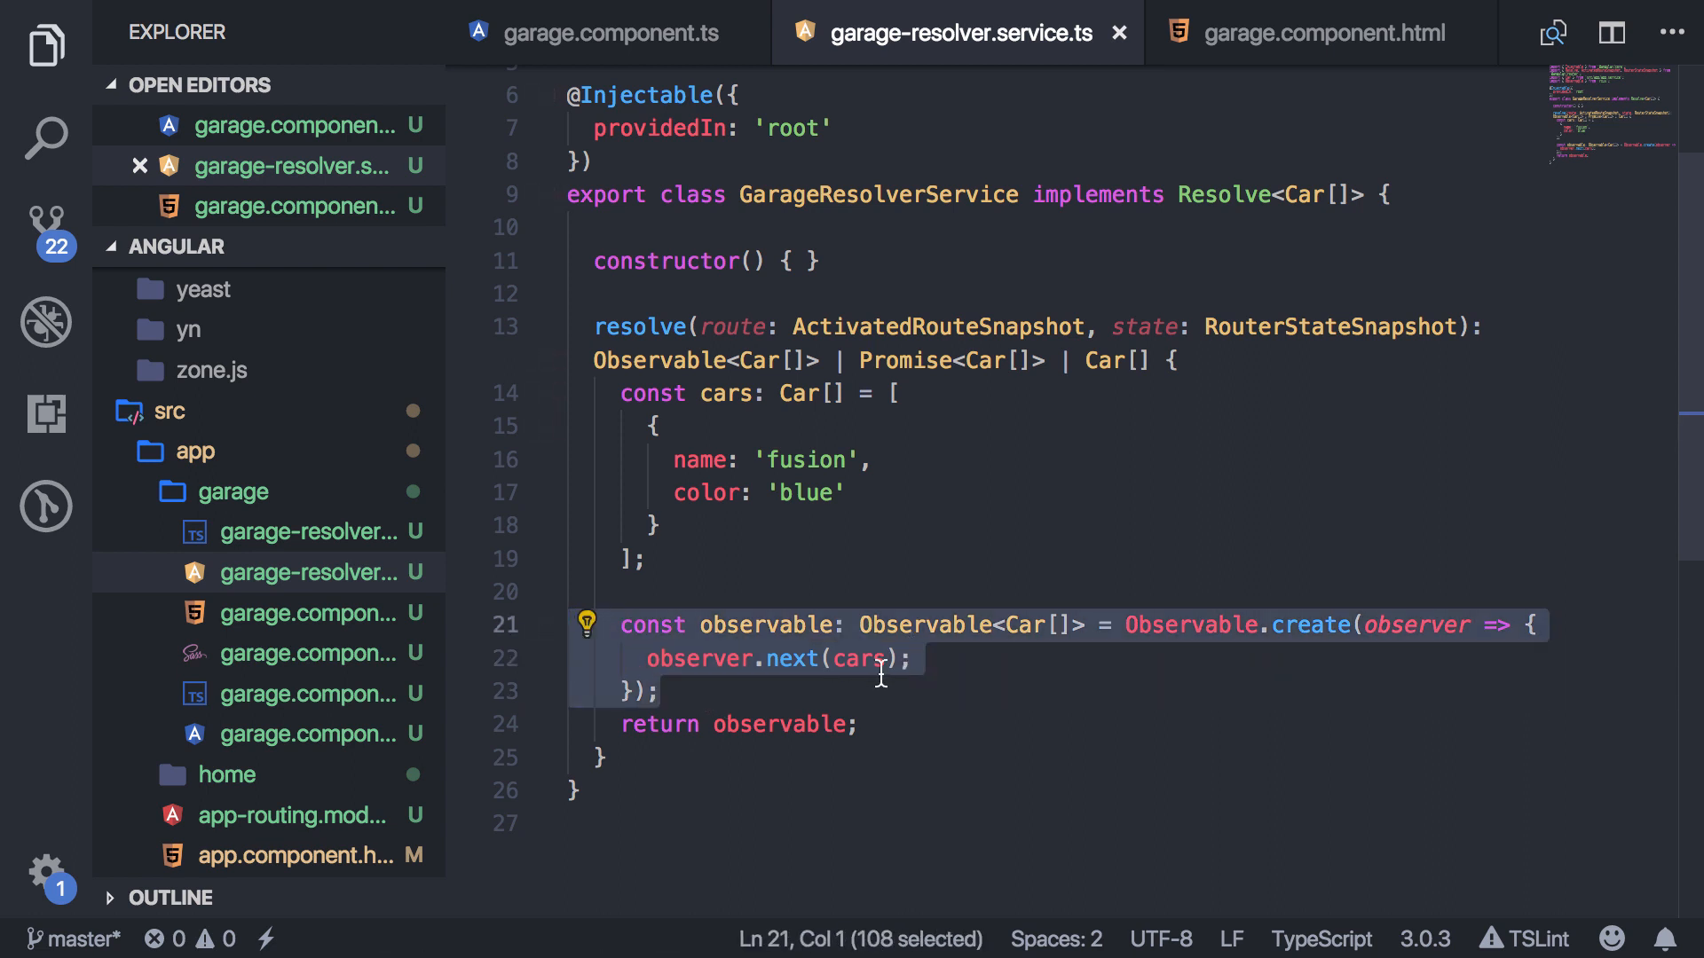
click(852, 658)
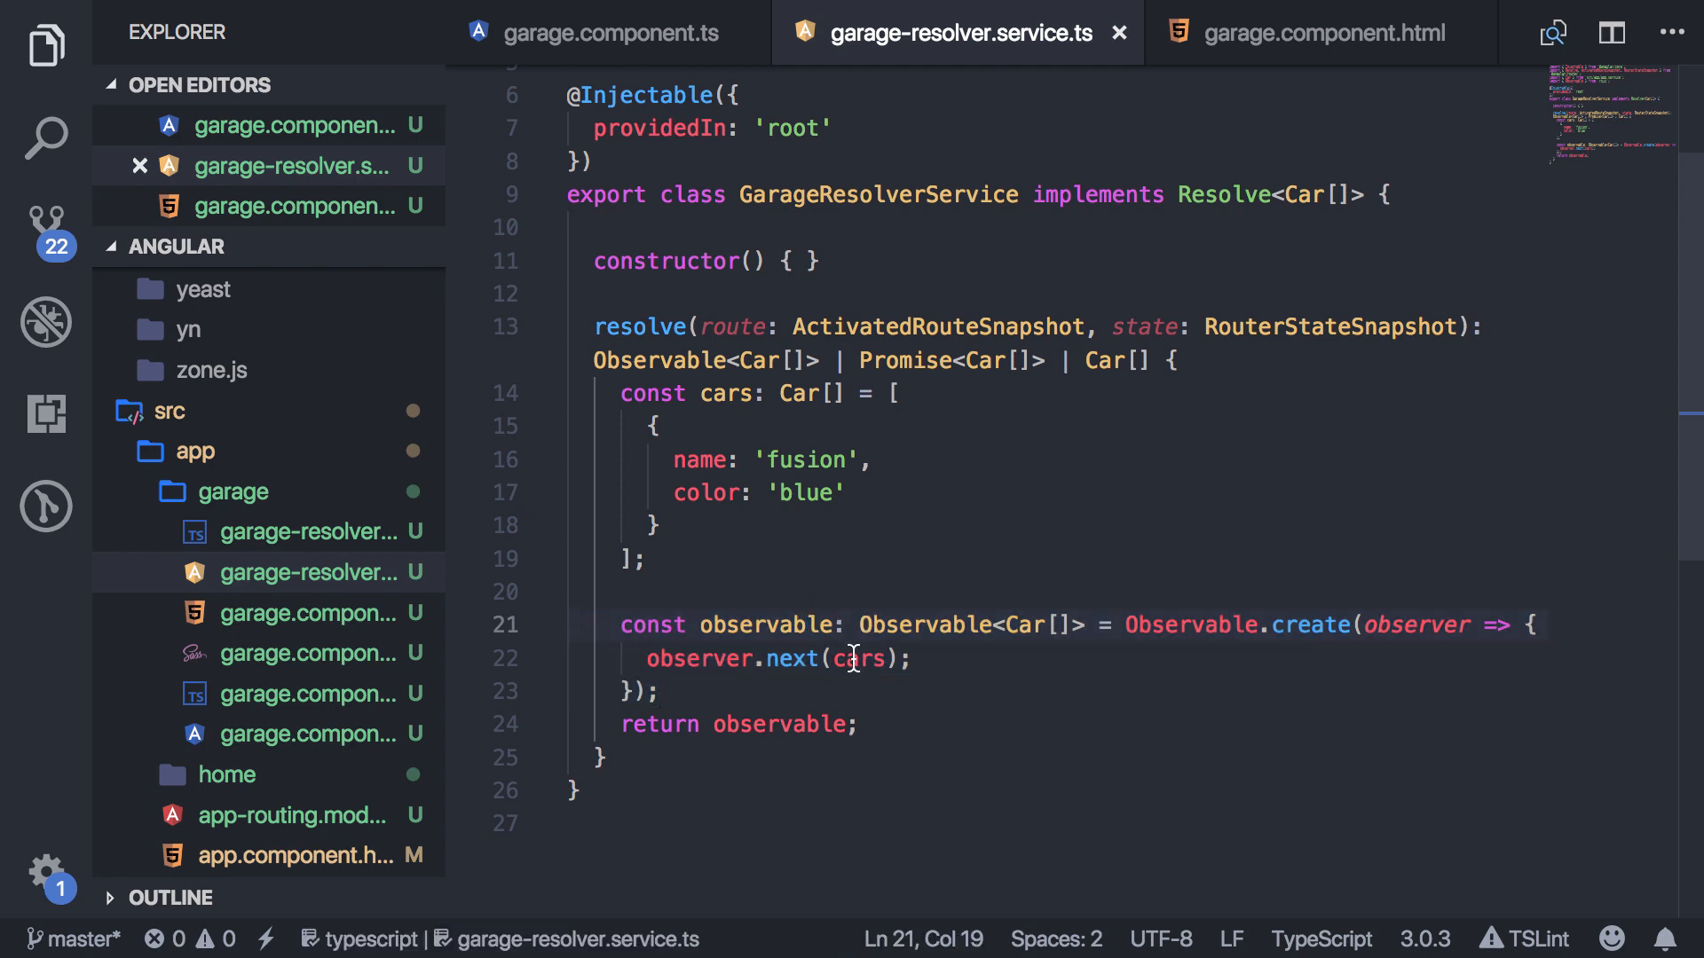
click(915, 659)
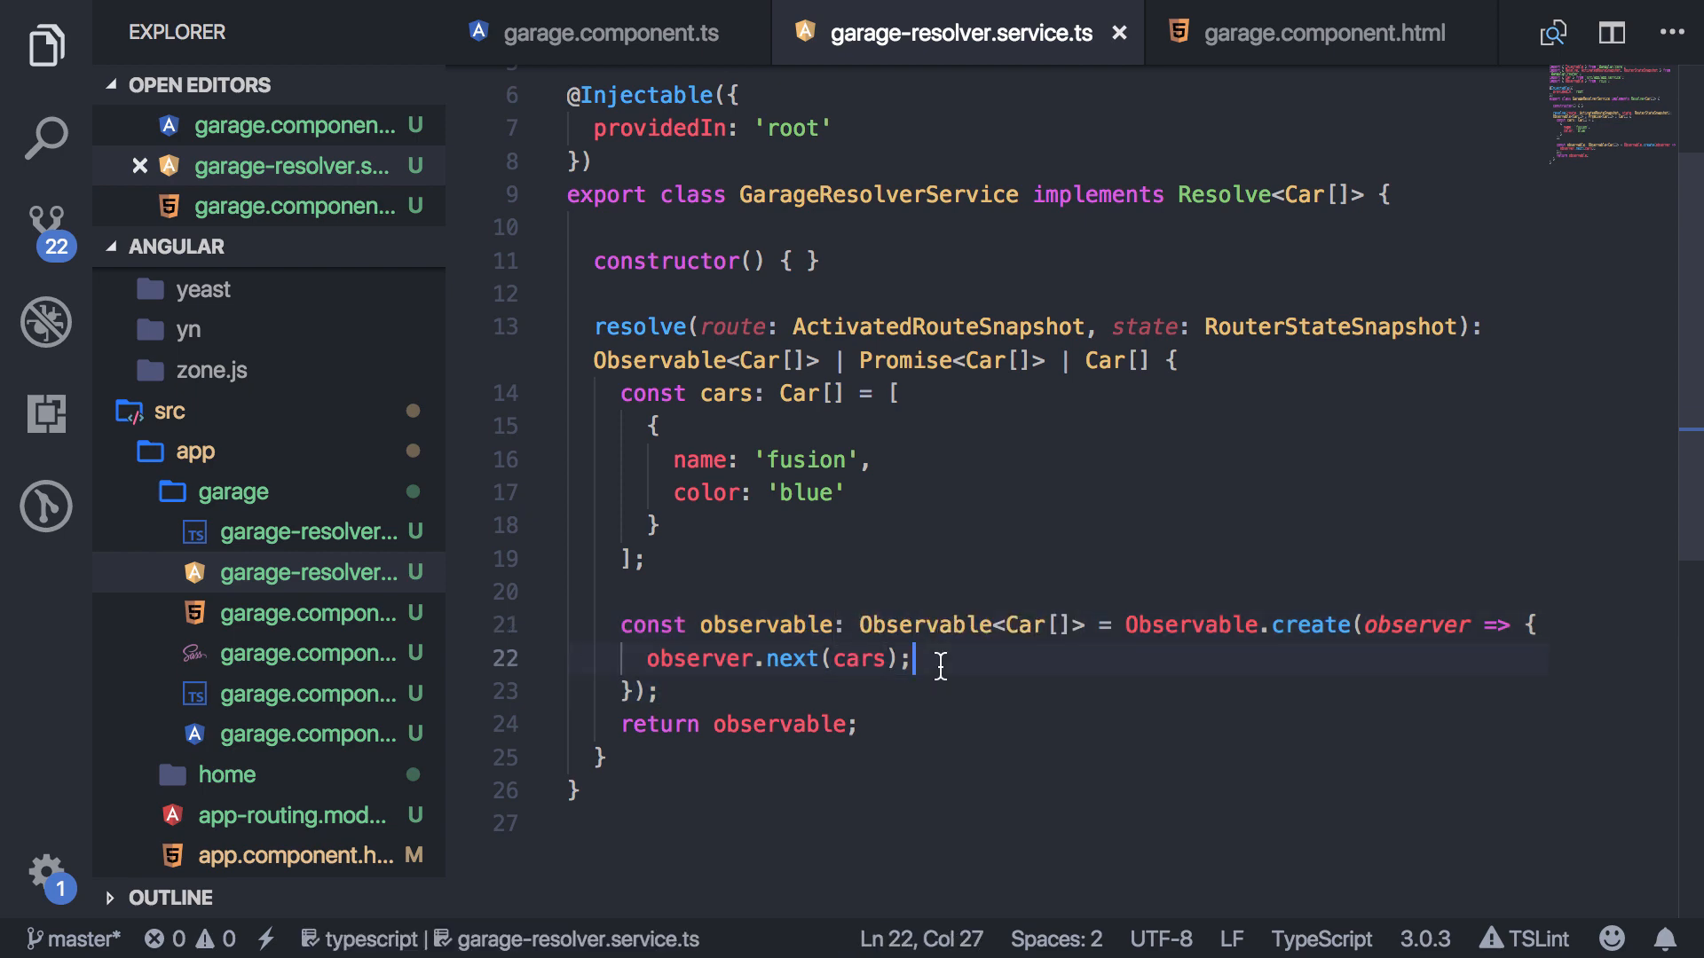
text(obser)
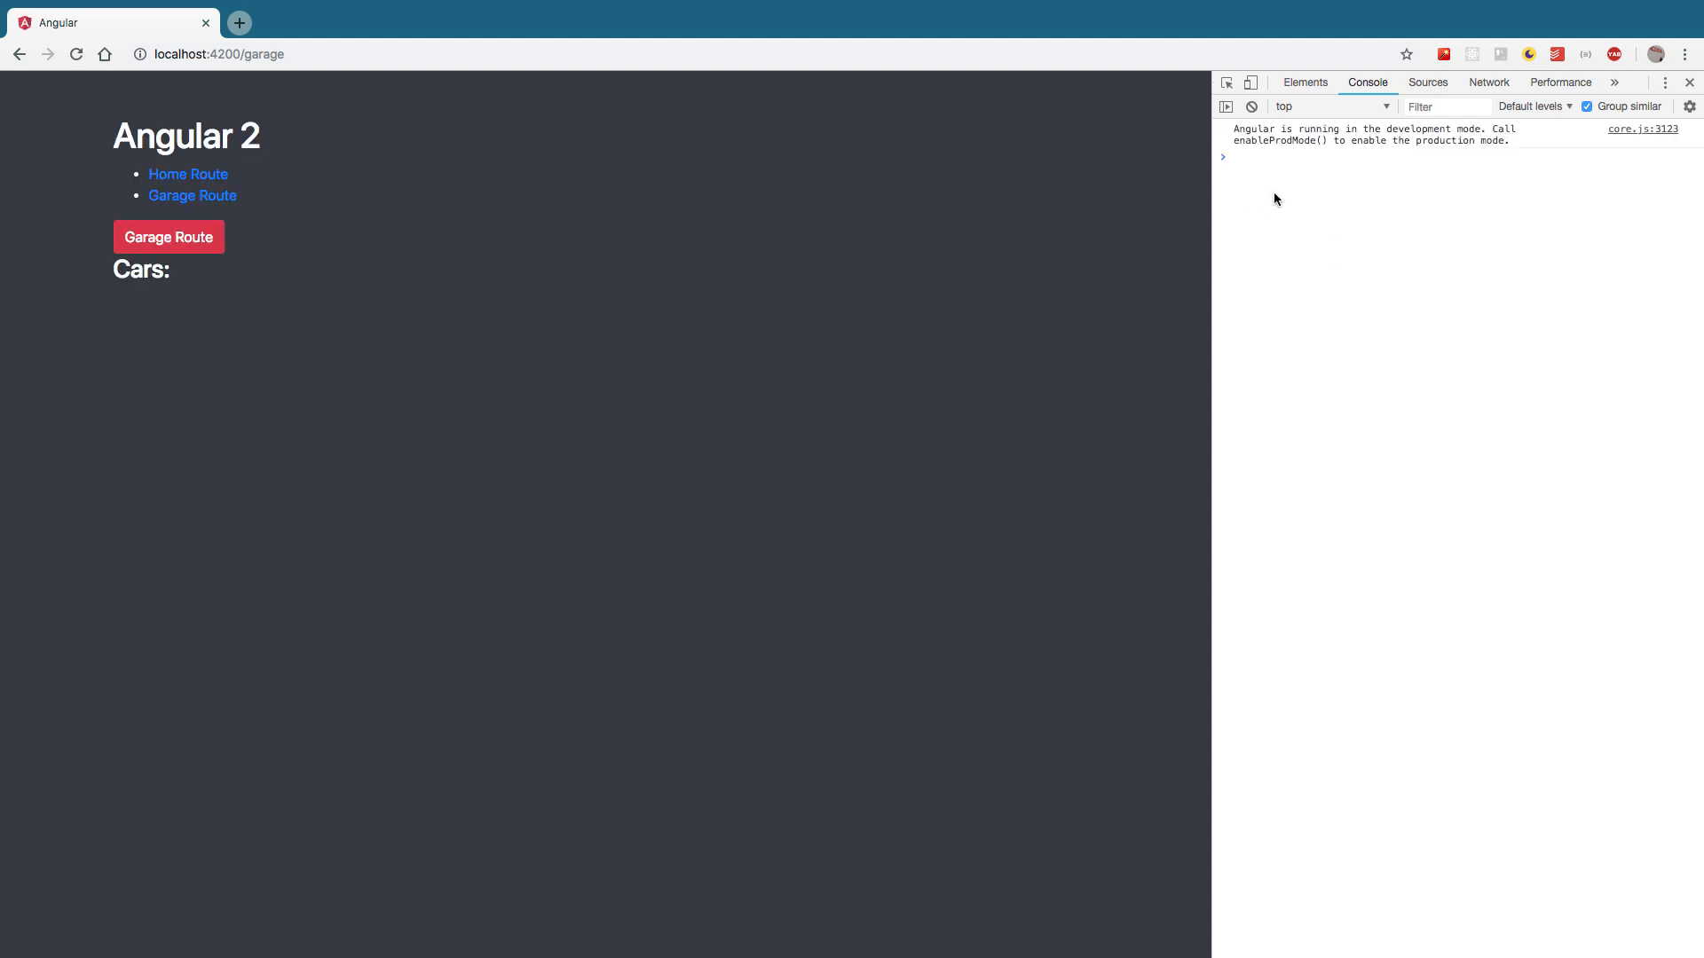
Focus the developer console on the reloaded garage page to look for errors.
click(168, 236)
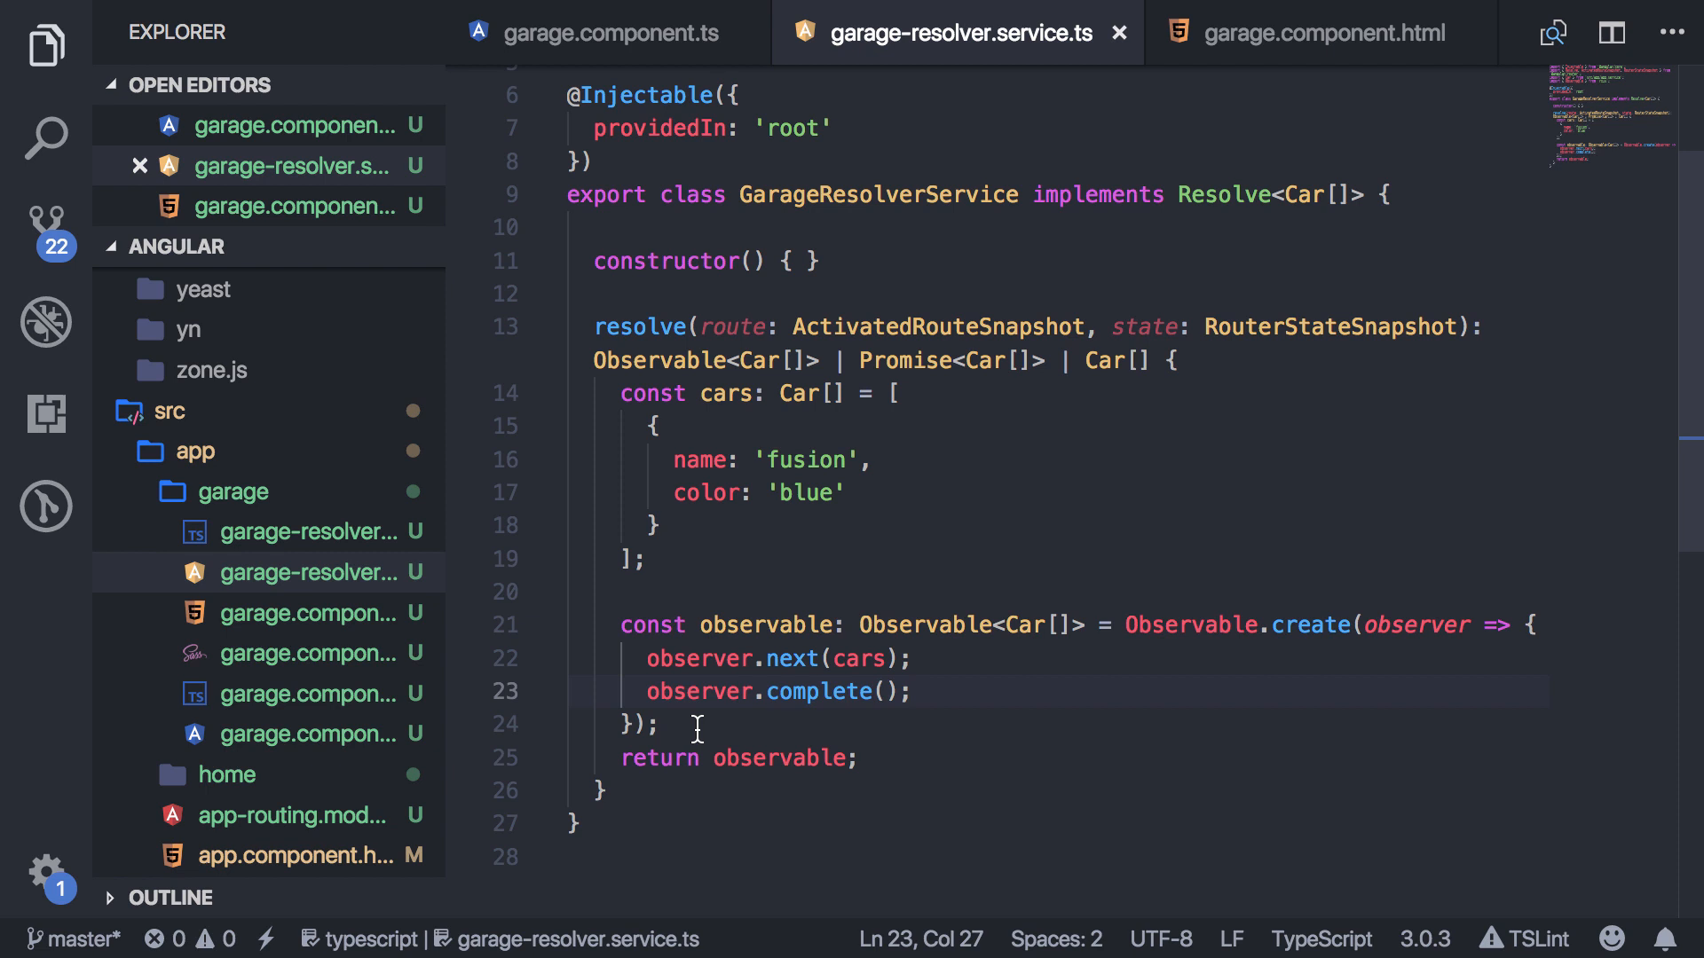
mouse_move(694, 742)
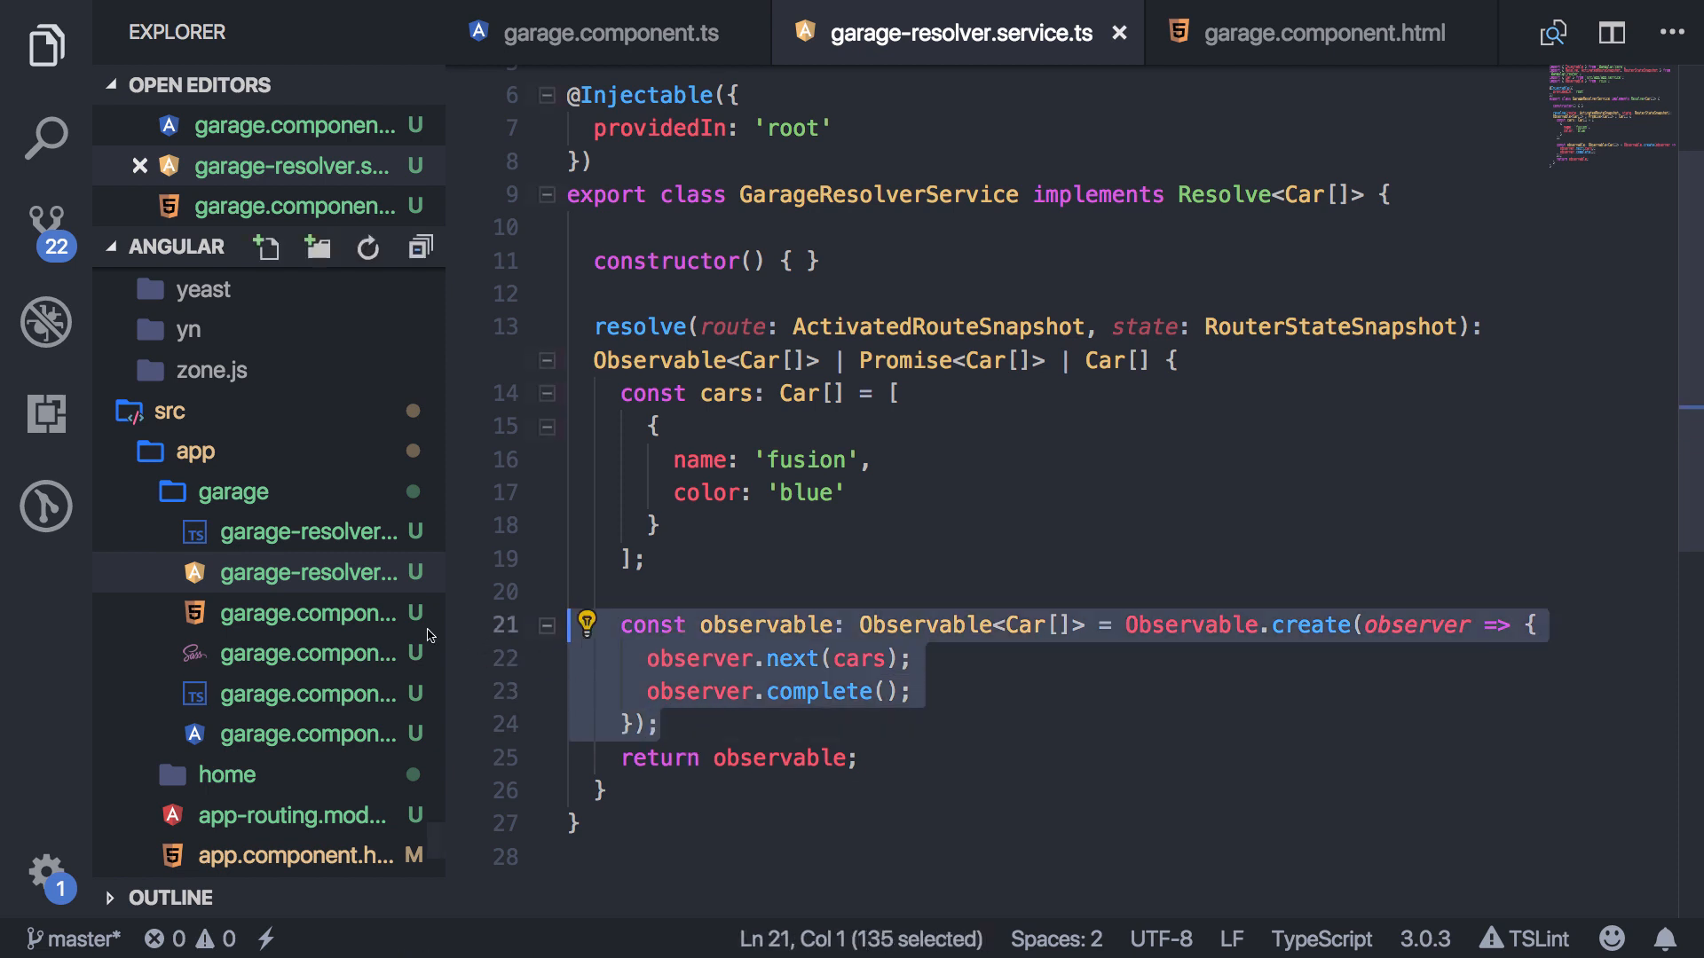
Comment out lines 21–24 of the Observable.create block with Cmd+/.
key(ctrl+/)
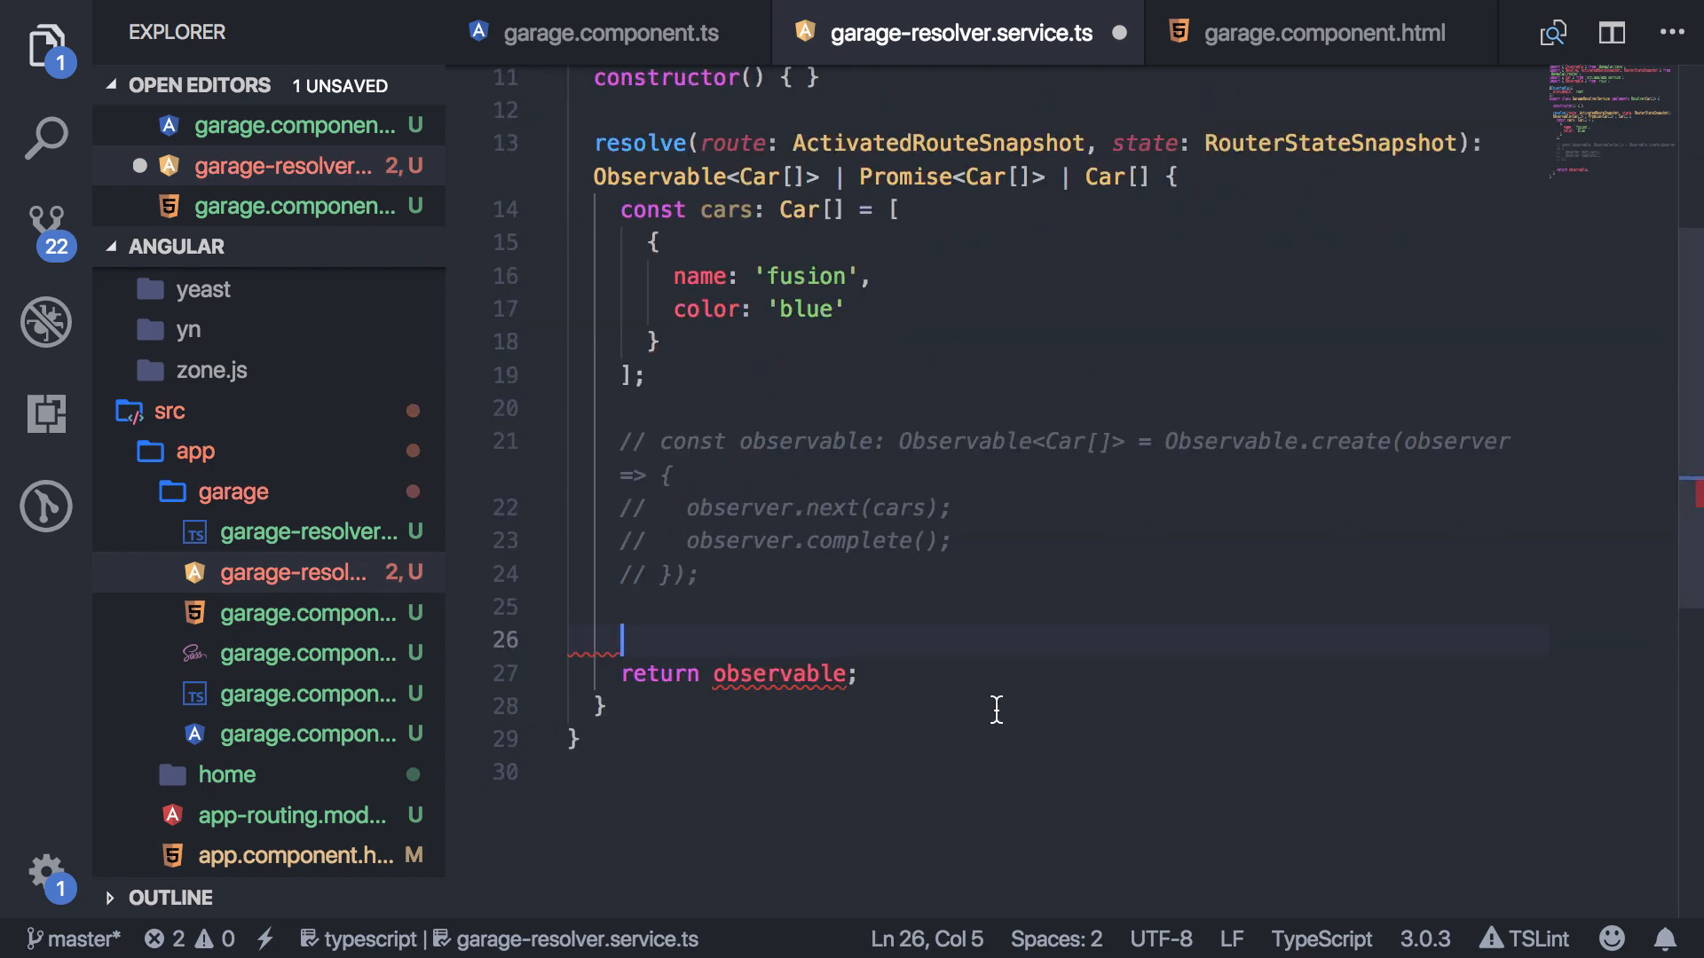
Declare const promise: Promise<Car[]> = new Promise((resolve, reject) => { return cars; }) and return promise.
text(const promise: Promise<Car[]>)
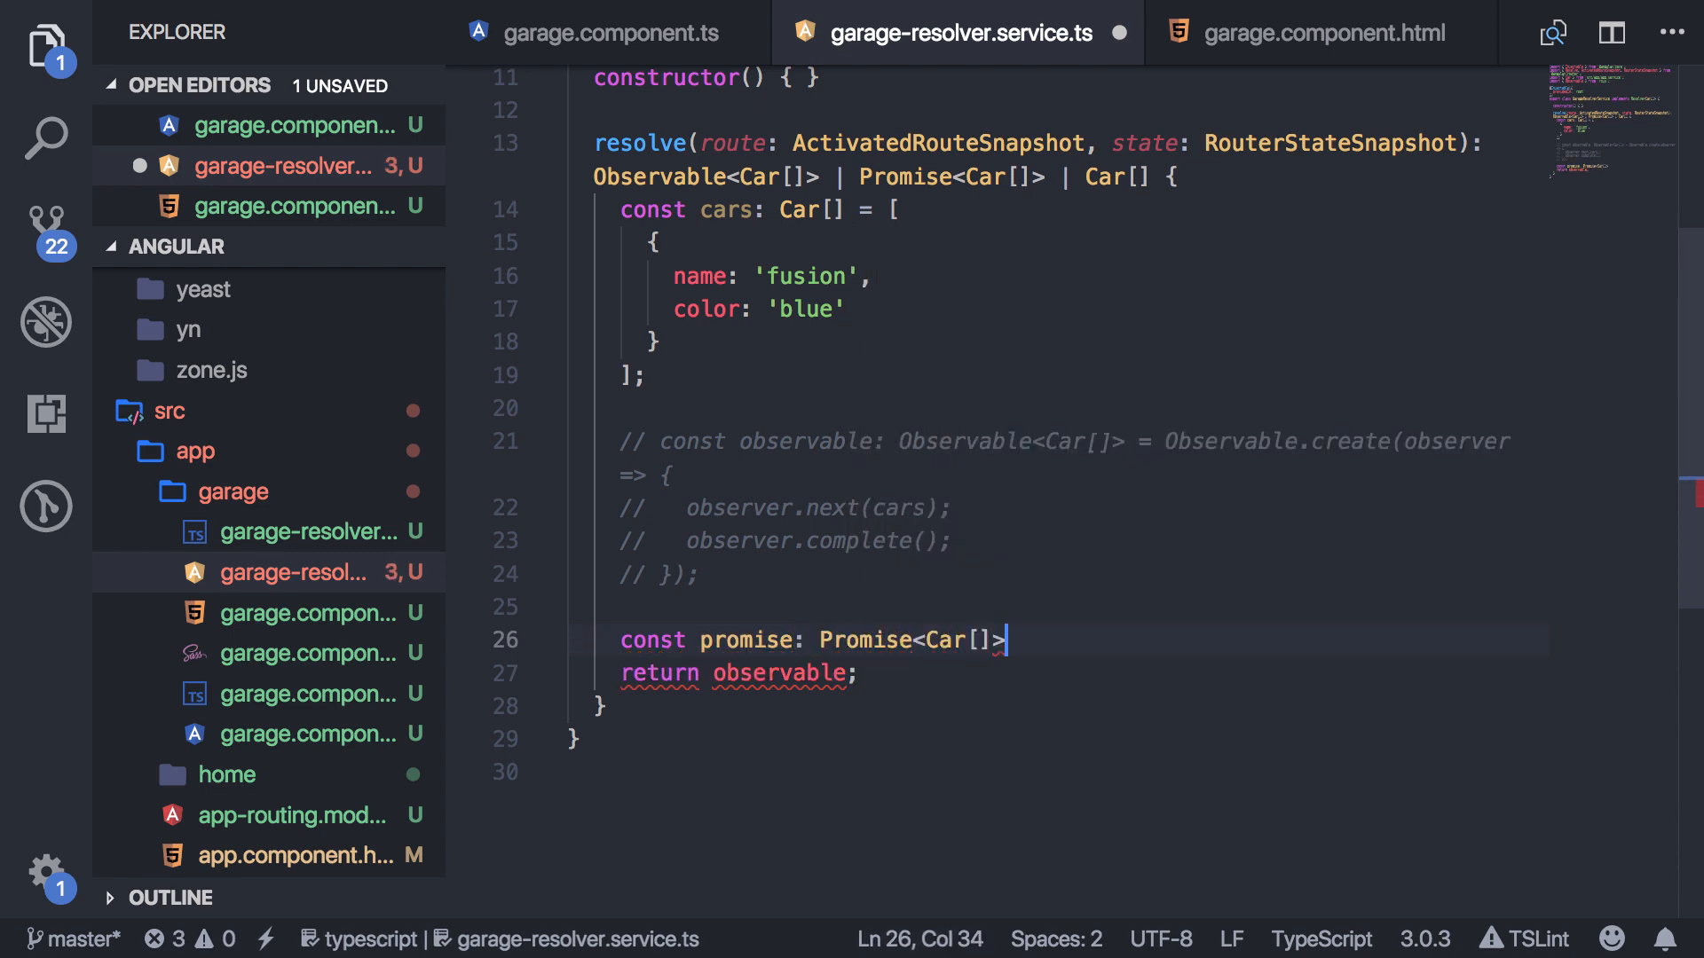
text(= new PRomise();)
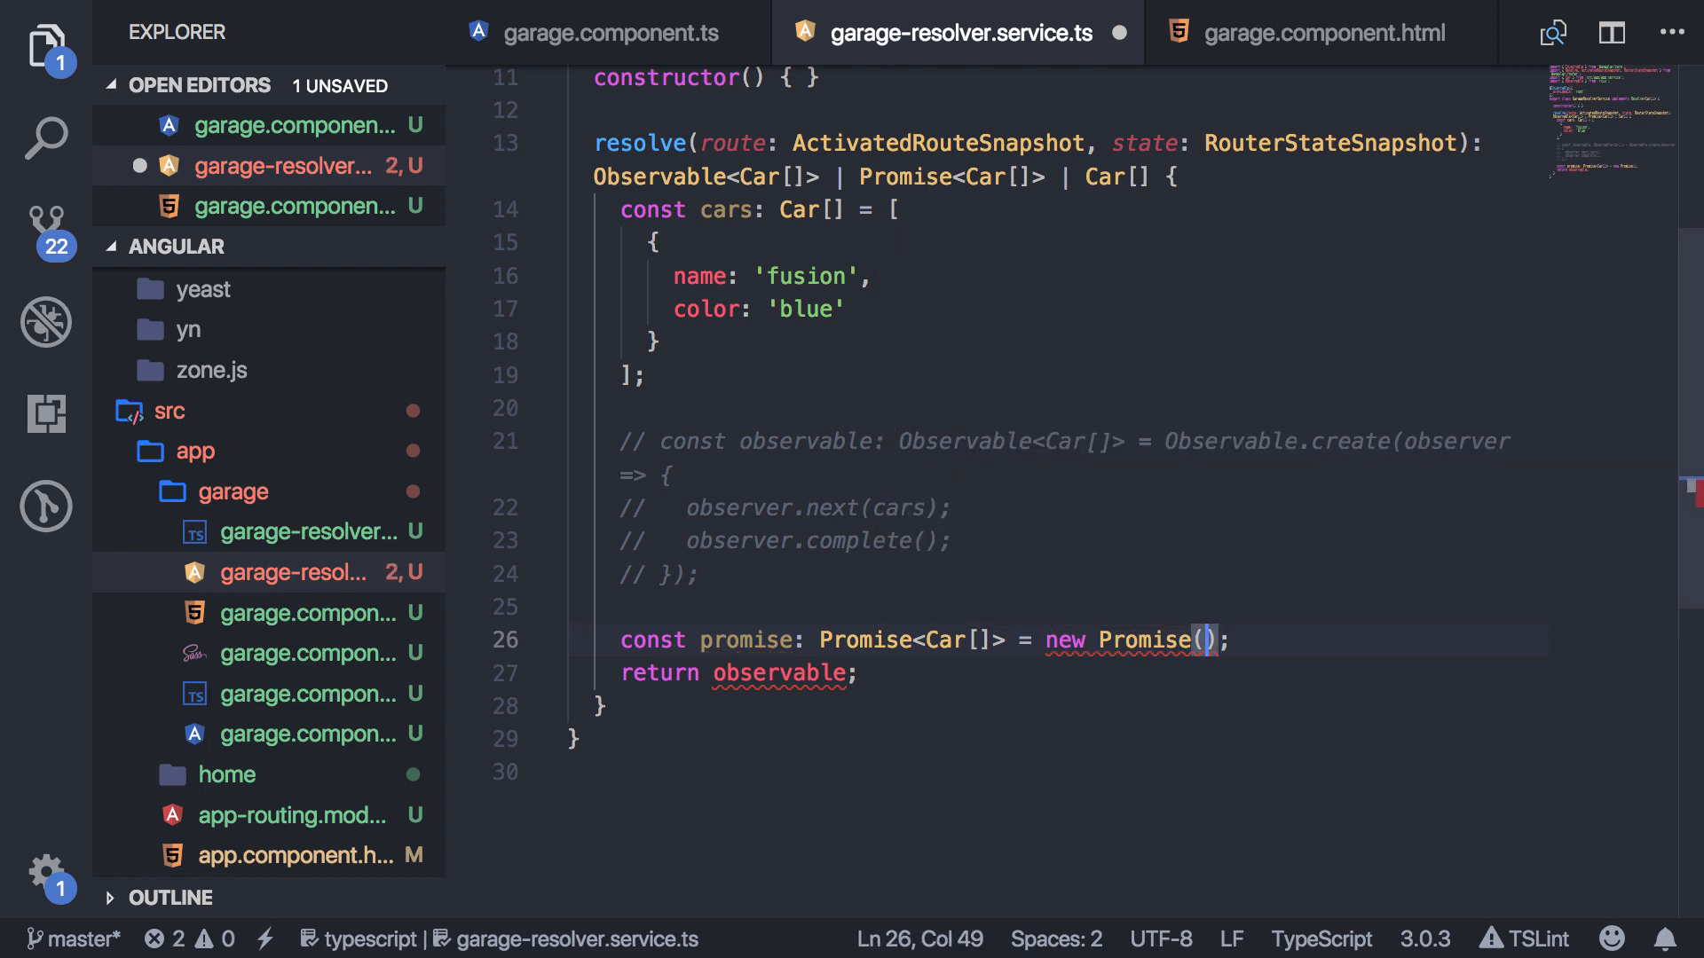
text(resolve, rejec))
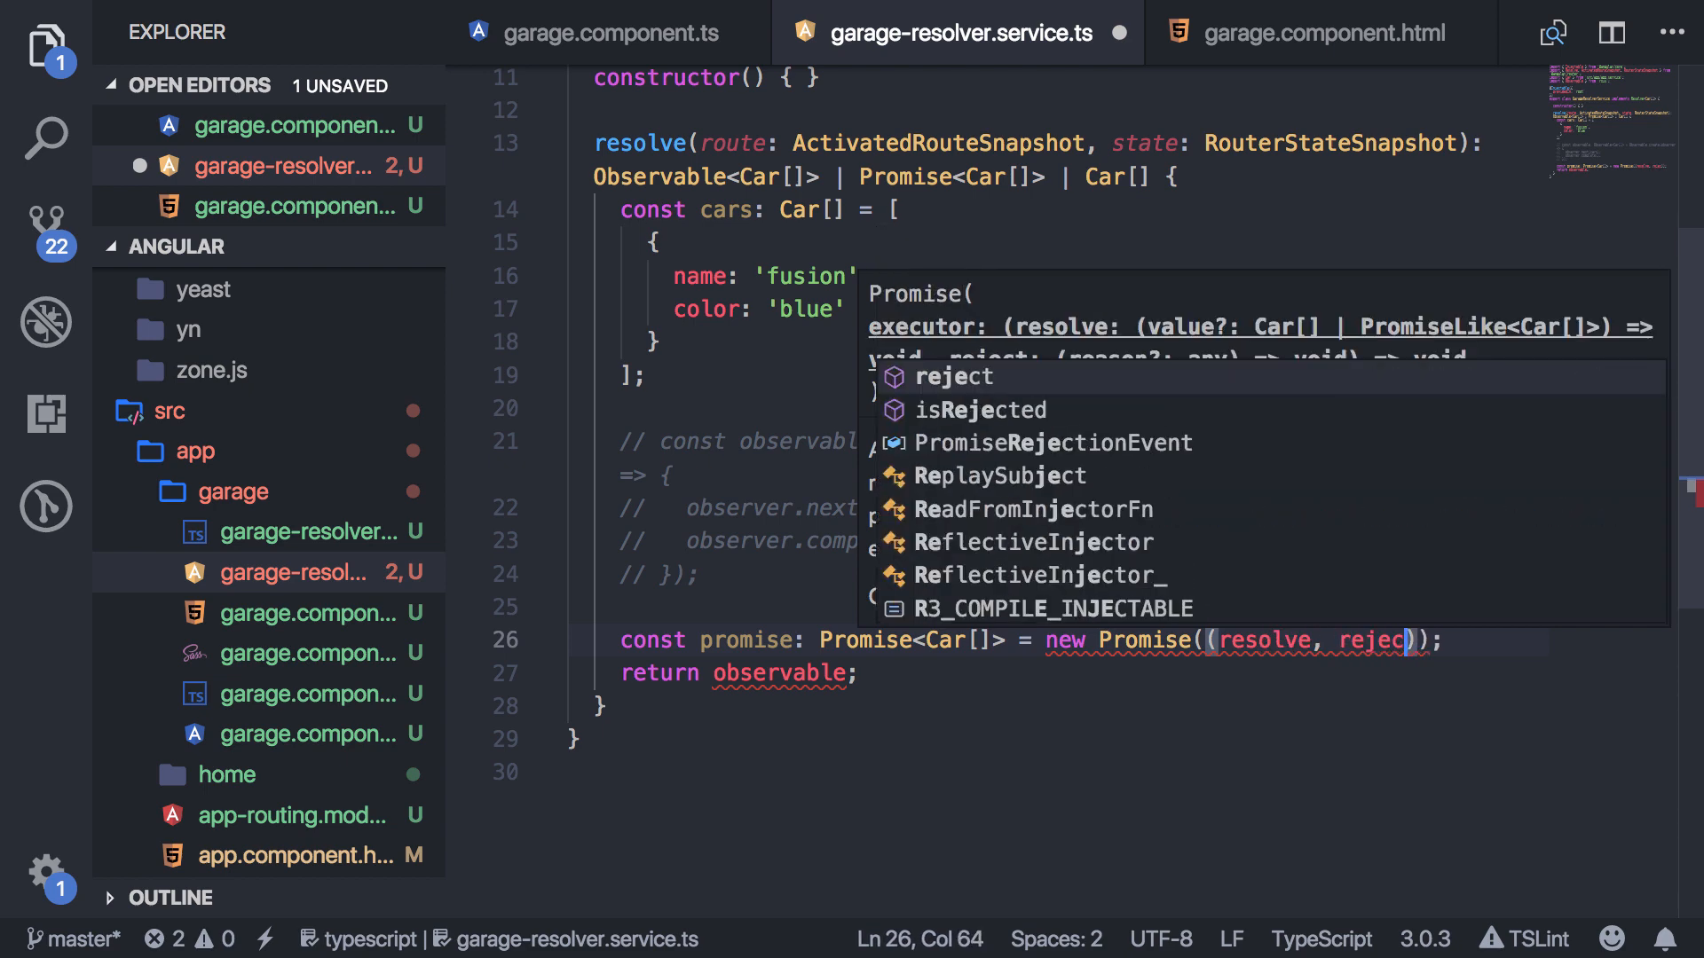
key(Enter)
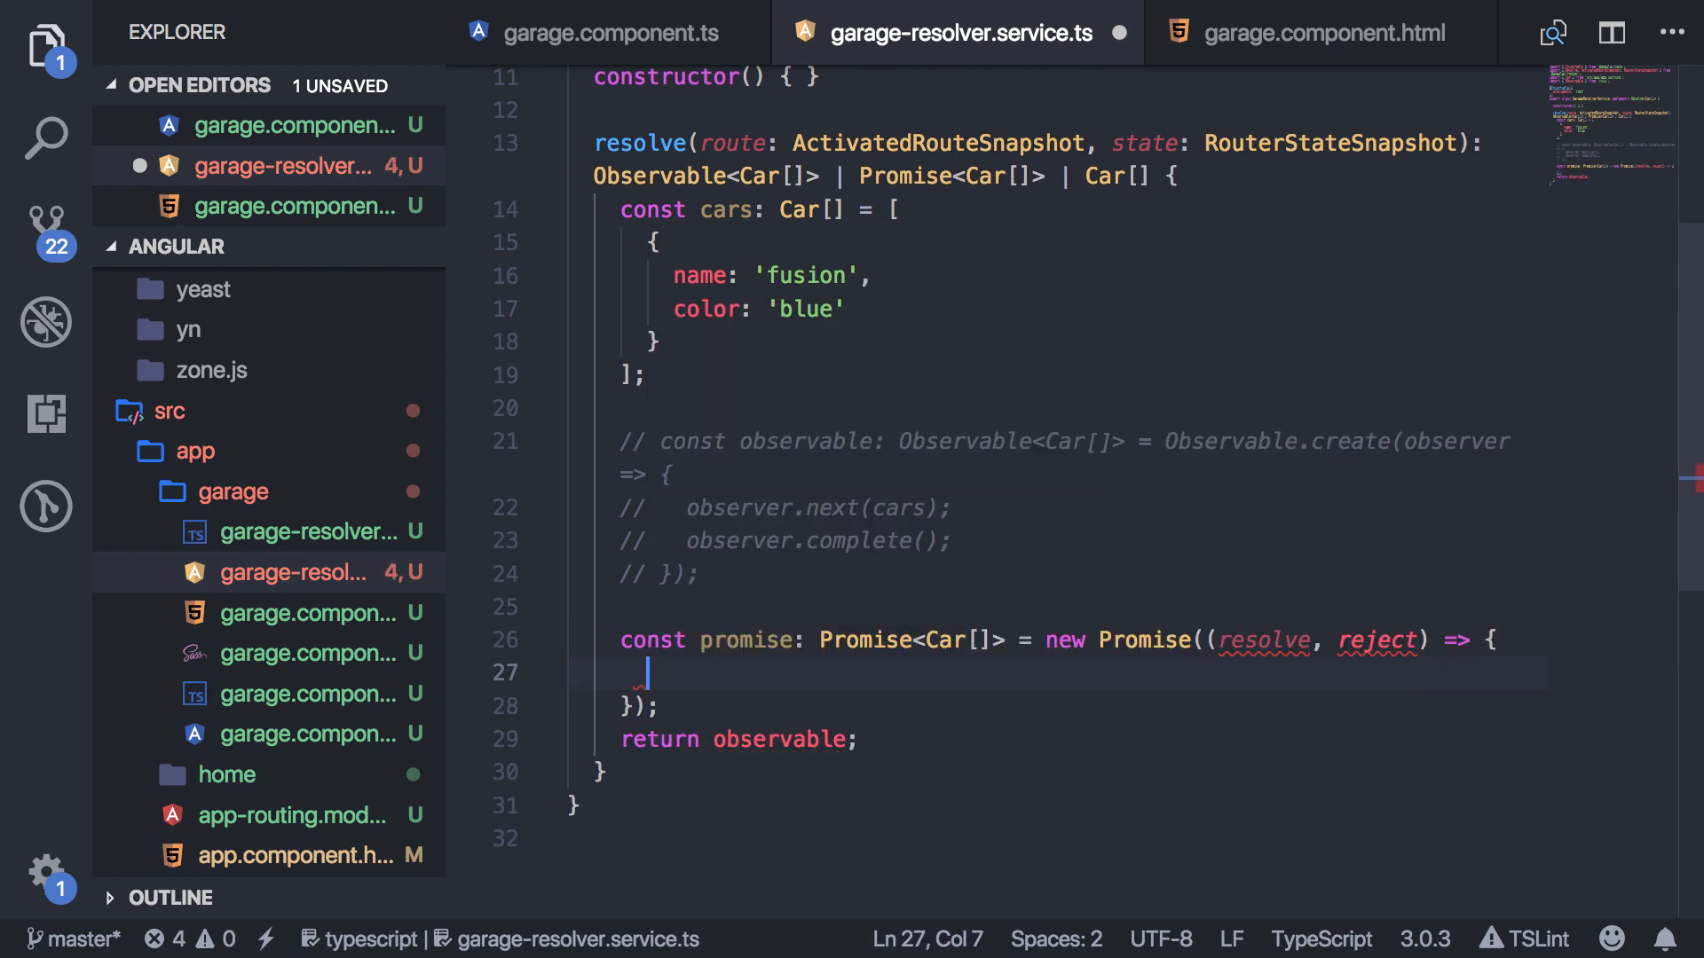
text(return cars;)
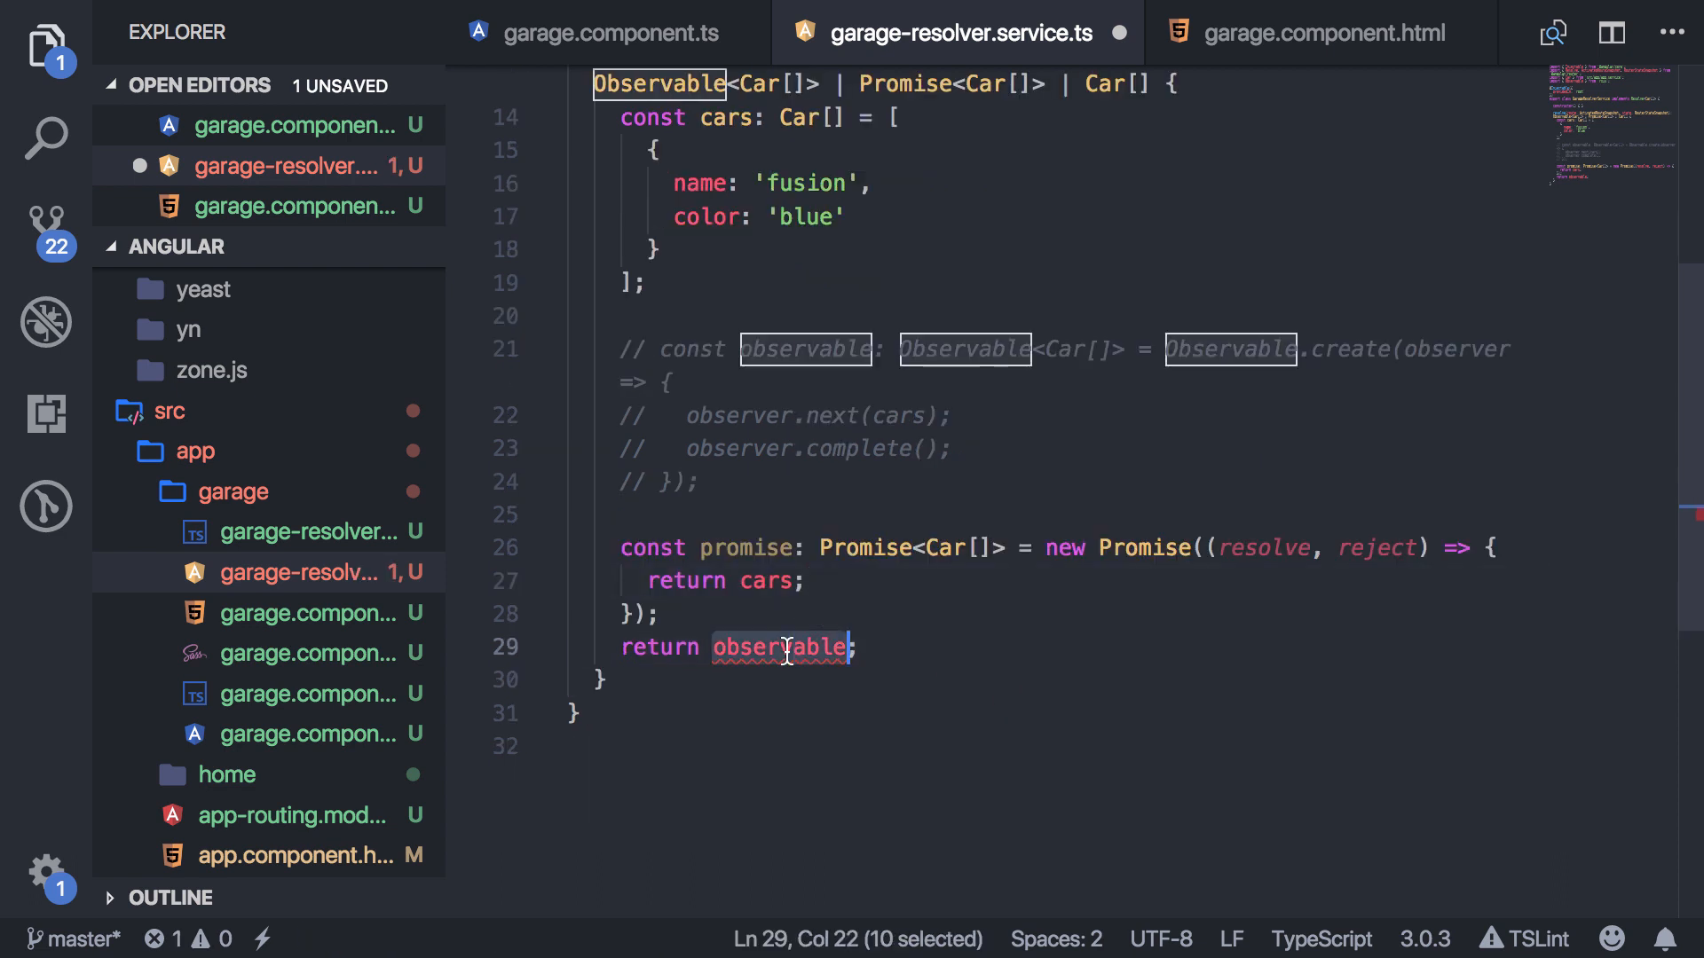
text(promise)
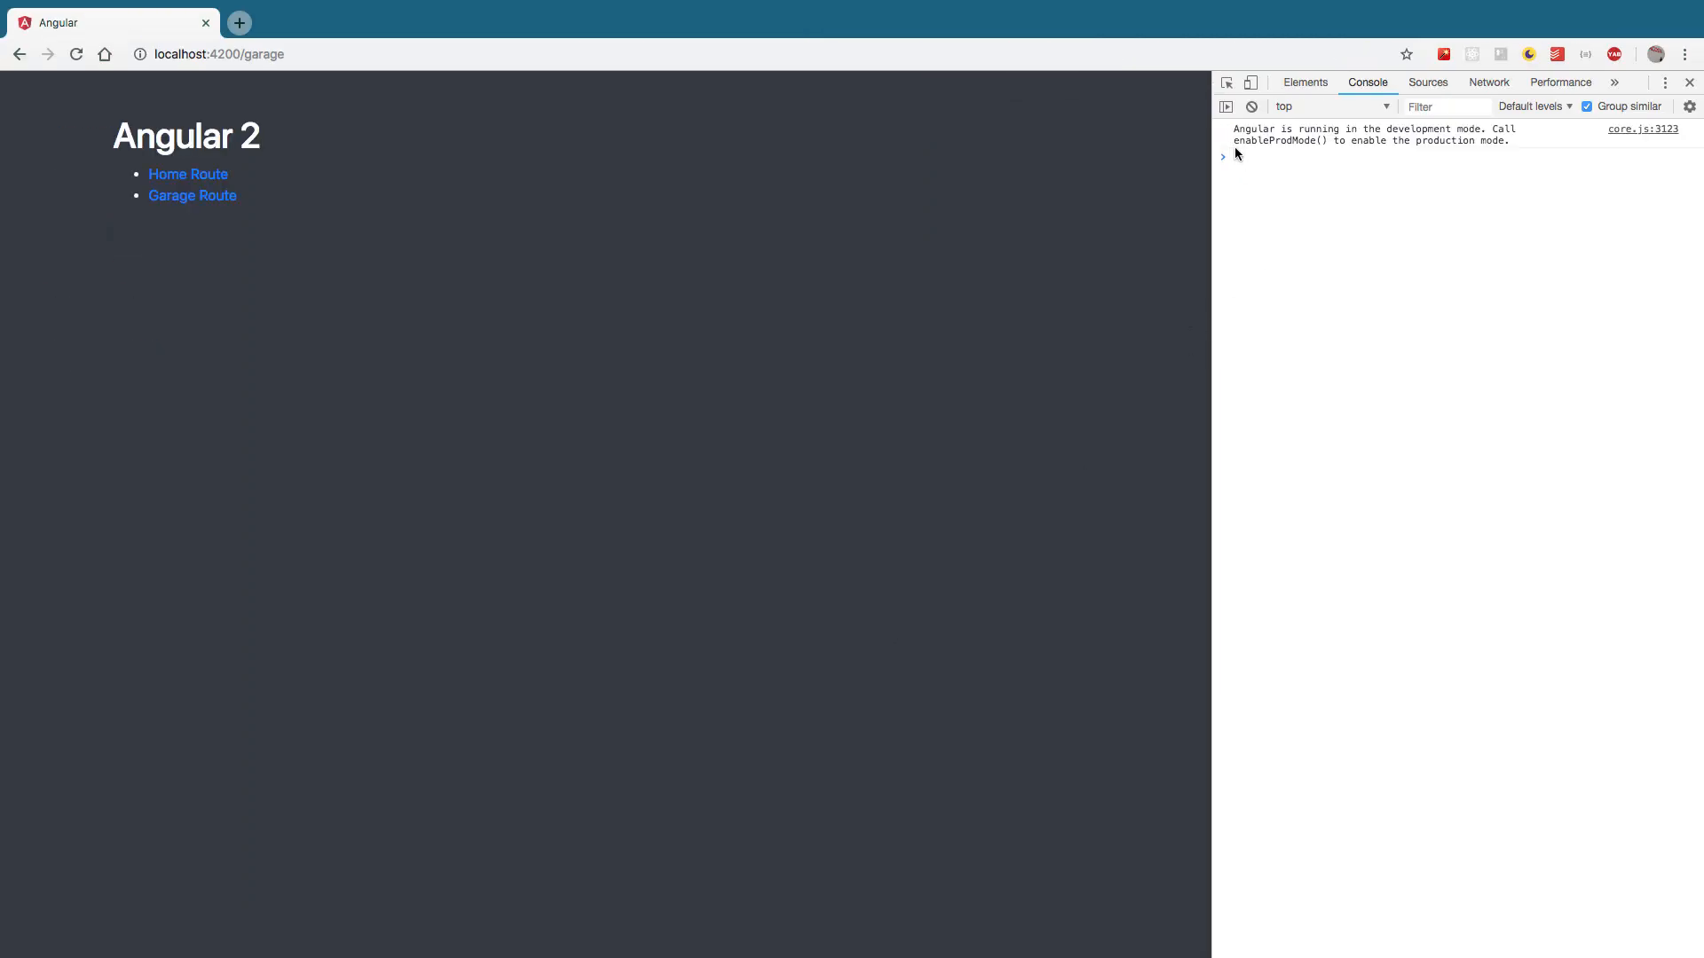
mouse_move(1246, 254)
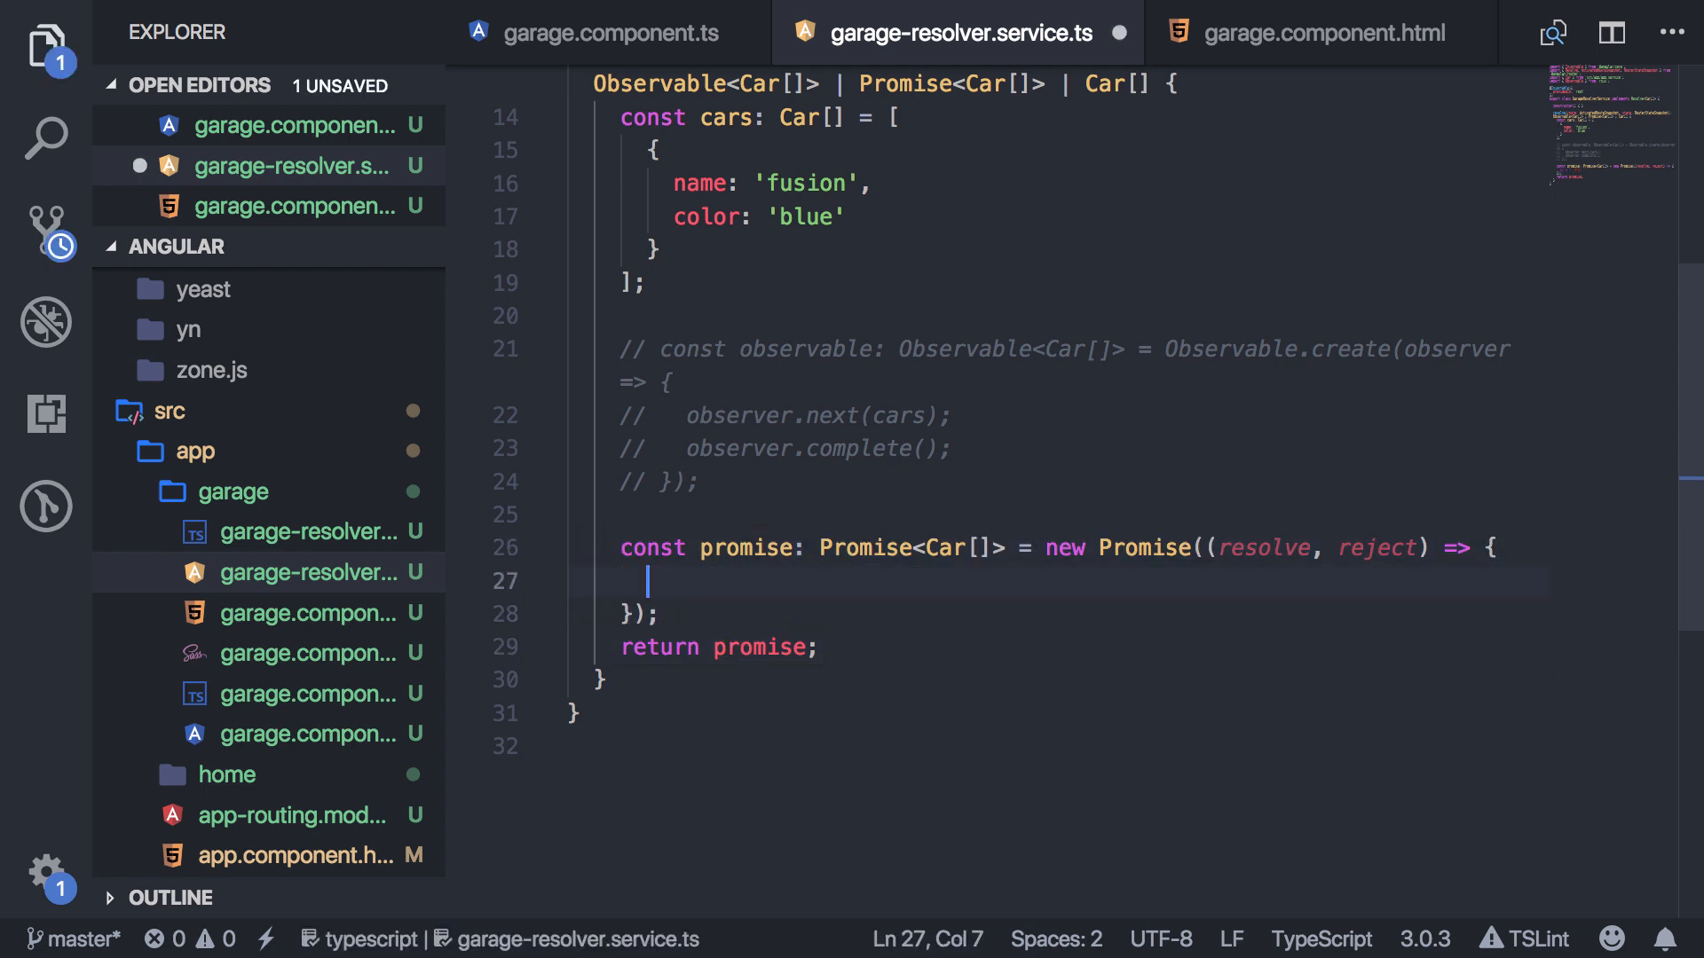
Change the promise body to resolve(cars); then comment out the whole promise block.
text(resolve(cars);)
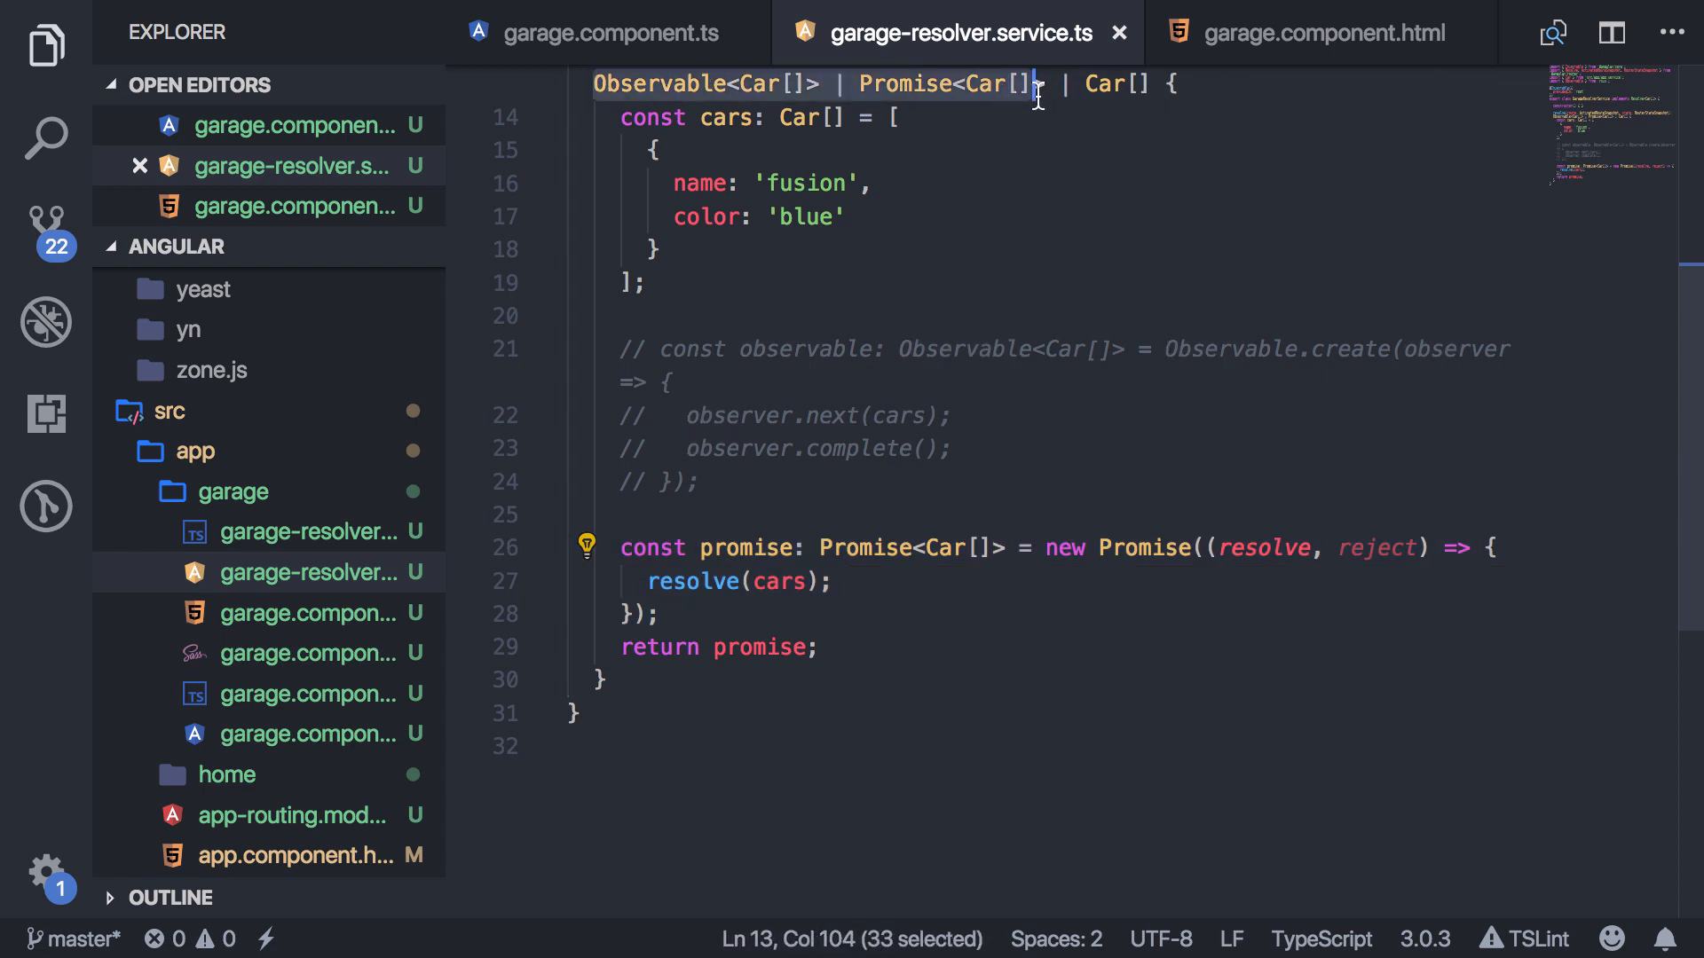
key(shift+Right)
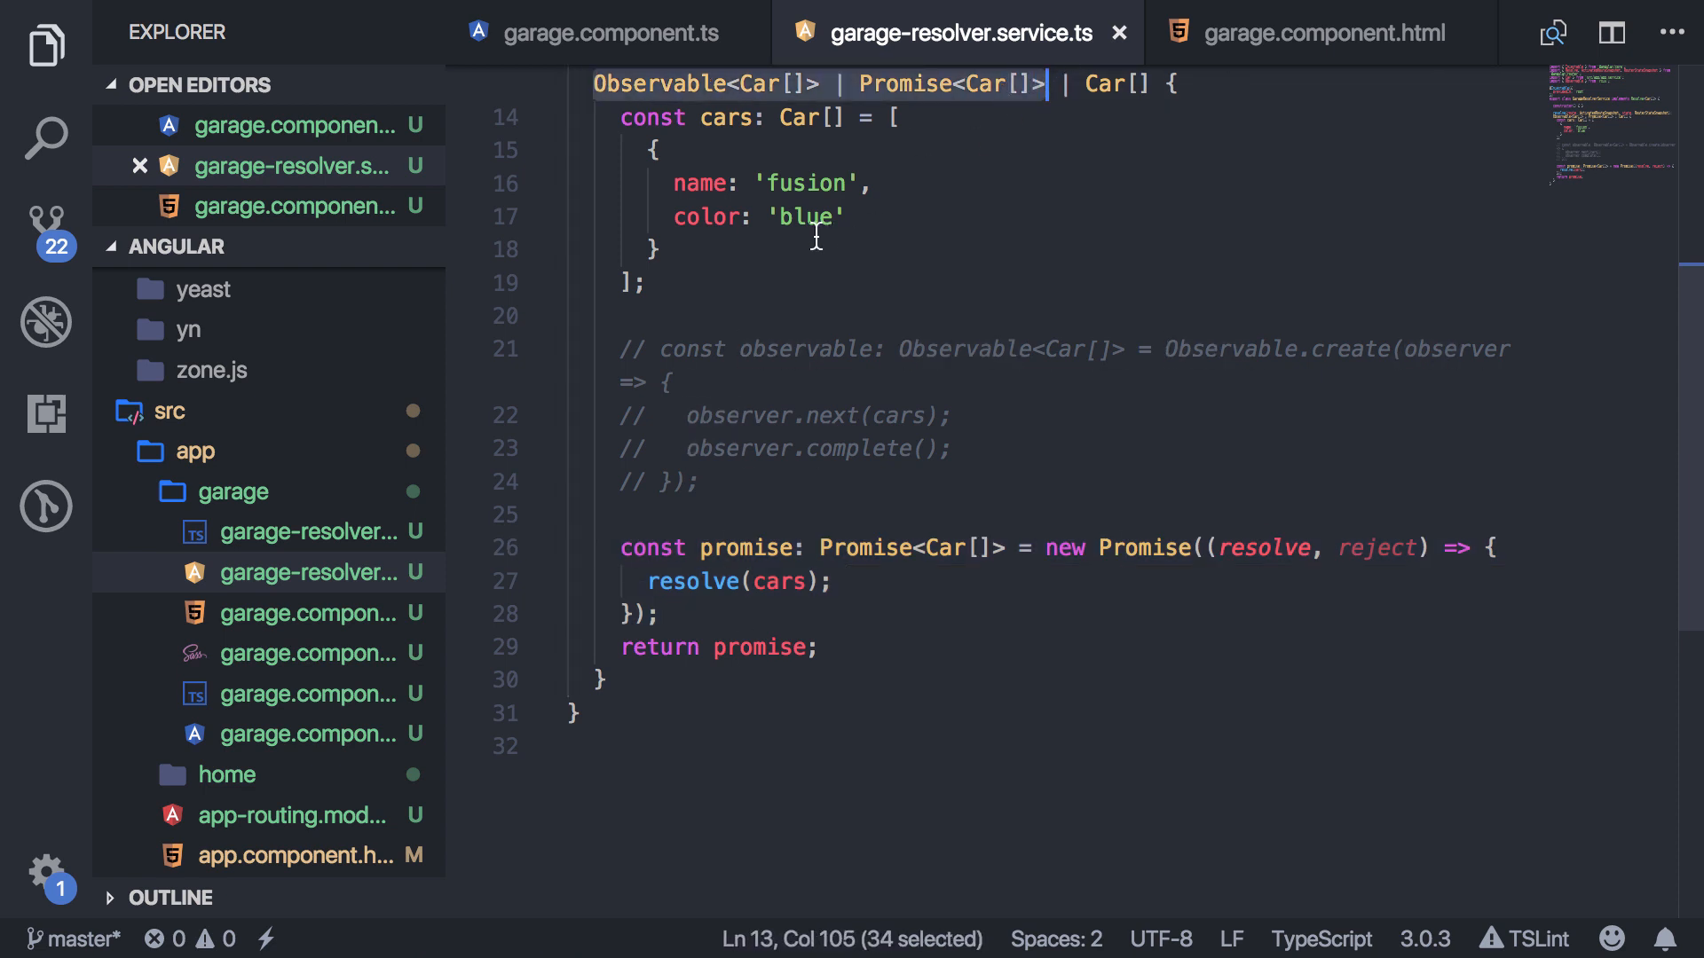
mouse_move(859, 604)
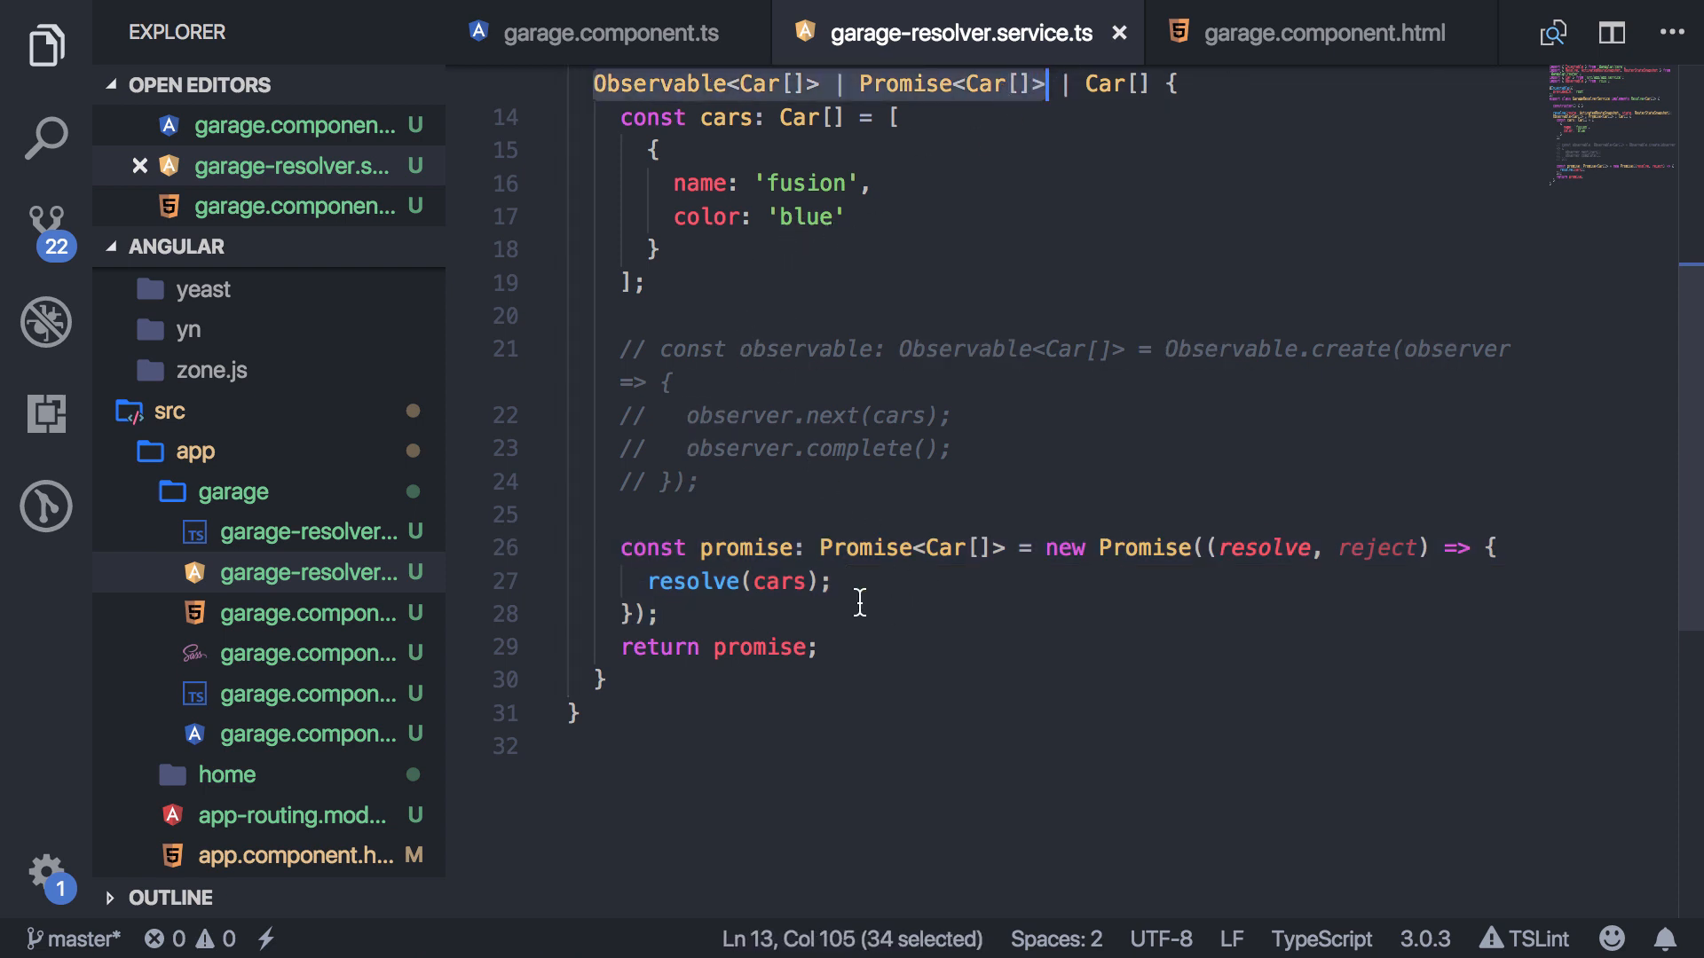
key(ctrl+/)
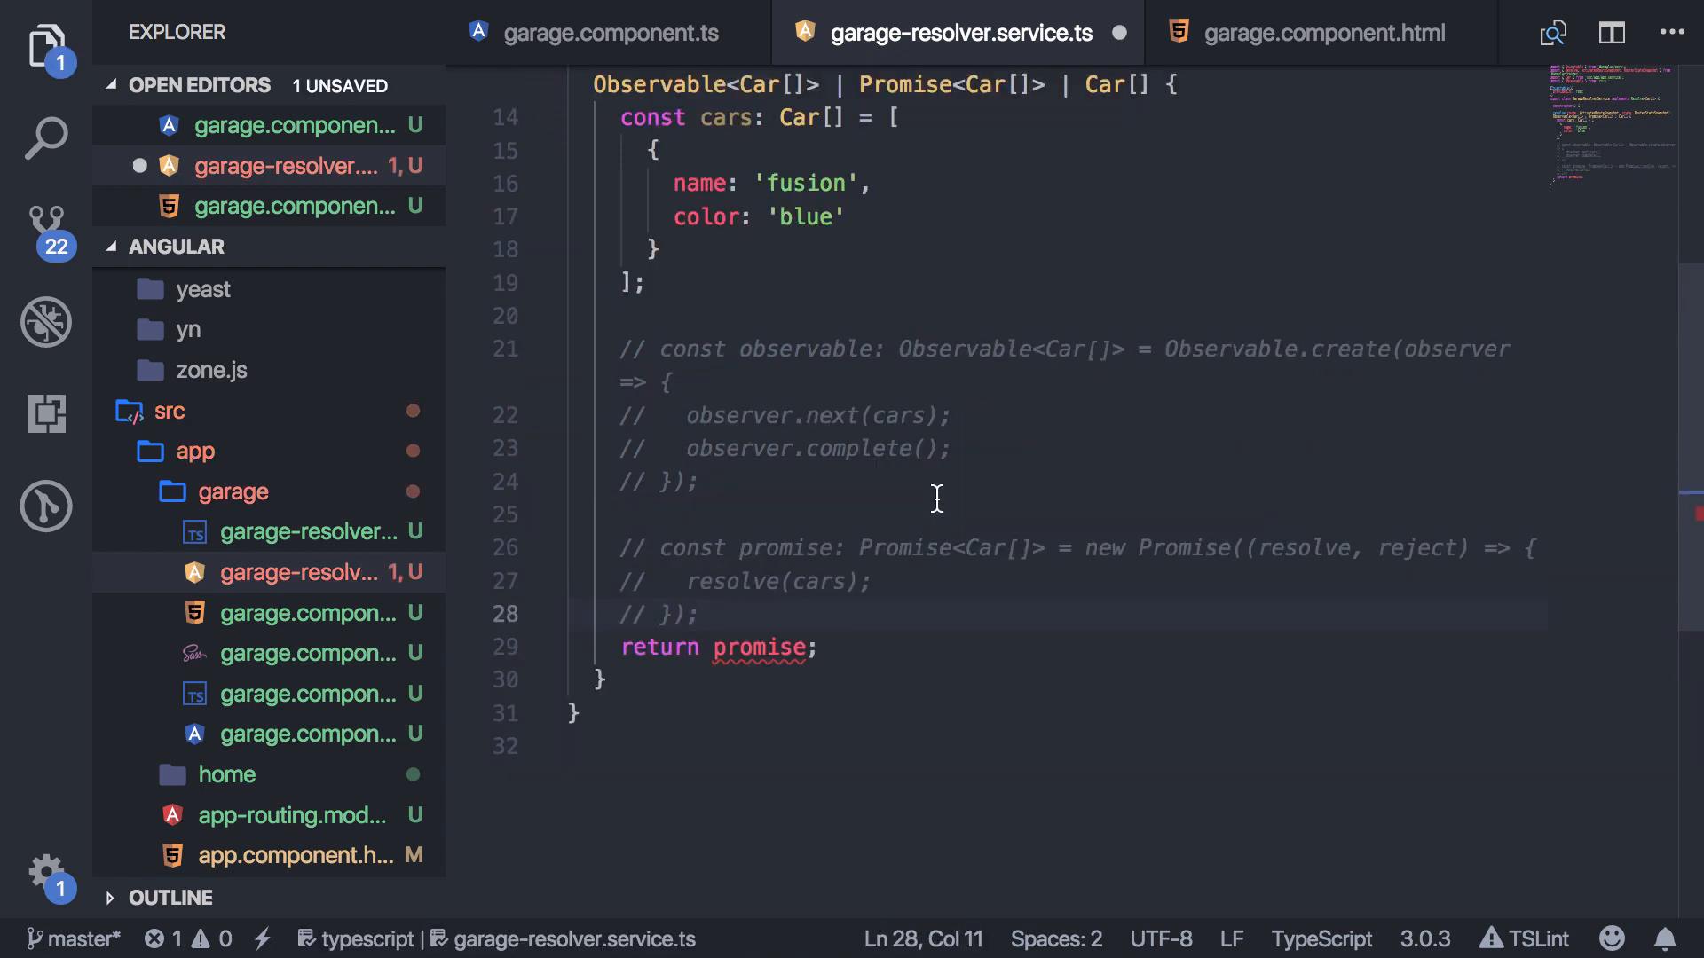
Inject private appService: AppService into the resolver's constructor, leaving resolve with only return promise.
scroll(up, 3)
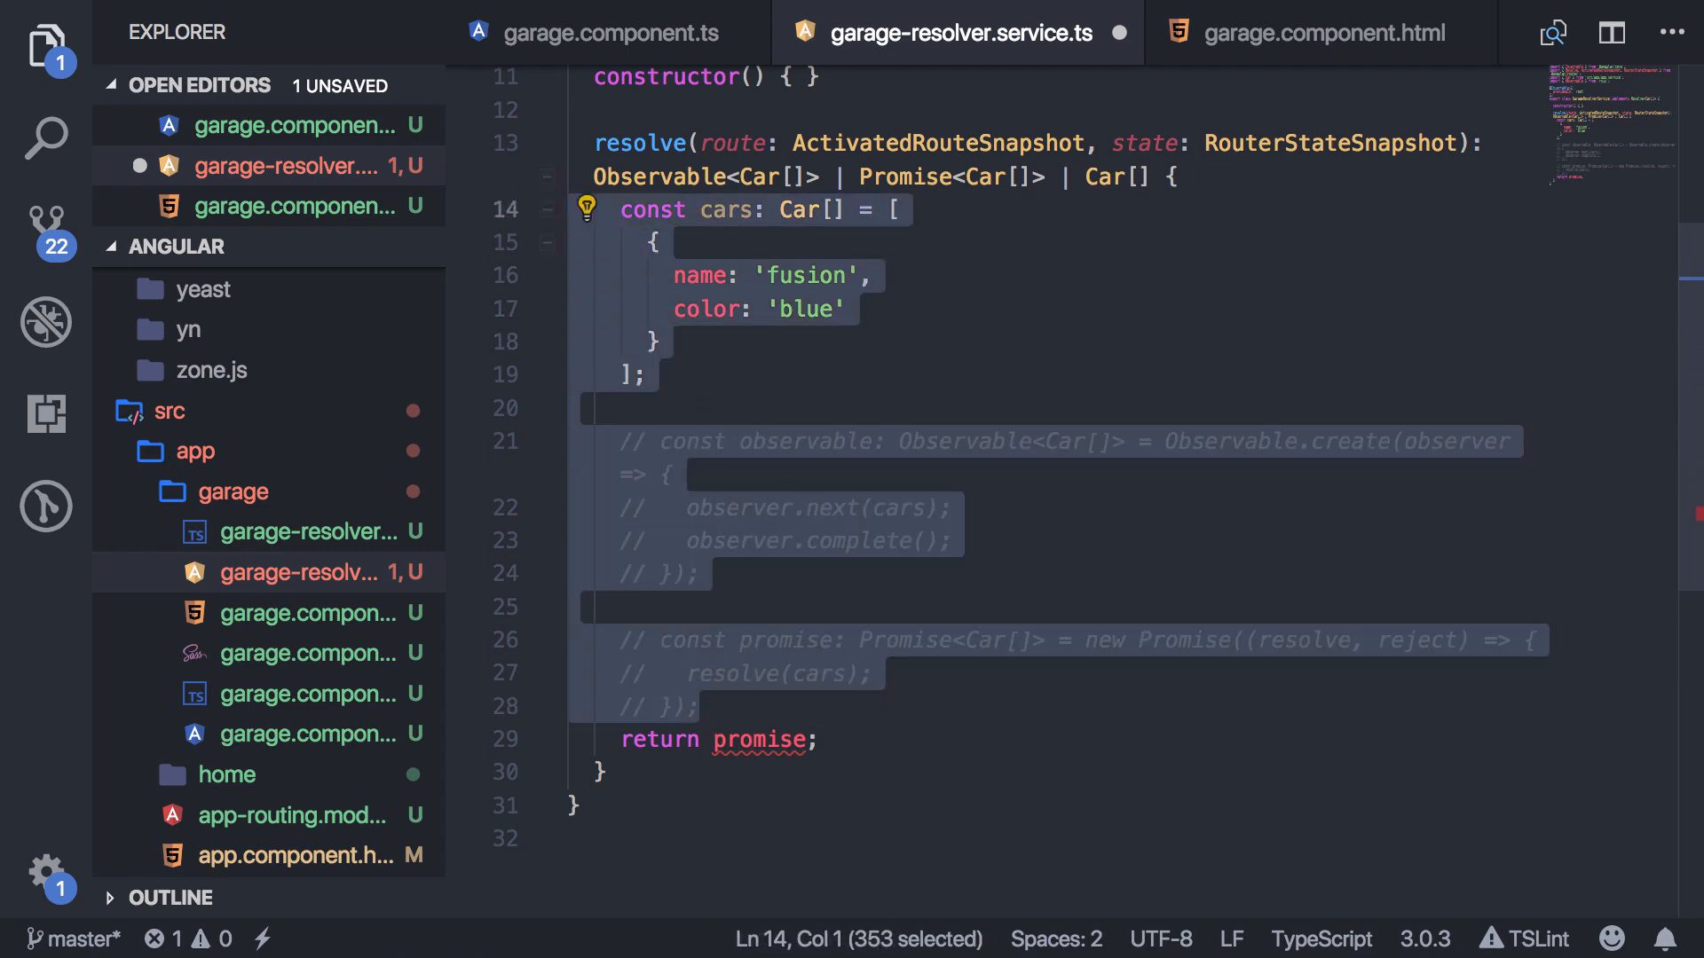
click(593, 32)
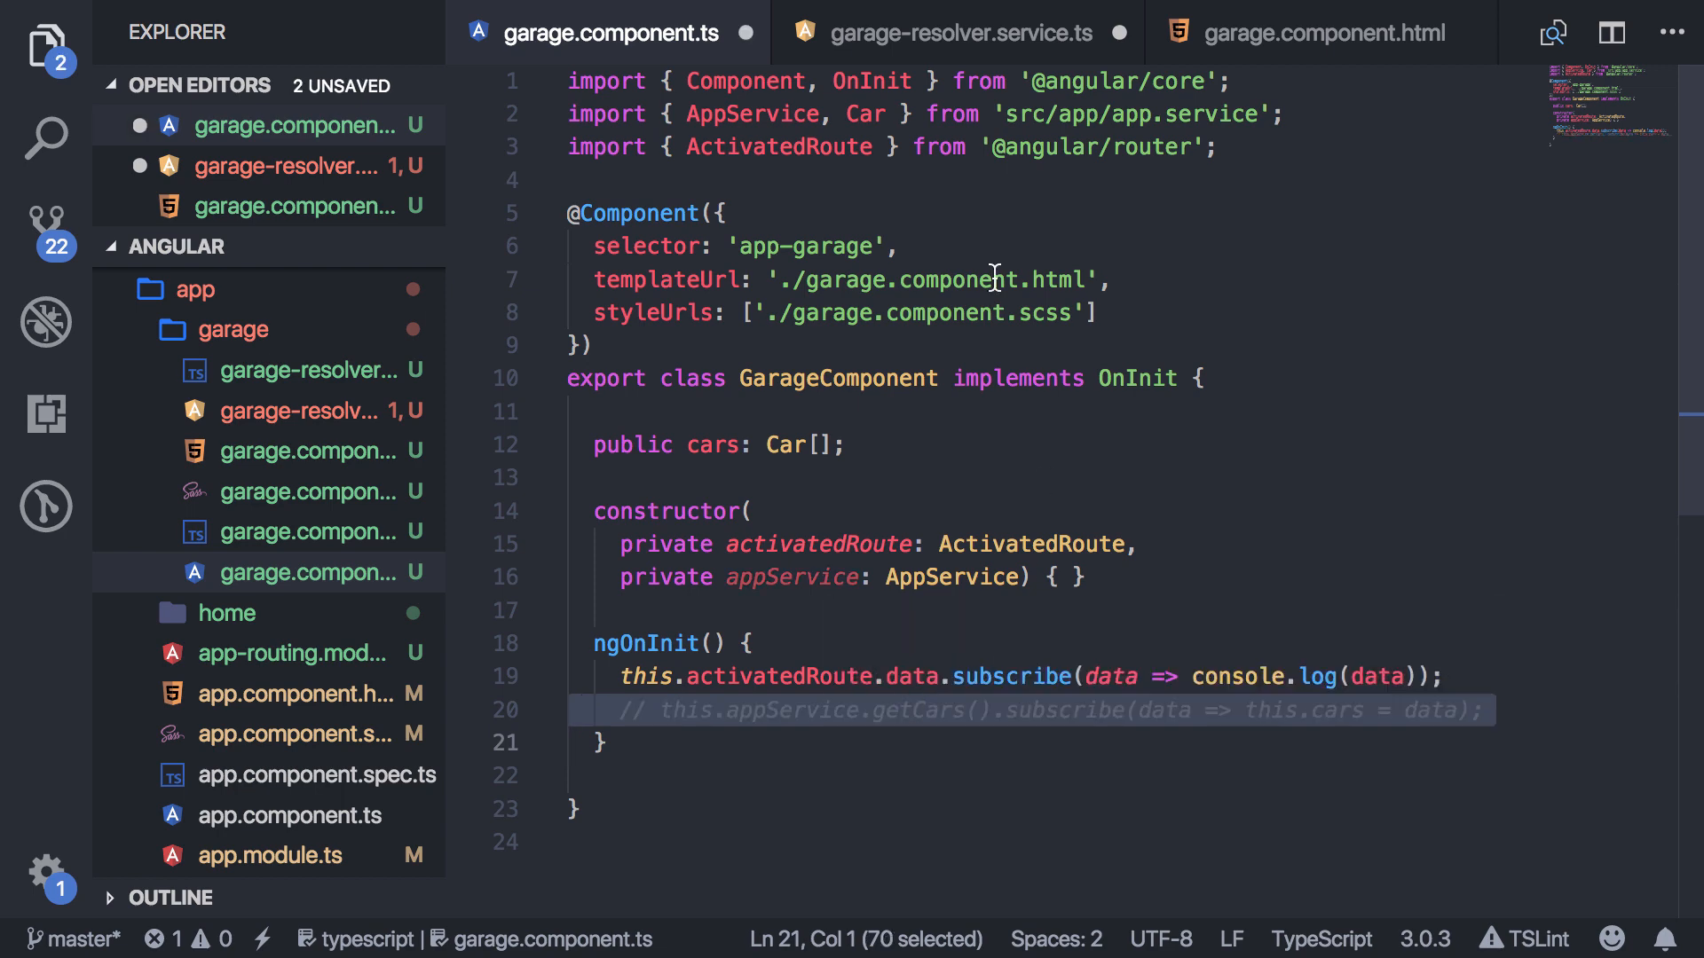
click(953, 32)
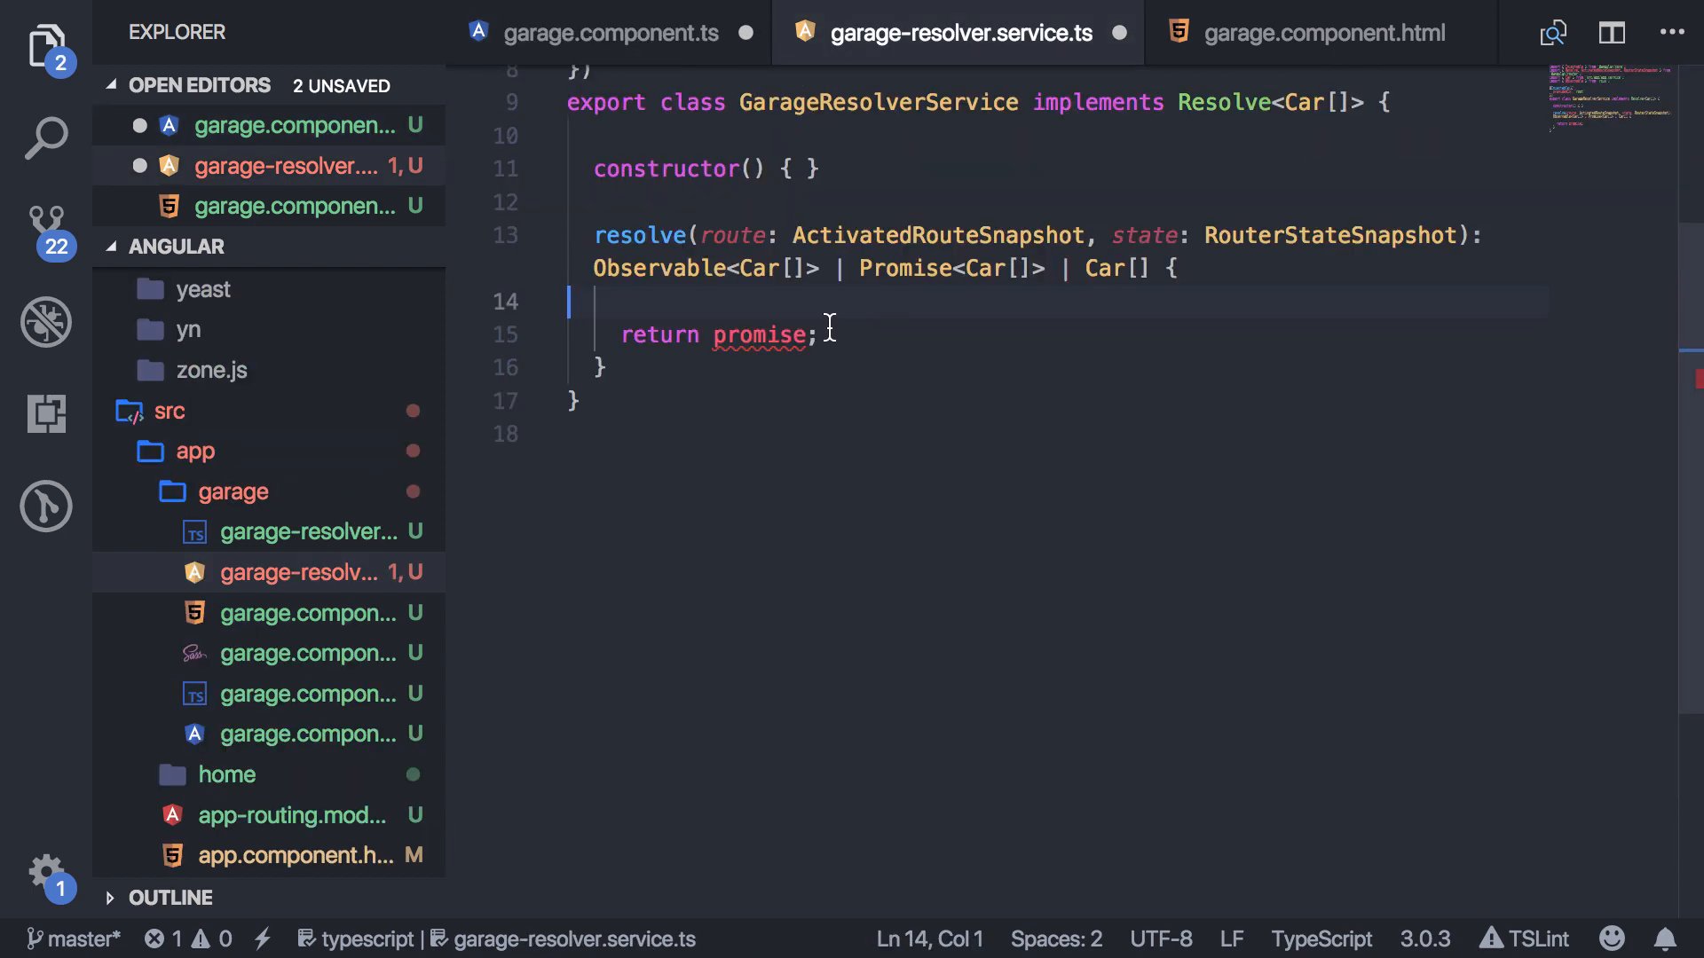
text(priv)
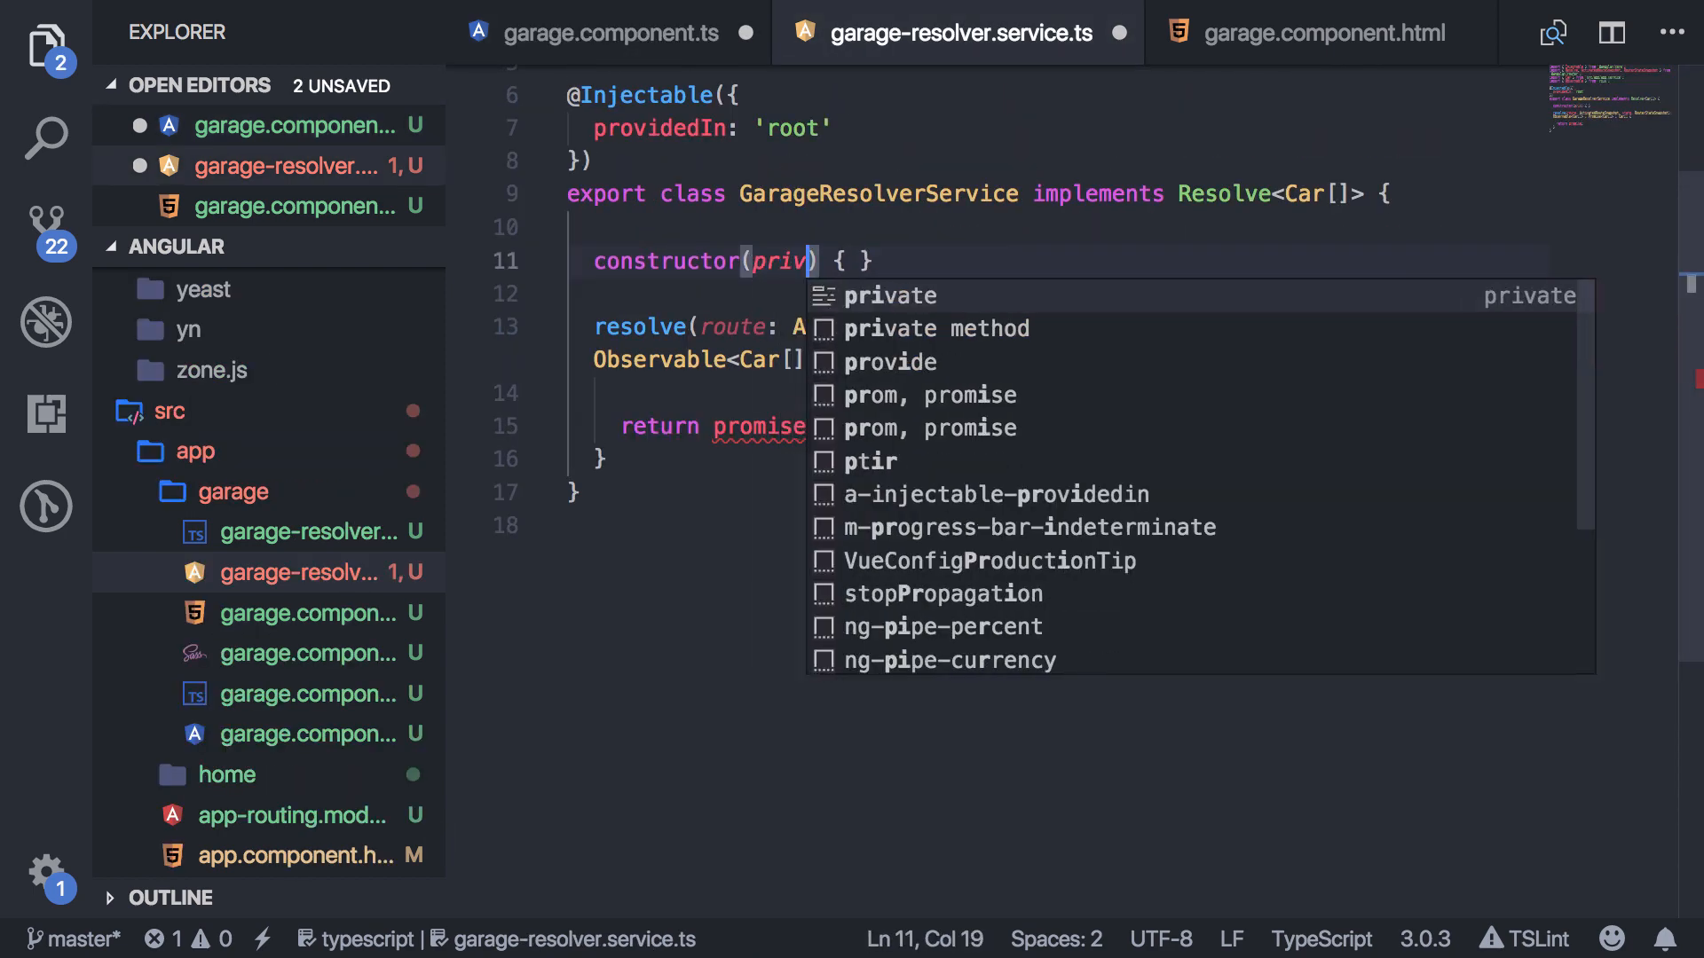
text(private appService: H)
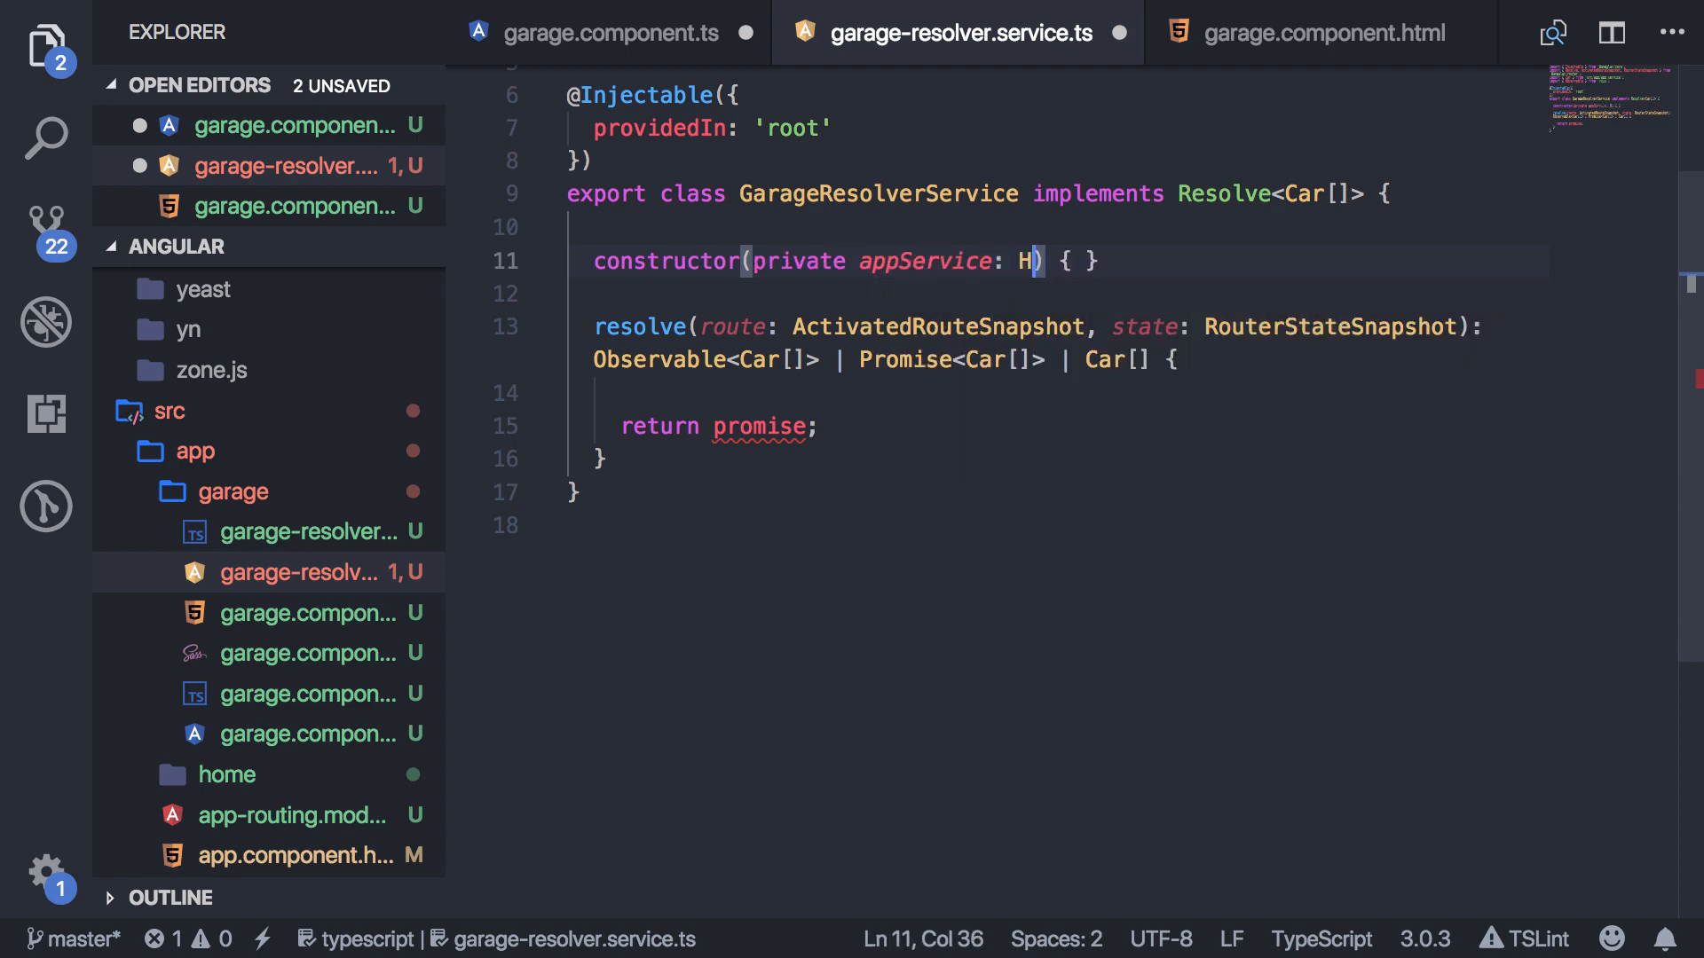
key(Backspace)
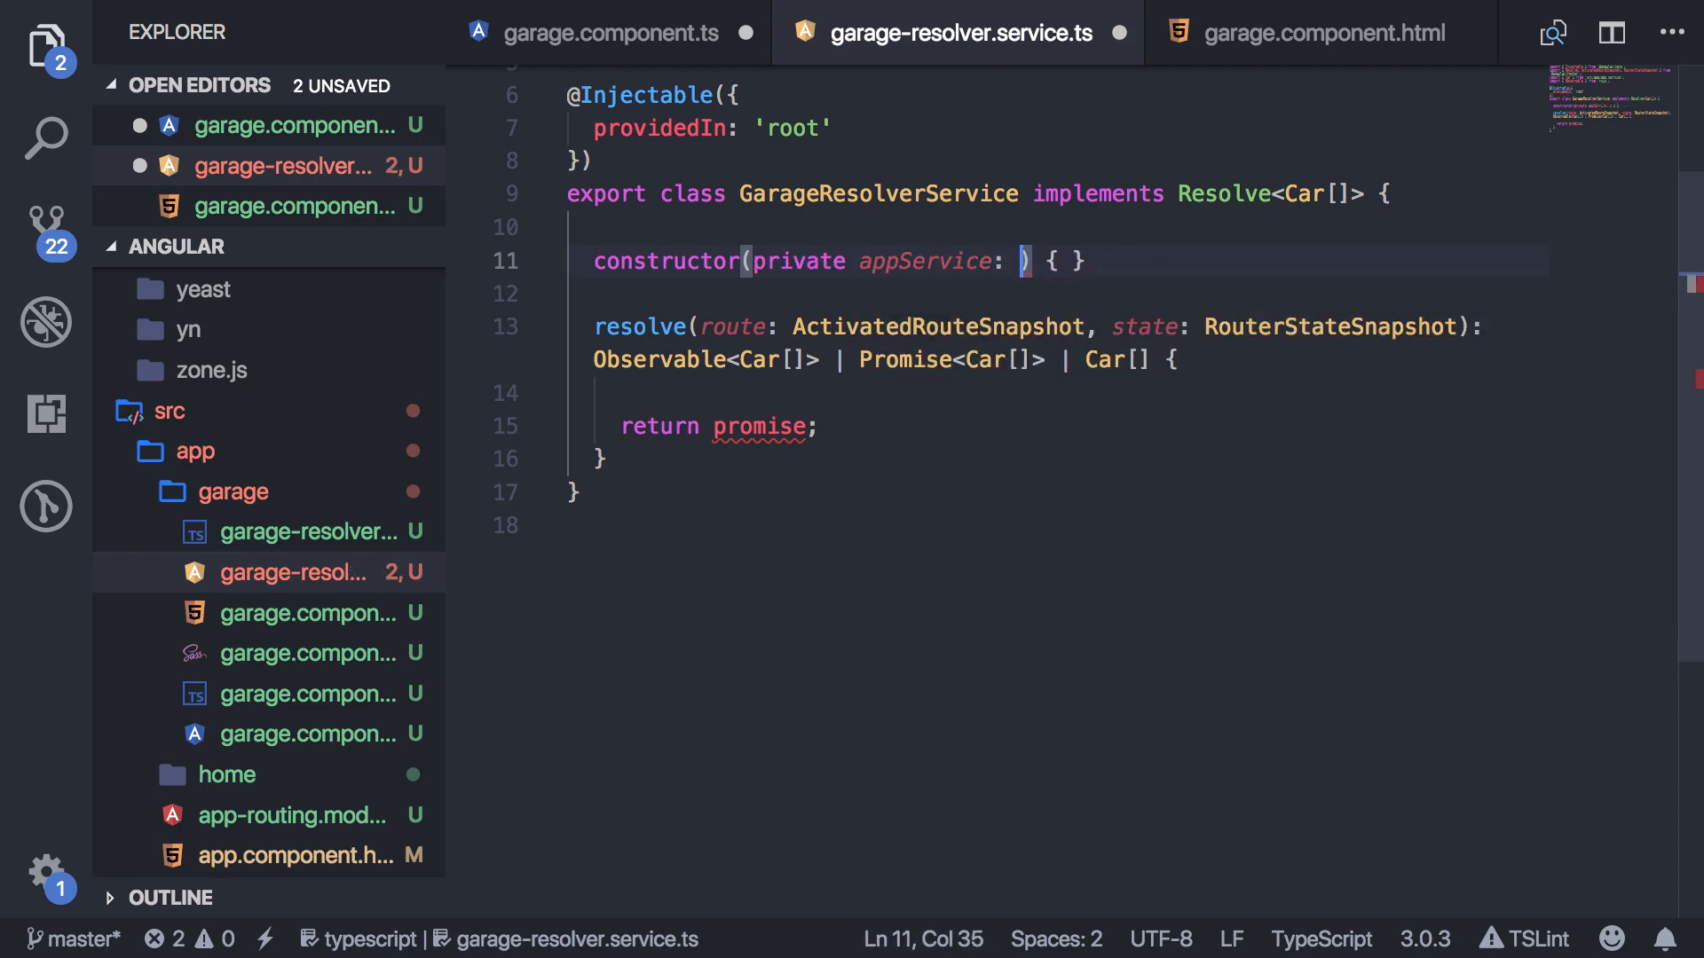
text(AppService)
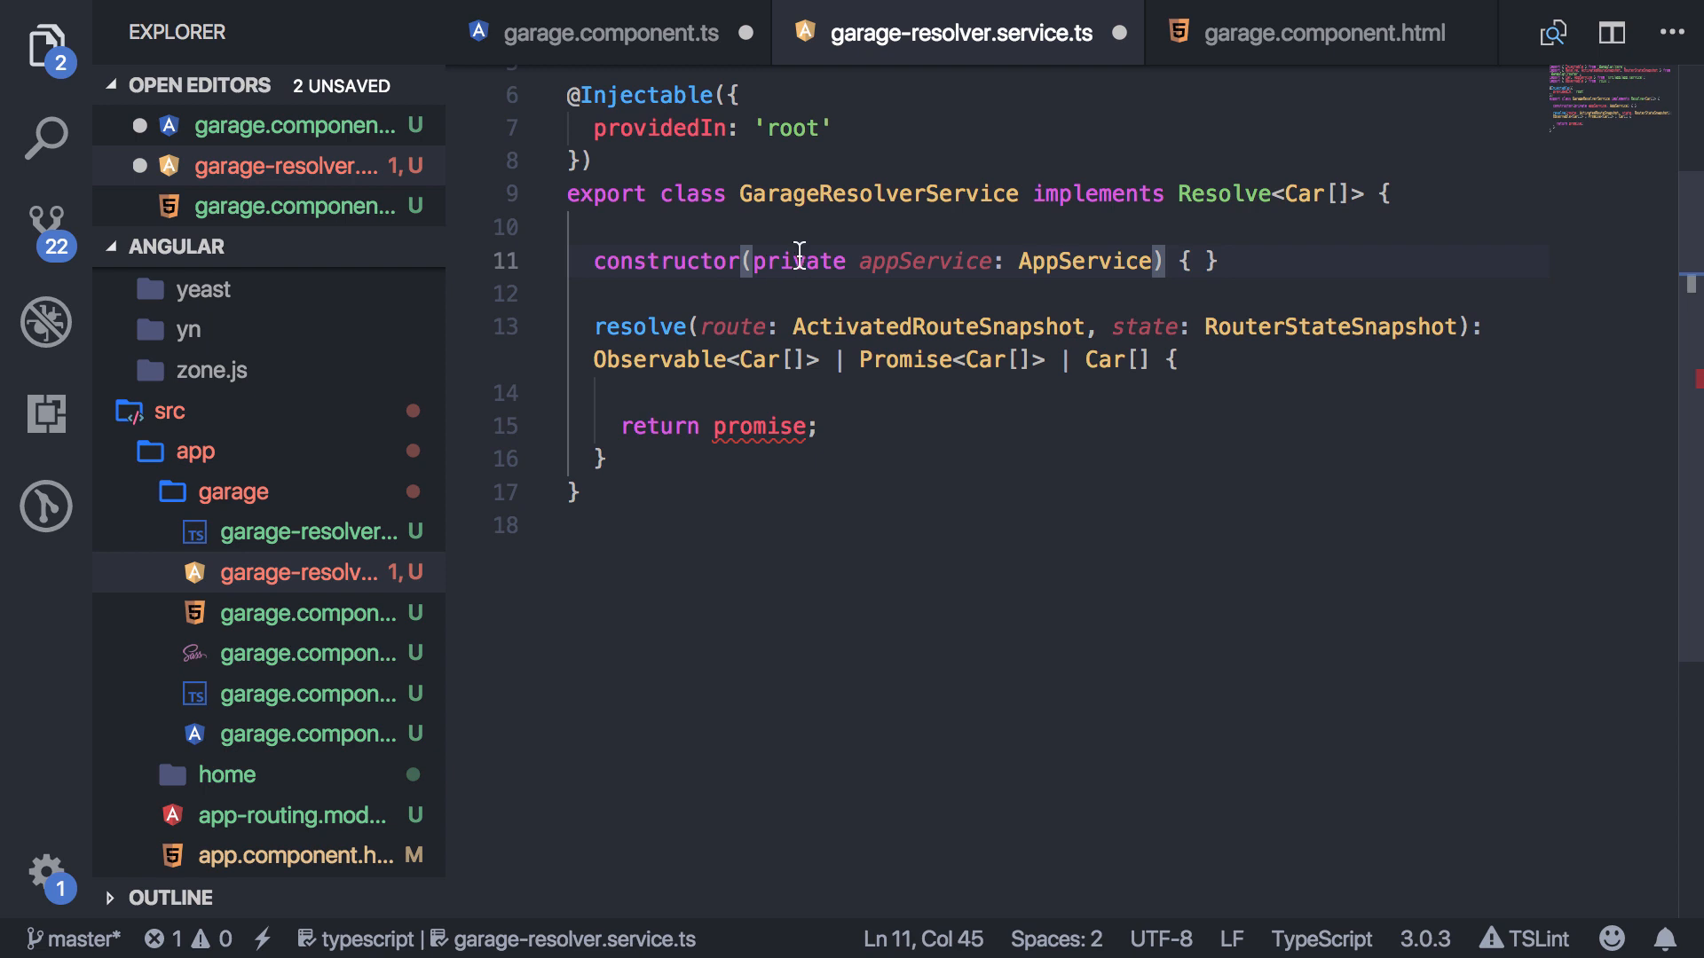
click(588, 394)
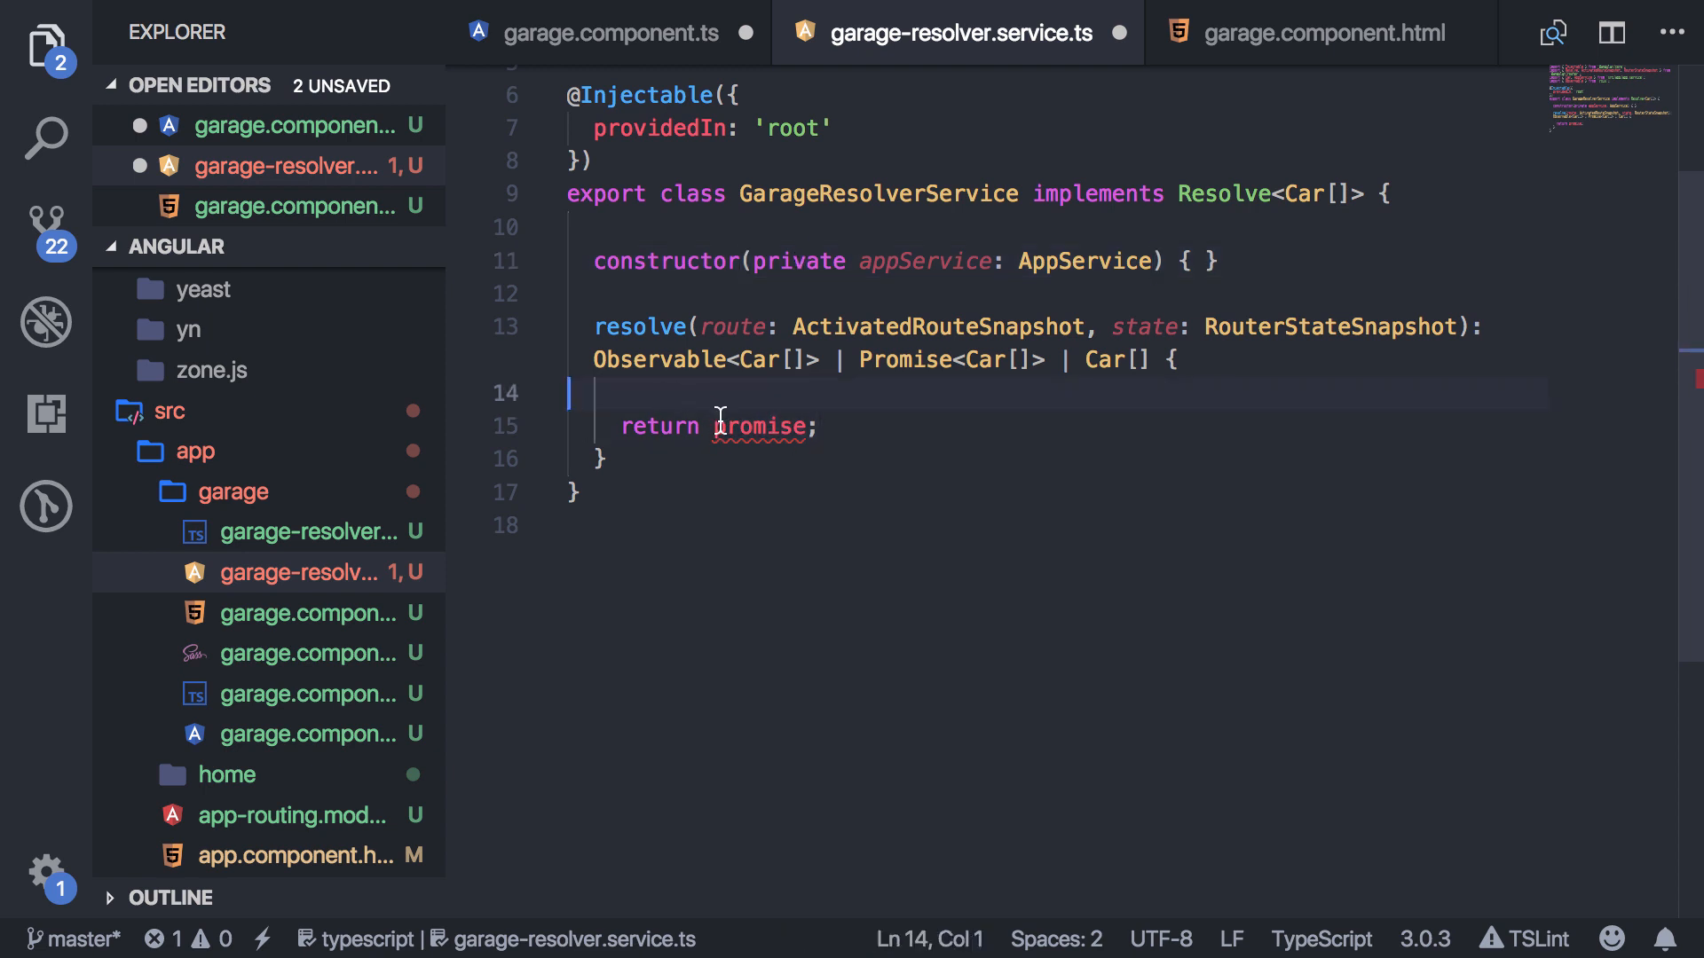
text(return this)
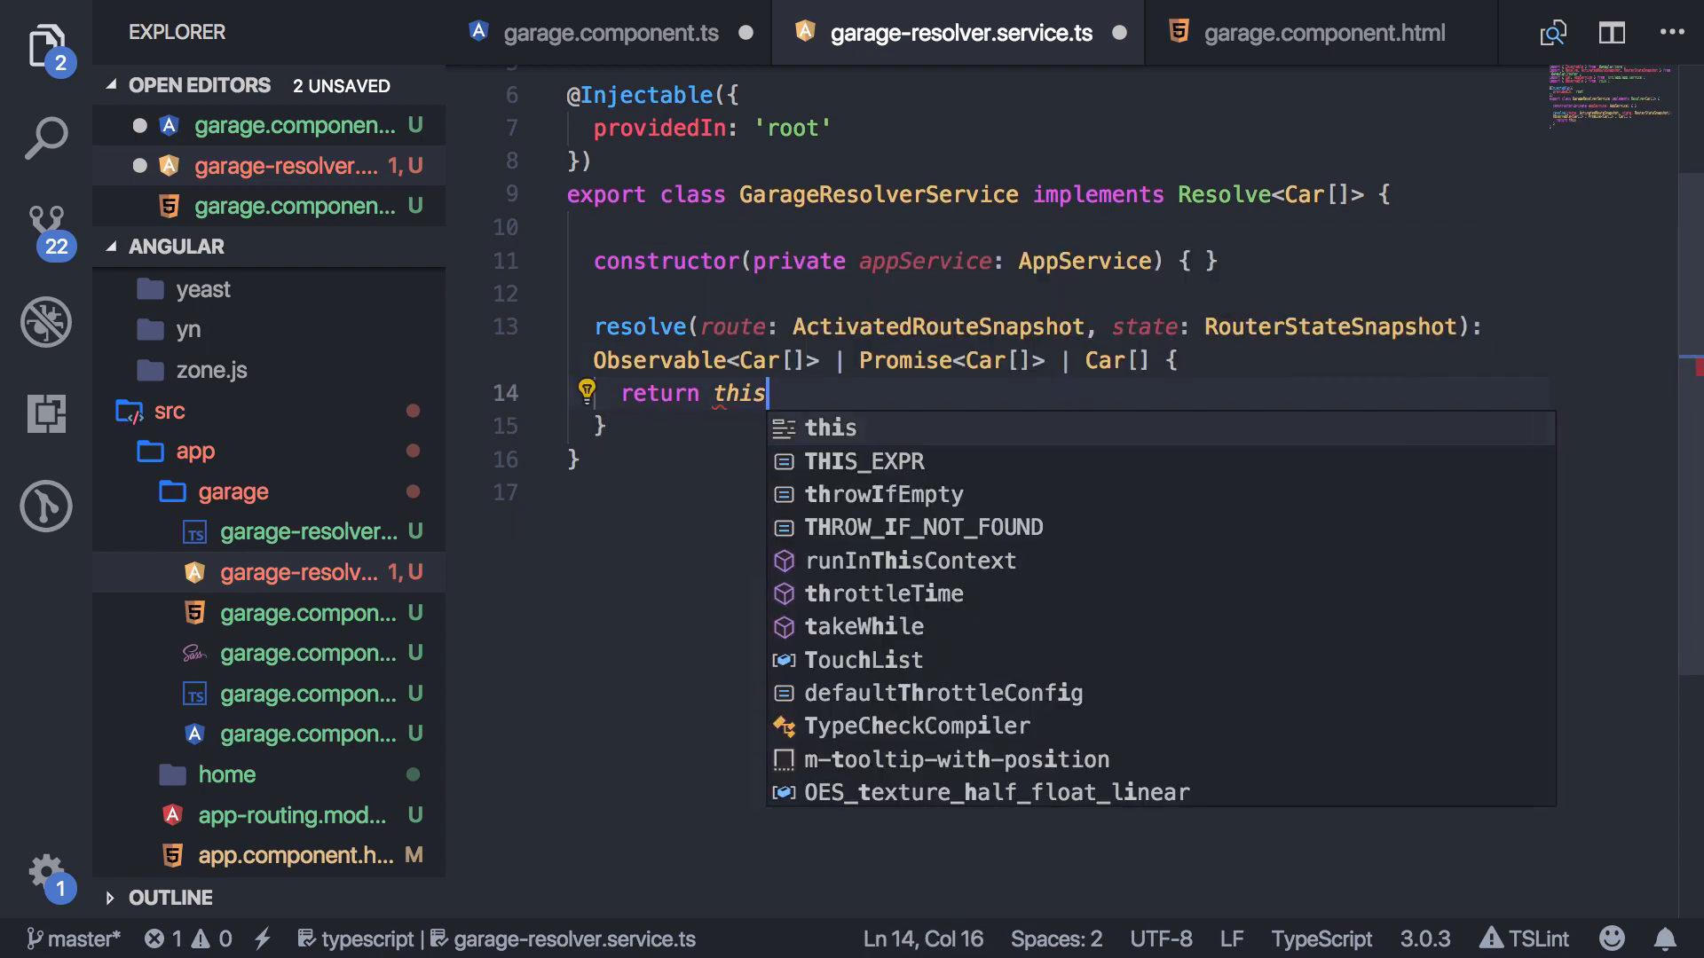
text(.appService.getCars();)
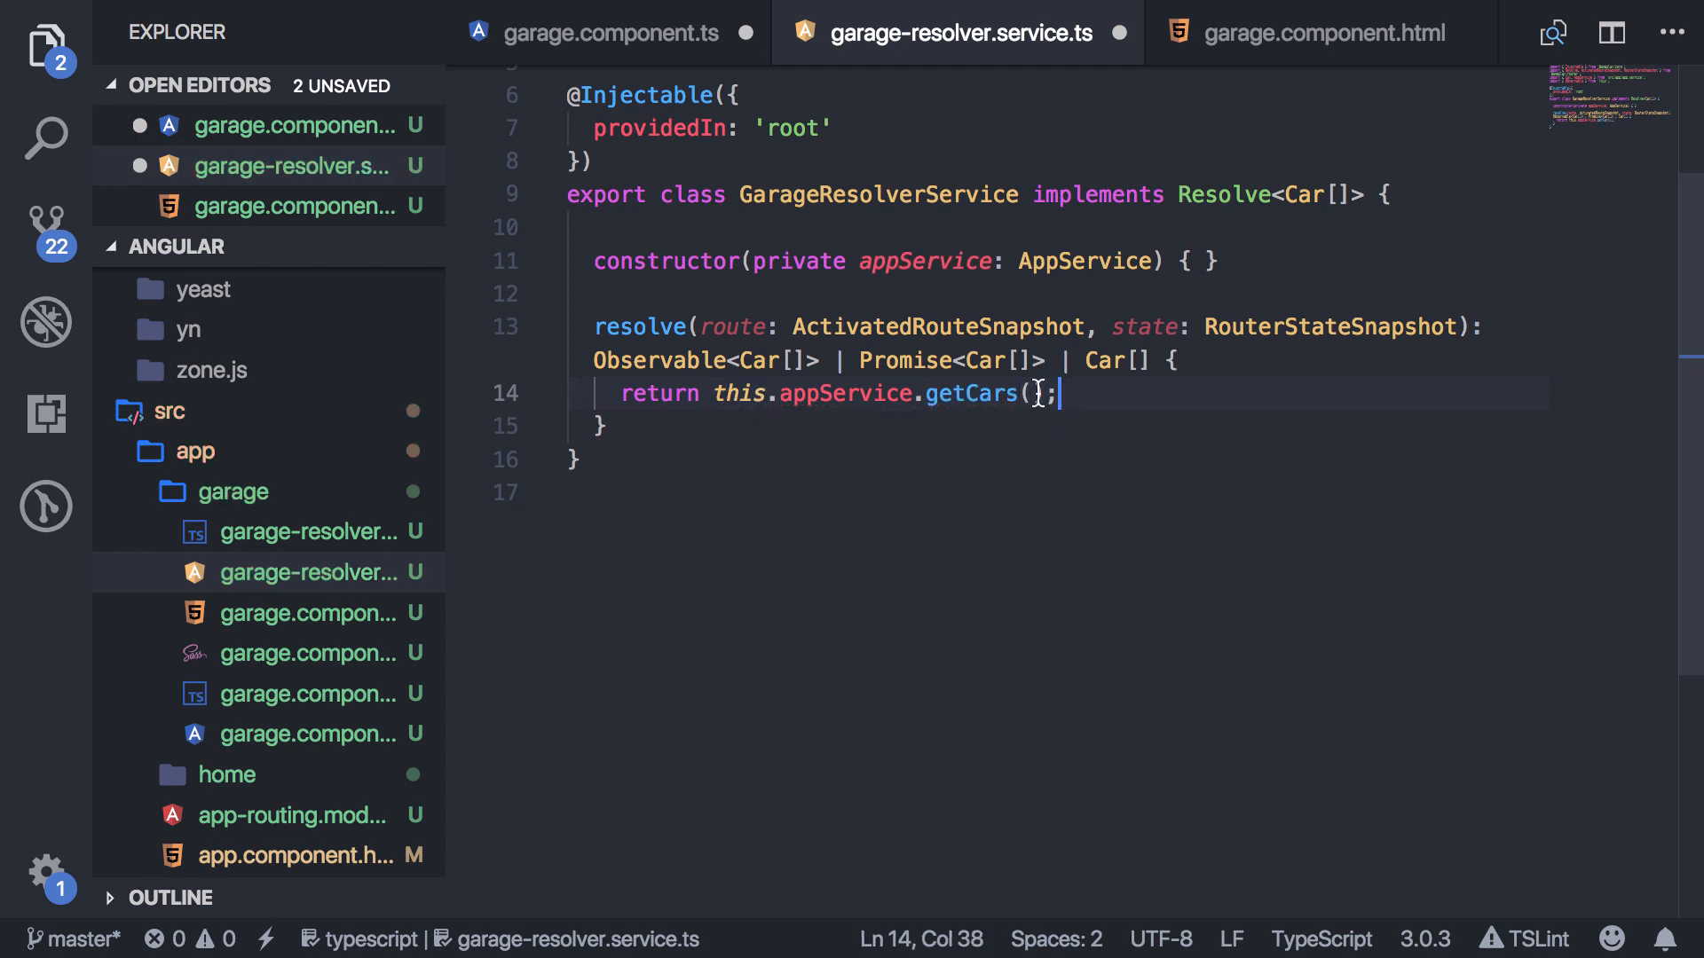
click(602, 426)
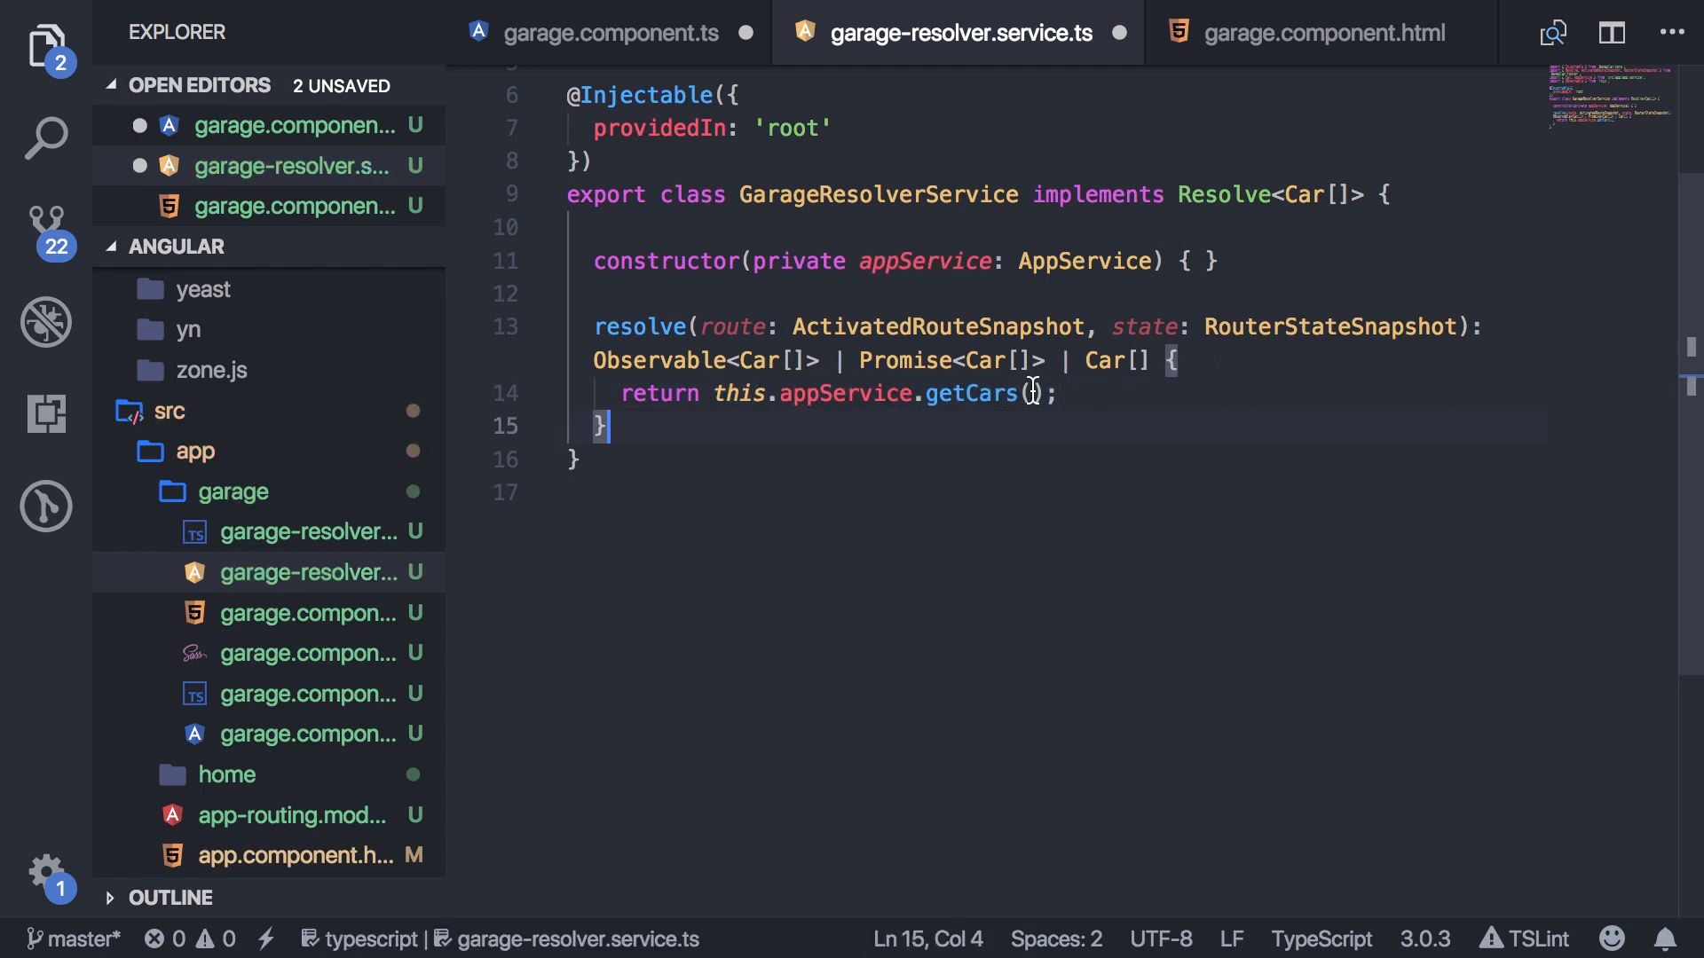
click(1059, 394)
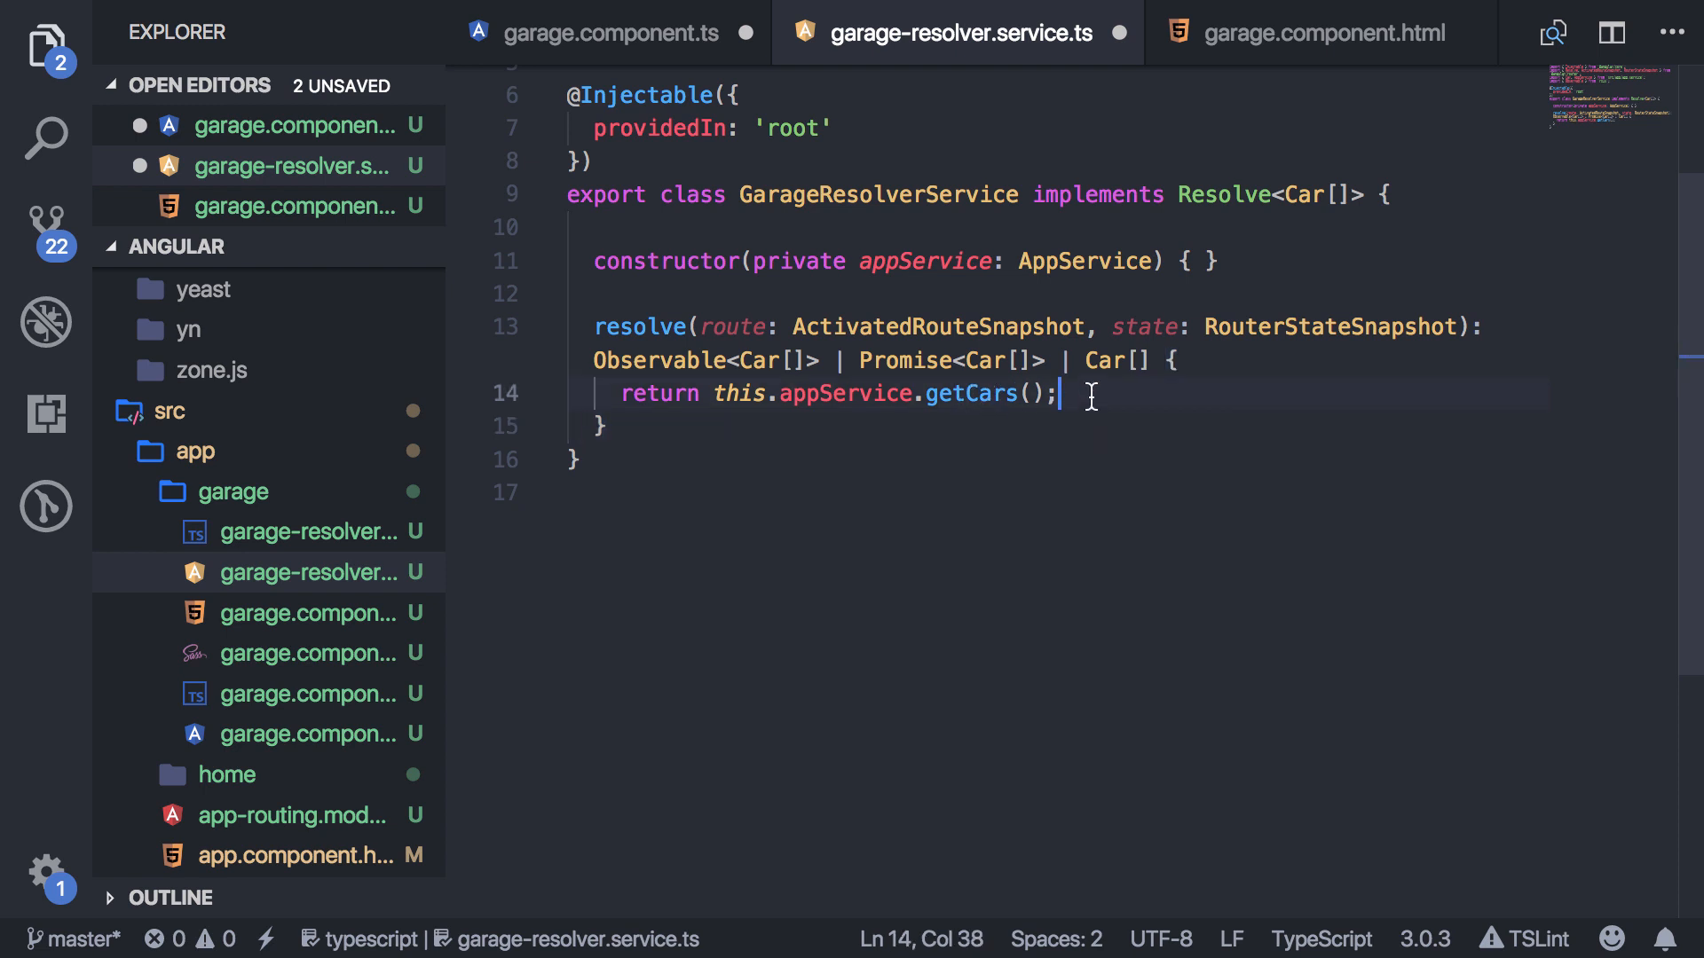
text(.subscribe()
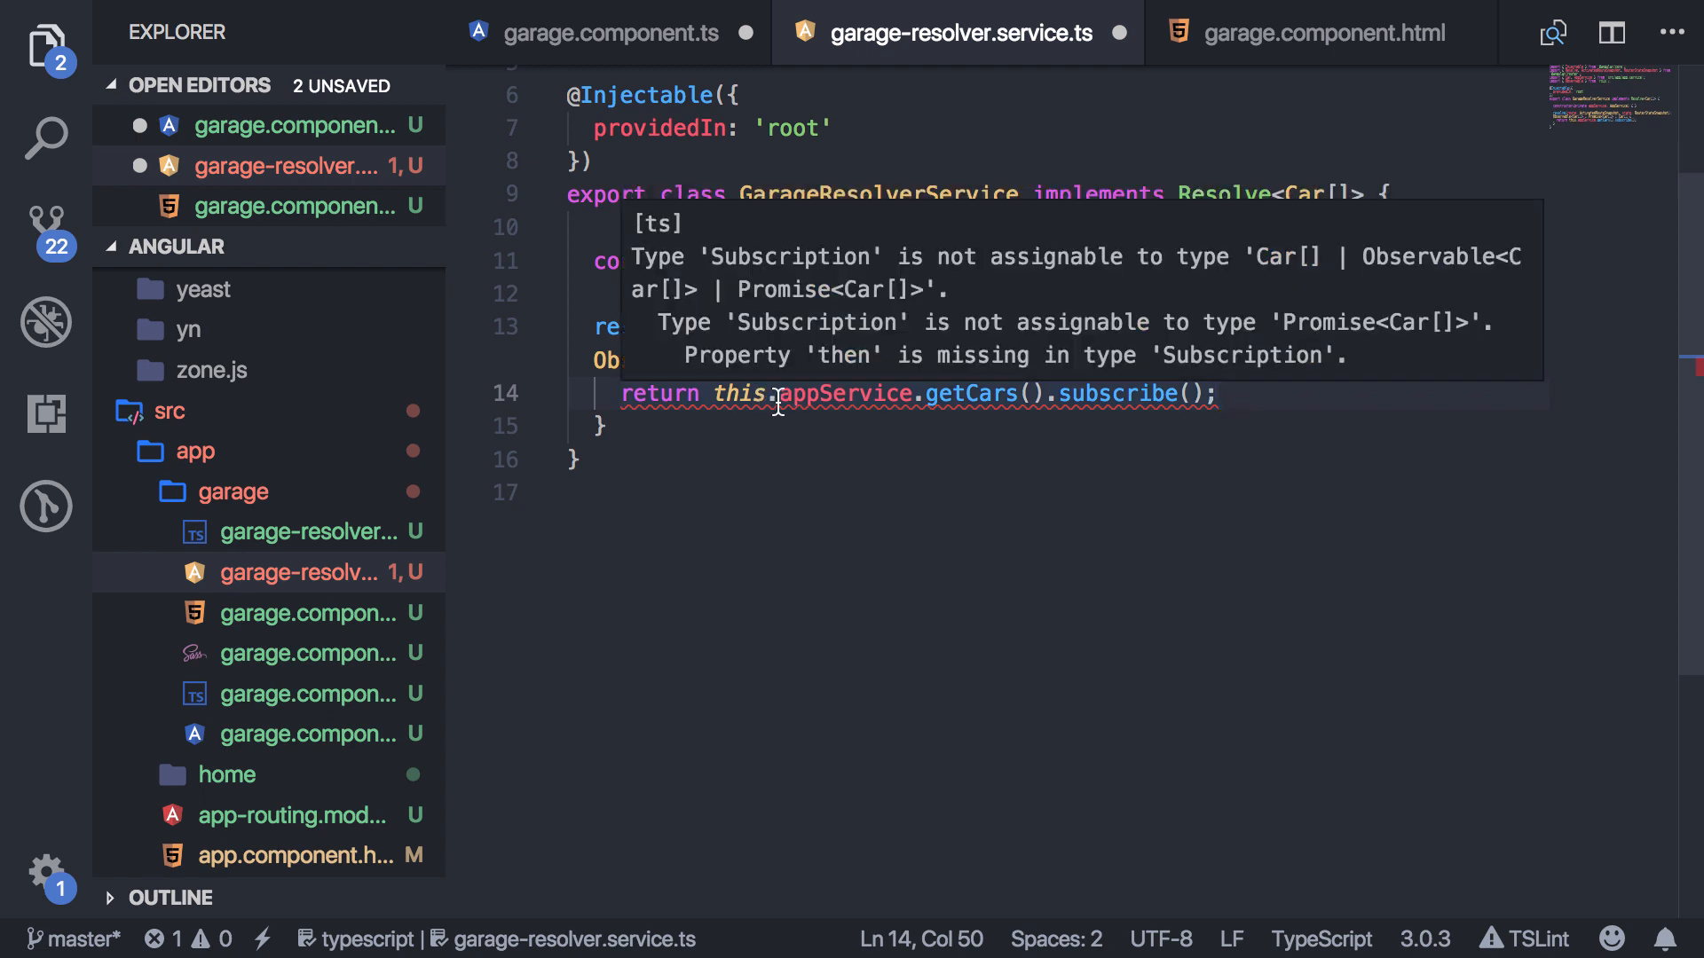
double_click(1124, 394)
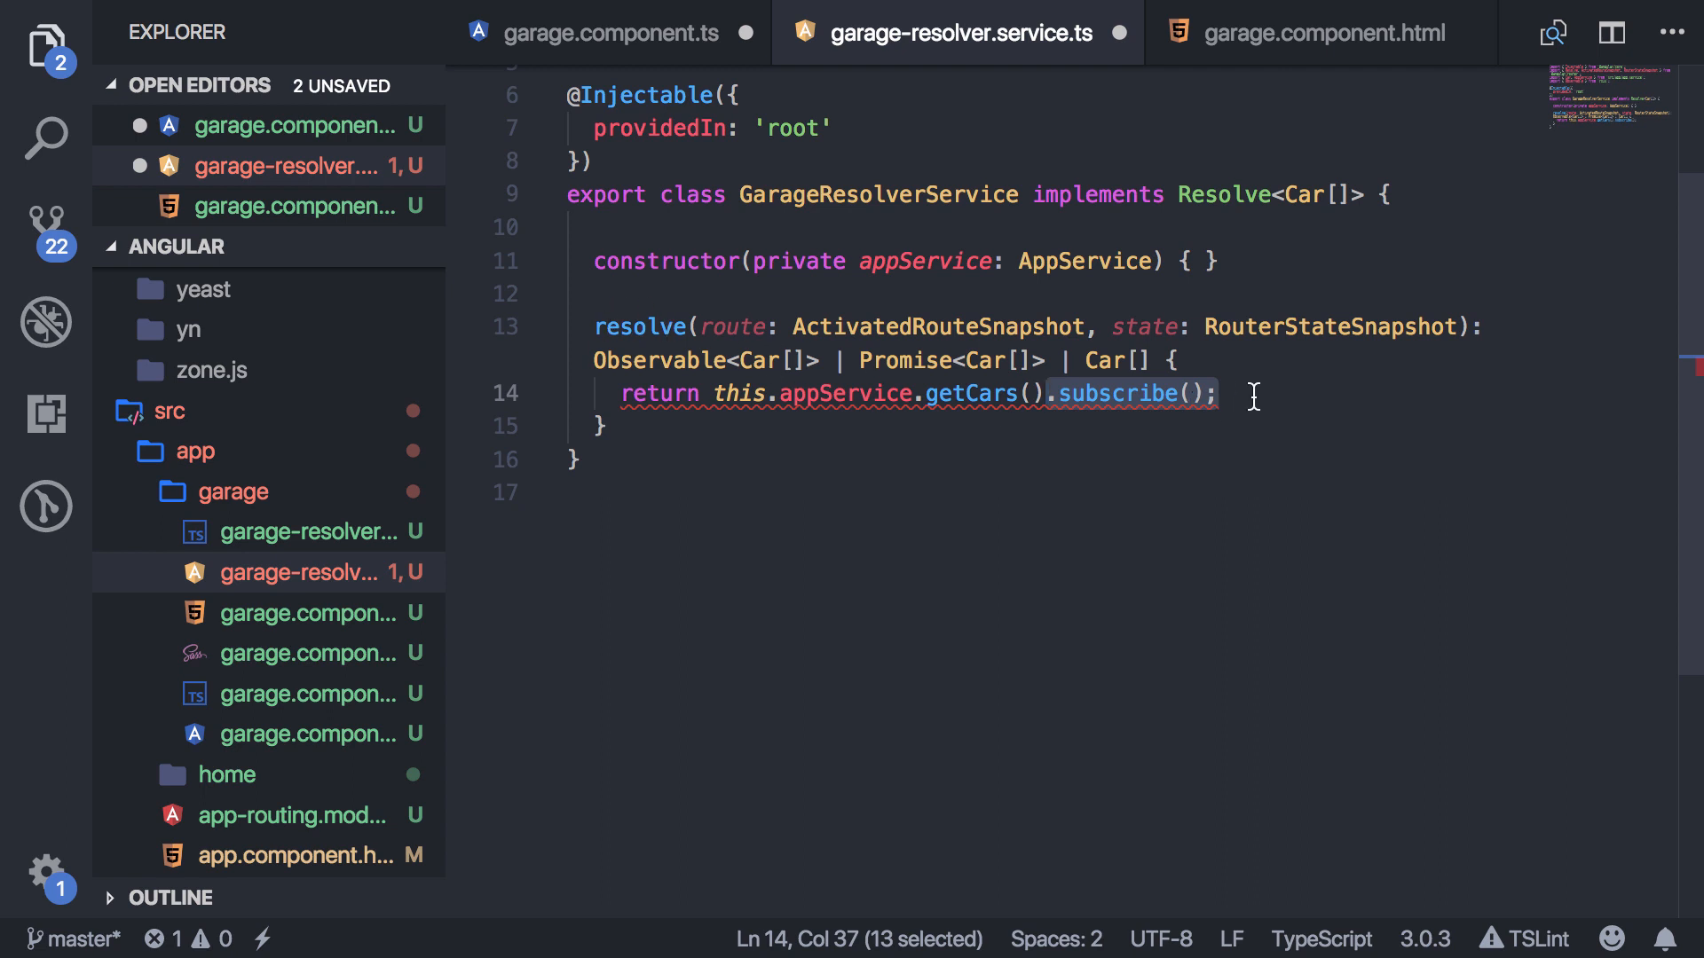
click(1250, 394)
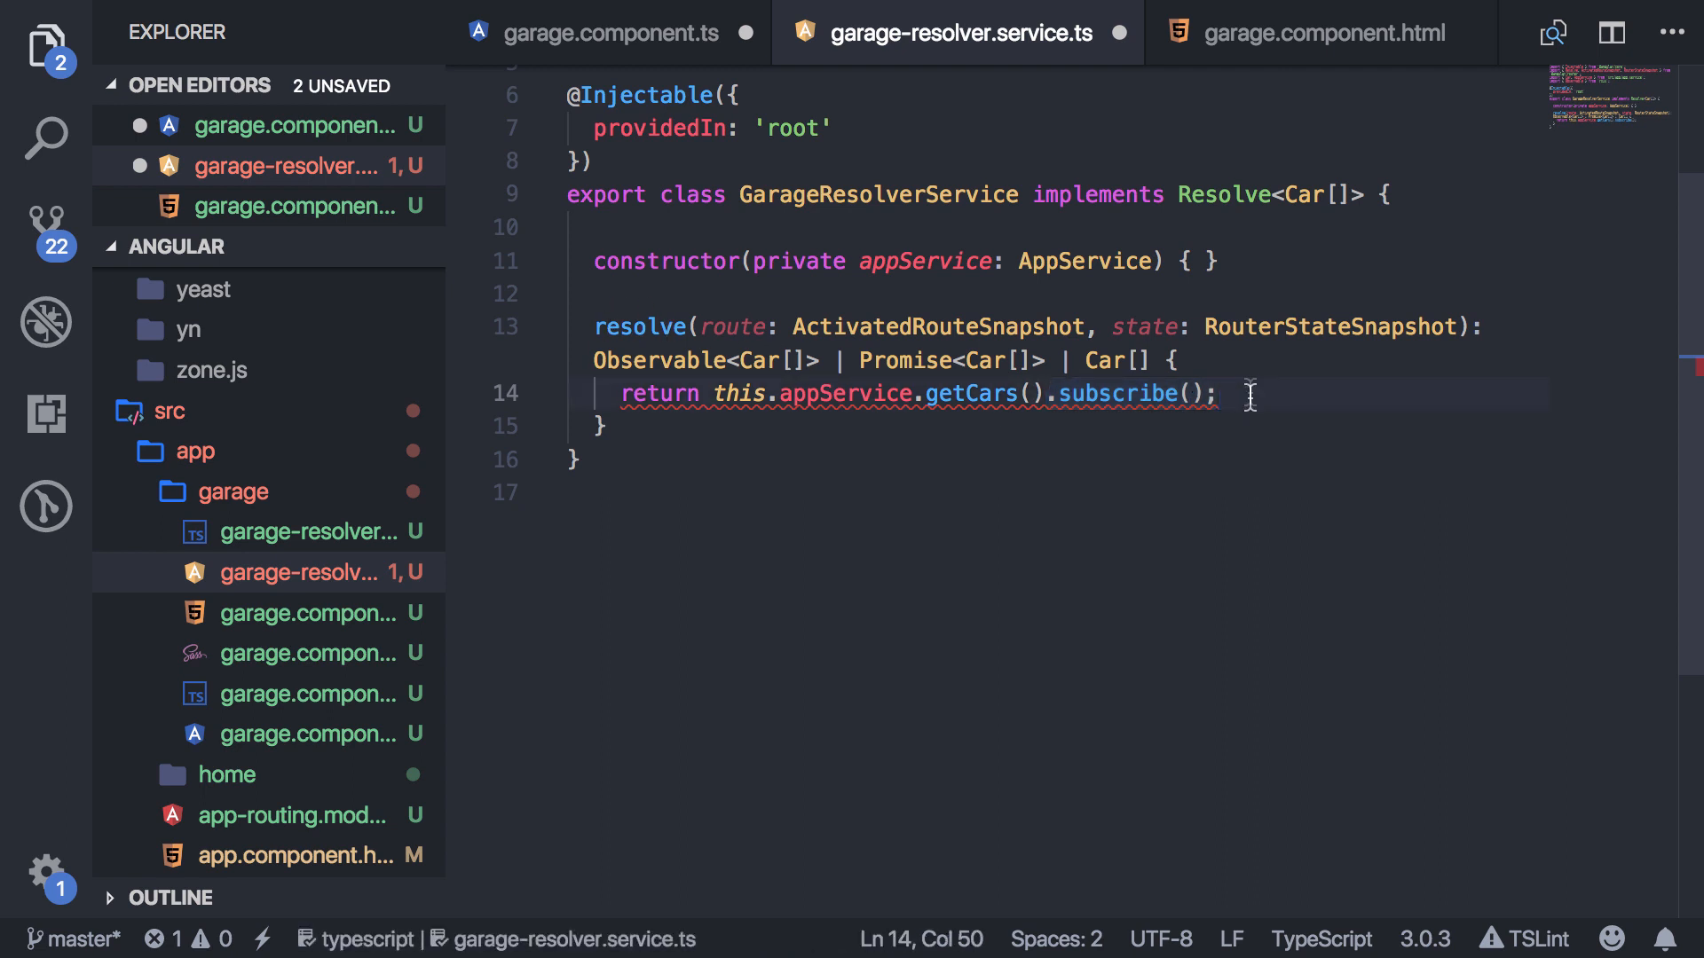
double_click(1125, 394)
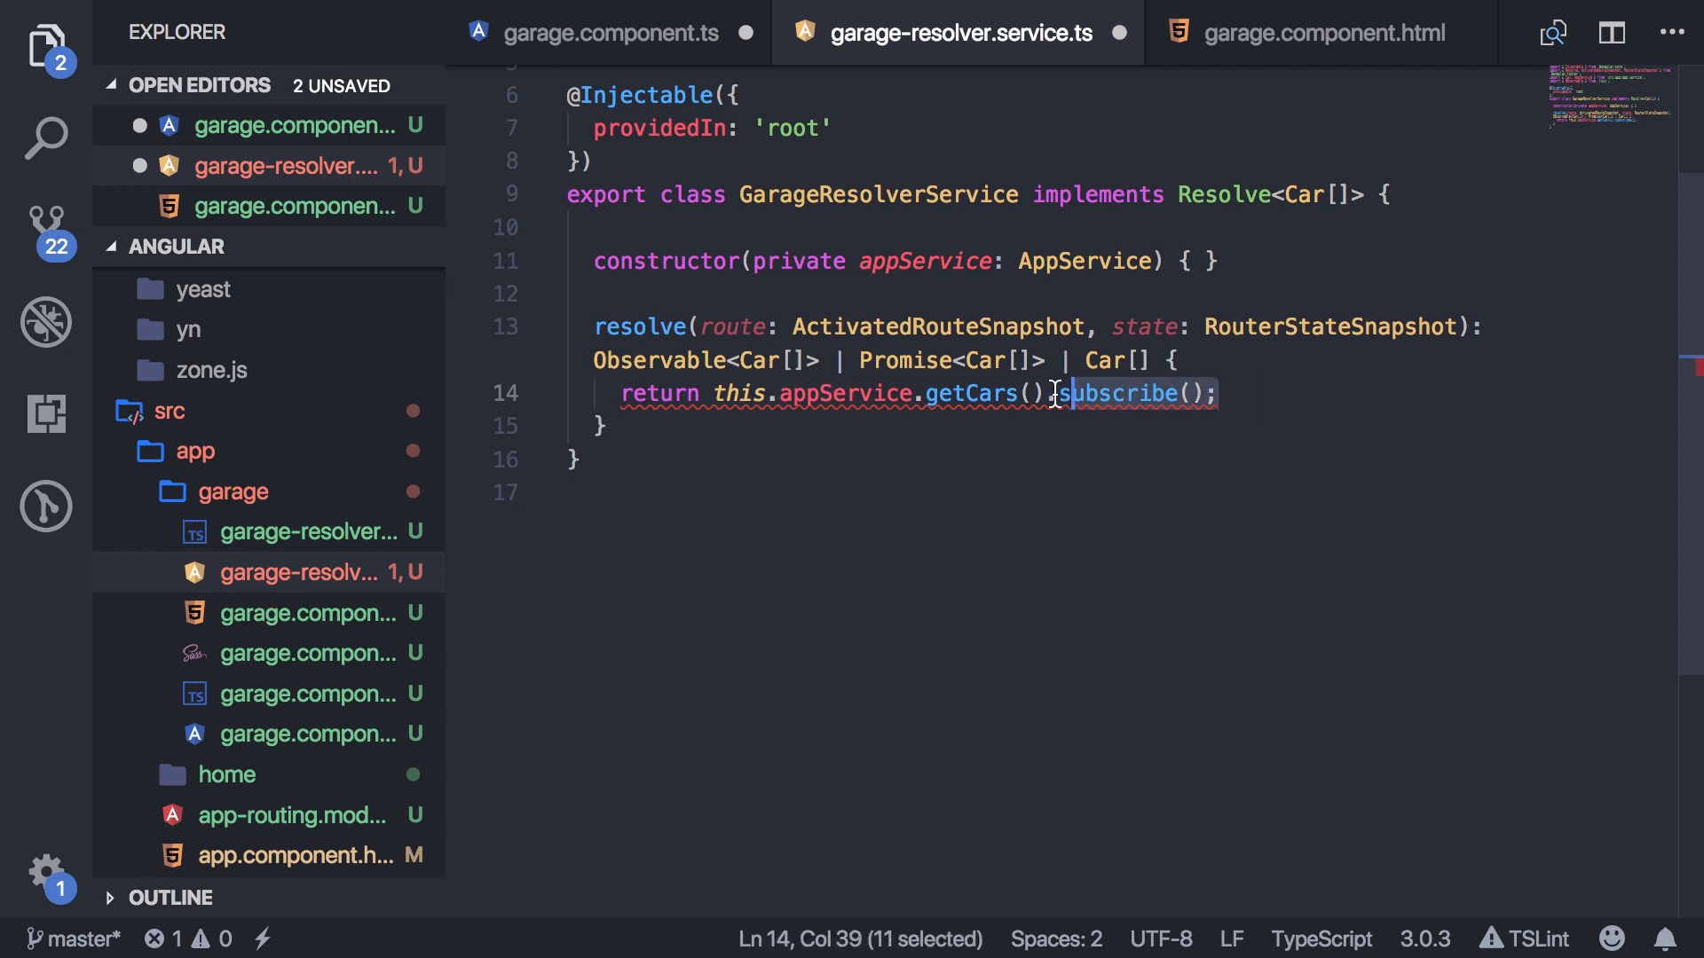
key(Delete)
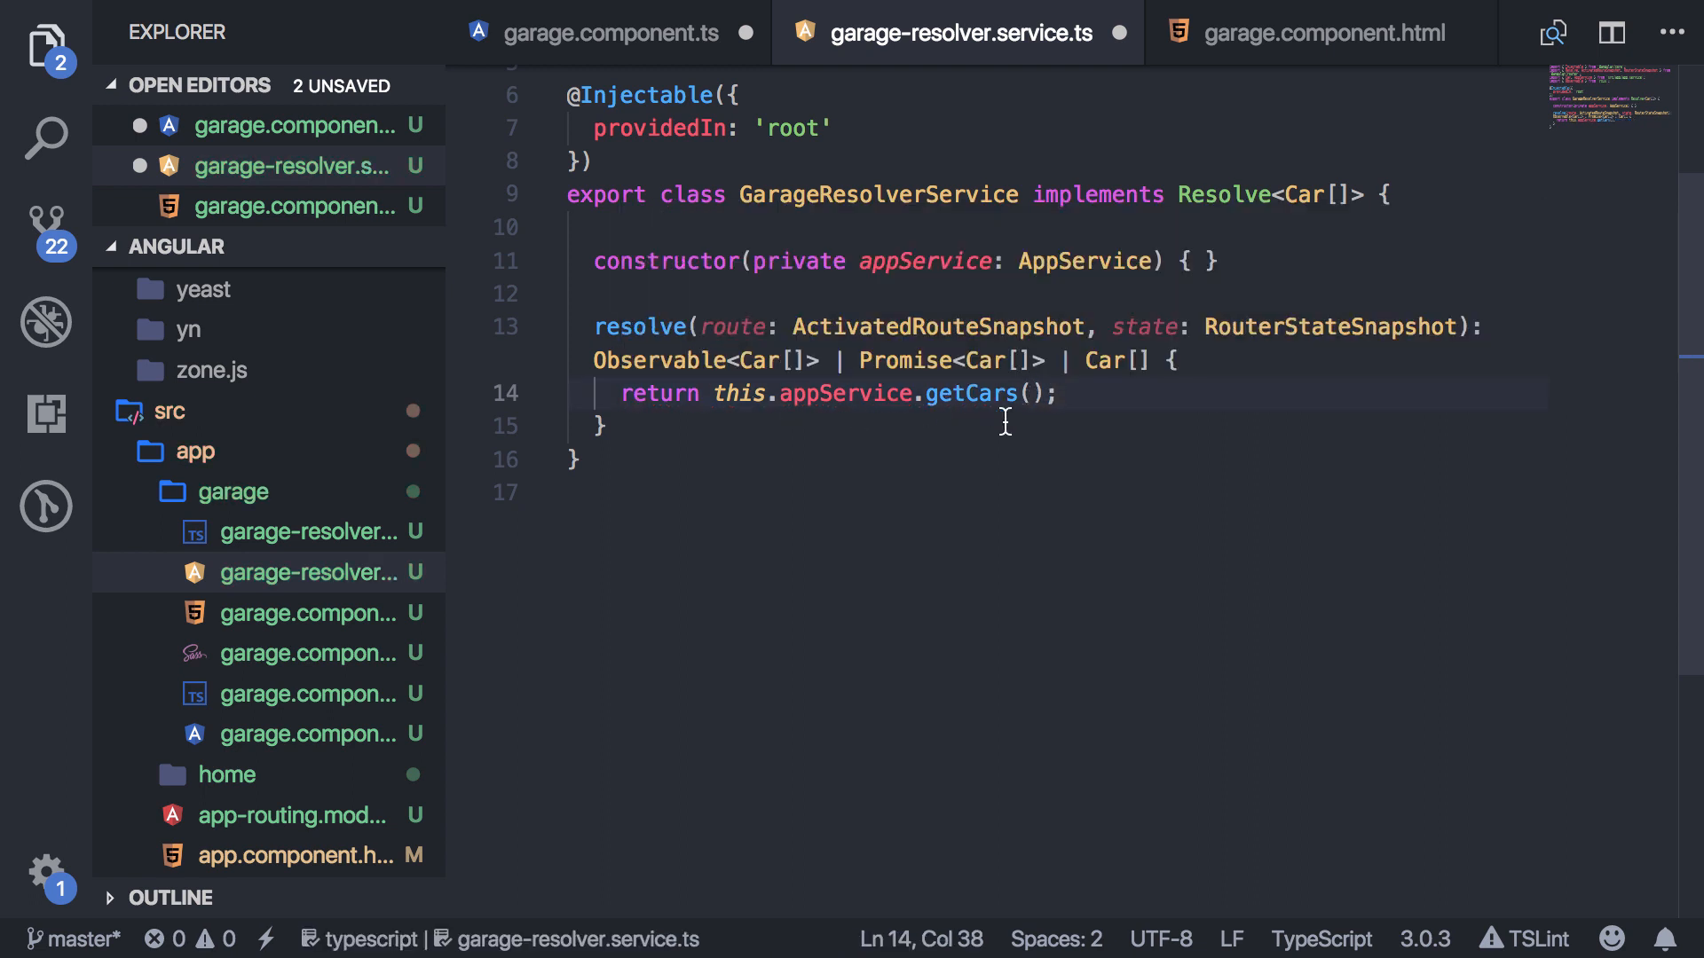
mouse_move(1091, 400)
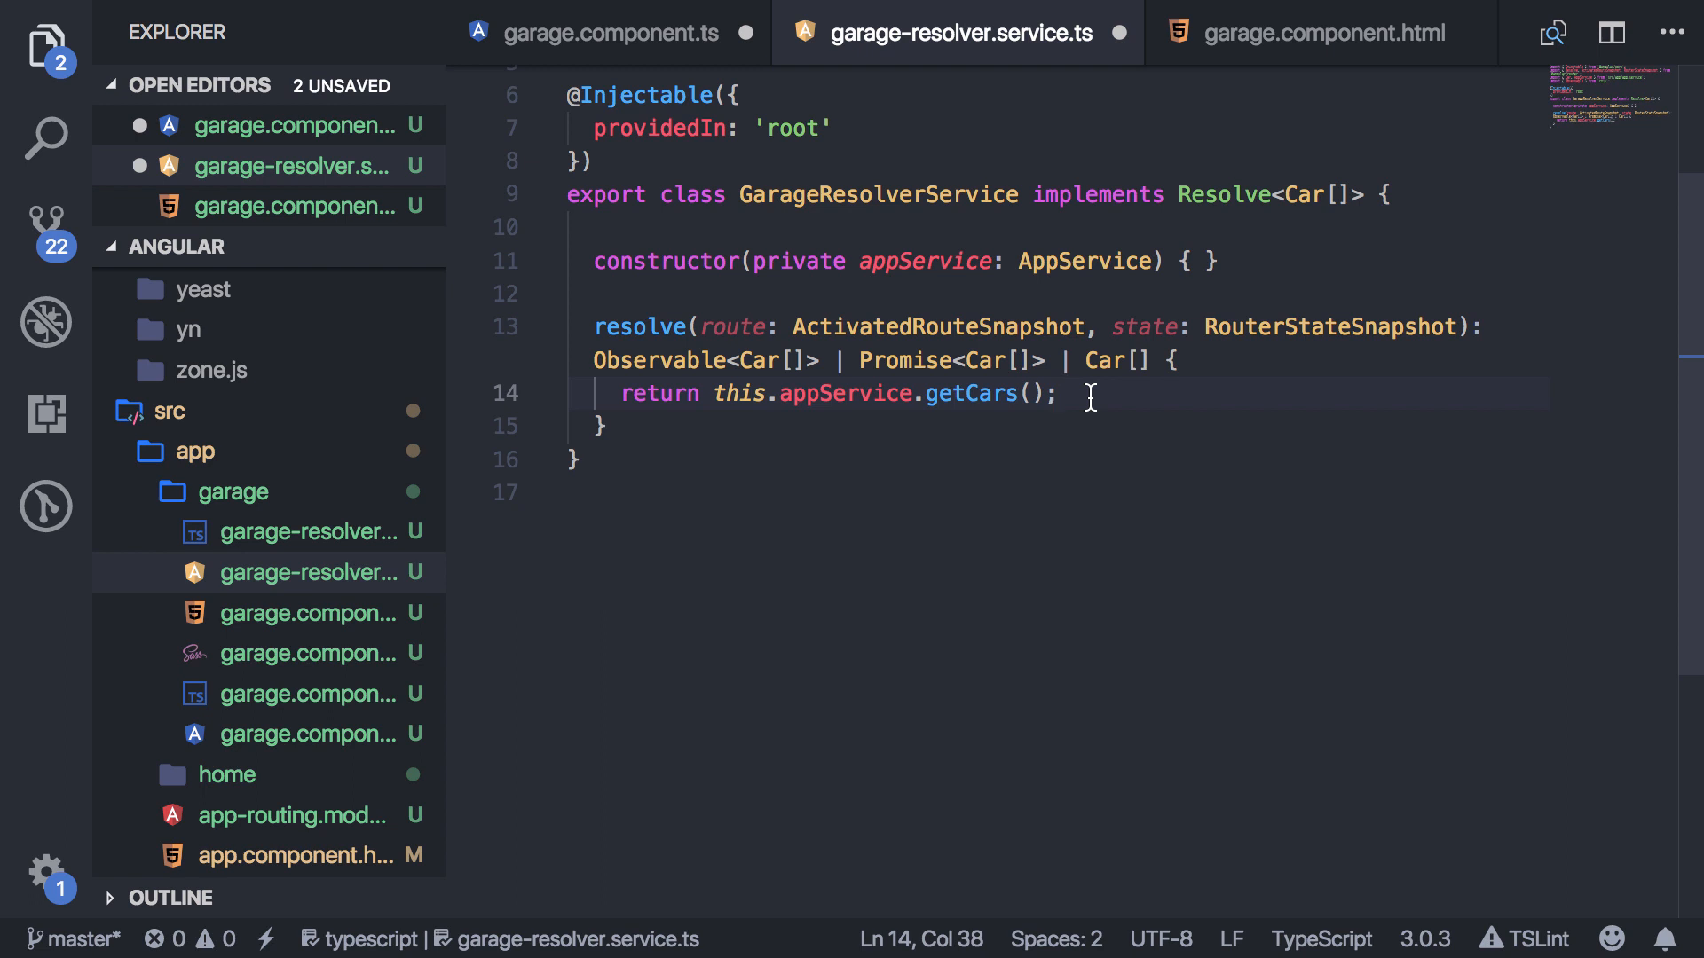
text(.pipe())
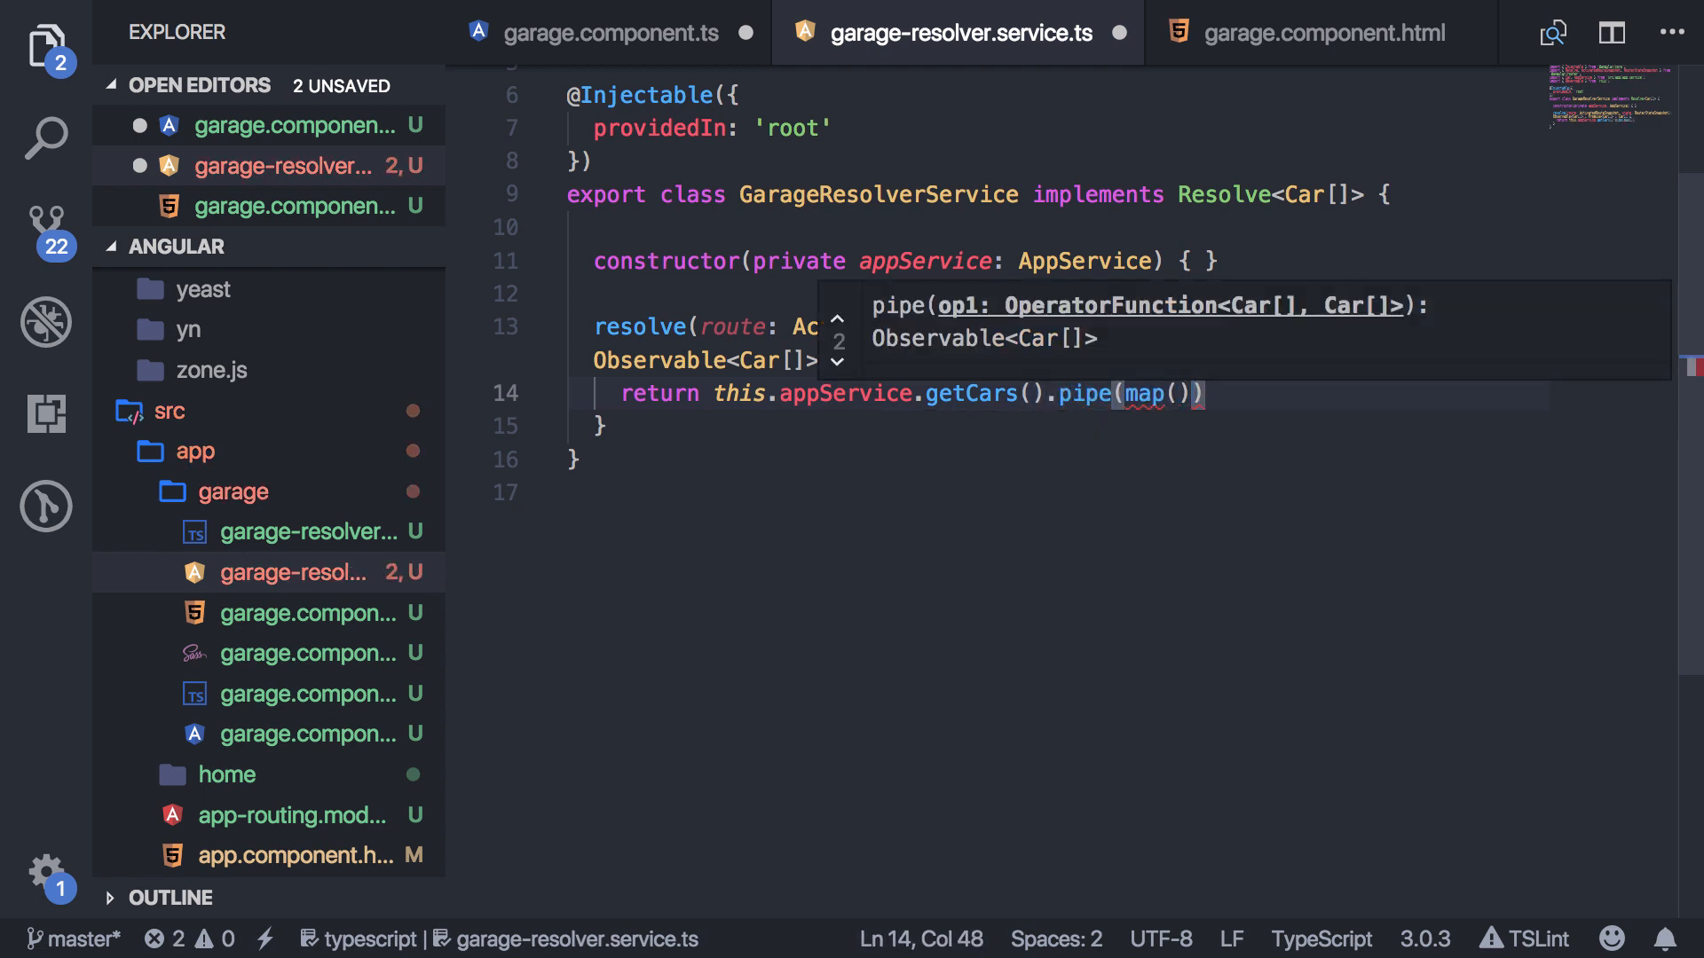
text(t)
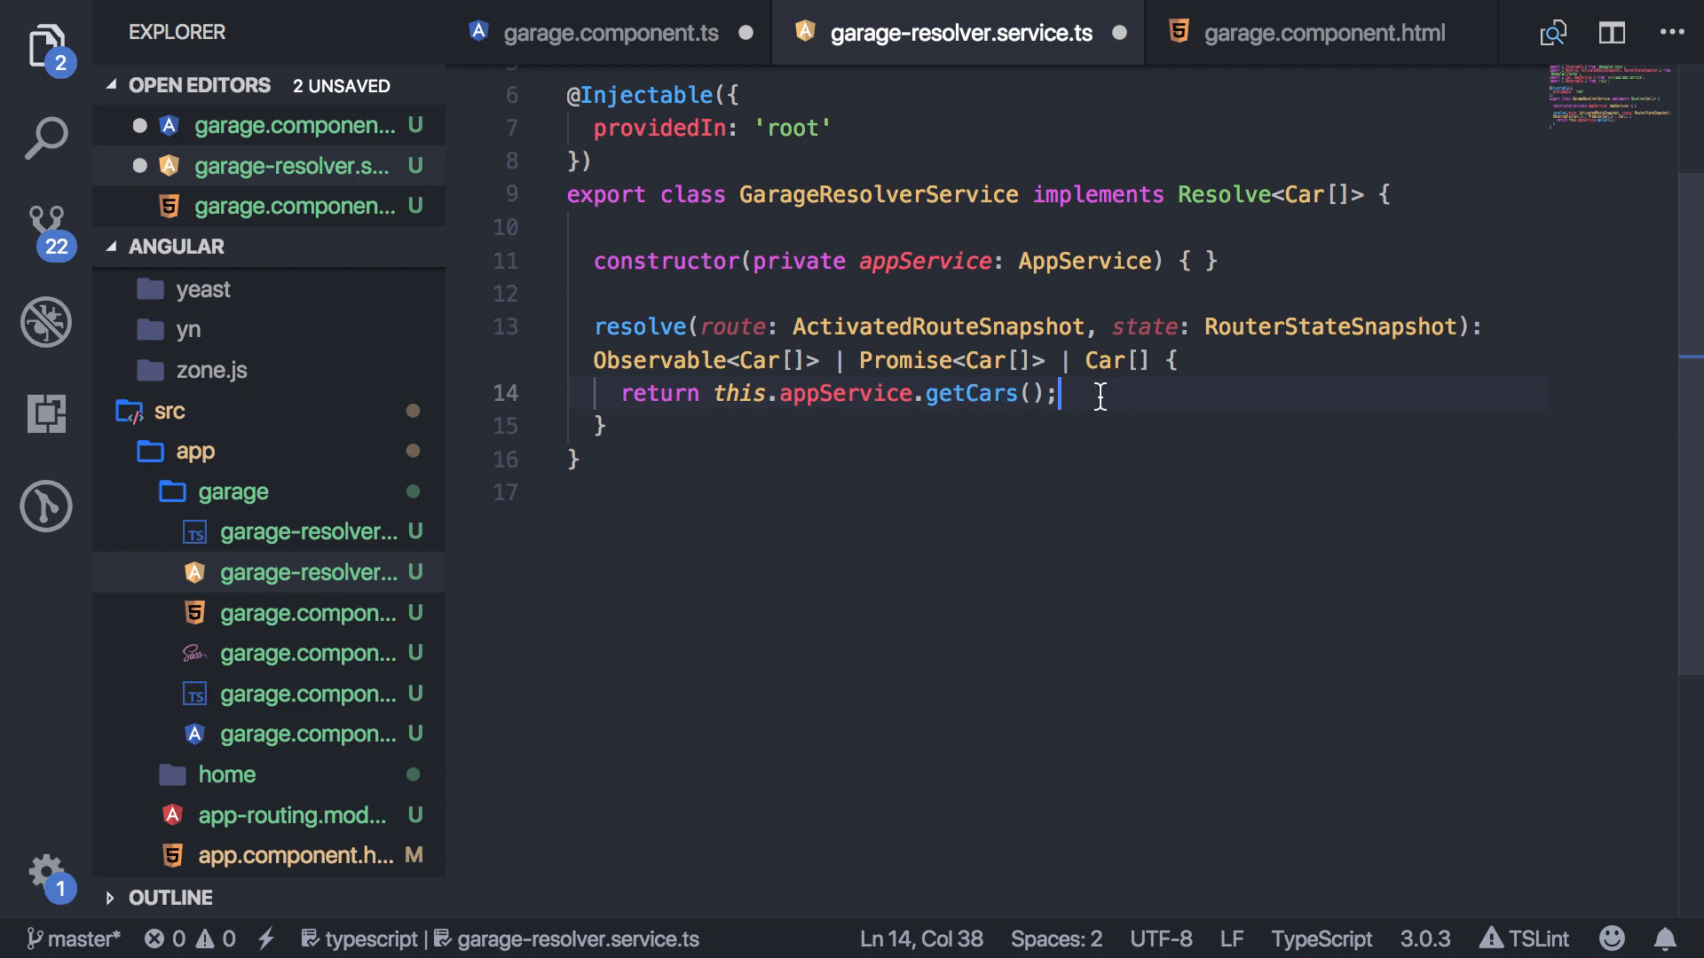
Go to the definition of getCars in app.service.ts, inspect it, then close that tab and return to the resolver.
right_click(978, 394)
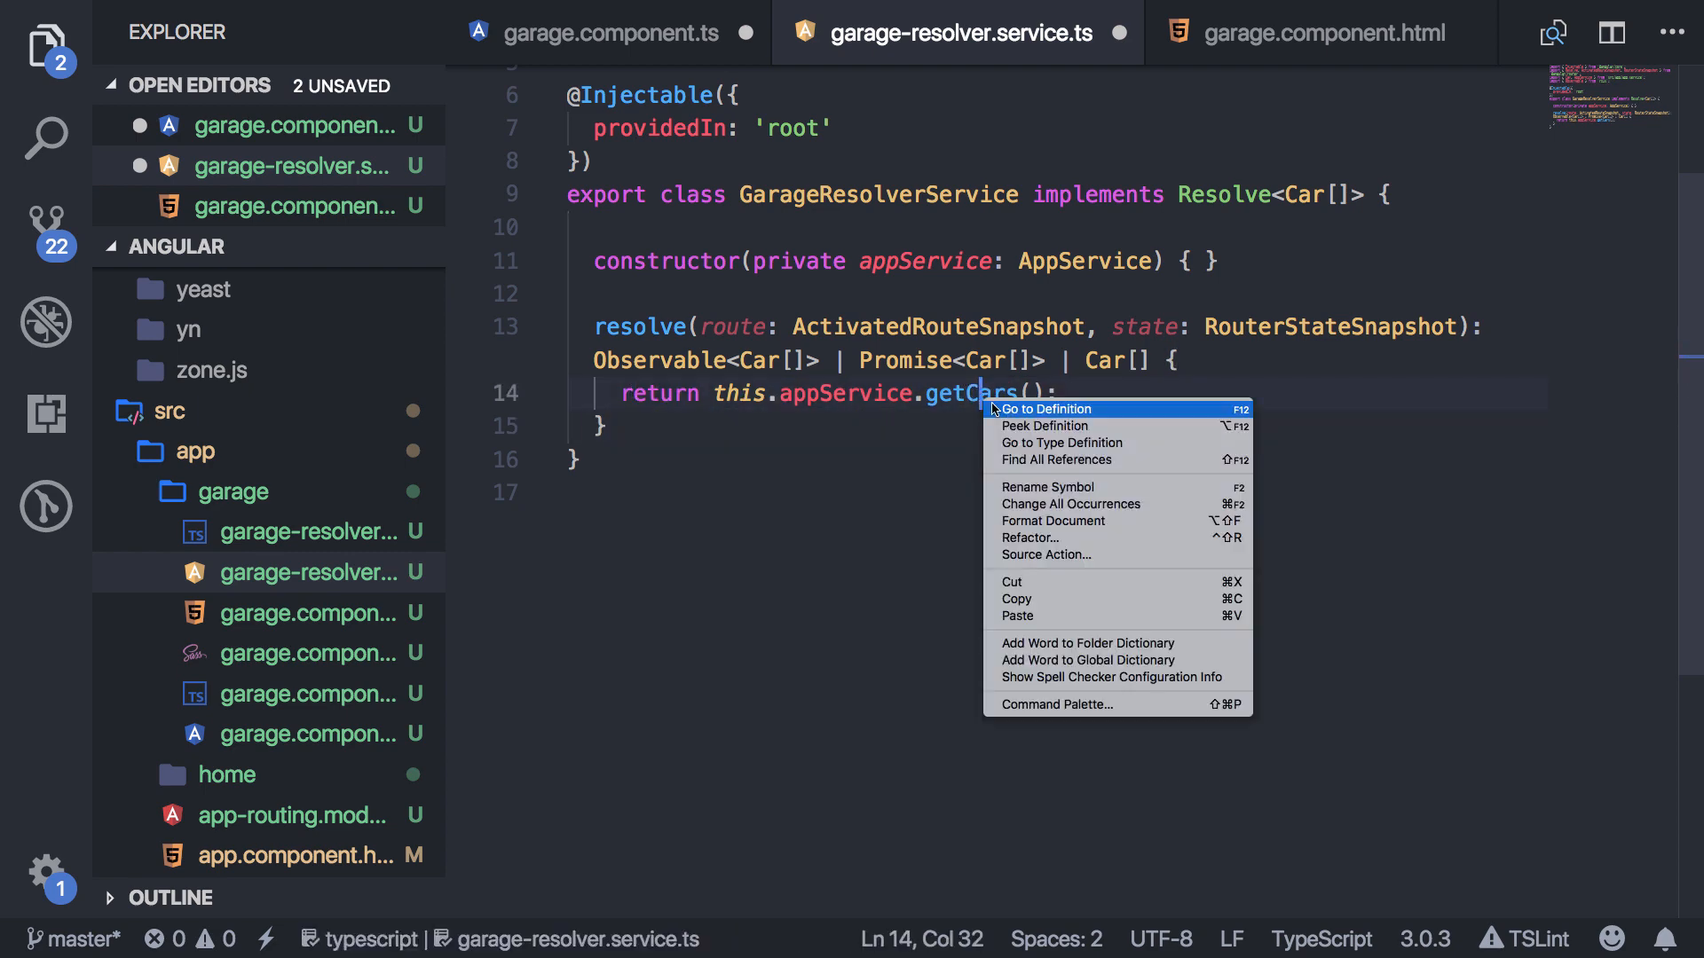
click(1046, 410)
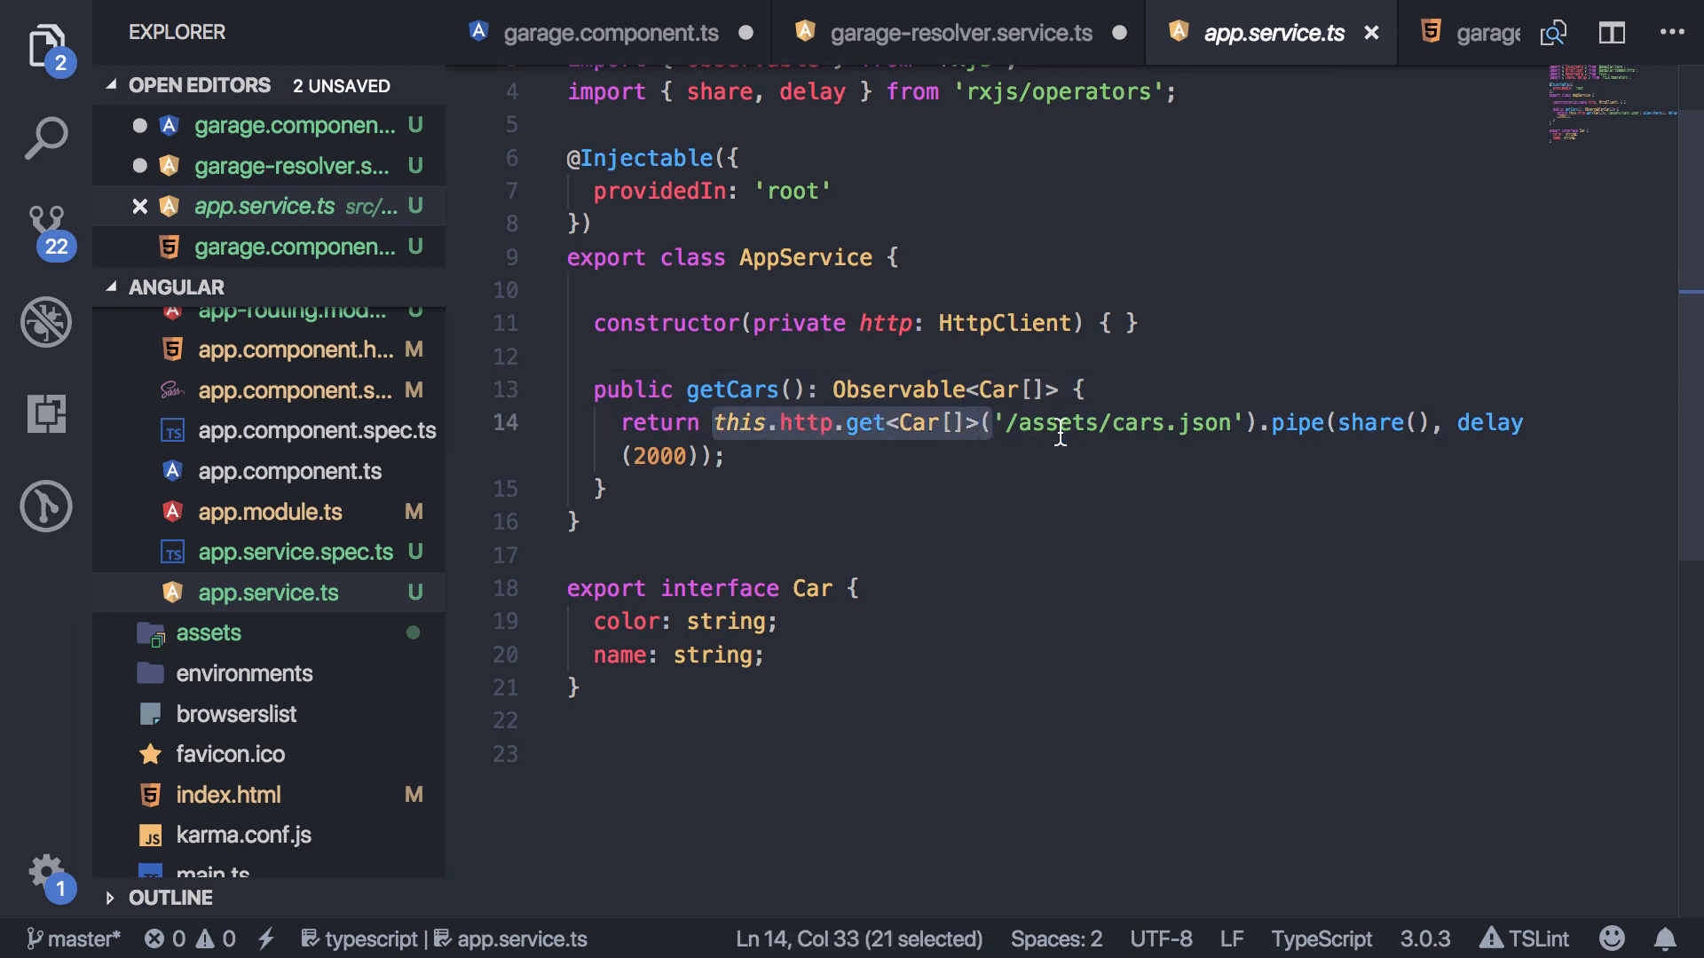
click(605, 490)
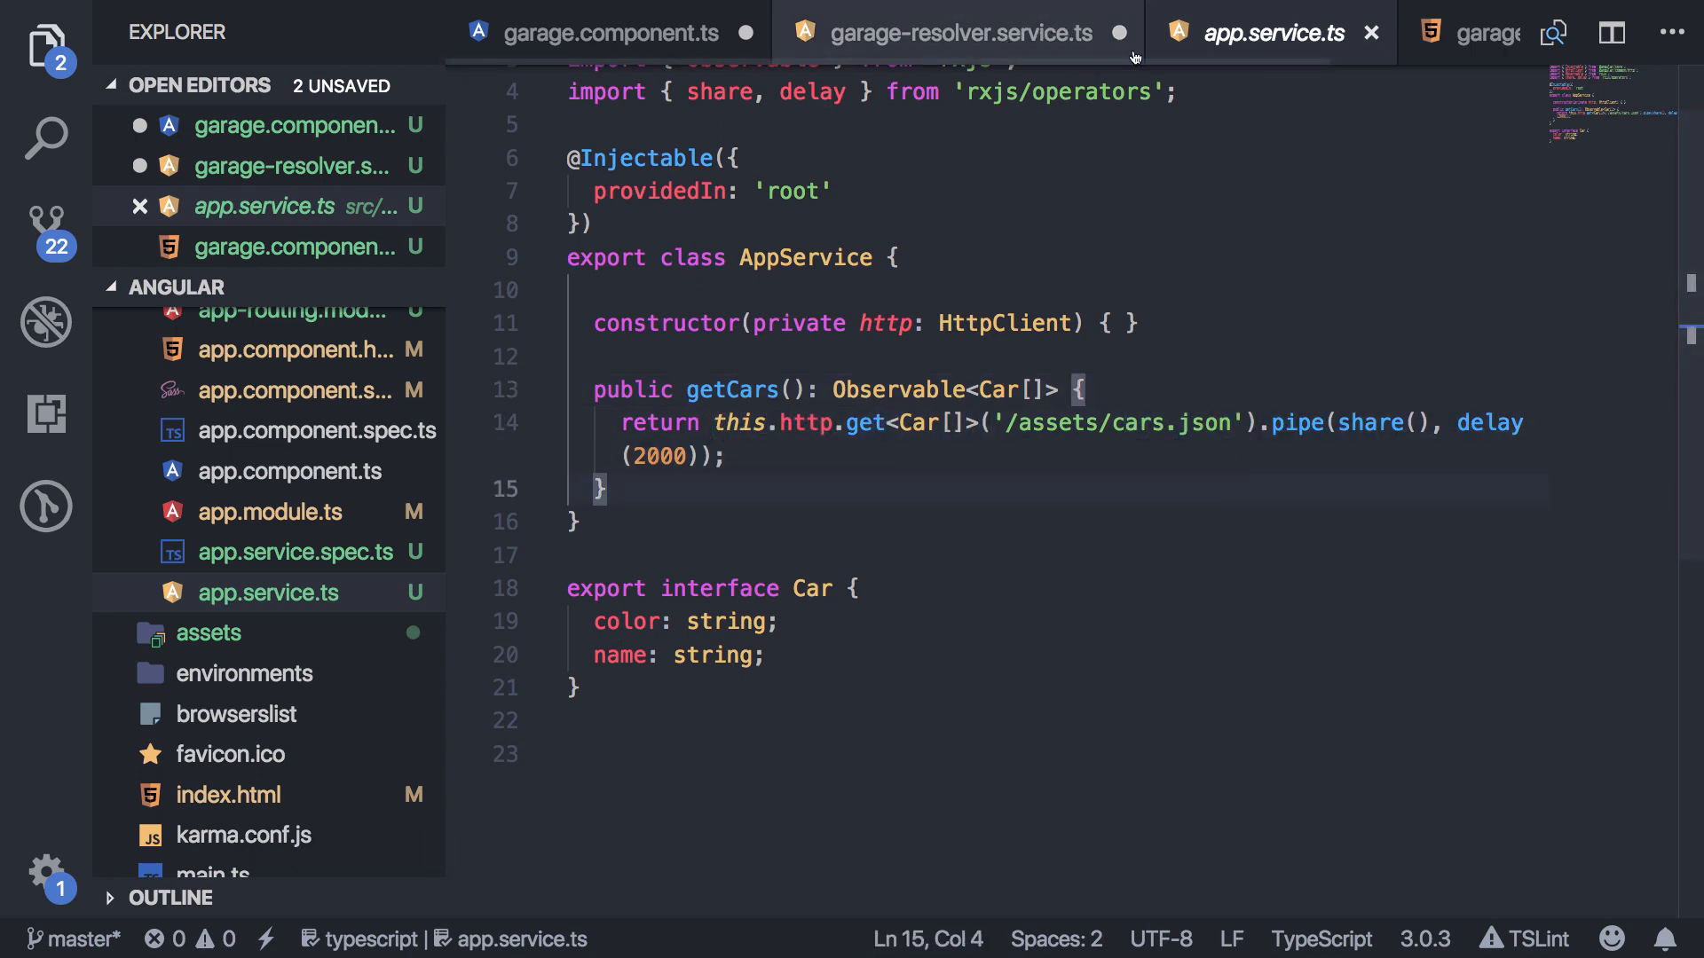
click(955, 32)
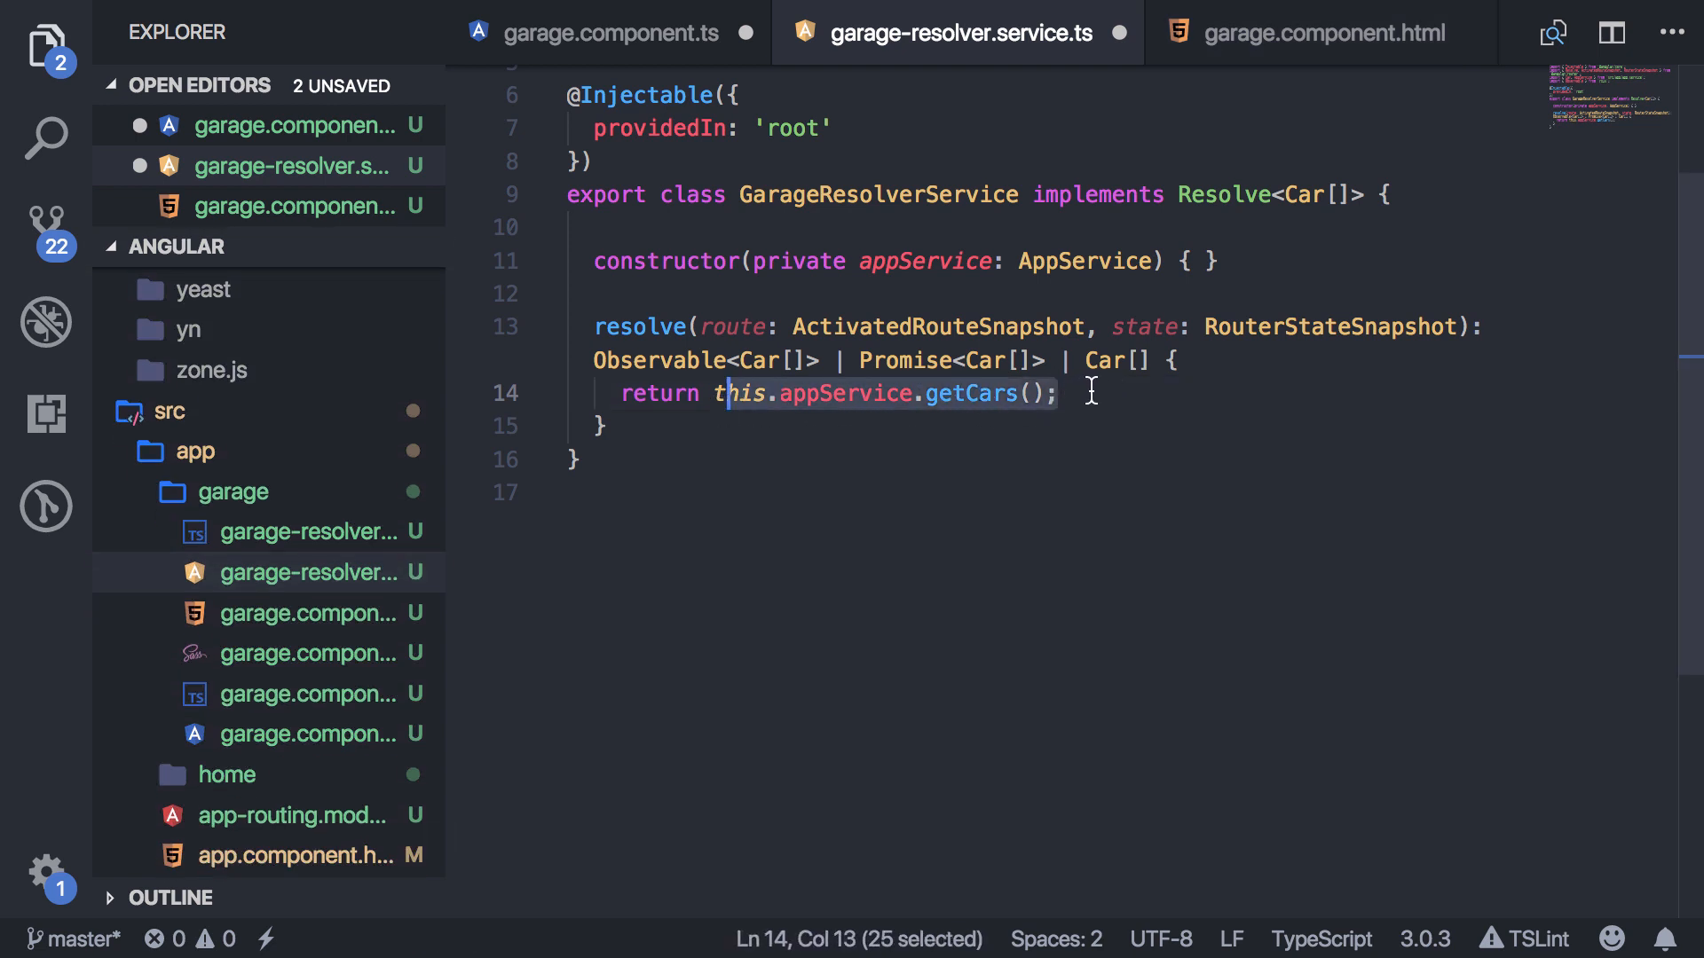
mouse_move(1125, 96)
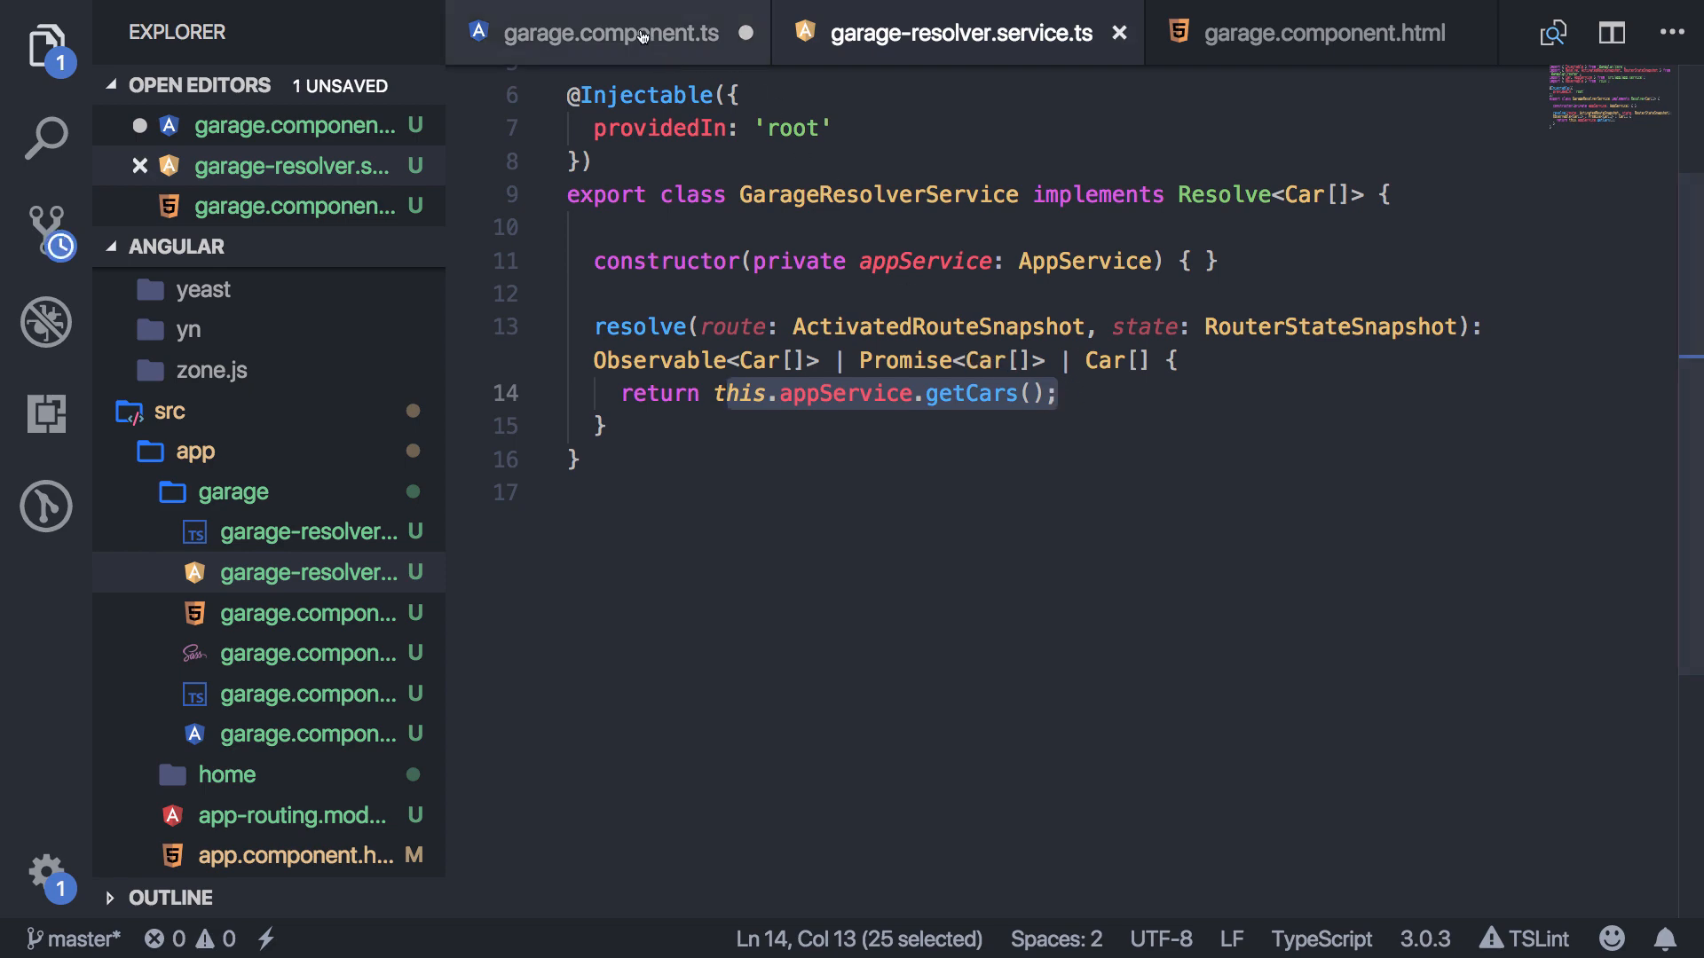
In ngOnInit, subscribe to activatedRoute.data with (data: { cars: Car[] }) and assign this.cars = data.cars.
click(608, 32)
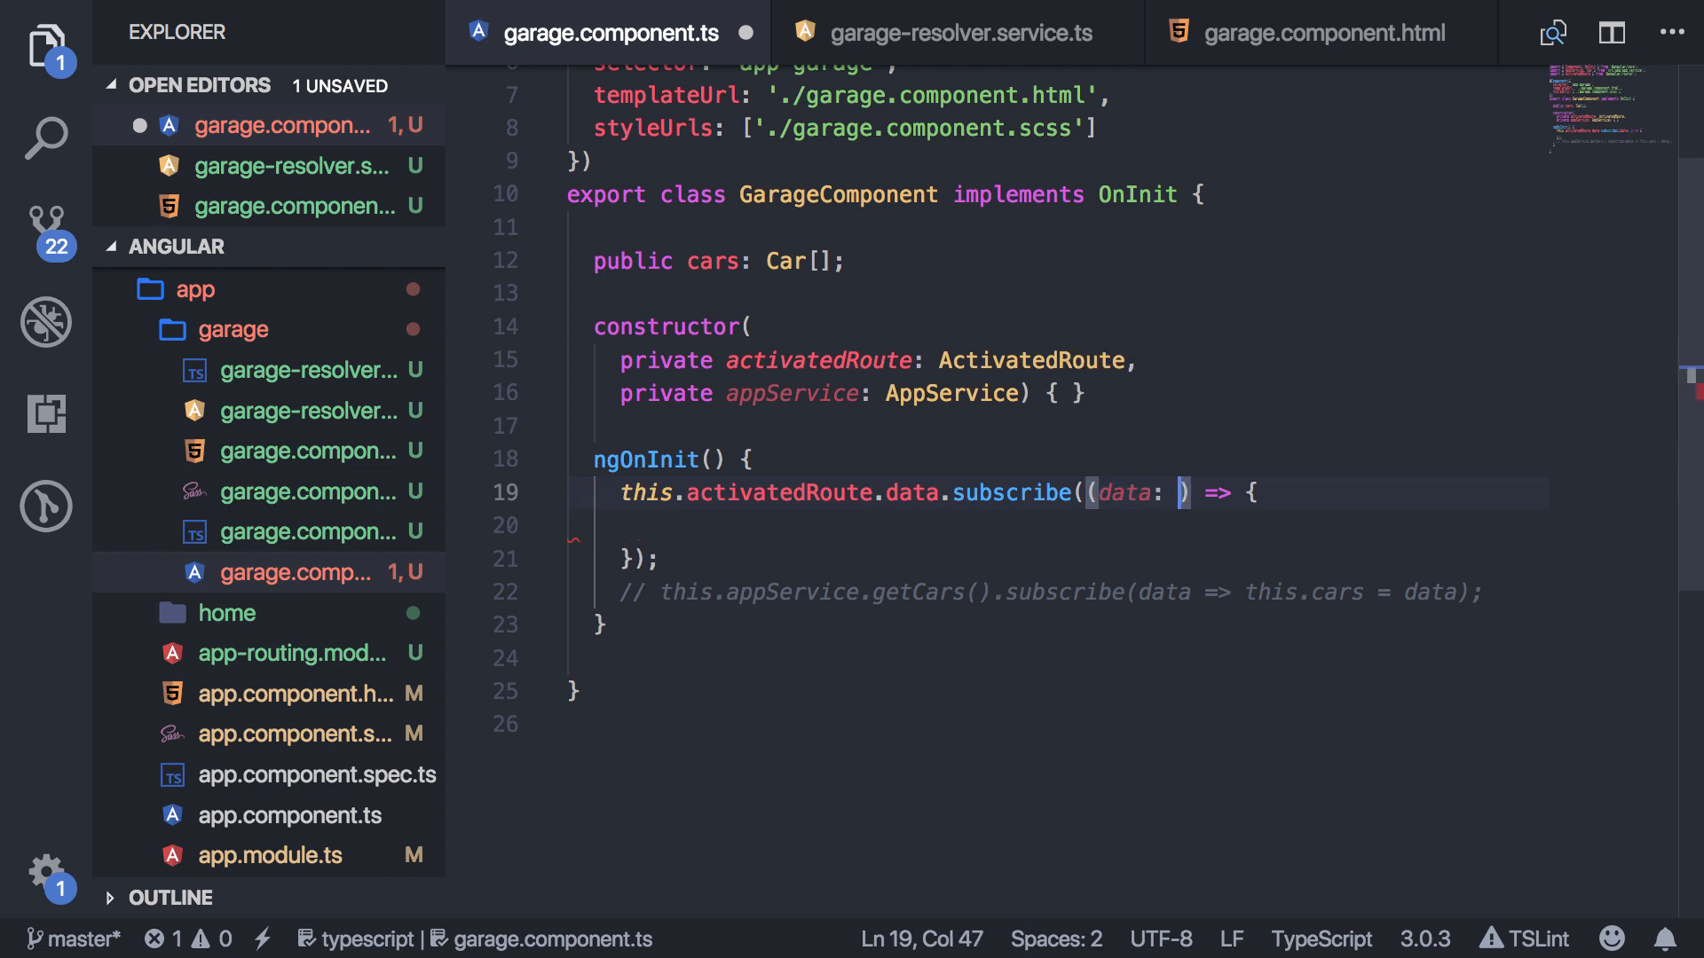
text({ })
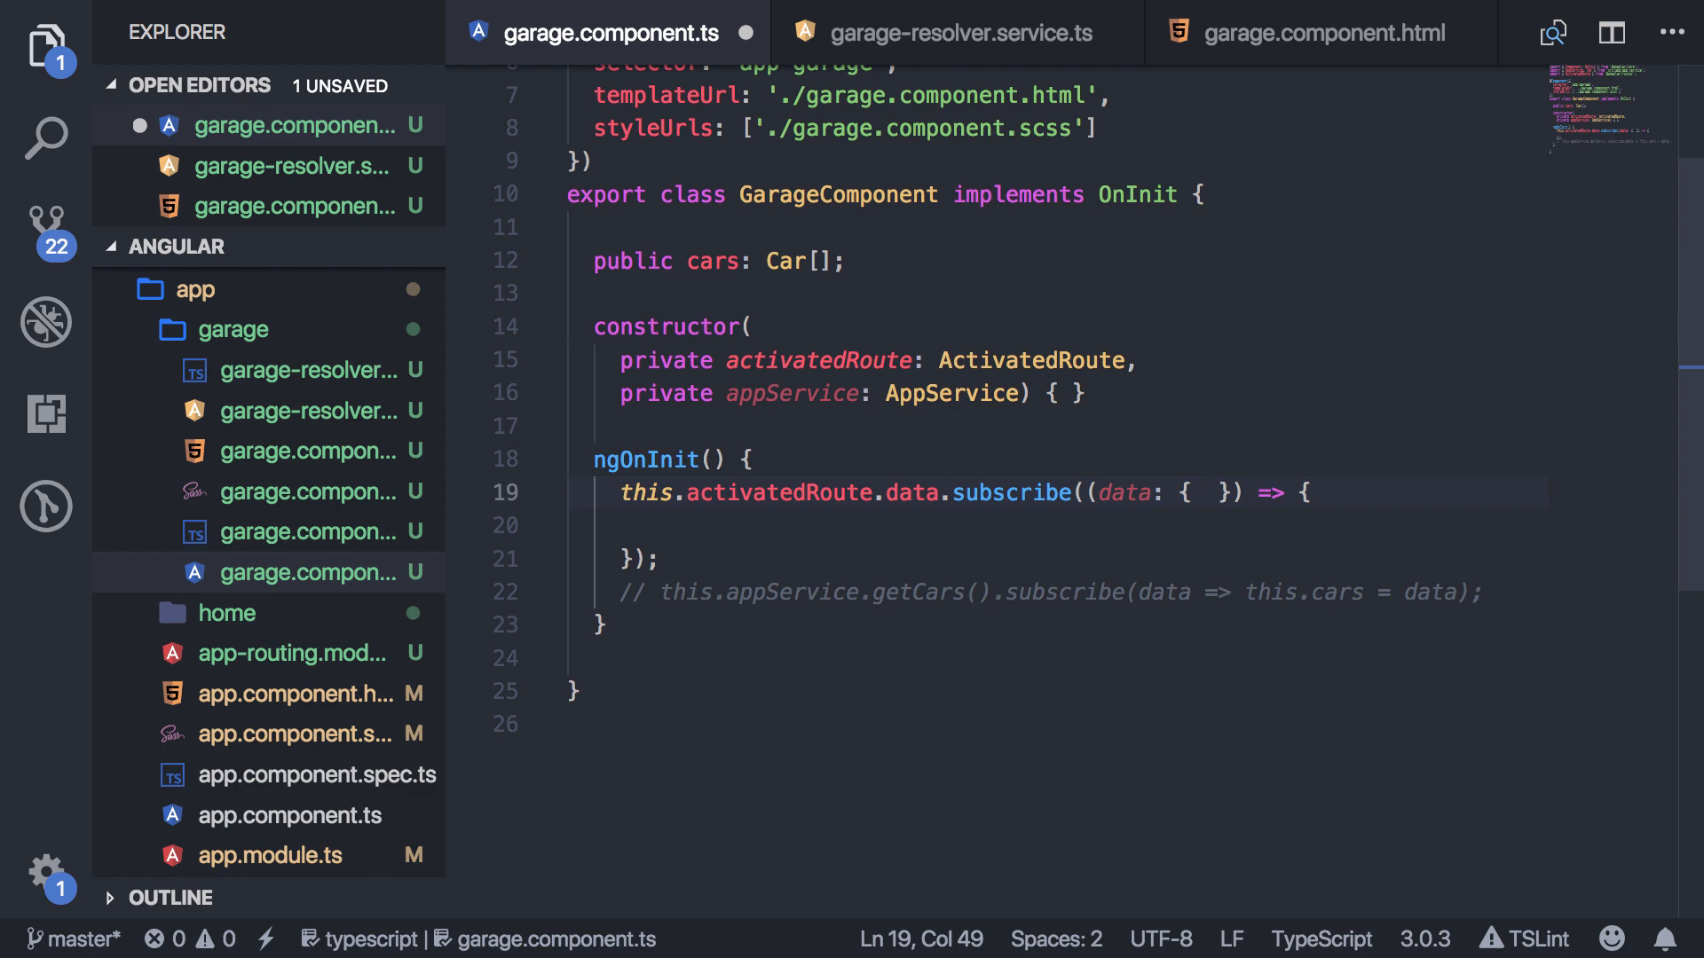
text(cars: Car[)
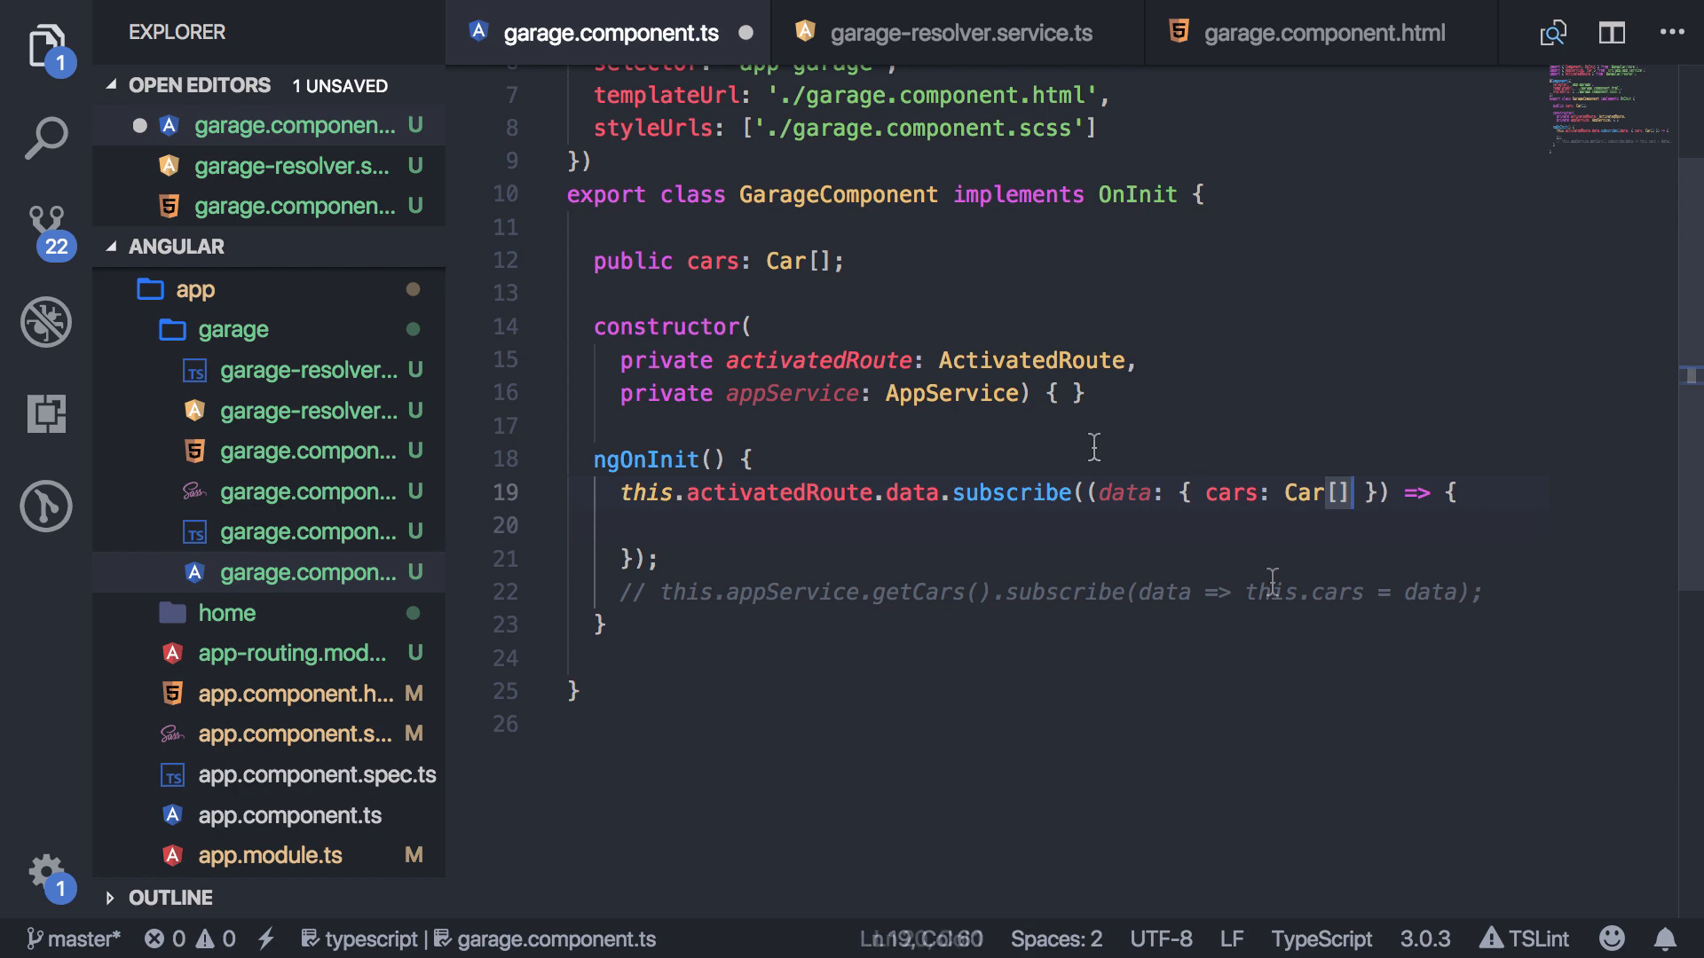
text(this.cars)
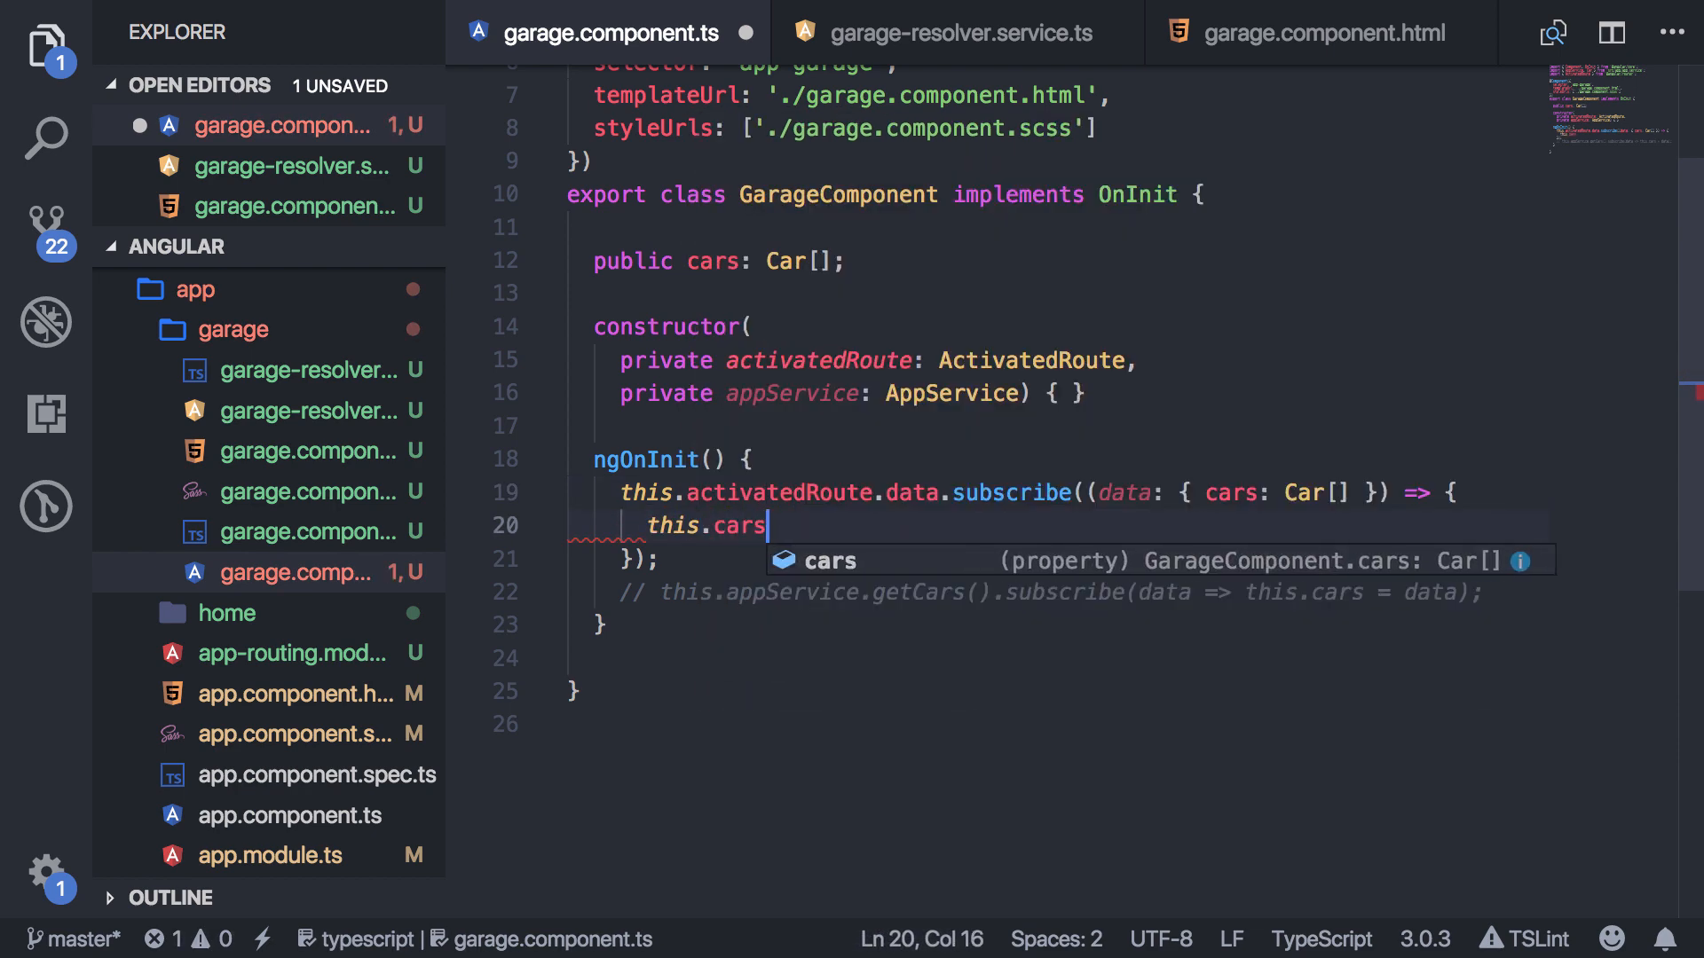
text(= data.cars;)
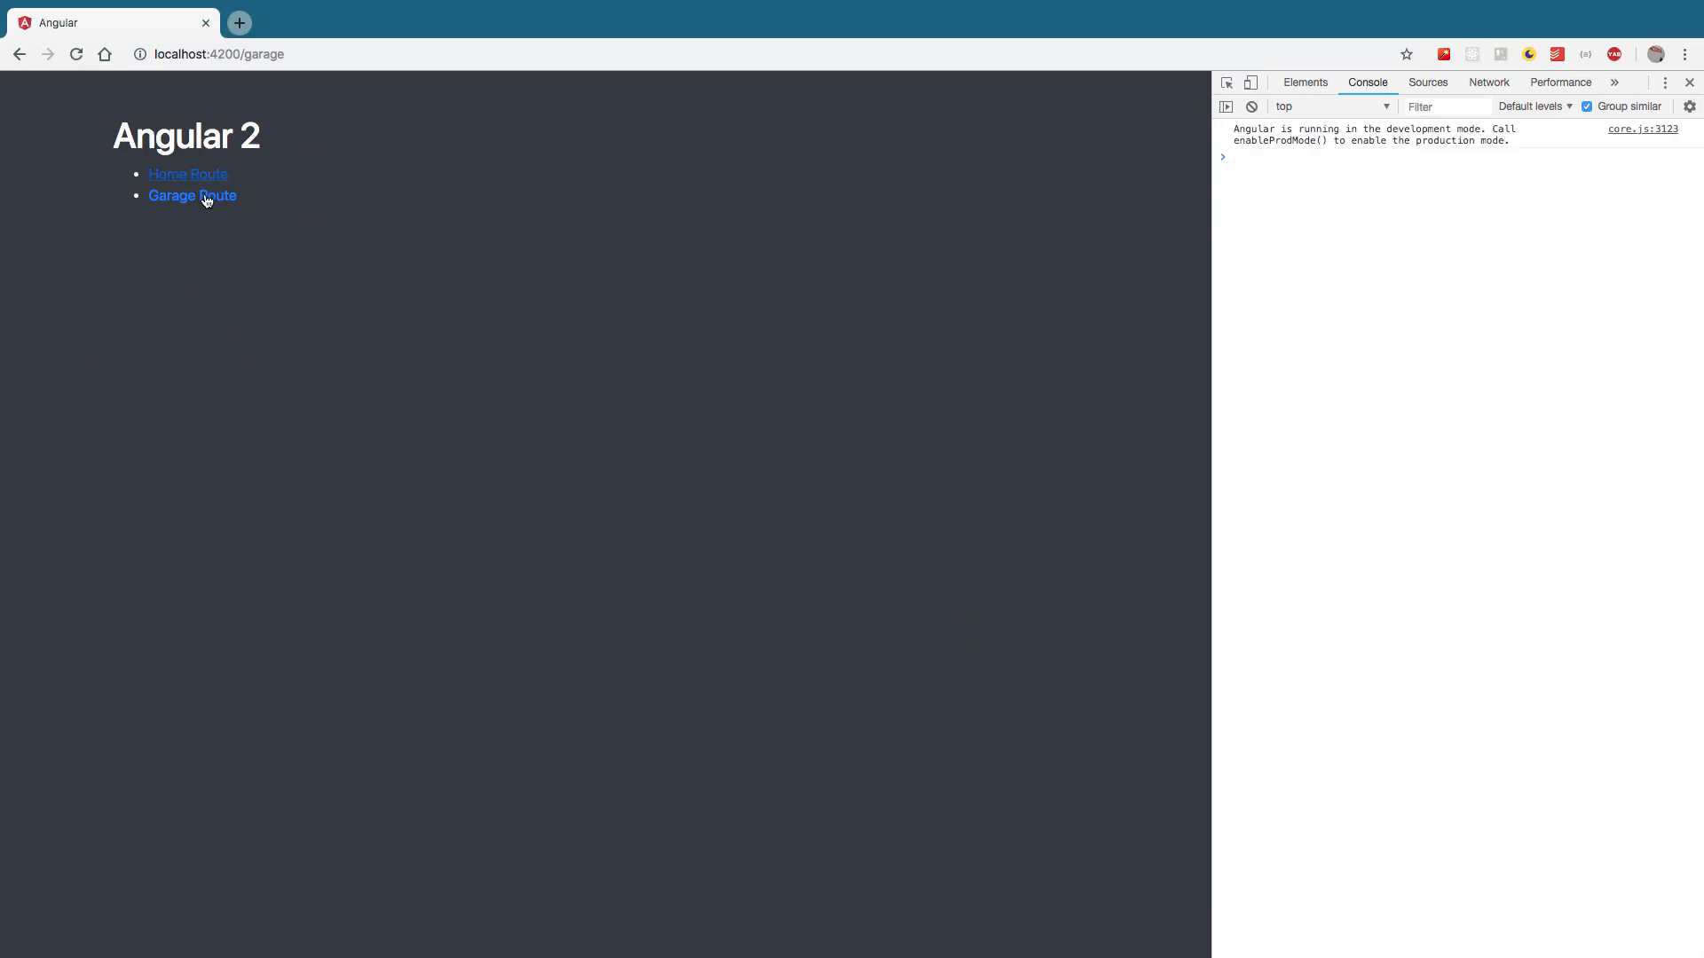
Alternate between the Garage route, listing fusion, ford, chevy and viper, and the Home route.
click(192, 196)
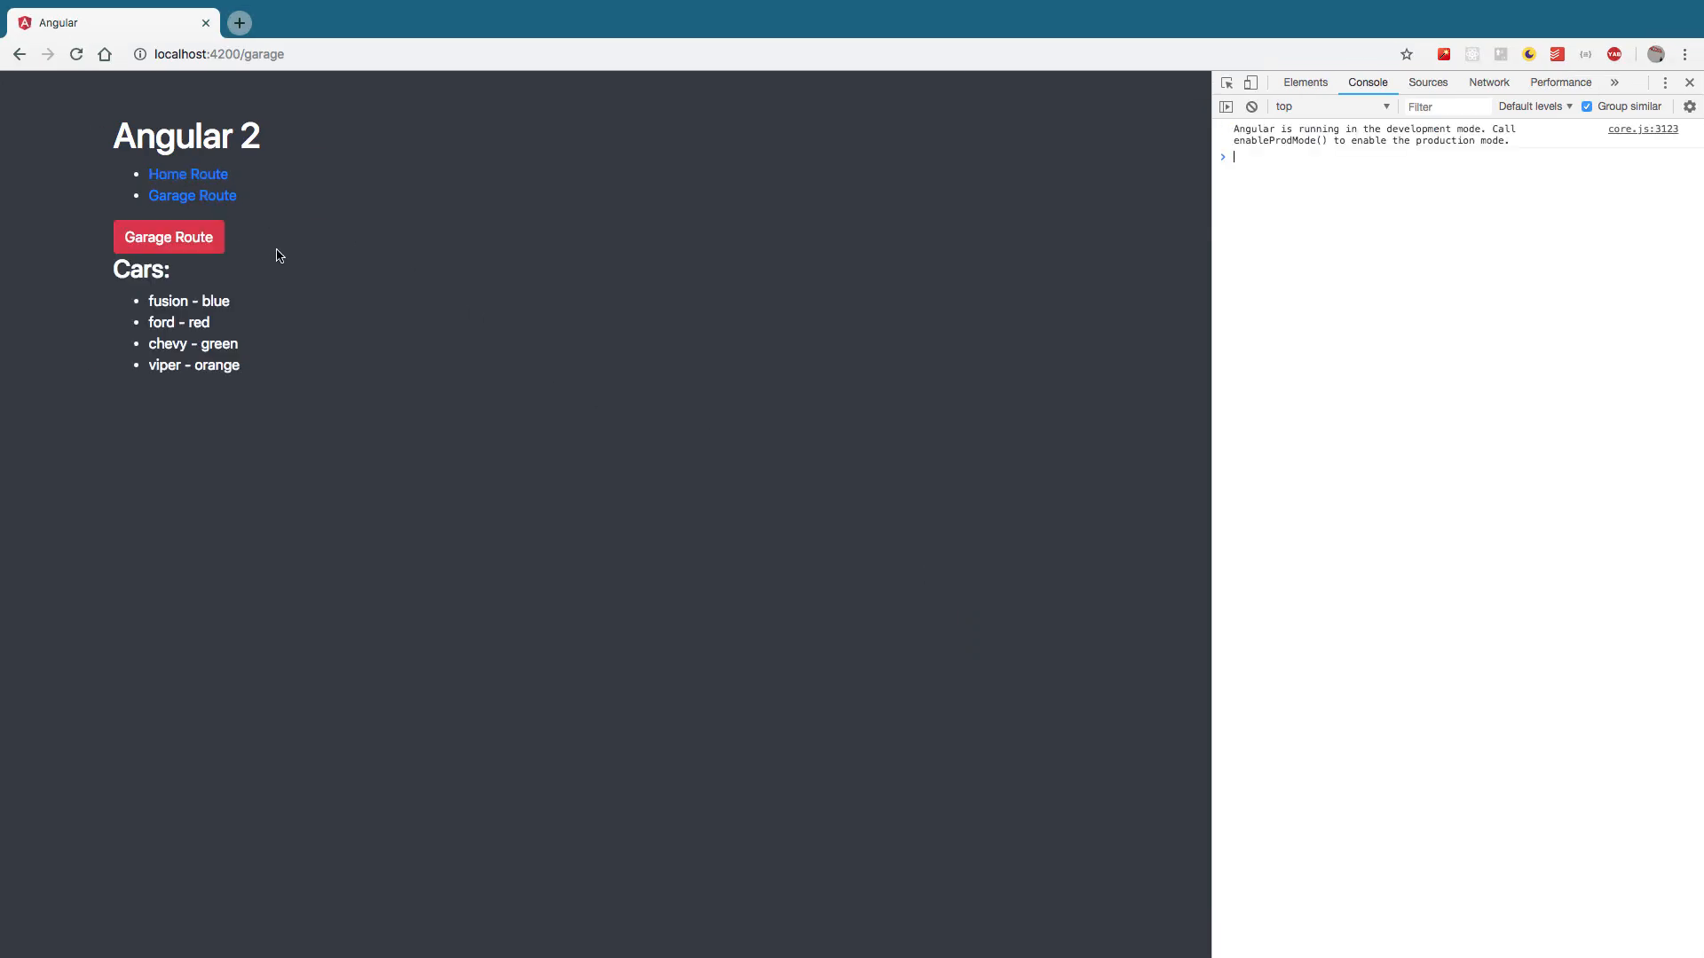
mouse_move(234, 190)
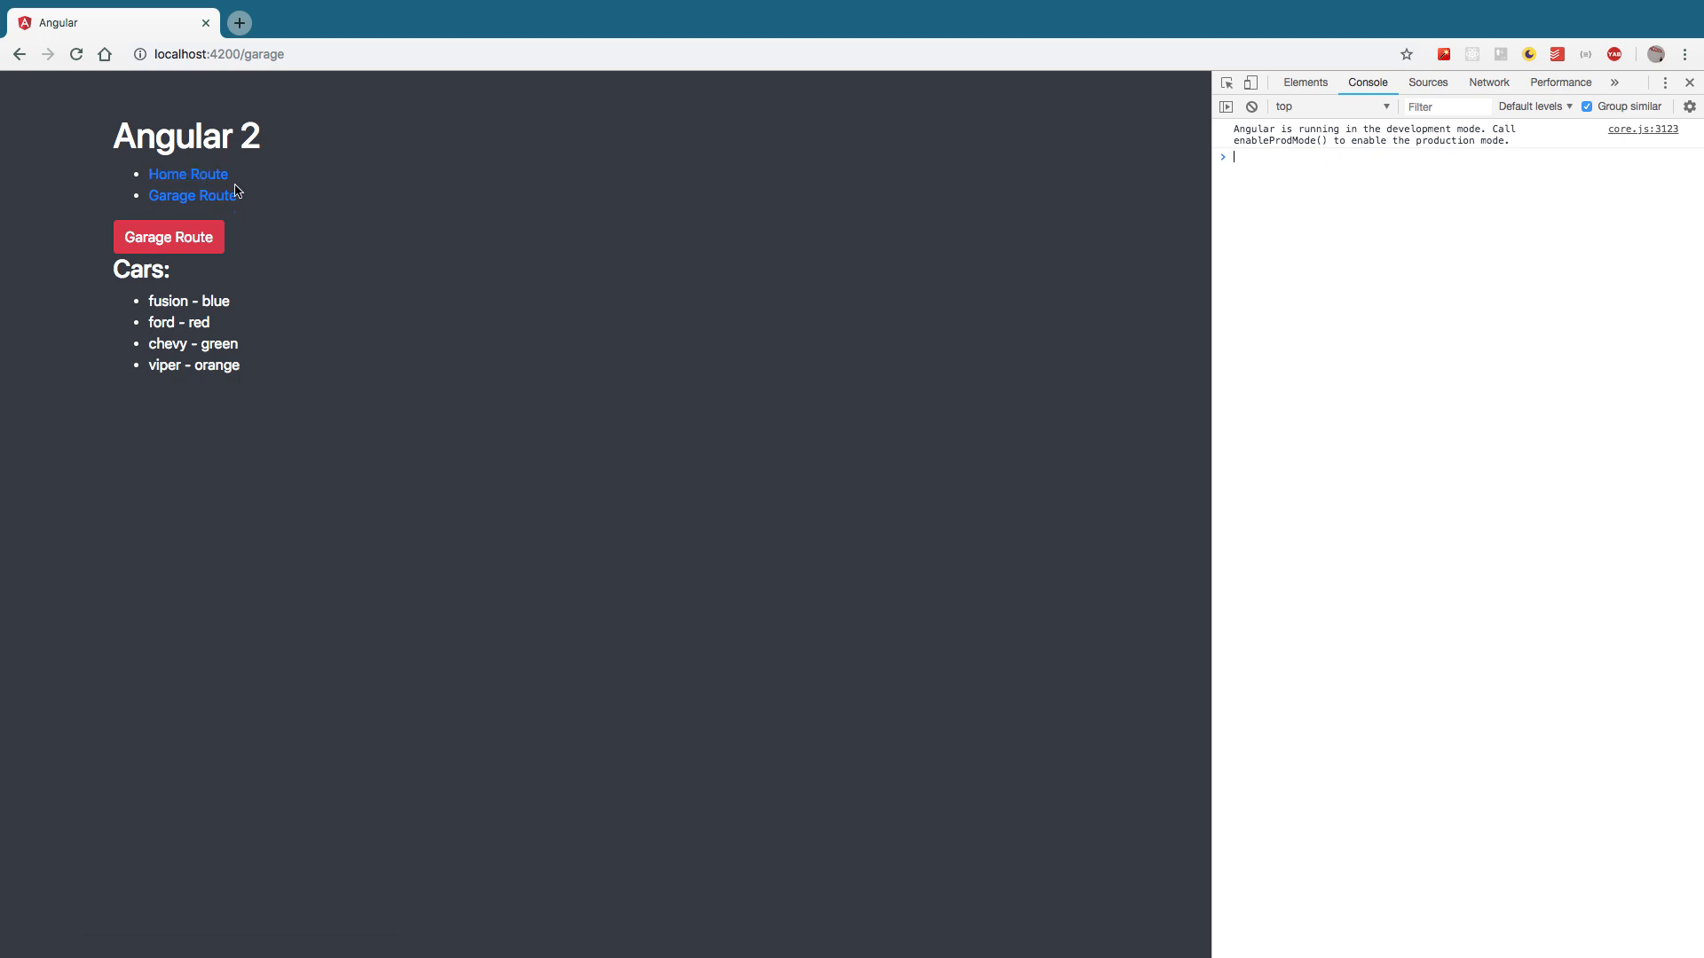
click(187, 174)
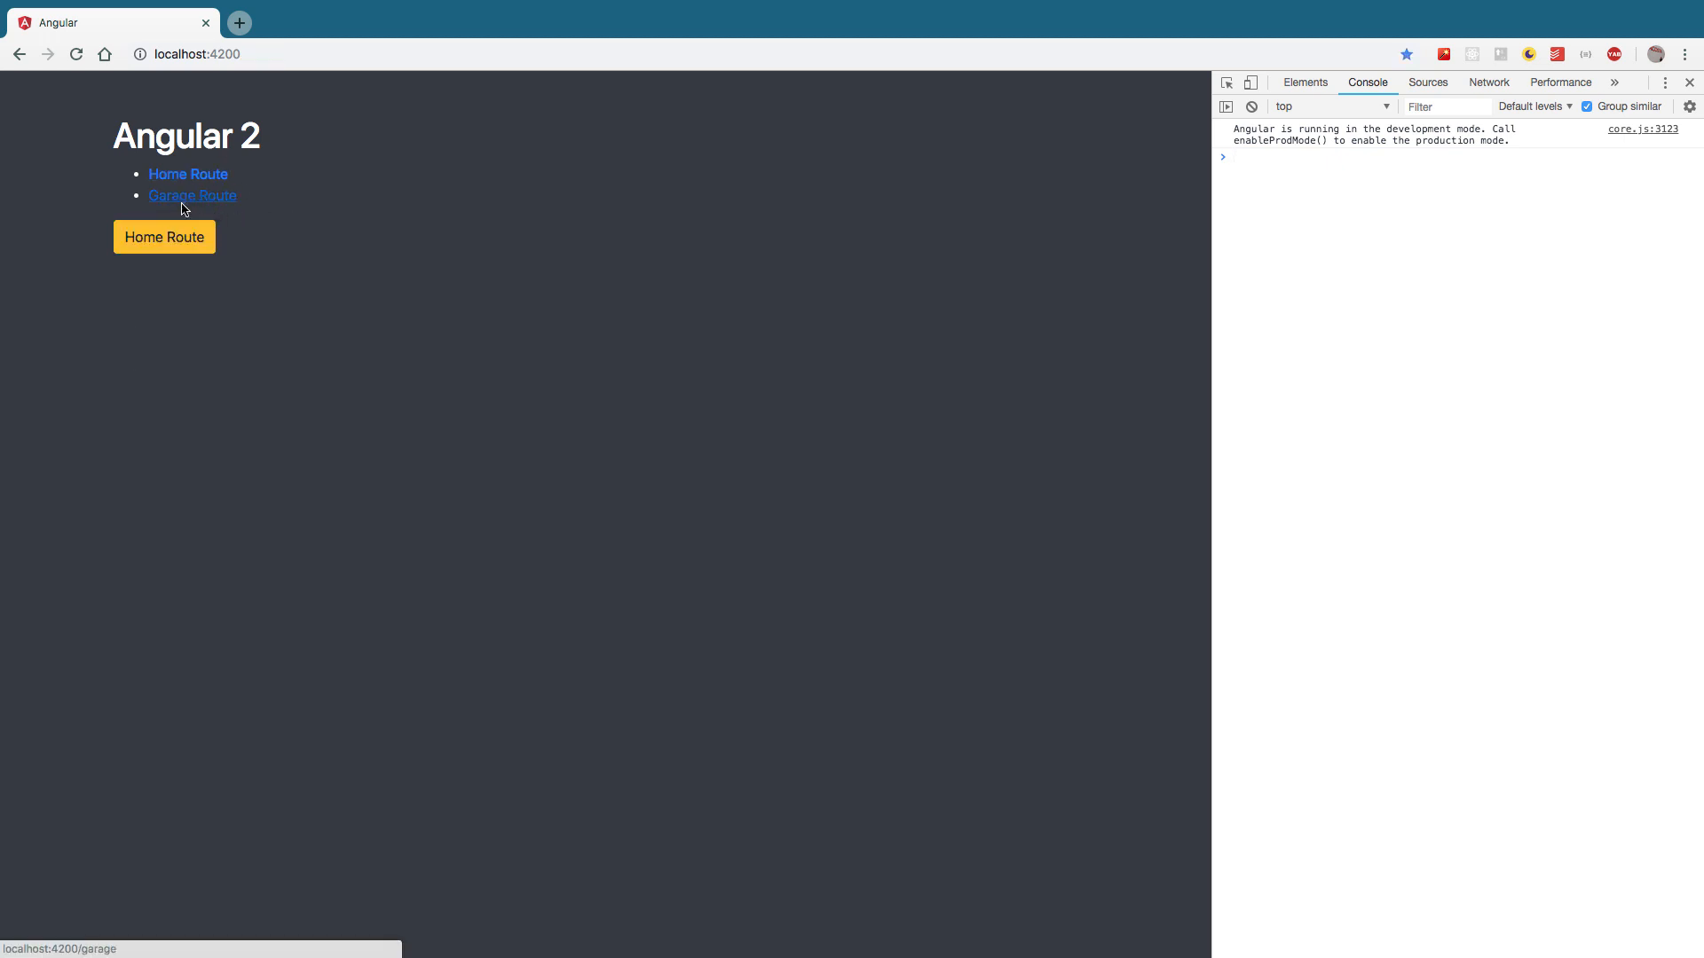
mouse_move(222, 273)
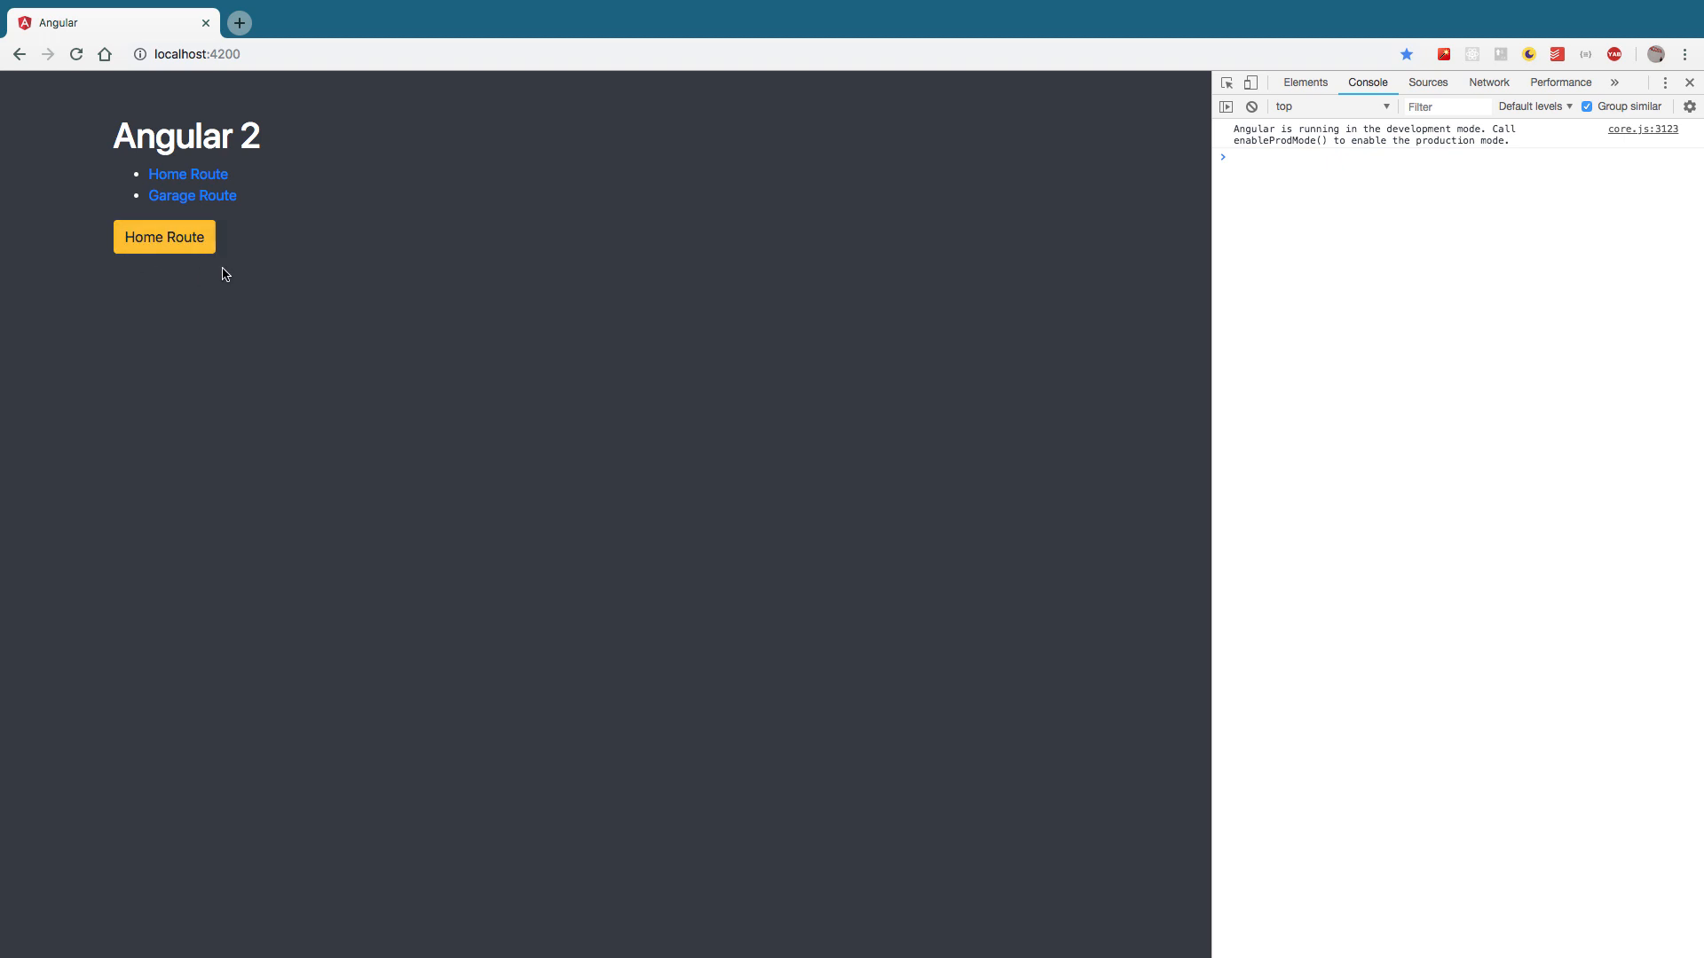
click(192, 195)
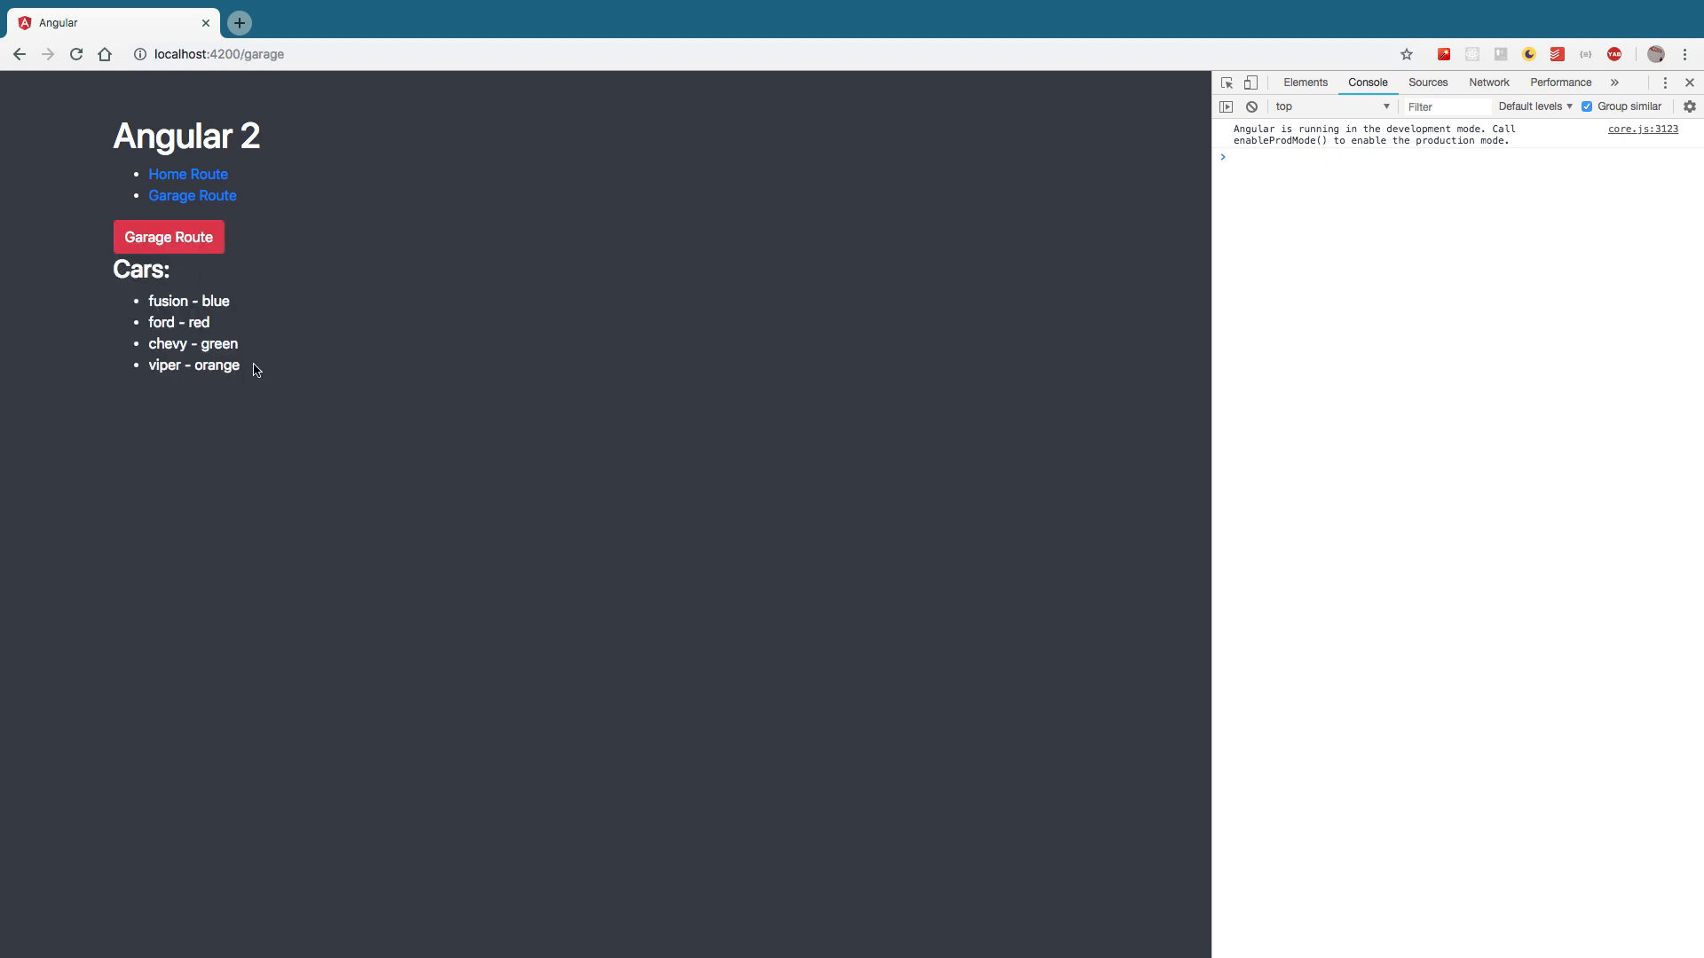
mouse_move(259, 195)
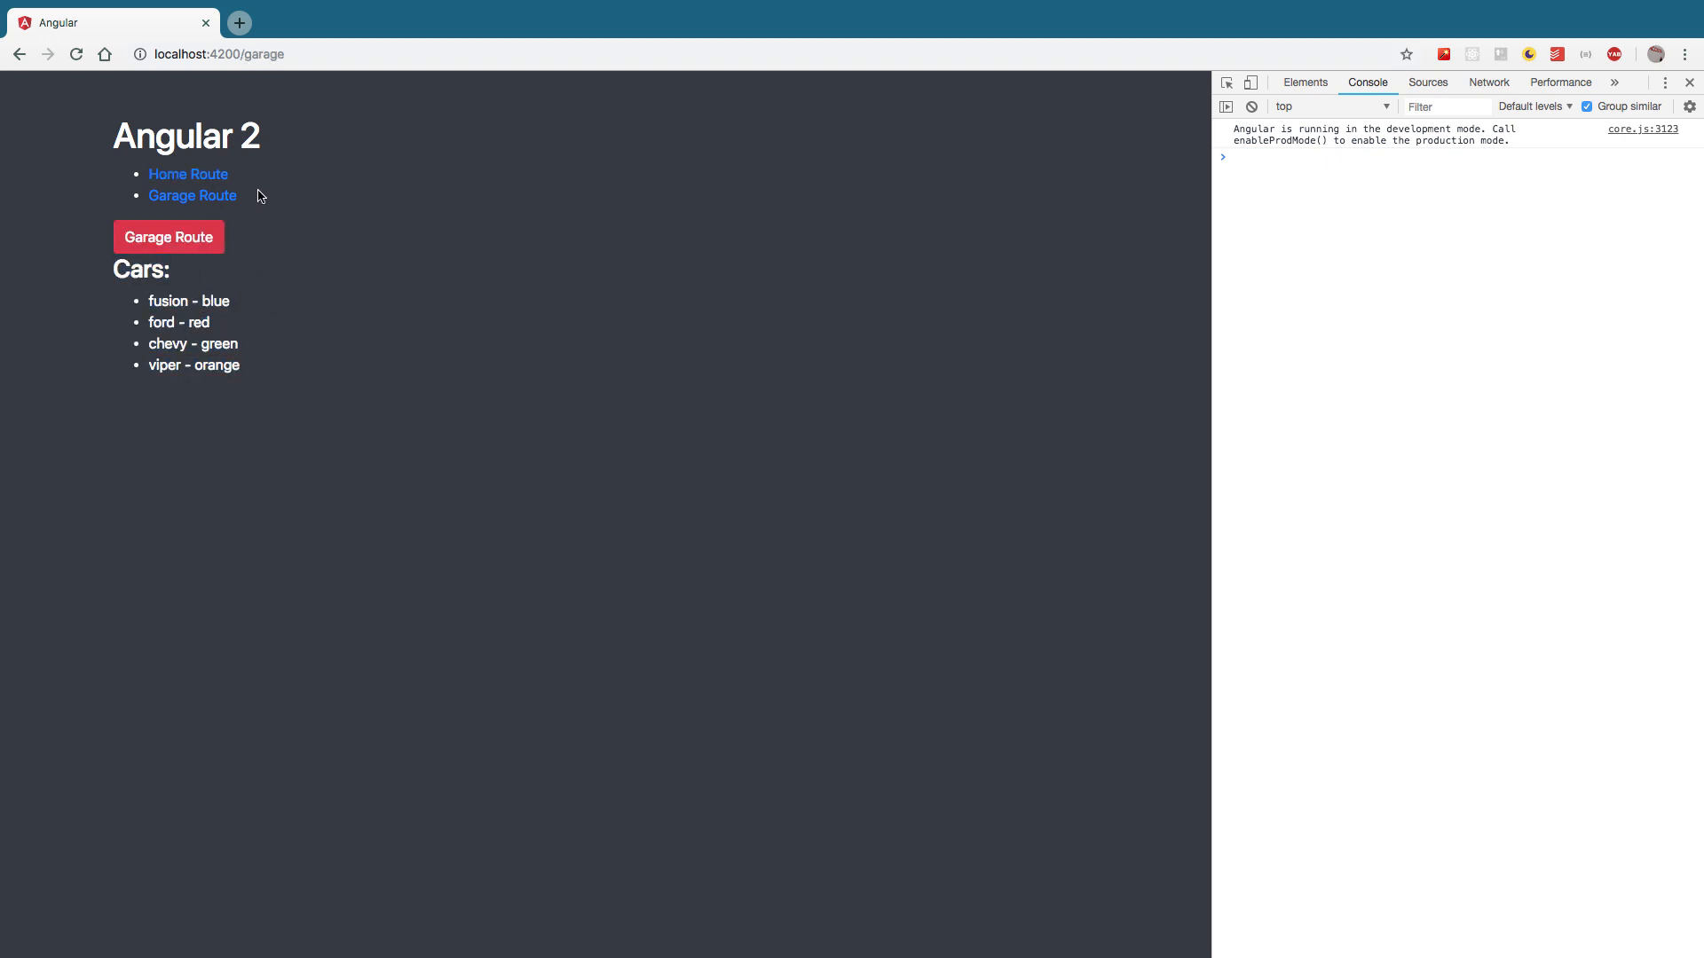
mouse_move(191, 197)
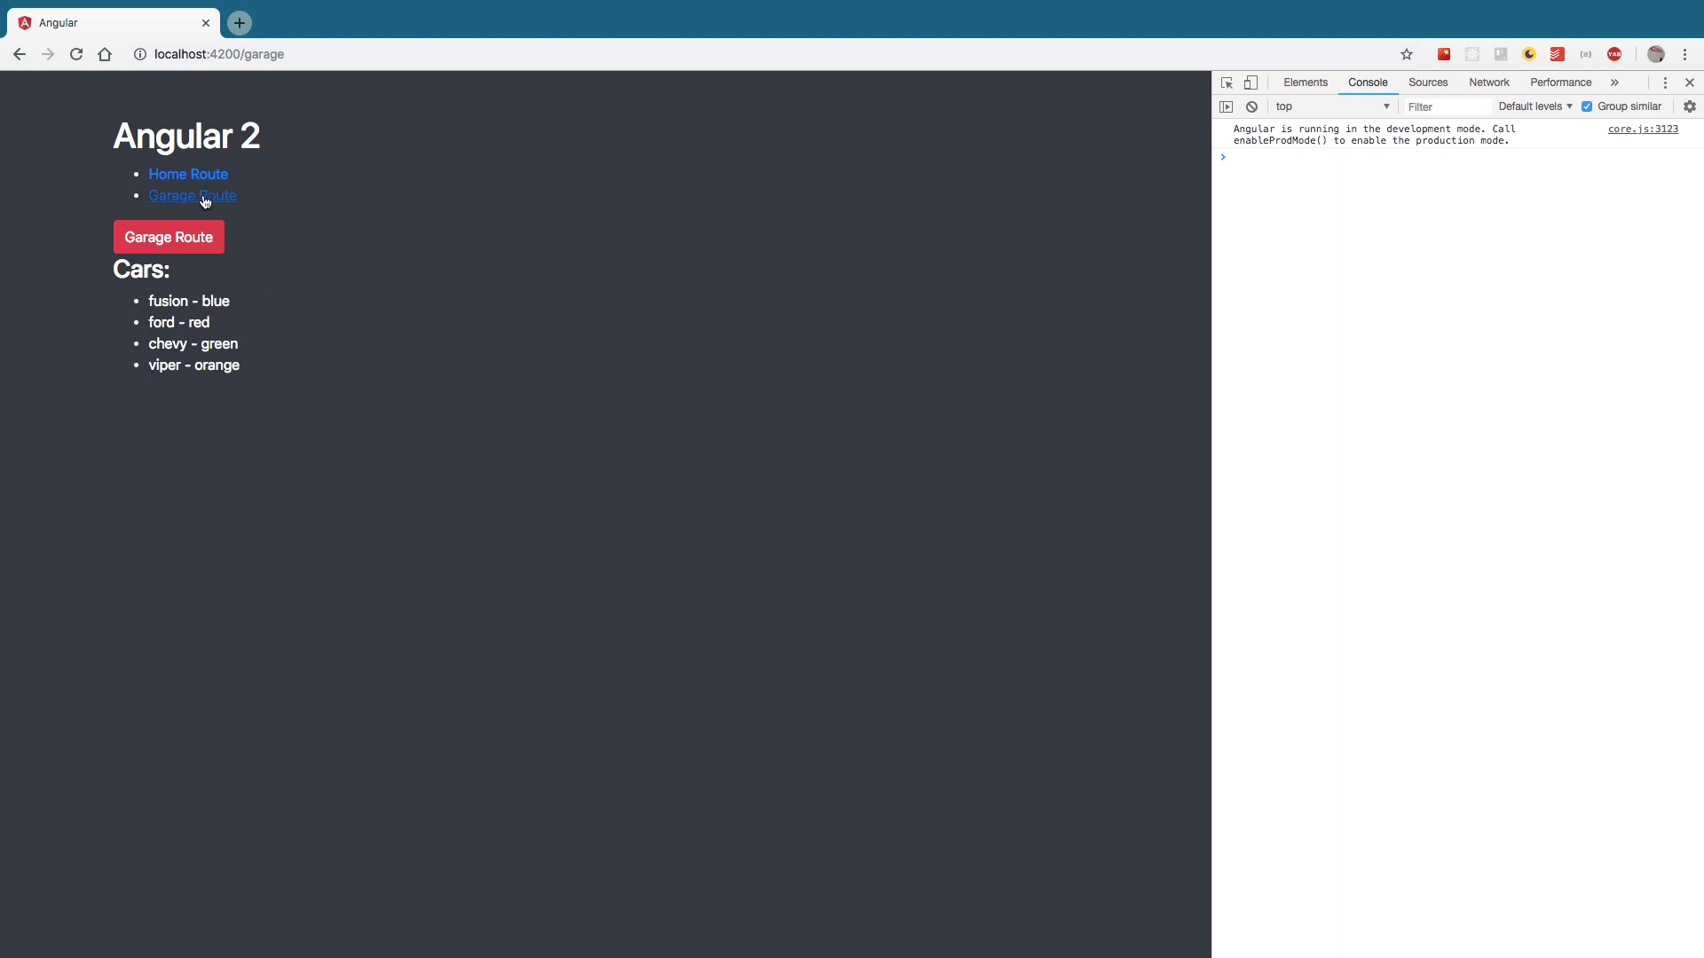
click(188, 174)
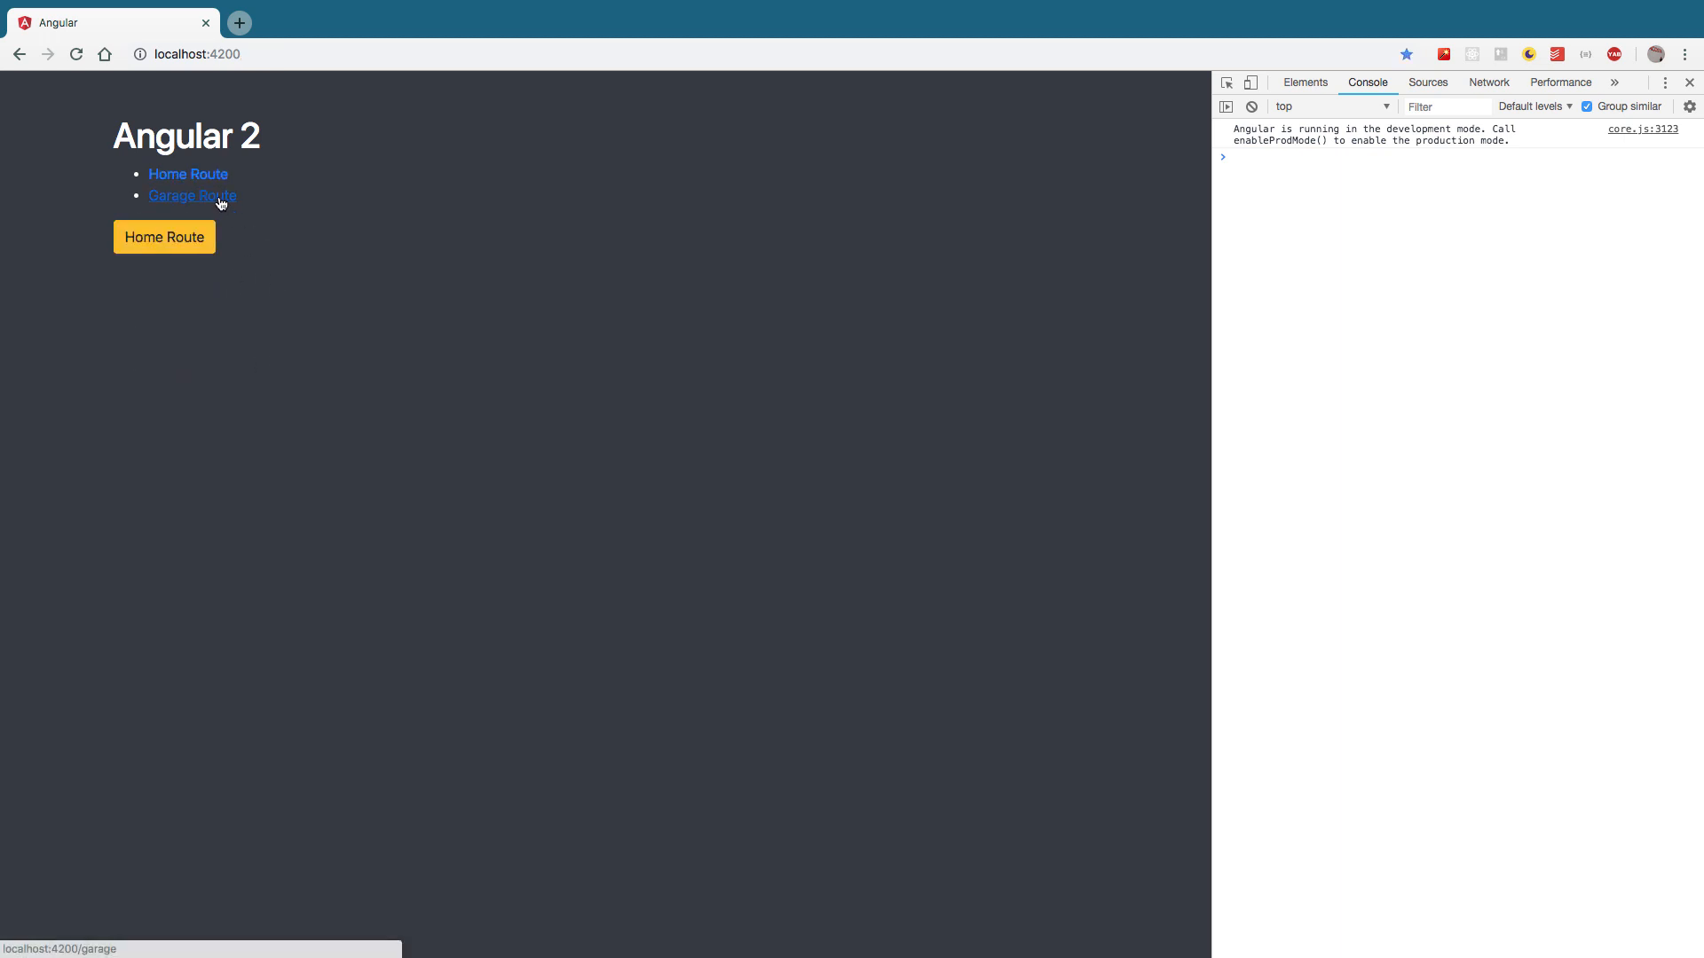
mouse_move(209, 343)
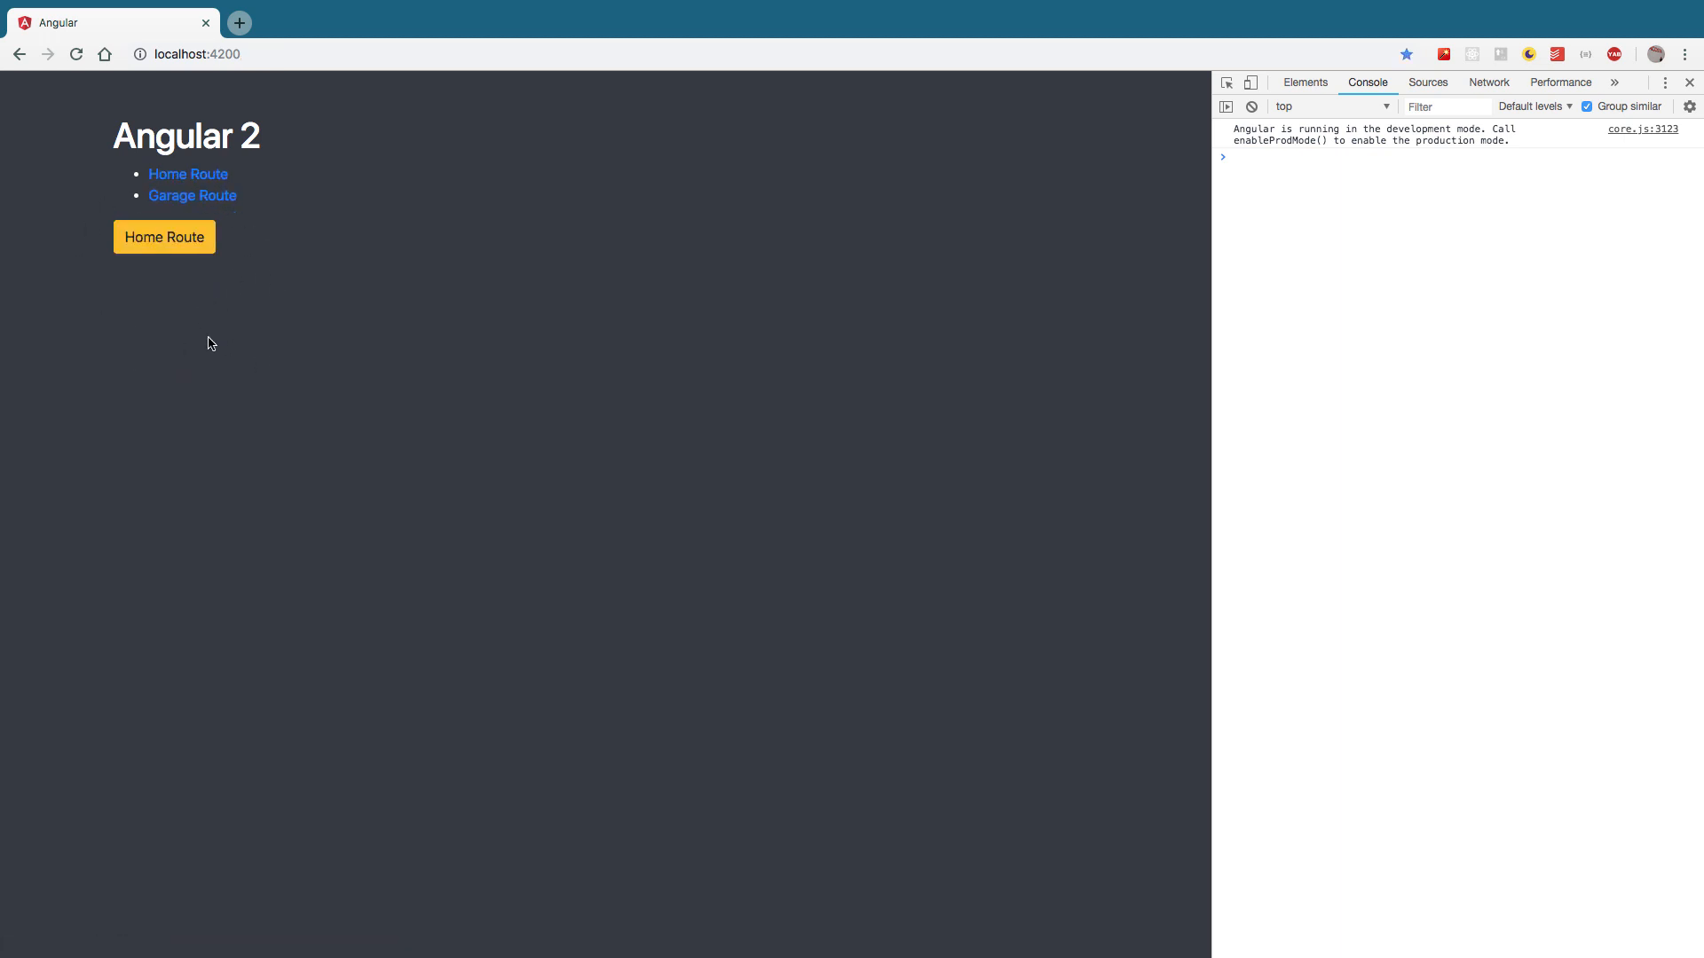
click(192, 195)
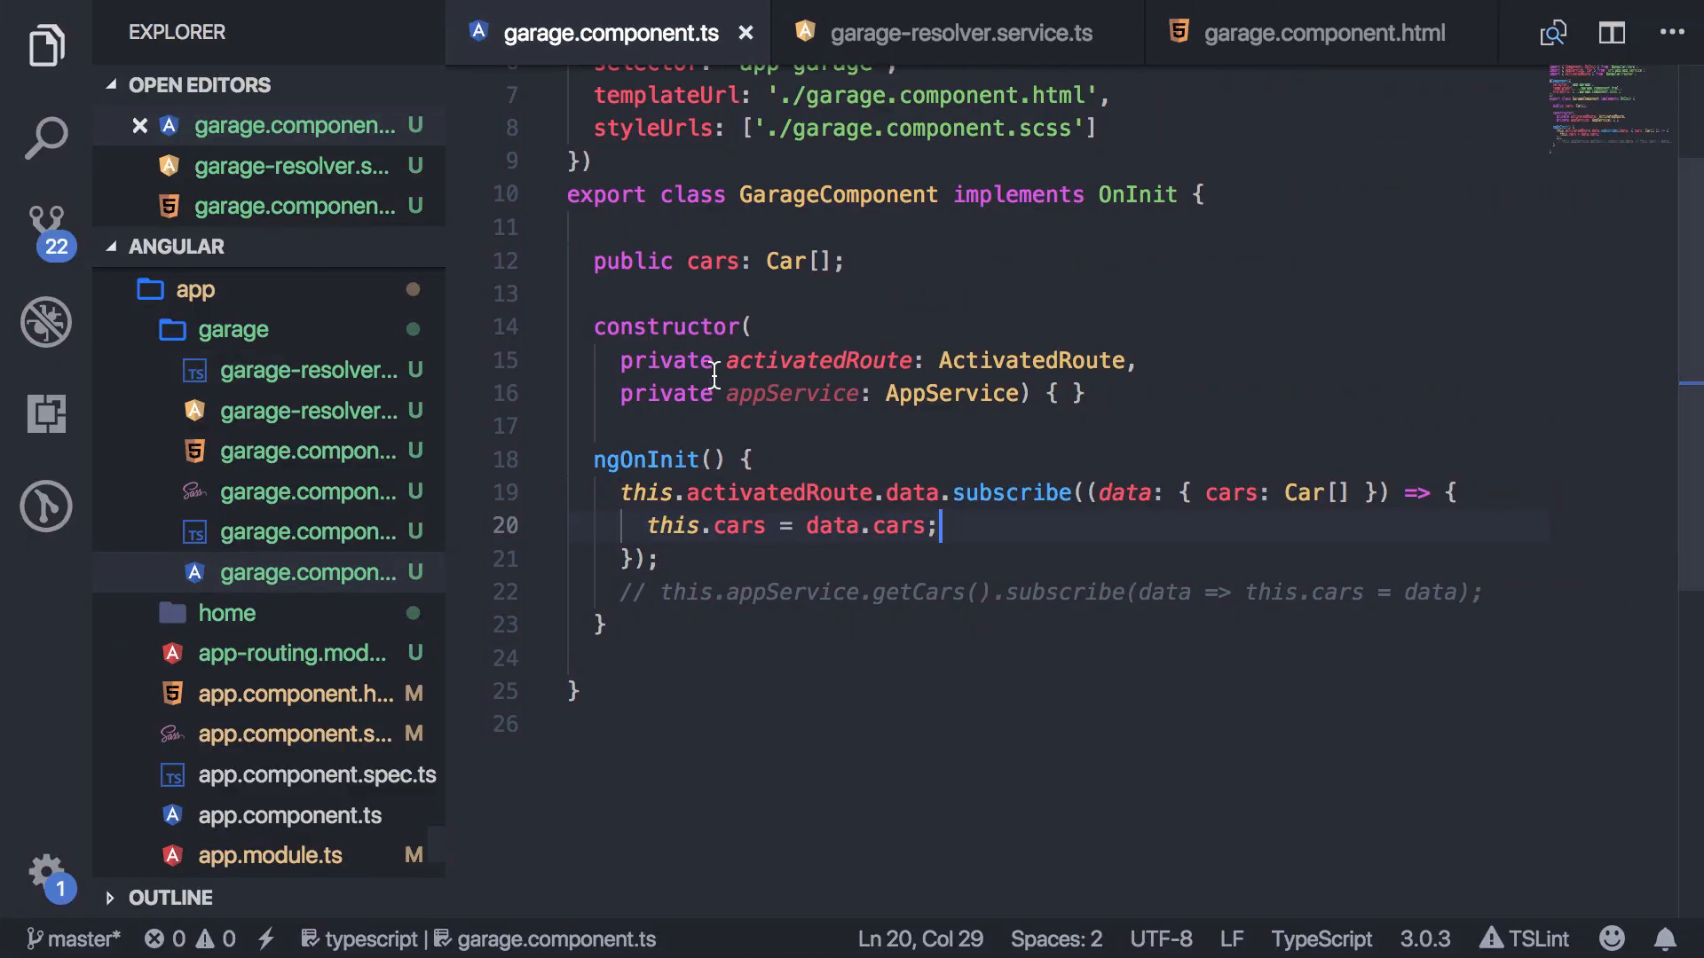
mouse_move(312, 461)
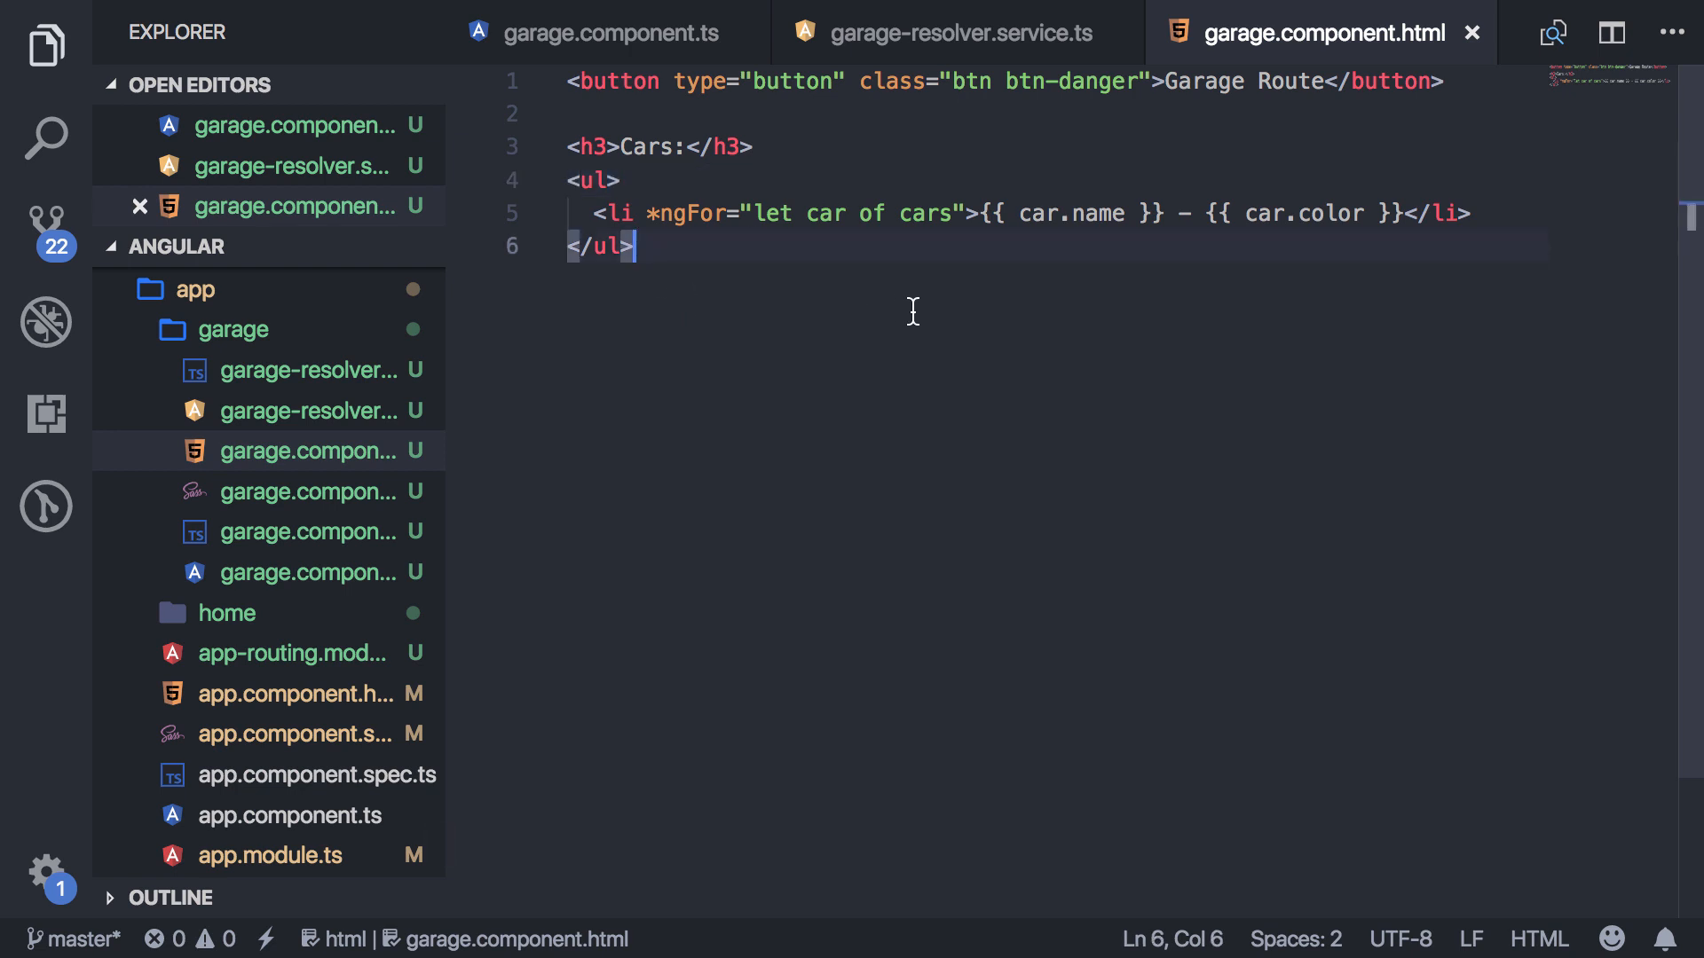
click(608, 32)
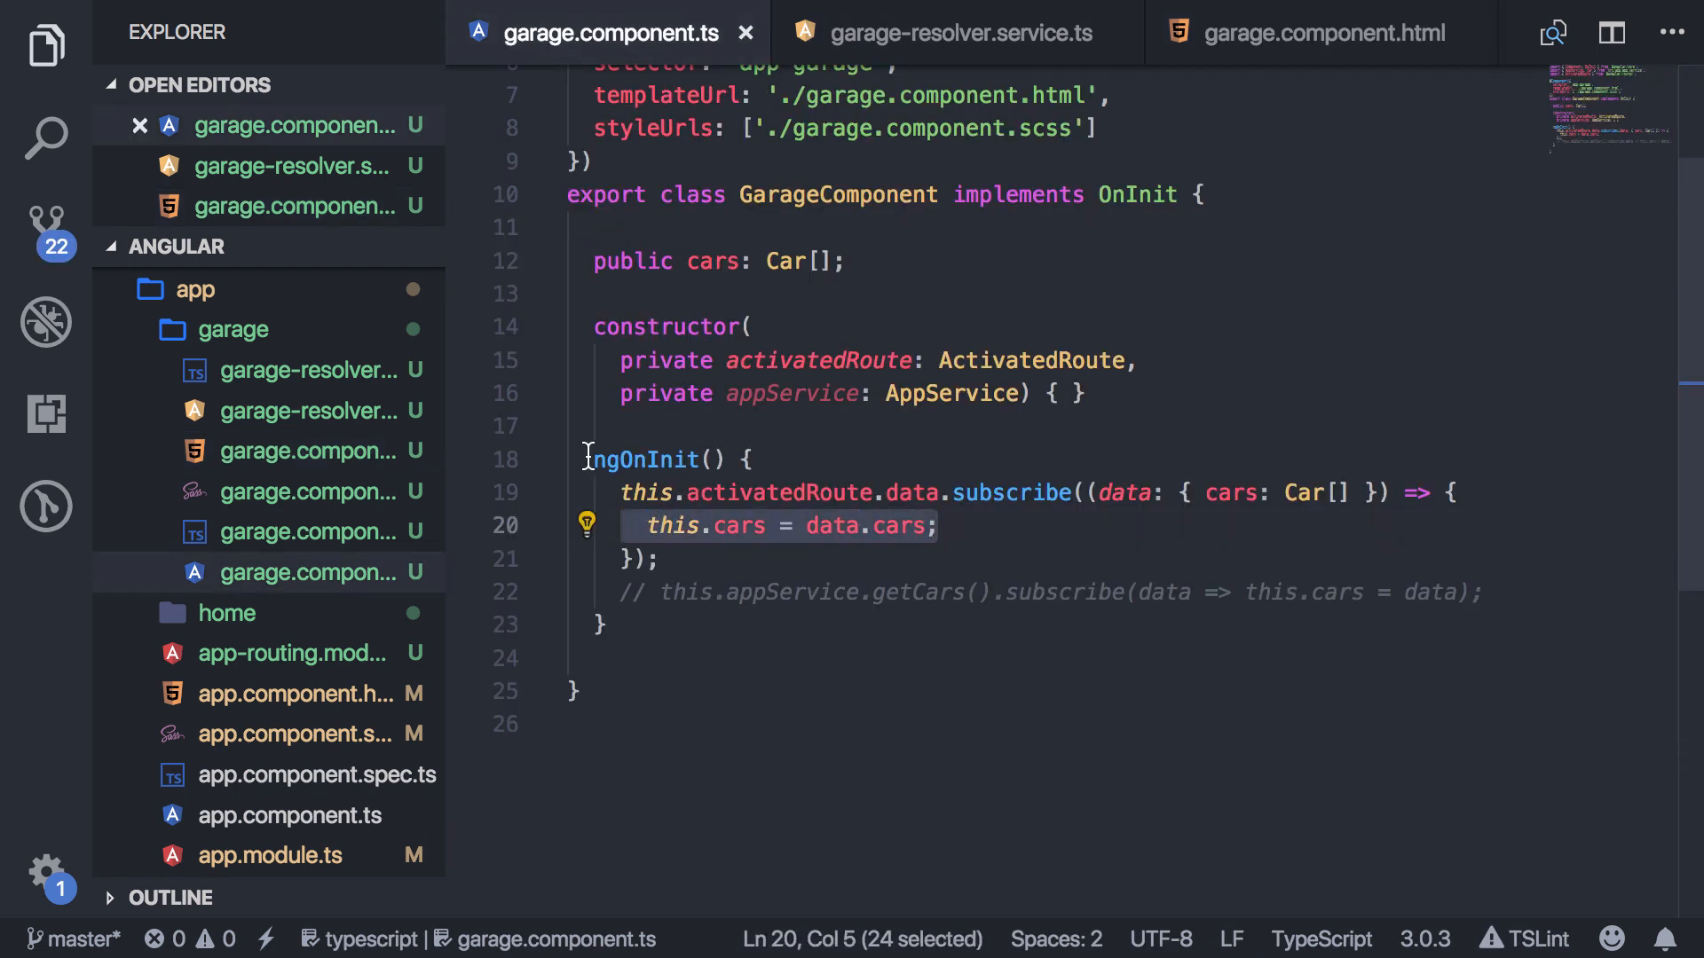
click(660, 559)
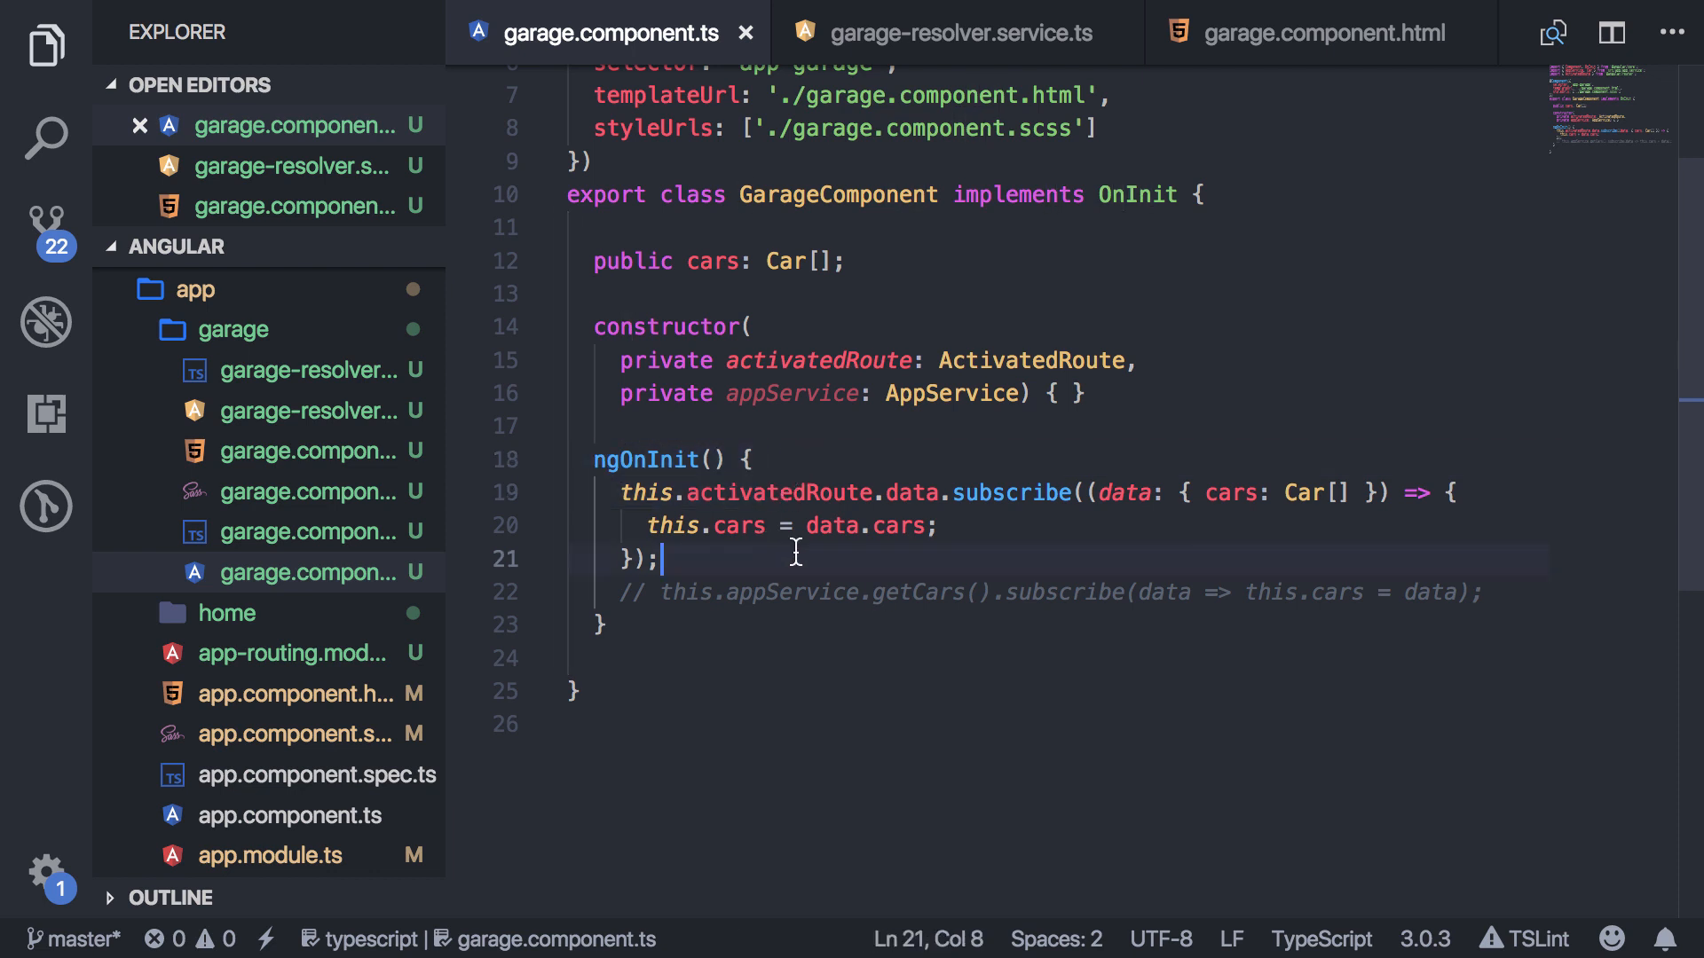
mouse_move(705, 565)
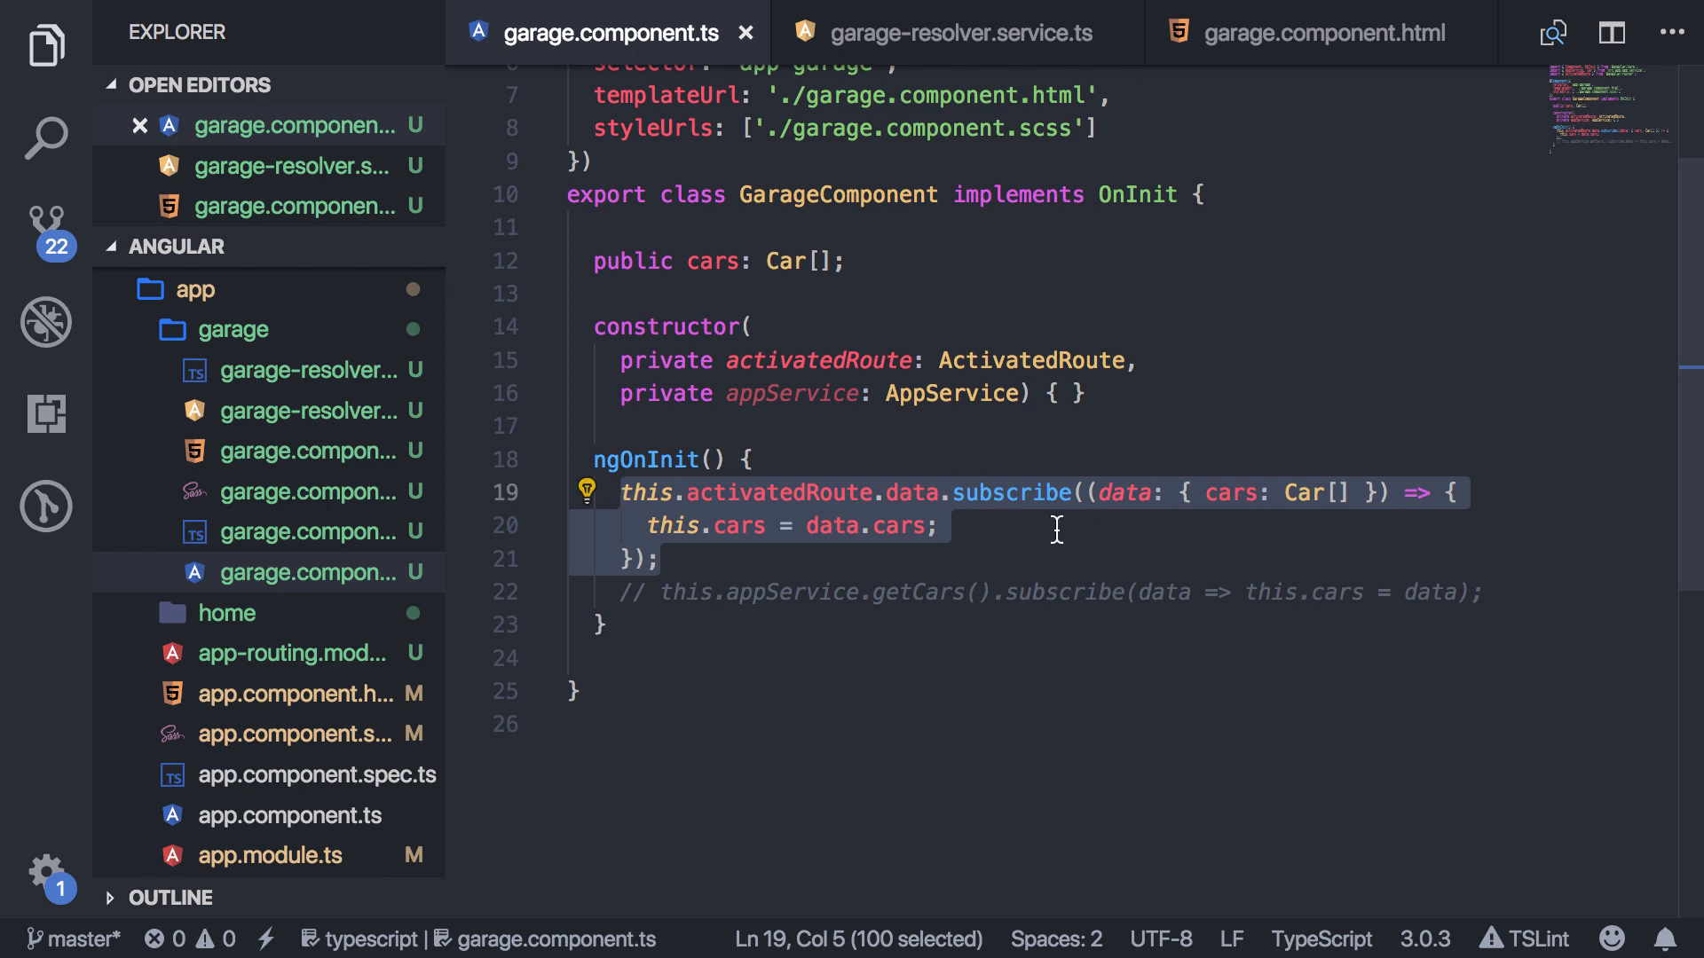
click(937, 526)
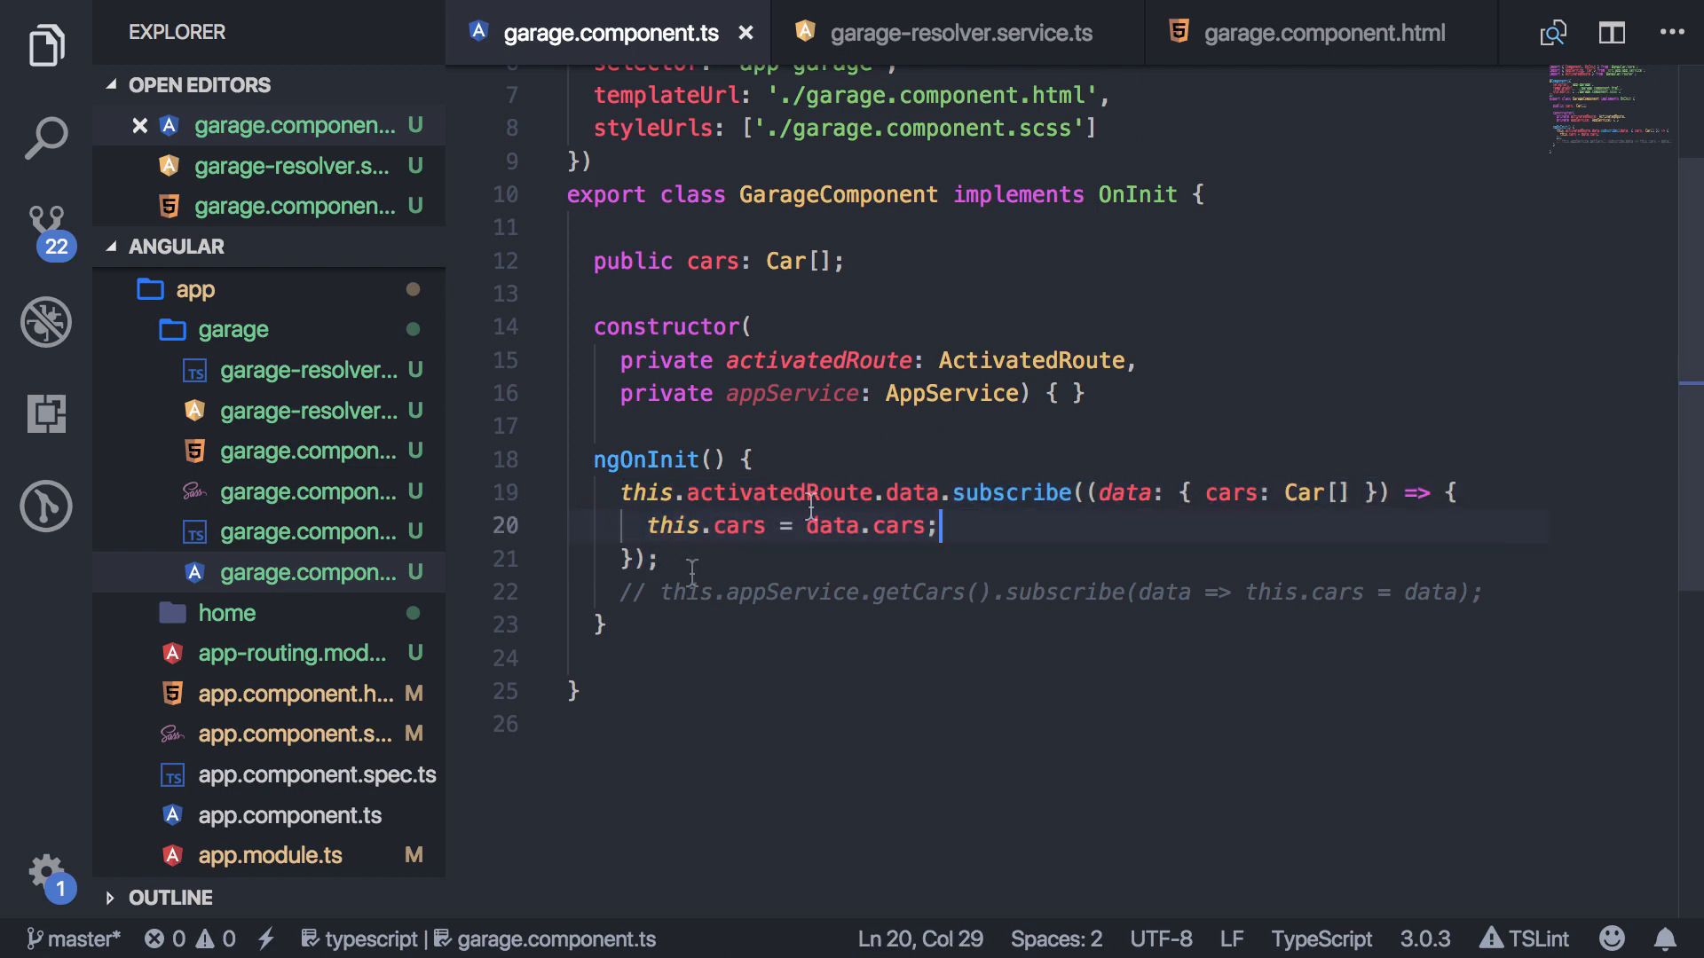
mouse_move(739, 565)
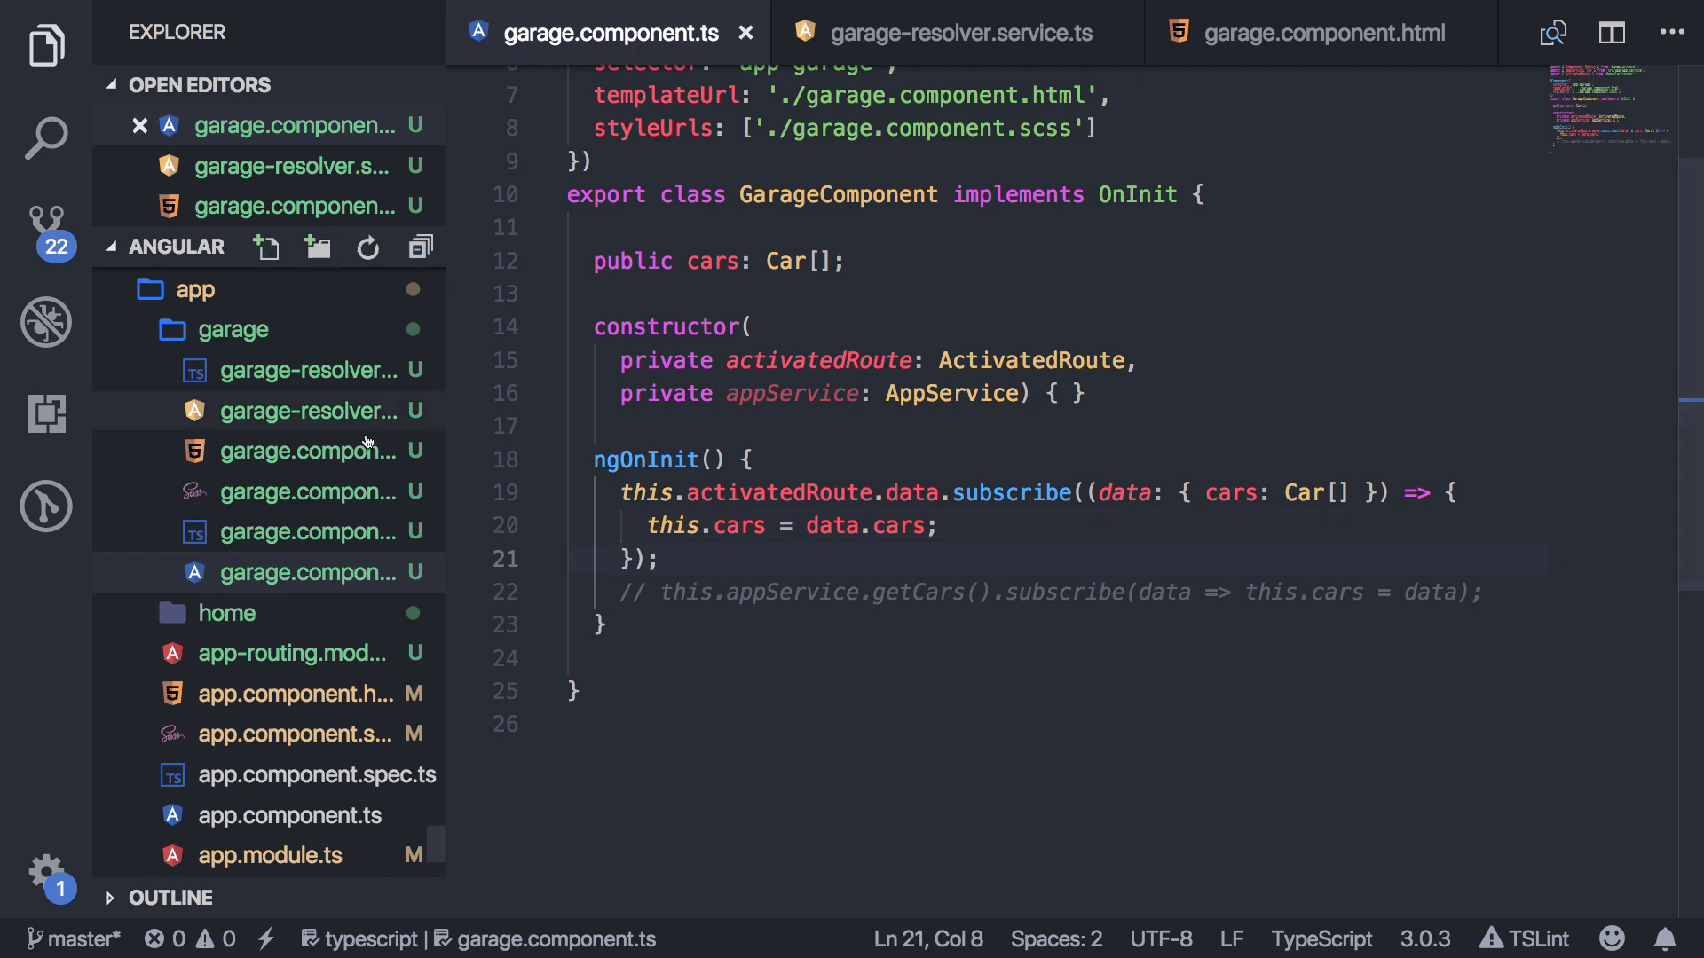
click(1325, 32)
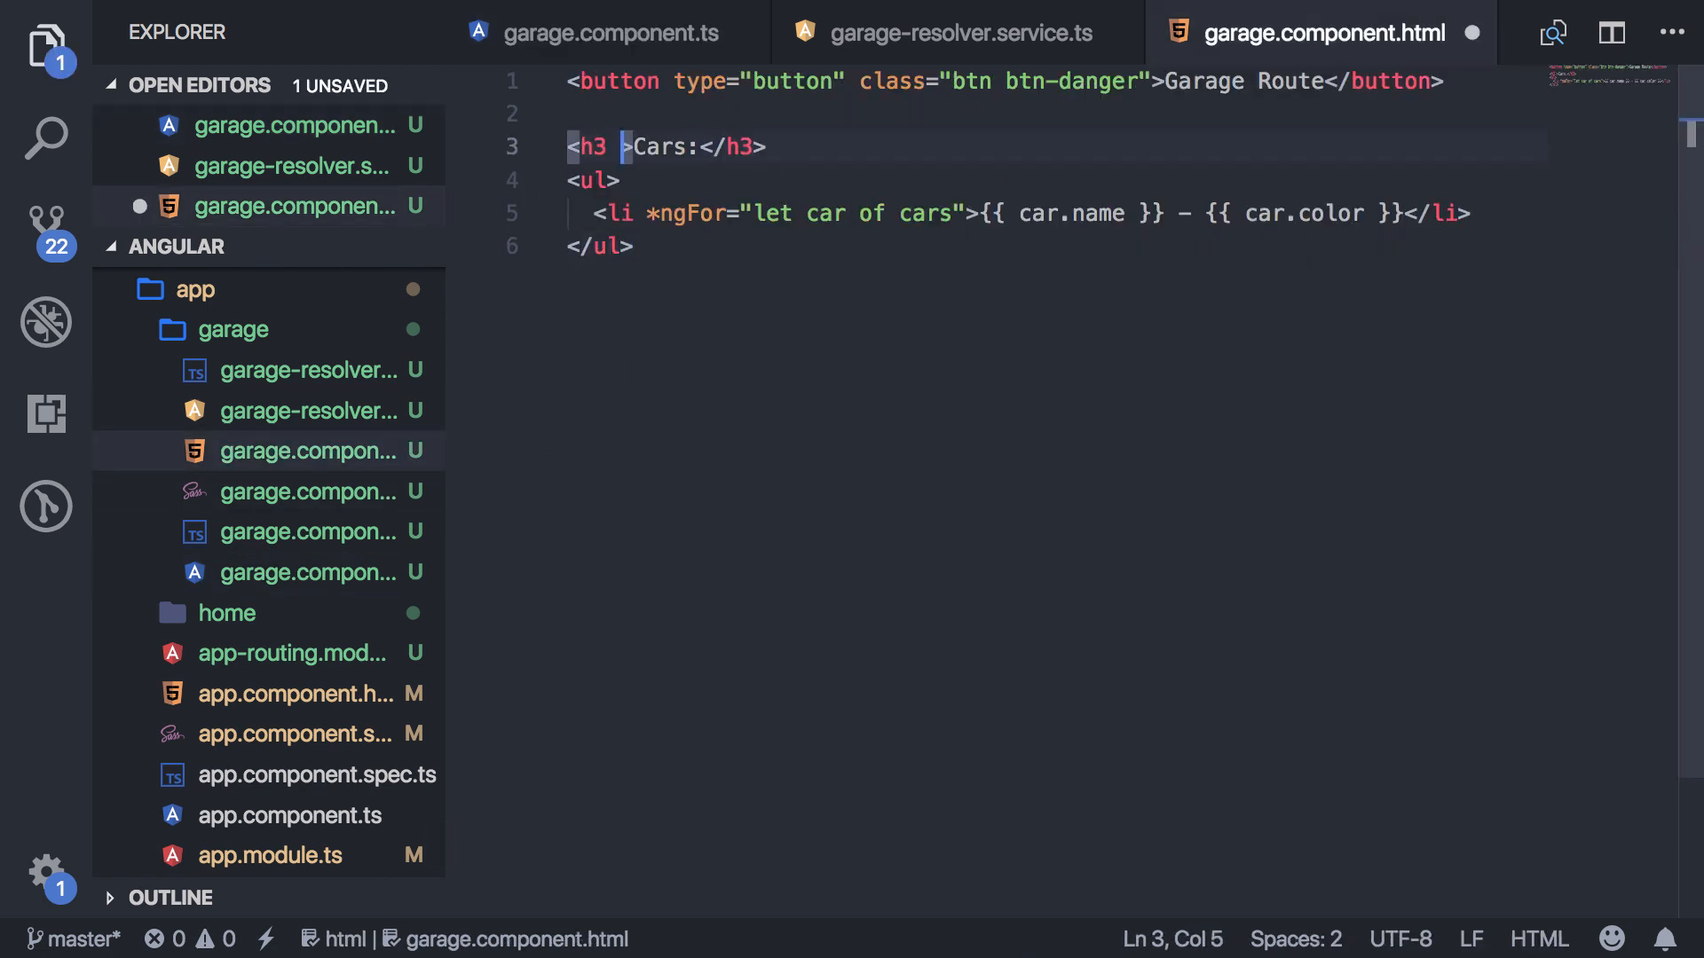
Add *ngIf="cars.length > 0" to the Cars h3 in garage.component.html, then return to the component code.
text(*ngi)
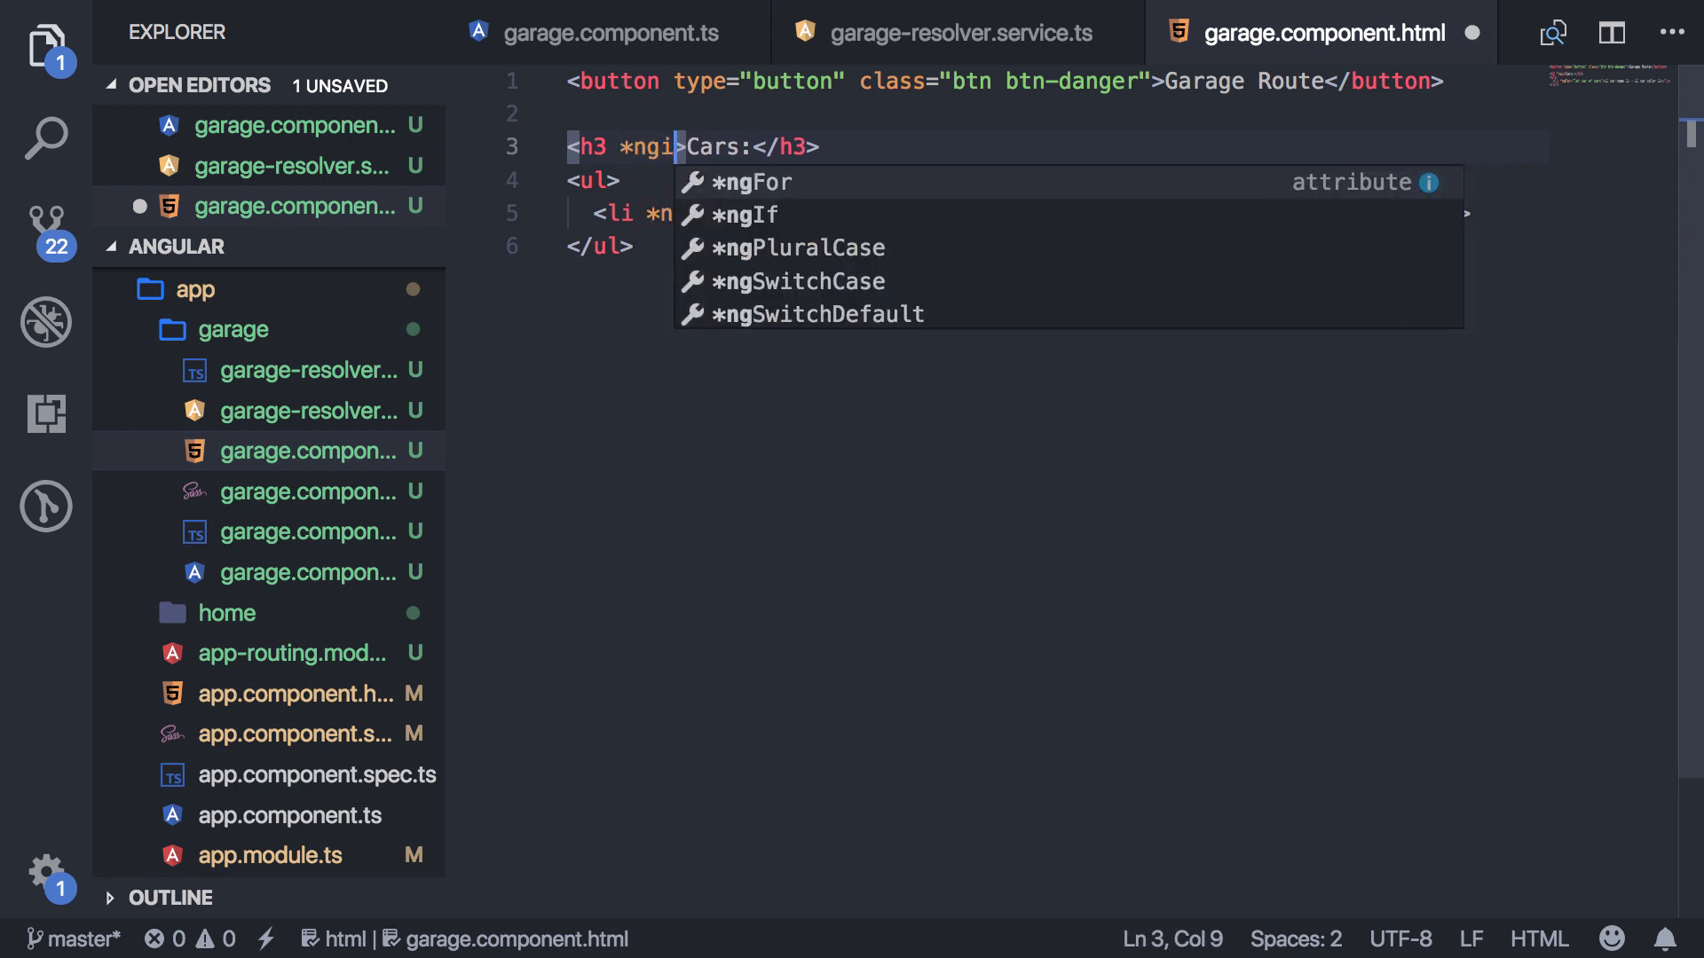
text(If="cars)
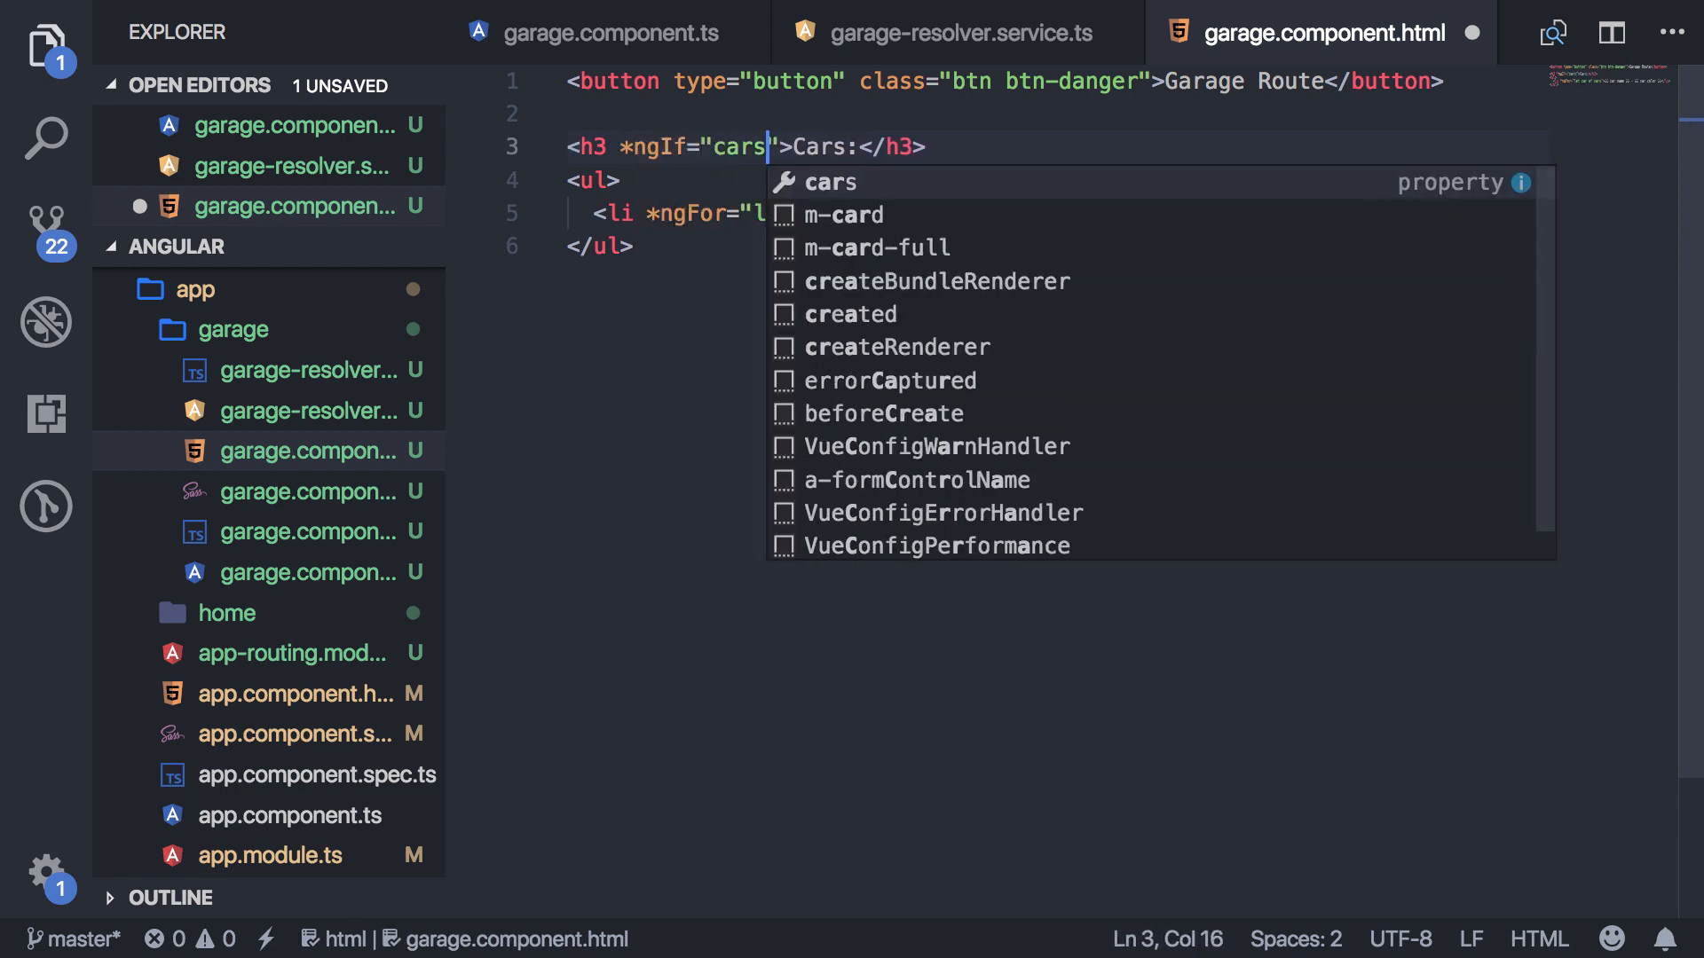
text(.length)
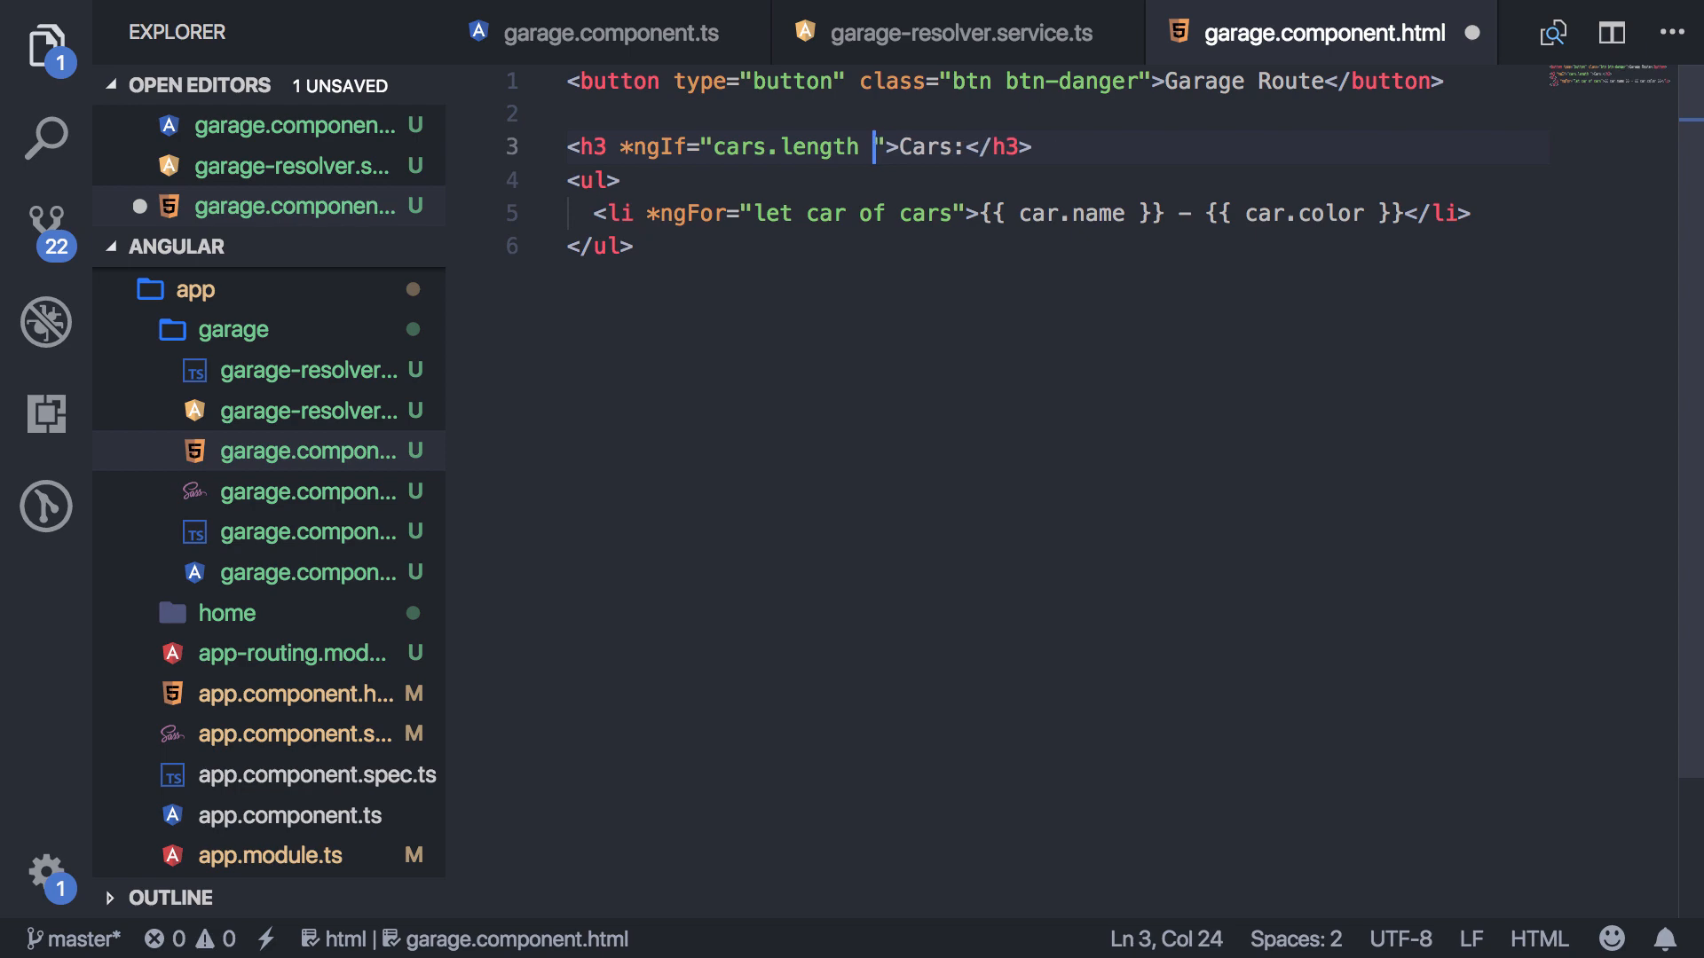
text(> 0)
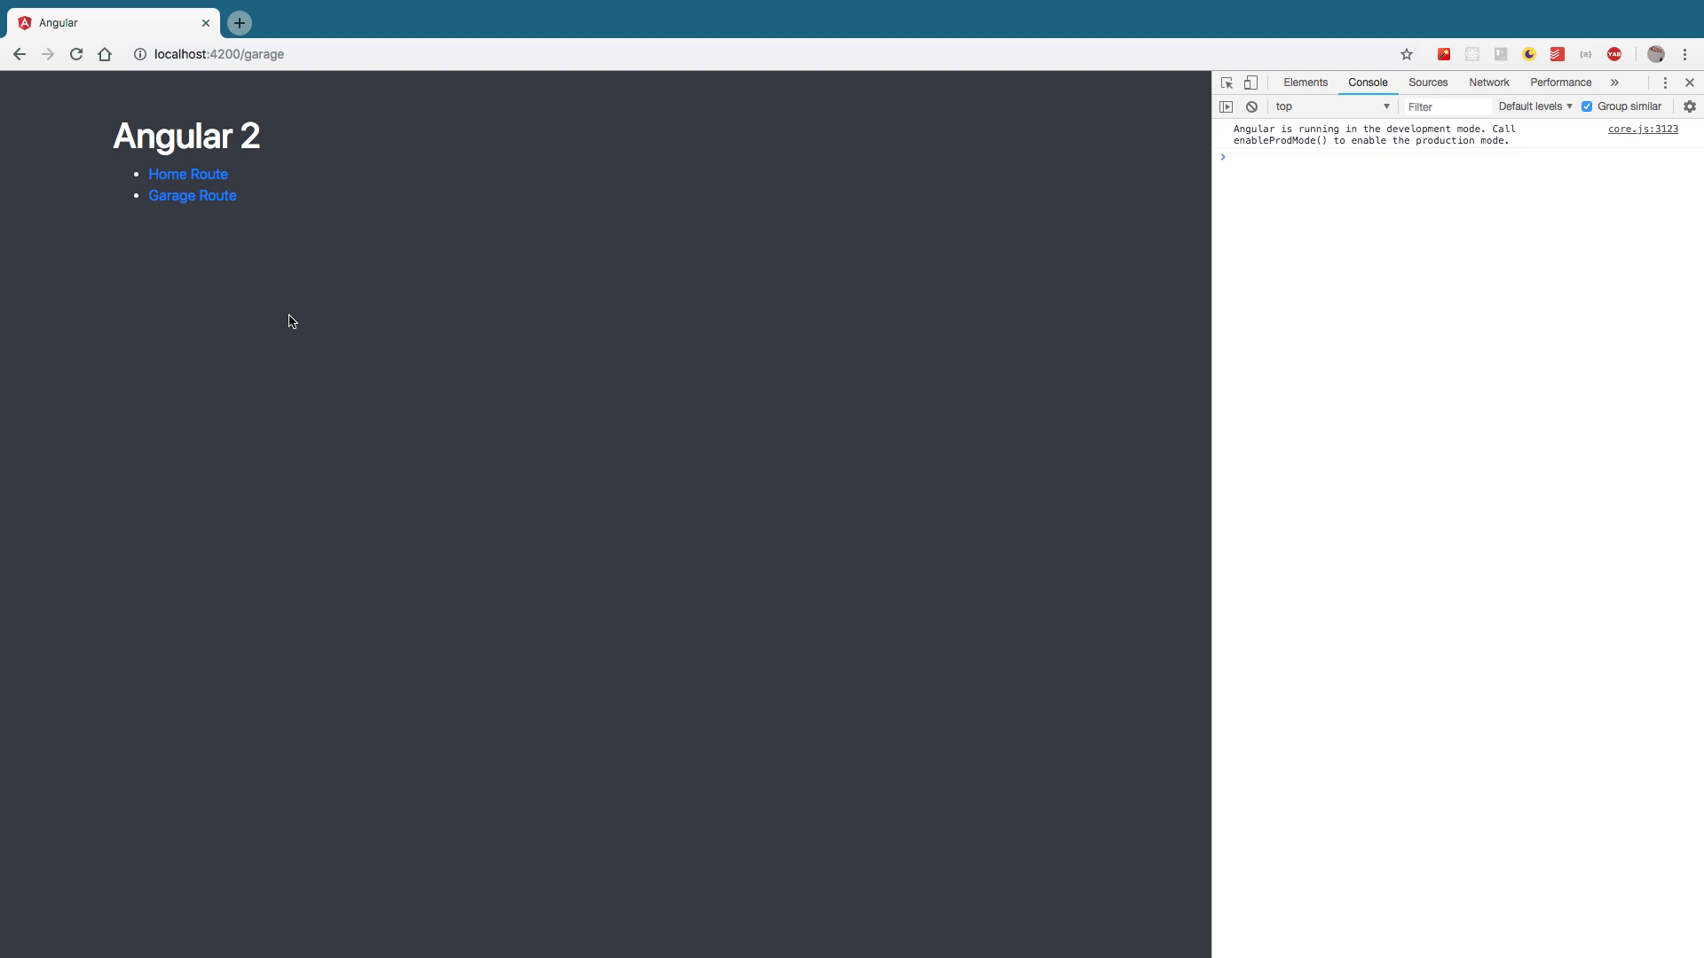
click(191, 196)
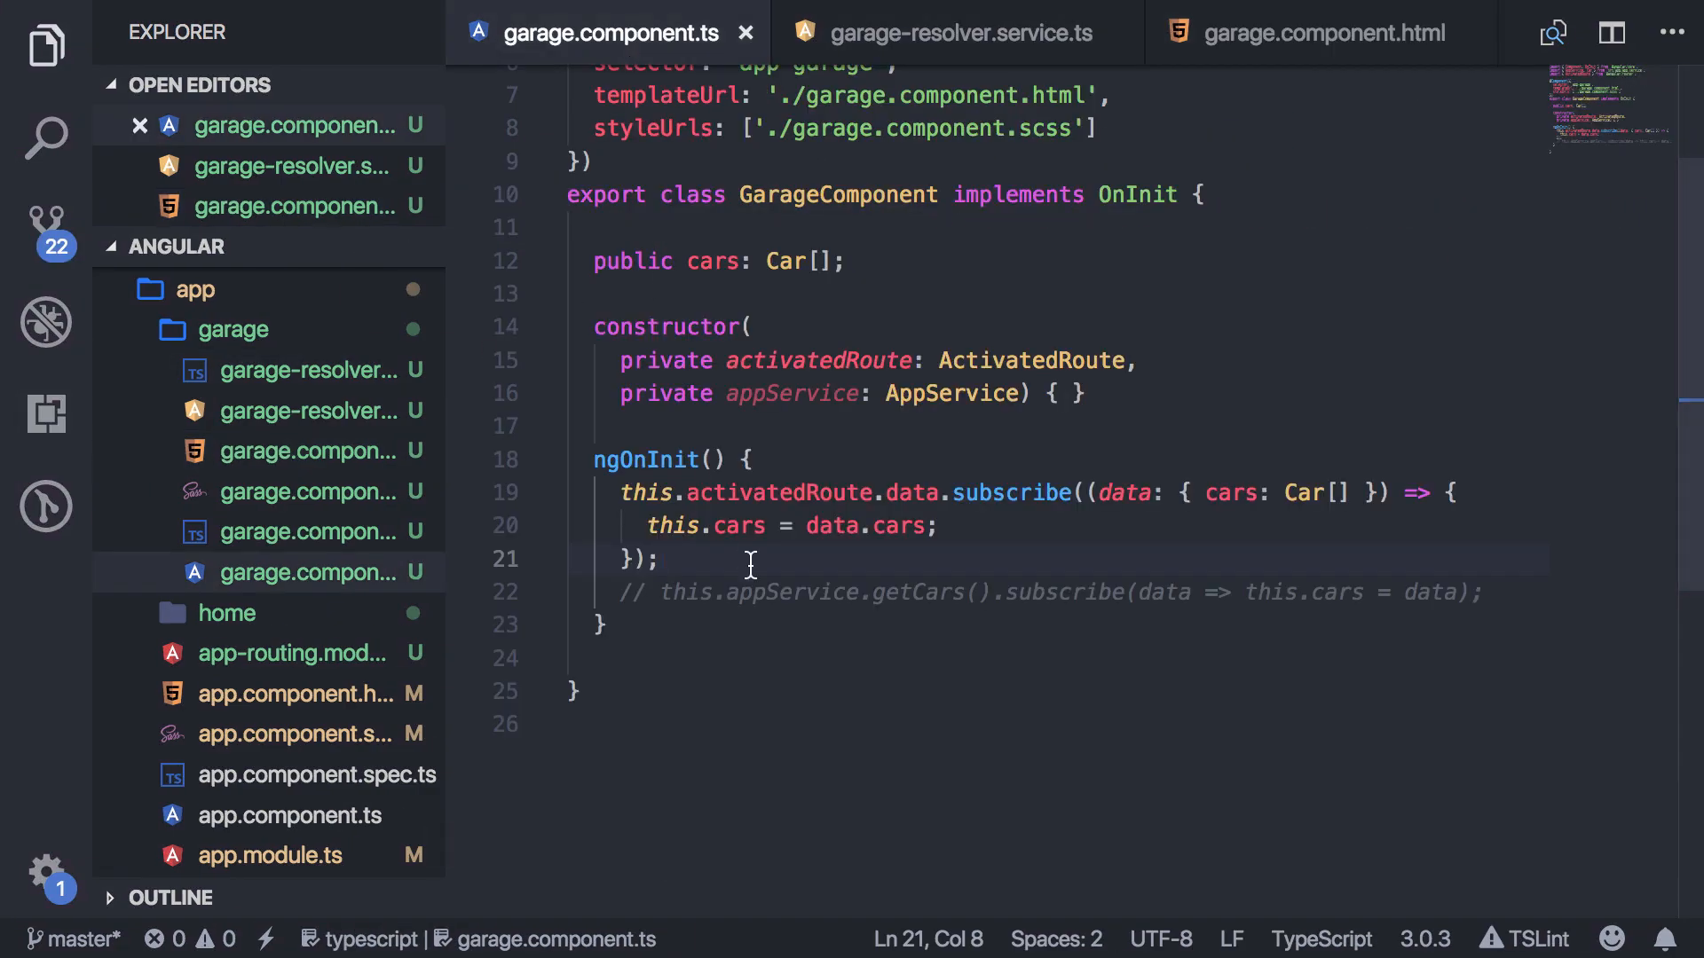
Switch from the editor to the browser showing localhost:4200/garage.
key(ctrl+/)
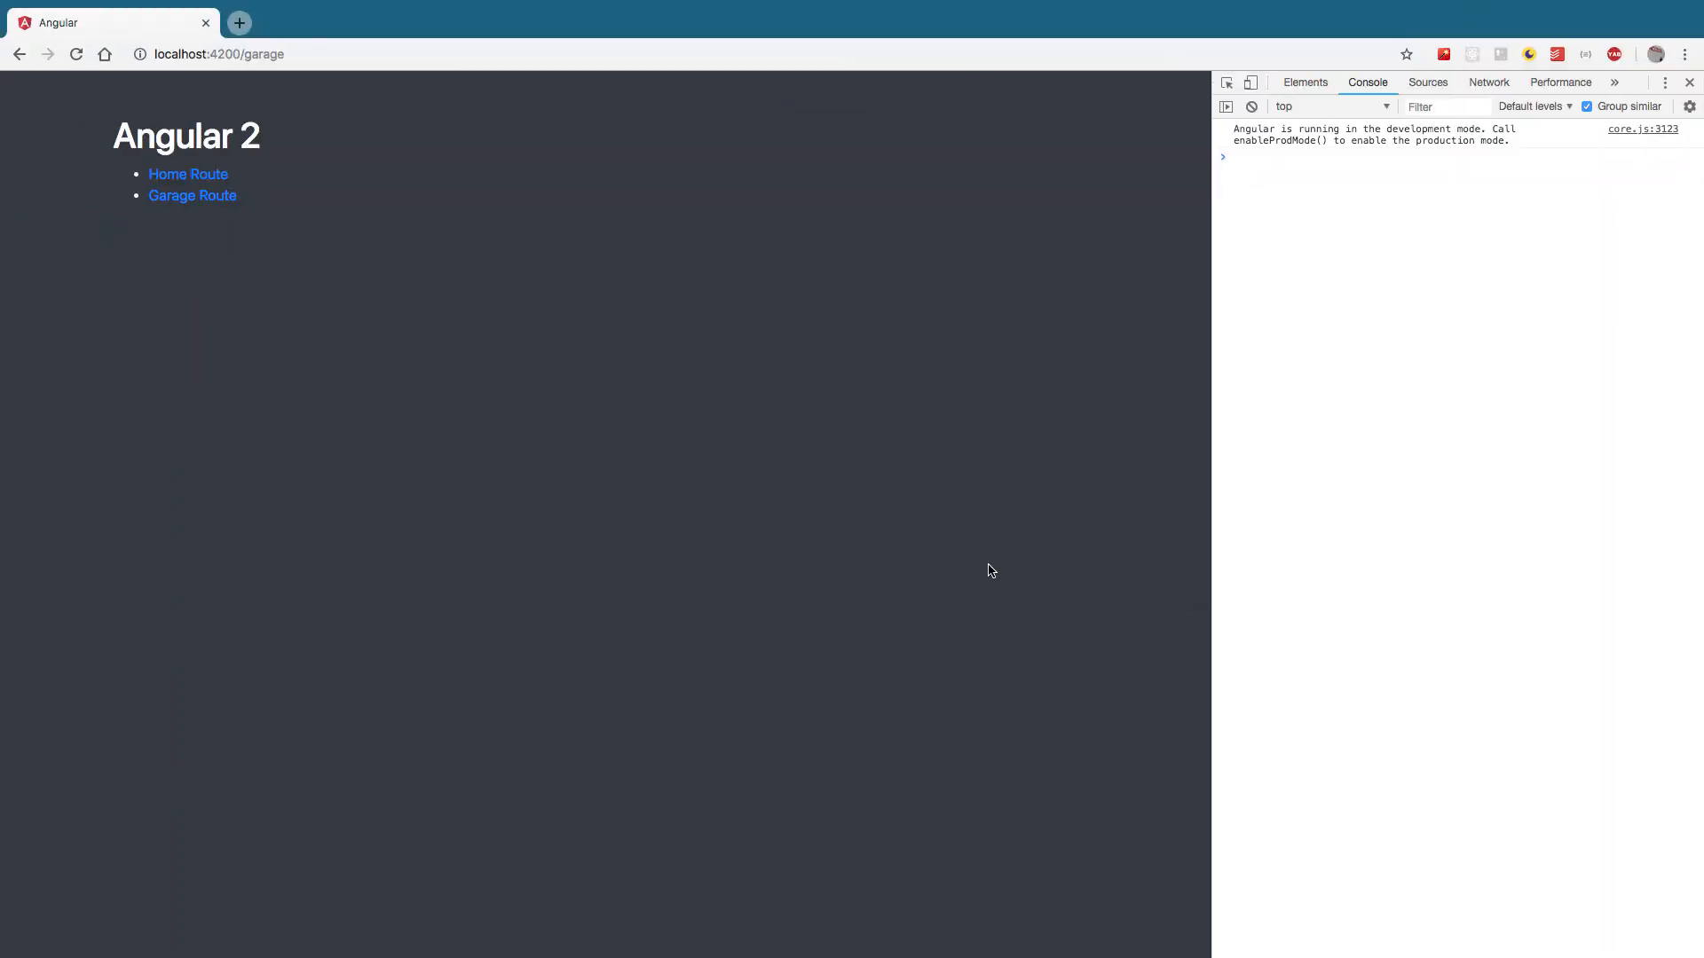
Load the Garage route so four cars appear alongside console TypeErrors about 'length' of undefined.
click(192, 196)
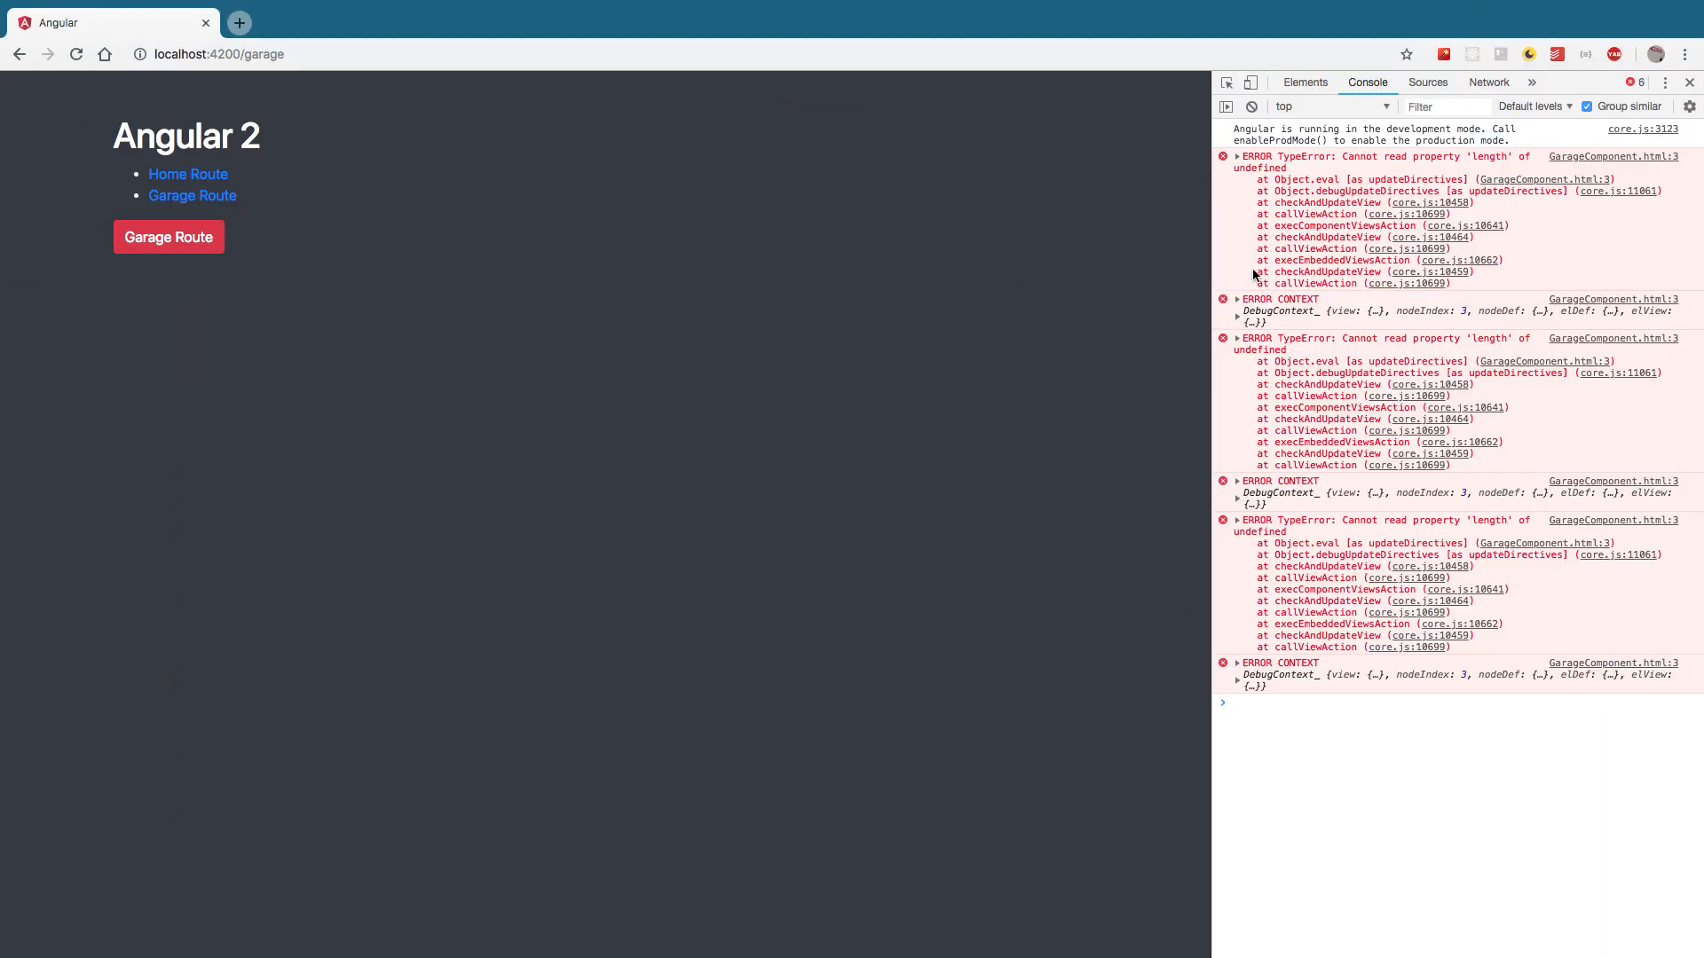
click(169, 236)
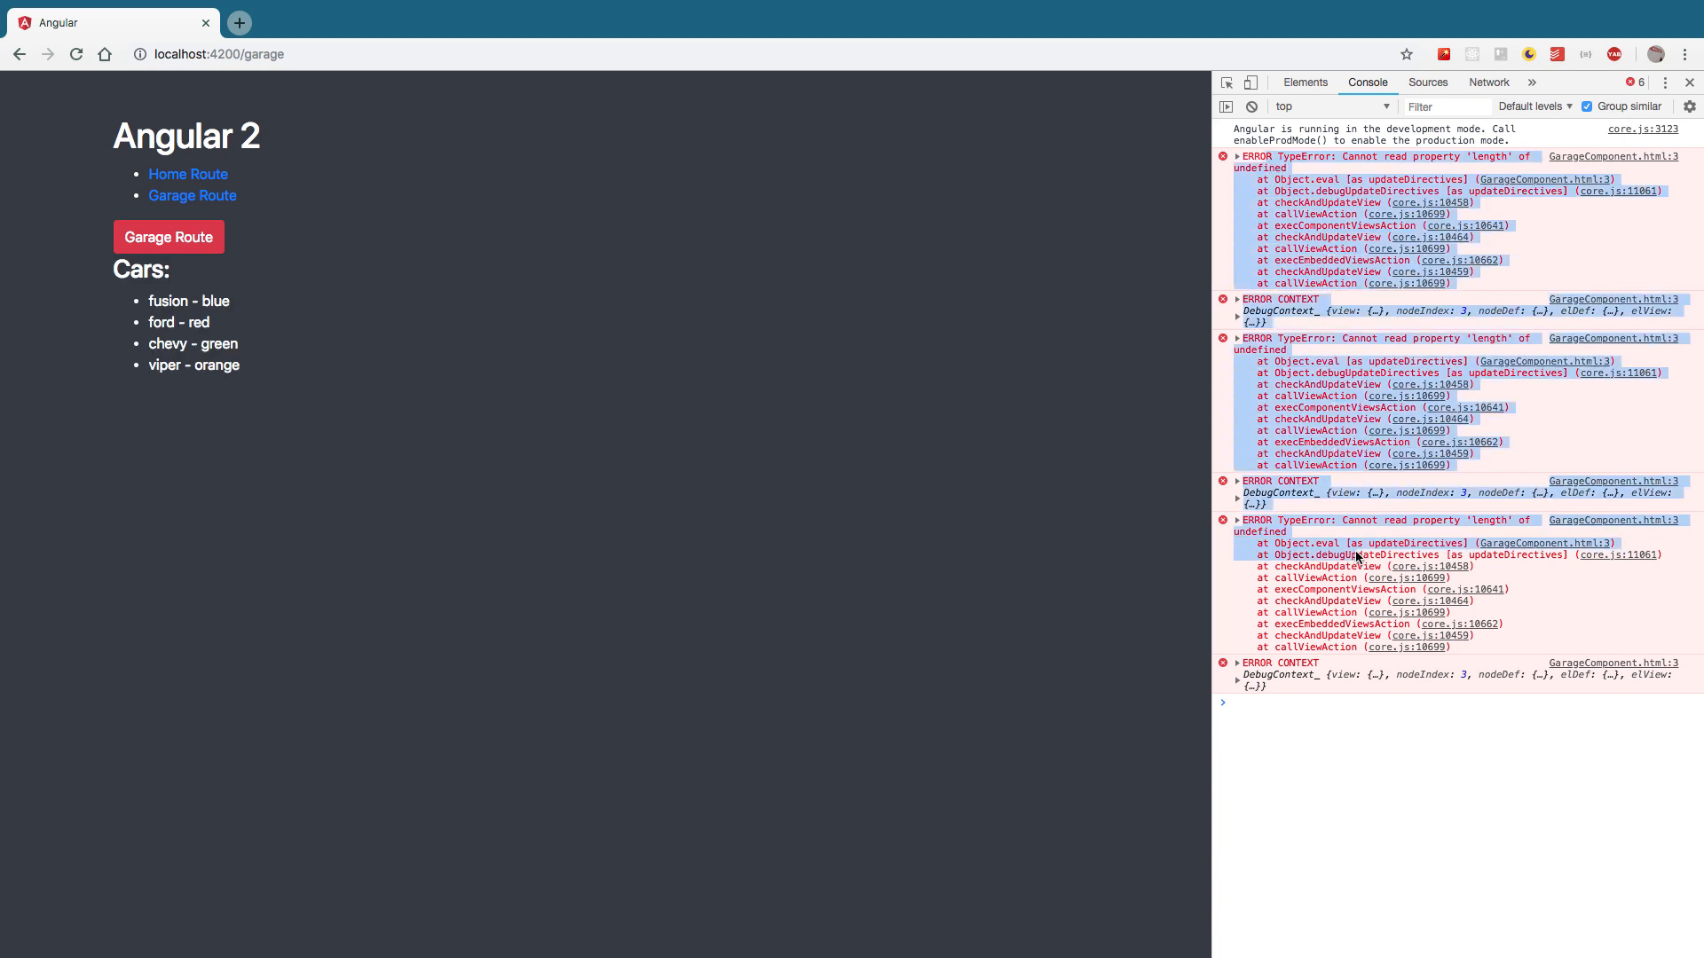
mouse_move(307, 312)
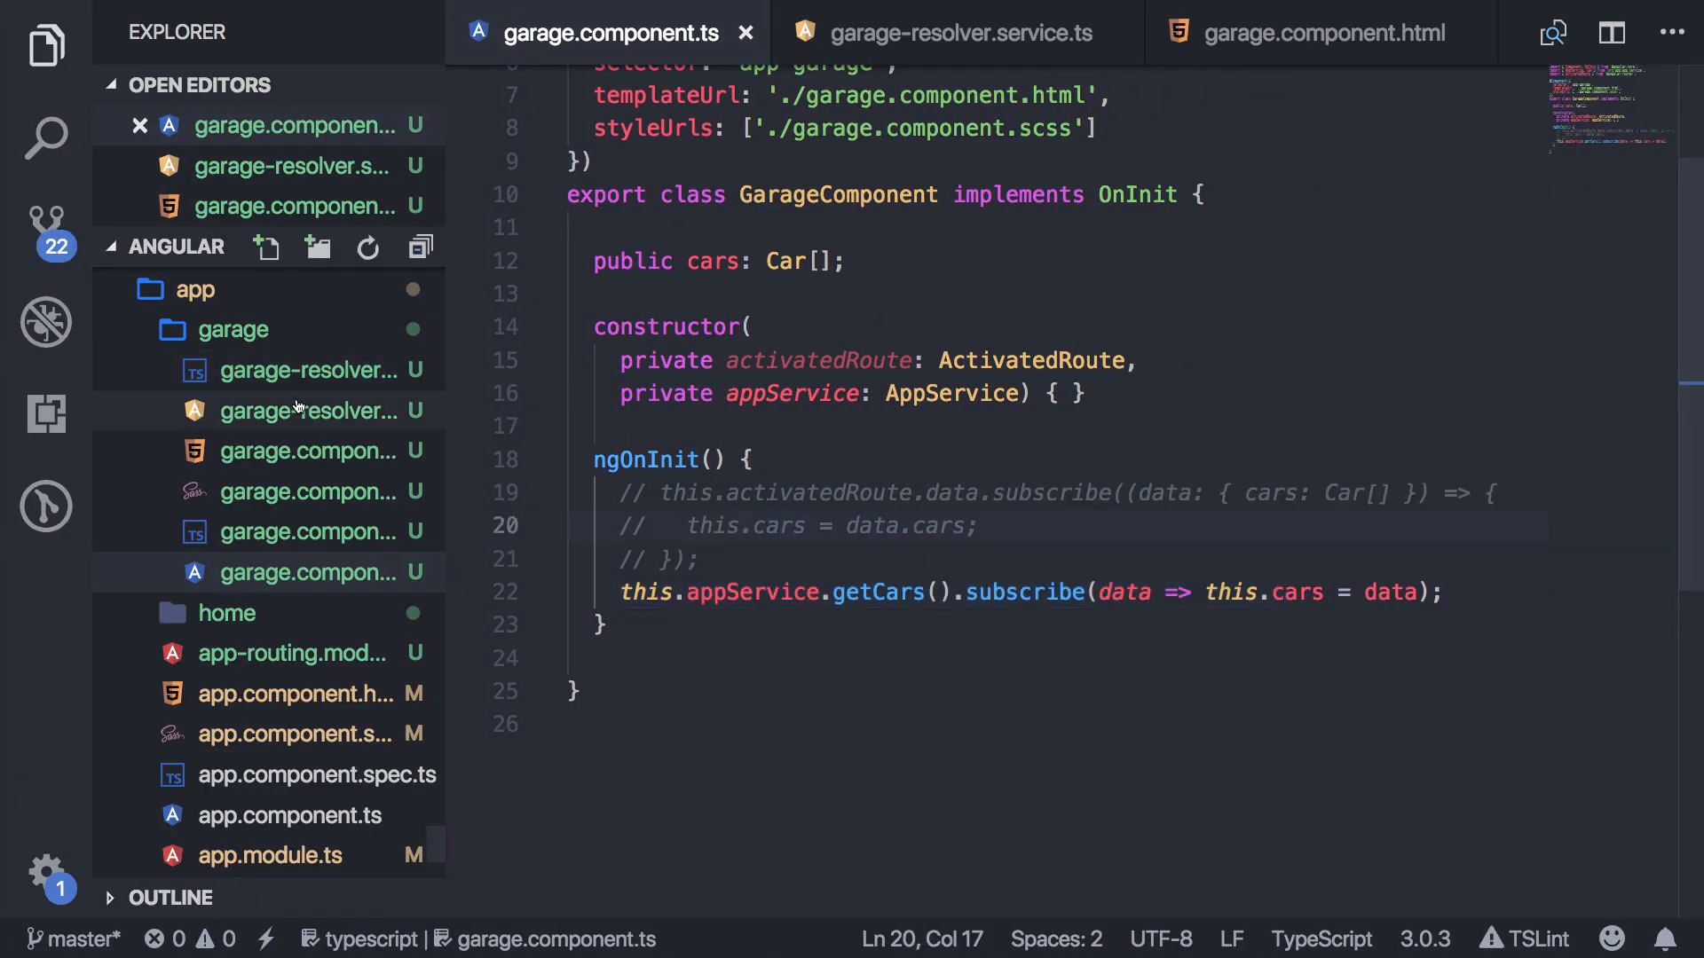
Review the cars.length condition on the heading in the garage template.
click(1321, 32)
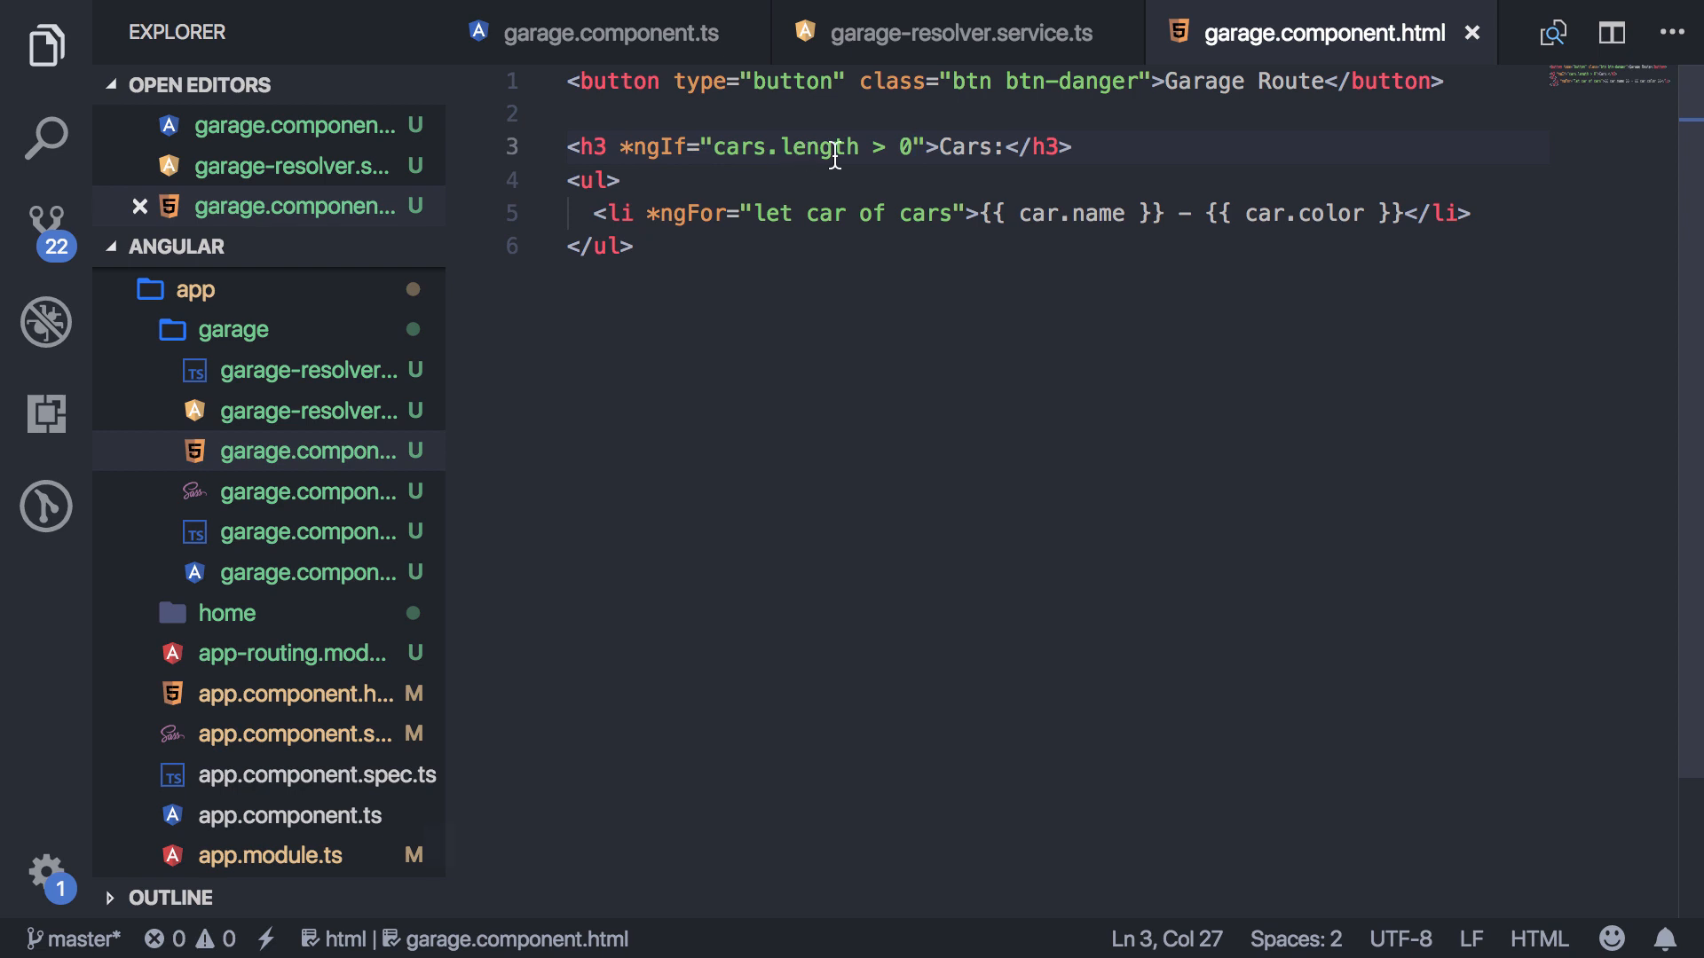
click(596, 211)
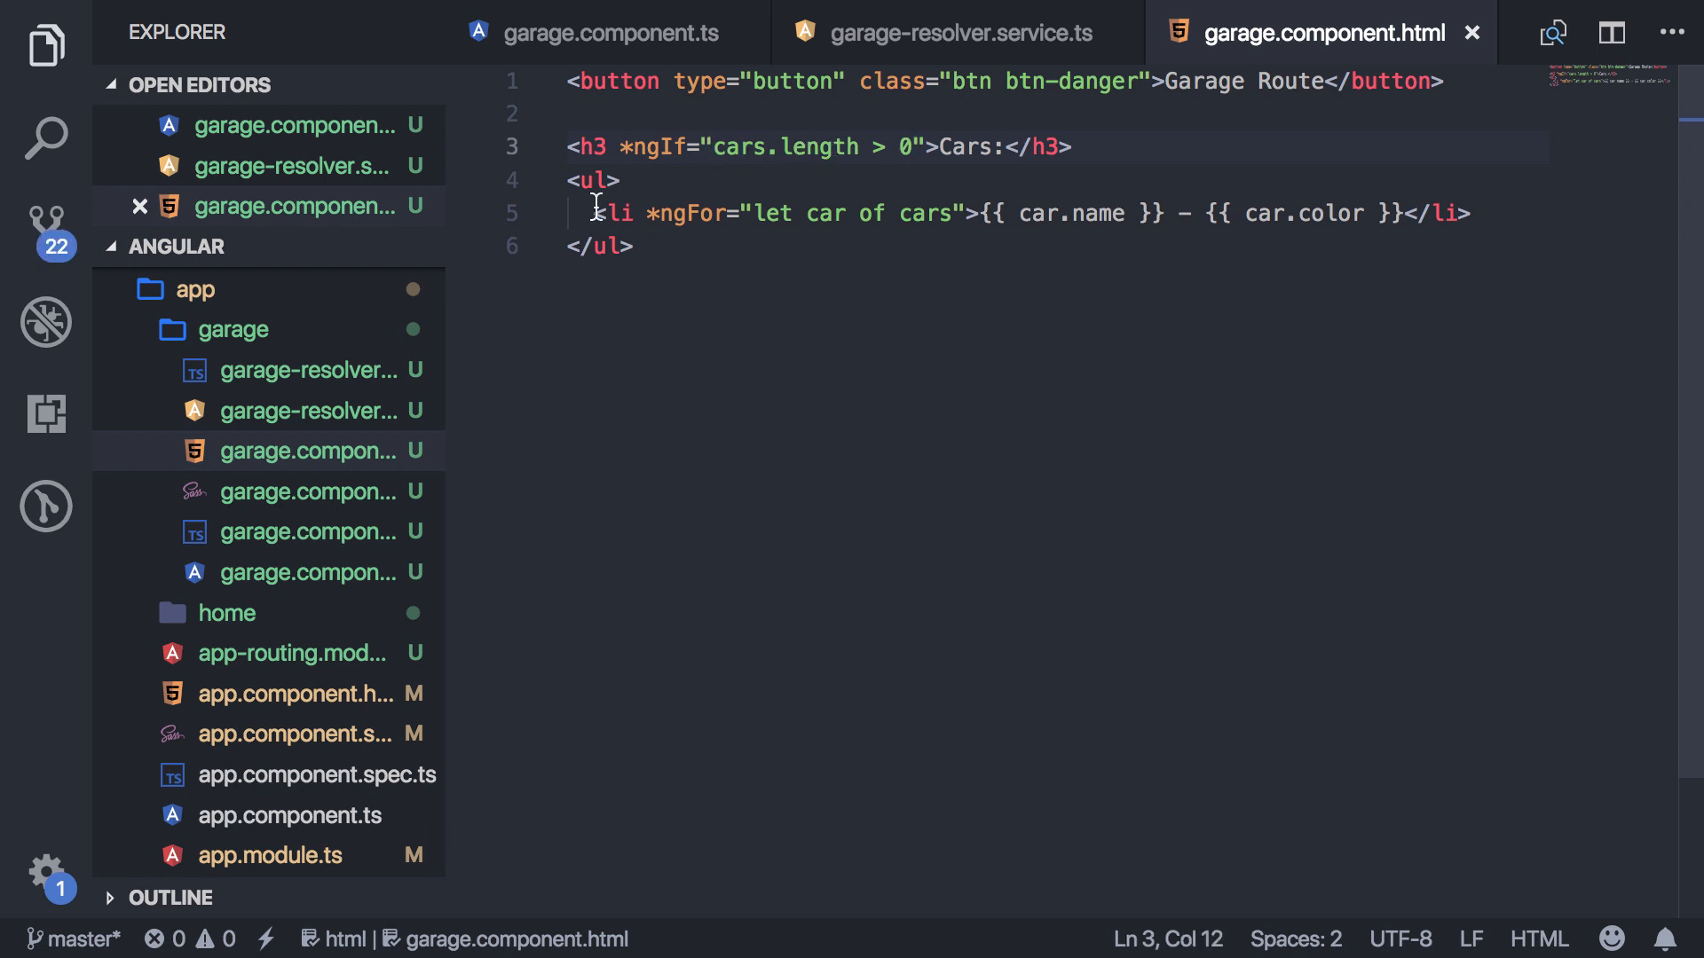
click(609, 32)
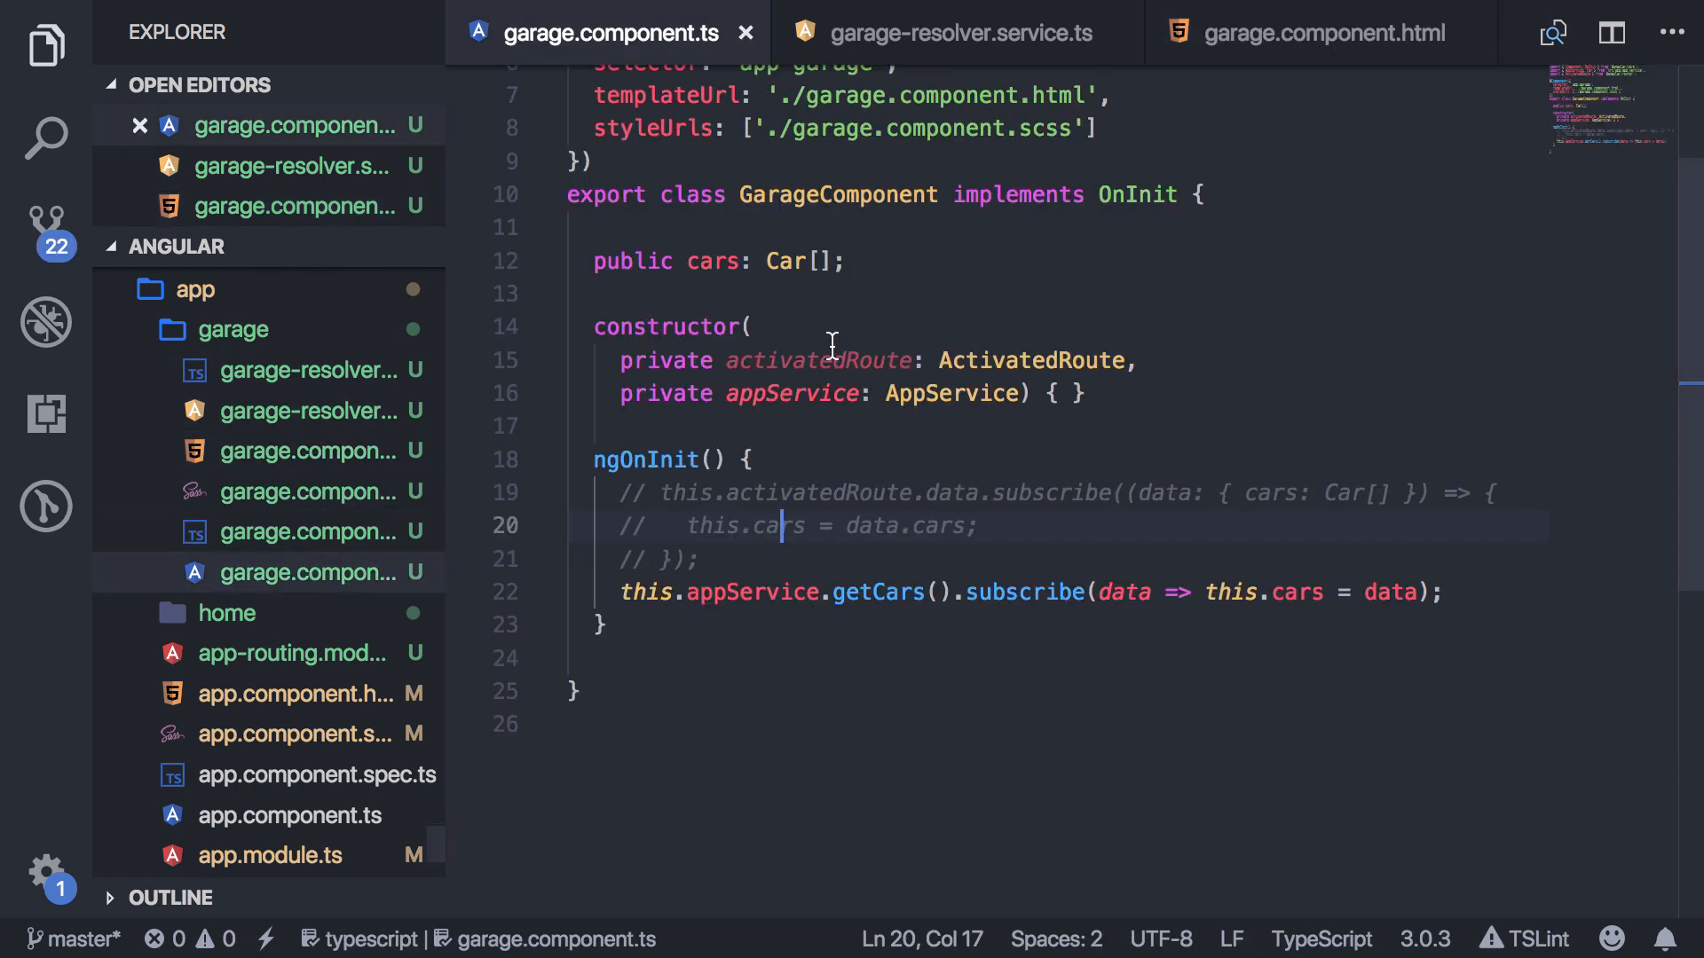
Initialise cars as an empty array and fetch via getCars() instead of the resolver subscription.
click(810, 261)
text( = [)
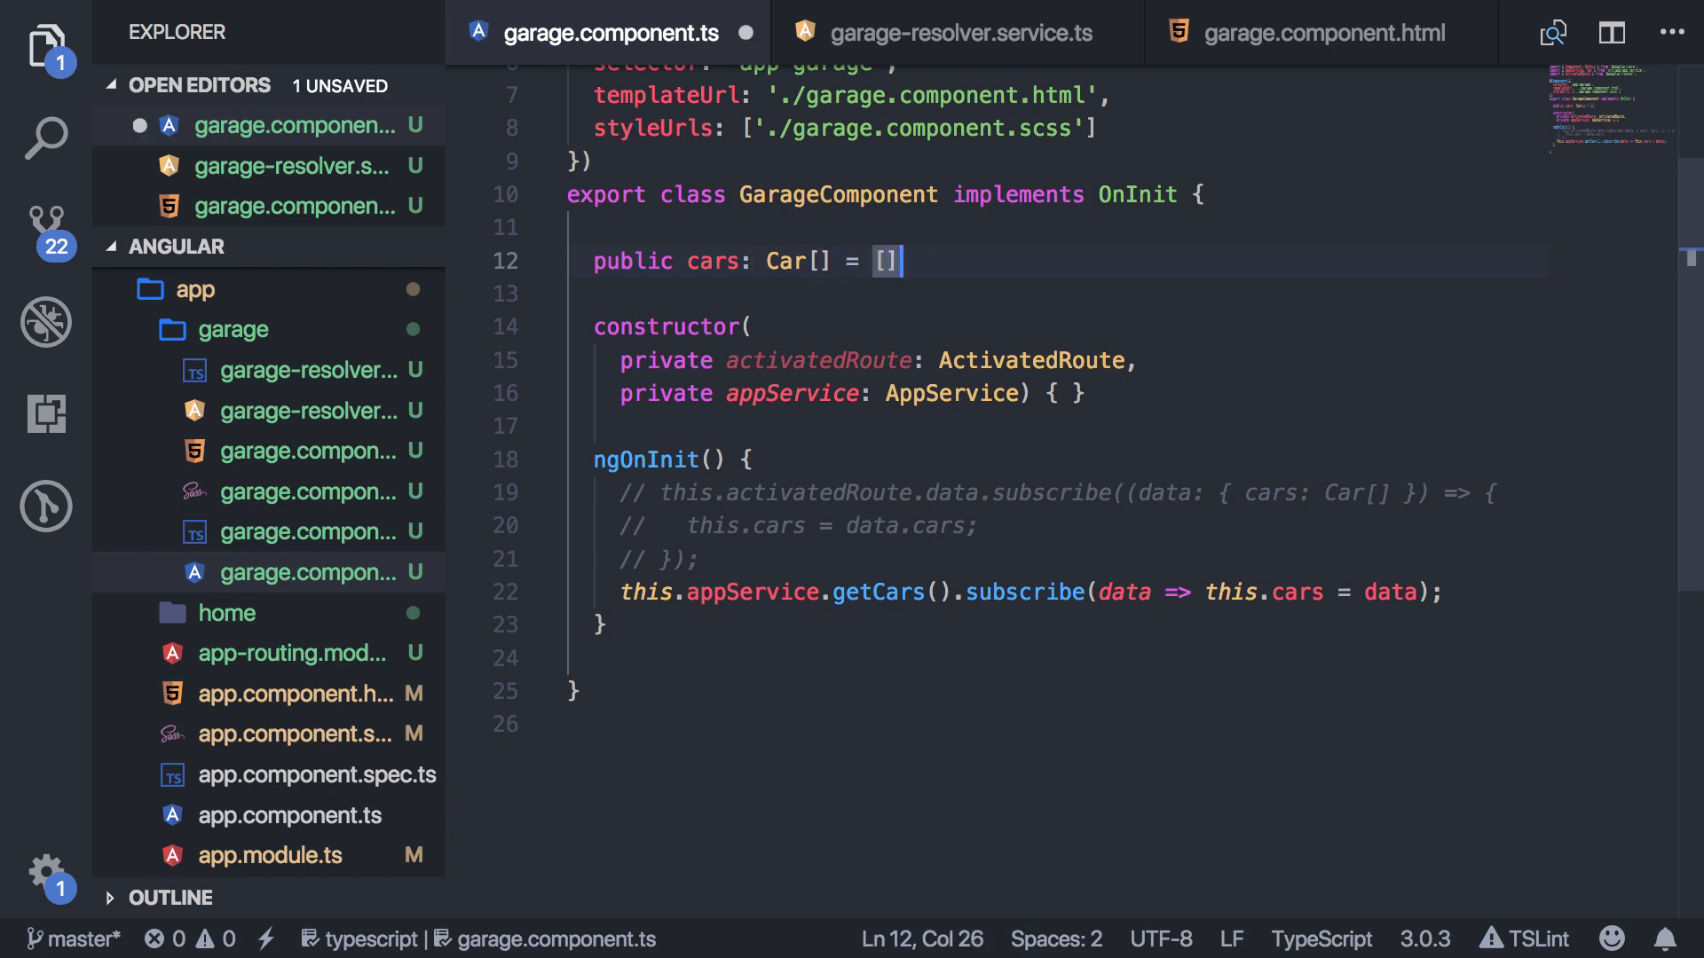
text(;)
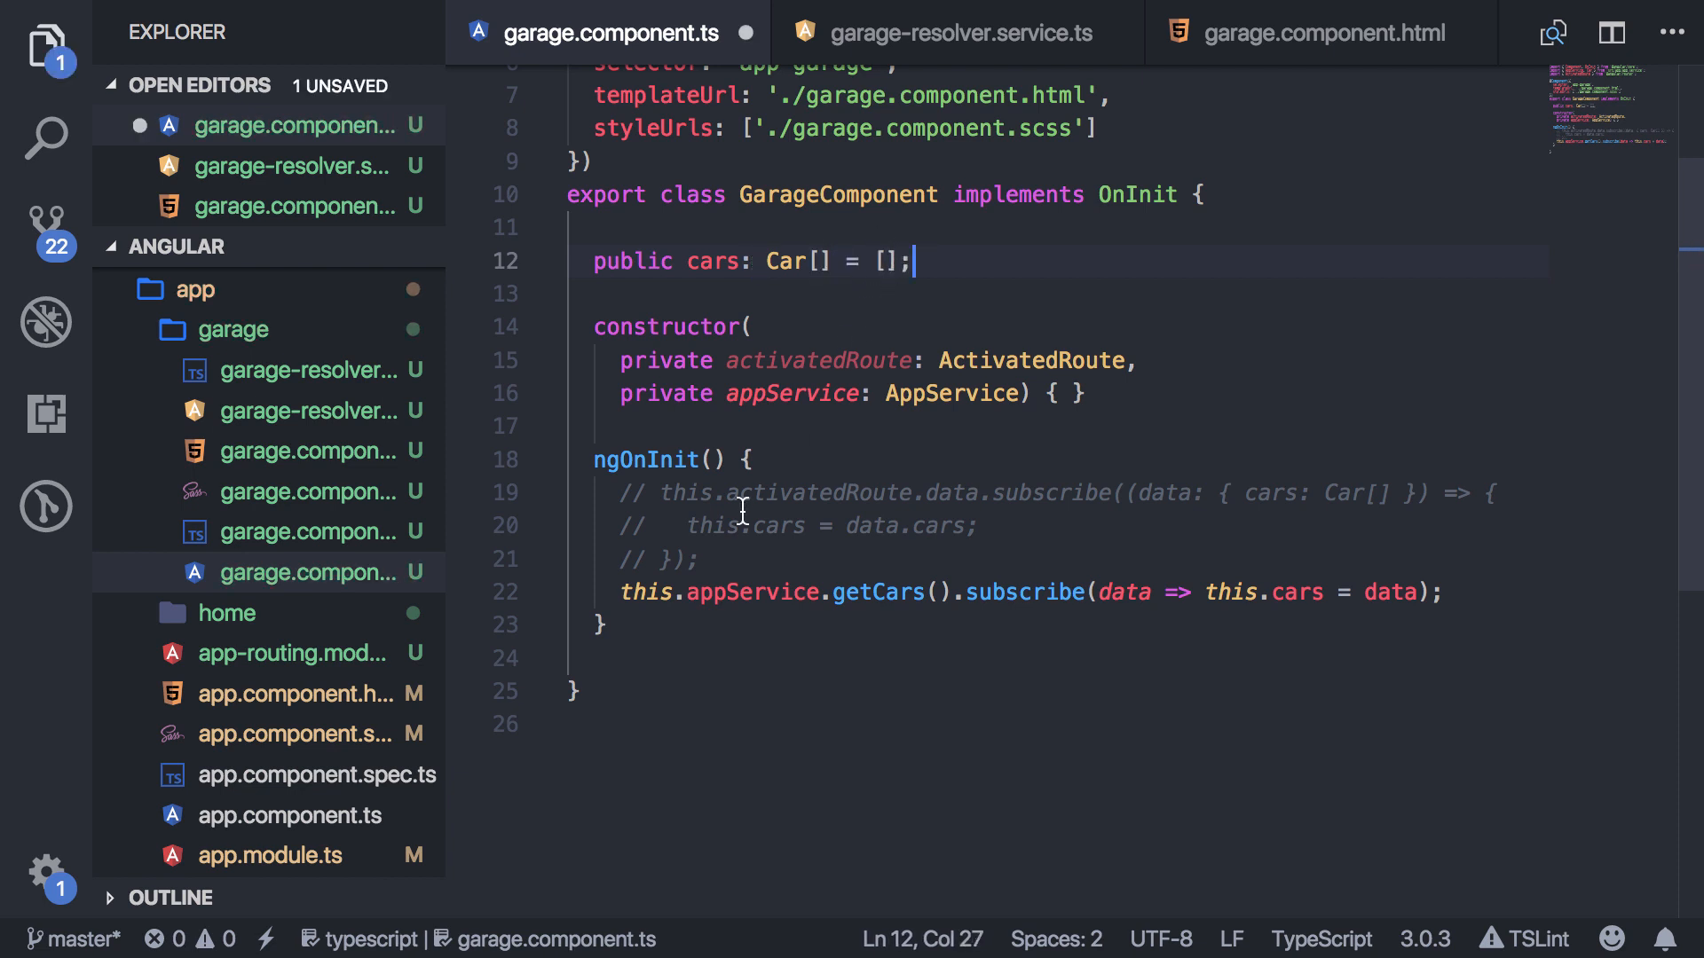
mouse_move(749, 562)
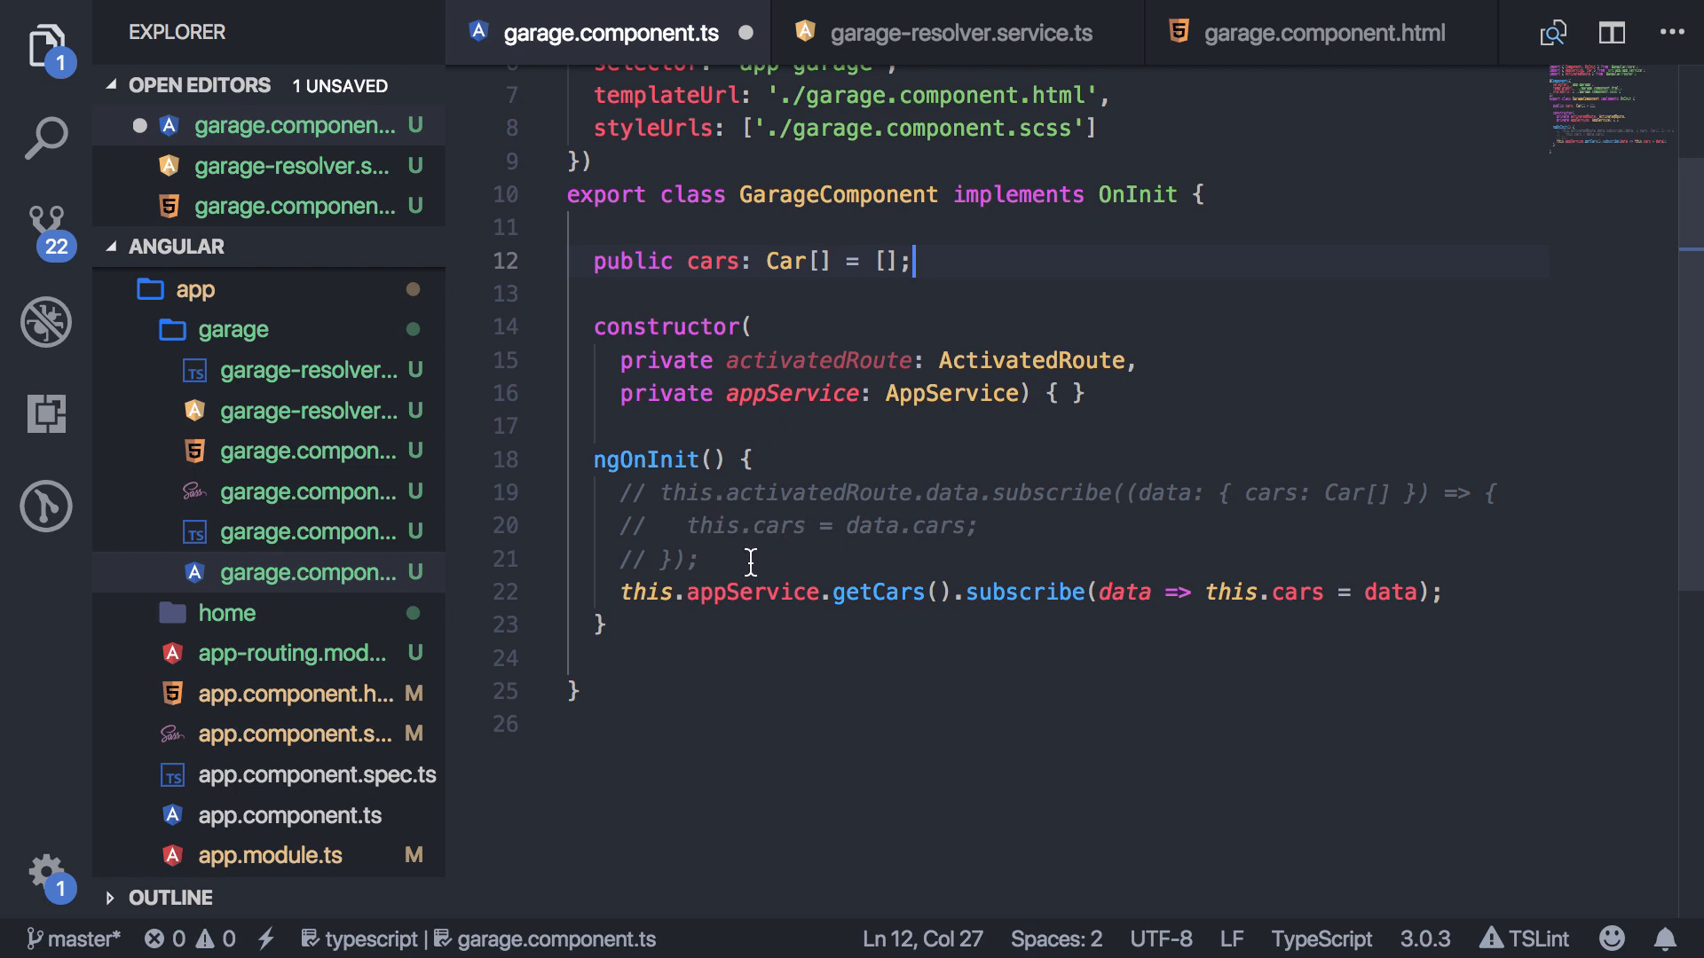
mouse_move(713, 570)
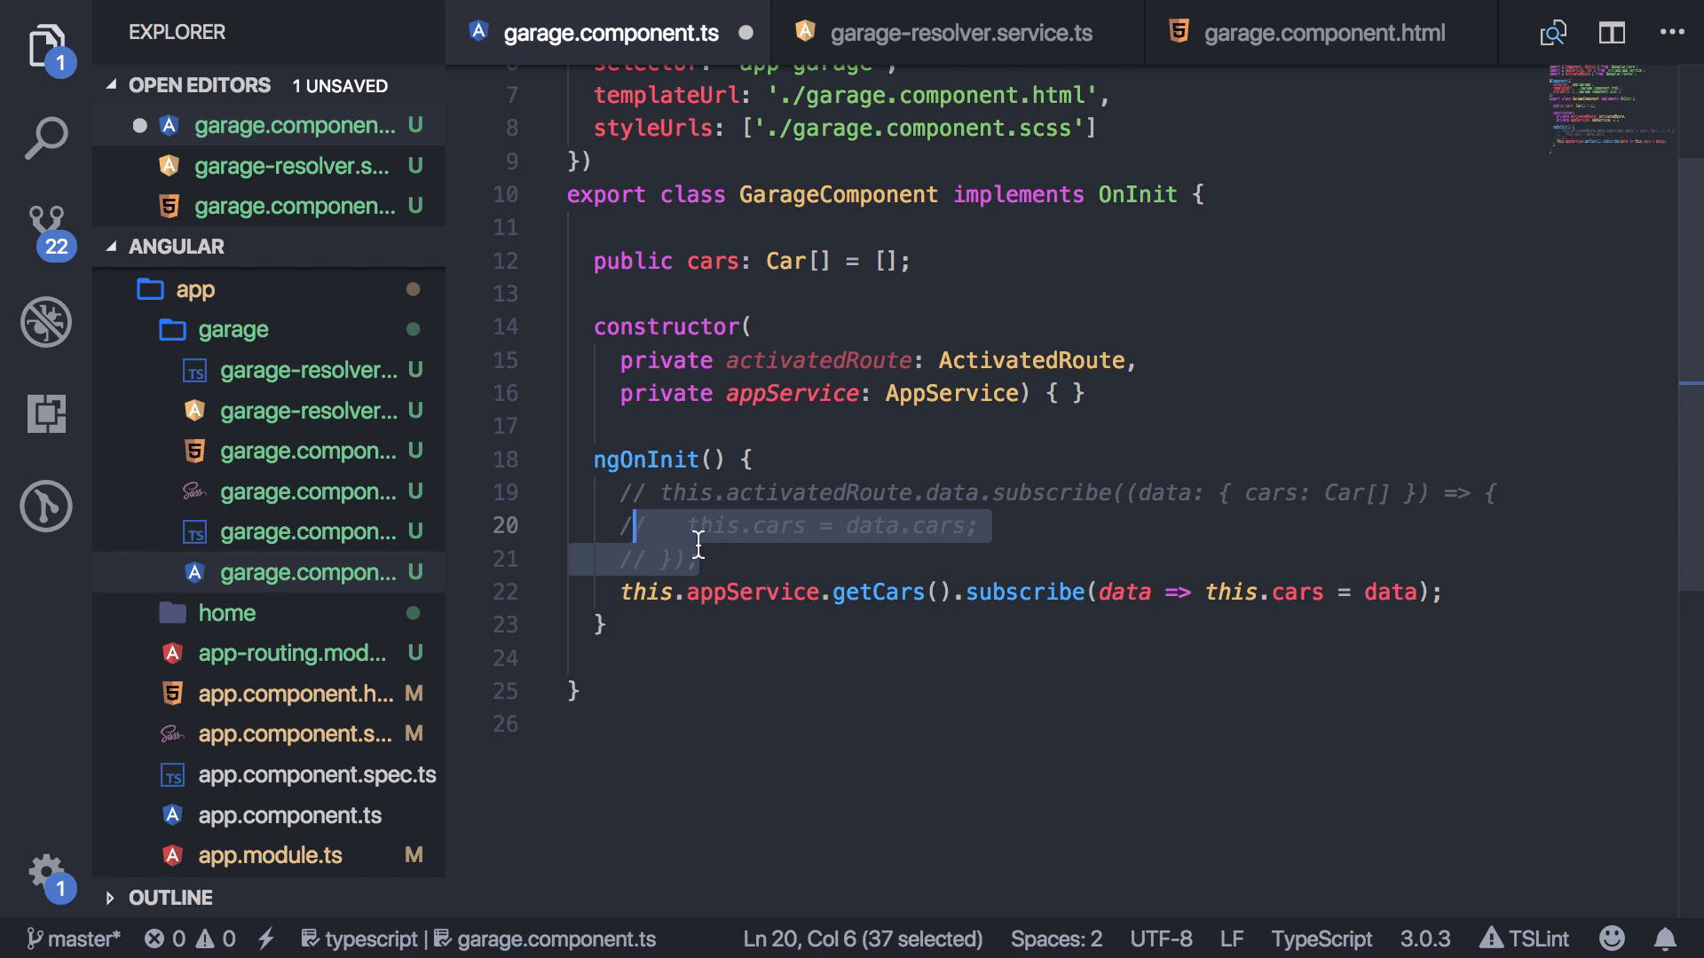
click(705, 458)
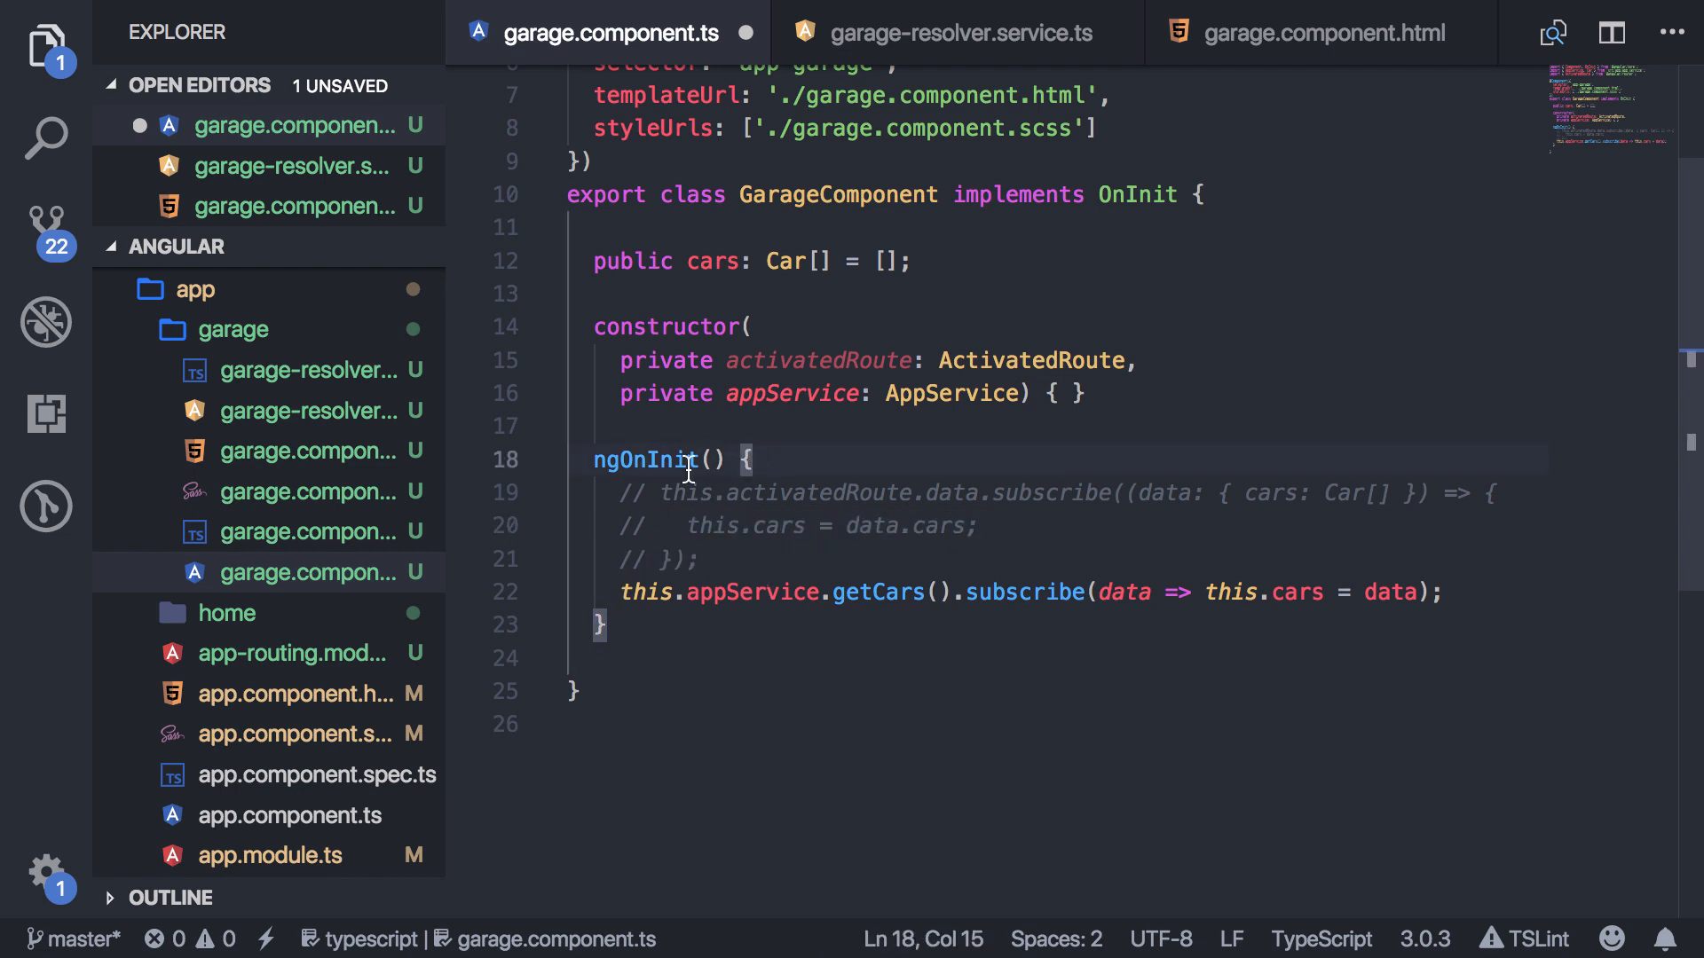